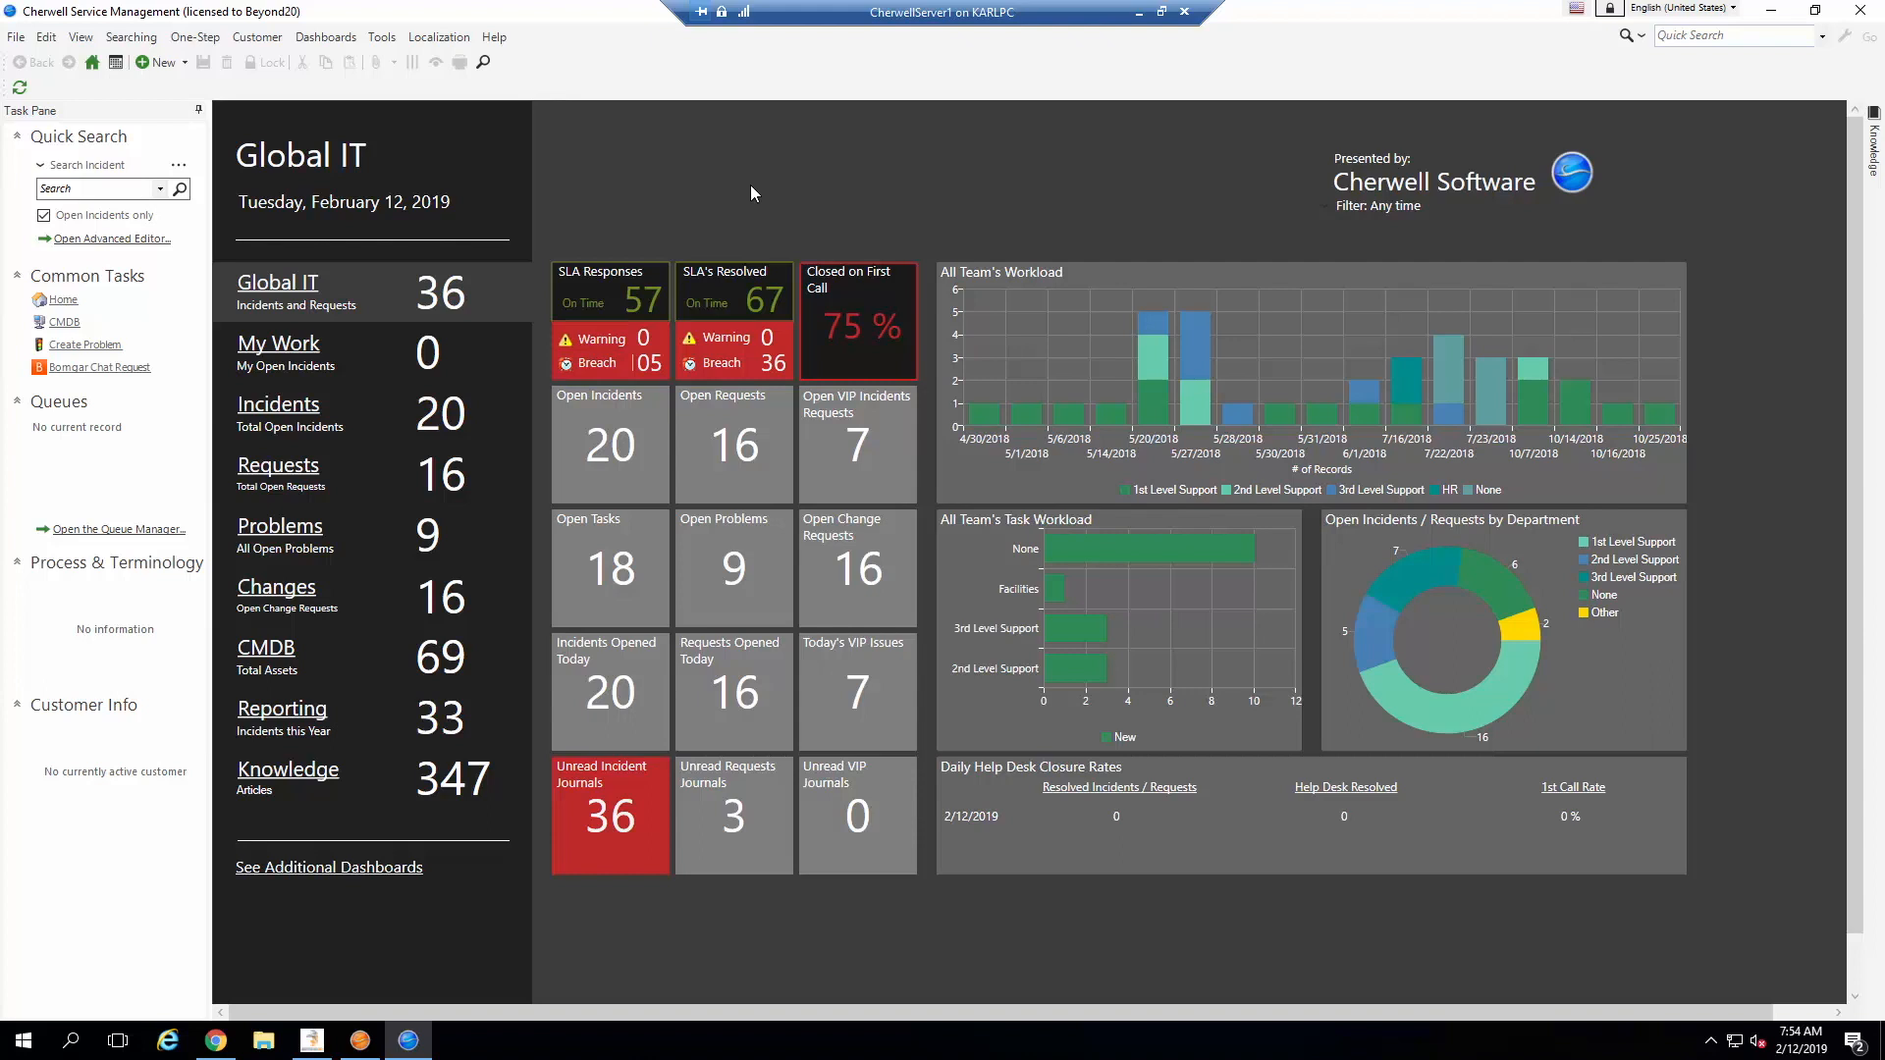
pyautogui.moveTo(603, 179)
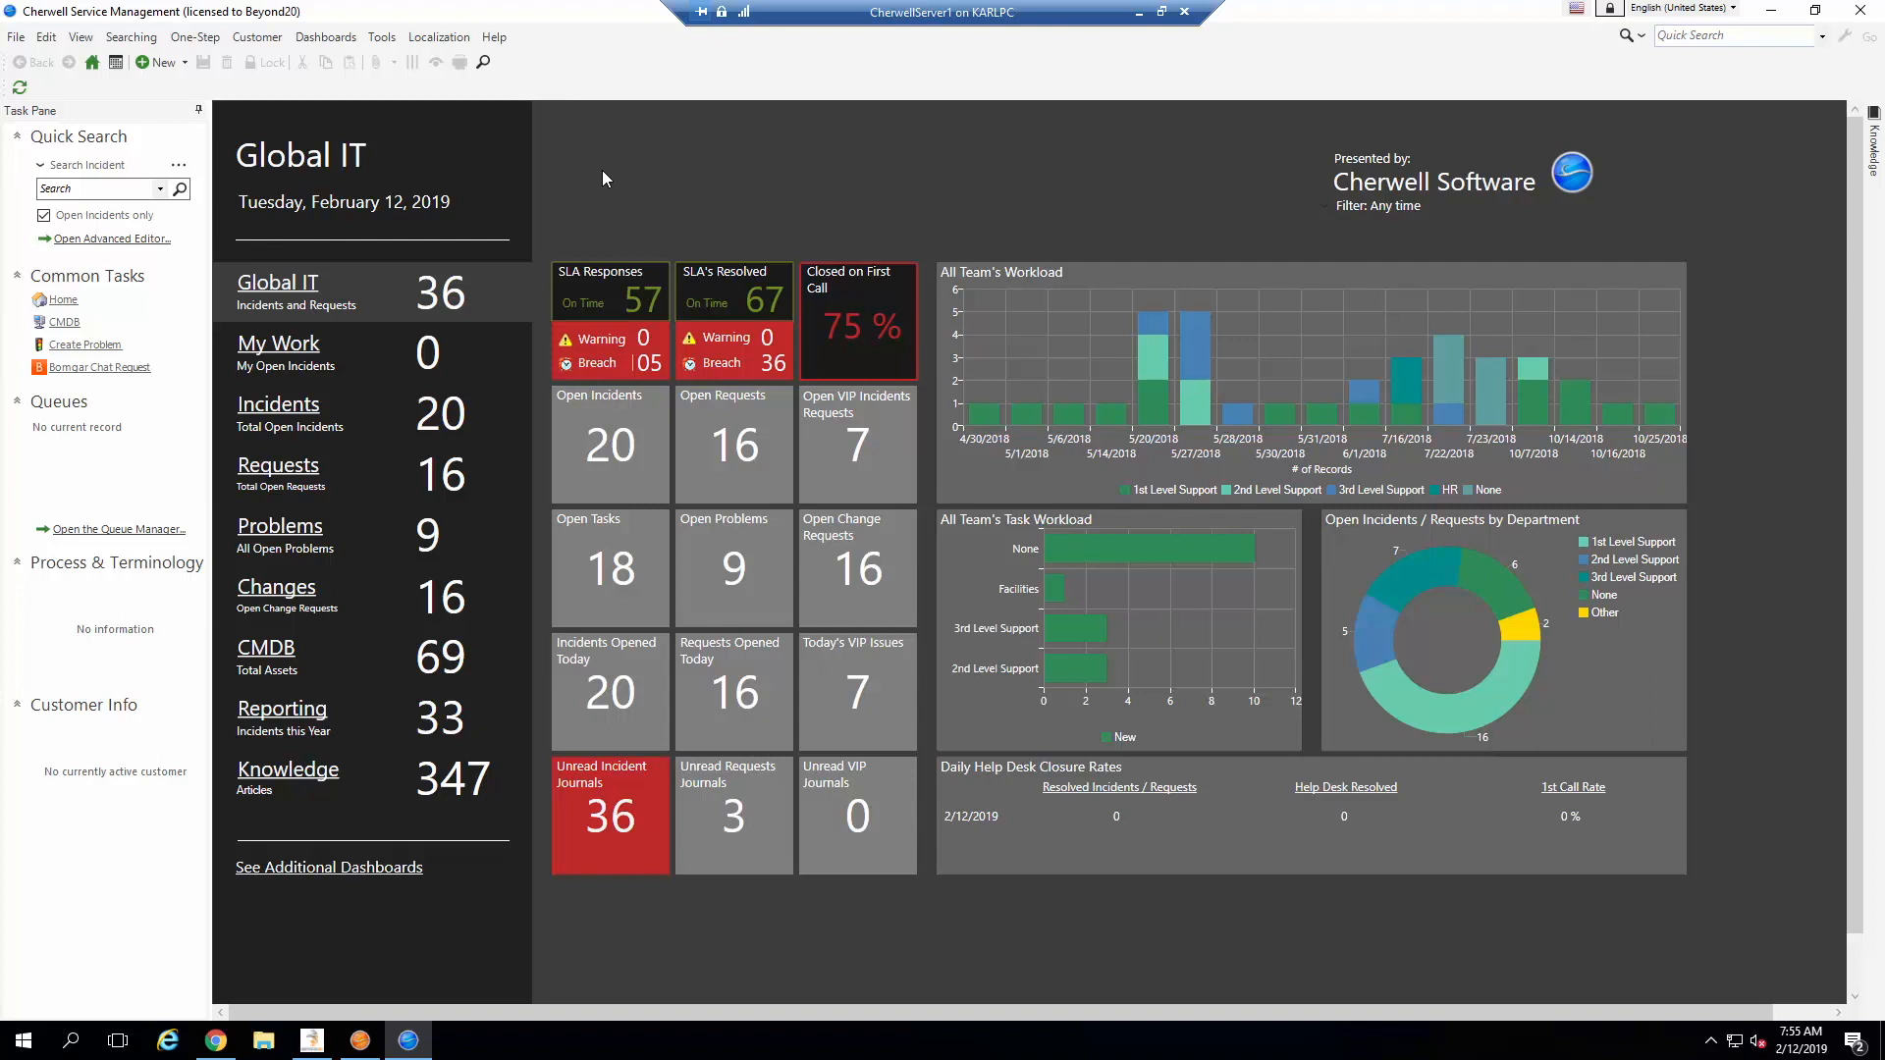
# Step: Create a new incident and close it on first call with the Close One-Step
pyautogui.click(157, 61)
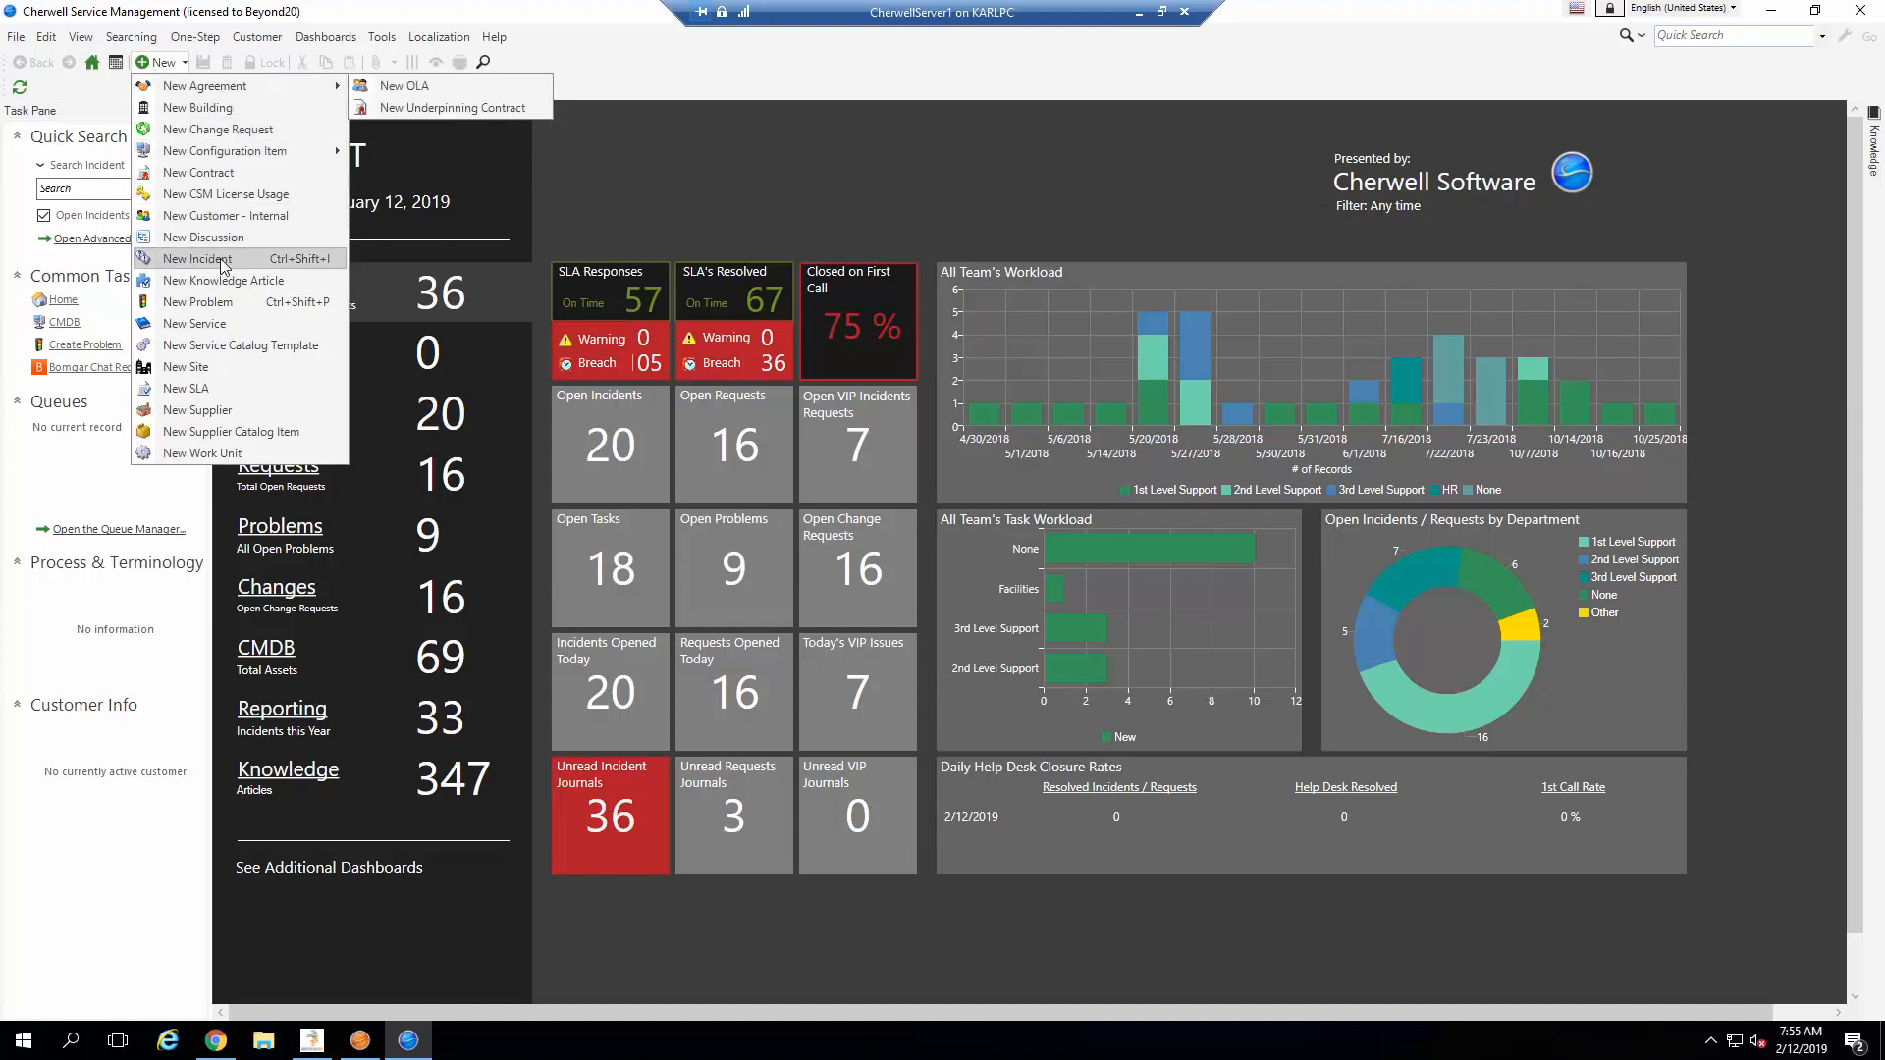
pyautogui.click(196, 259)
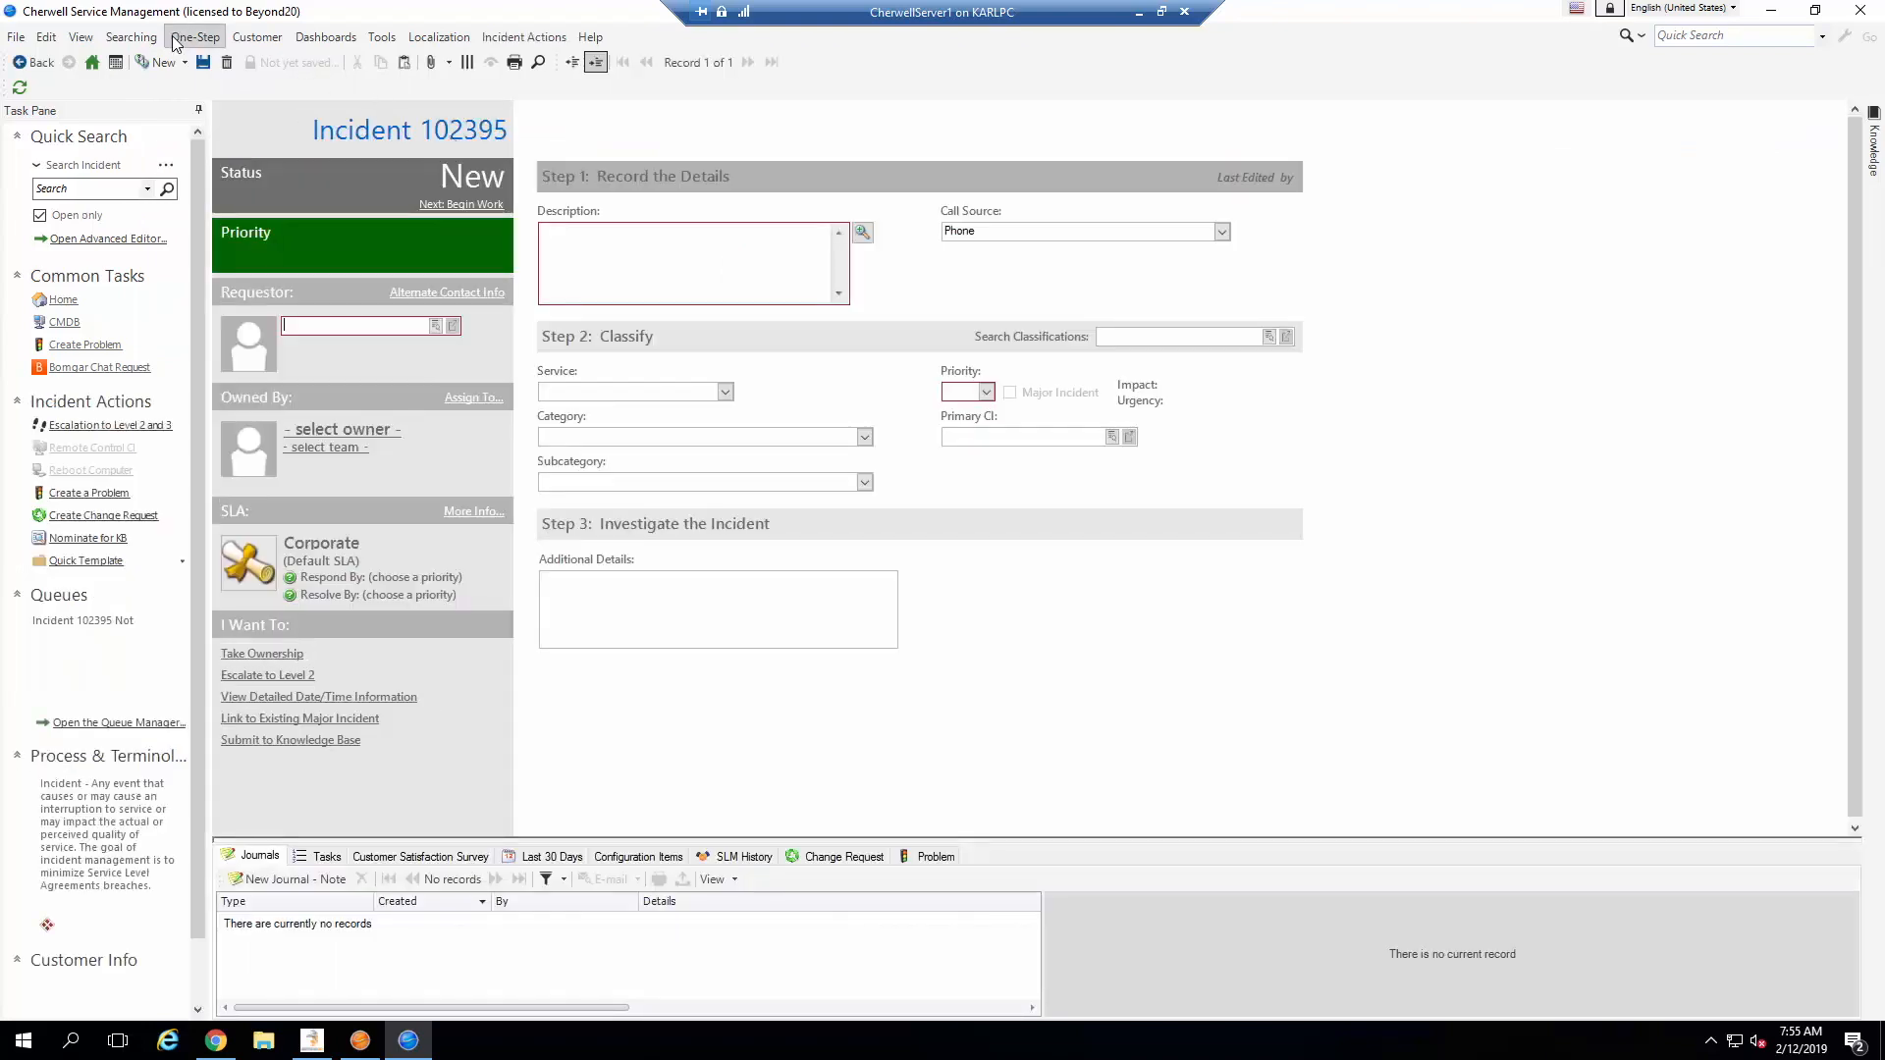
pyautogui.click(194, 35)
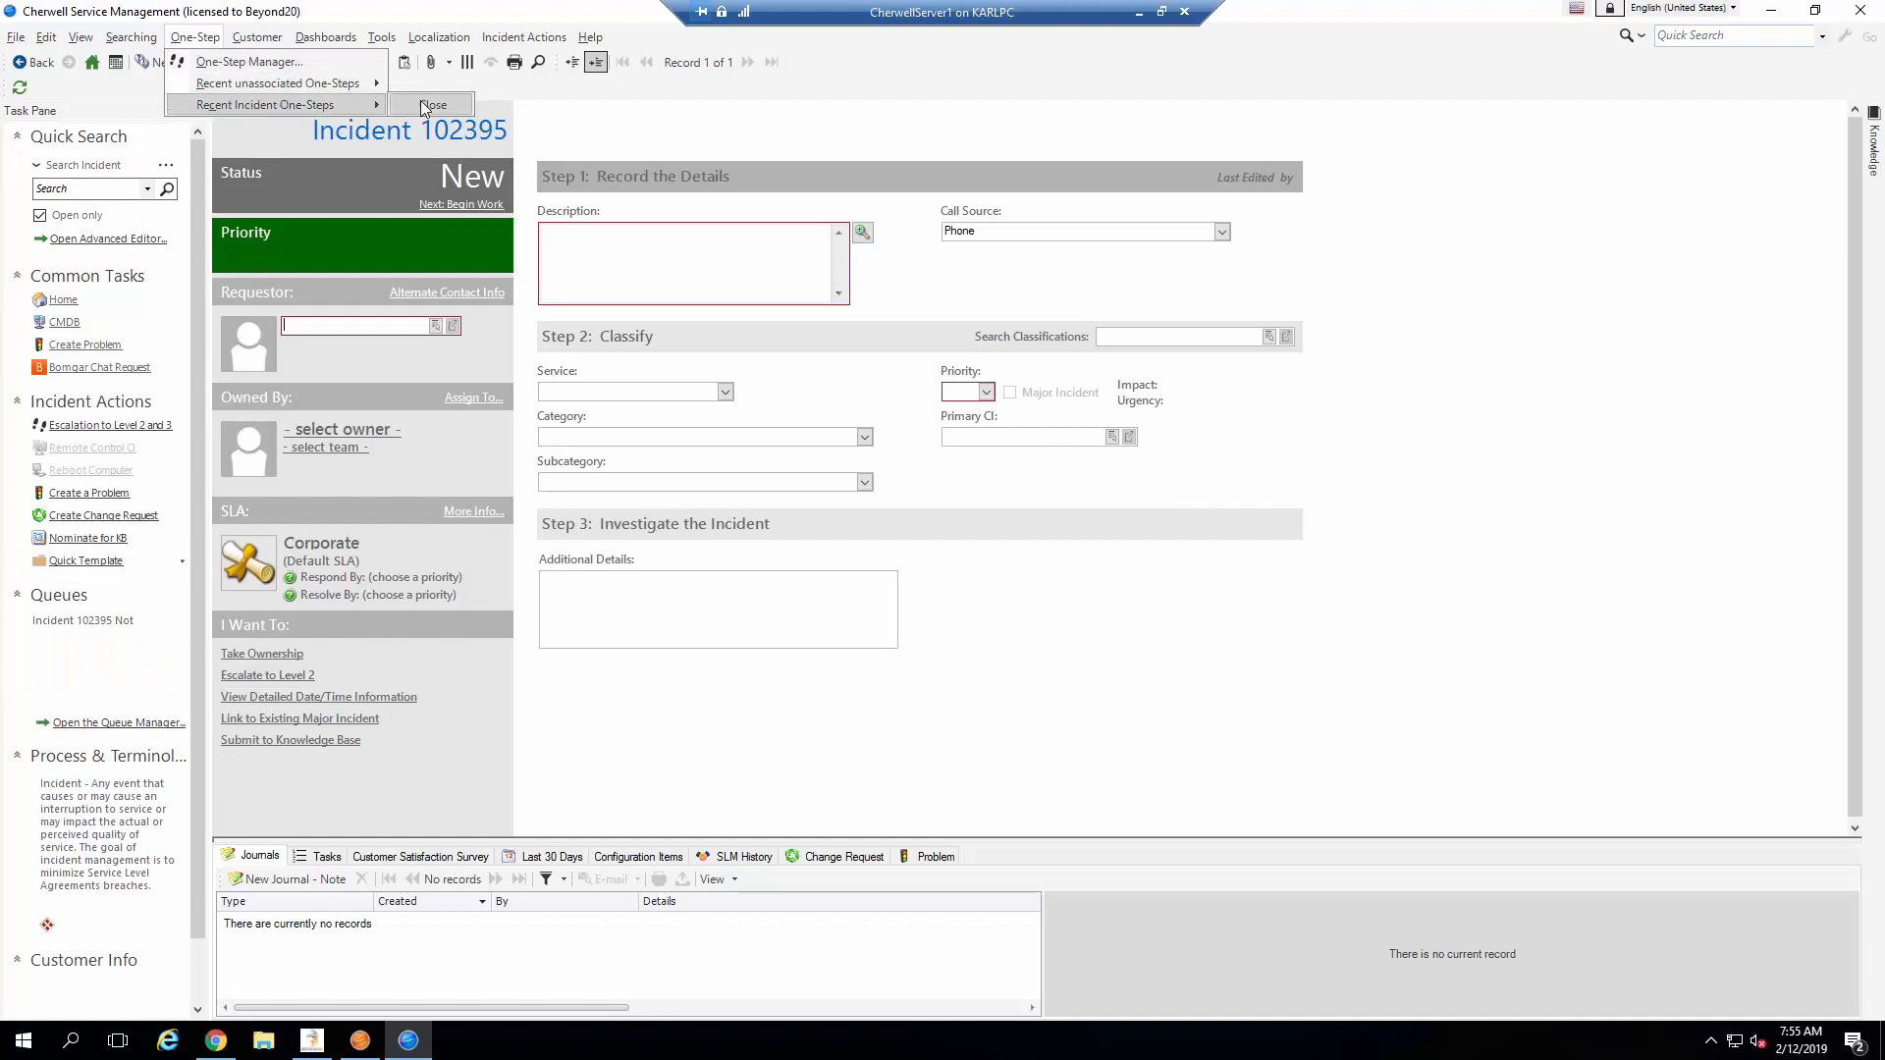
pyautogui.click(430, 104)
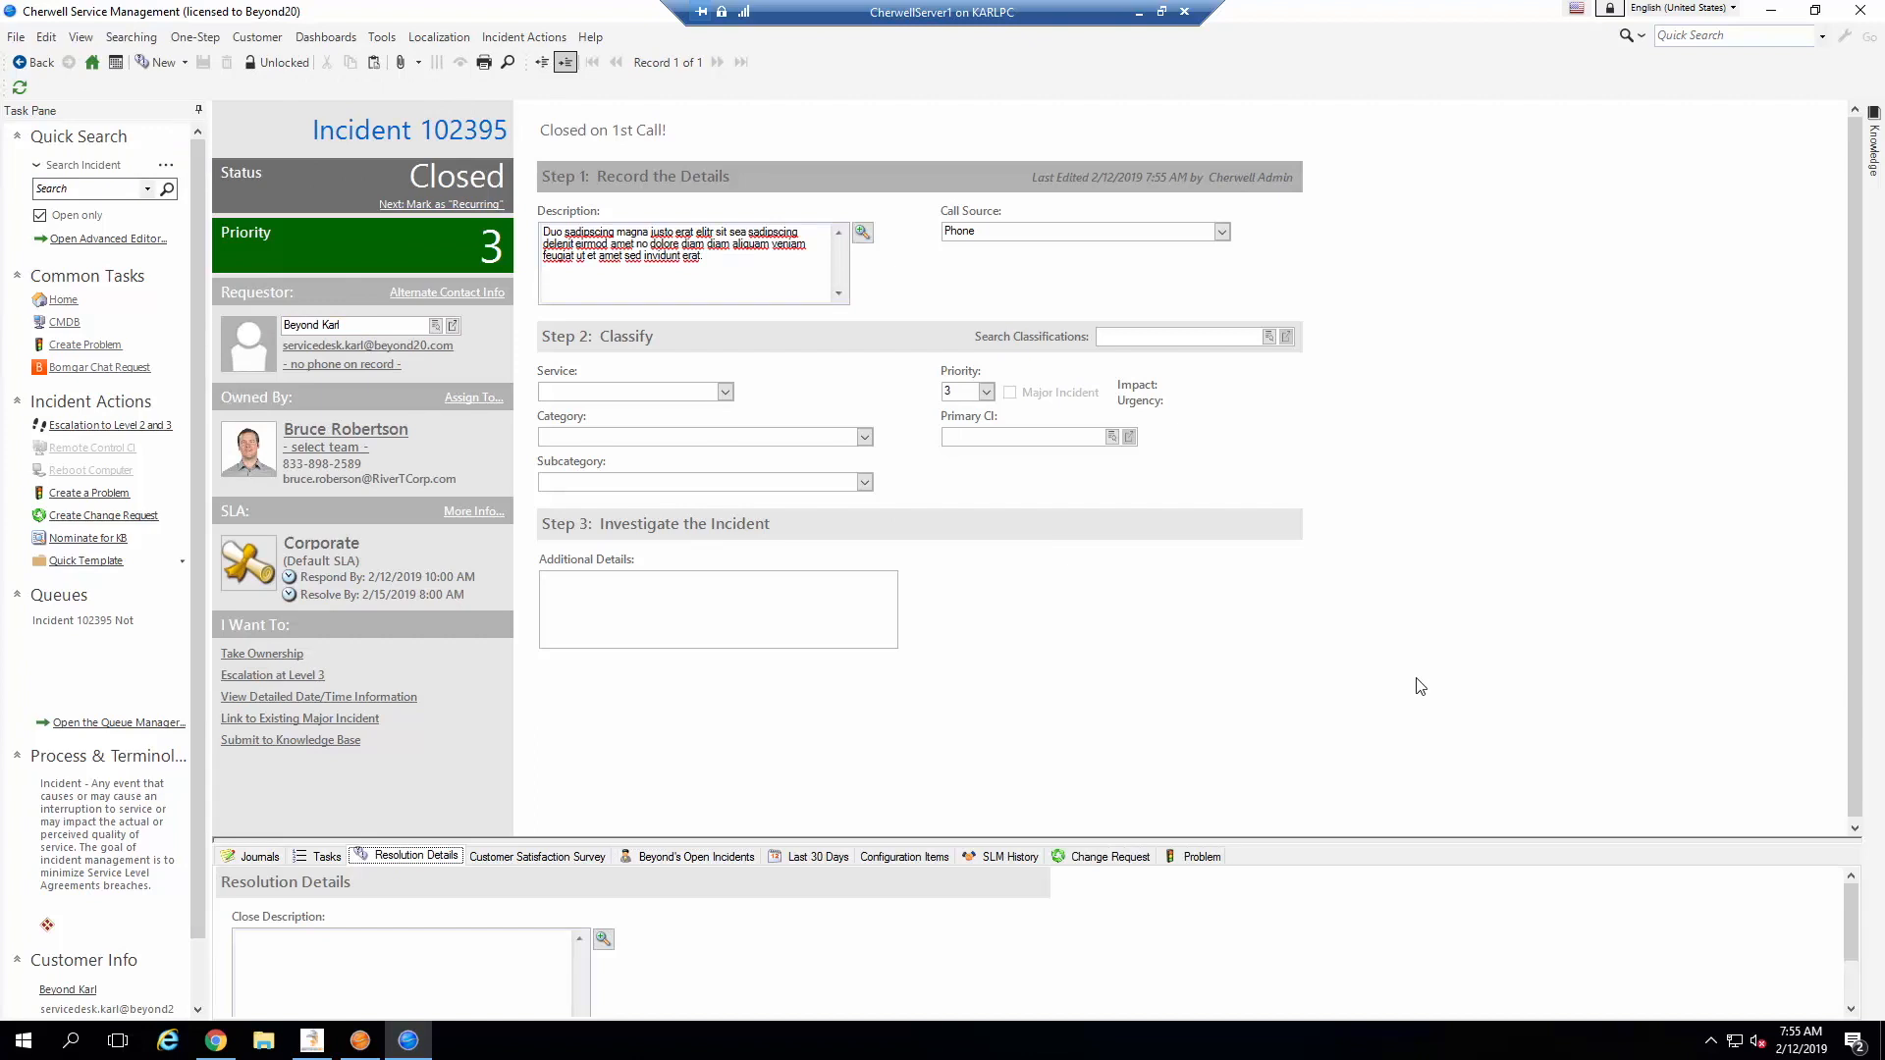
pyautogui.moveTo(703, 839)
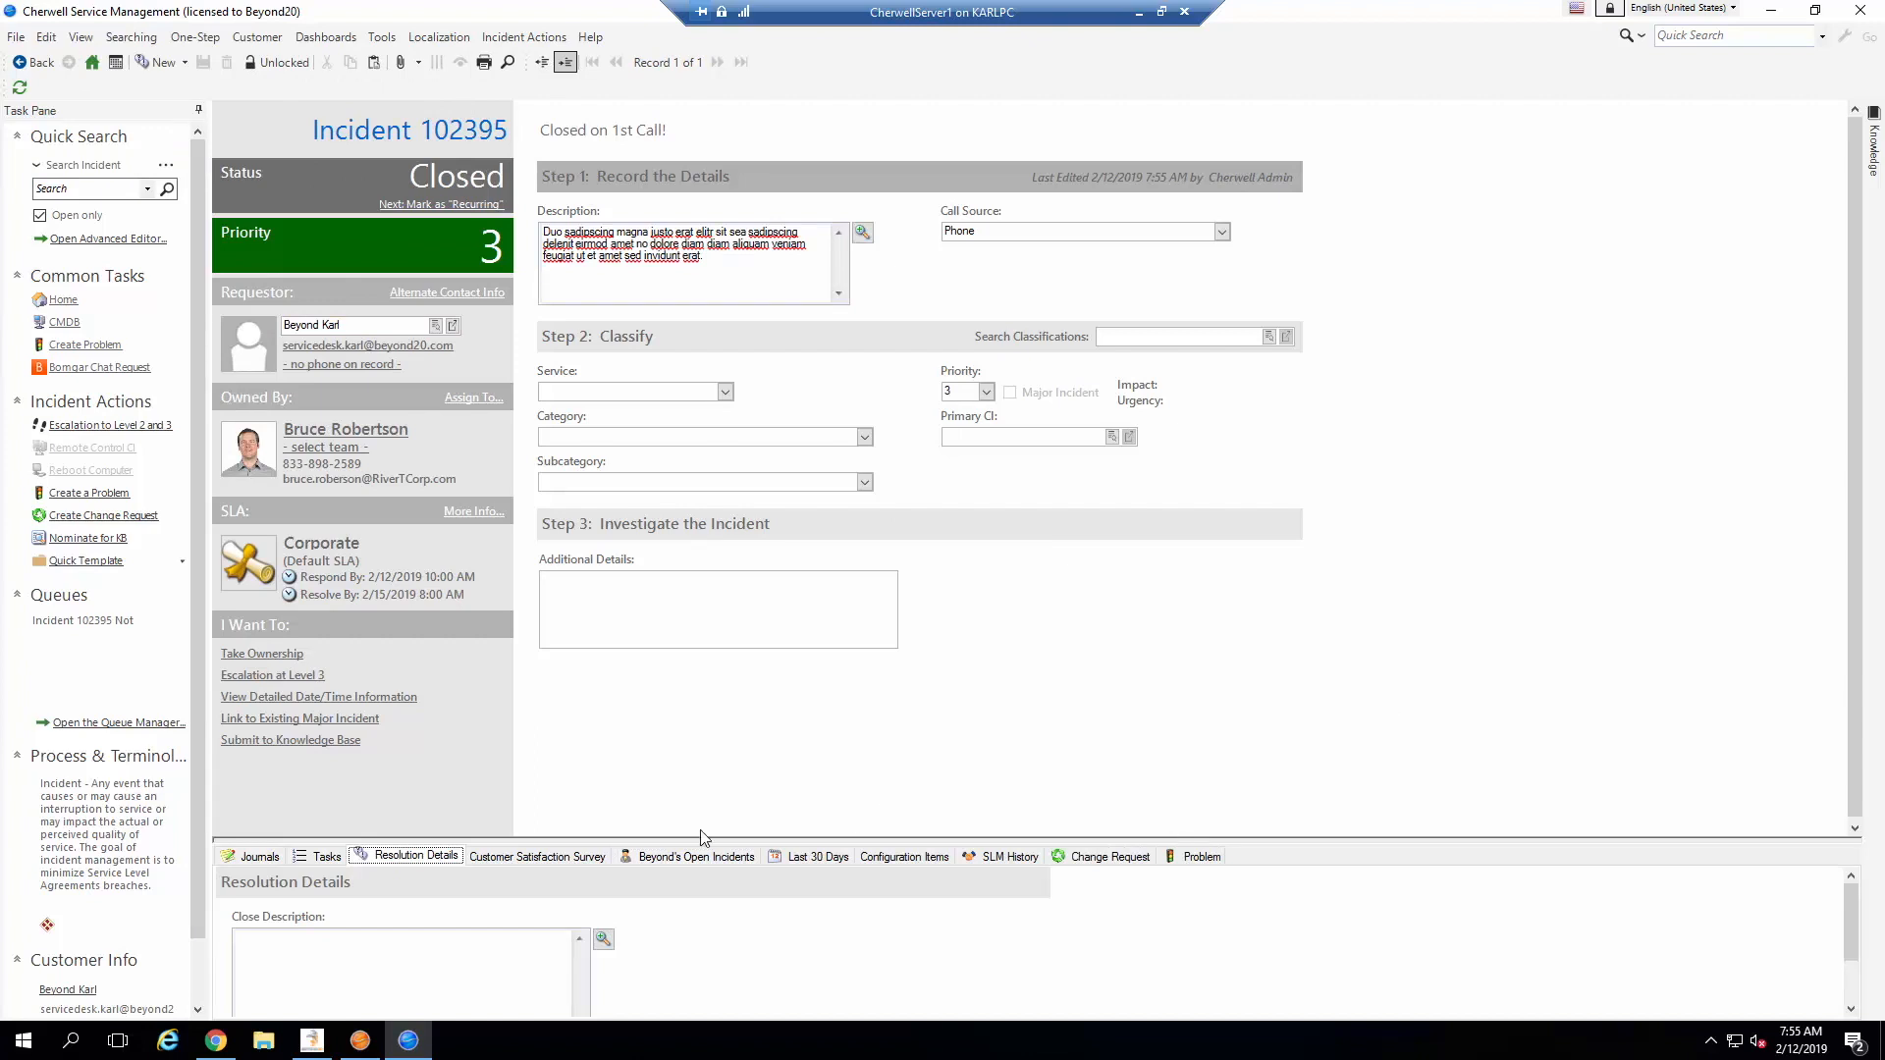
# Step: Show the Customer Satisfaction Survey tab and refresh so Survey #1020 loads for incident 102395
pyautogui.click(536, 856)
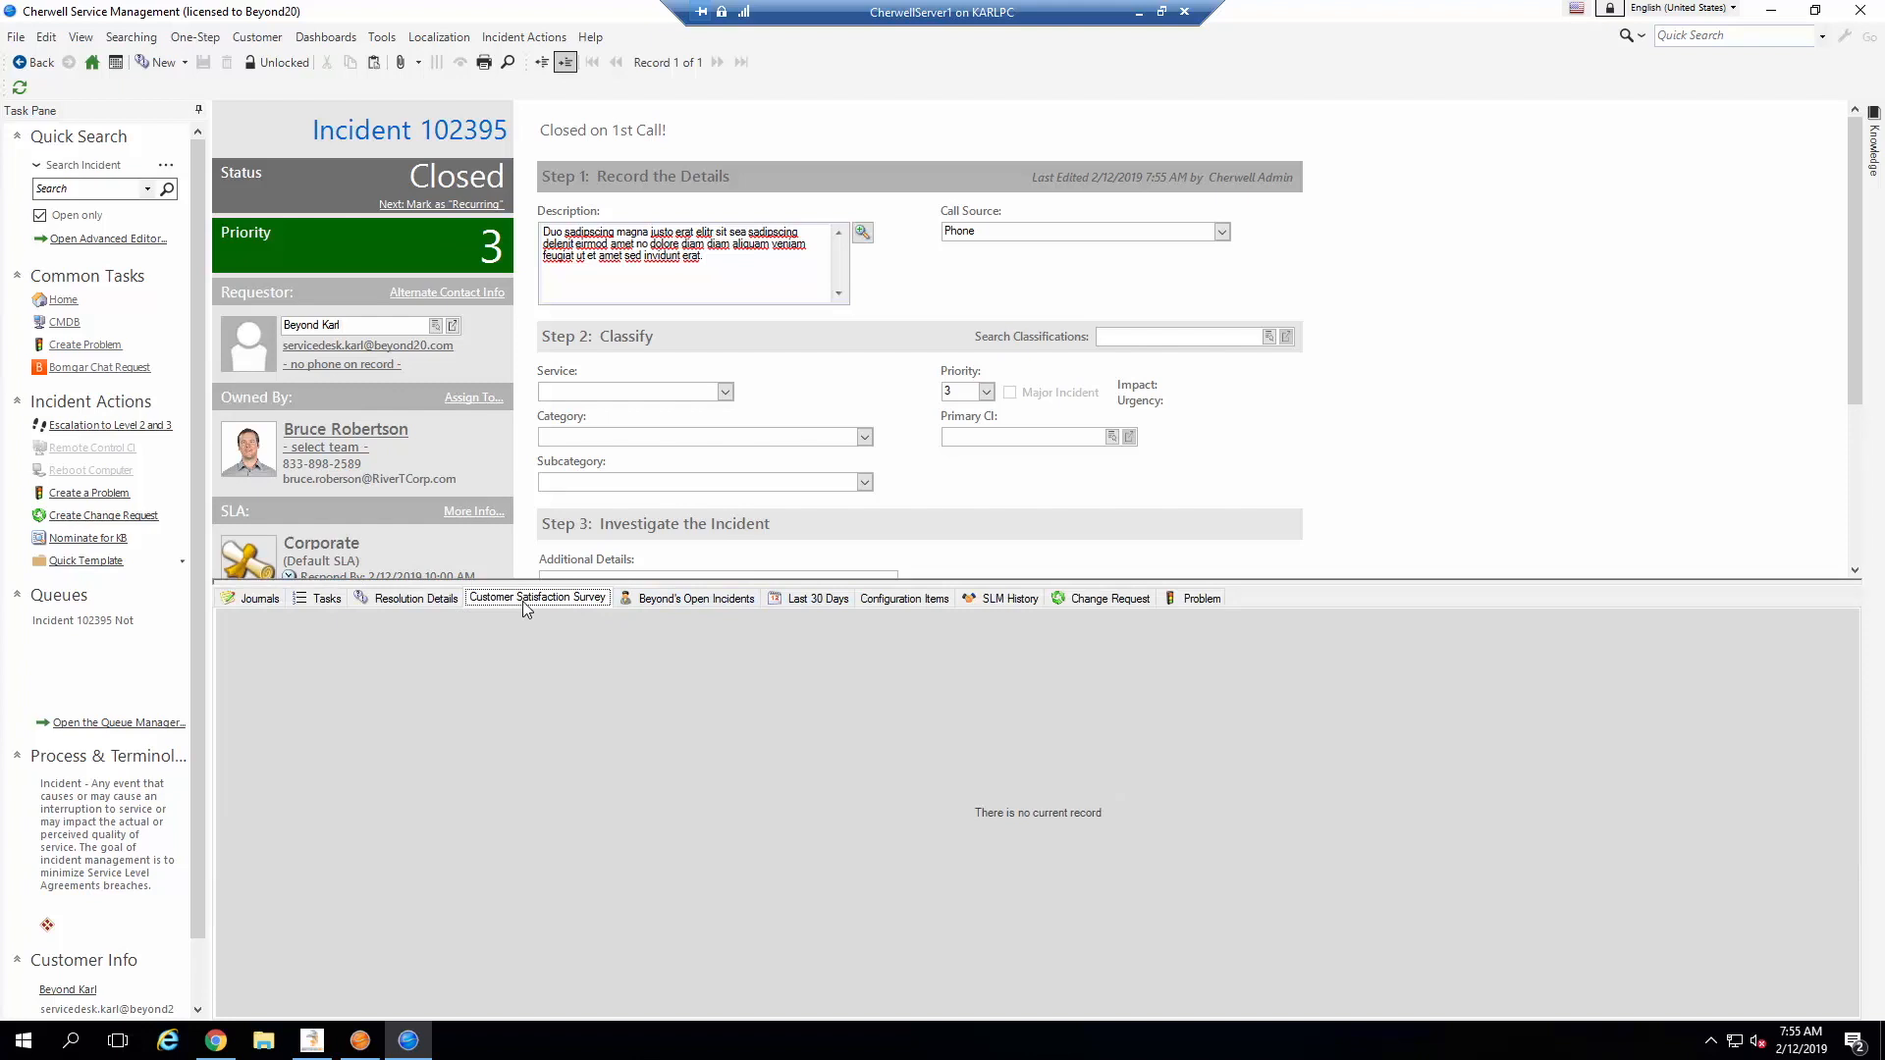
pyautogui.moveTo(499, 614)
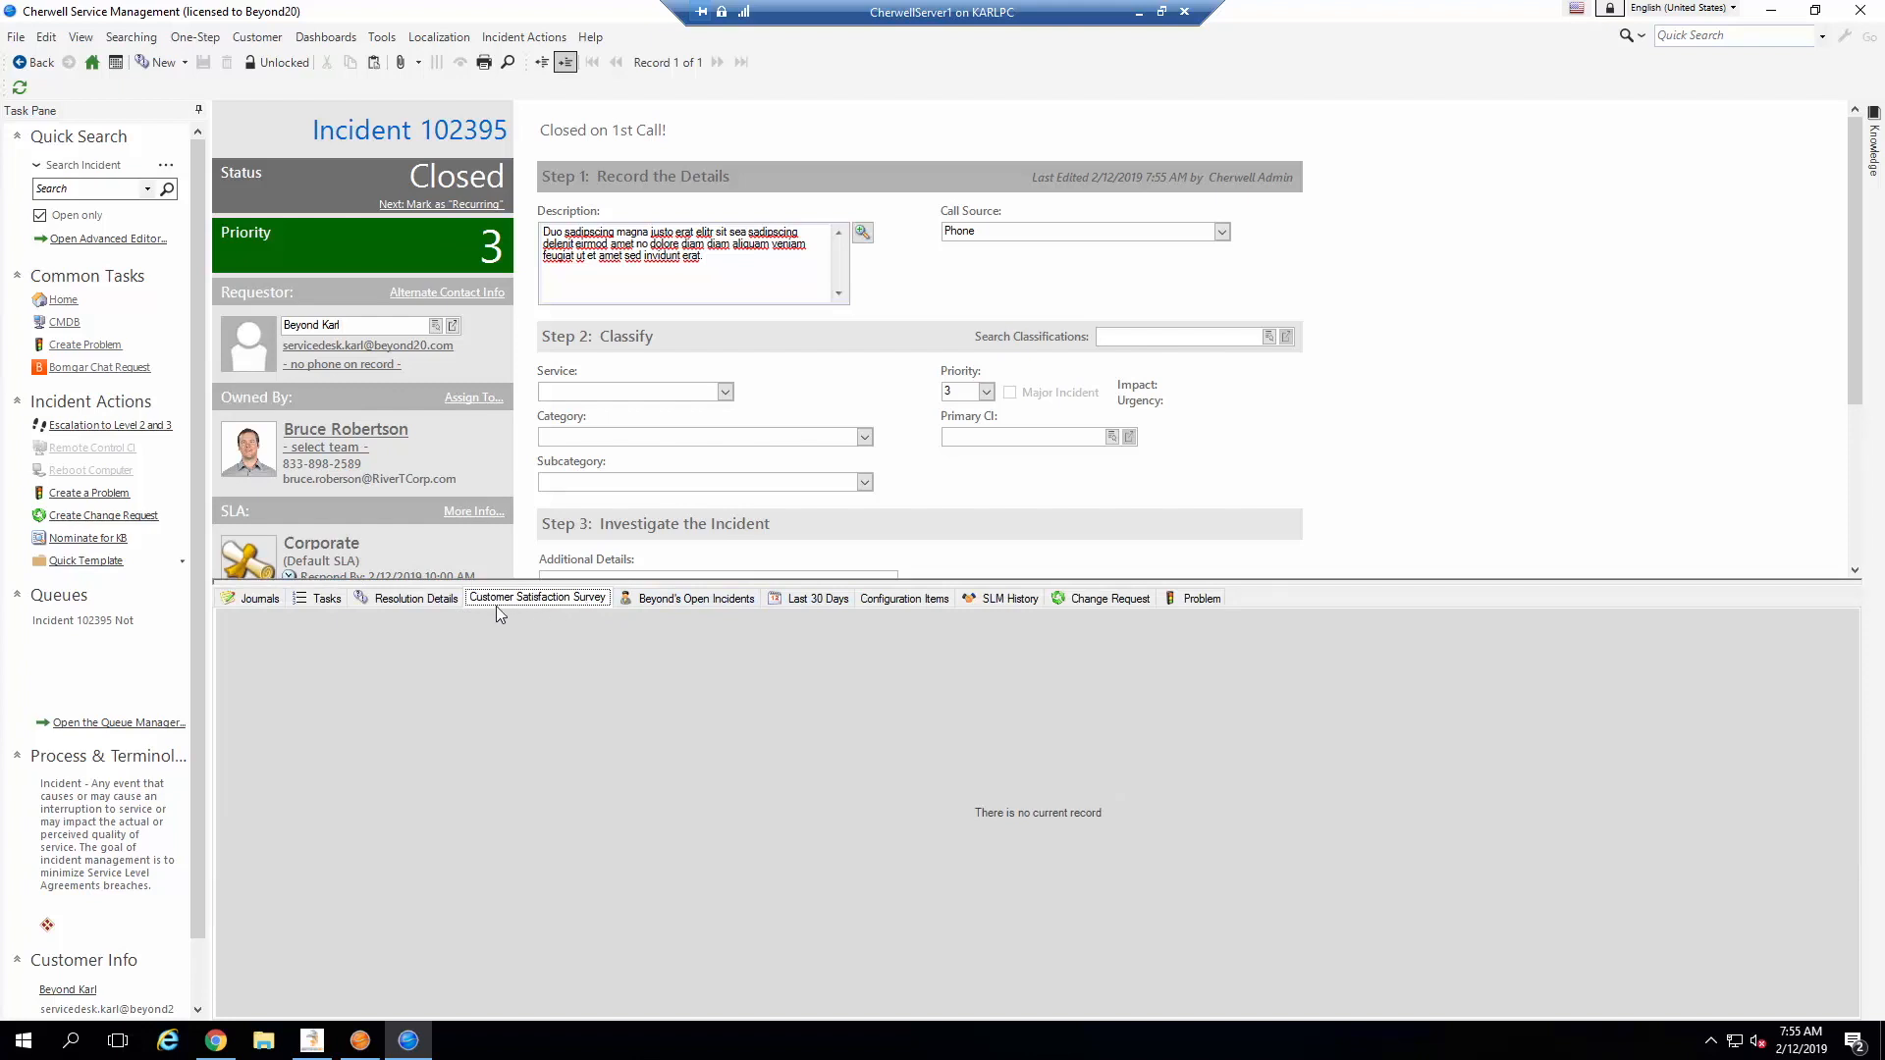
pyautogui.moveTo(571, 612)
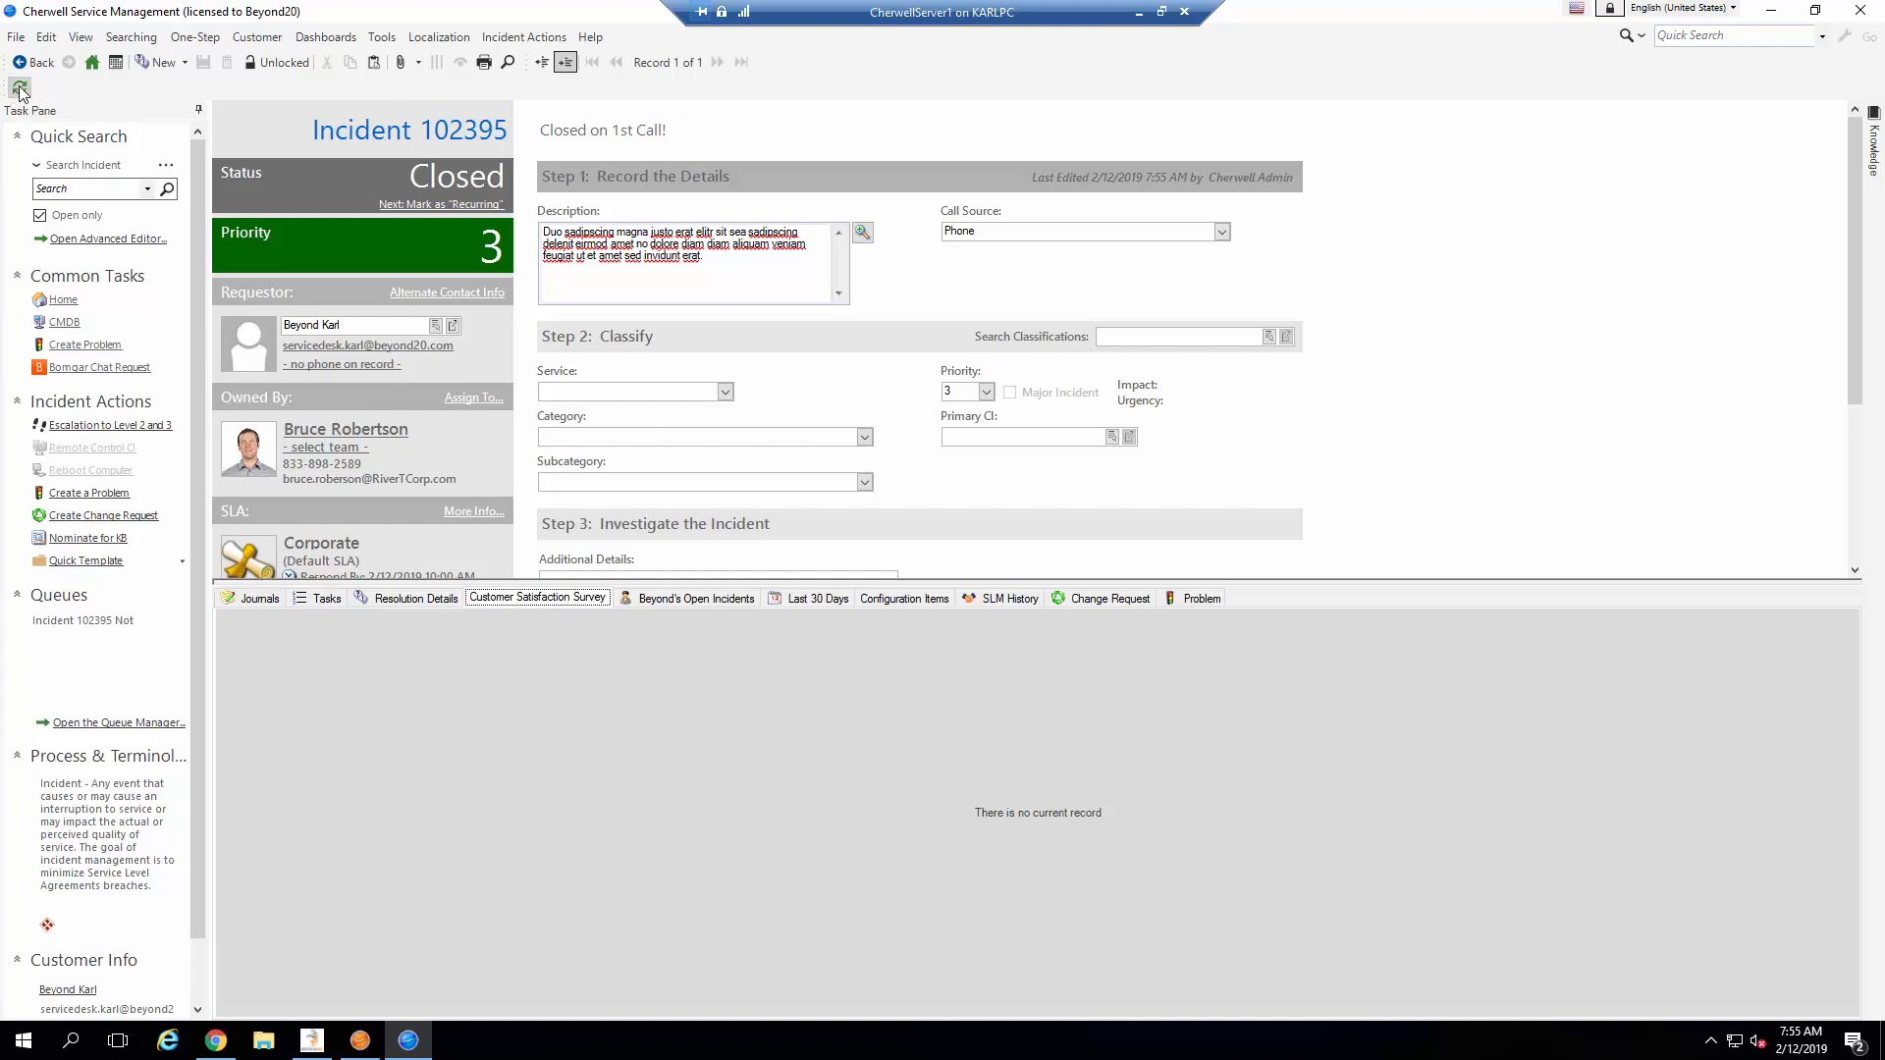
pyautogui.click(536, 597)
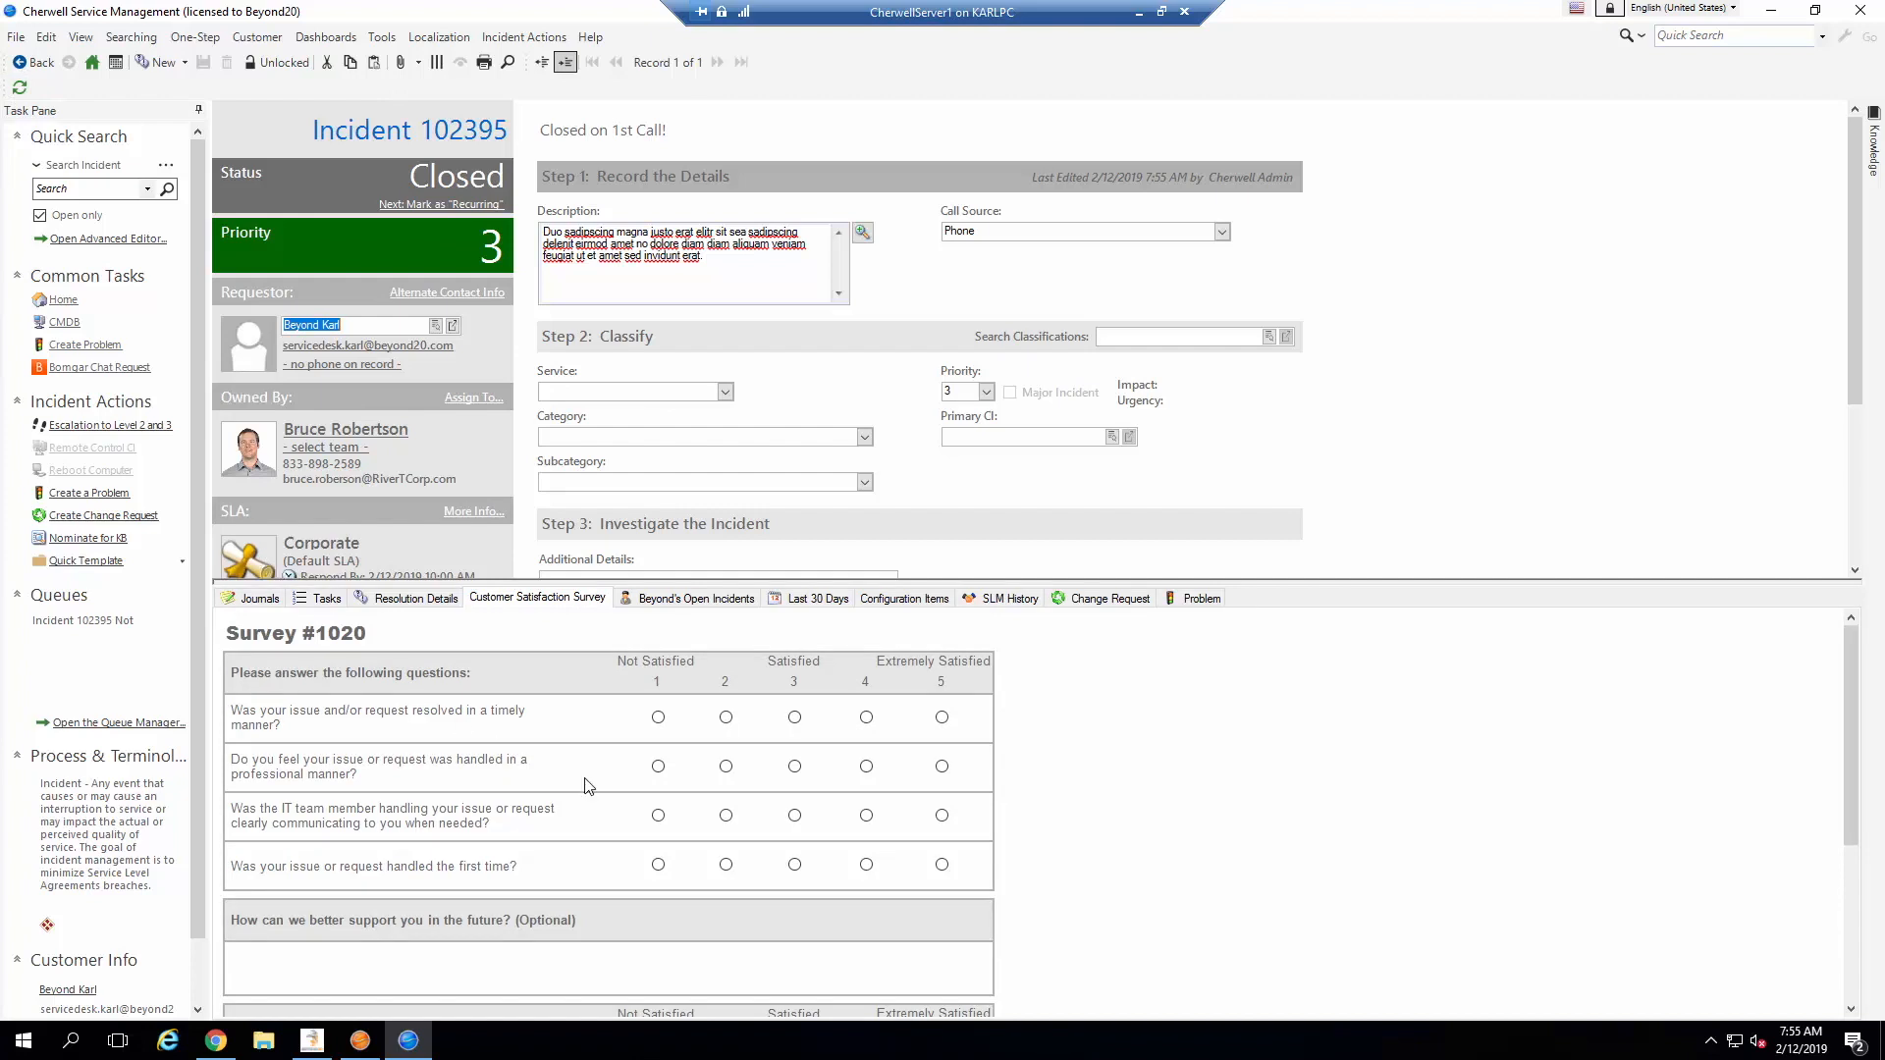
pyautogui.moveTo(1045, 801)
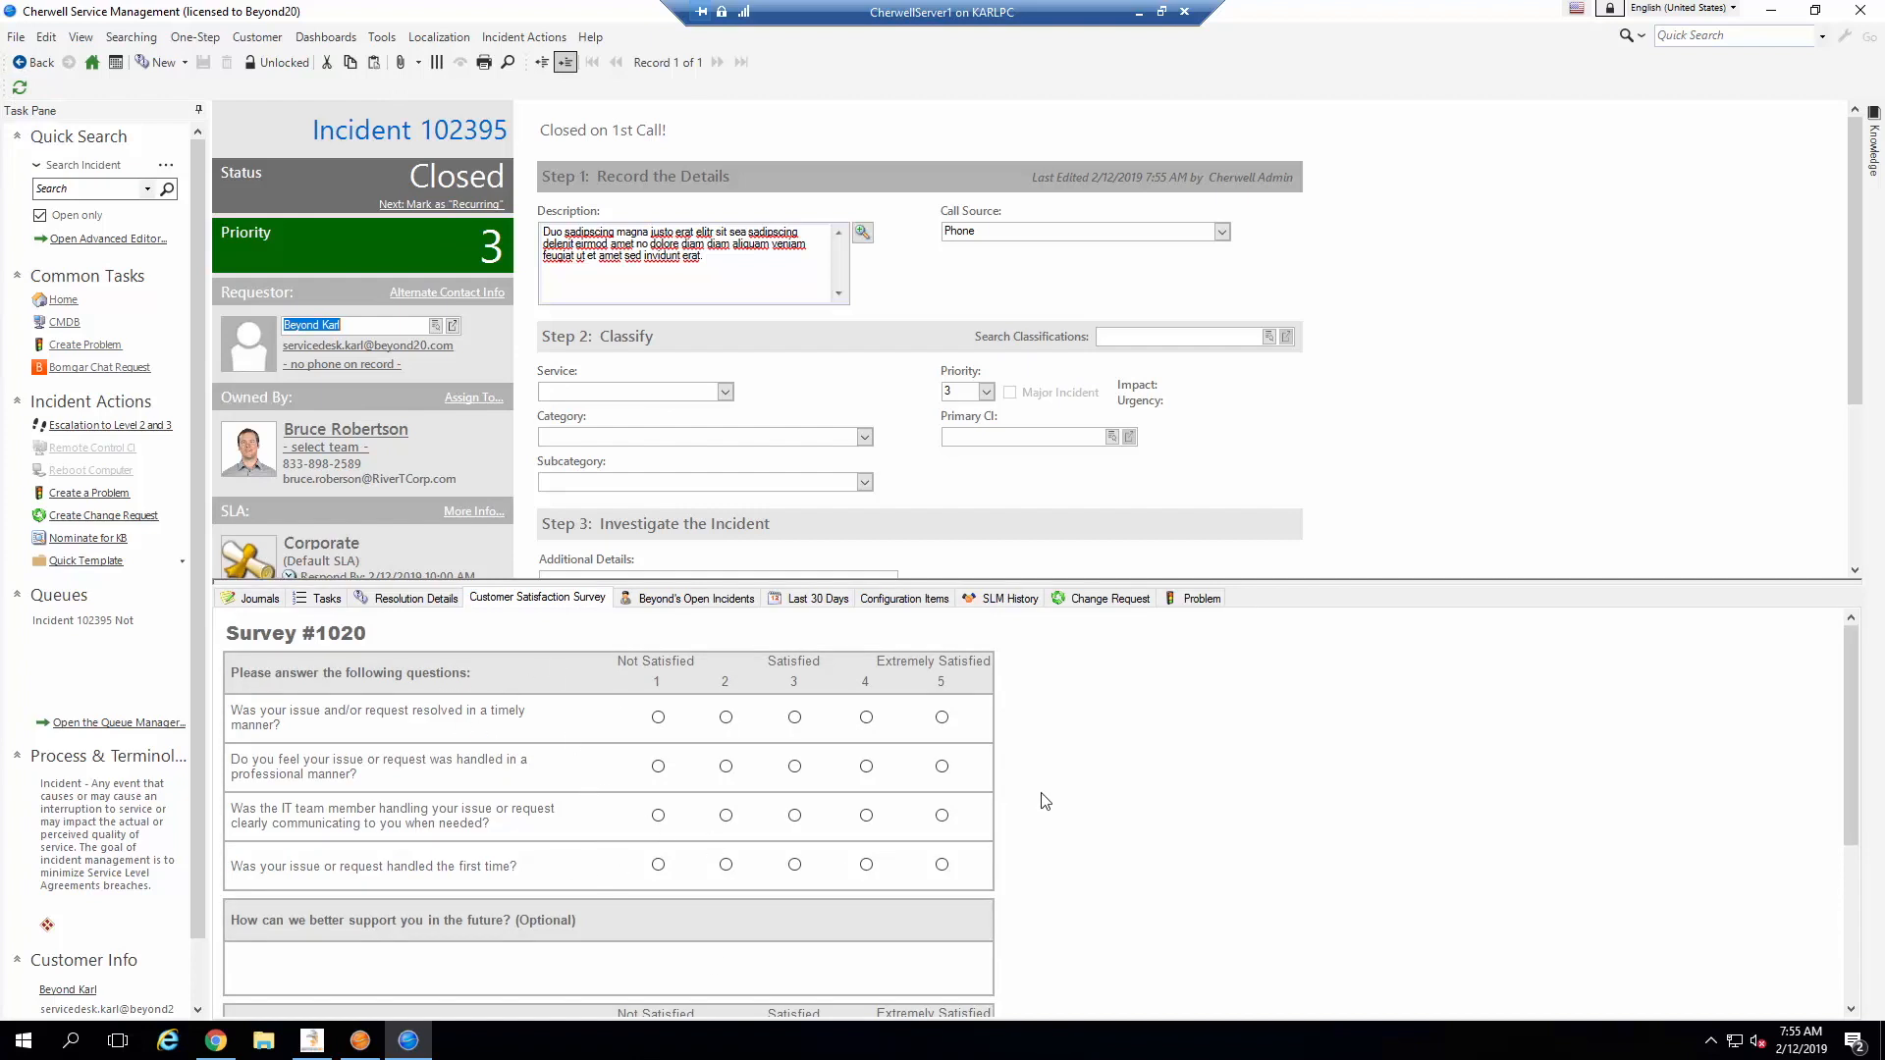
pyautogui.moveTo(1131, 609)
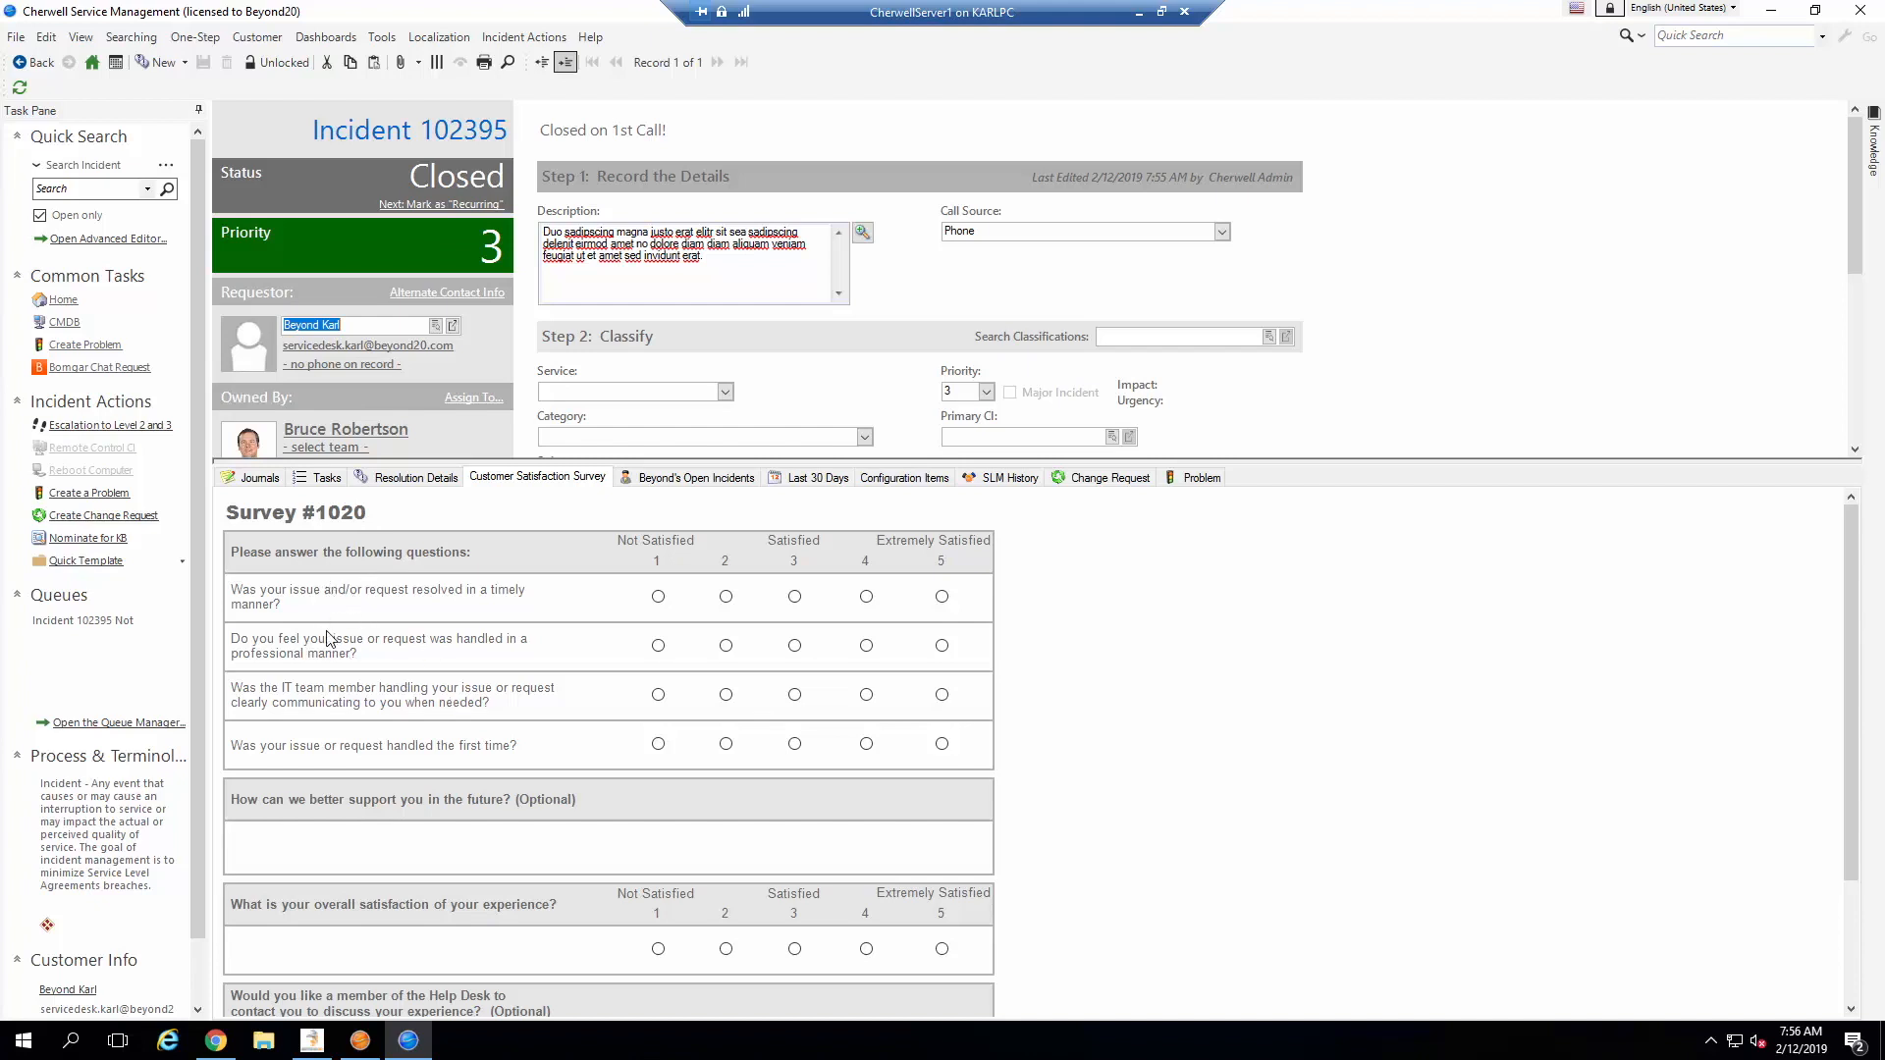
pyautogui.moveTo(406, 598)
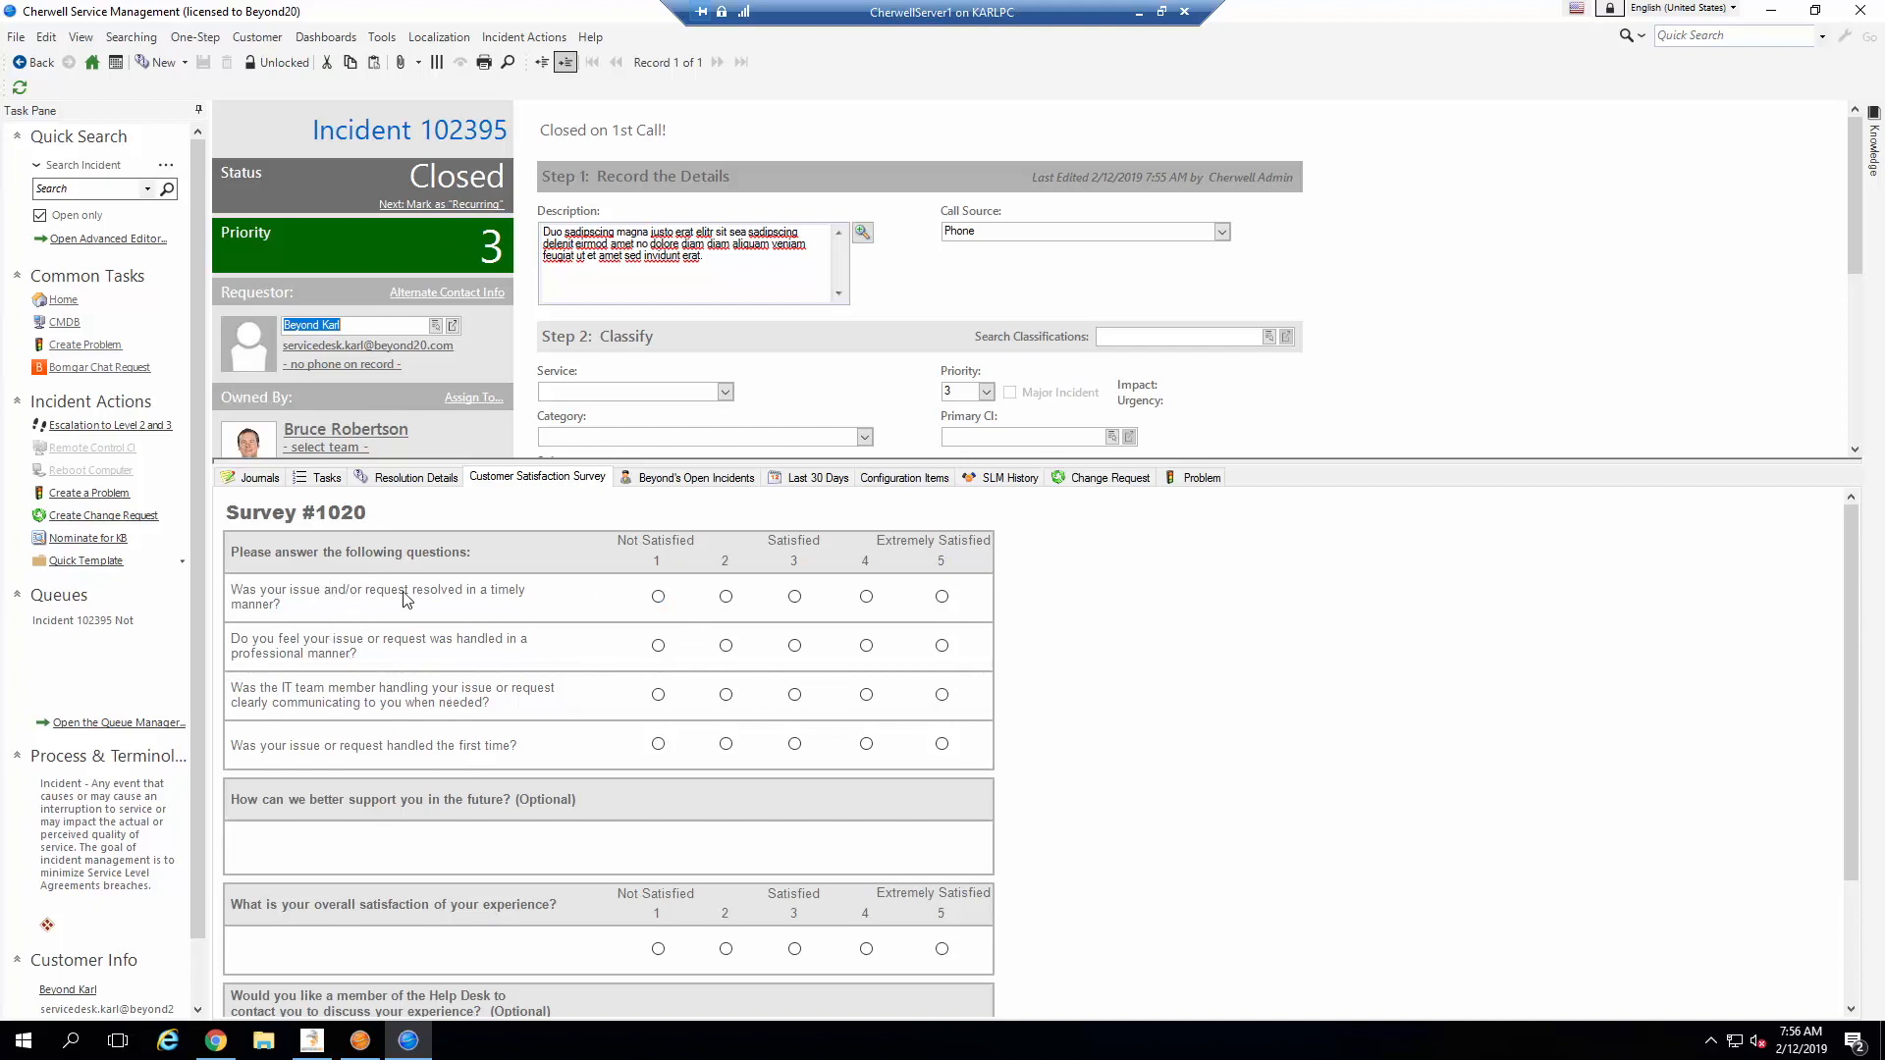
pyautogui.moveTo(491, 821)
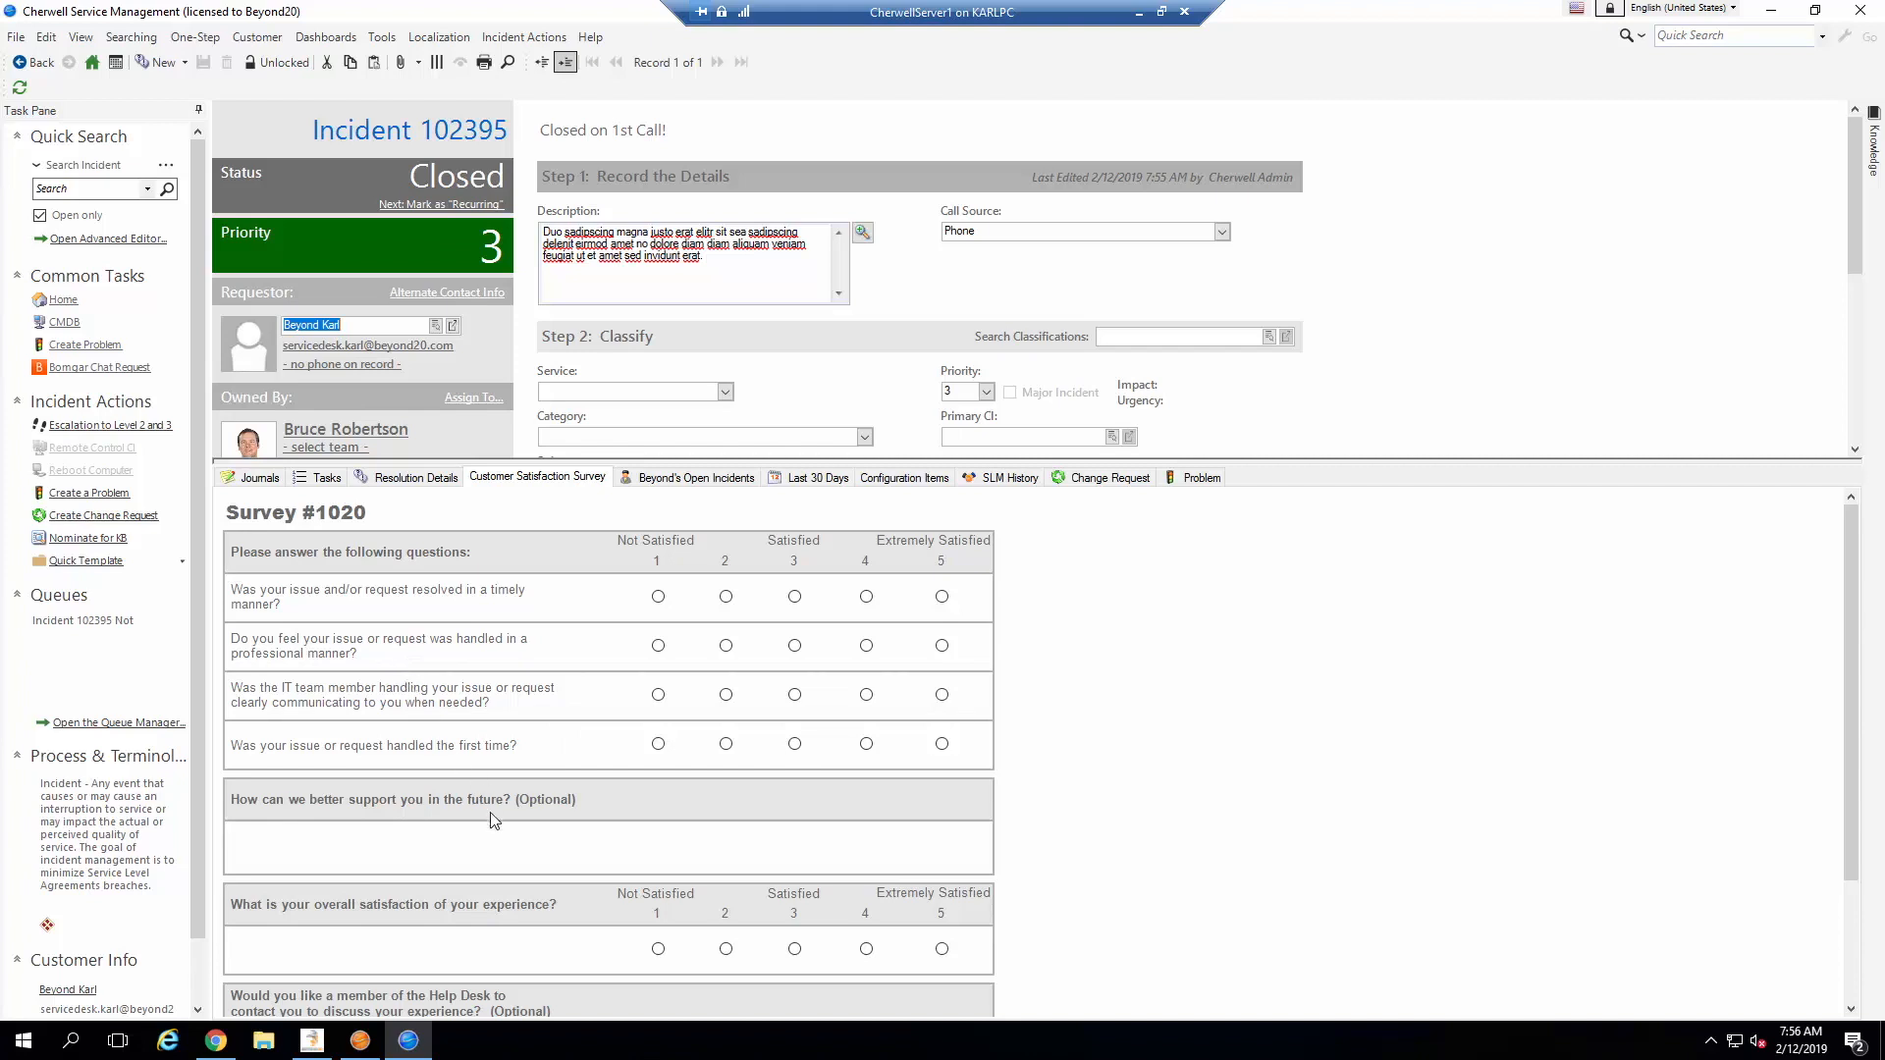
pyautogui.moveTo(493, 821)
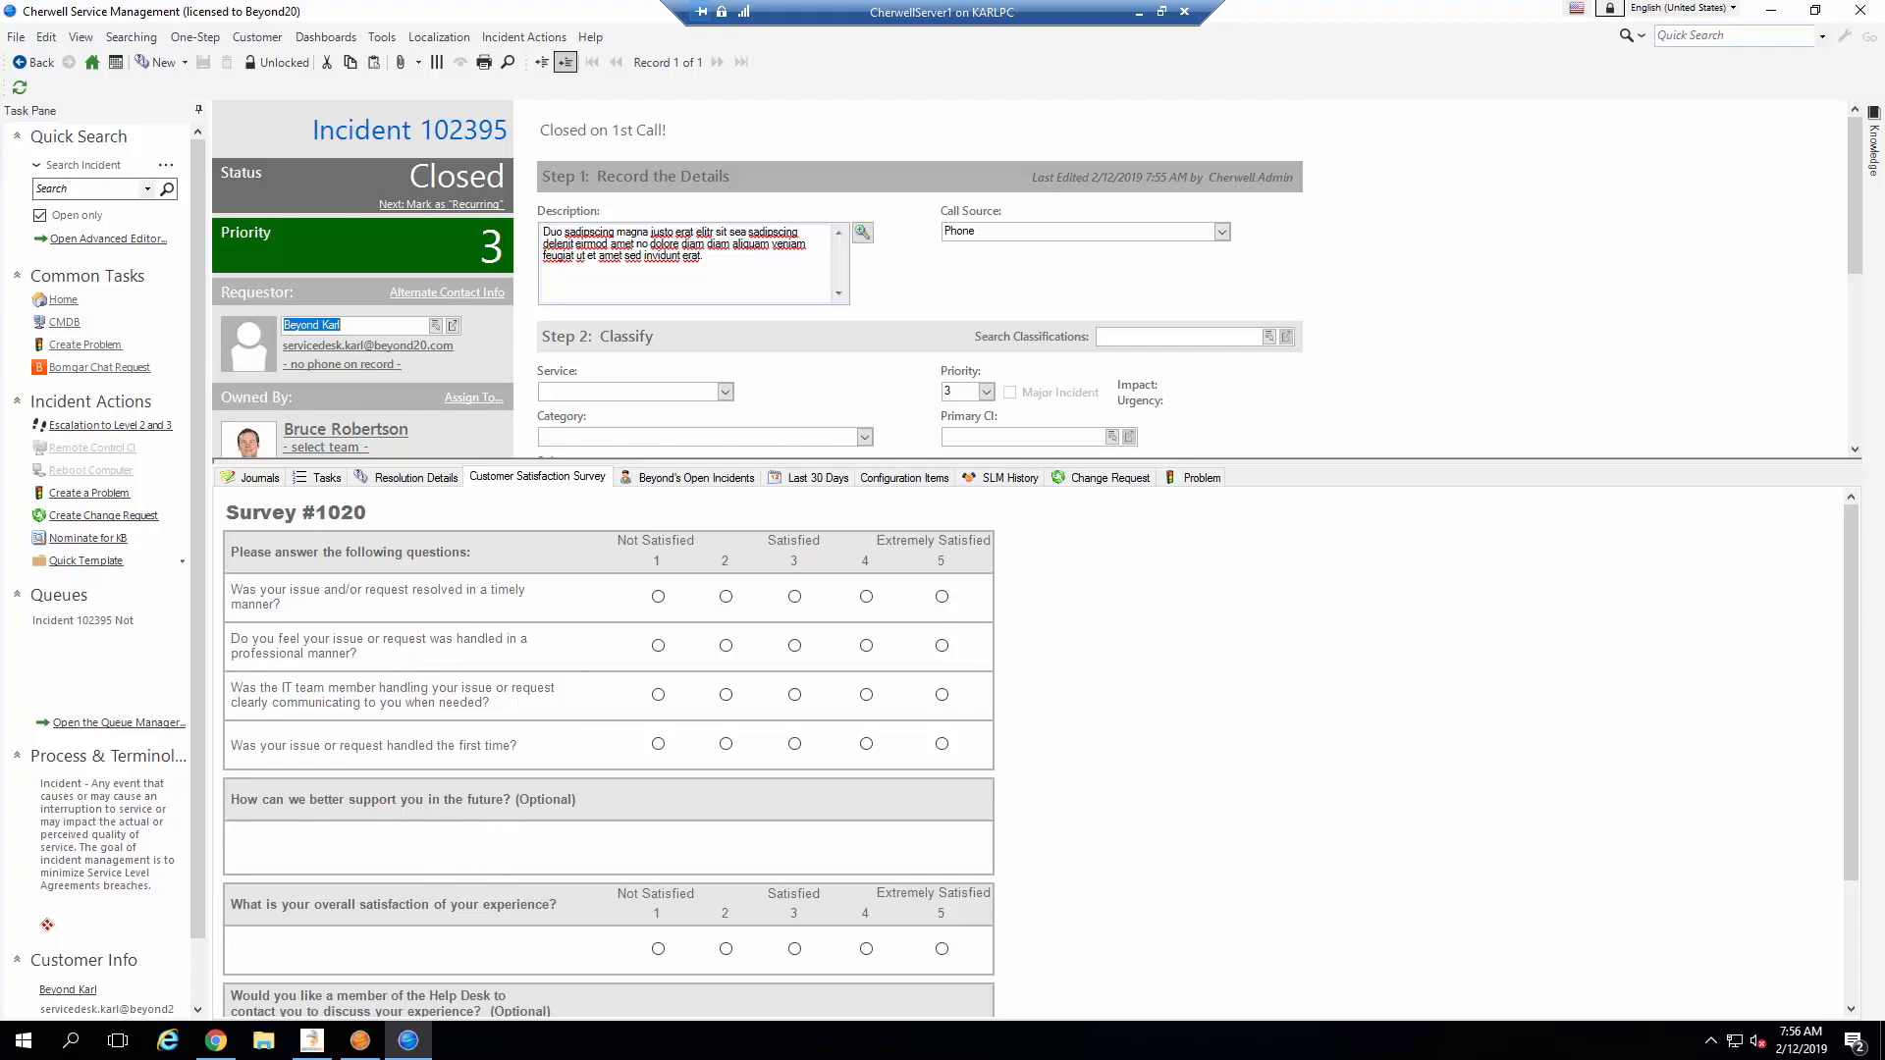
pyautogui.moveTo(391, 613)
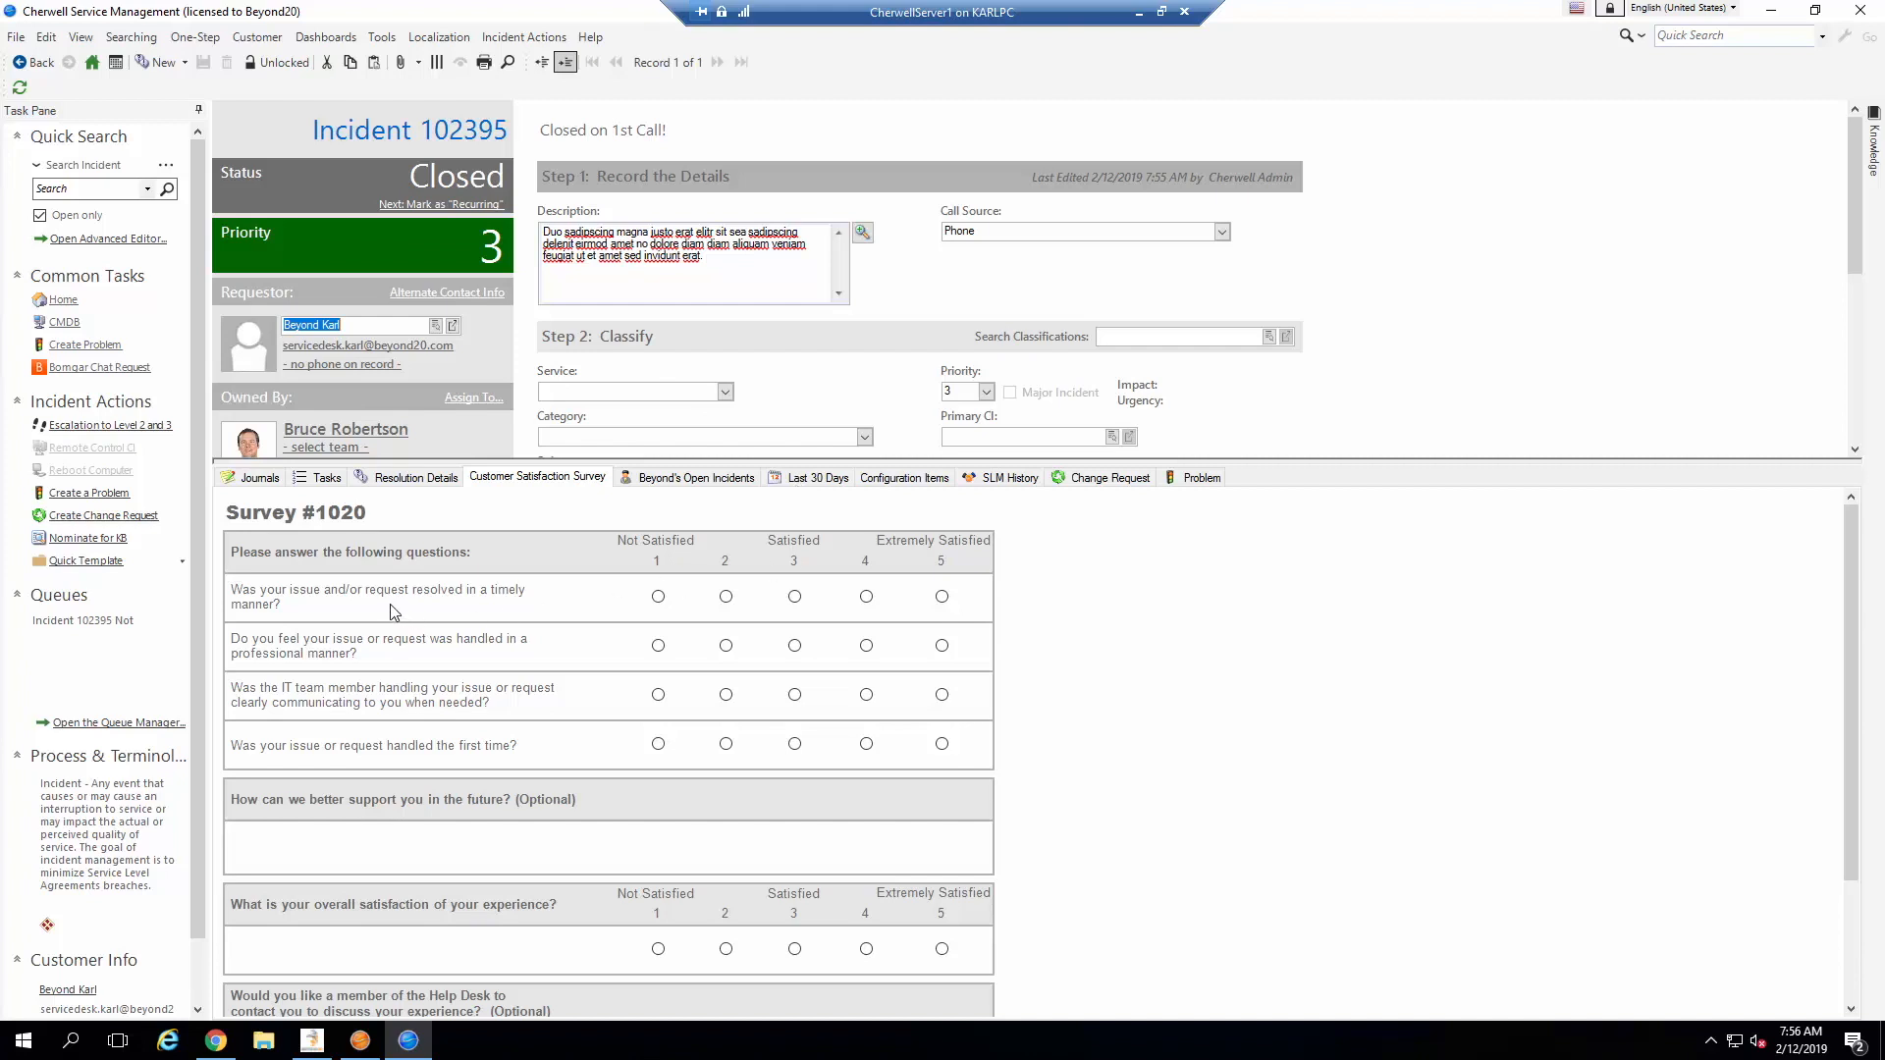
pyautogui.moveTo(320, 613)
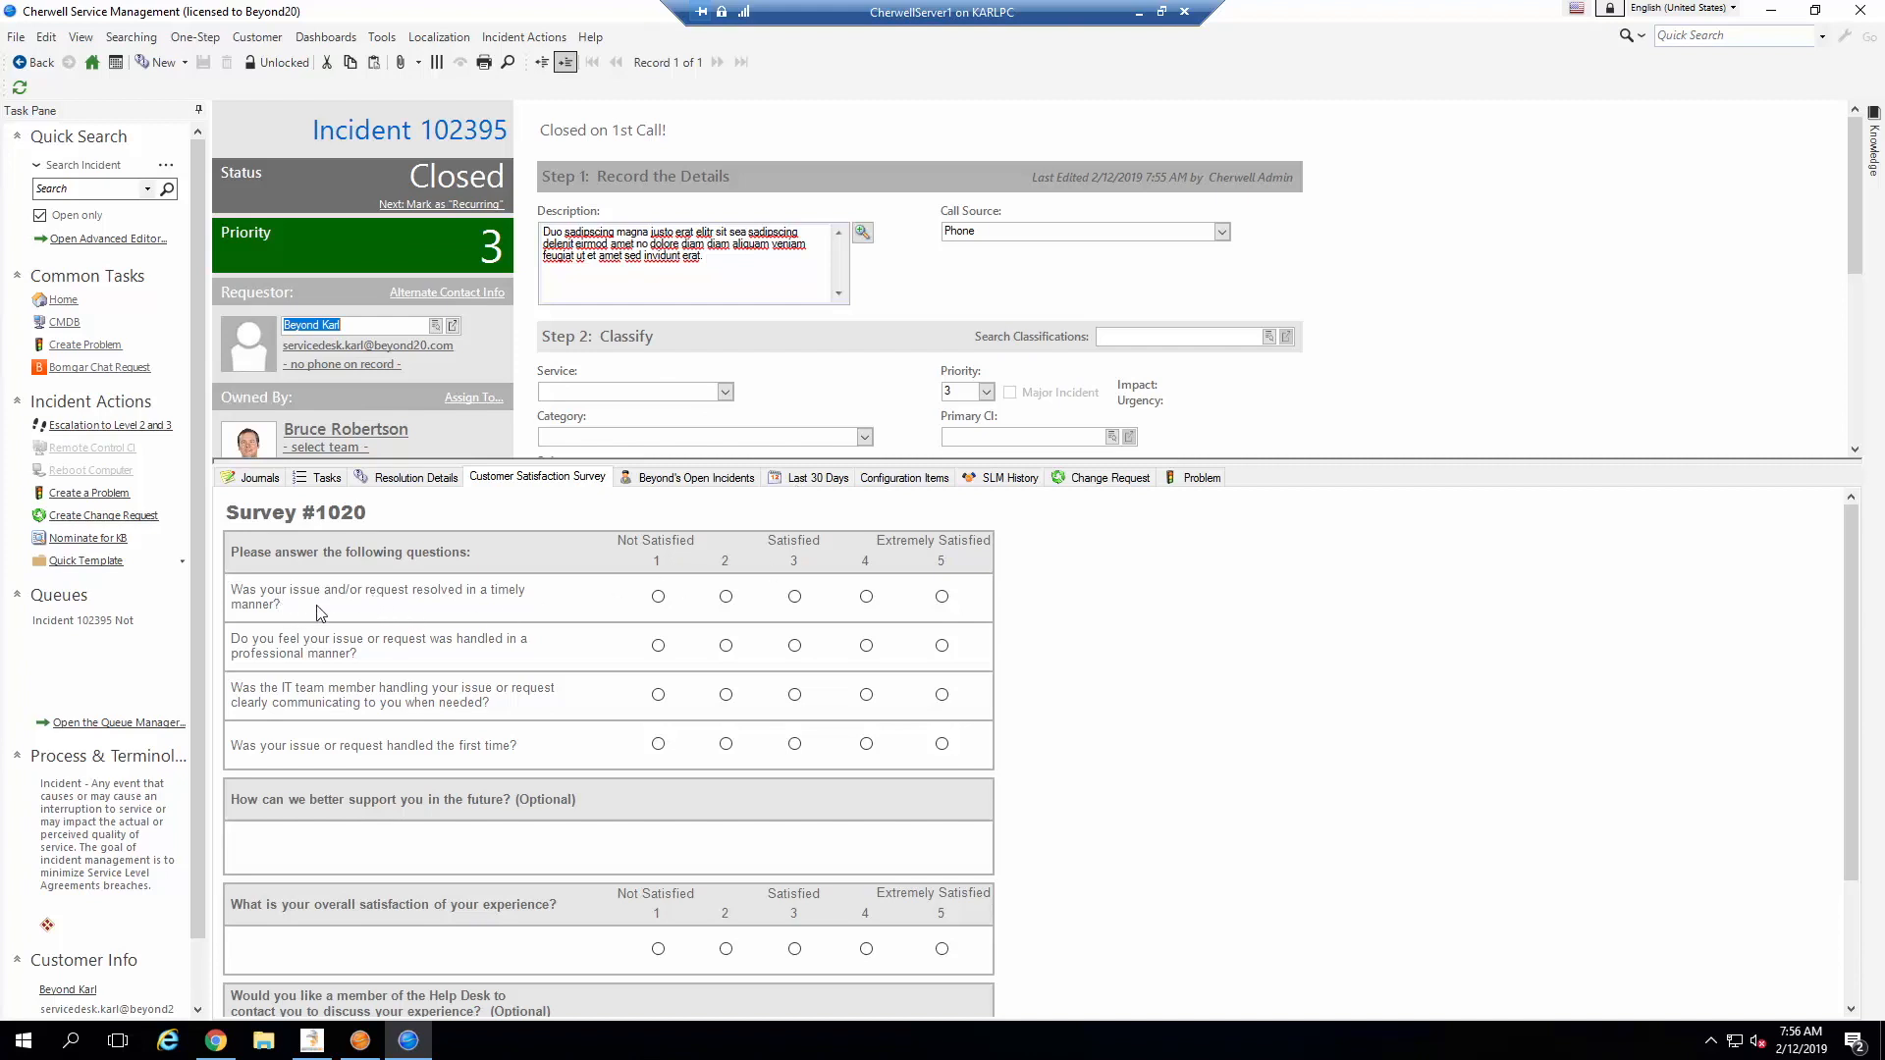
pyautogui.moveTo(315, 701)
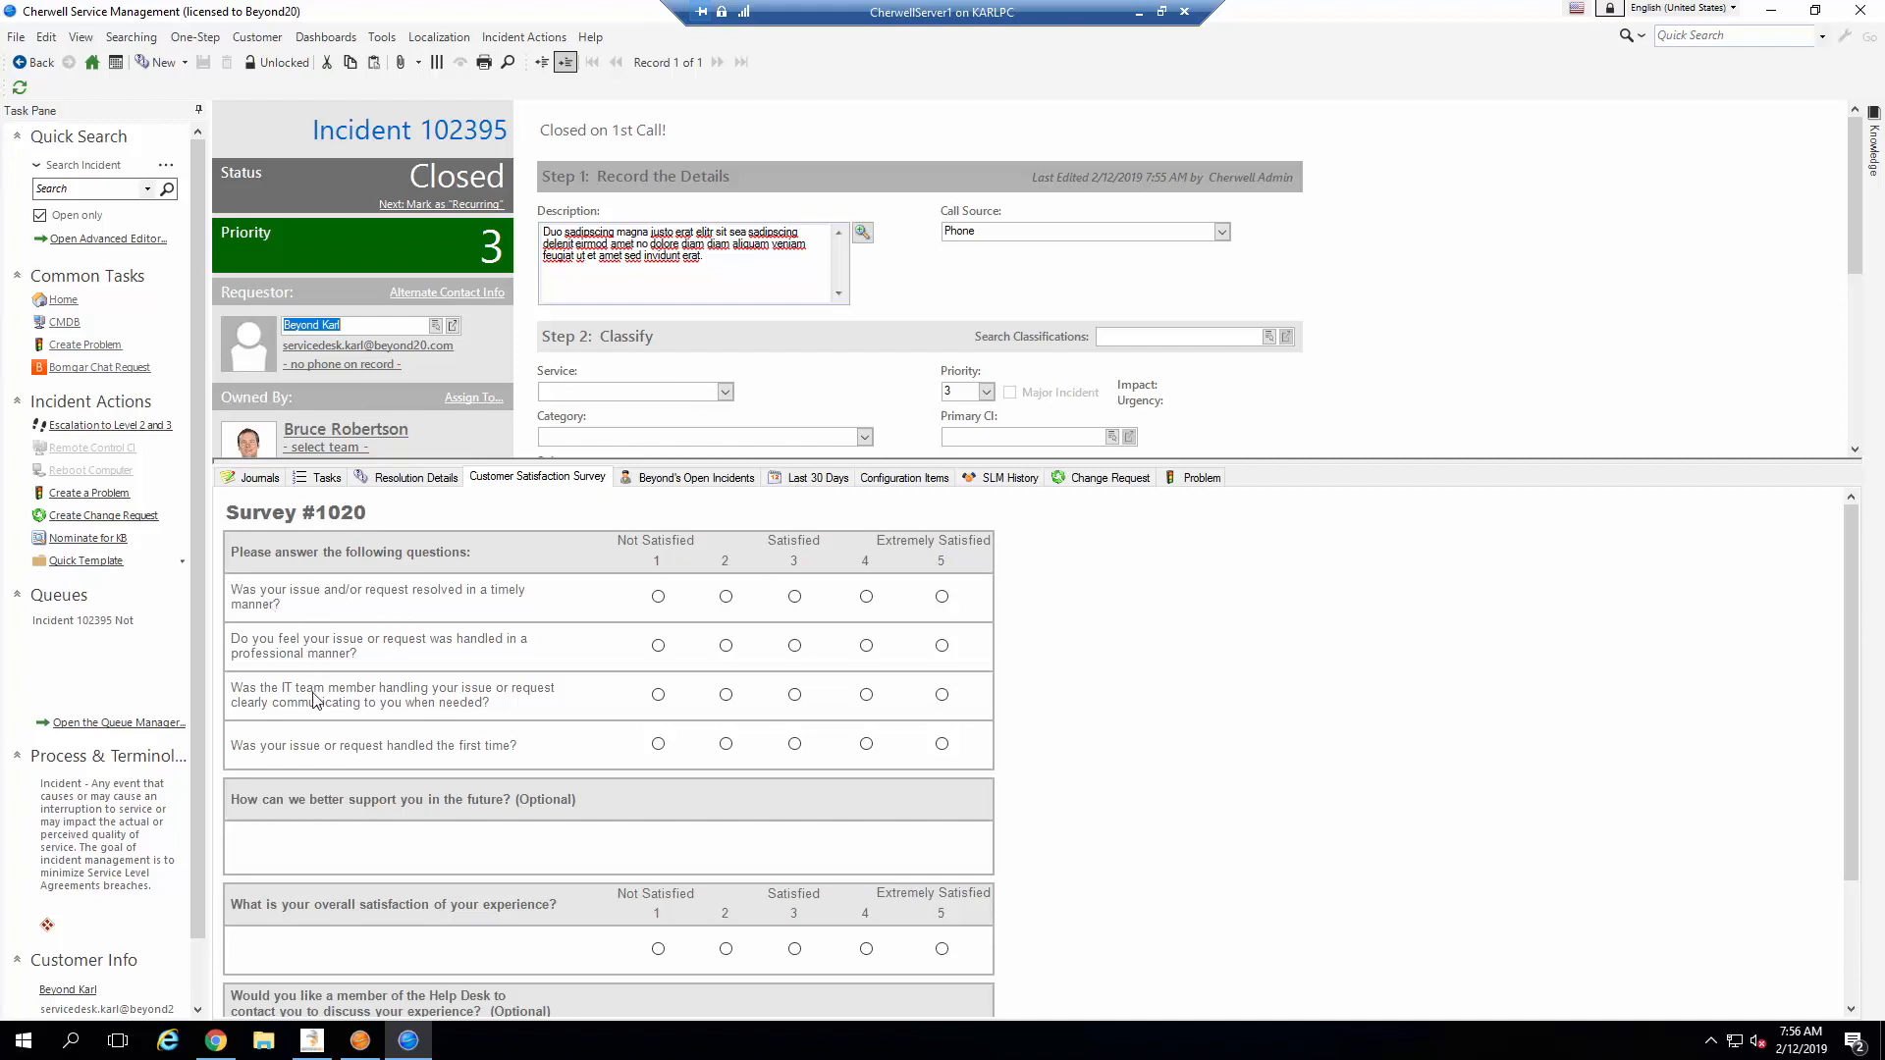
pyautogui.moveTo(684, 581)
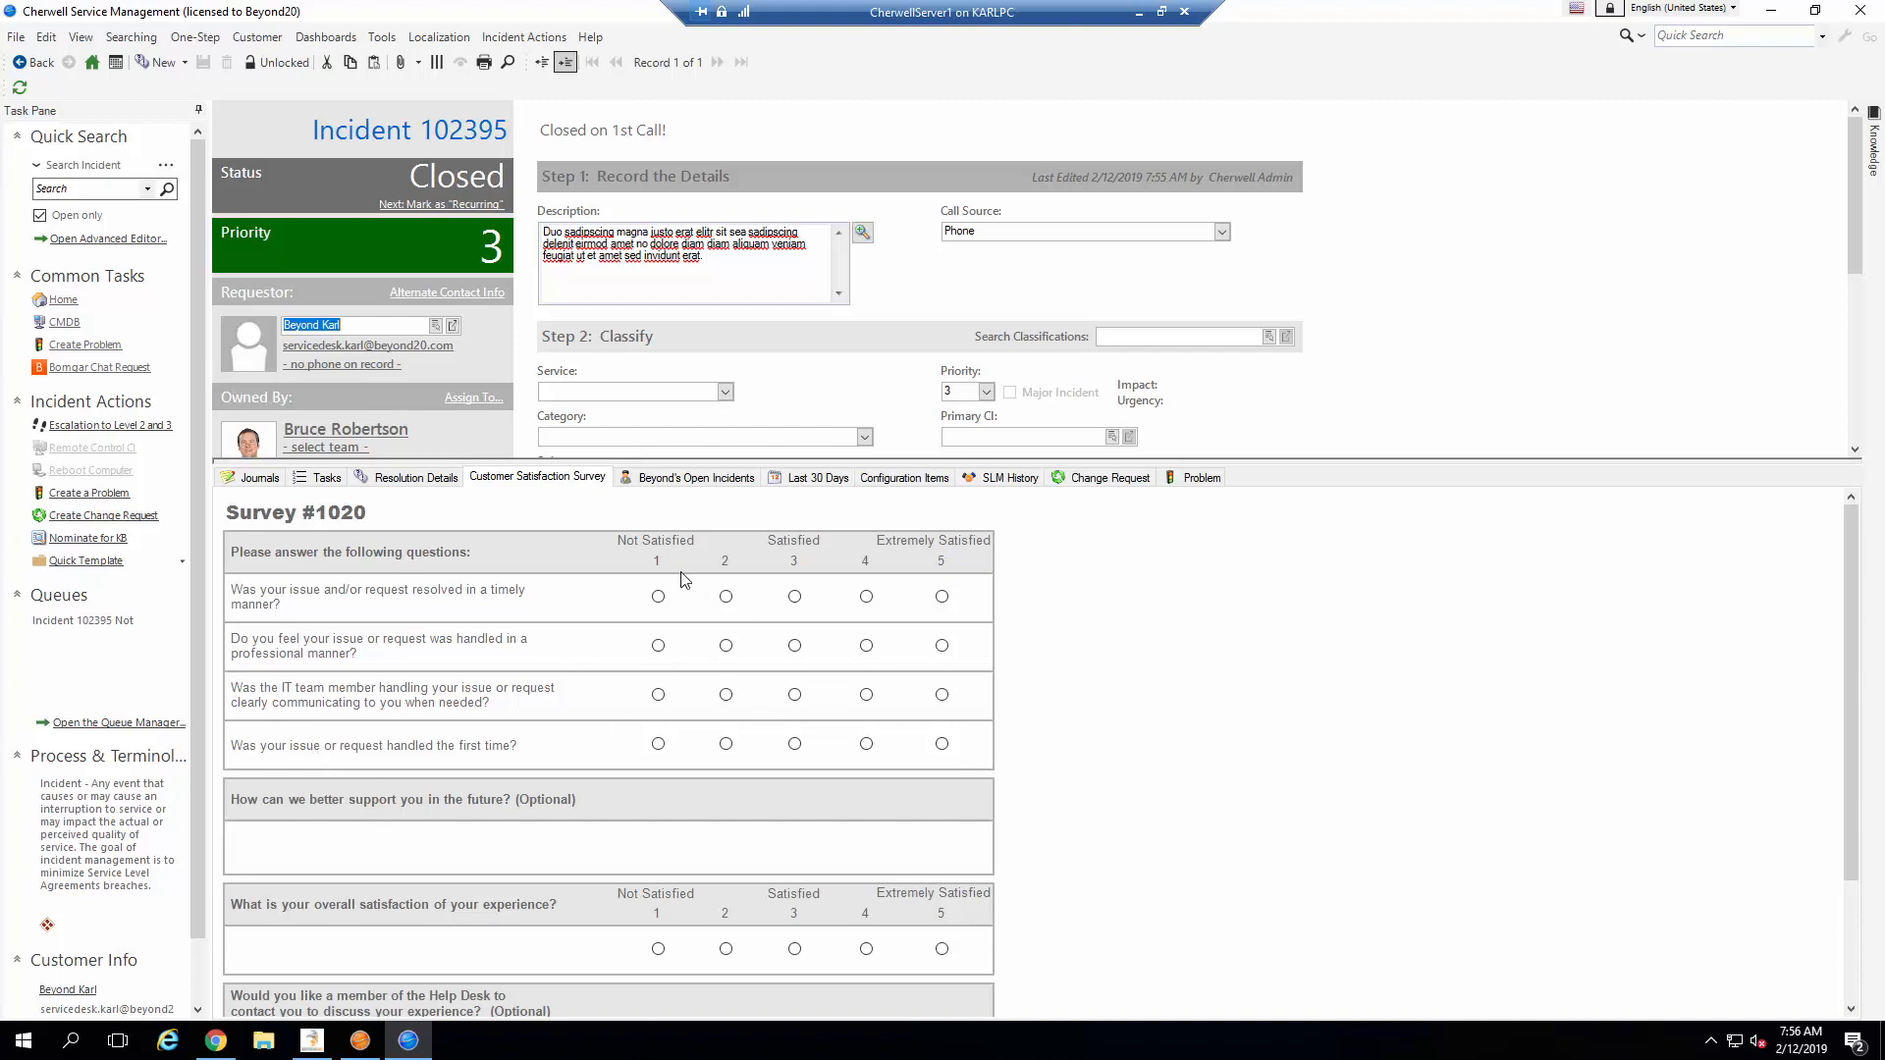
pyautogui.moveTo(247, 622)
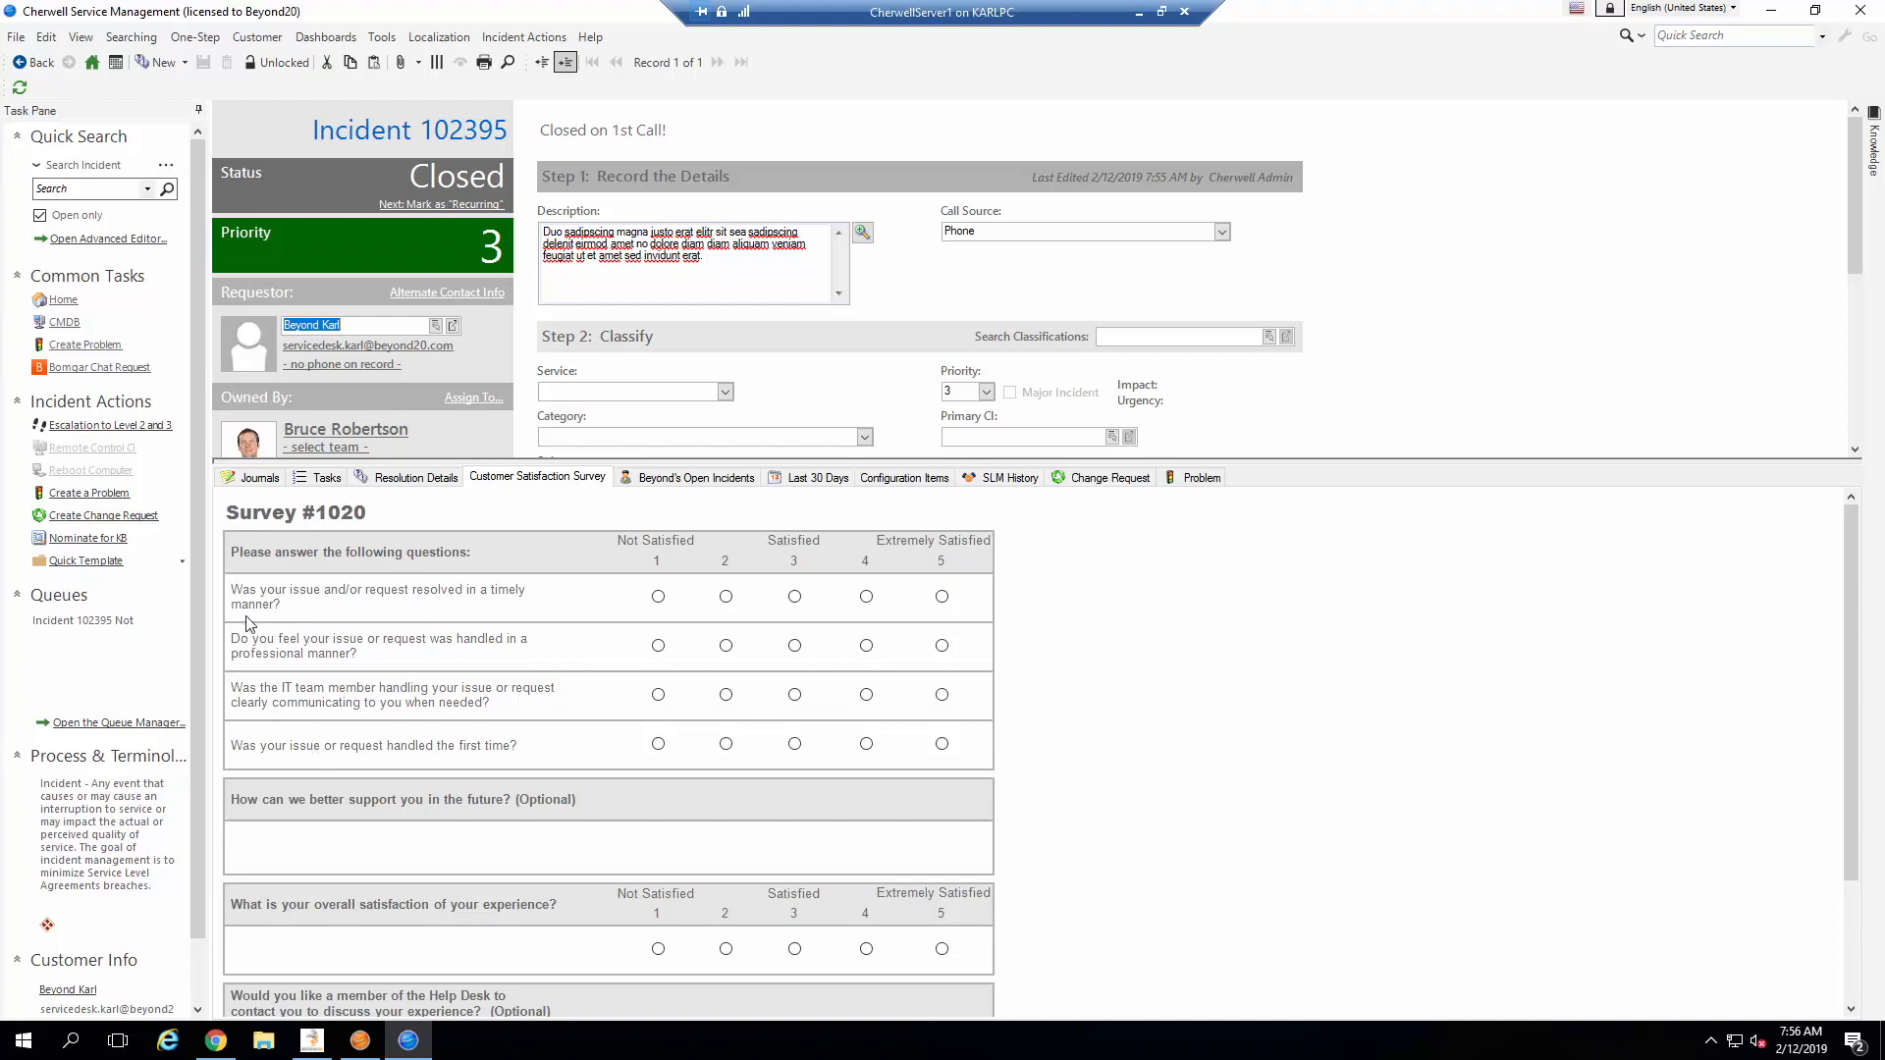
pyautogui.moveTo(322, 625)
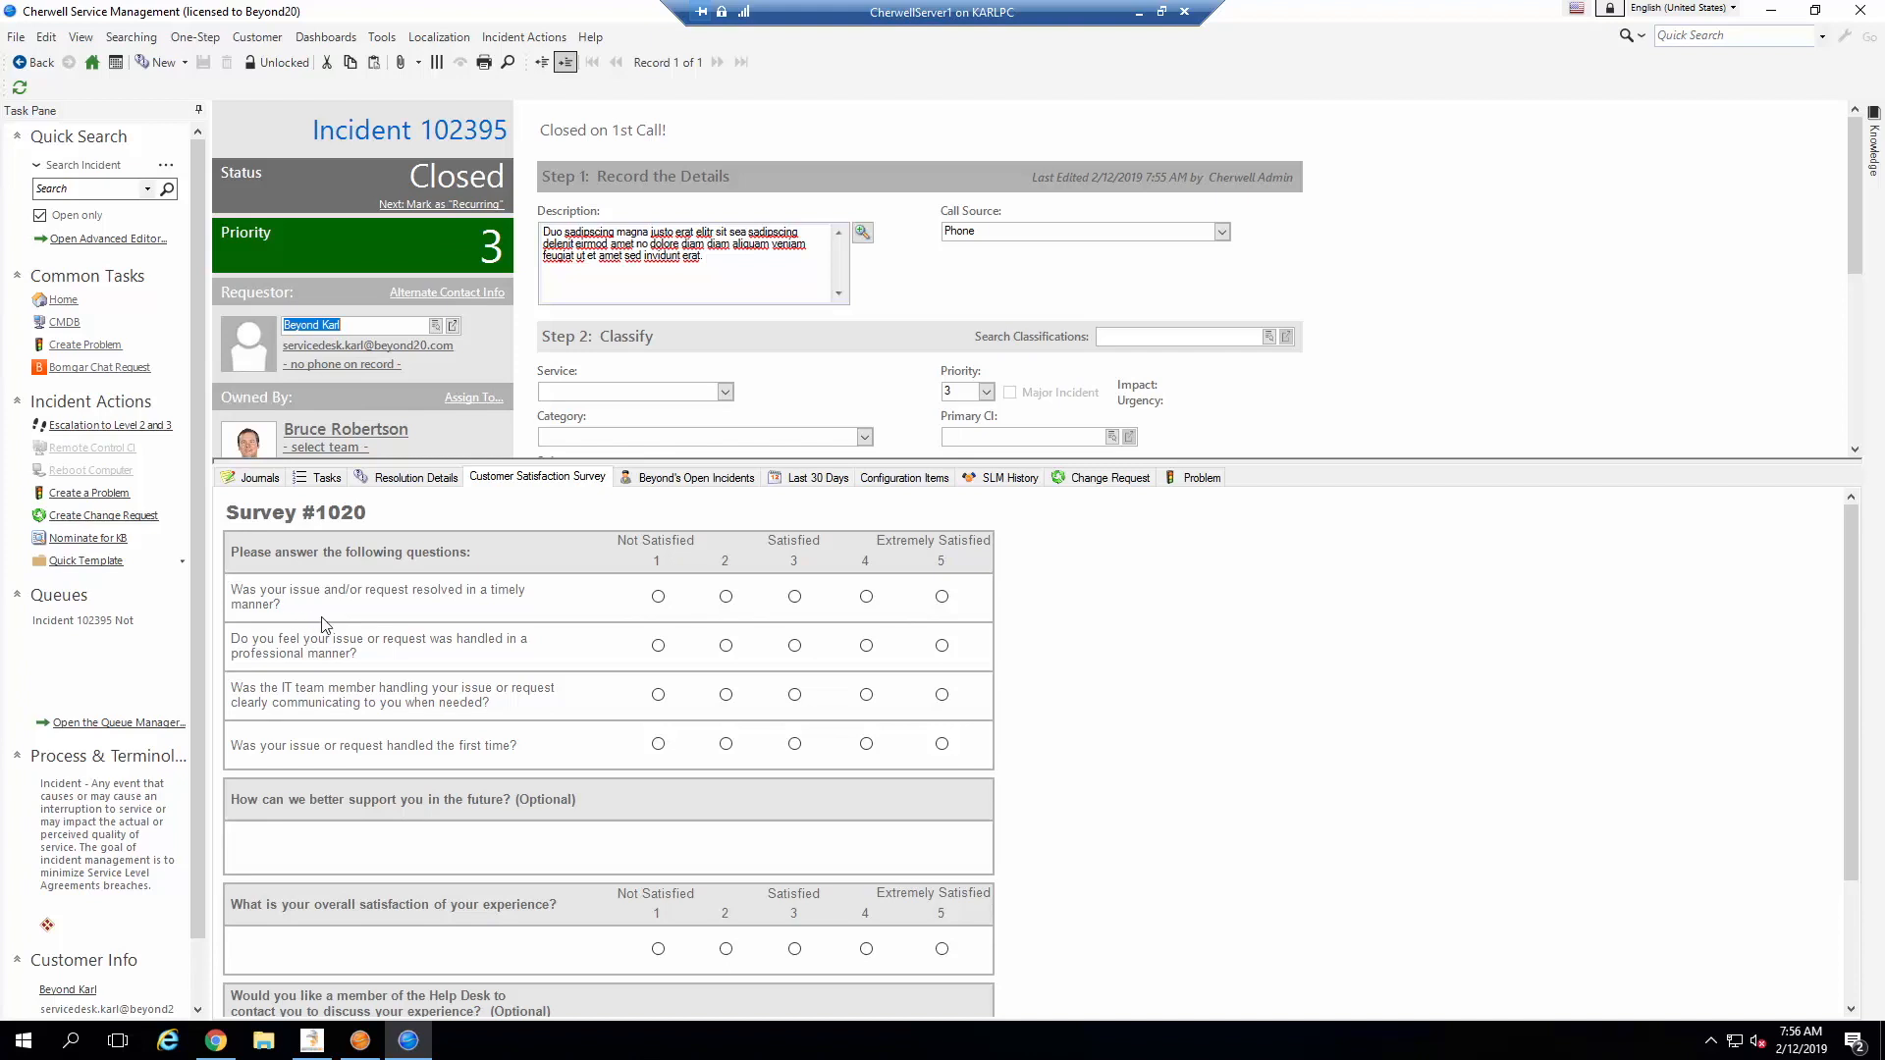
pyautogui.moveTo(475, 669)
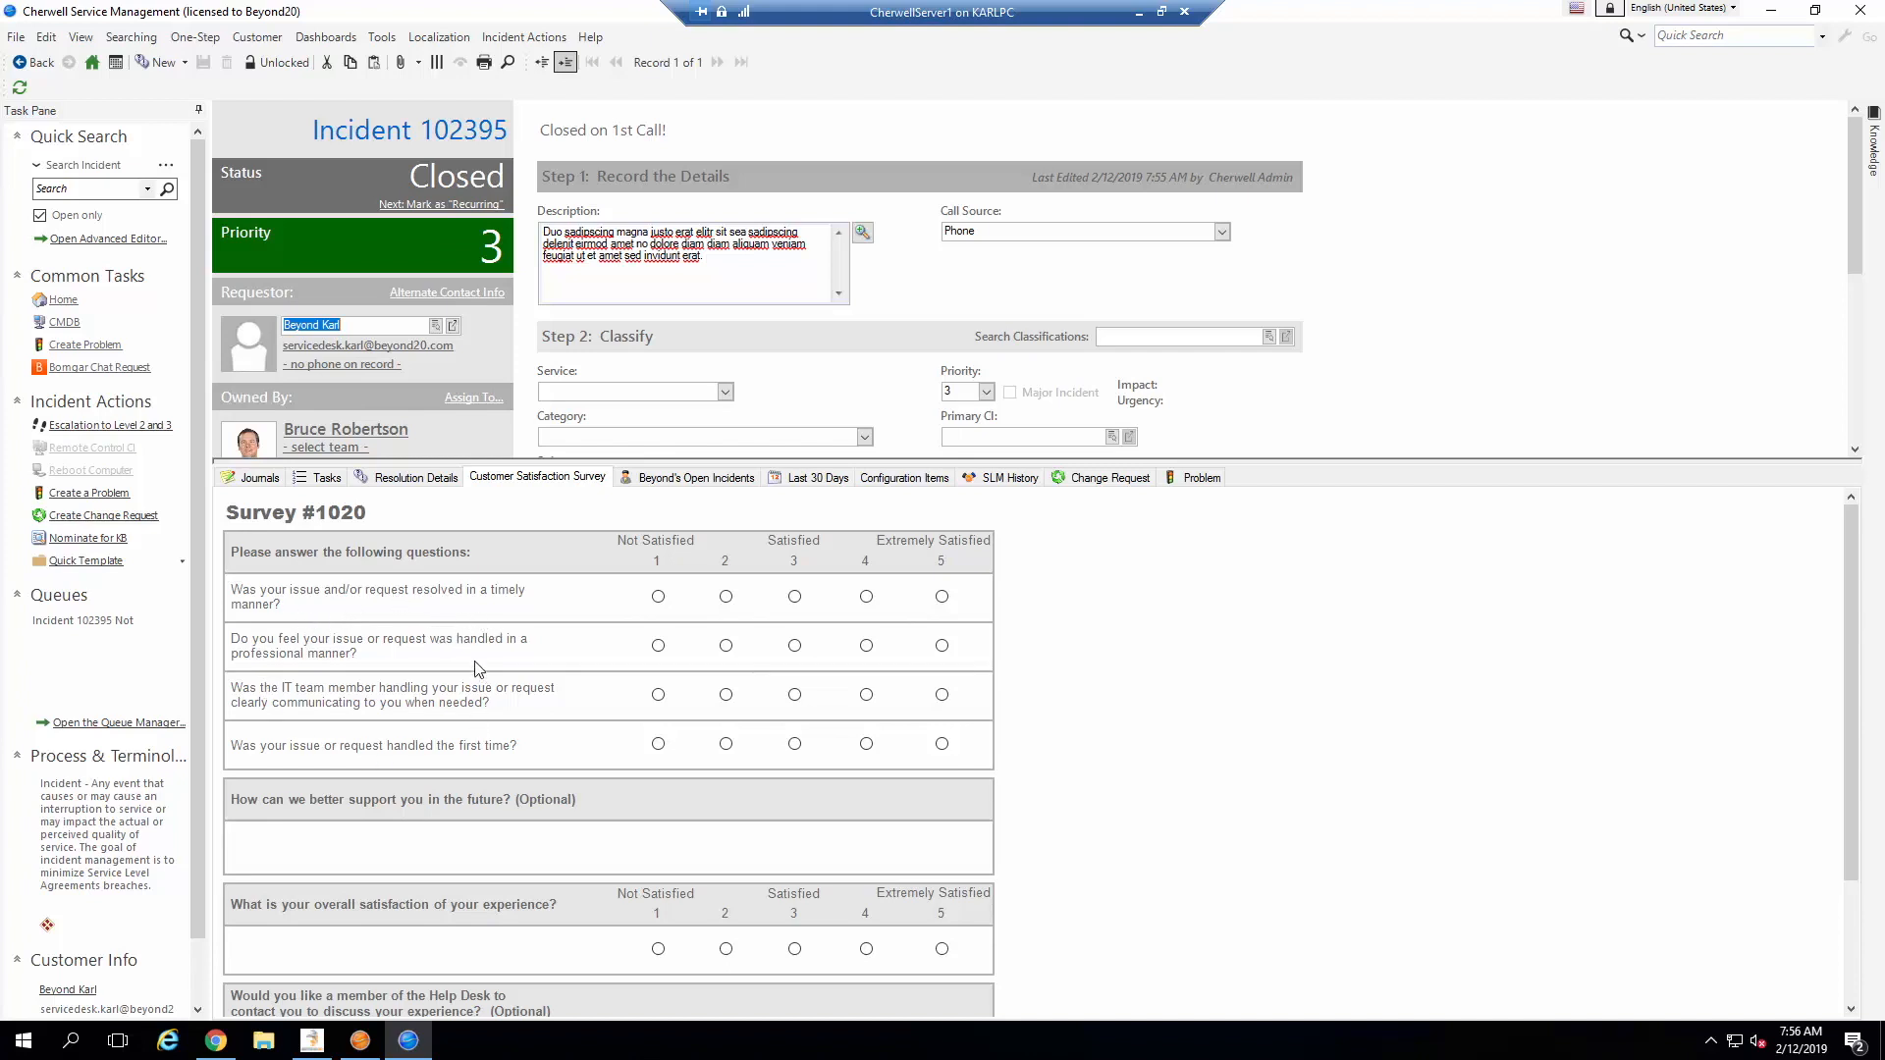
pyautogui.moveTo(473, 670)
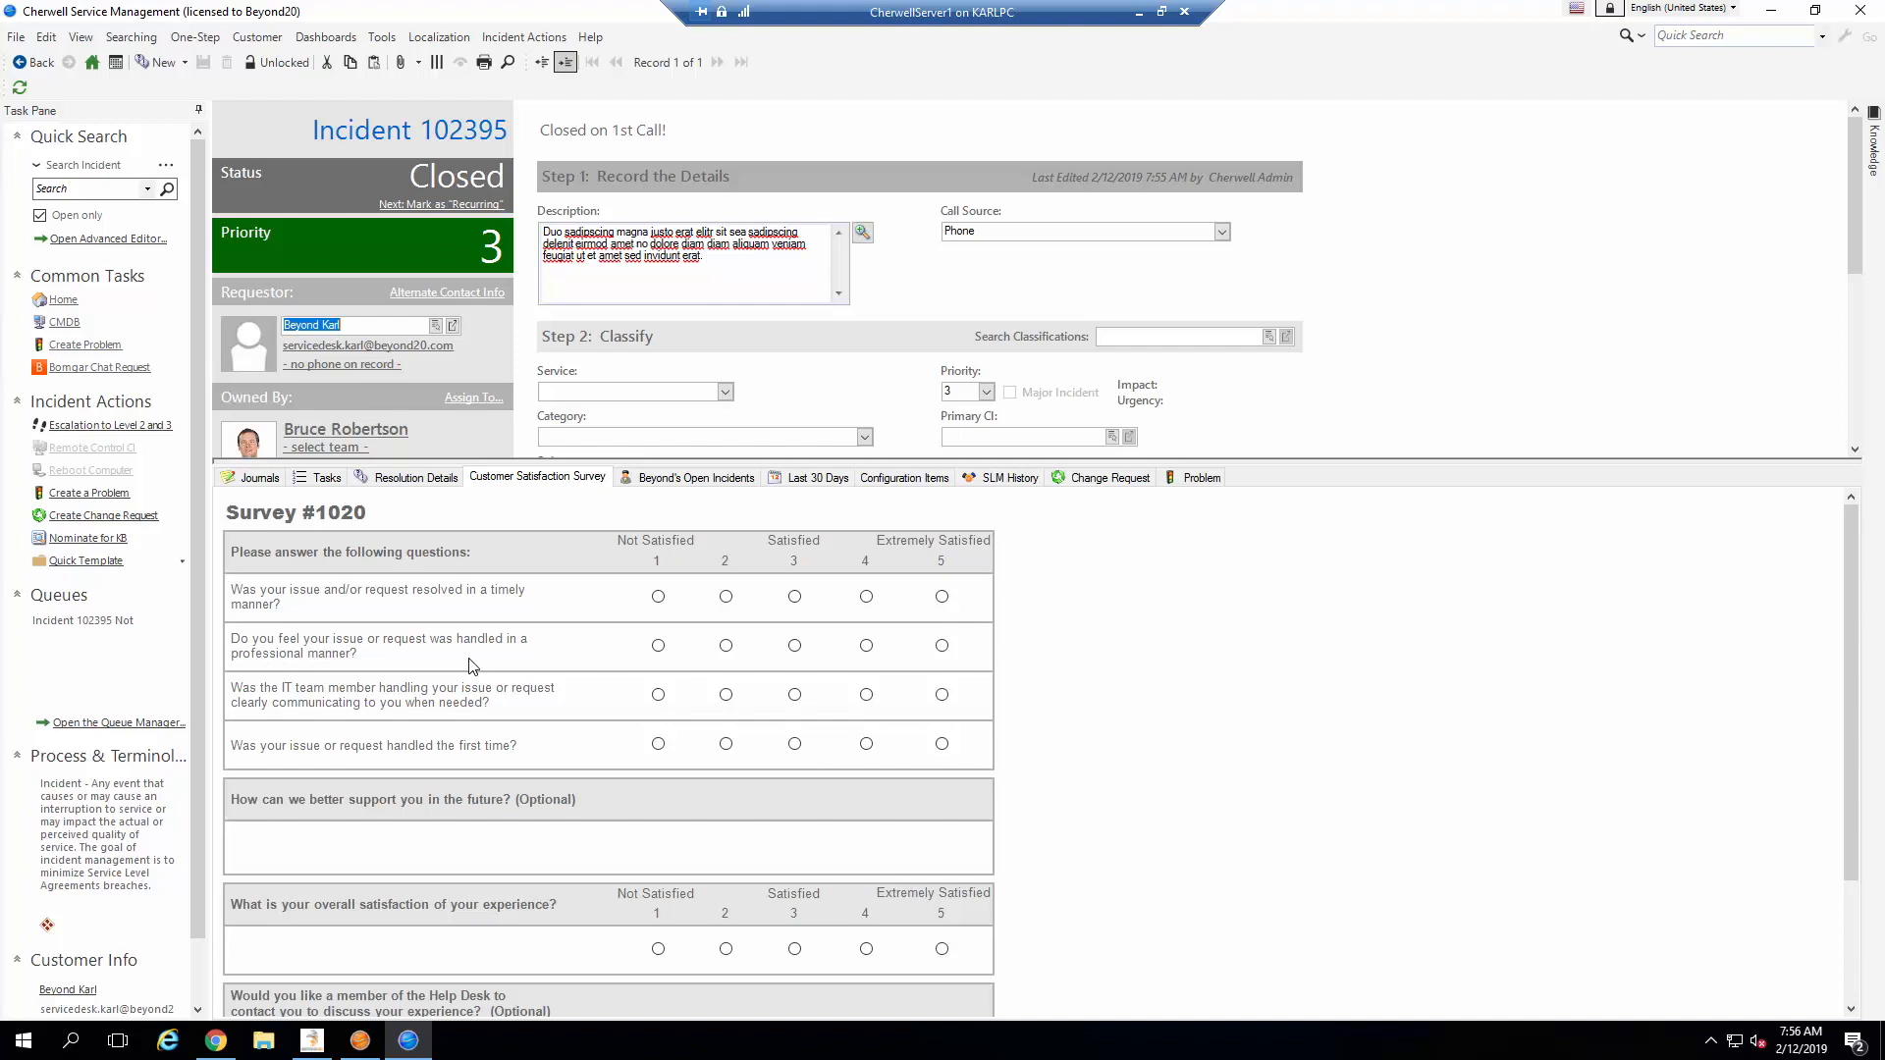
# Step: In Stored Value Manager's Survey folder, bring up Rated Q1 for editing
pyautogui.click(359, 1041)
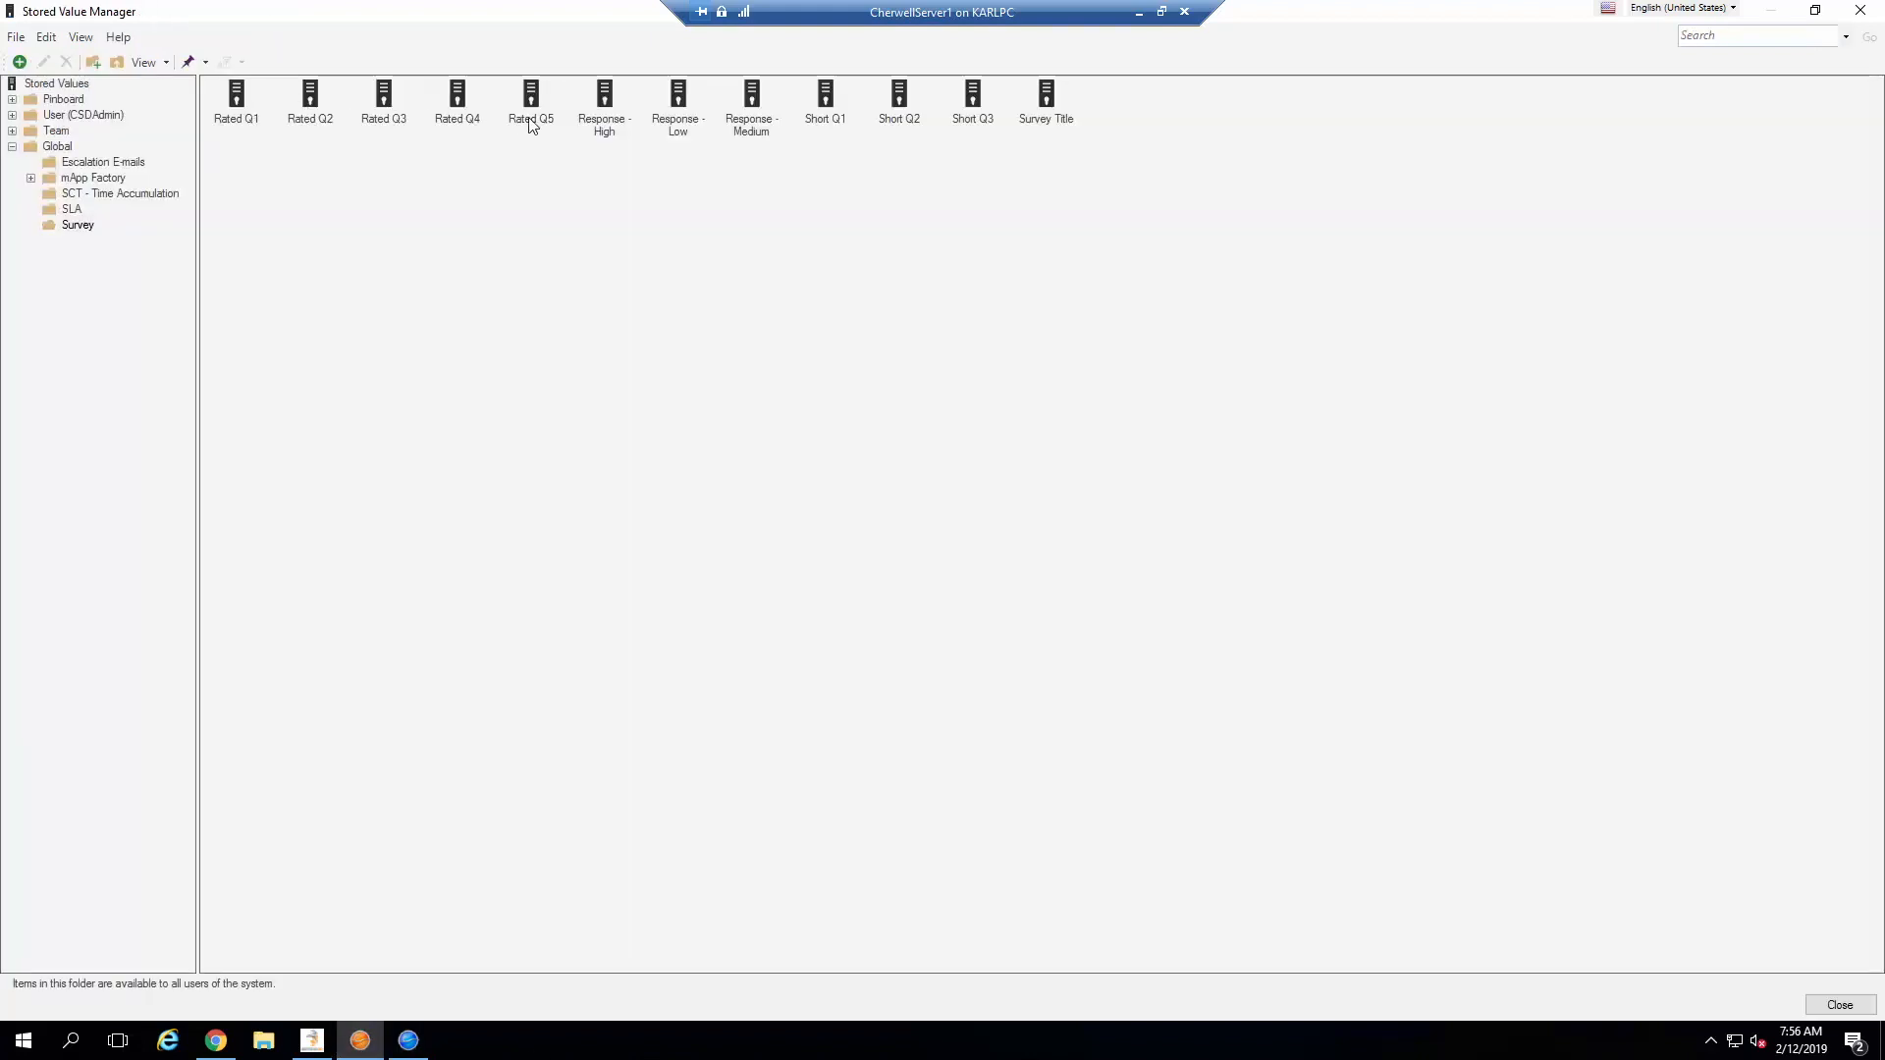
pyautogui.moveTo(1062, 130)
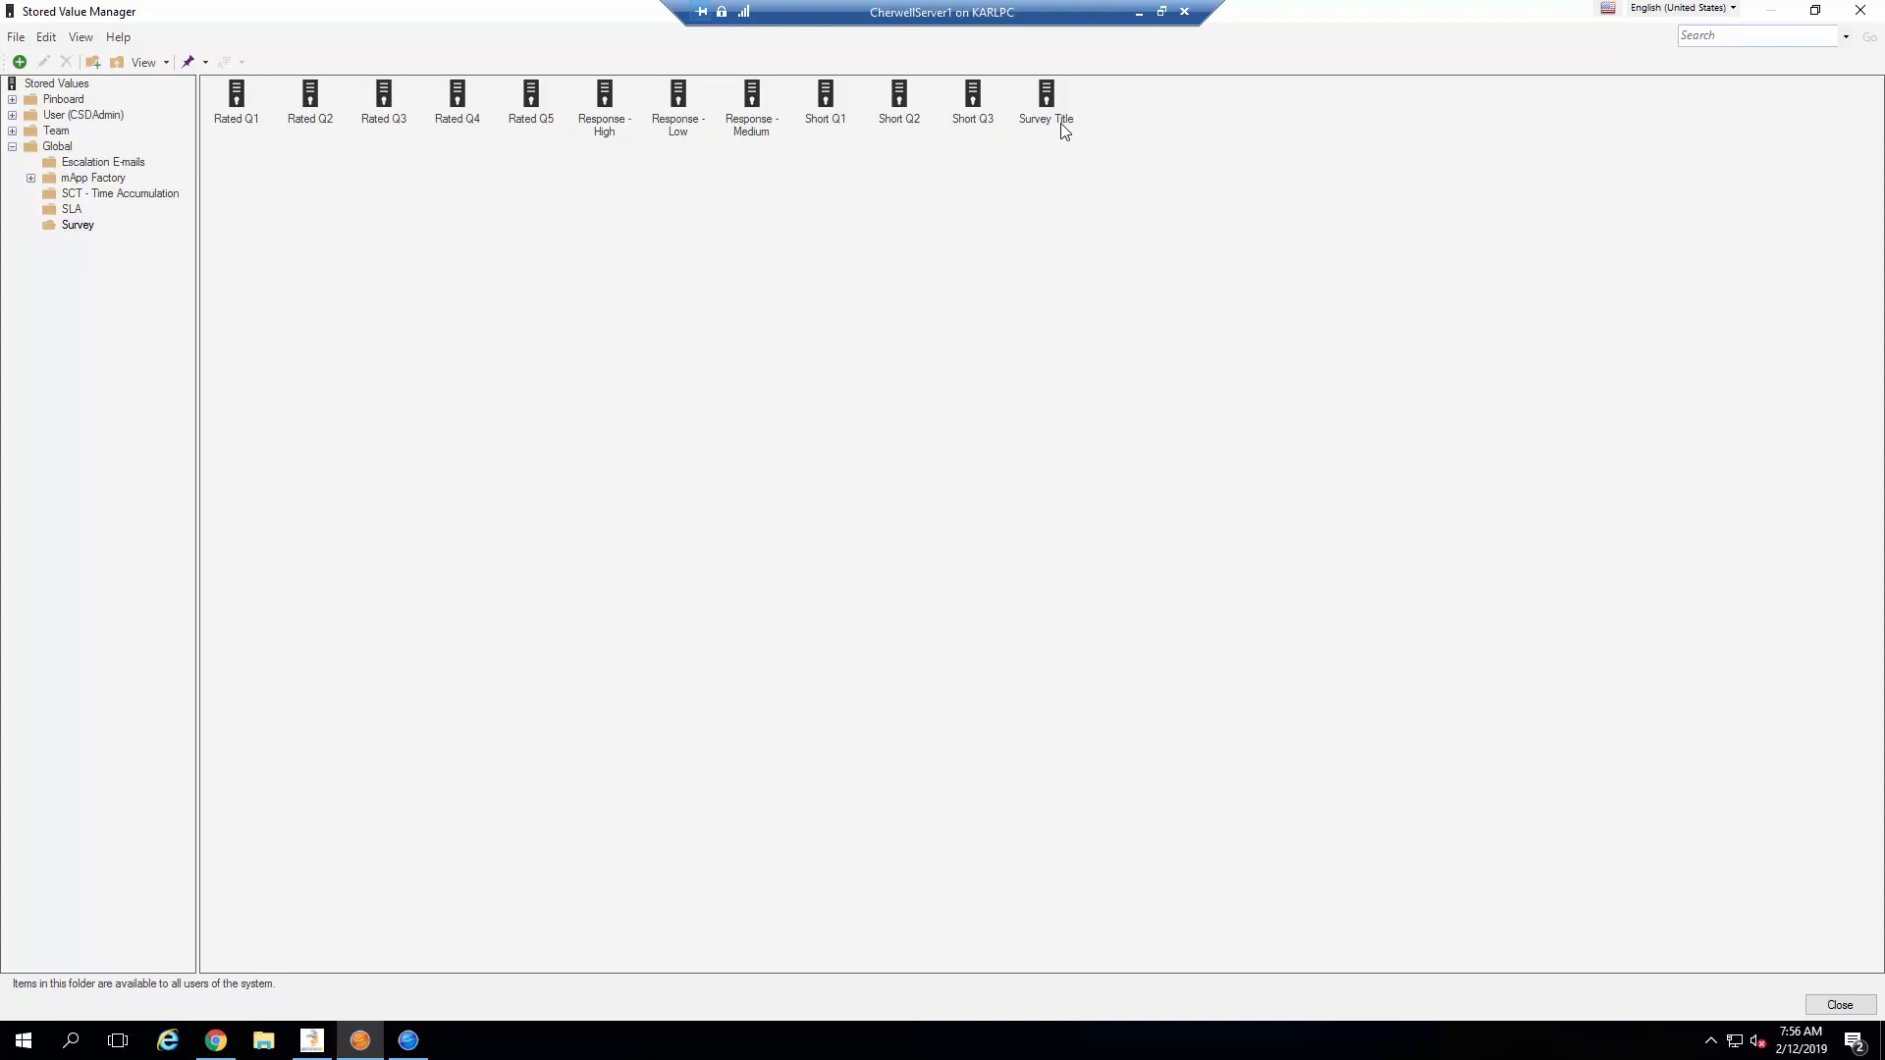
pyautogui.moveTo(62, 159)
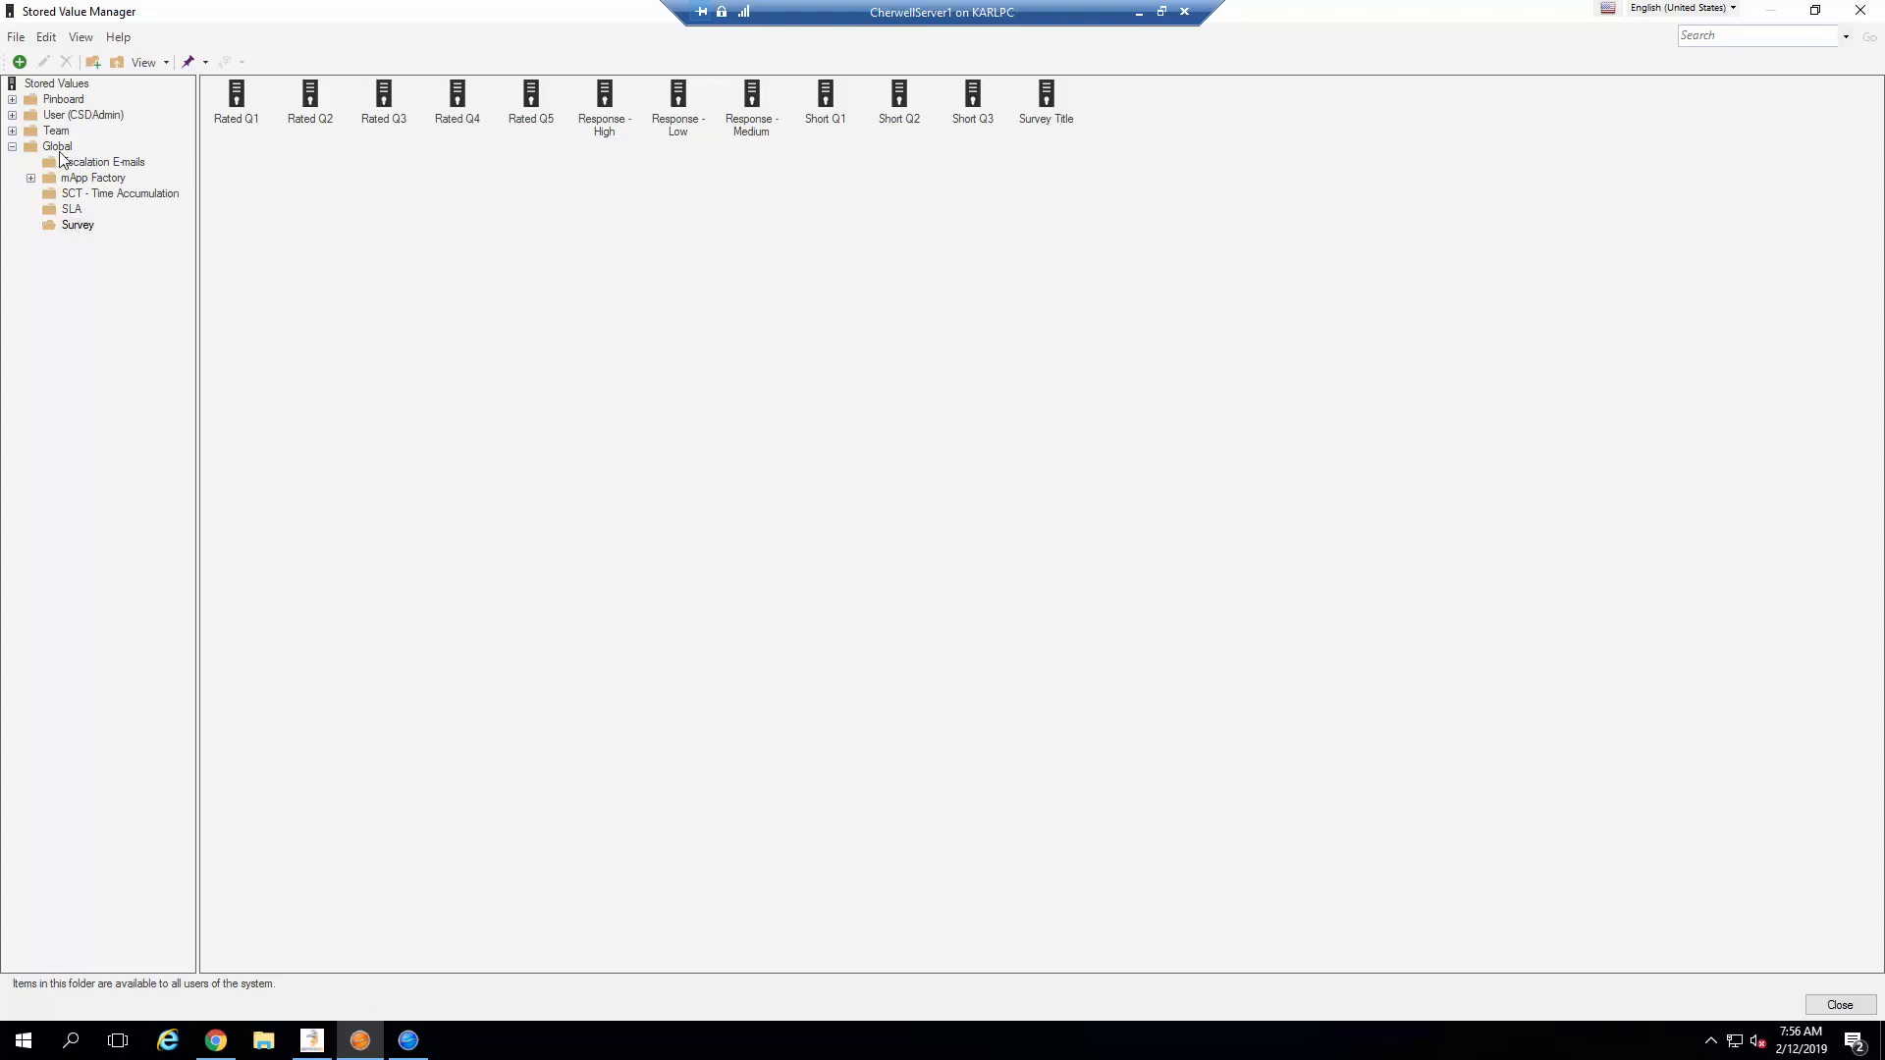
pyautogui.moveTo(267, 123)
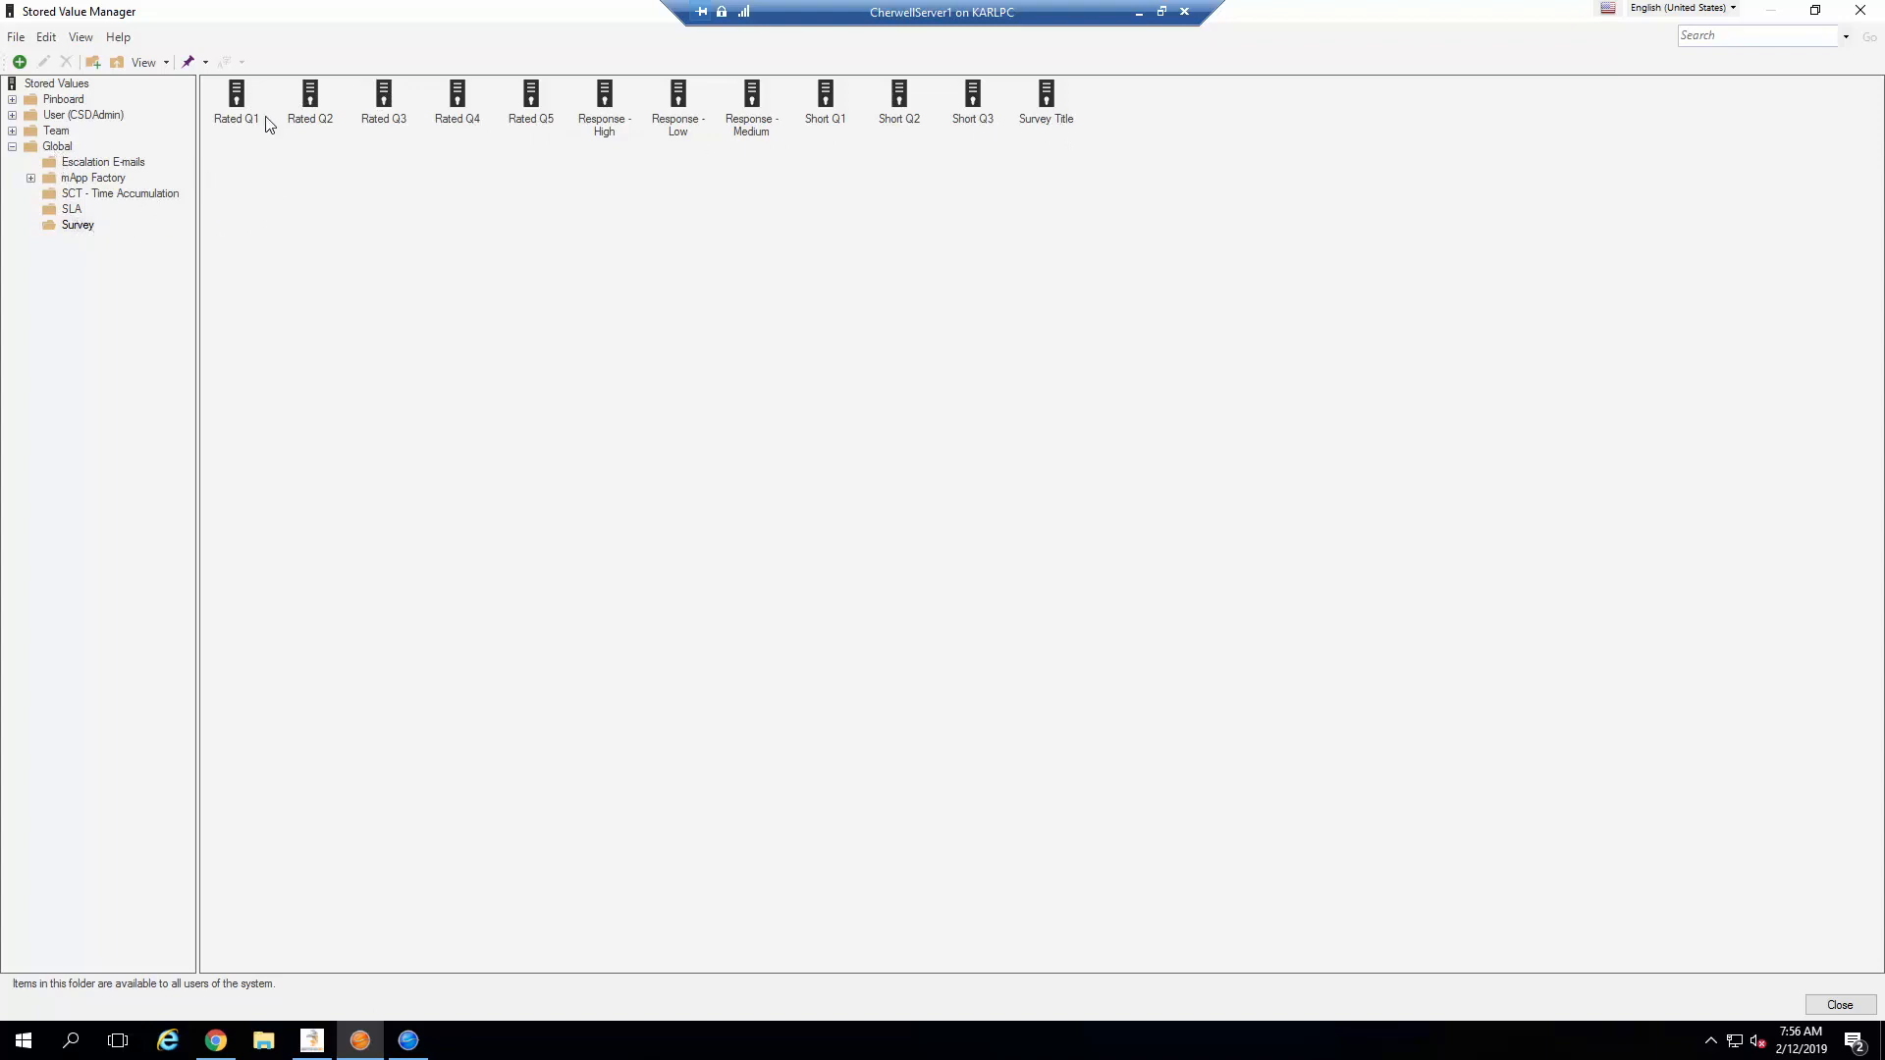
pyautogui.rightClick(236, 102)
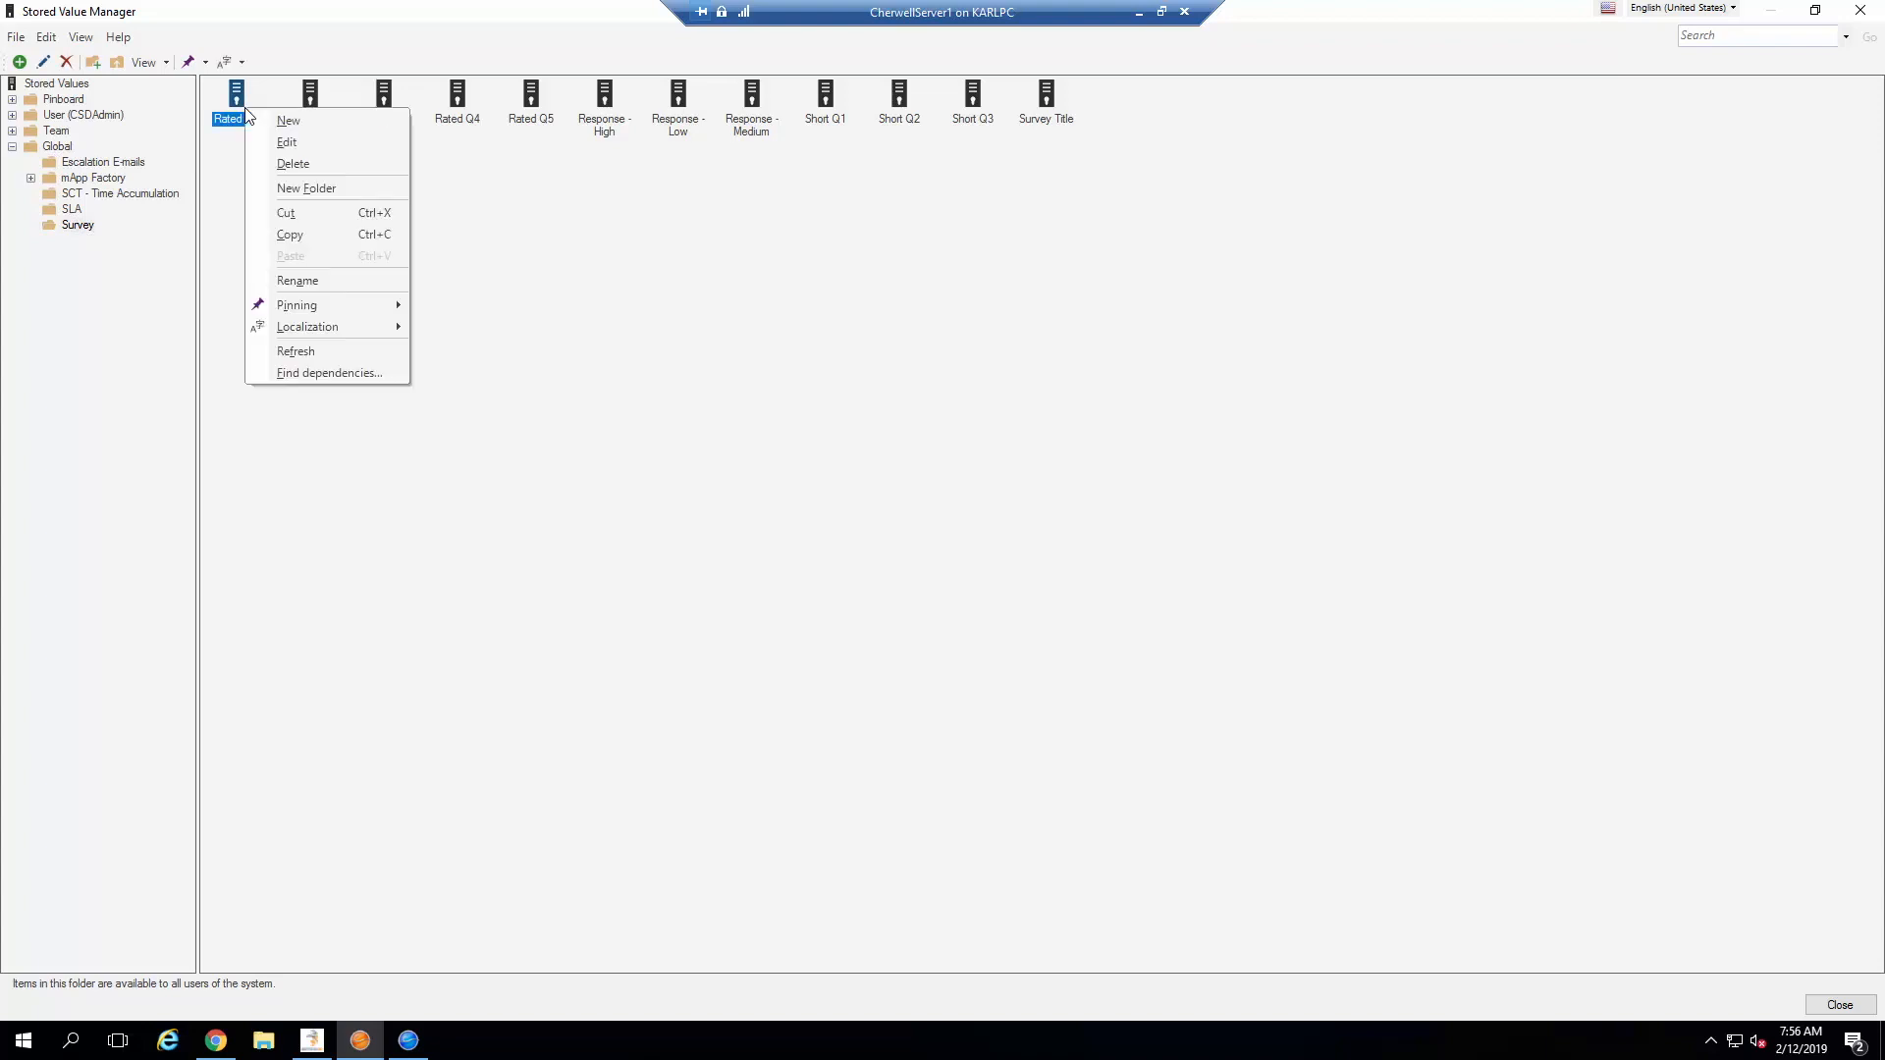
pyautogui.moveTo(287, 142)
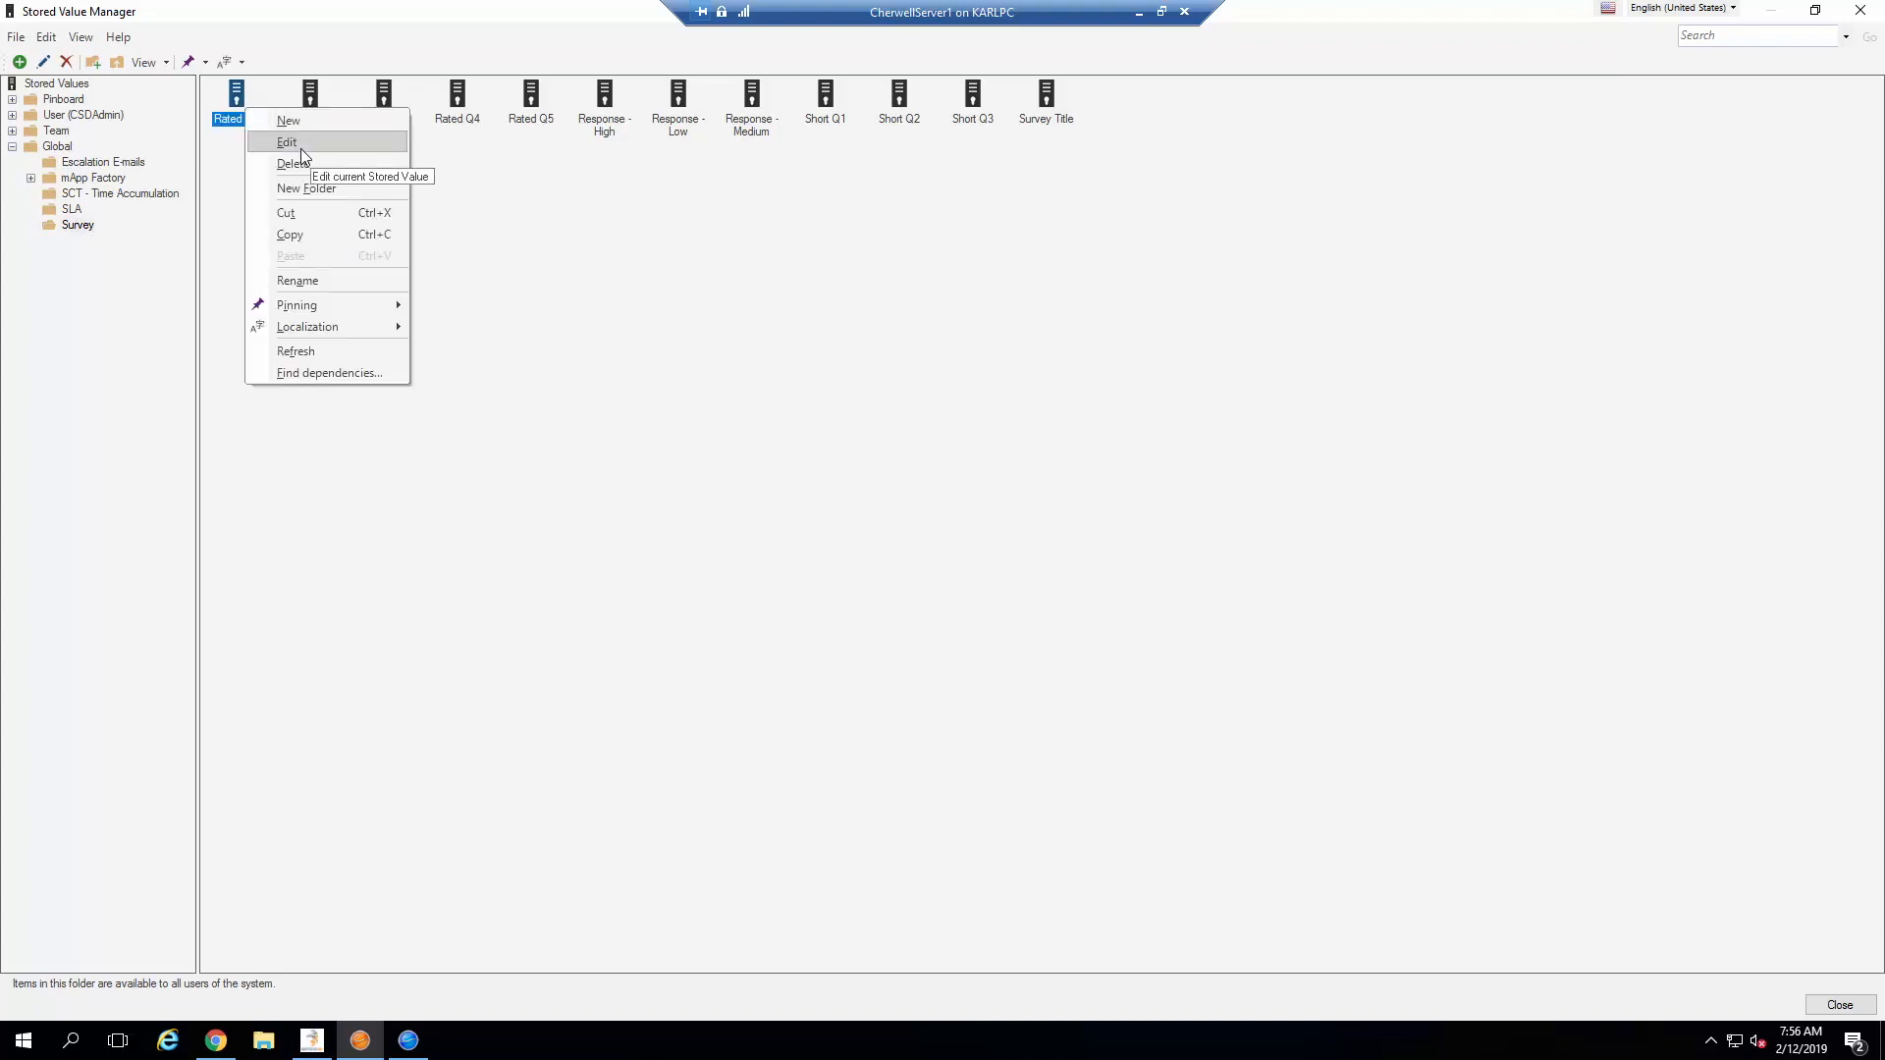
pyautogui.click(287, 142)
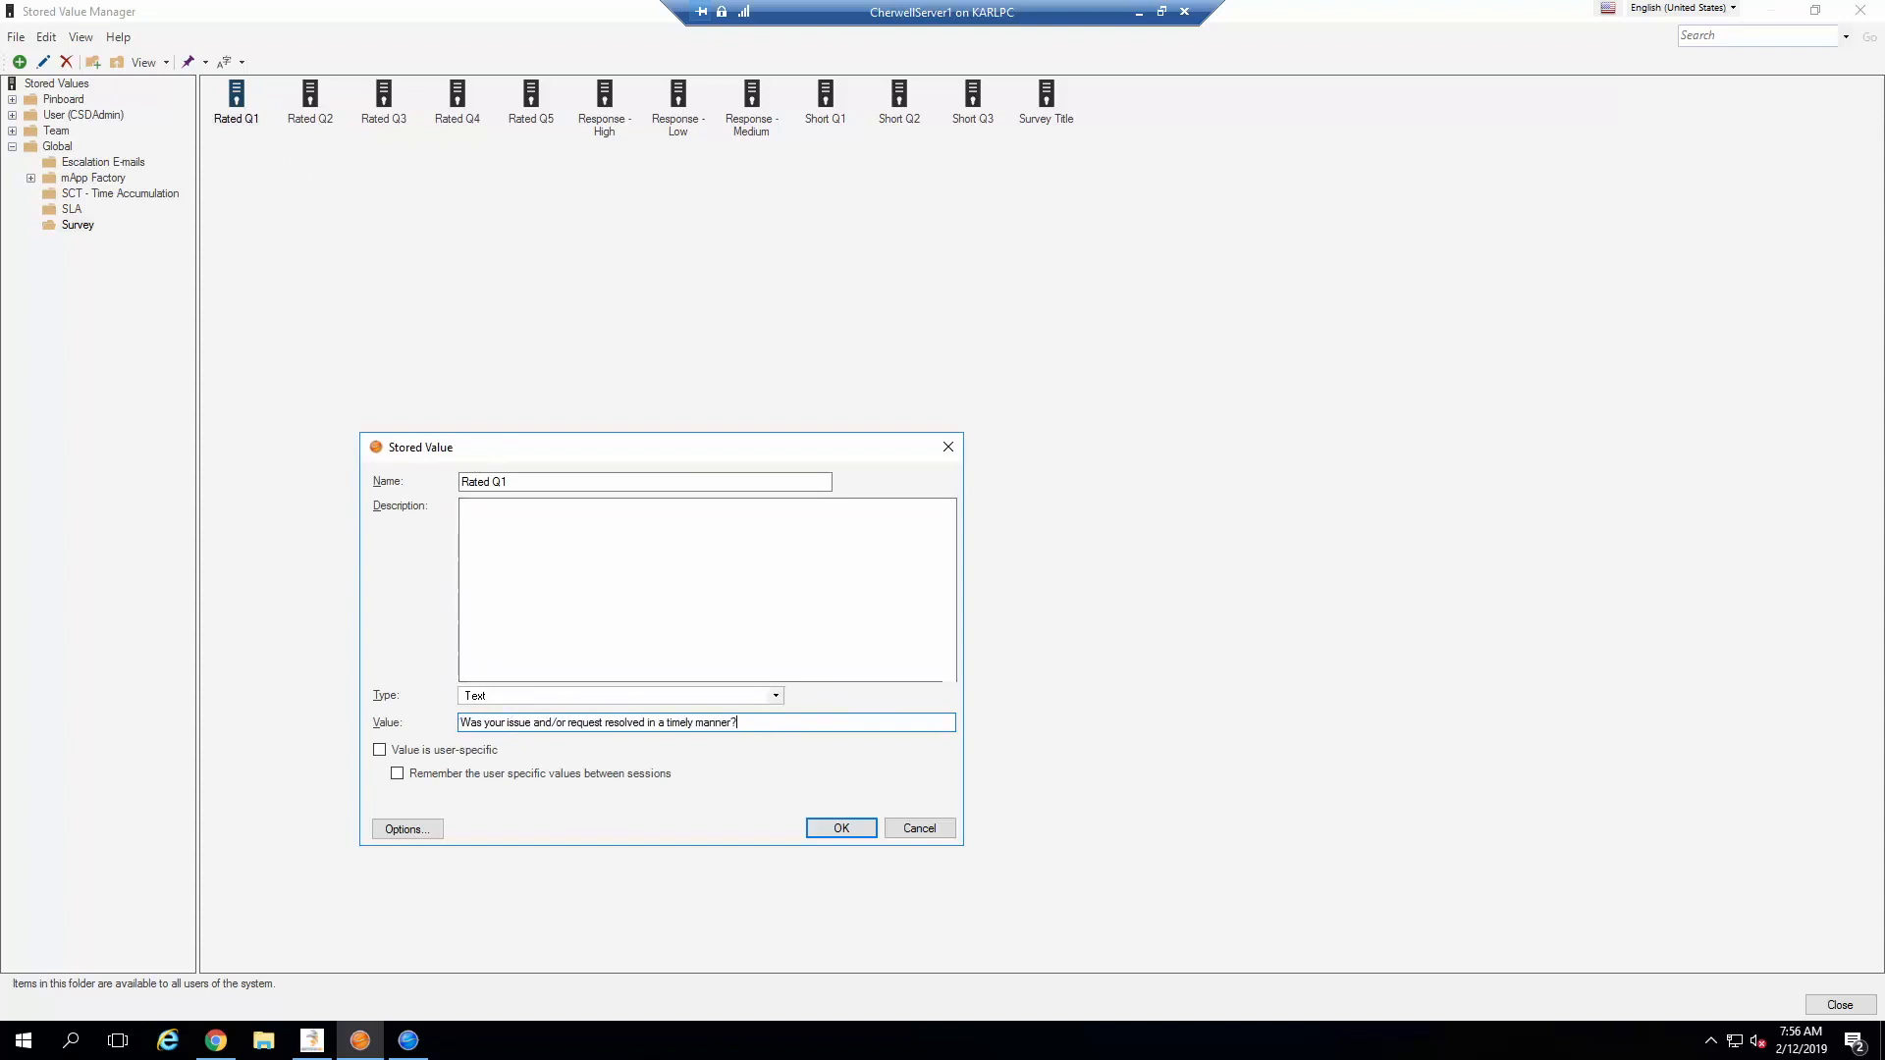
pyautogui.moveTo(401, 1021)
pyautogui.write('  12345')
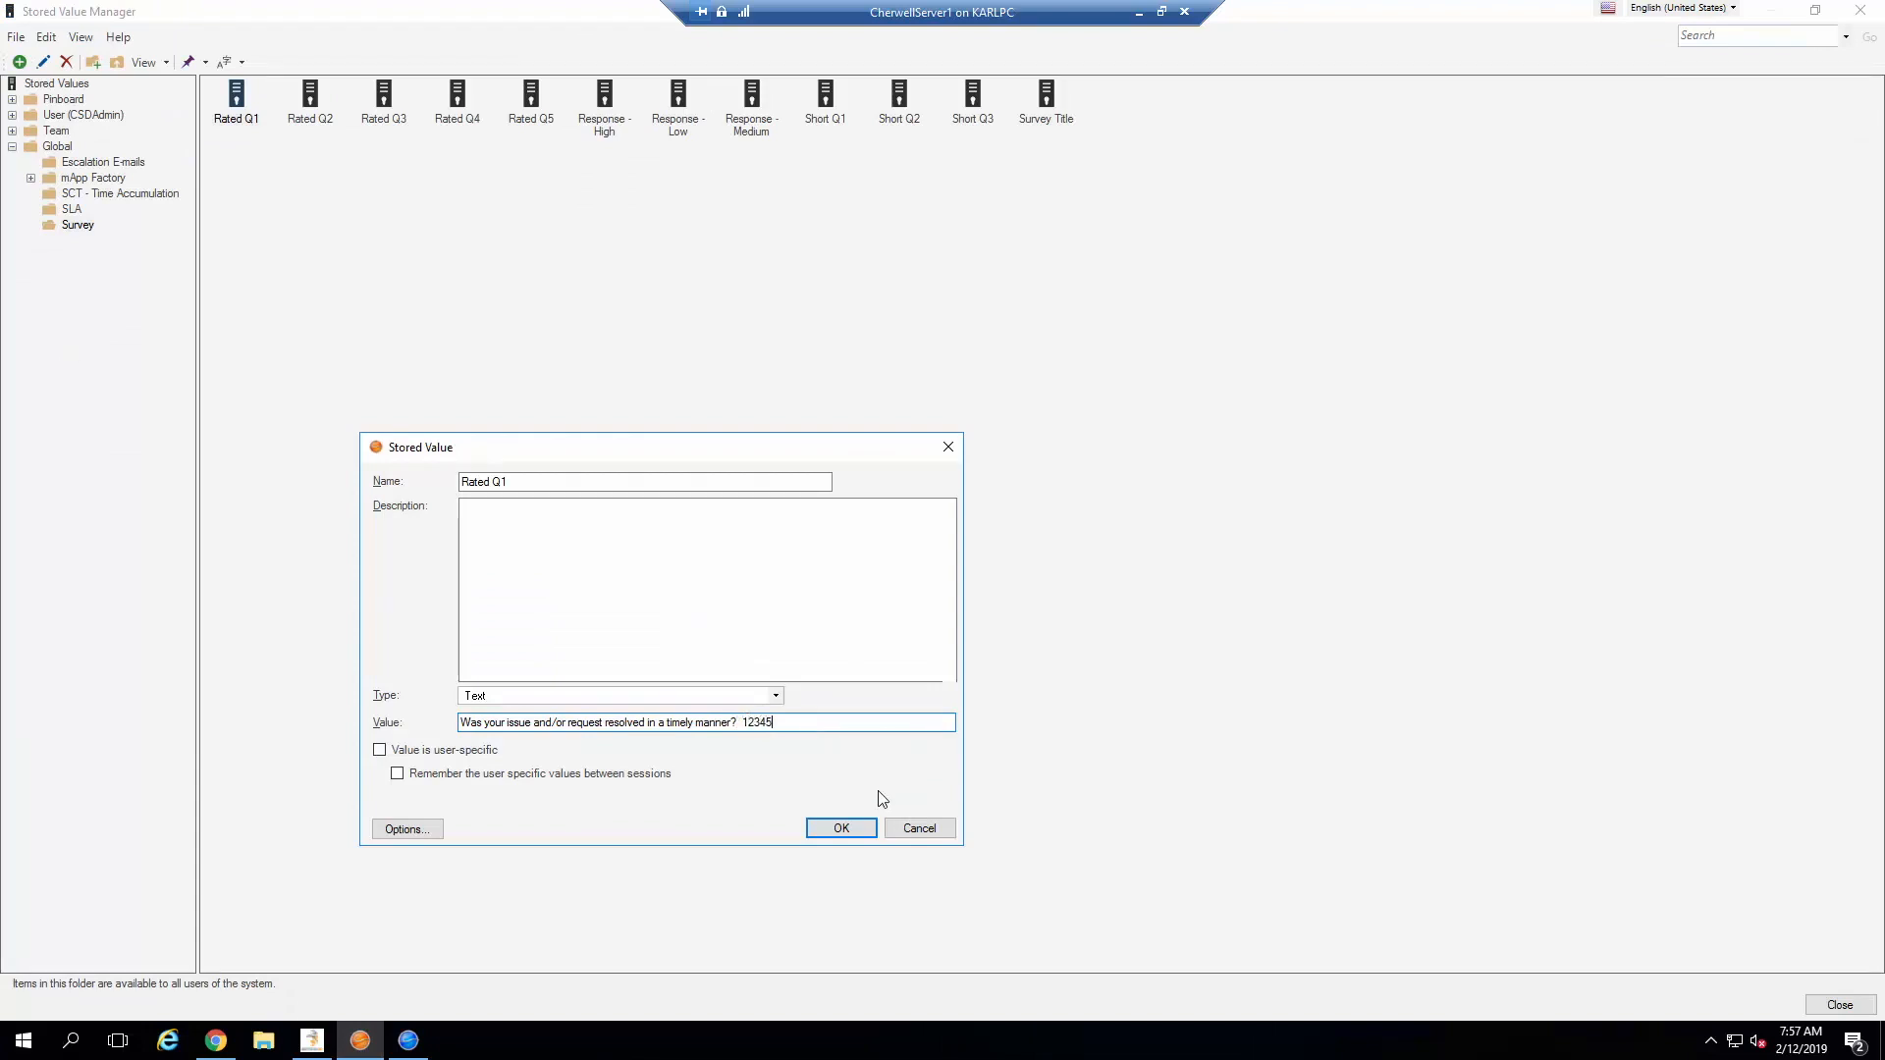
pyautogui.moveTo(623, 646)
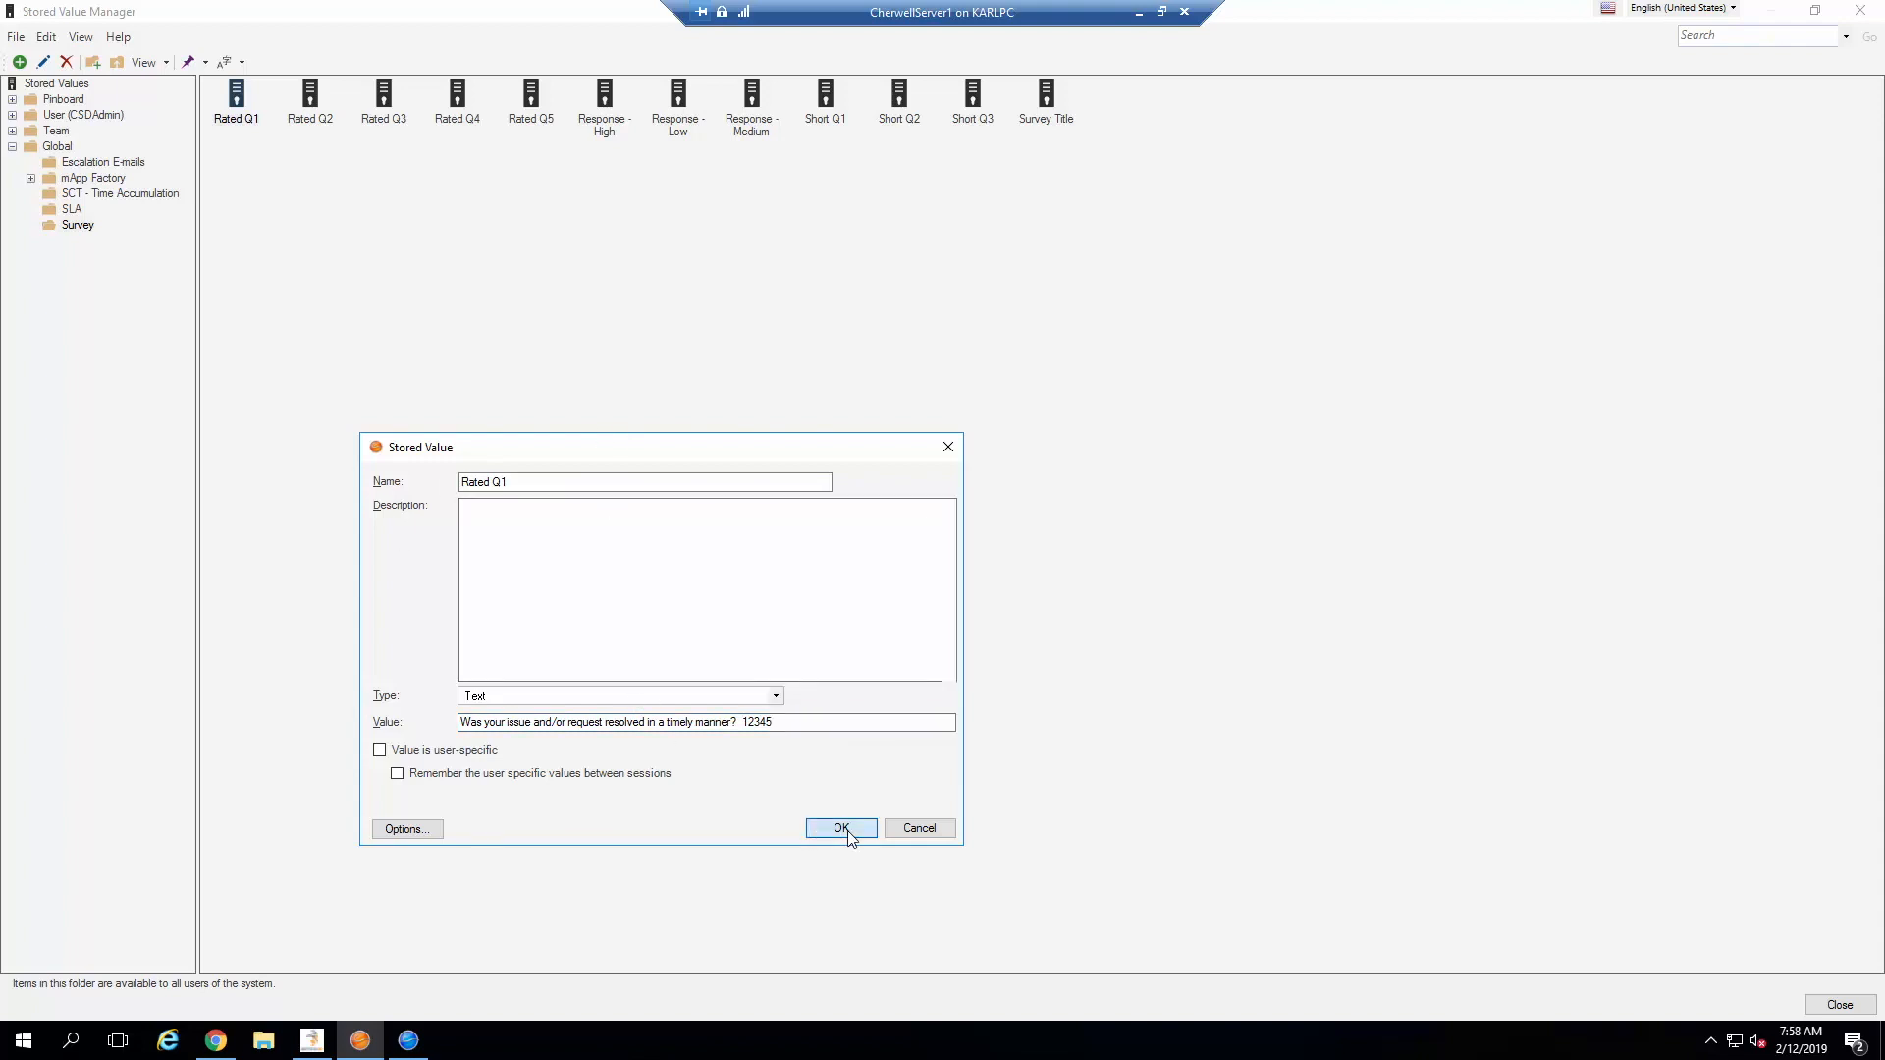
# Step: Save Rated Q1 ending in 12345 and view incident 102397's customer satisfaction survey
pyautogui.click(842, 829)
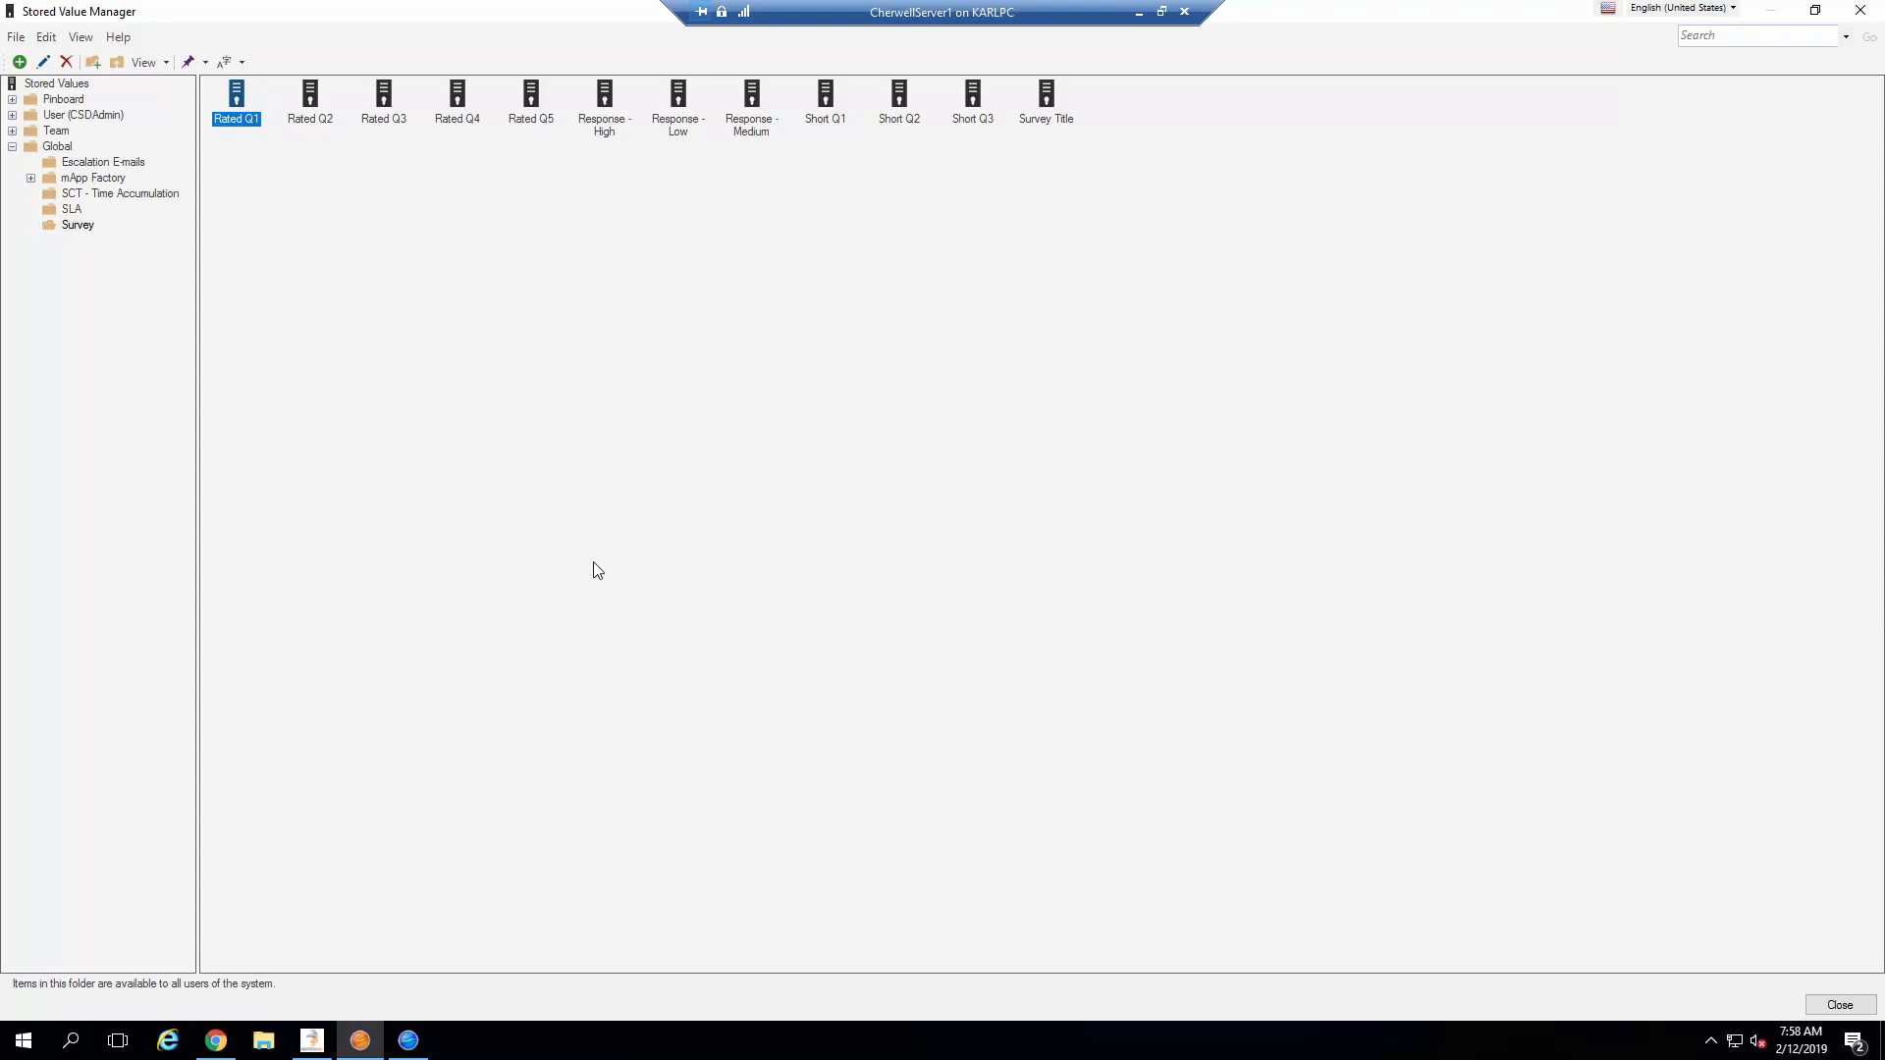
pyautogui.moveTo(391, 941)
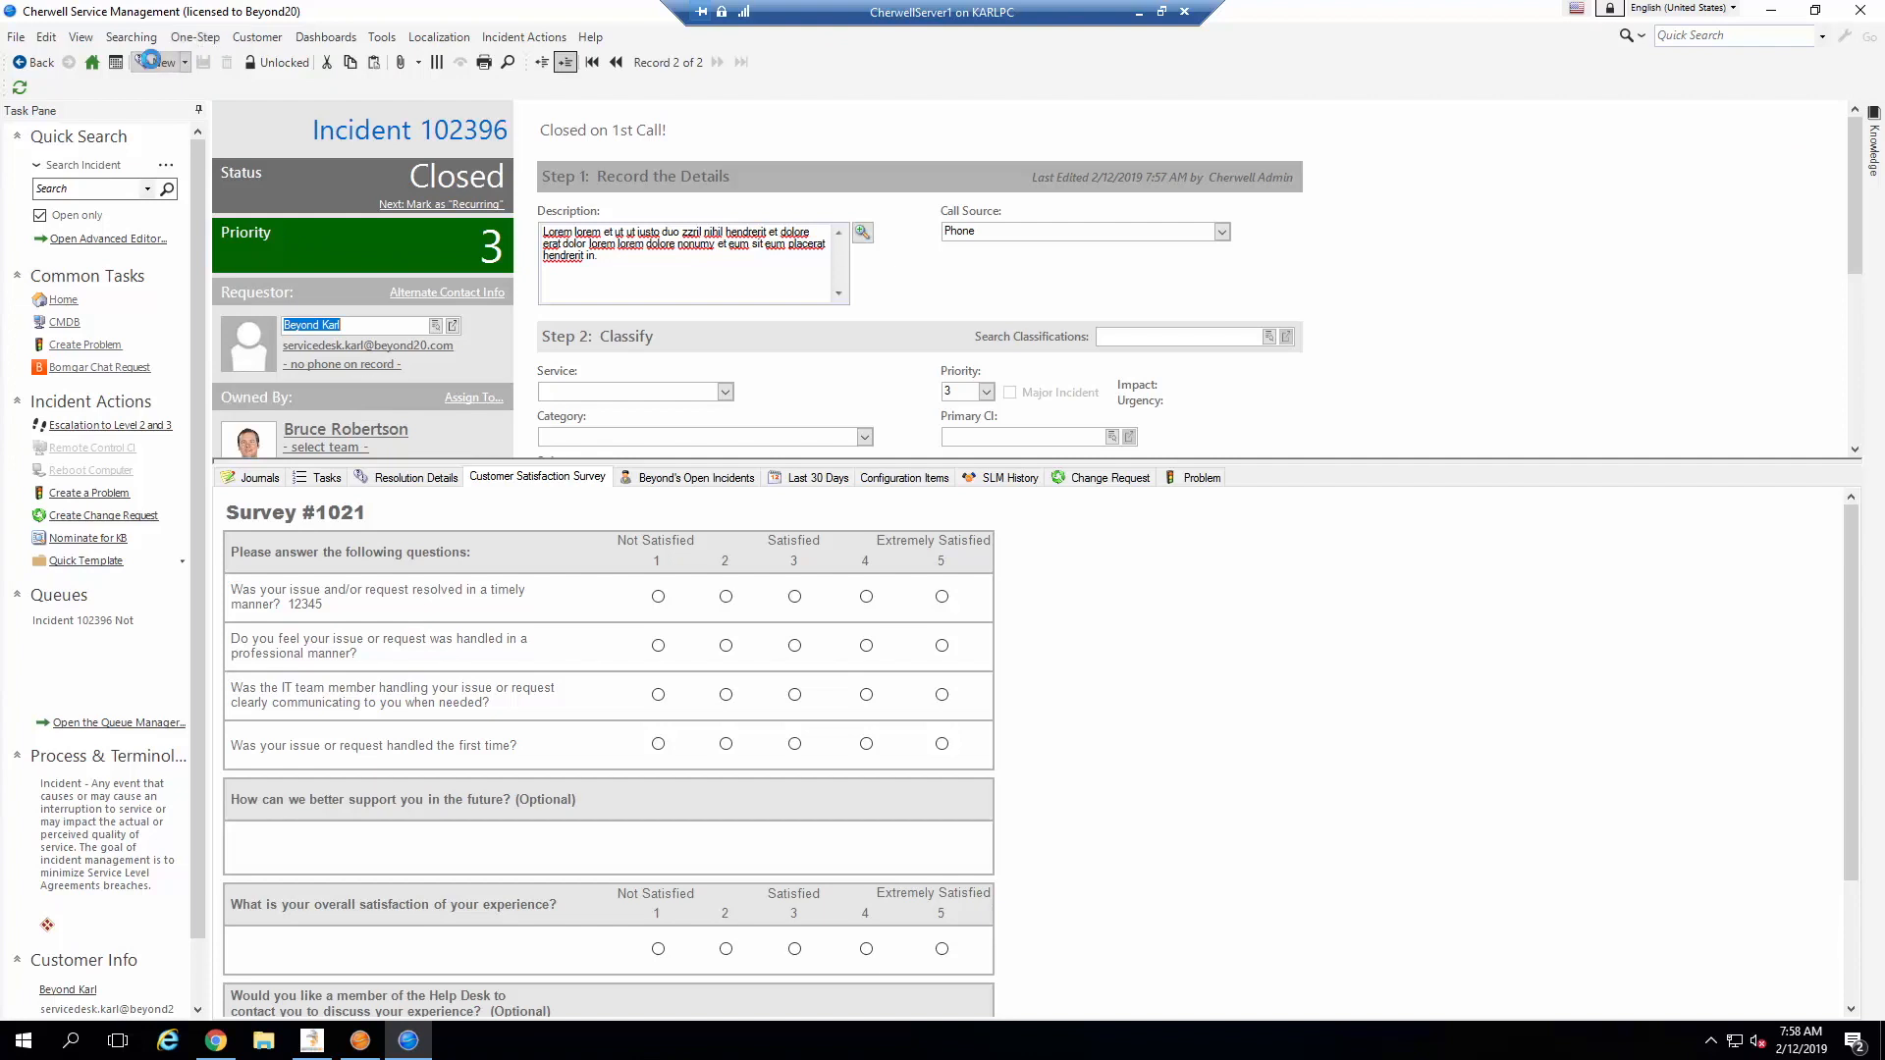
pyautogui.click(153, 61)
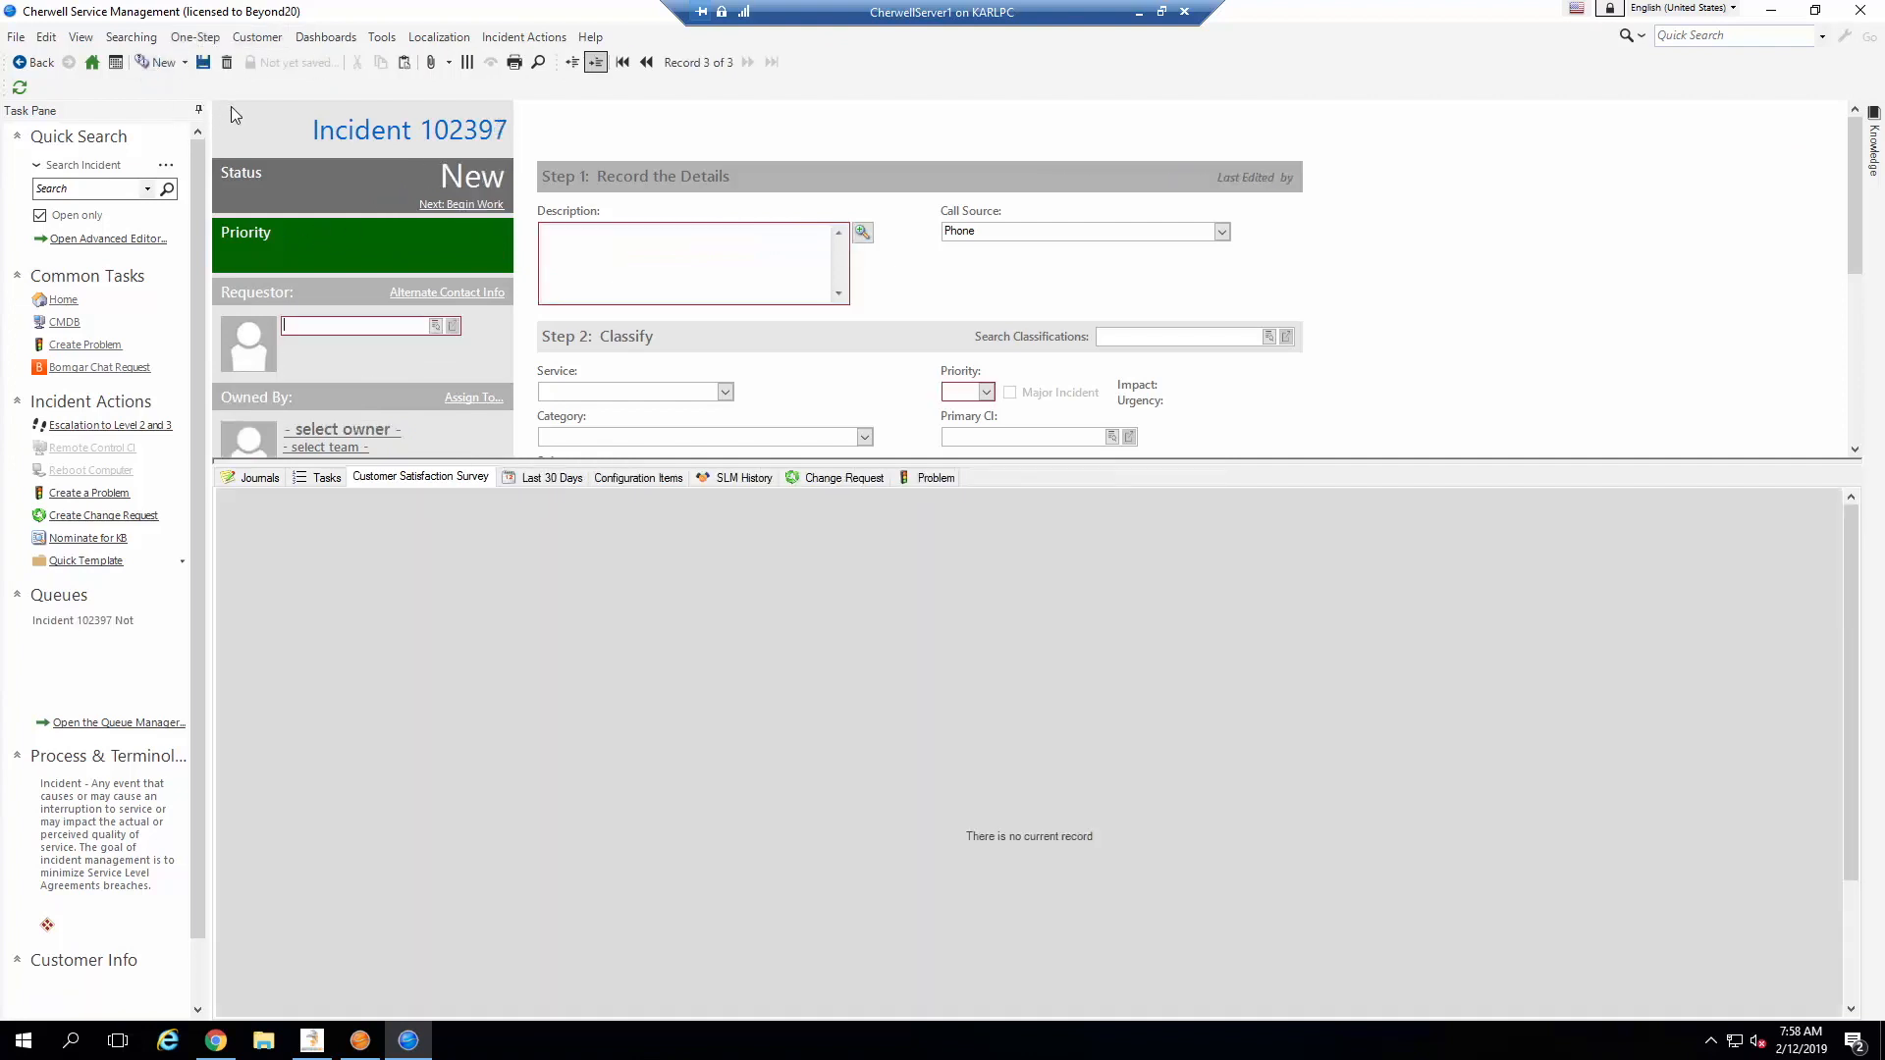
pyautogui.click(194, 35)
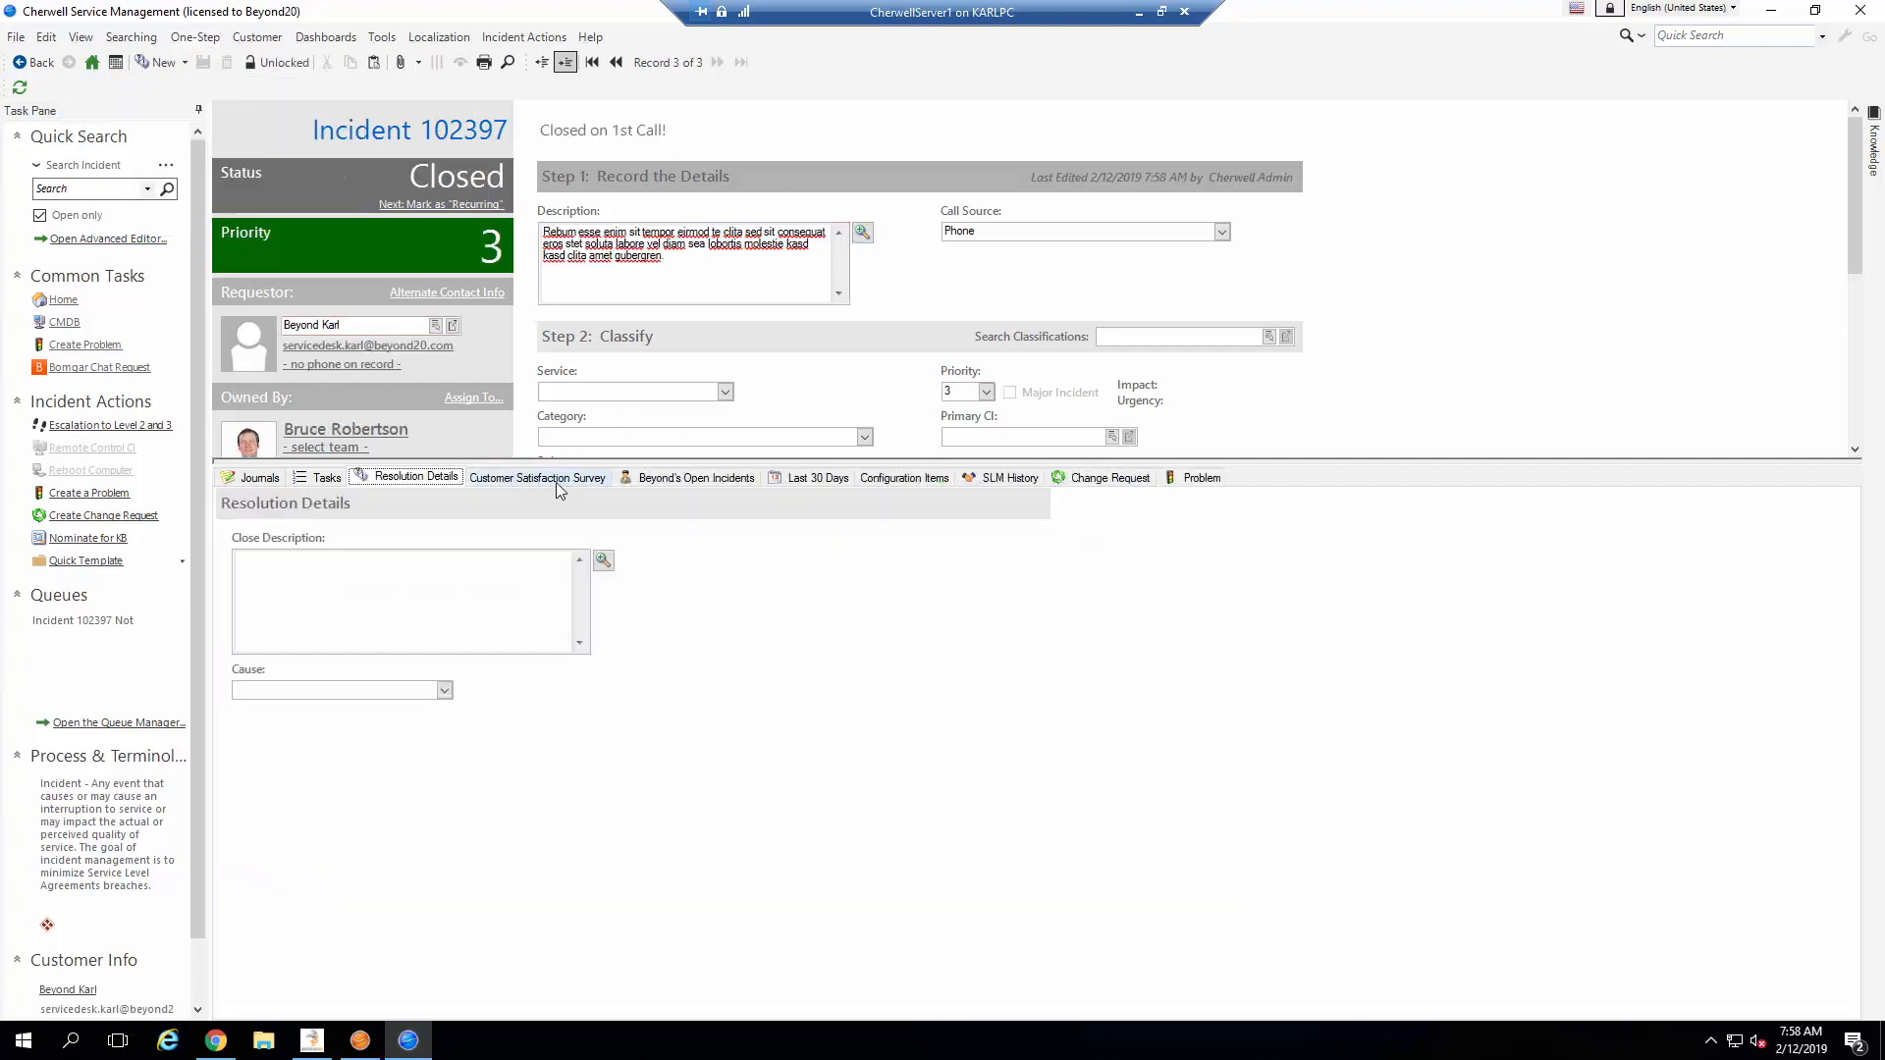
pyautogui.click(536, 477)
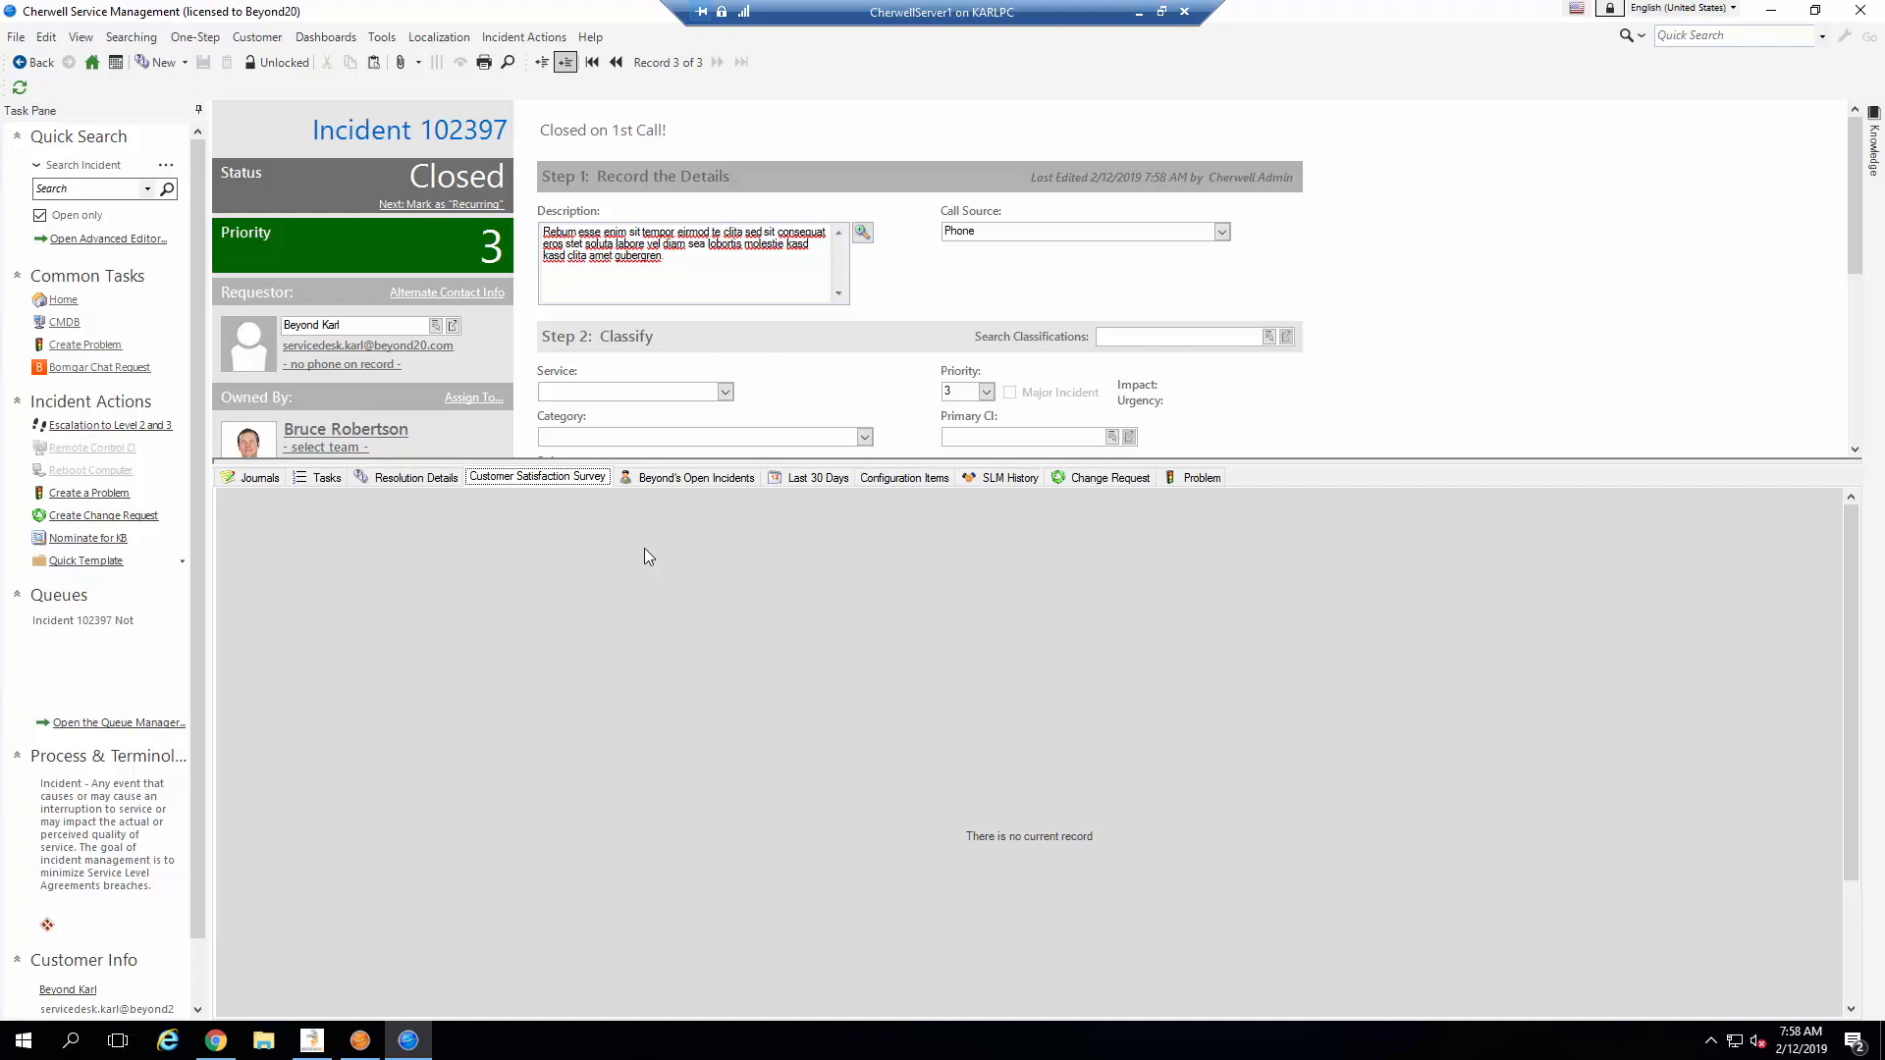
pyautogui.moveTo(460, 666)
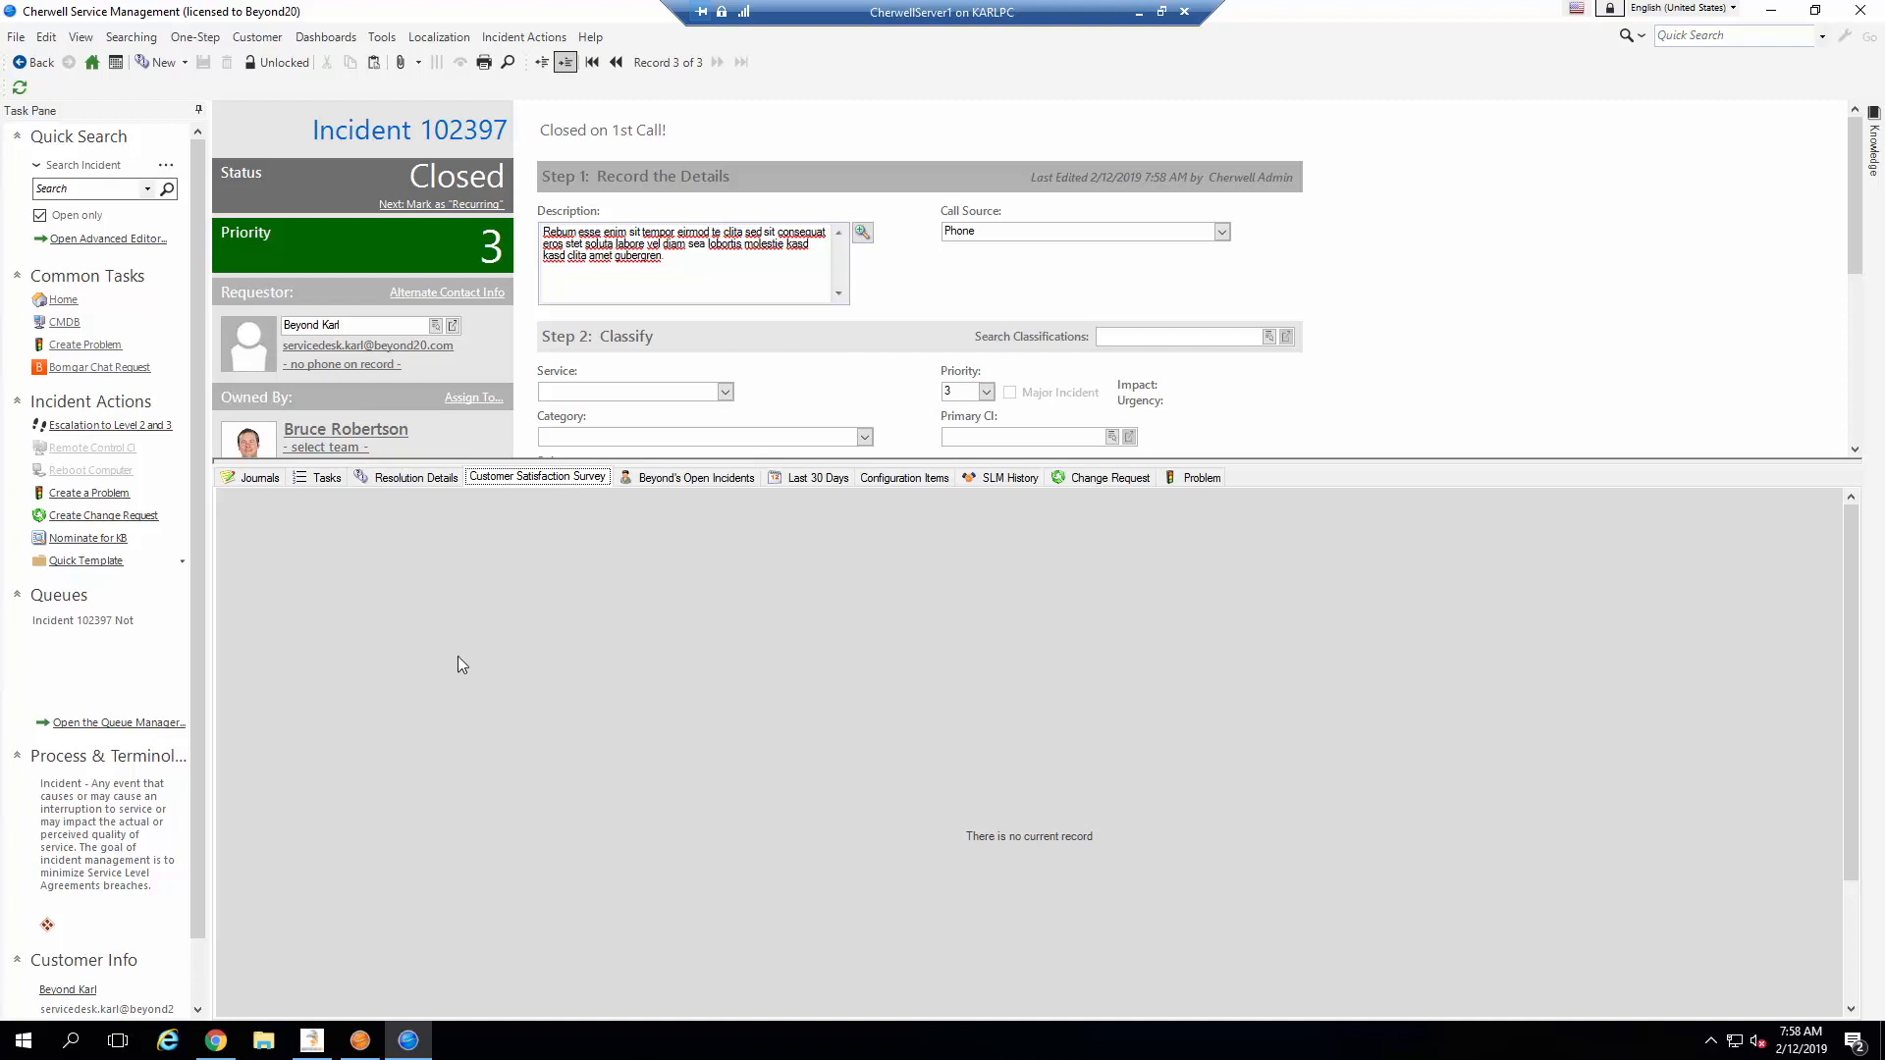
pyautogui.moveTo(19, 88)
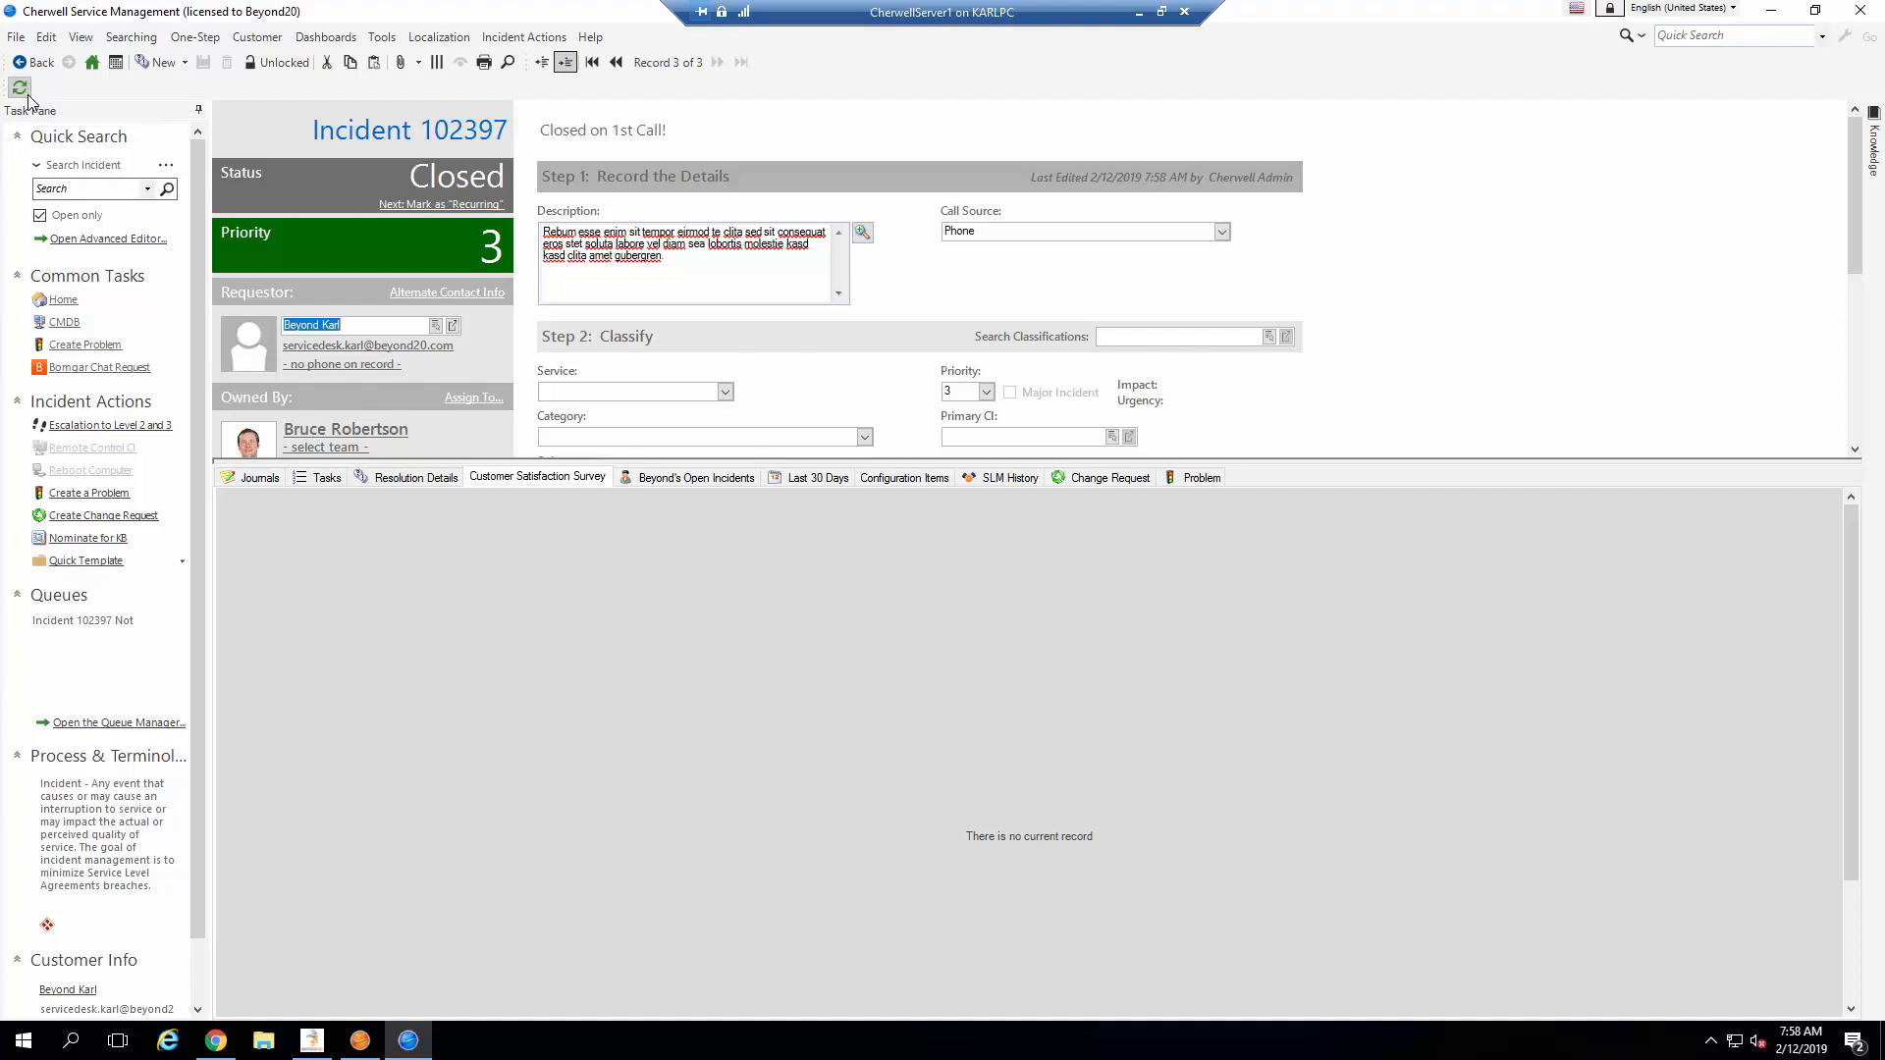
# Step: Refresh incident 102397 so Survey #1022 appears with the revised first question
pyautogui.click(538, 477)
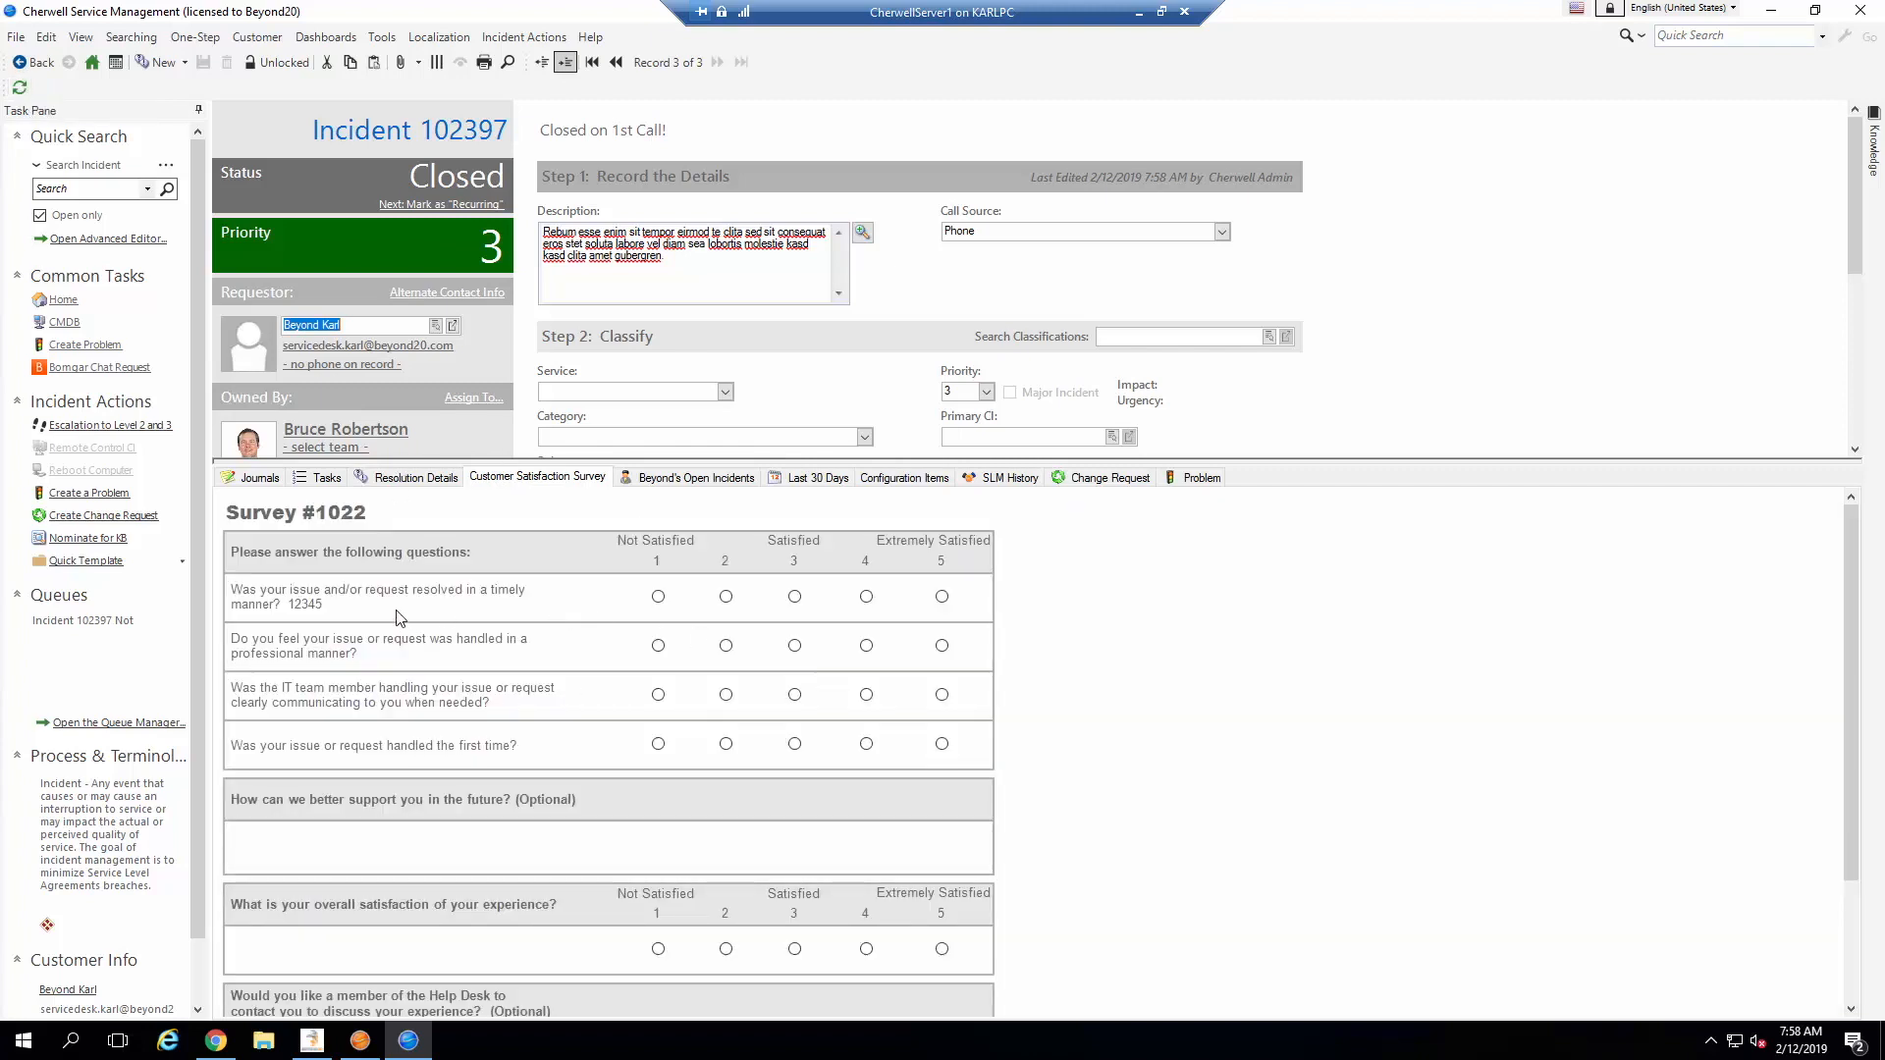
pyautogui.moveTo(289, 613)
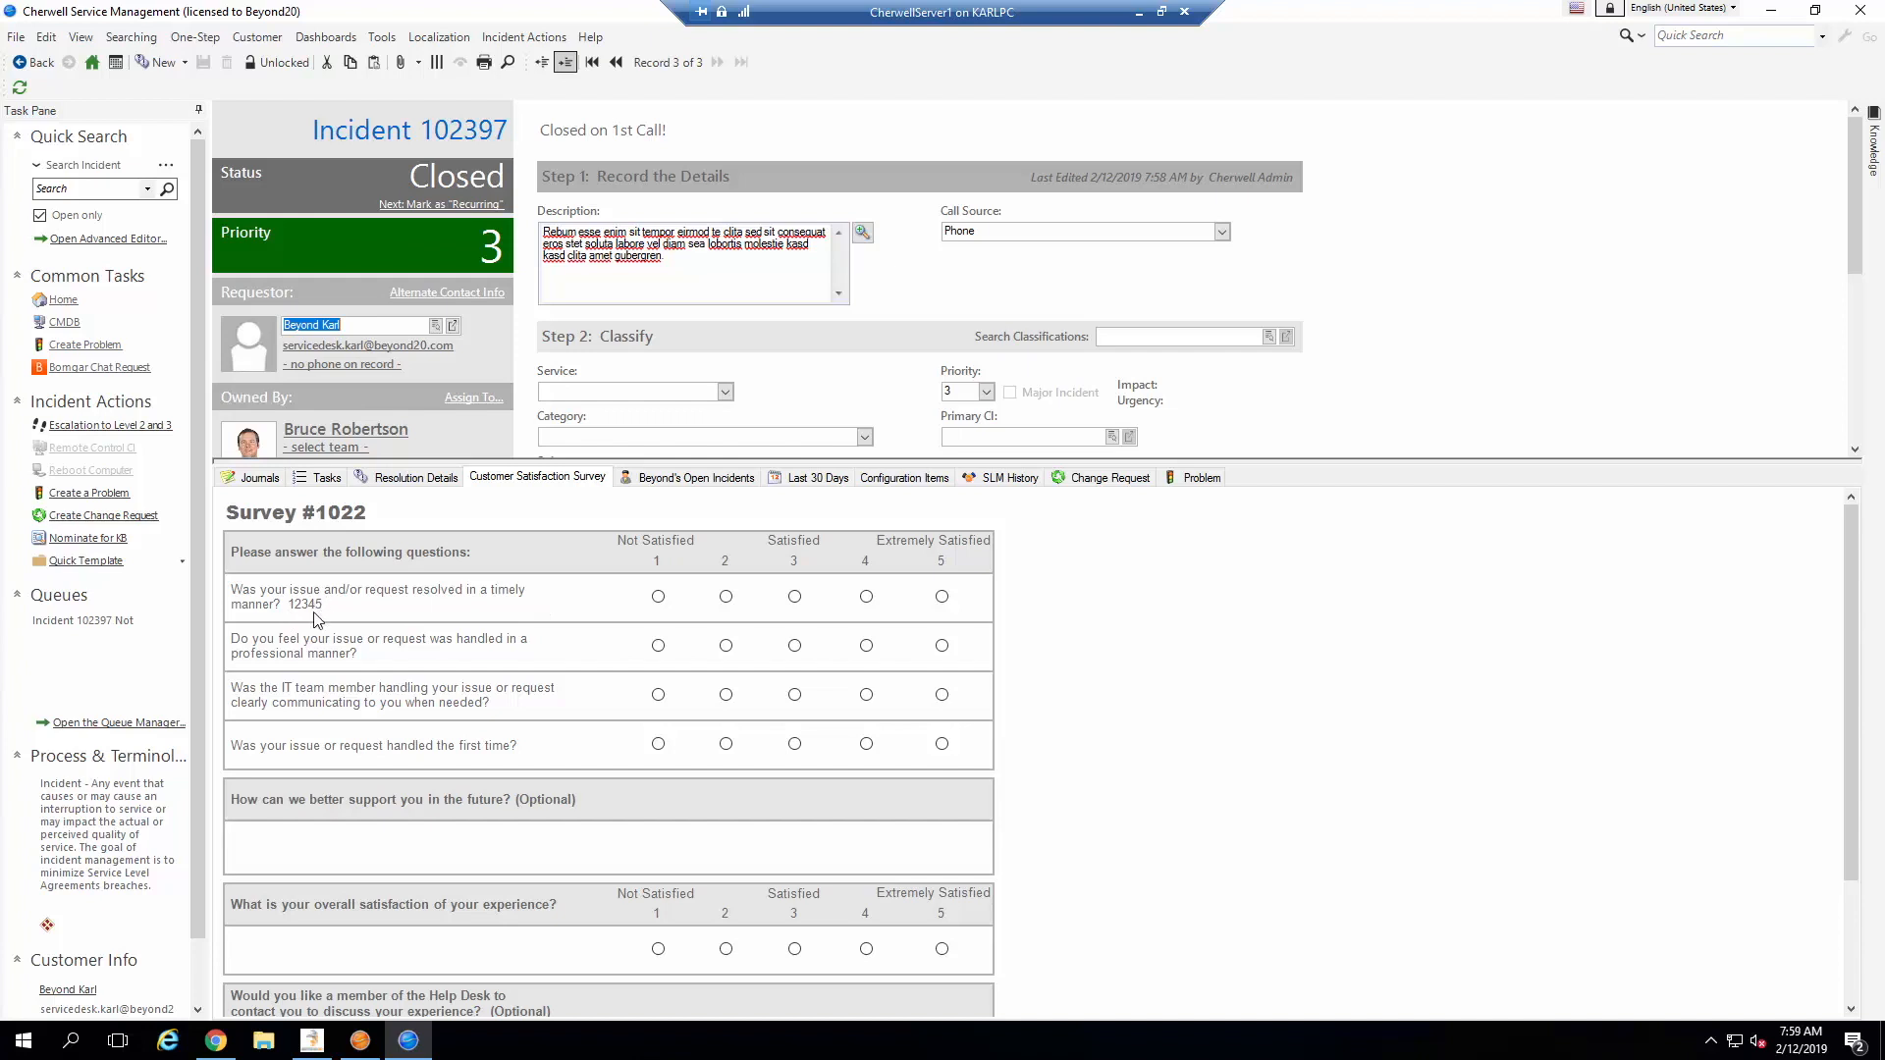
pyautogui.moveTo(322, 597)
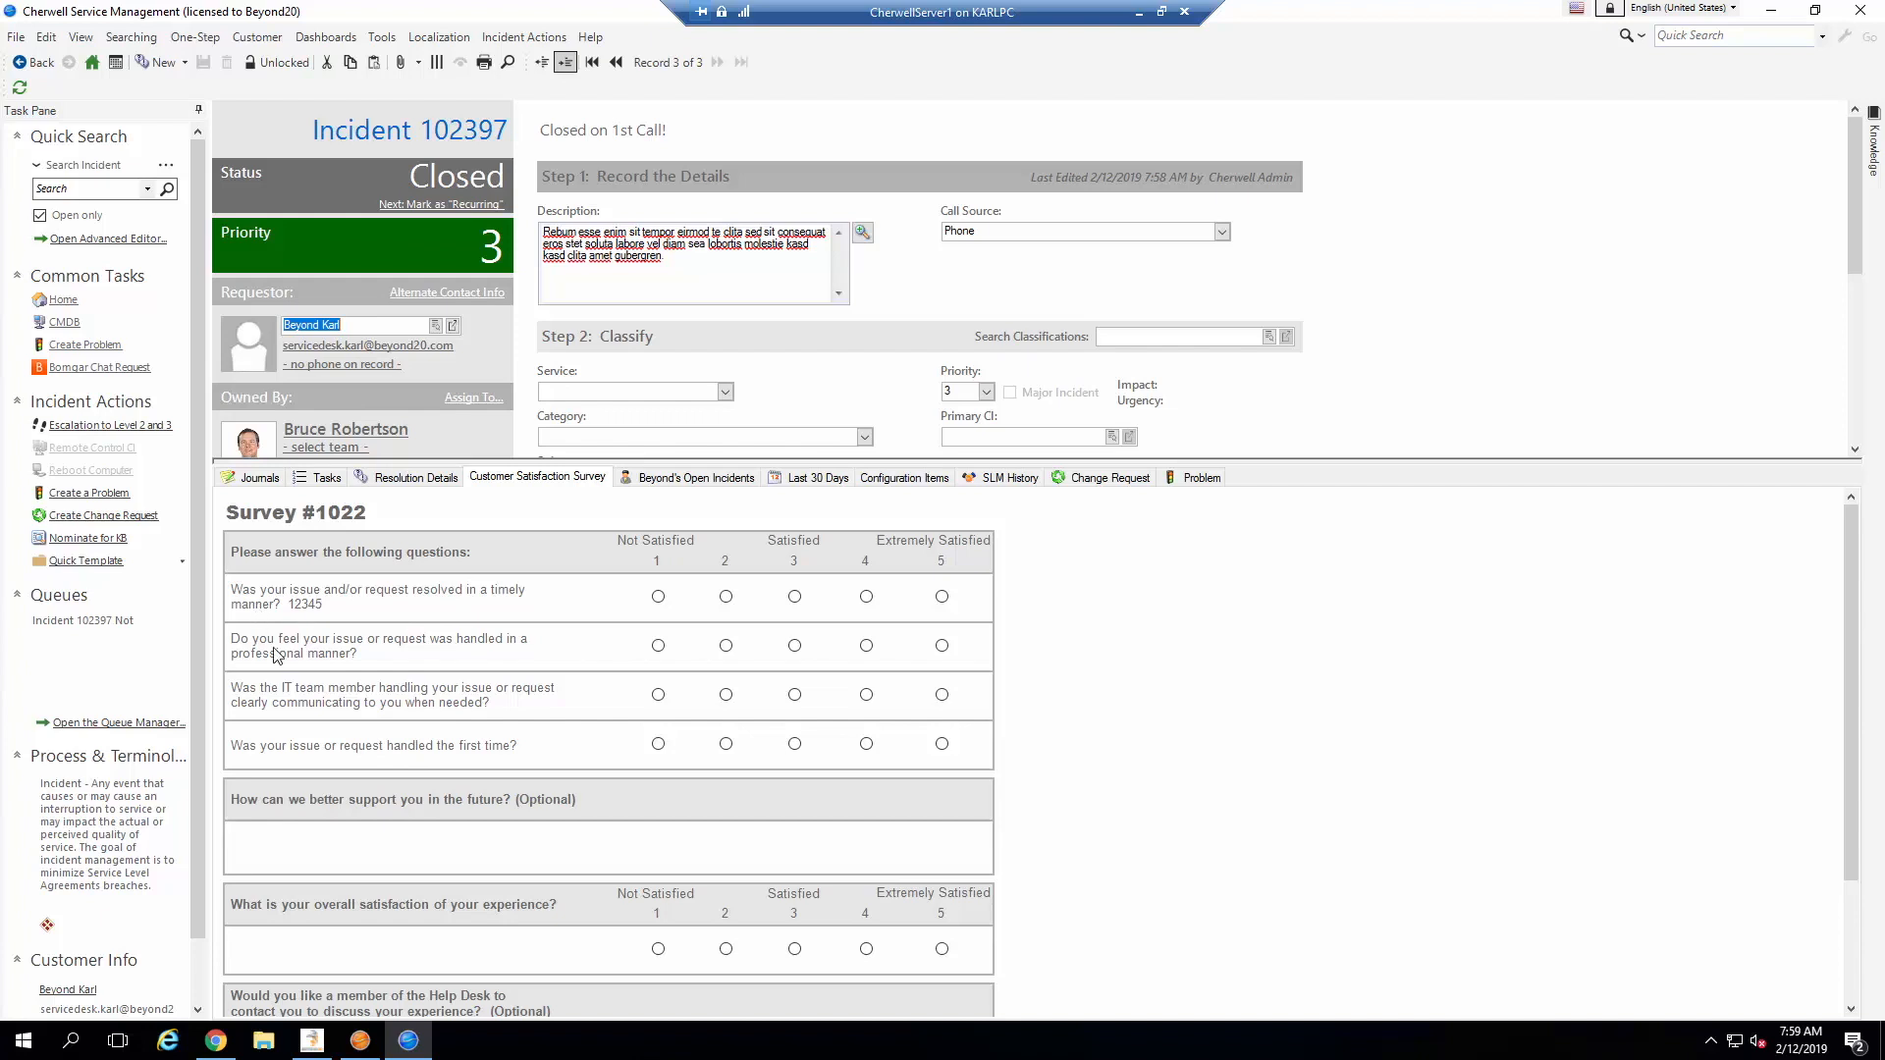
pyautogui.moveTo(430, 799)
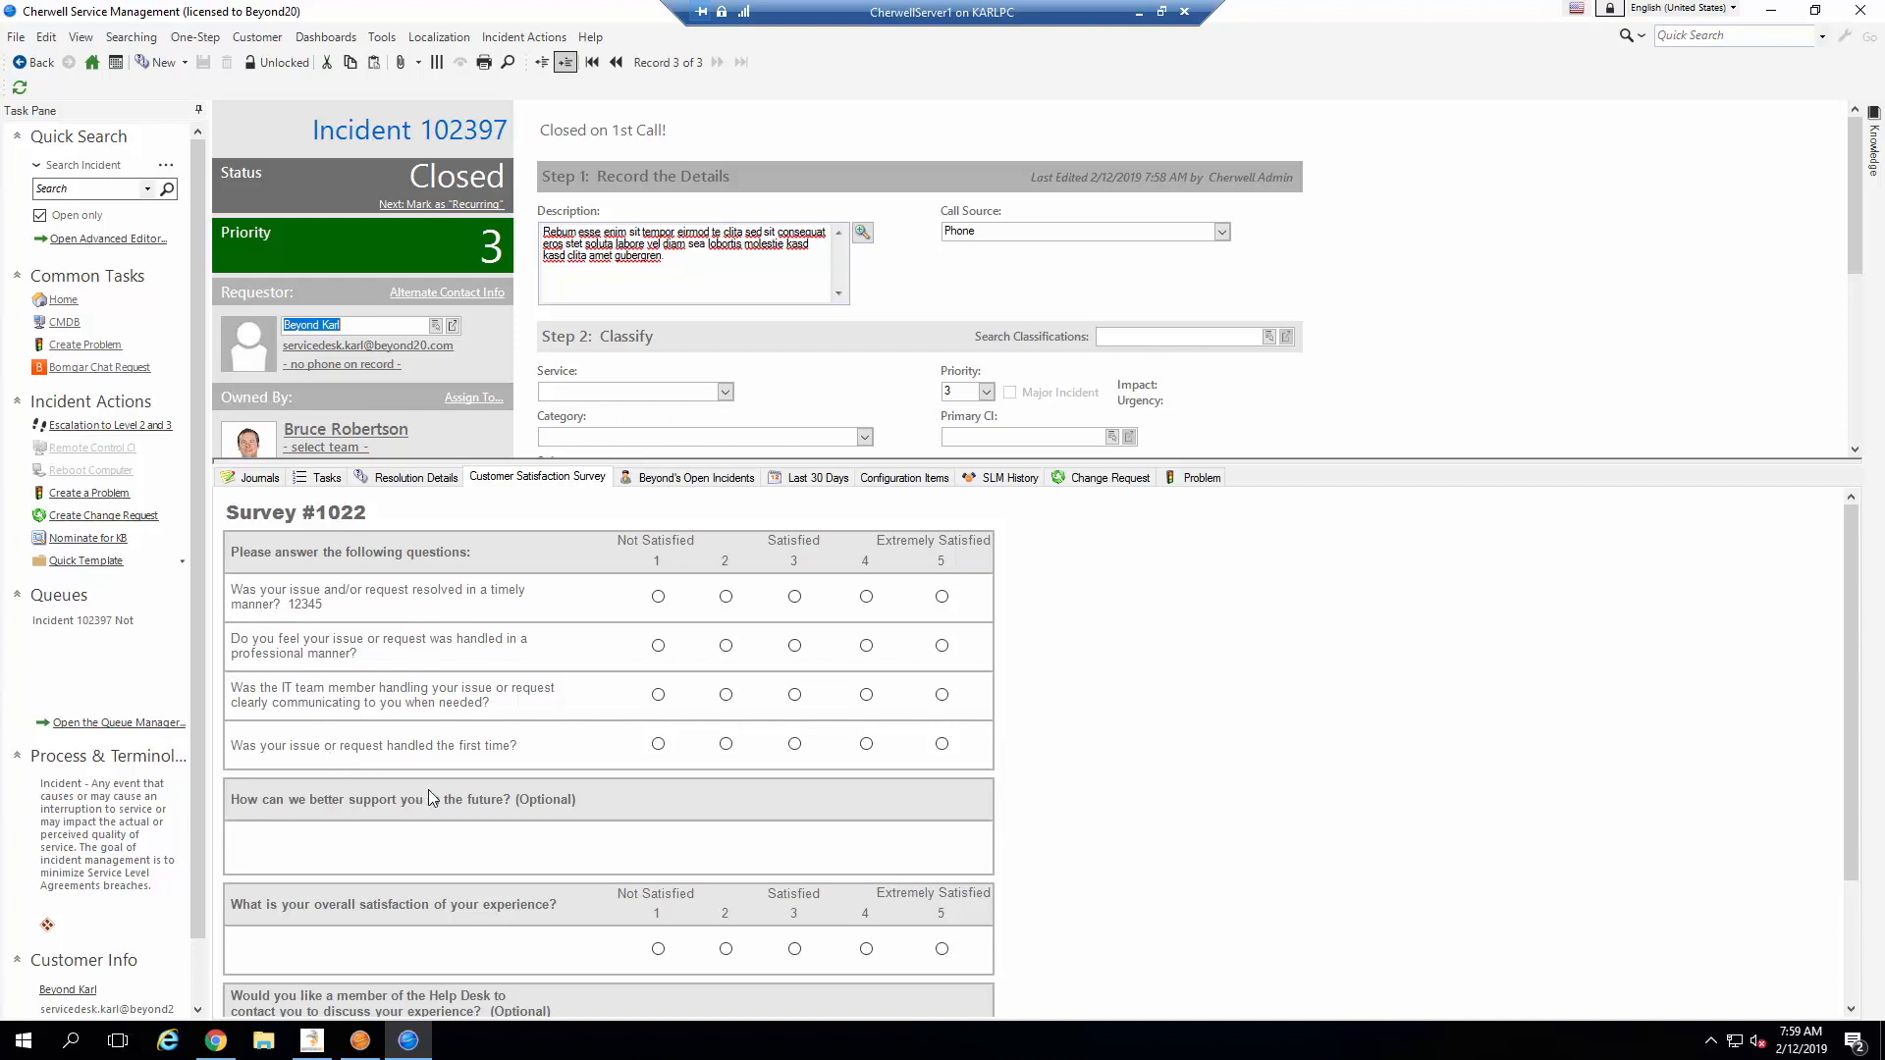
pyautogui.moveTo(642, 553)
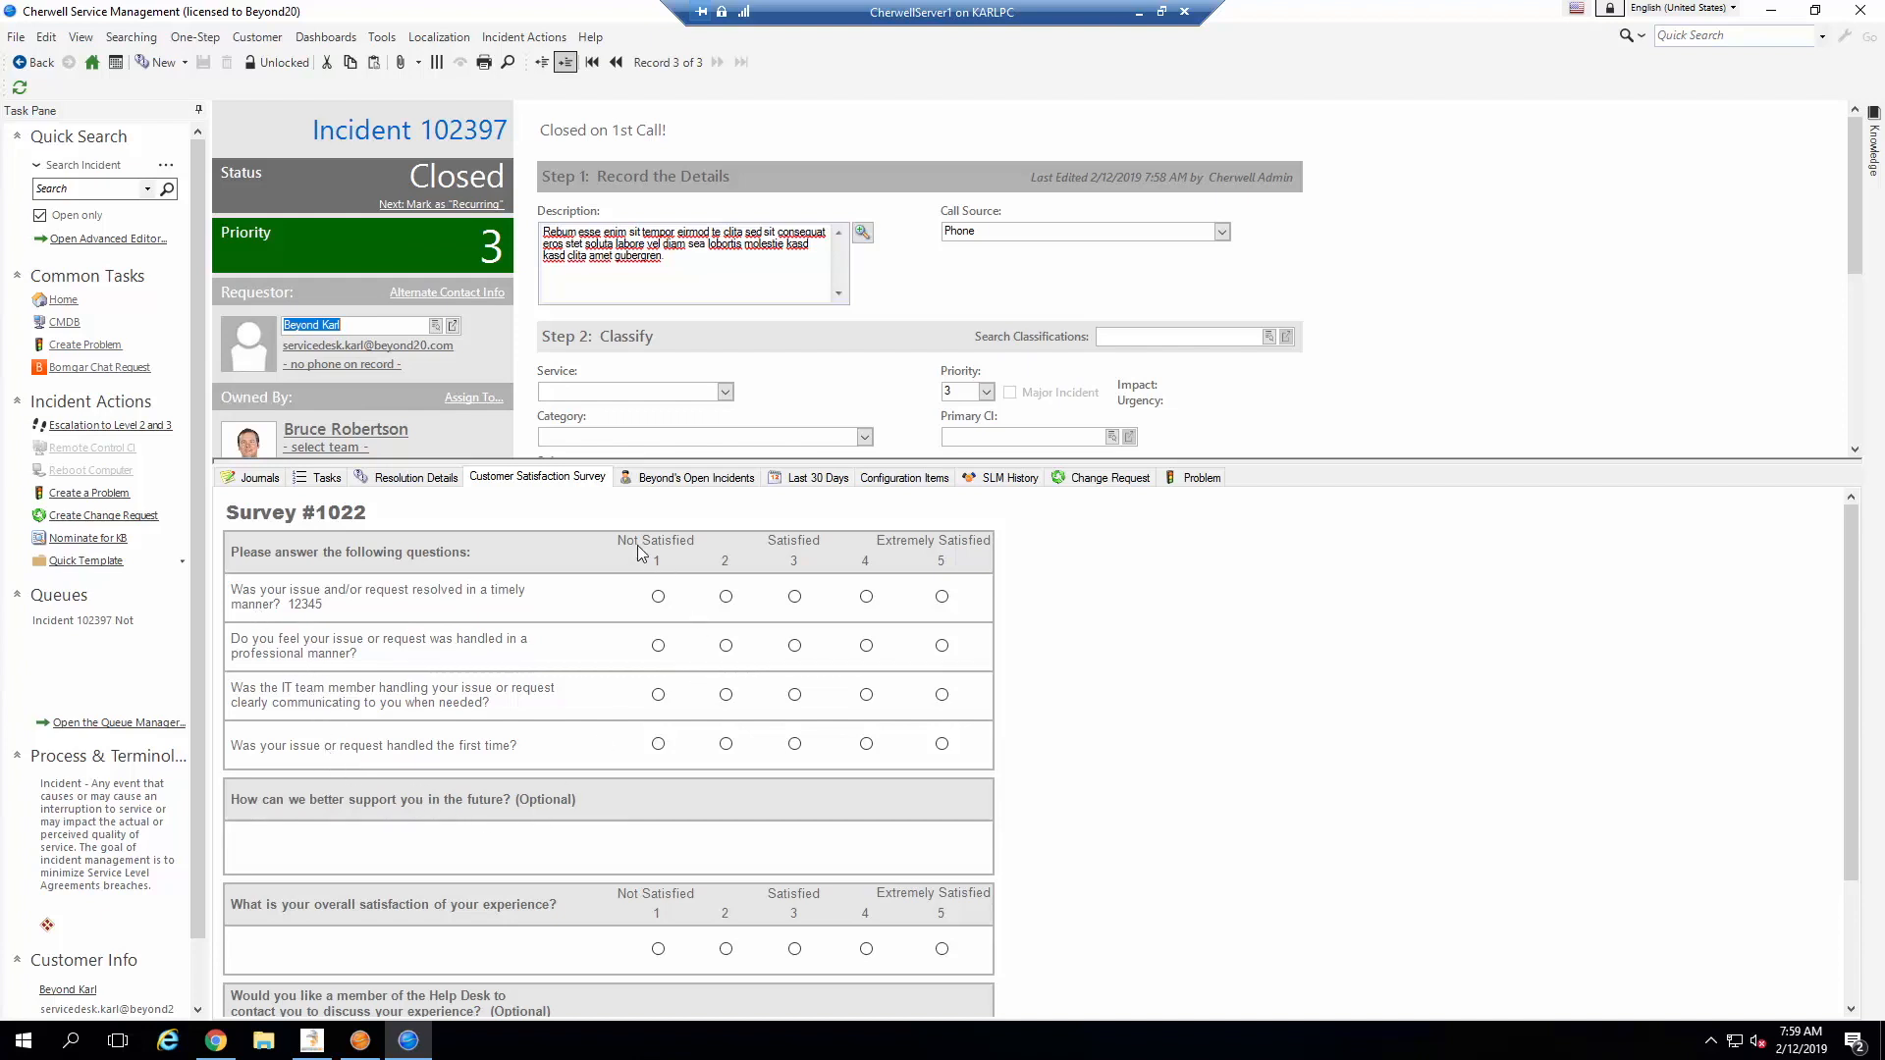
pyautogui.moveTo(693, 555)
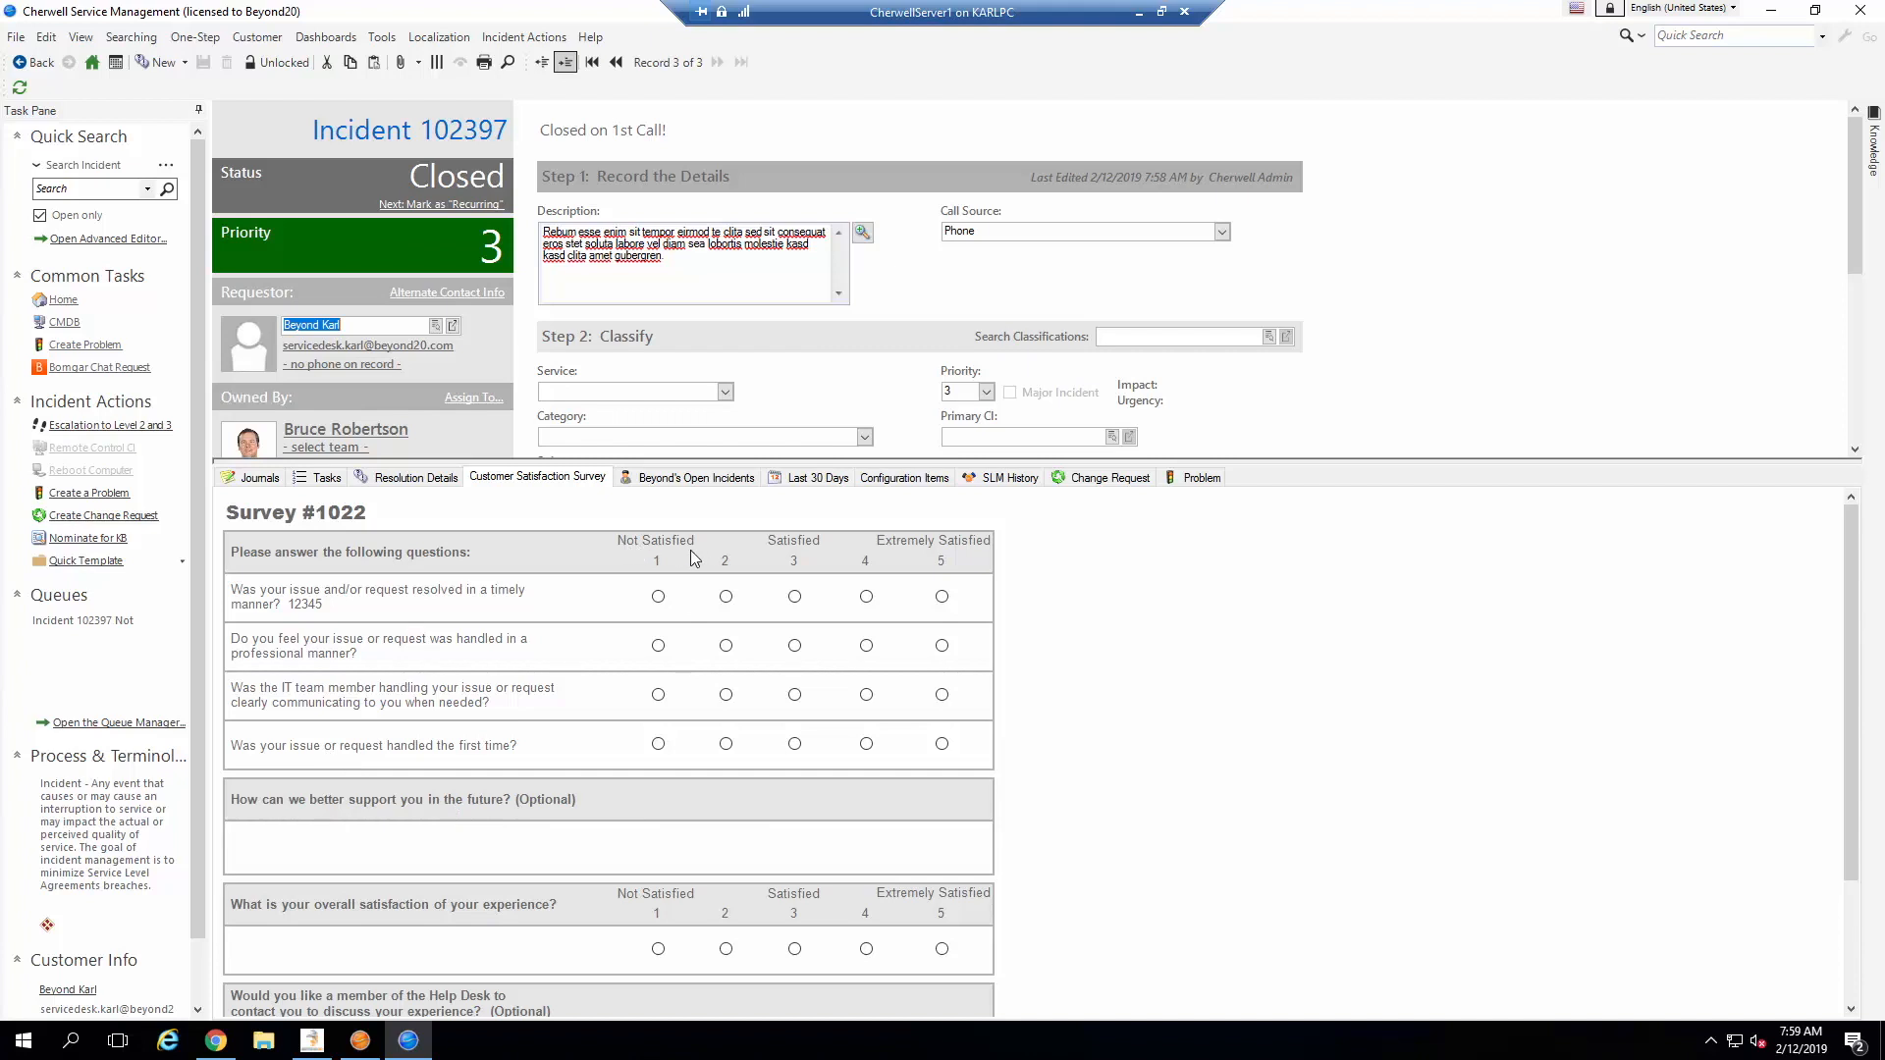
pyautogui.moveTo(670, 553)
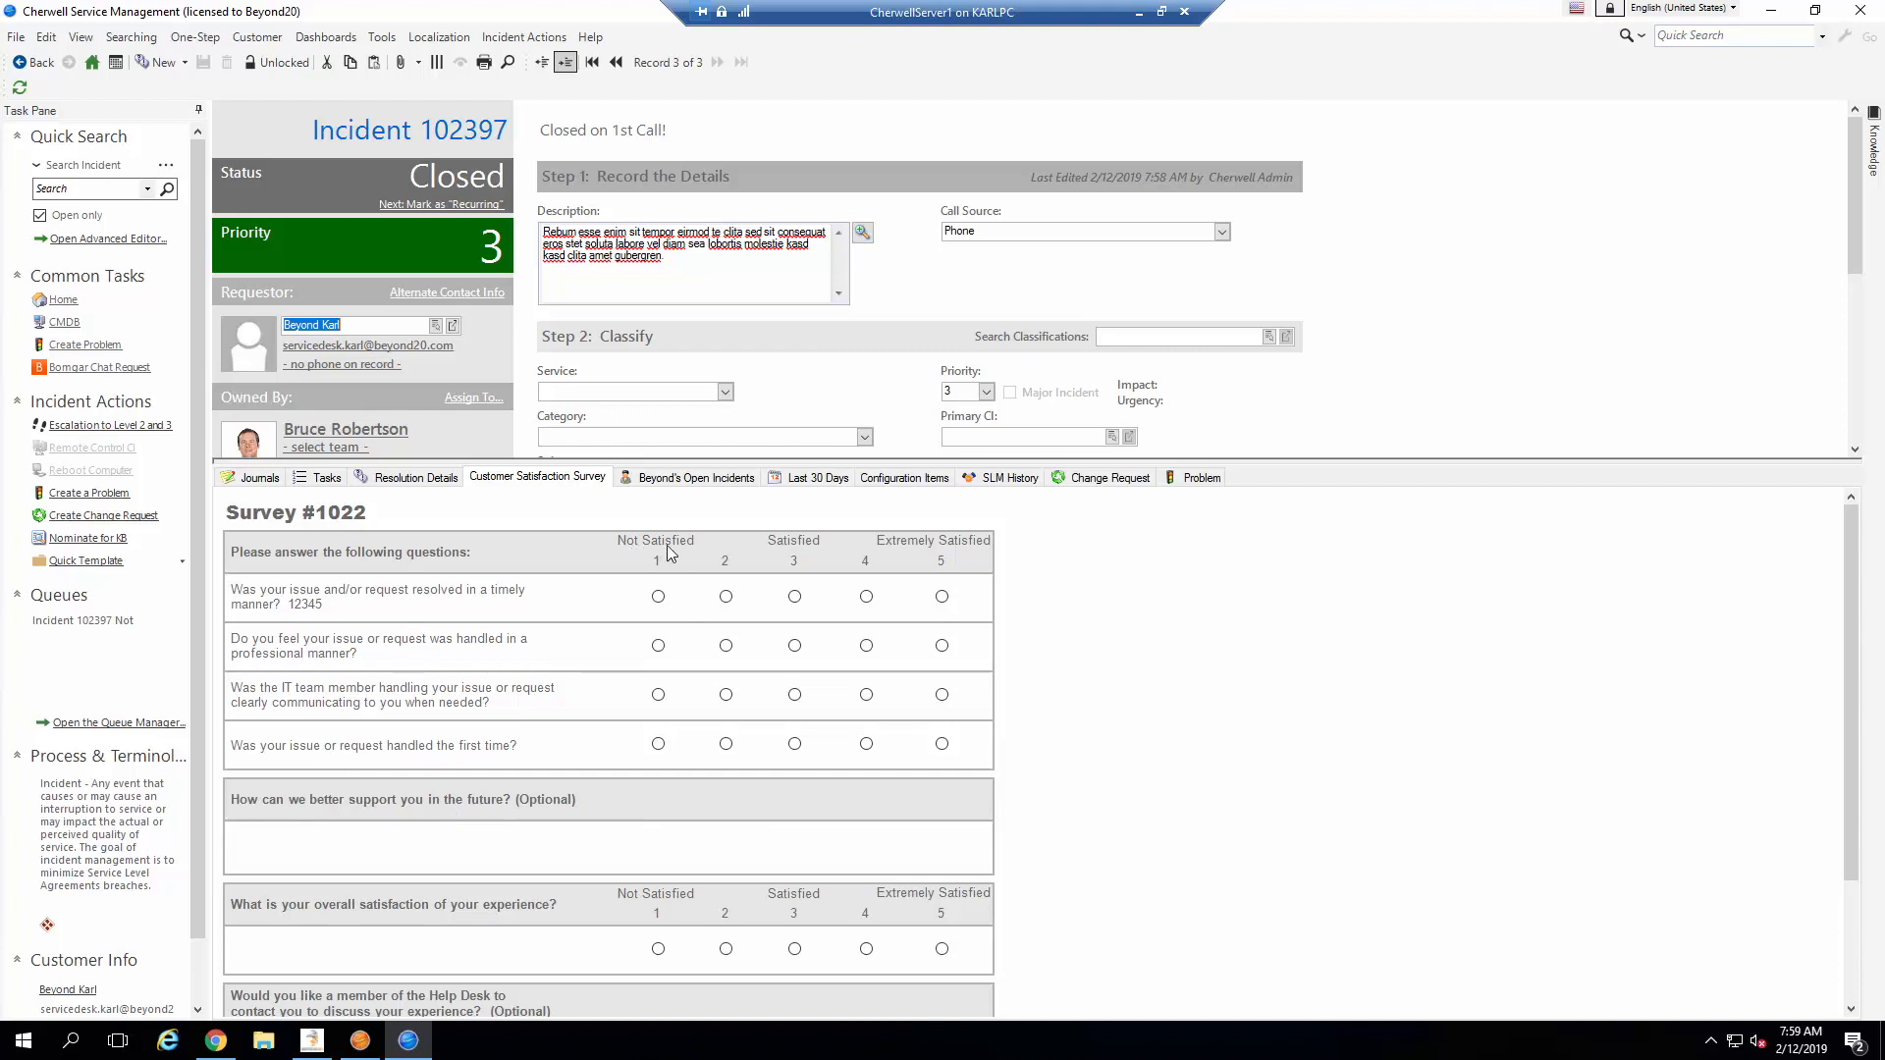
pyautogui.moveTo(670, 552)
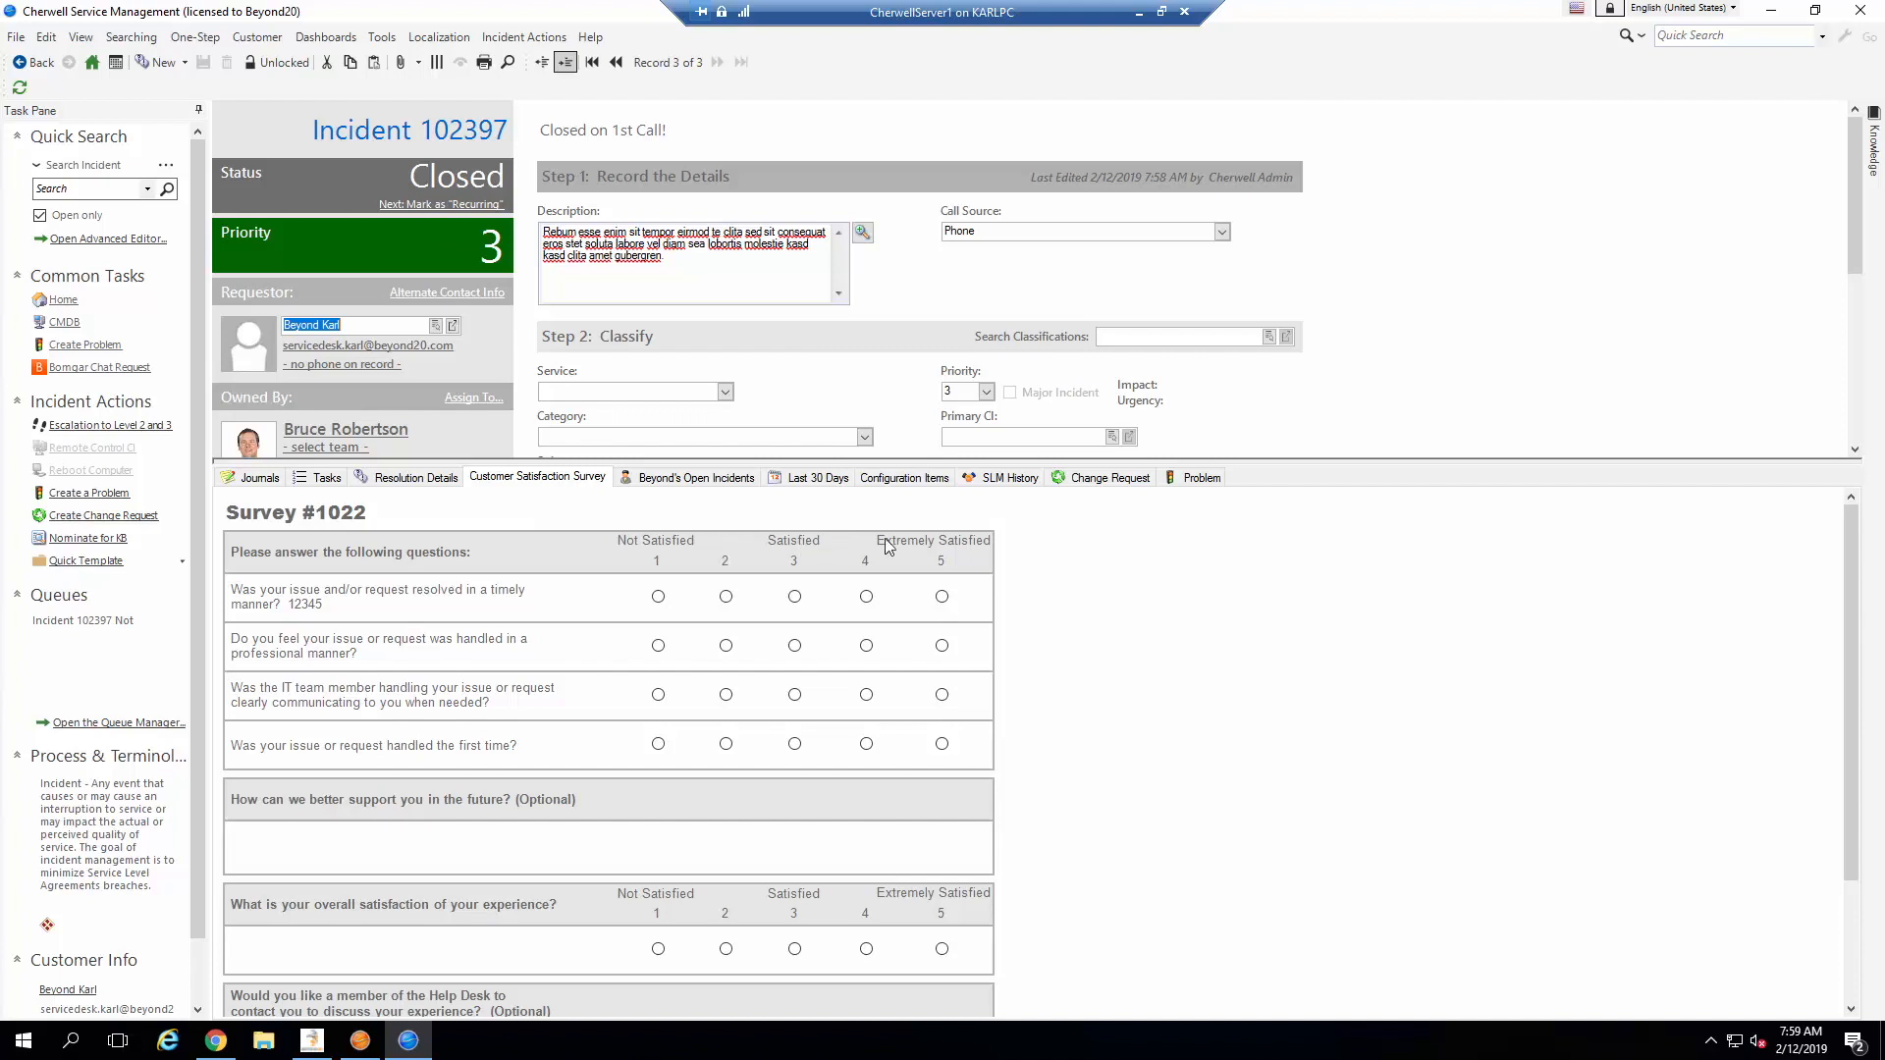
pyautogui.moveTo(692, 555)
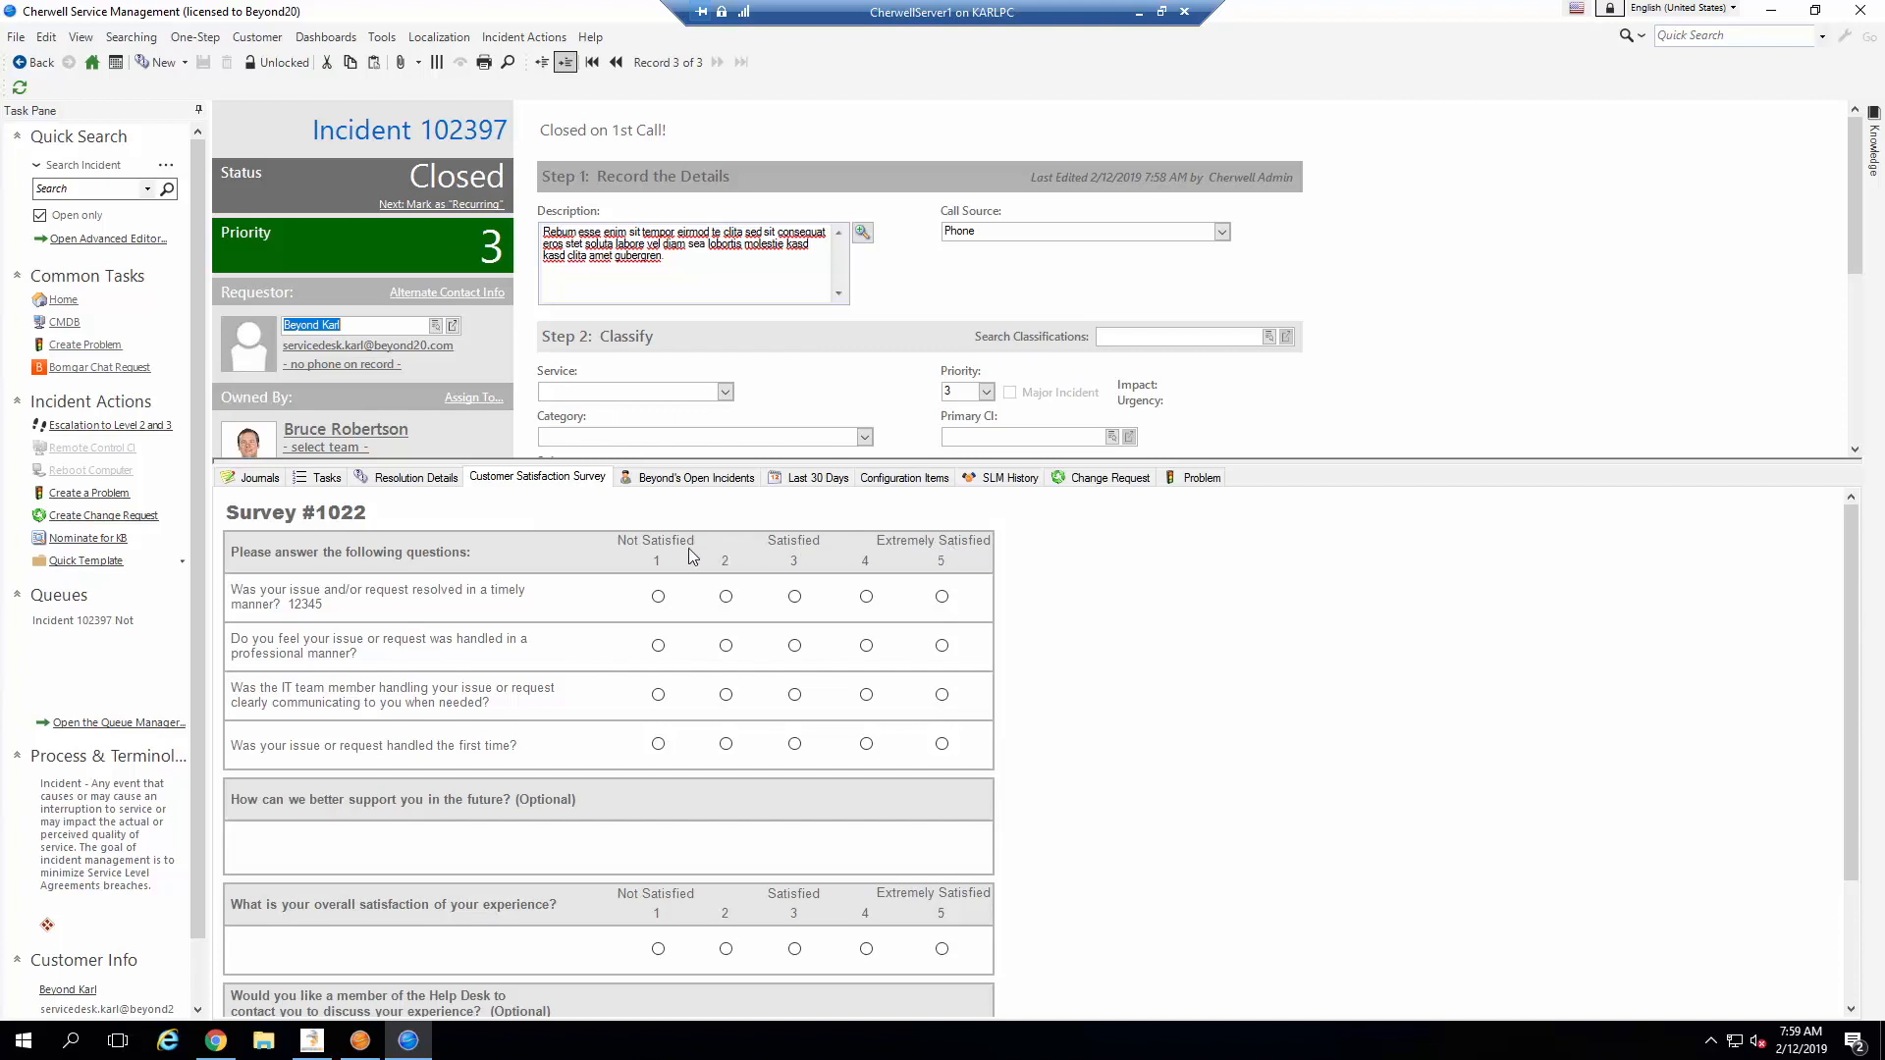
pyautogui.moveTo(715, 552)
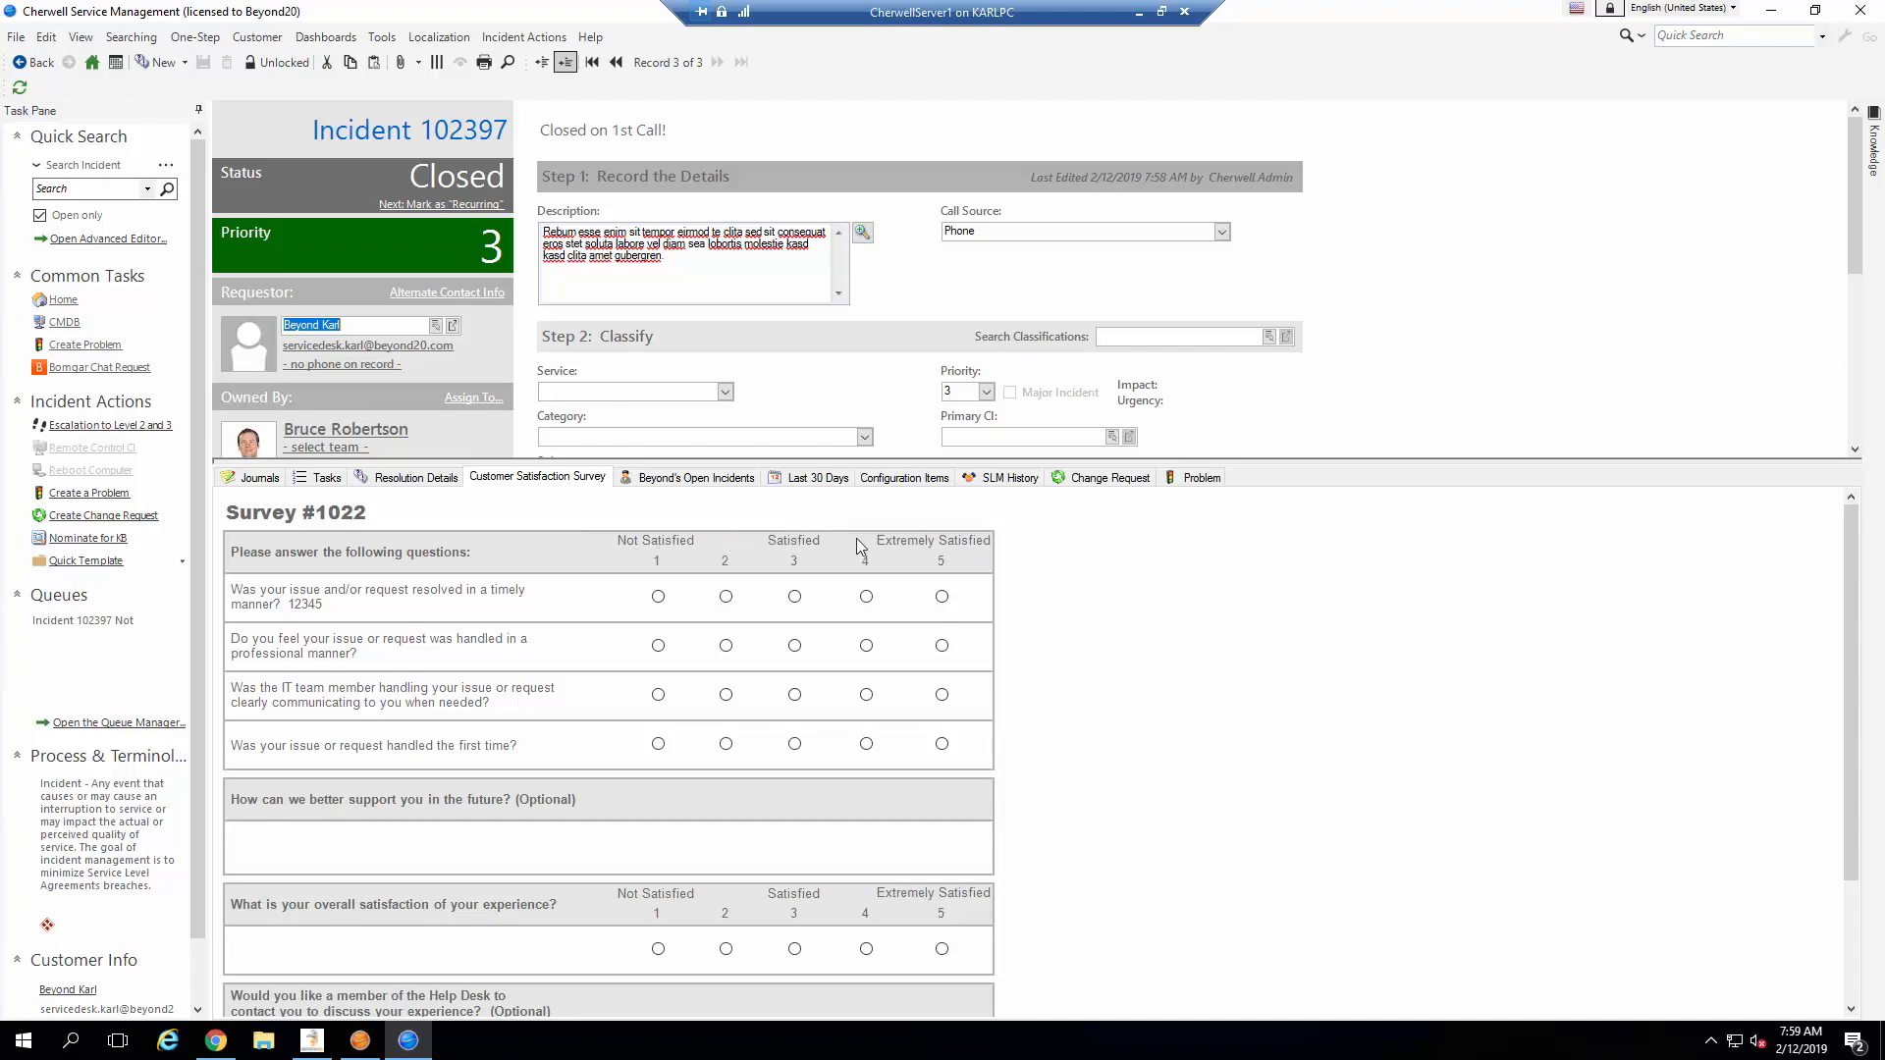
pyautogui.moveTo(924, 555)
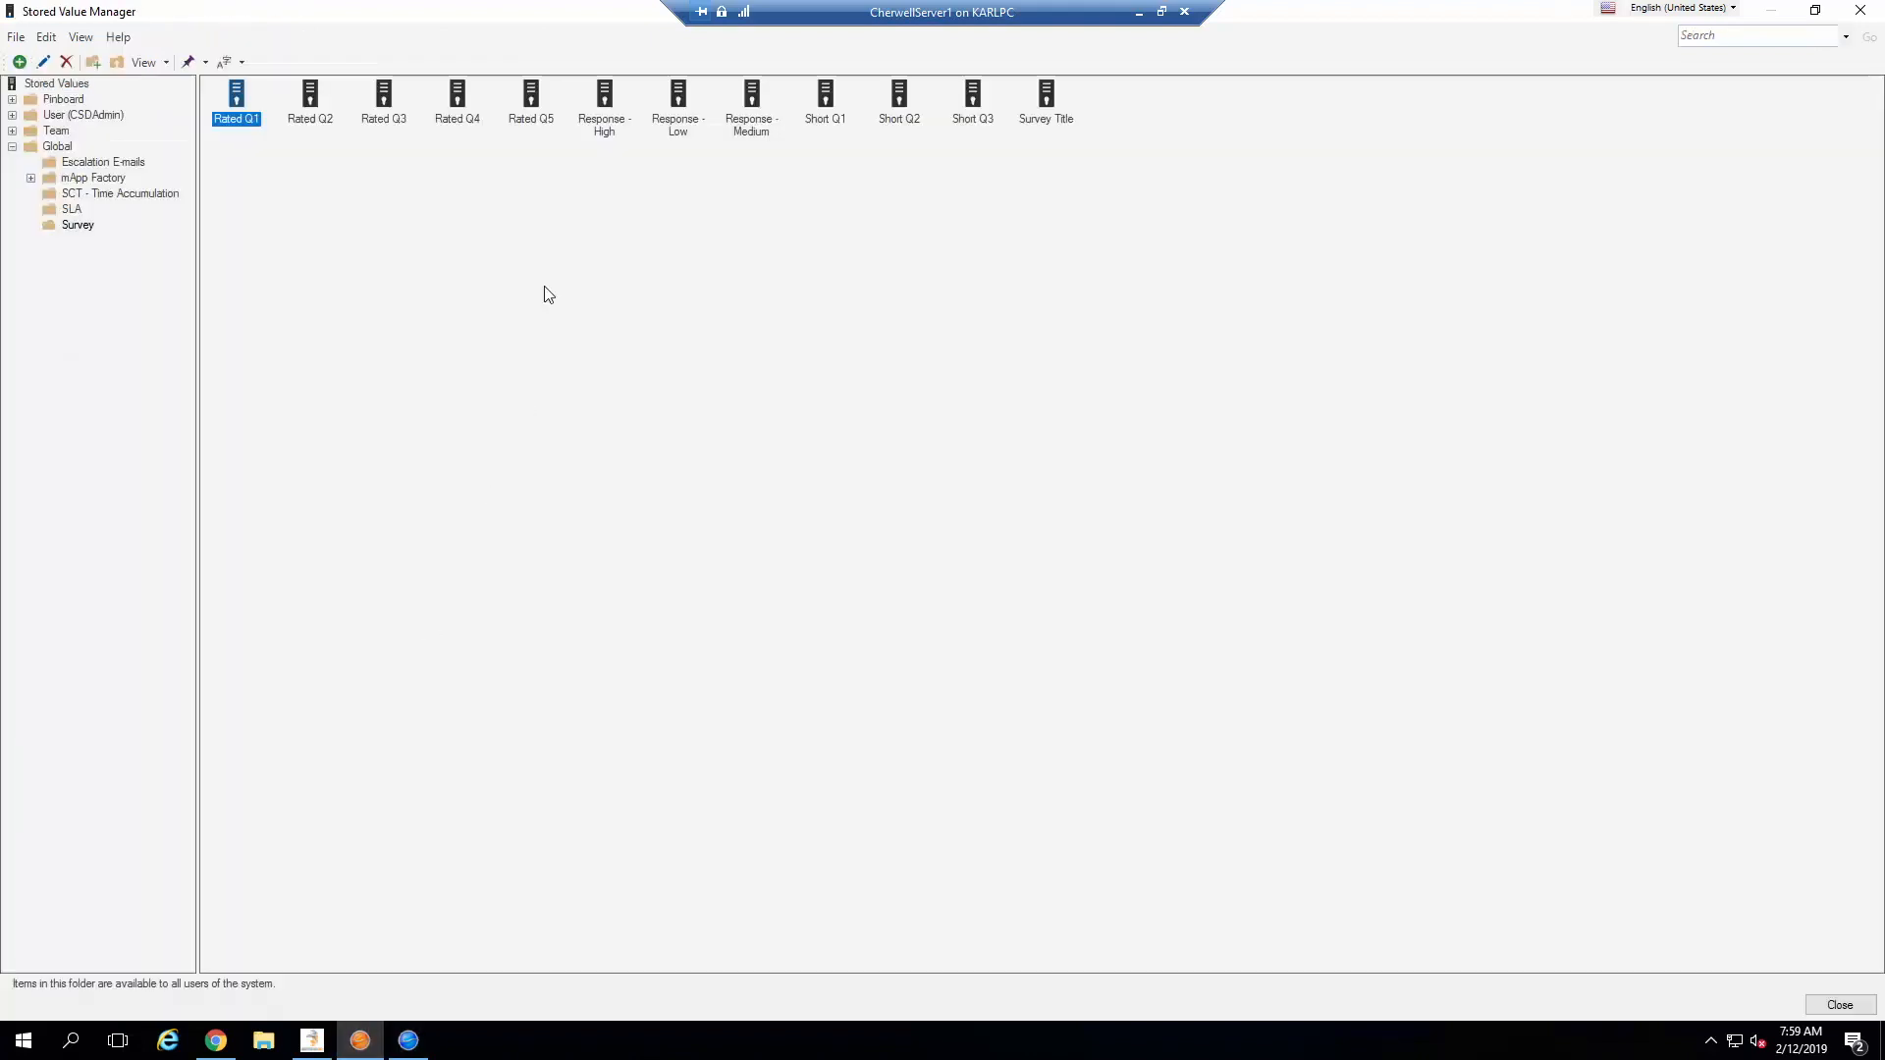
pyautogui.click(677, 102)
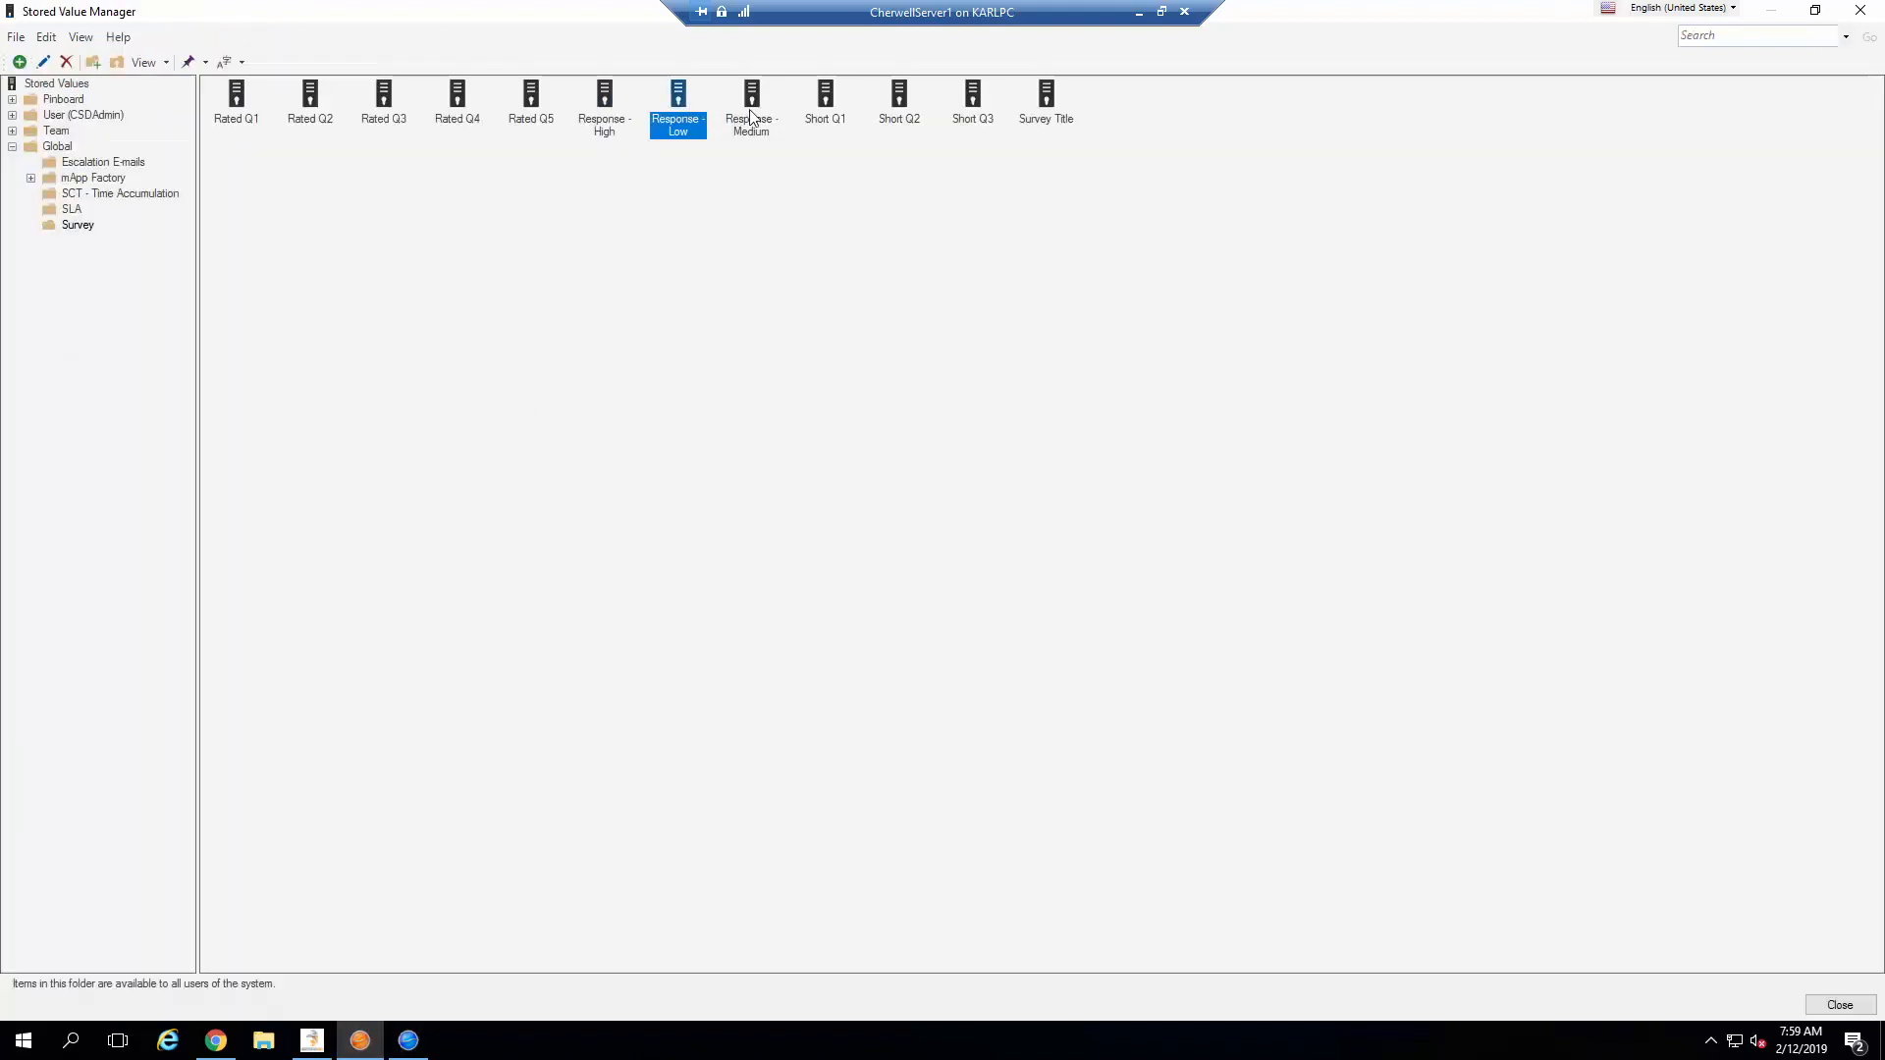
pyautogui.click(750, 102)
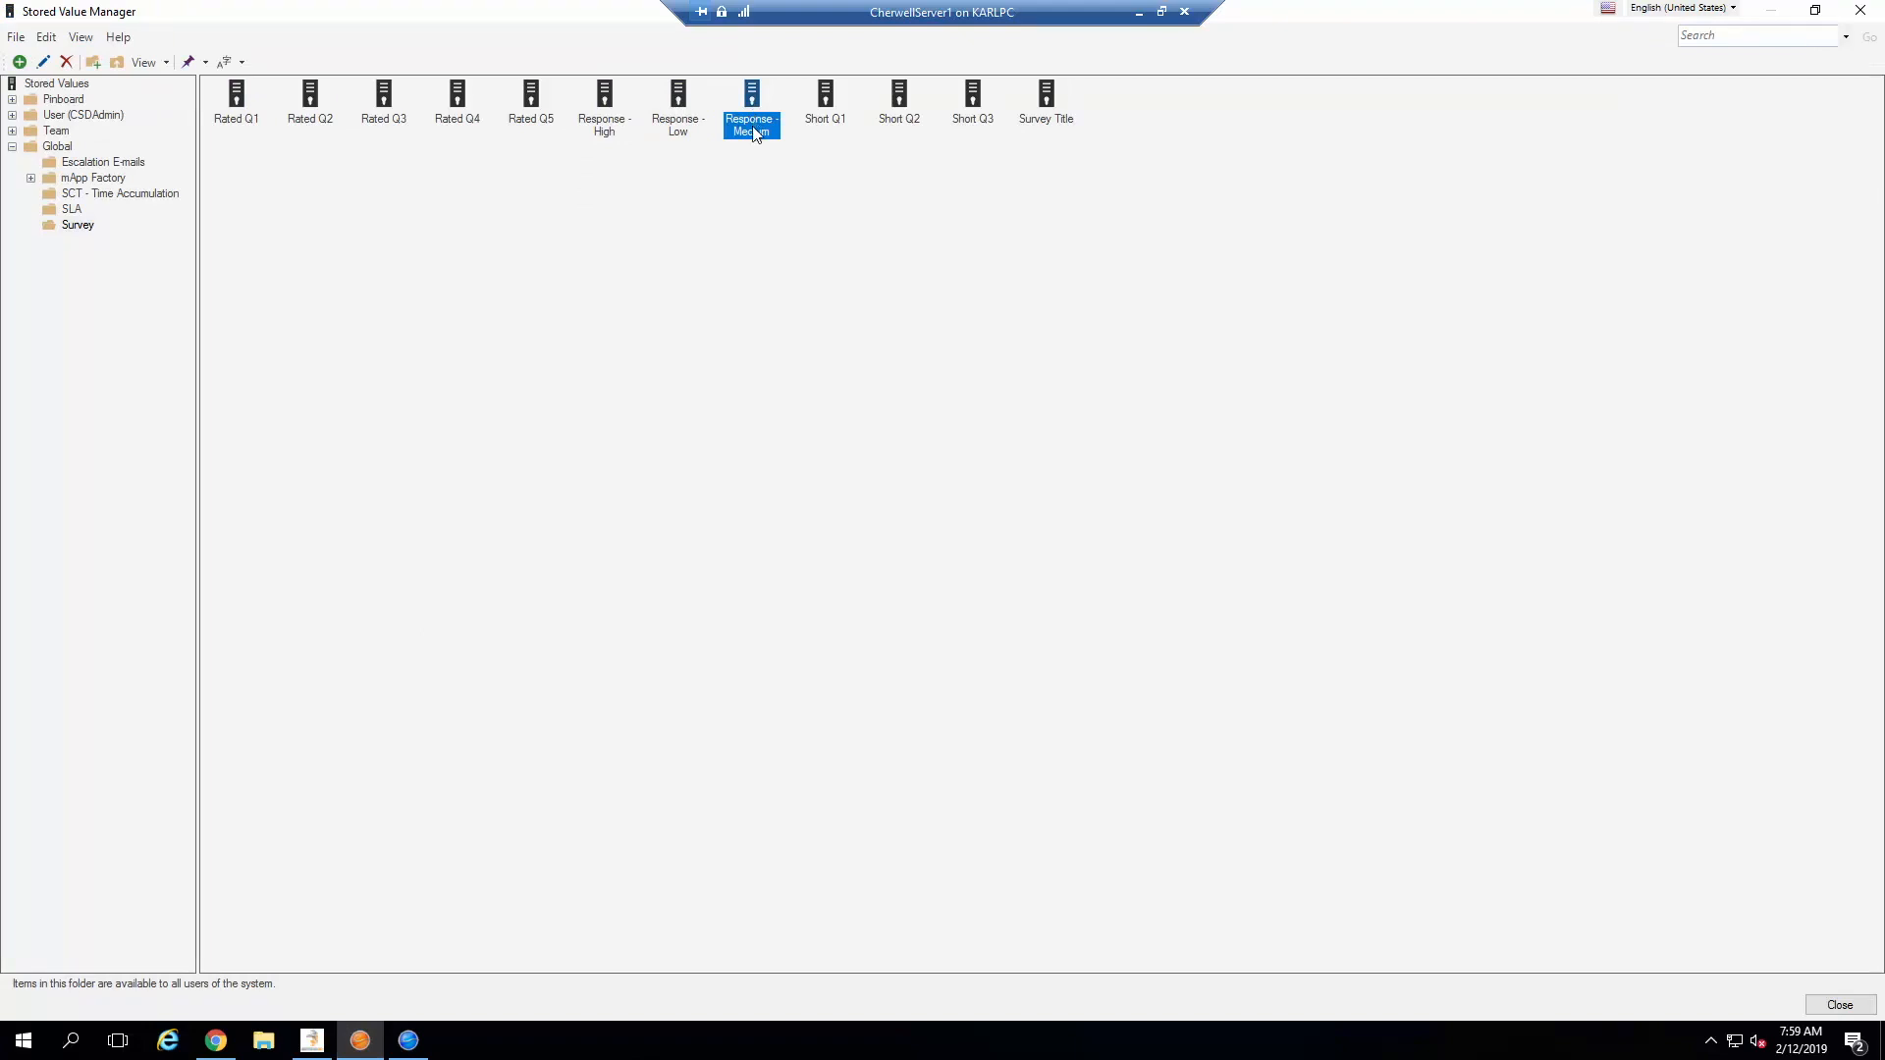
pyautogui.click(827, 102)
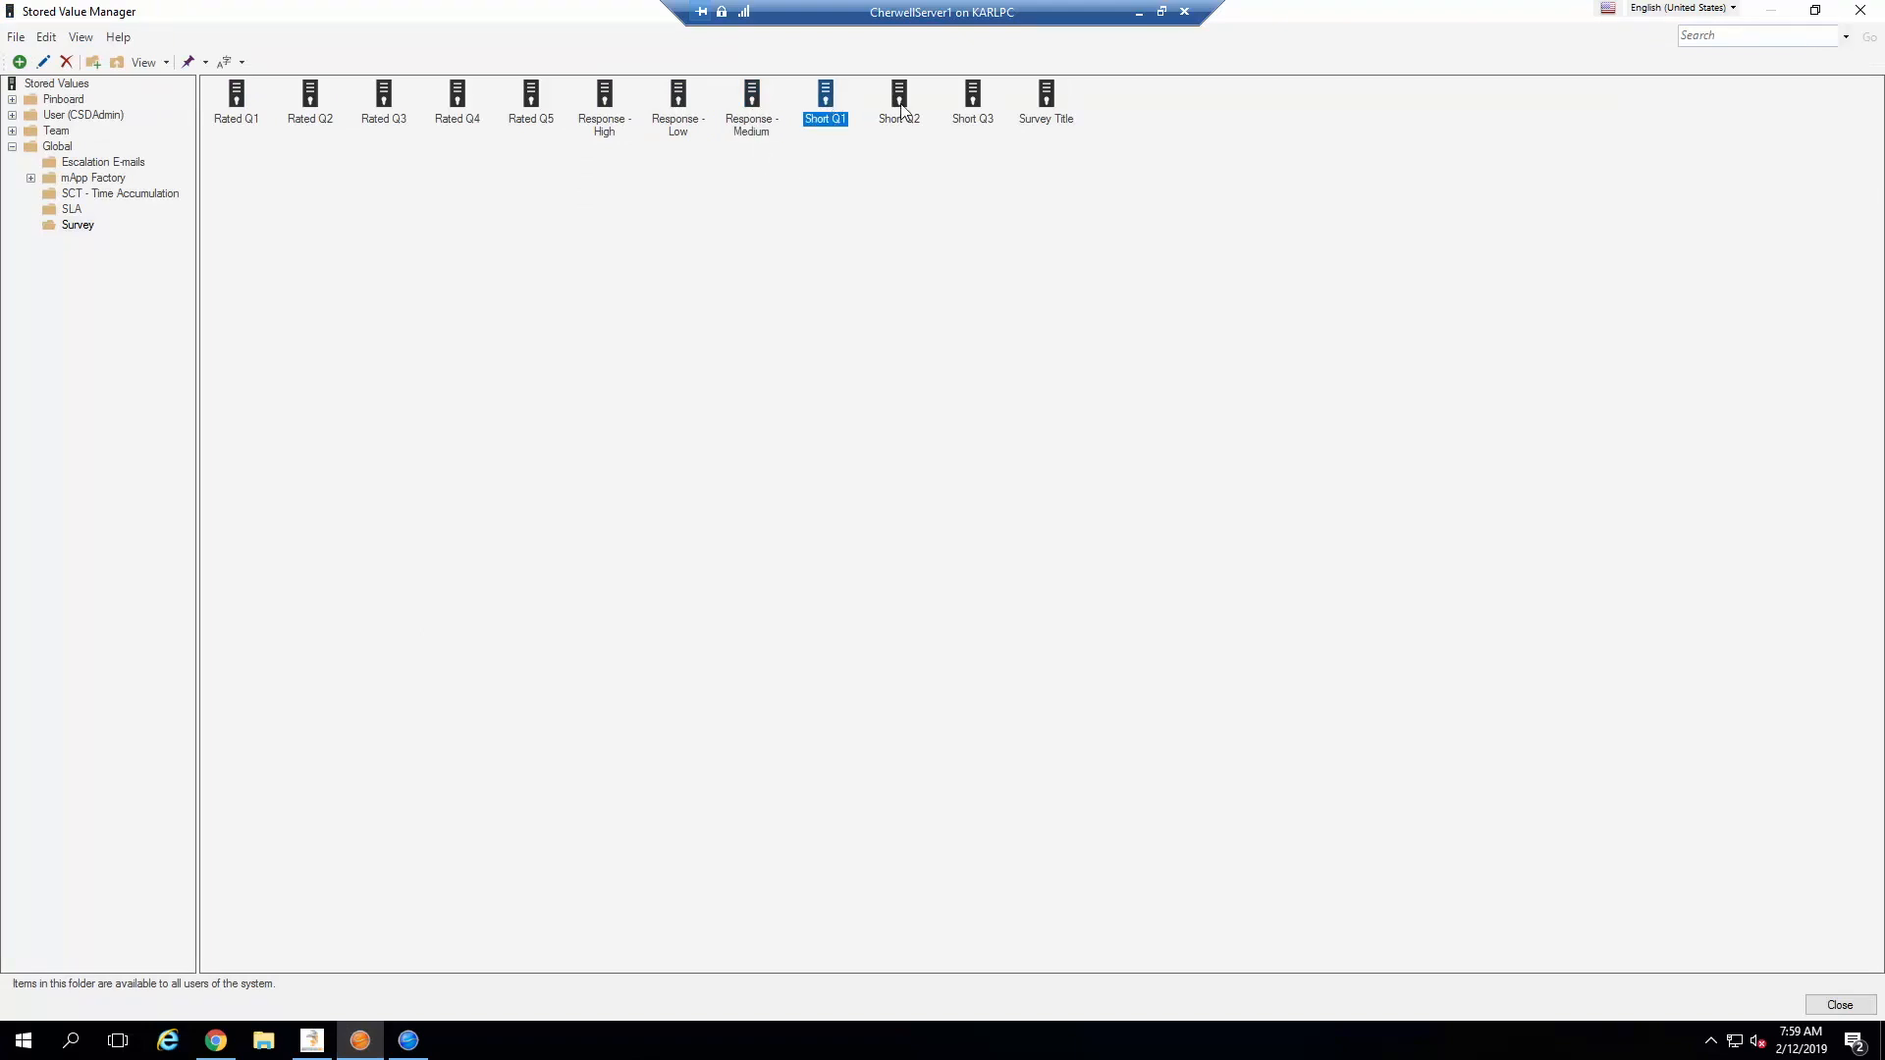
pyautogui.moveTo(976, 108)
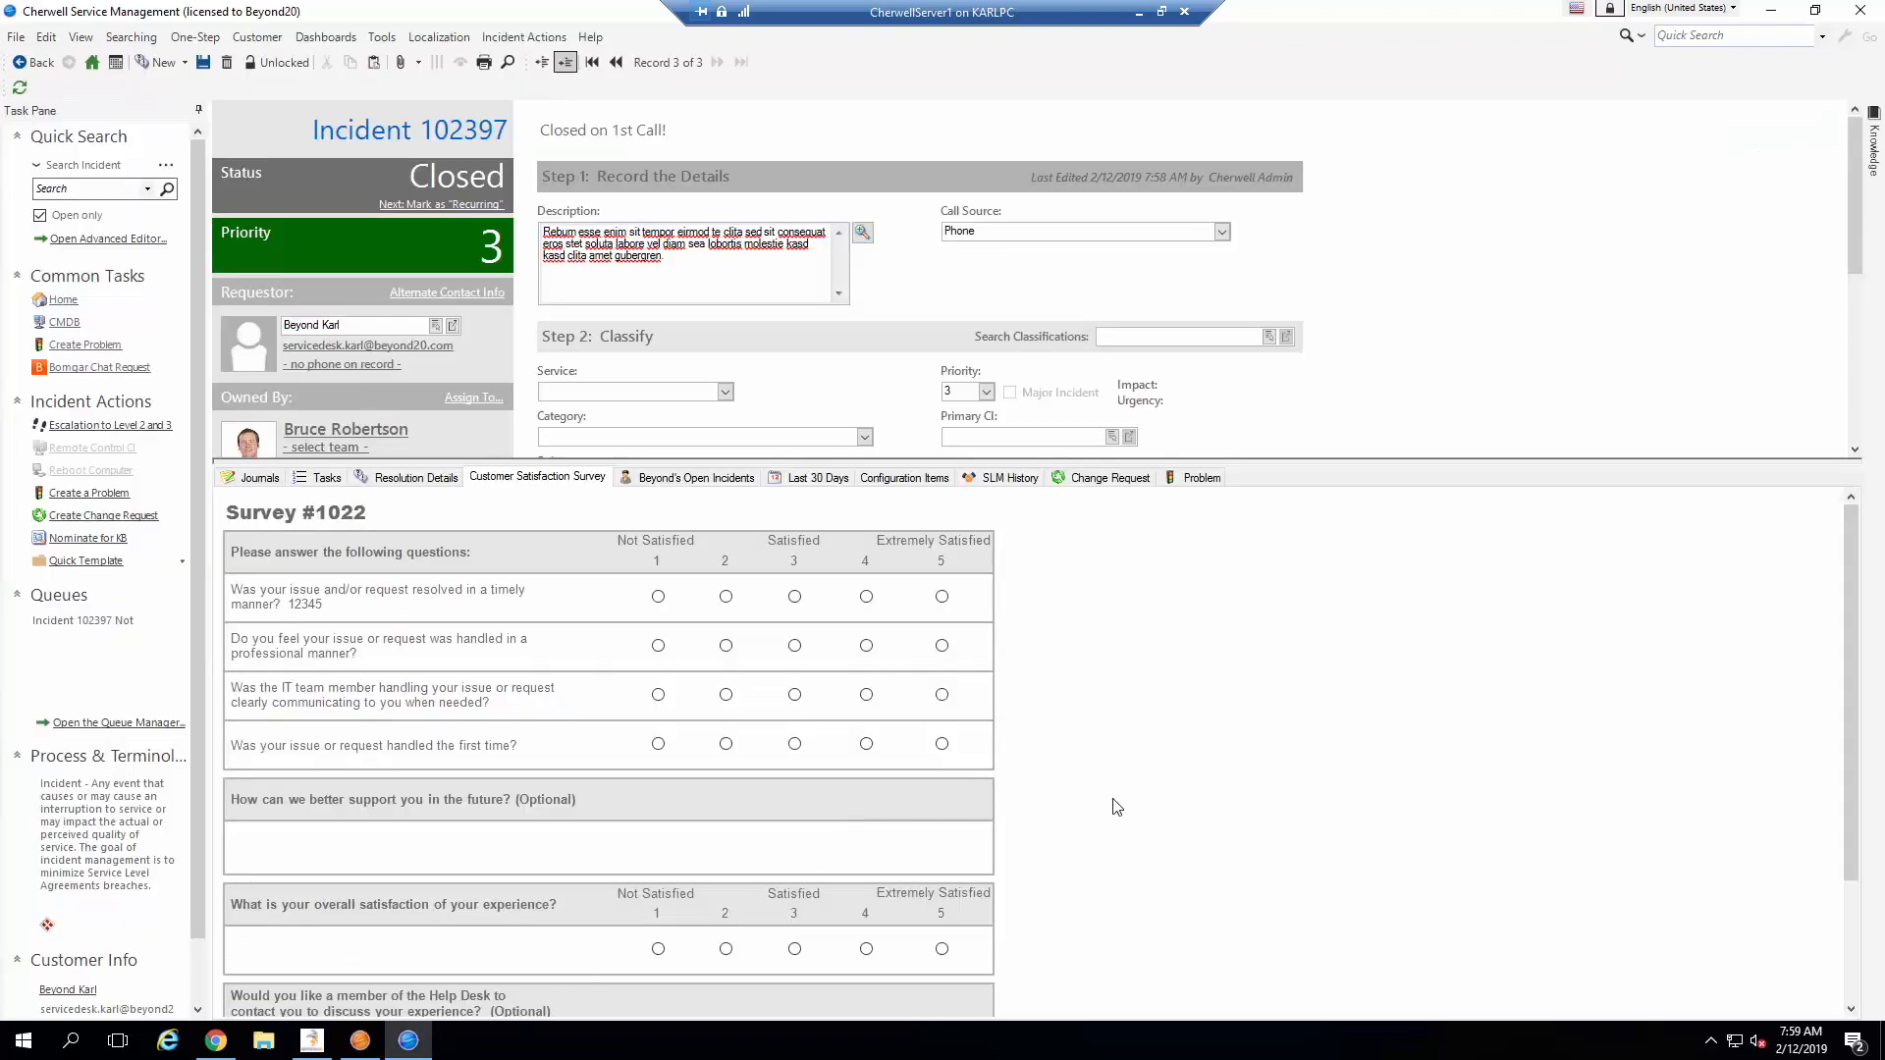
# Step: Review the survey's lower optional questions and overall satisfaction rating on incident 102397
pyautogui.scroll(-3)
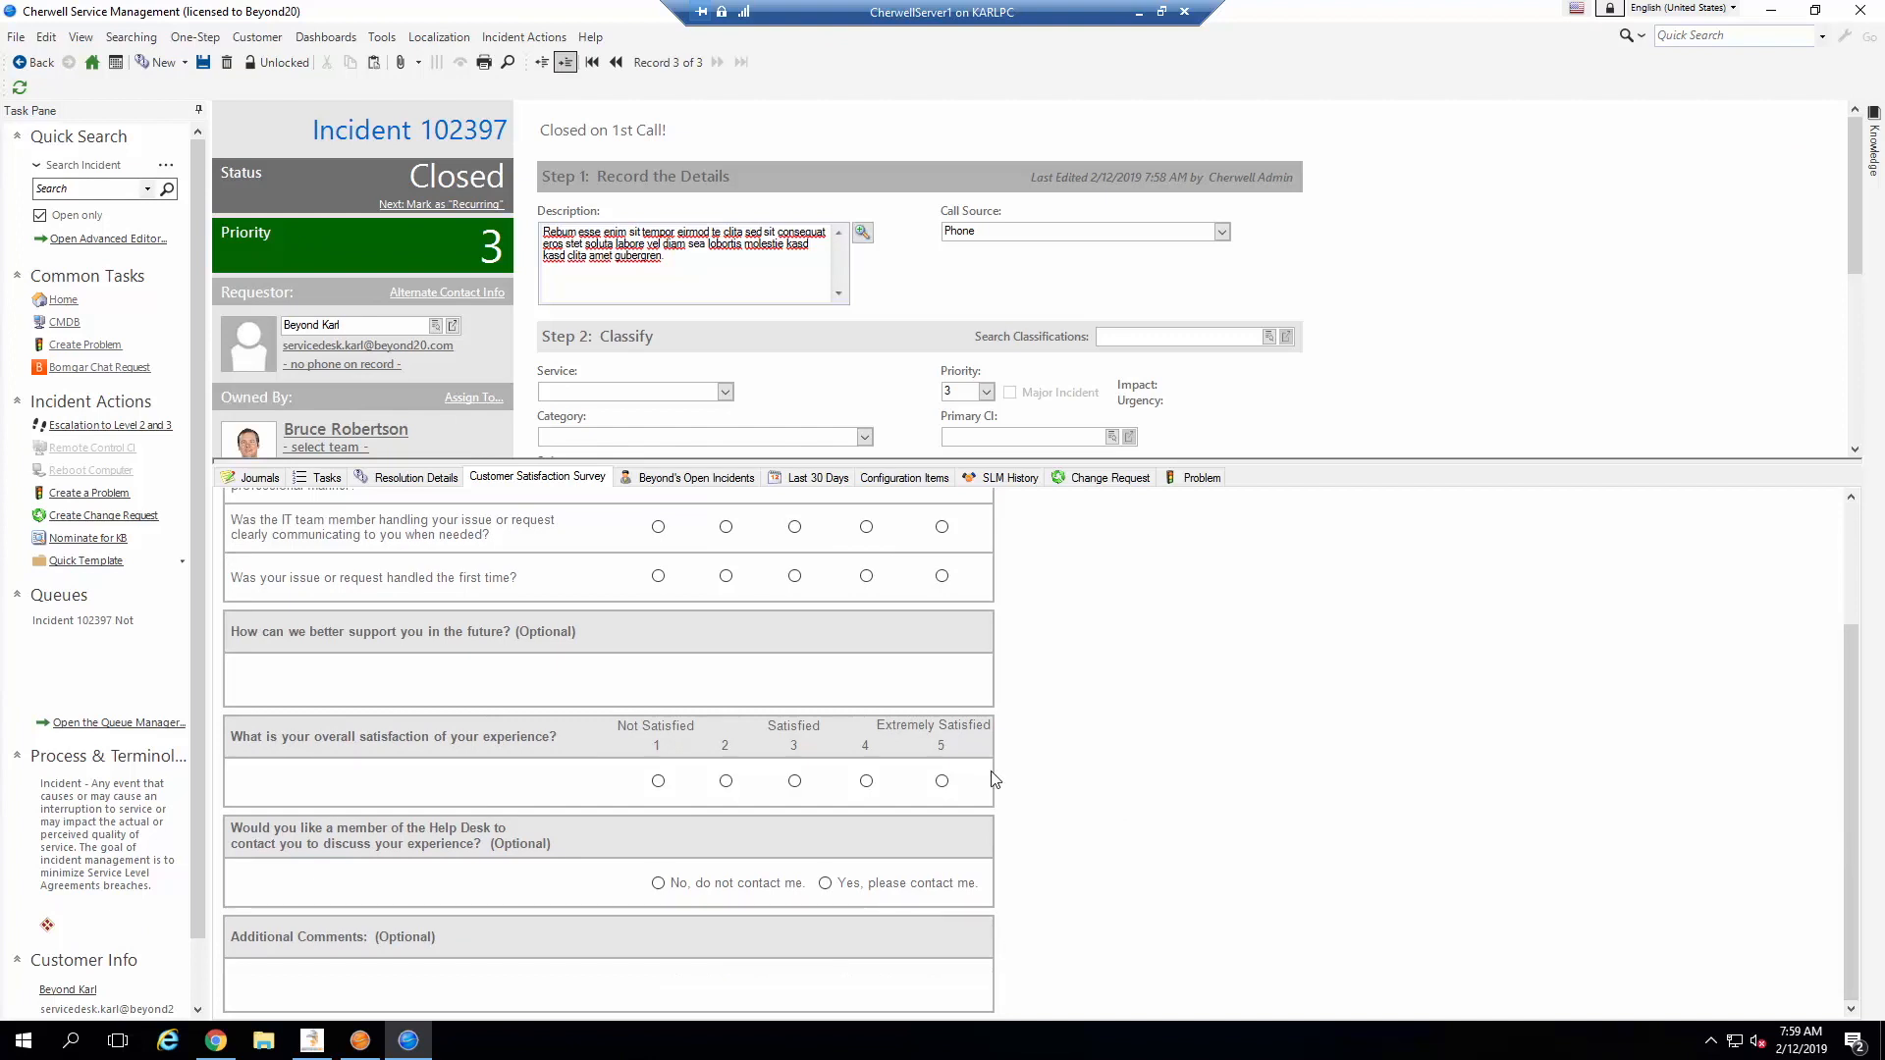
pyautogui.moveTo(563, 640)
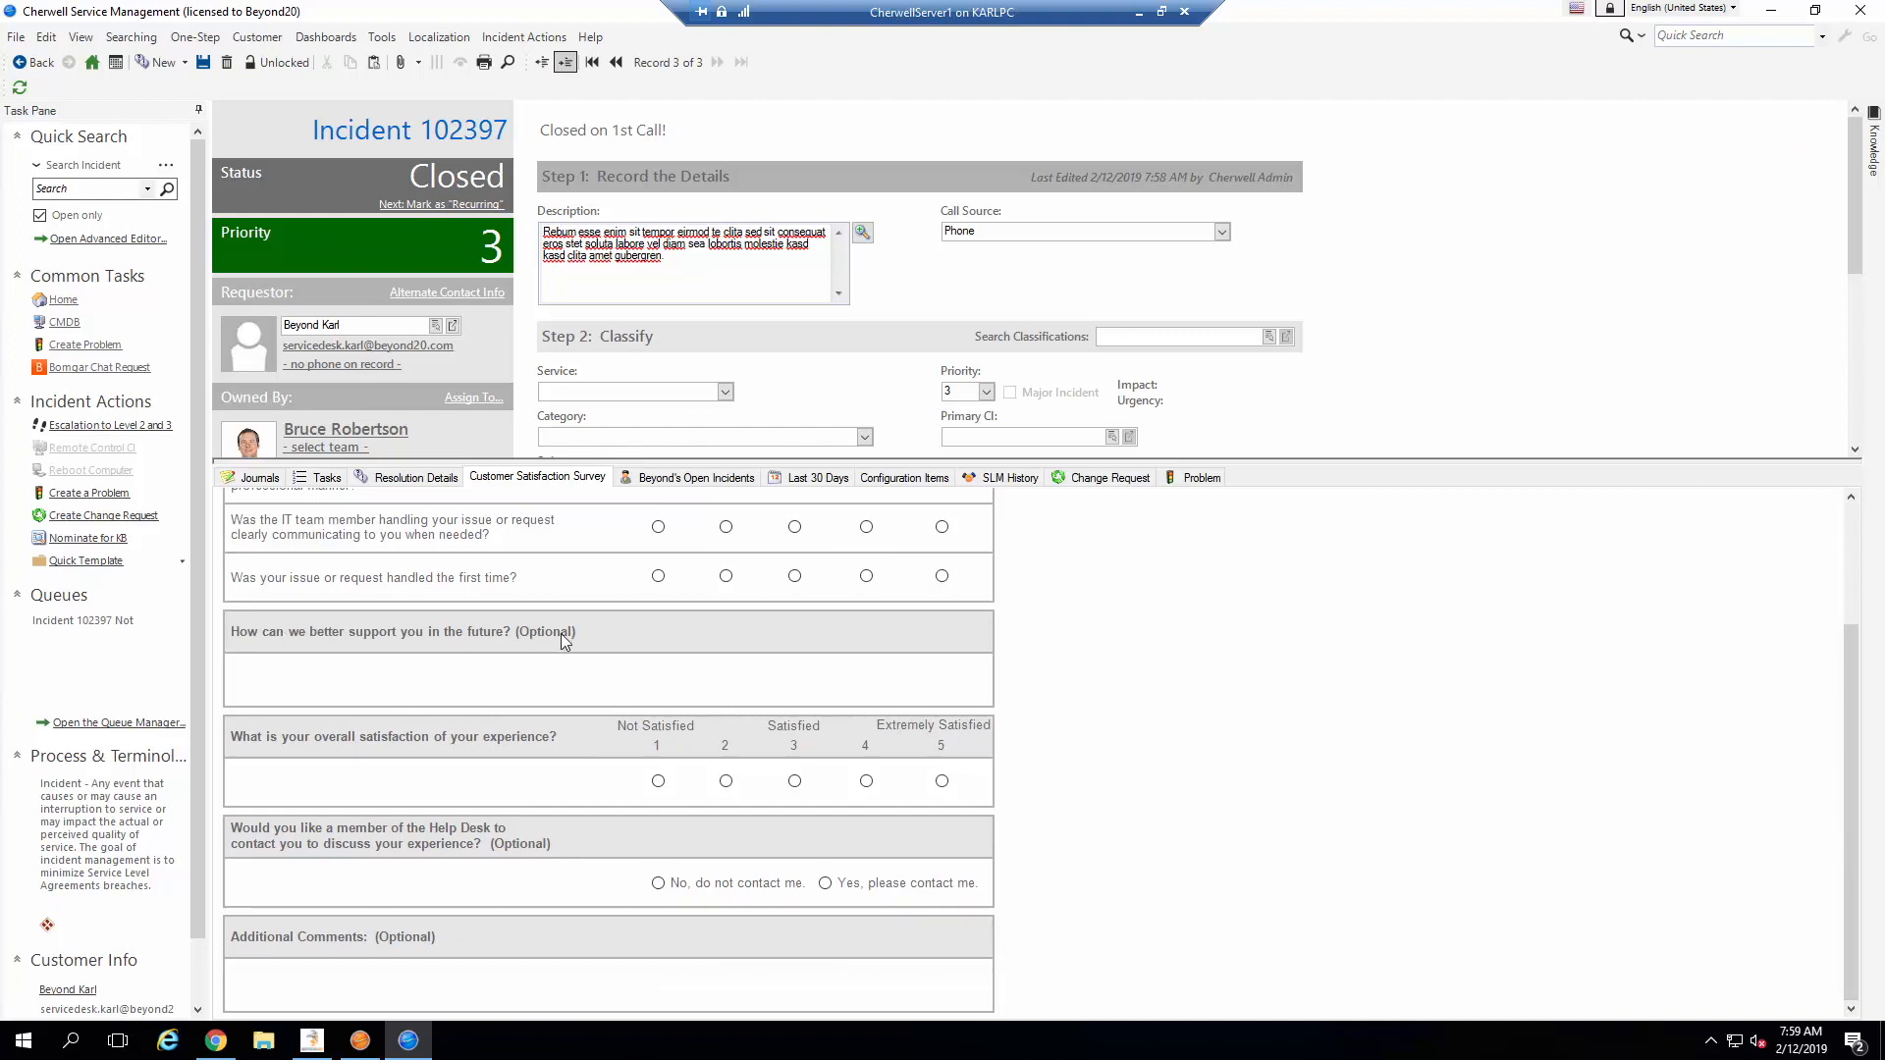
pyautogui.moveTo(265, 962)
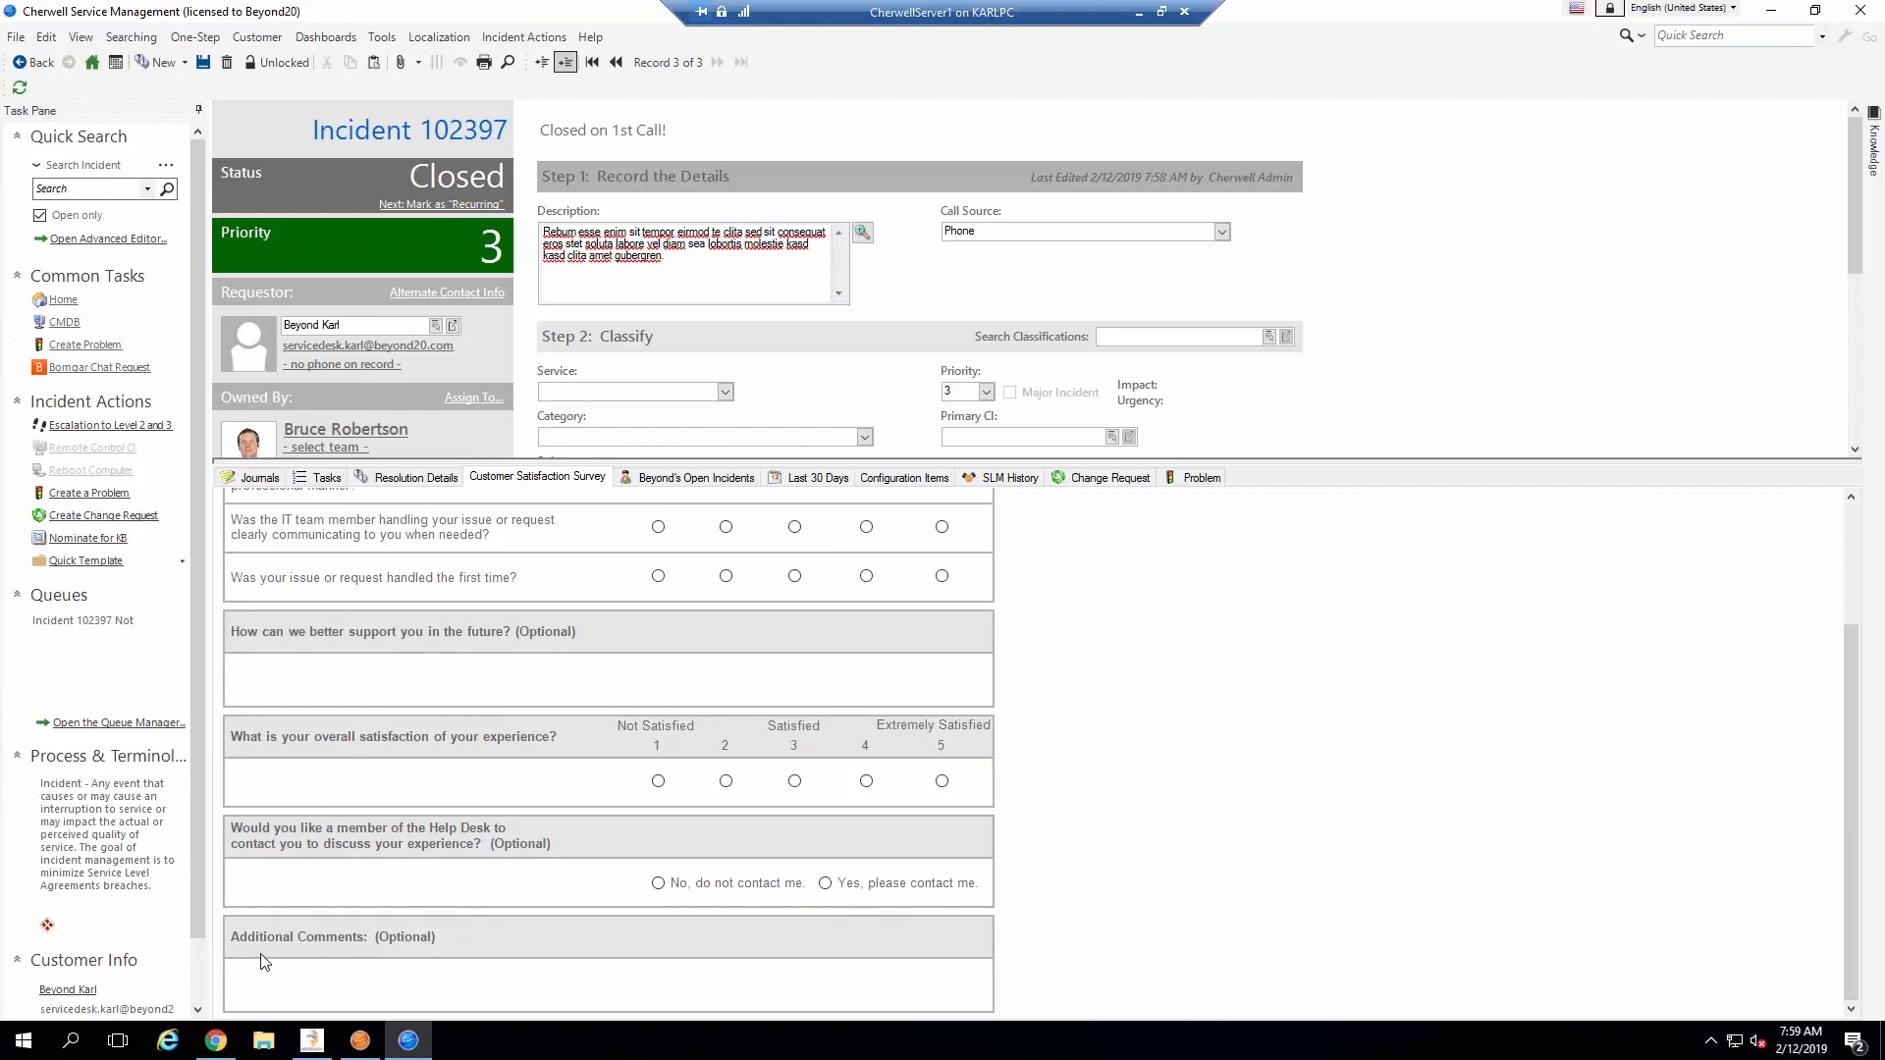
pyautogui.moveTo(355, 864)
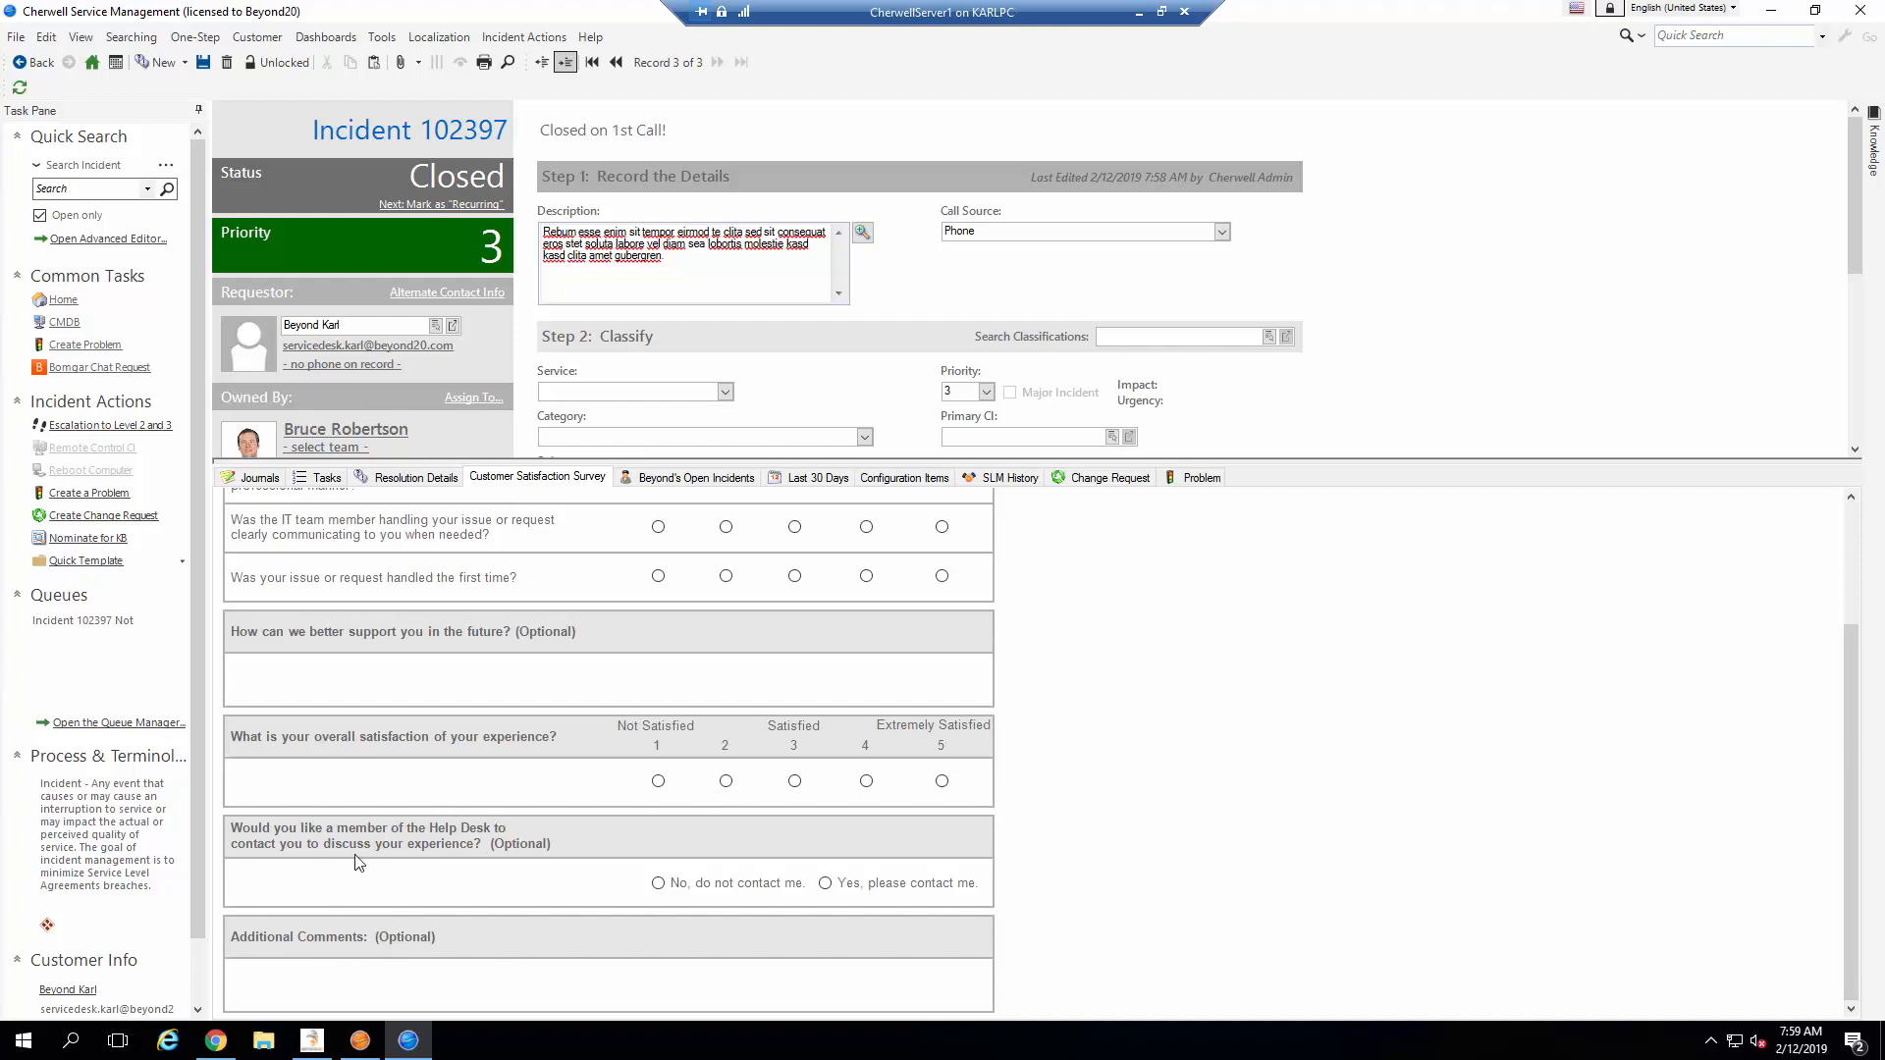
pyautogui.moveTo(336, 637)
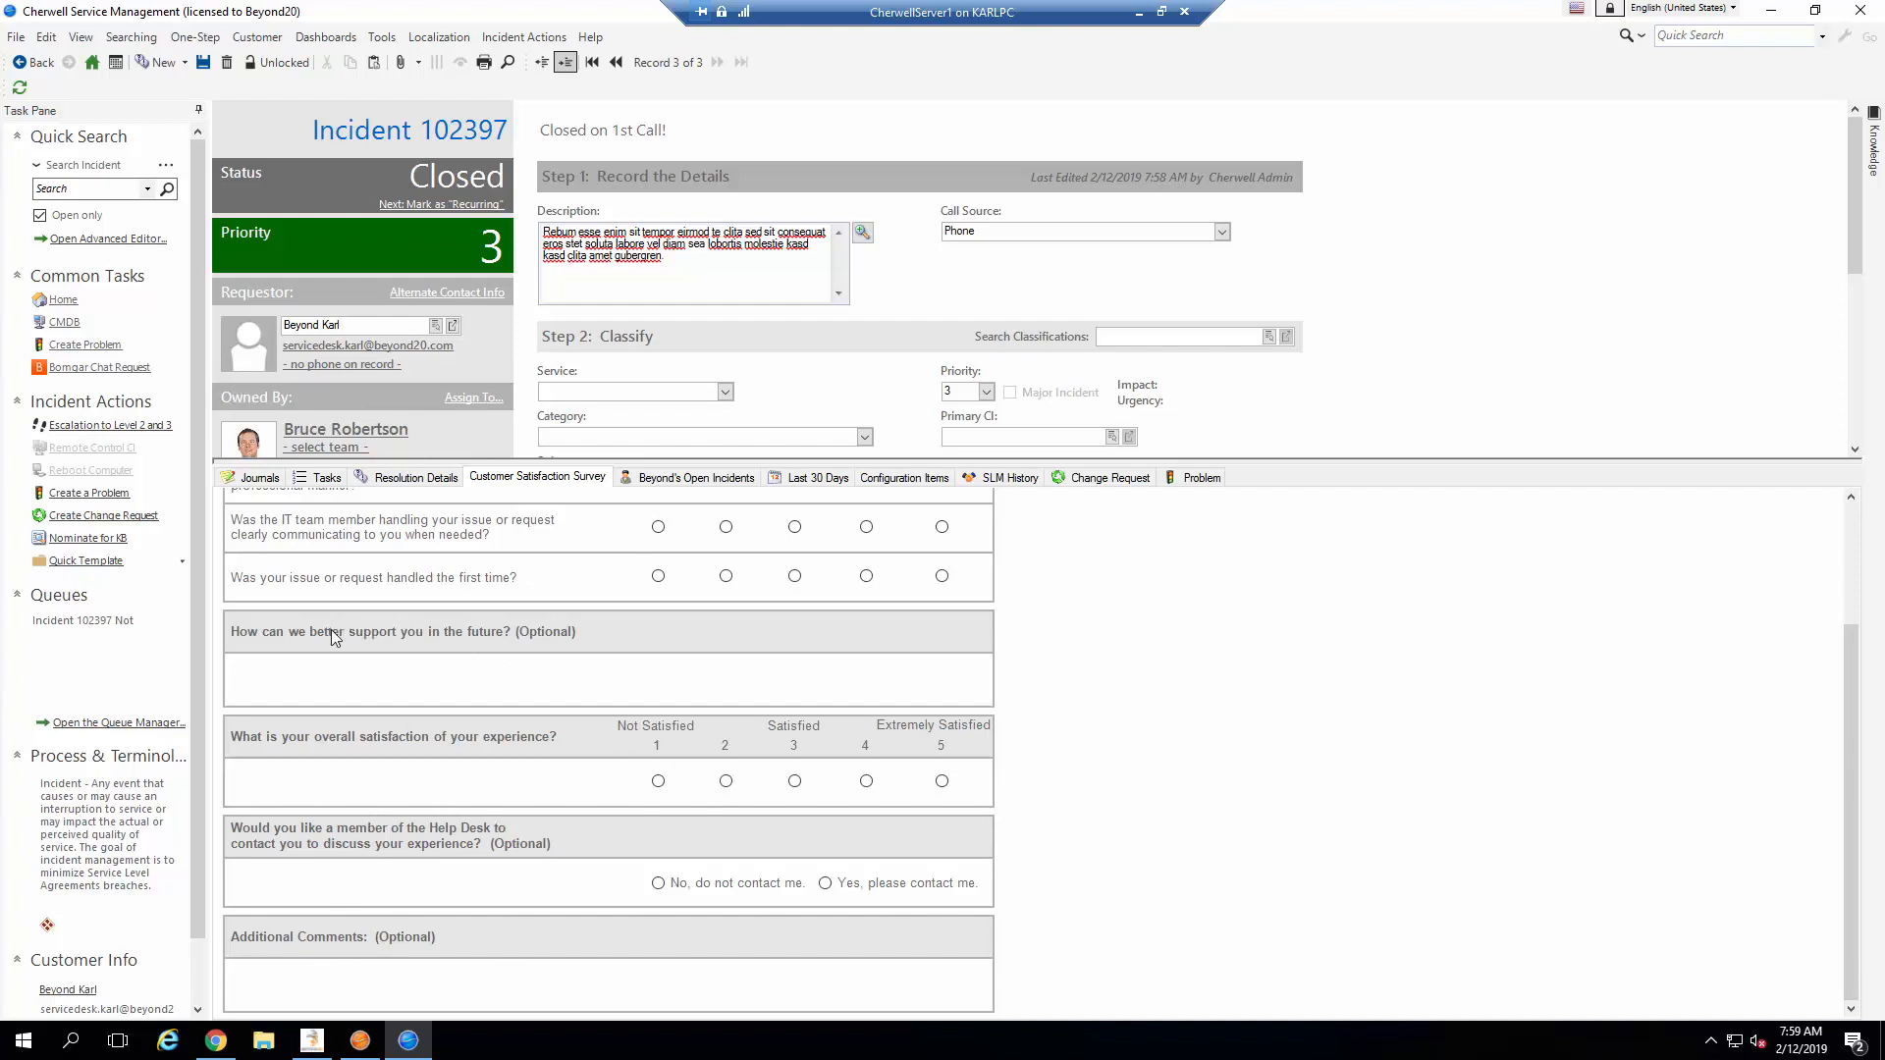
pyautogui.moveTo(471, 636)
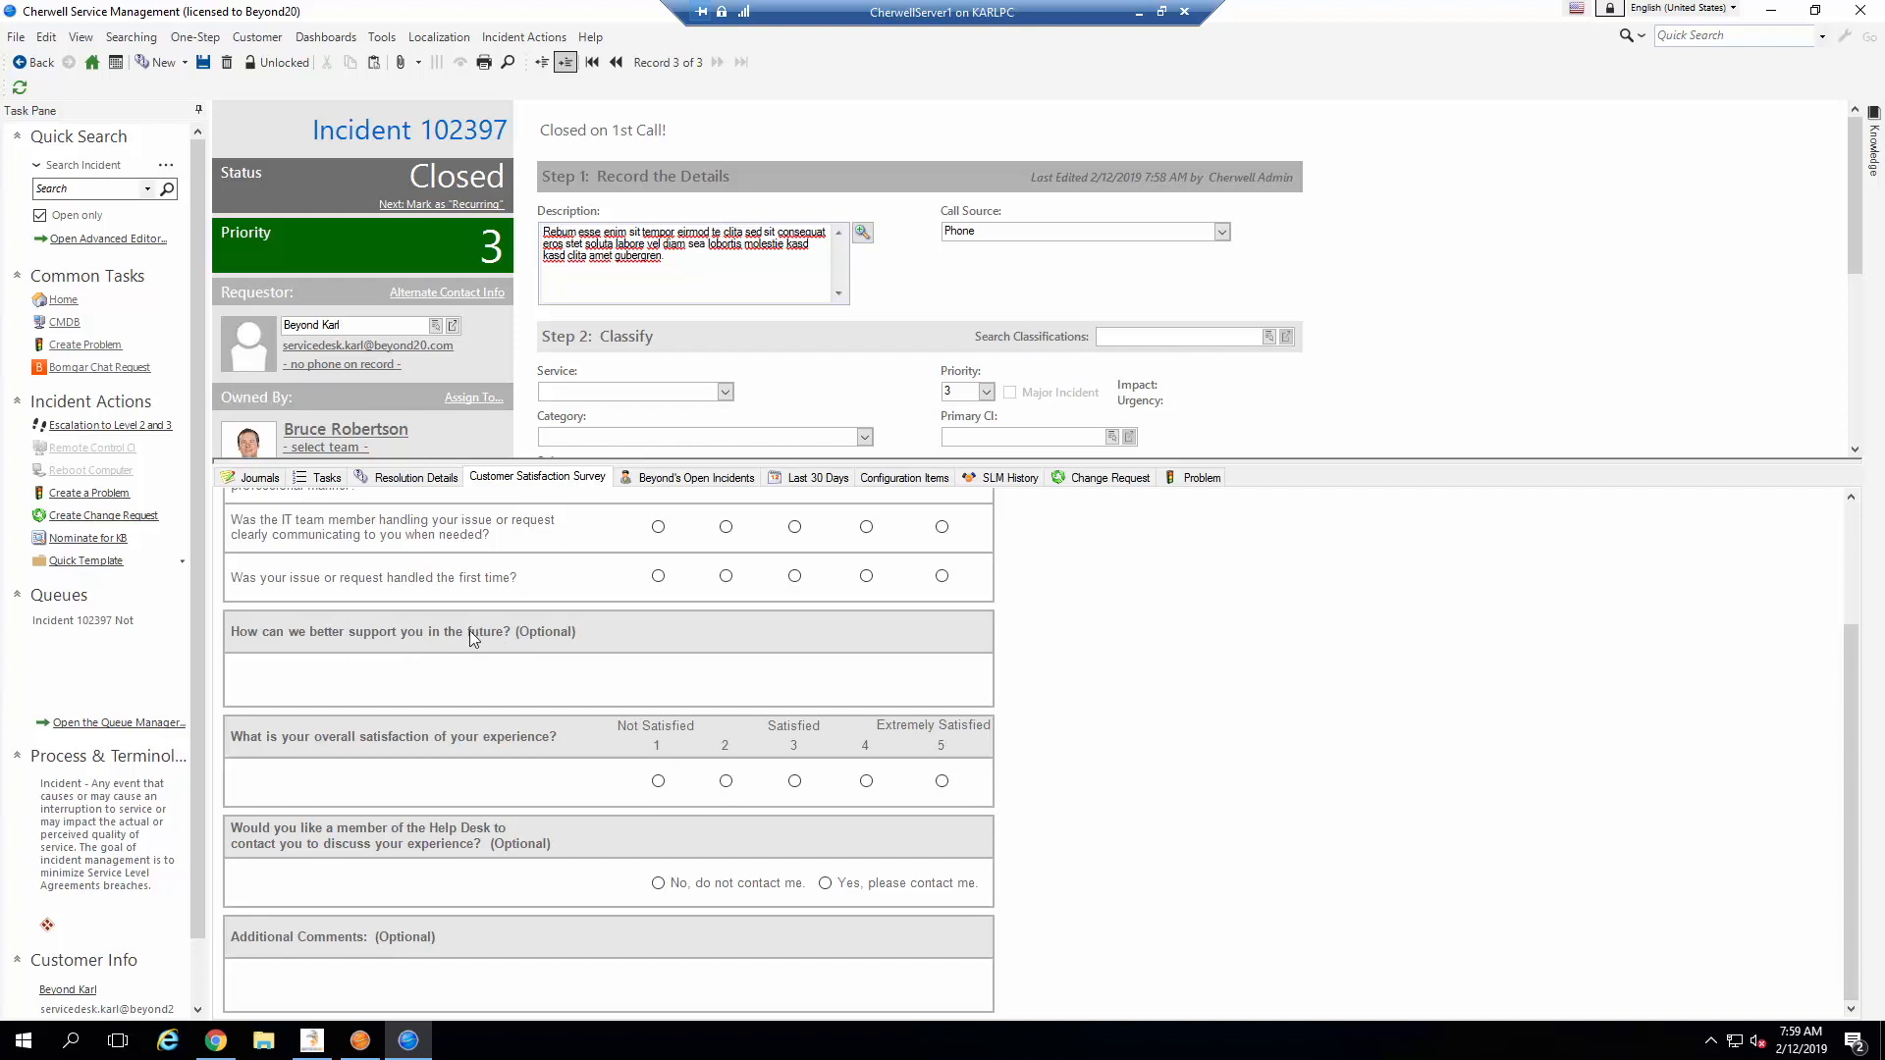
pyautogui.click(485, 673)
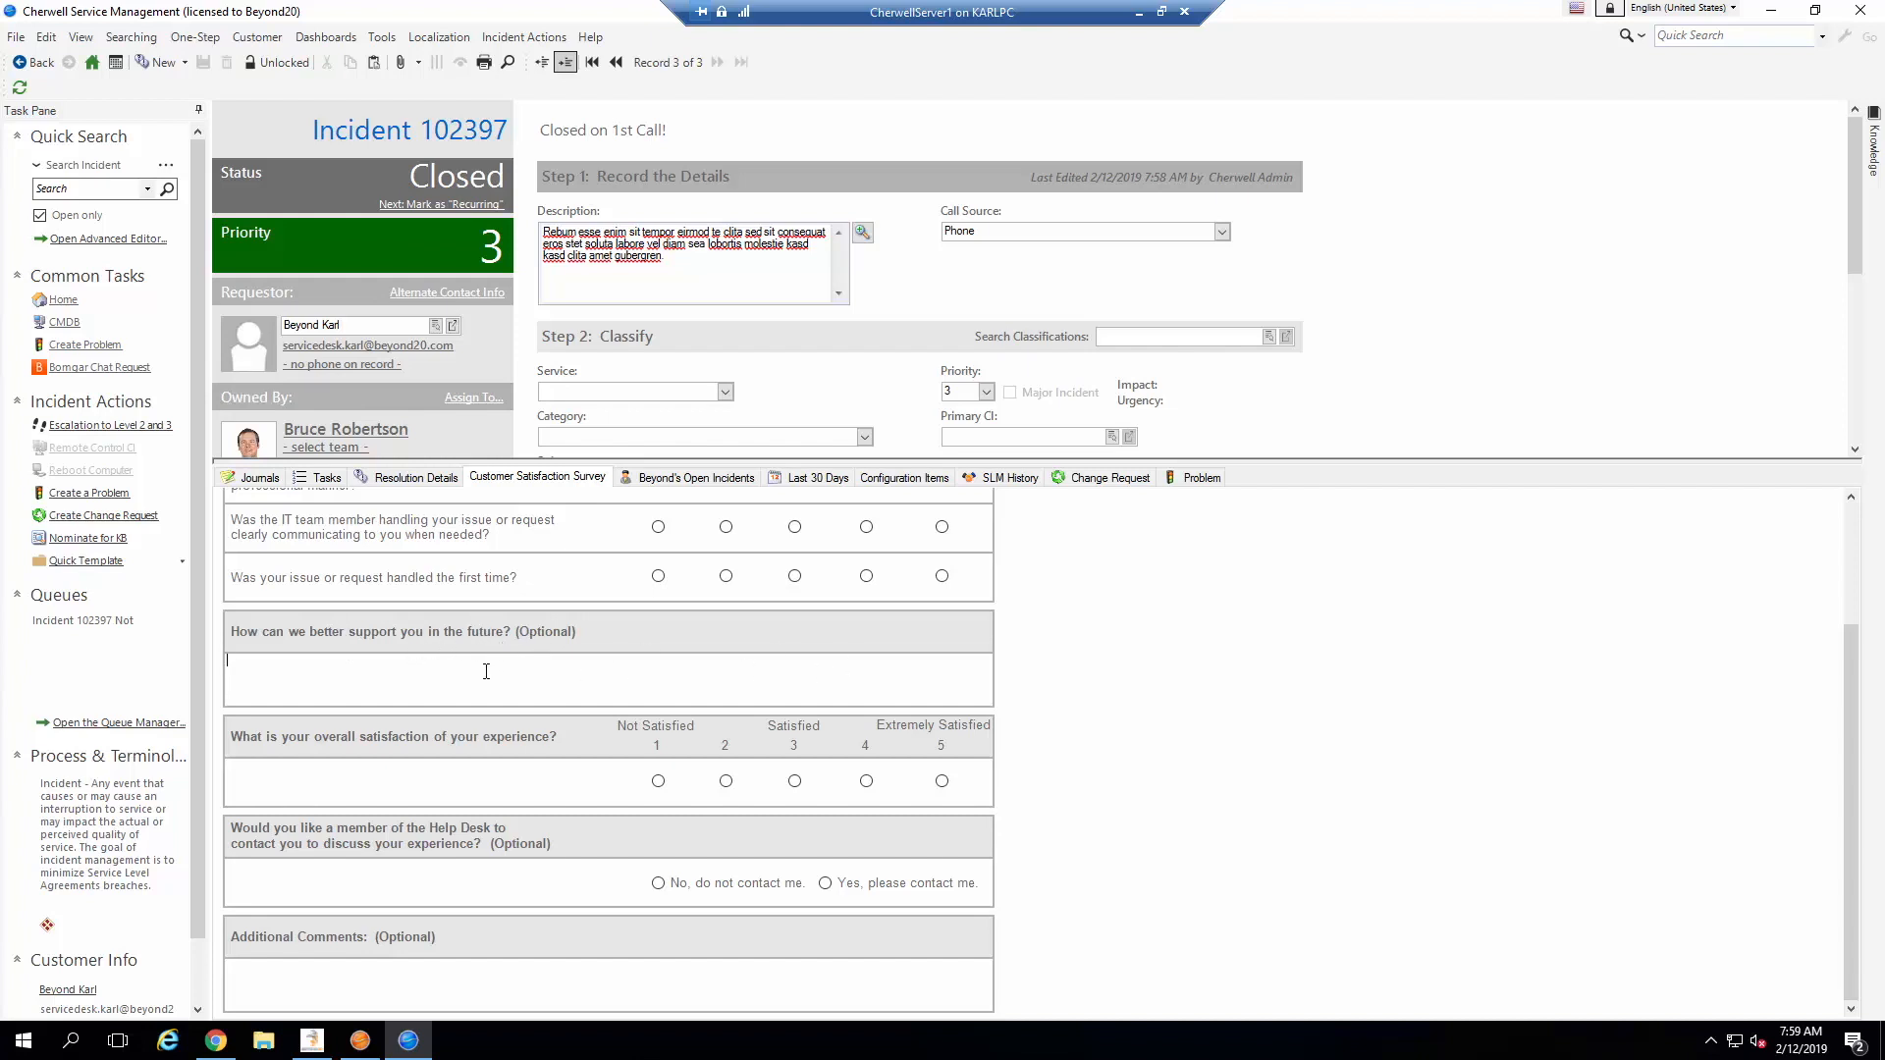
pyautogui.moveTo(540, 650)
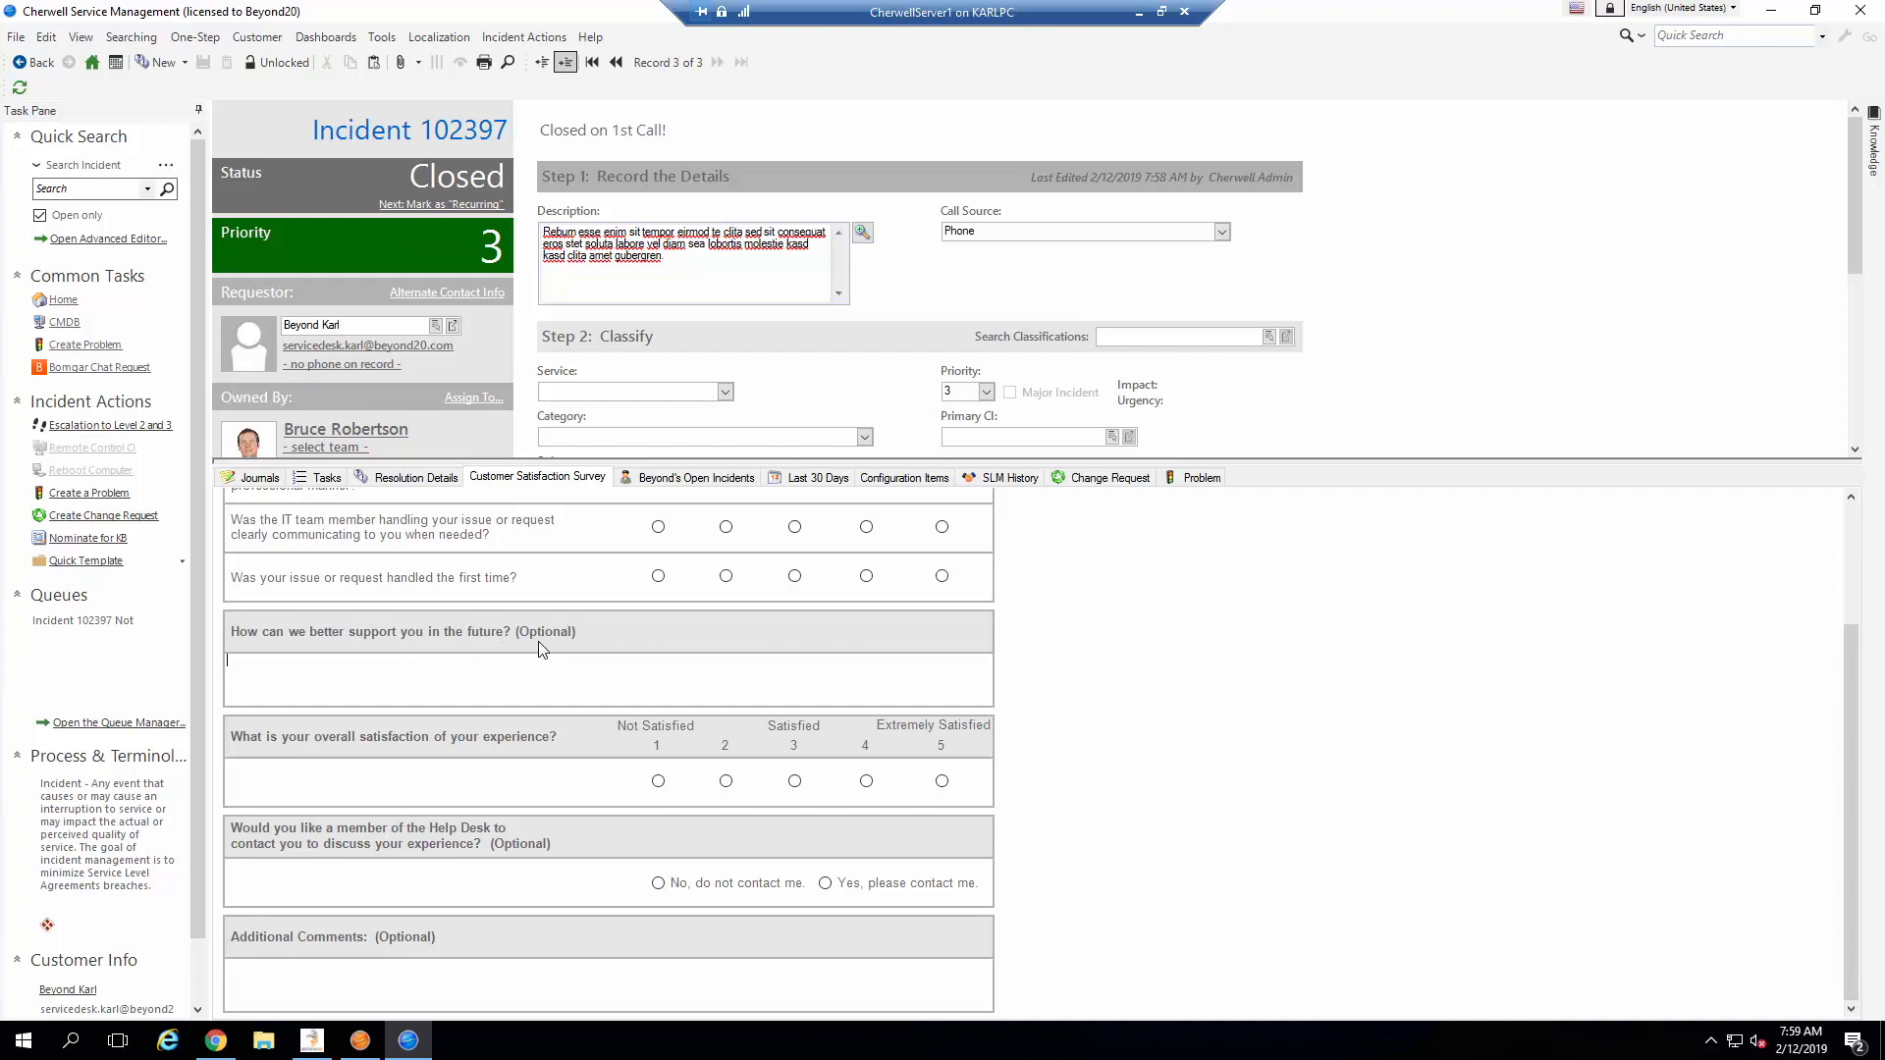
pyautogui.click(657, 576)
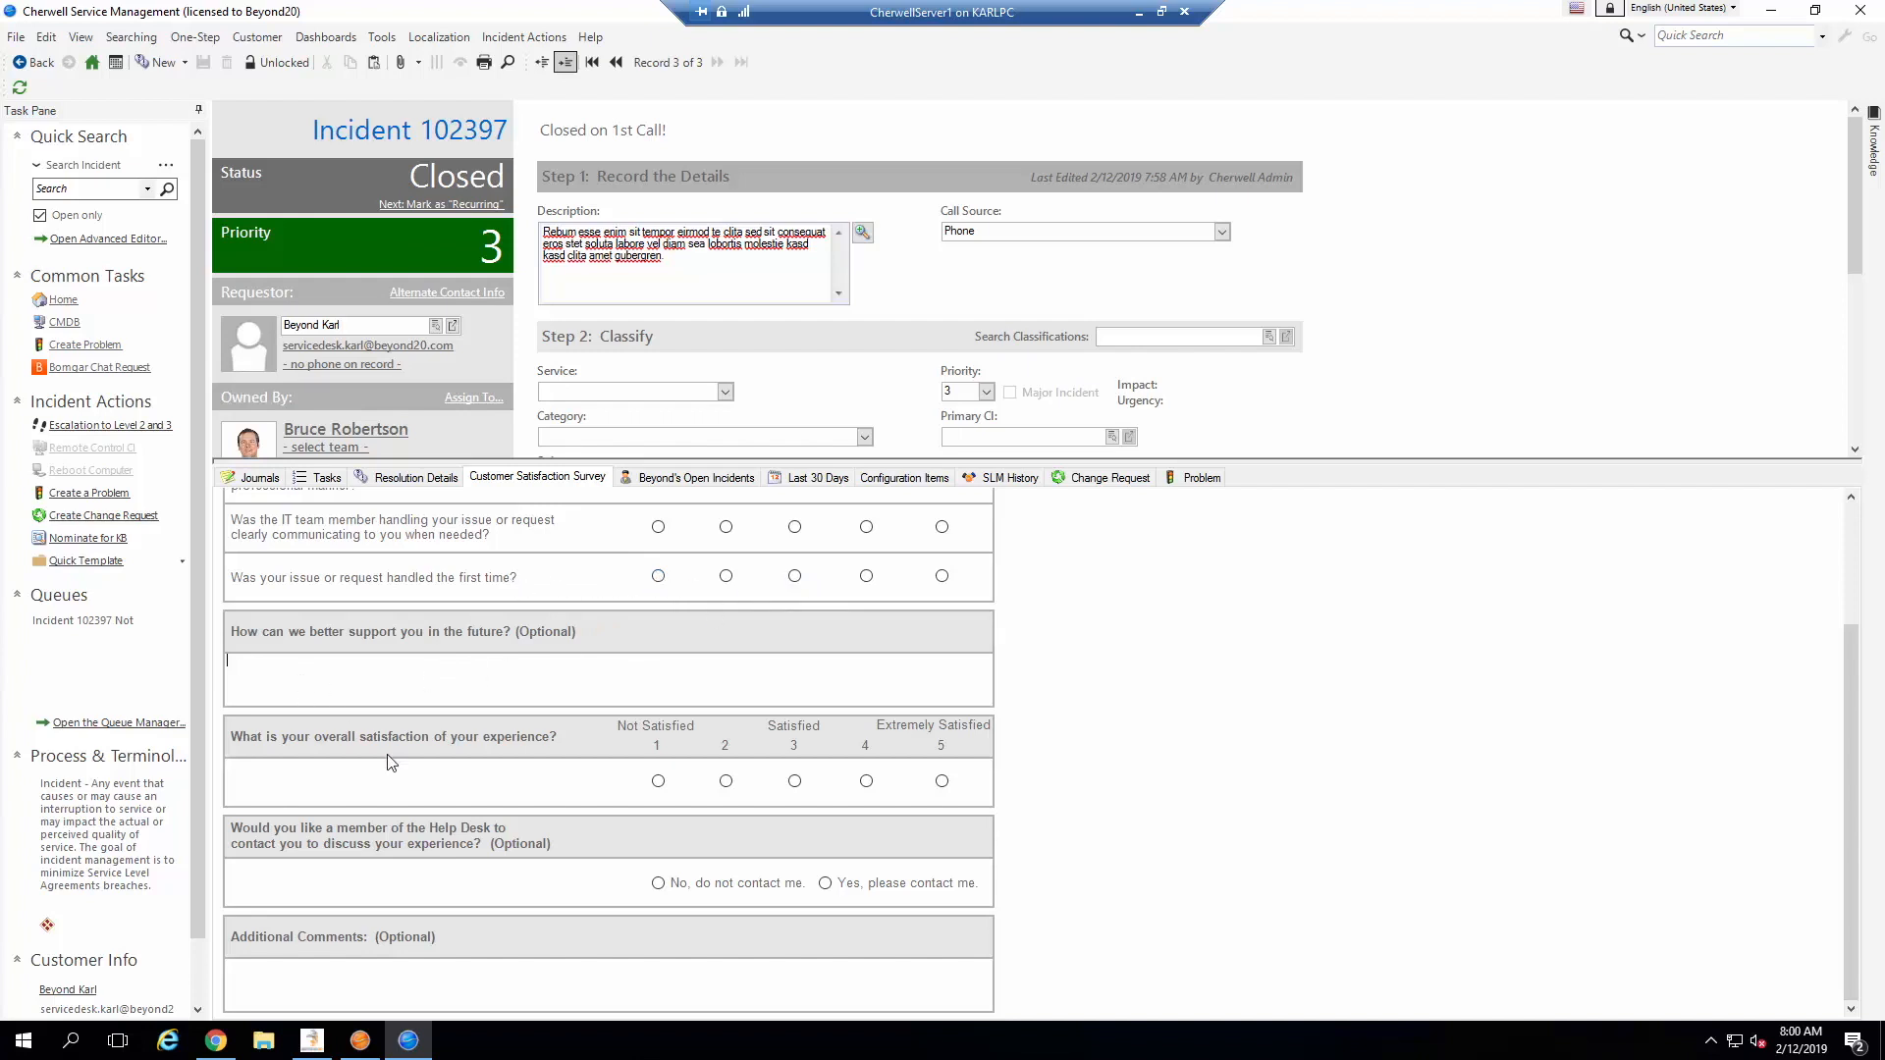
pyautogui.moveTo(289, 652)
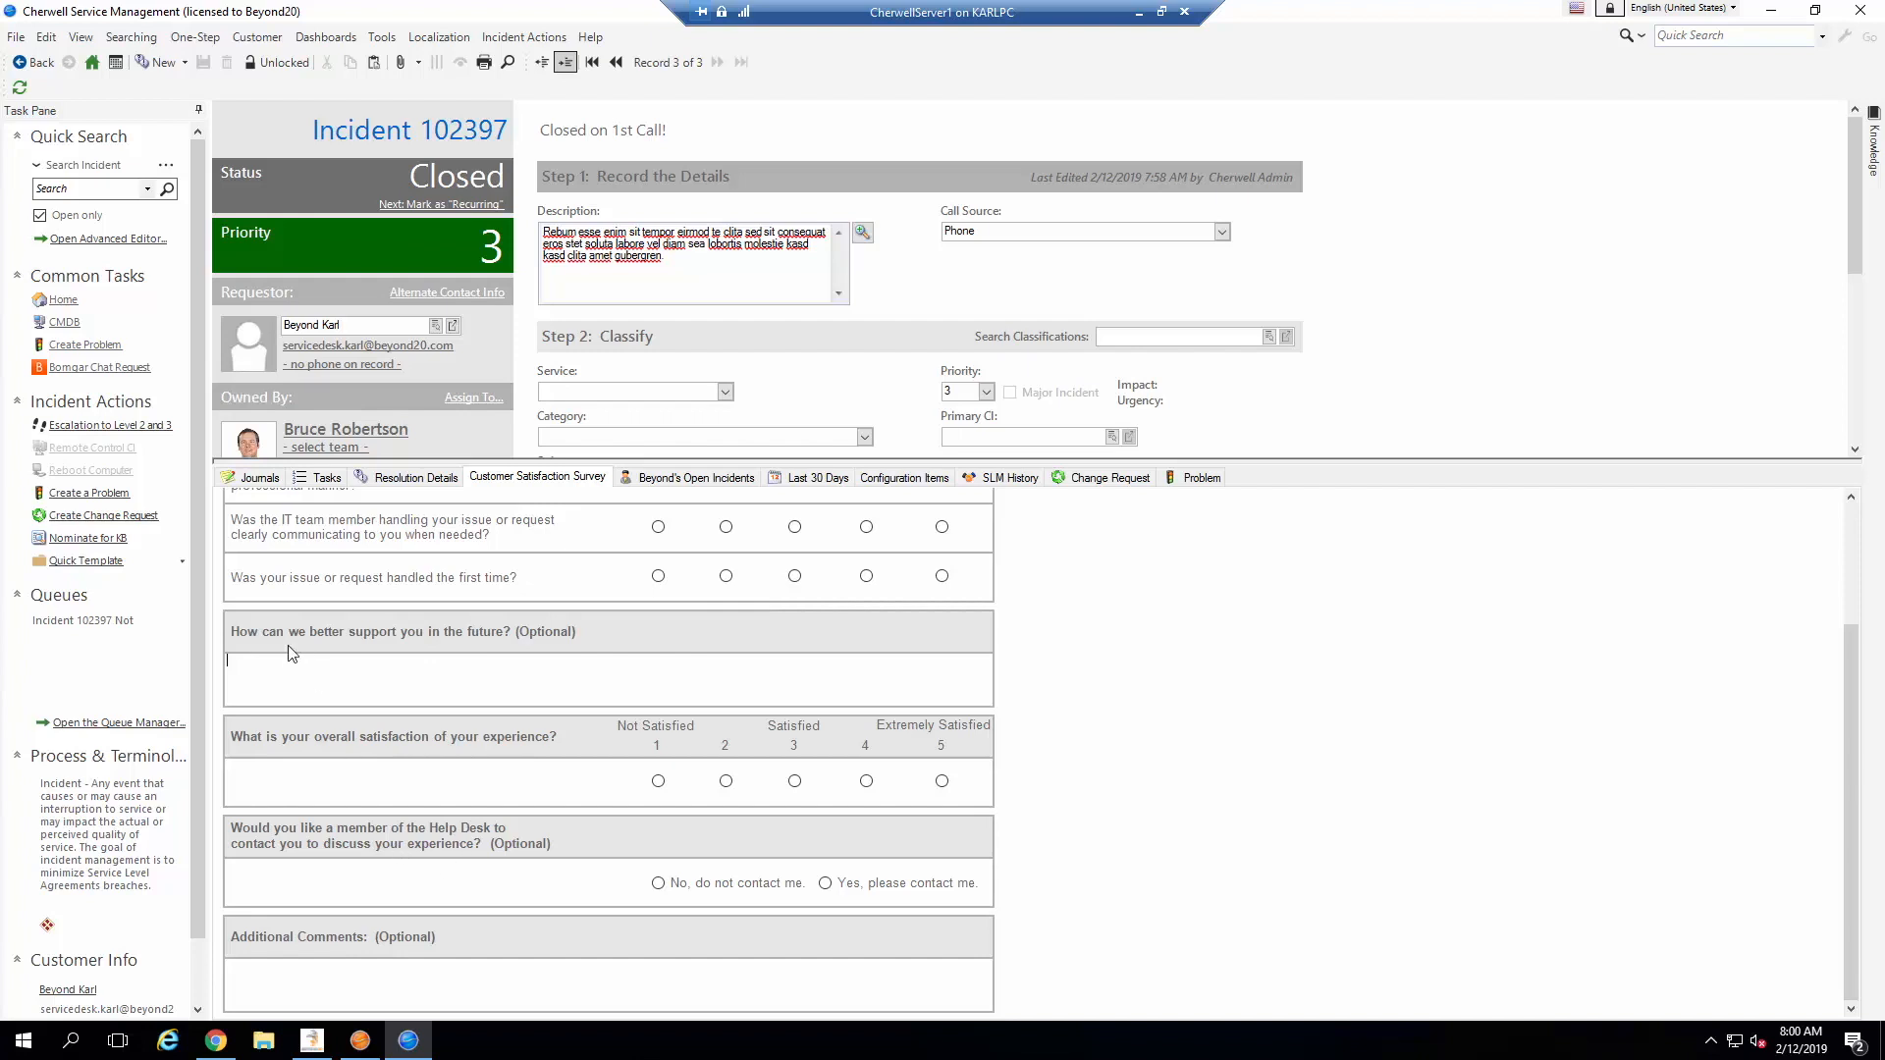
pyautogui.moveTo(475, 640)
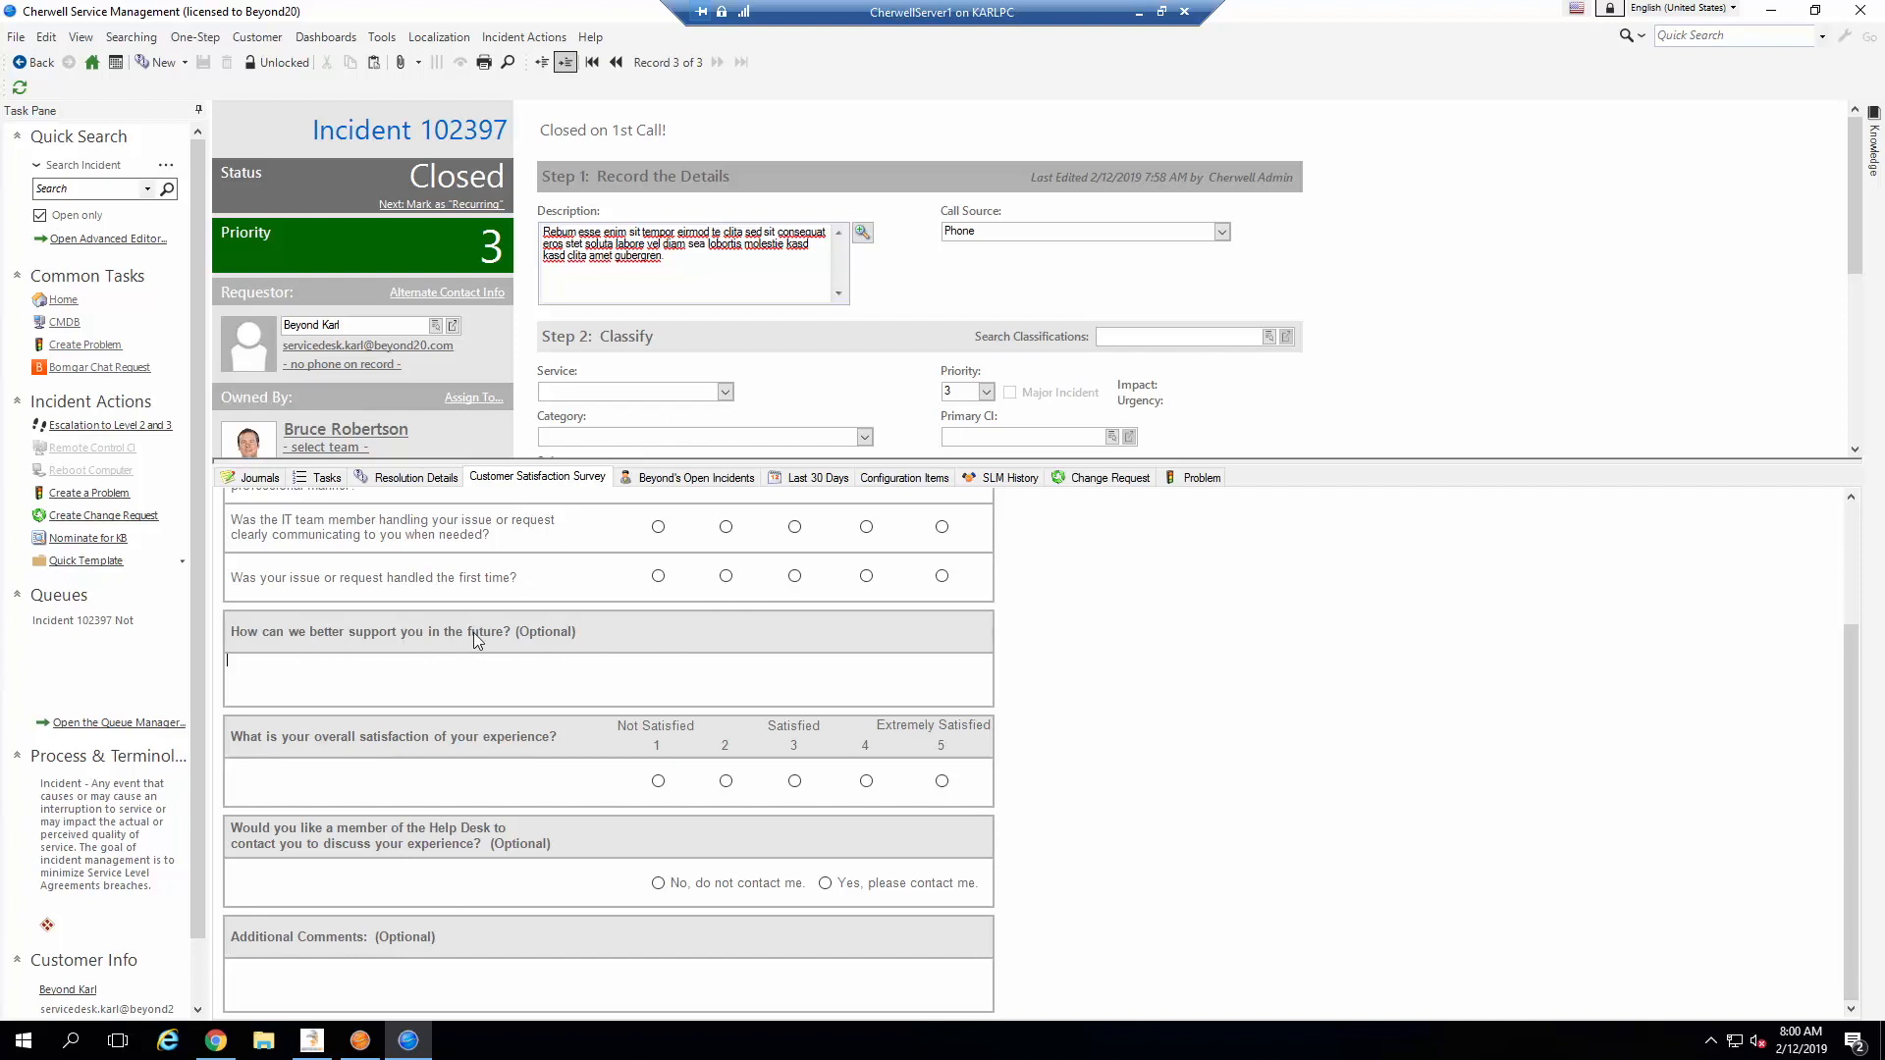
pyautogui.moveTo(361, 668)
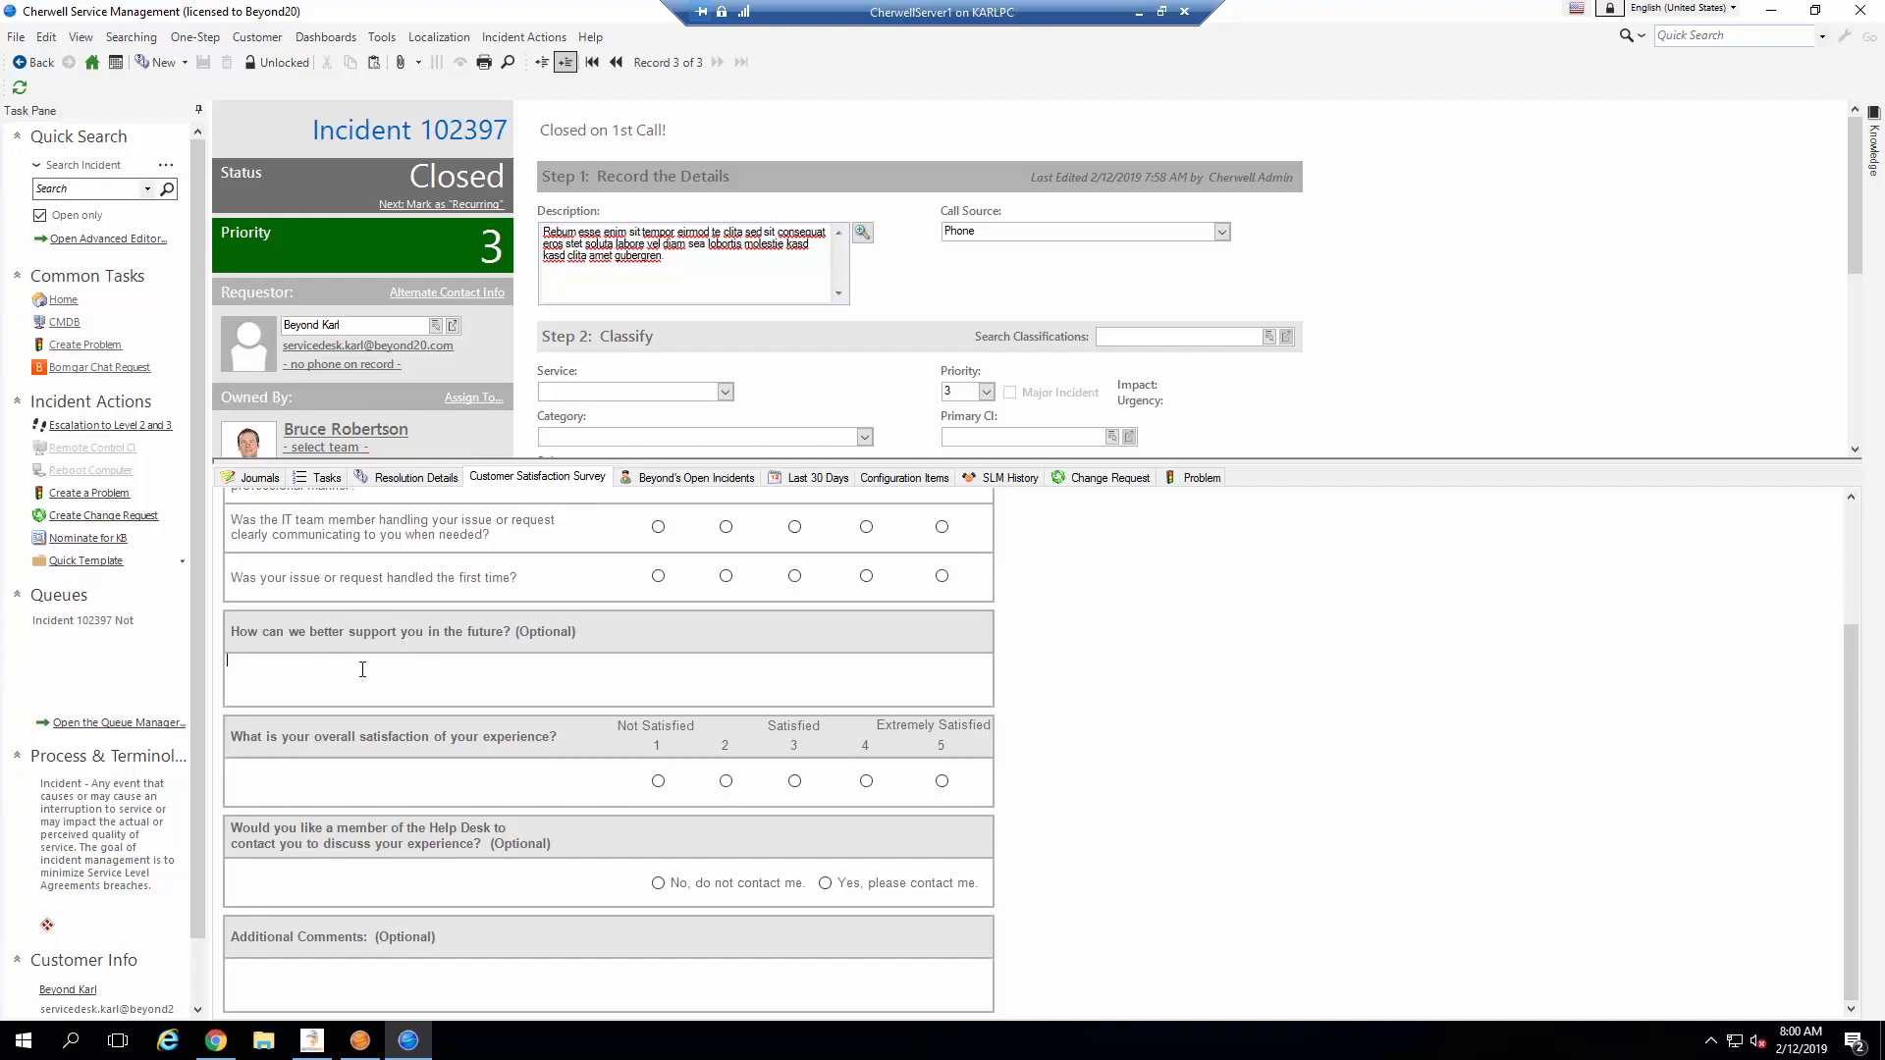
pyautogui.moveTo(722, 926)
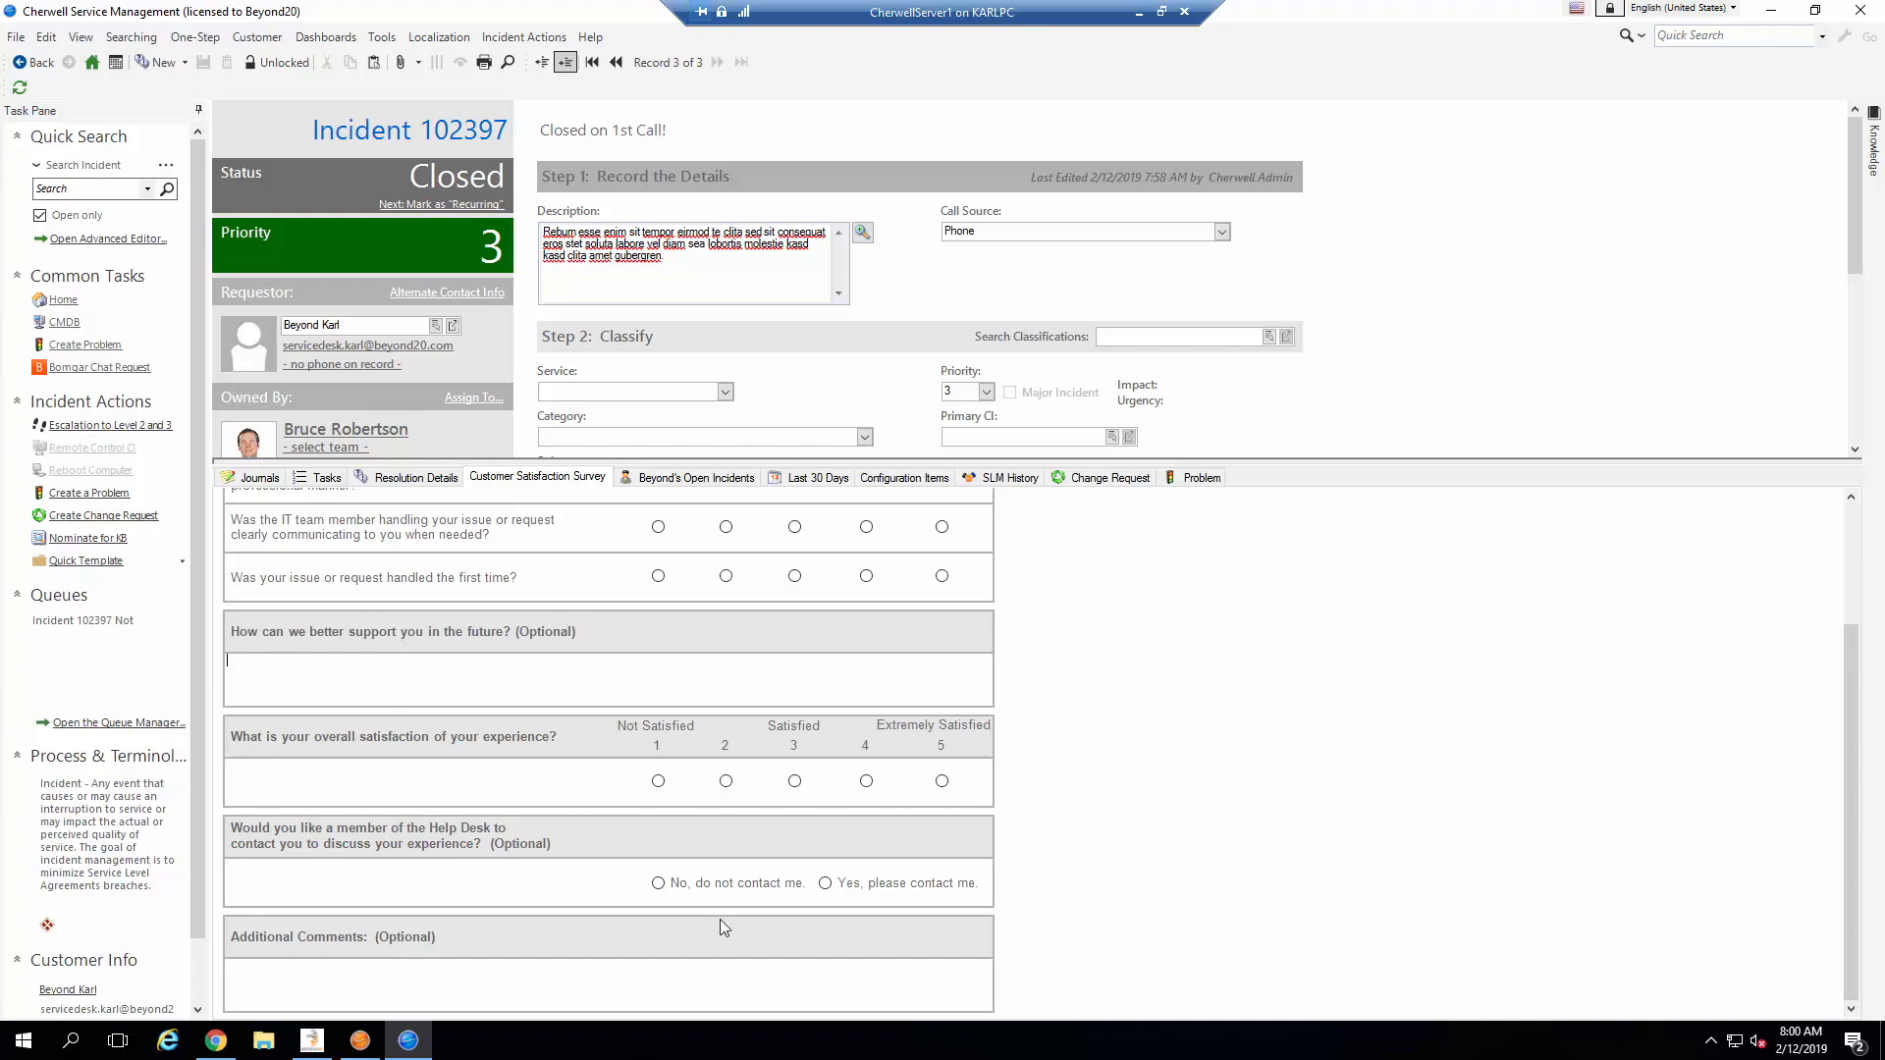
pyautogui.moveTo(1145, 12)
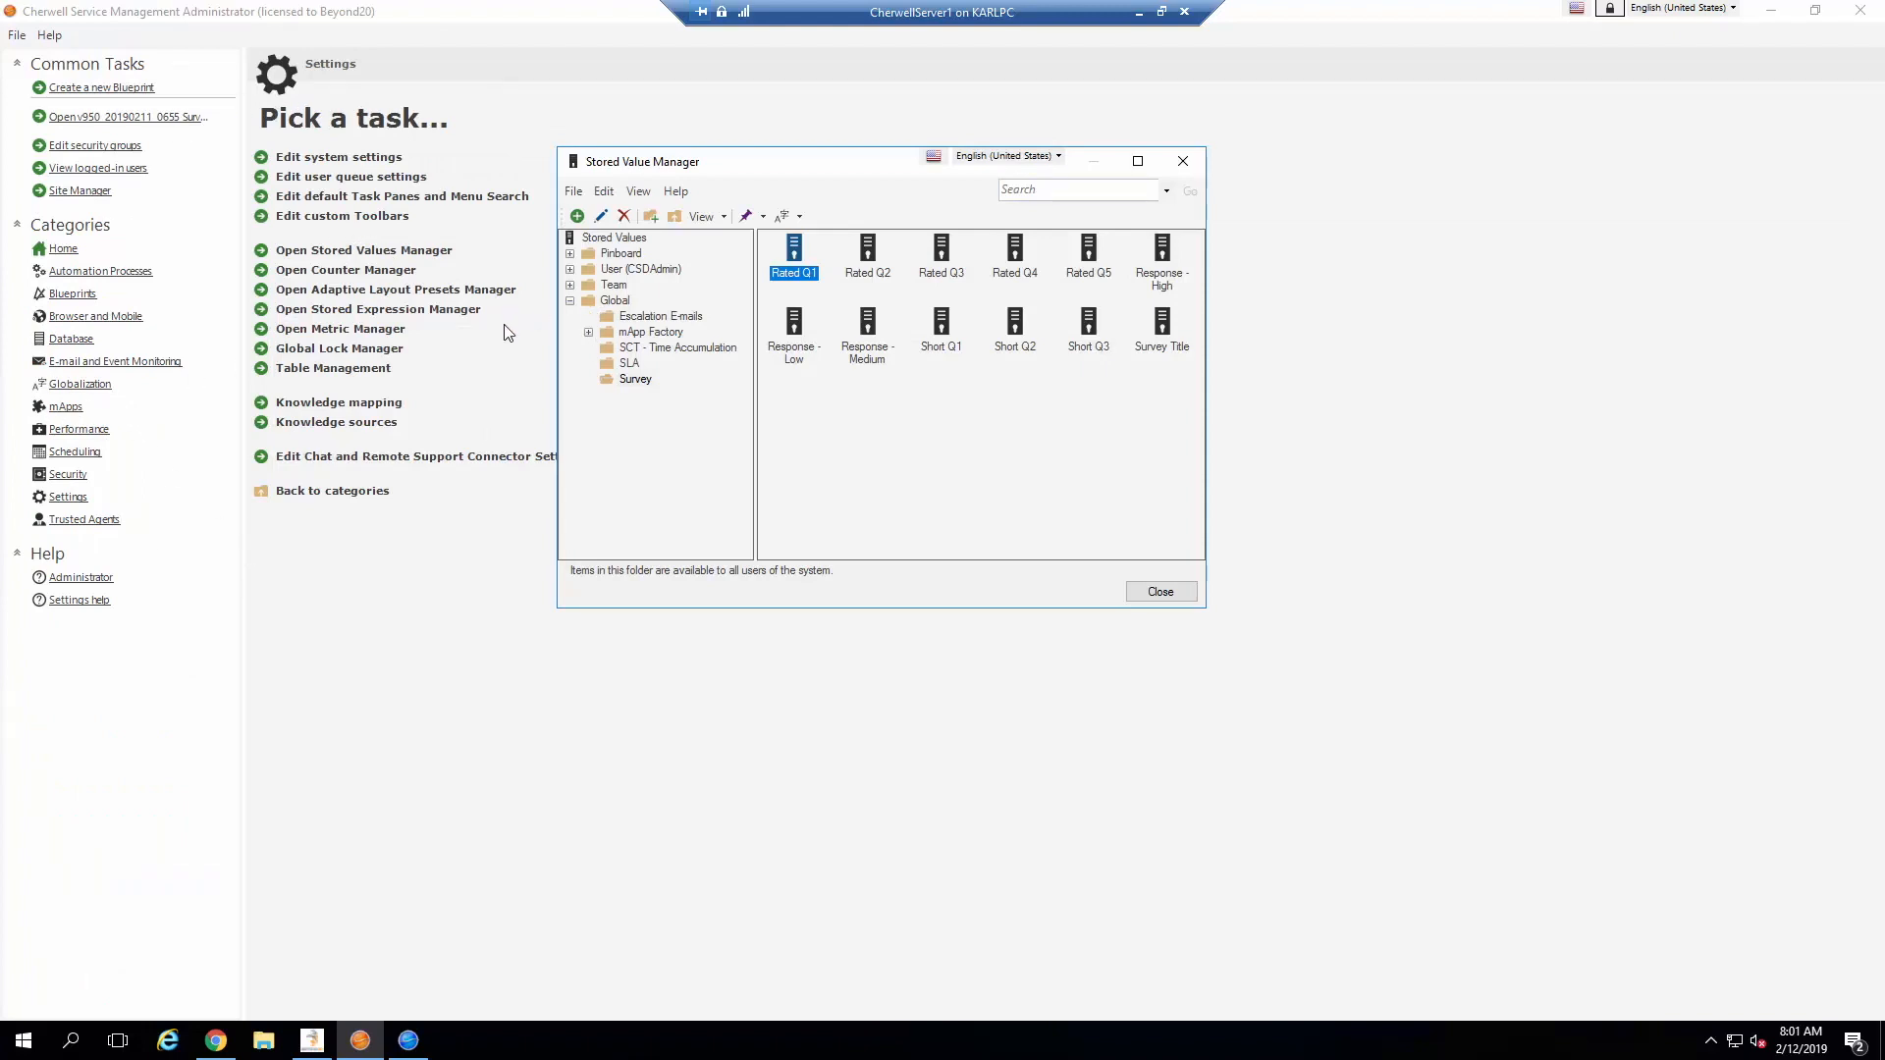
pyautogui.moveTo(78, 509)
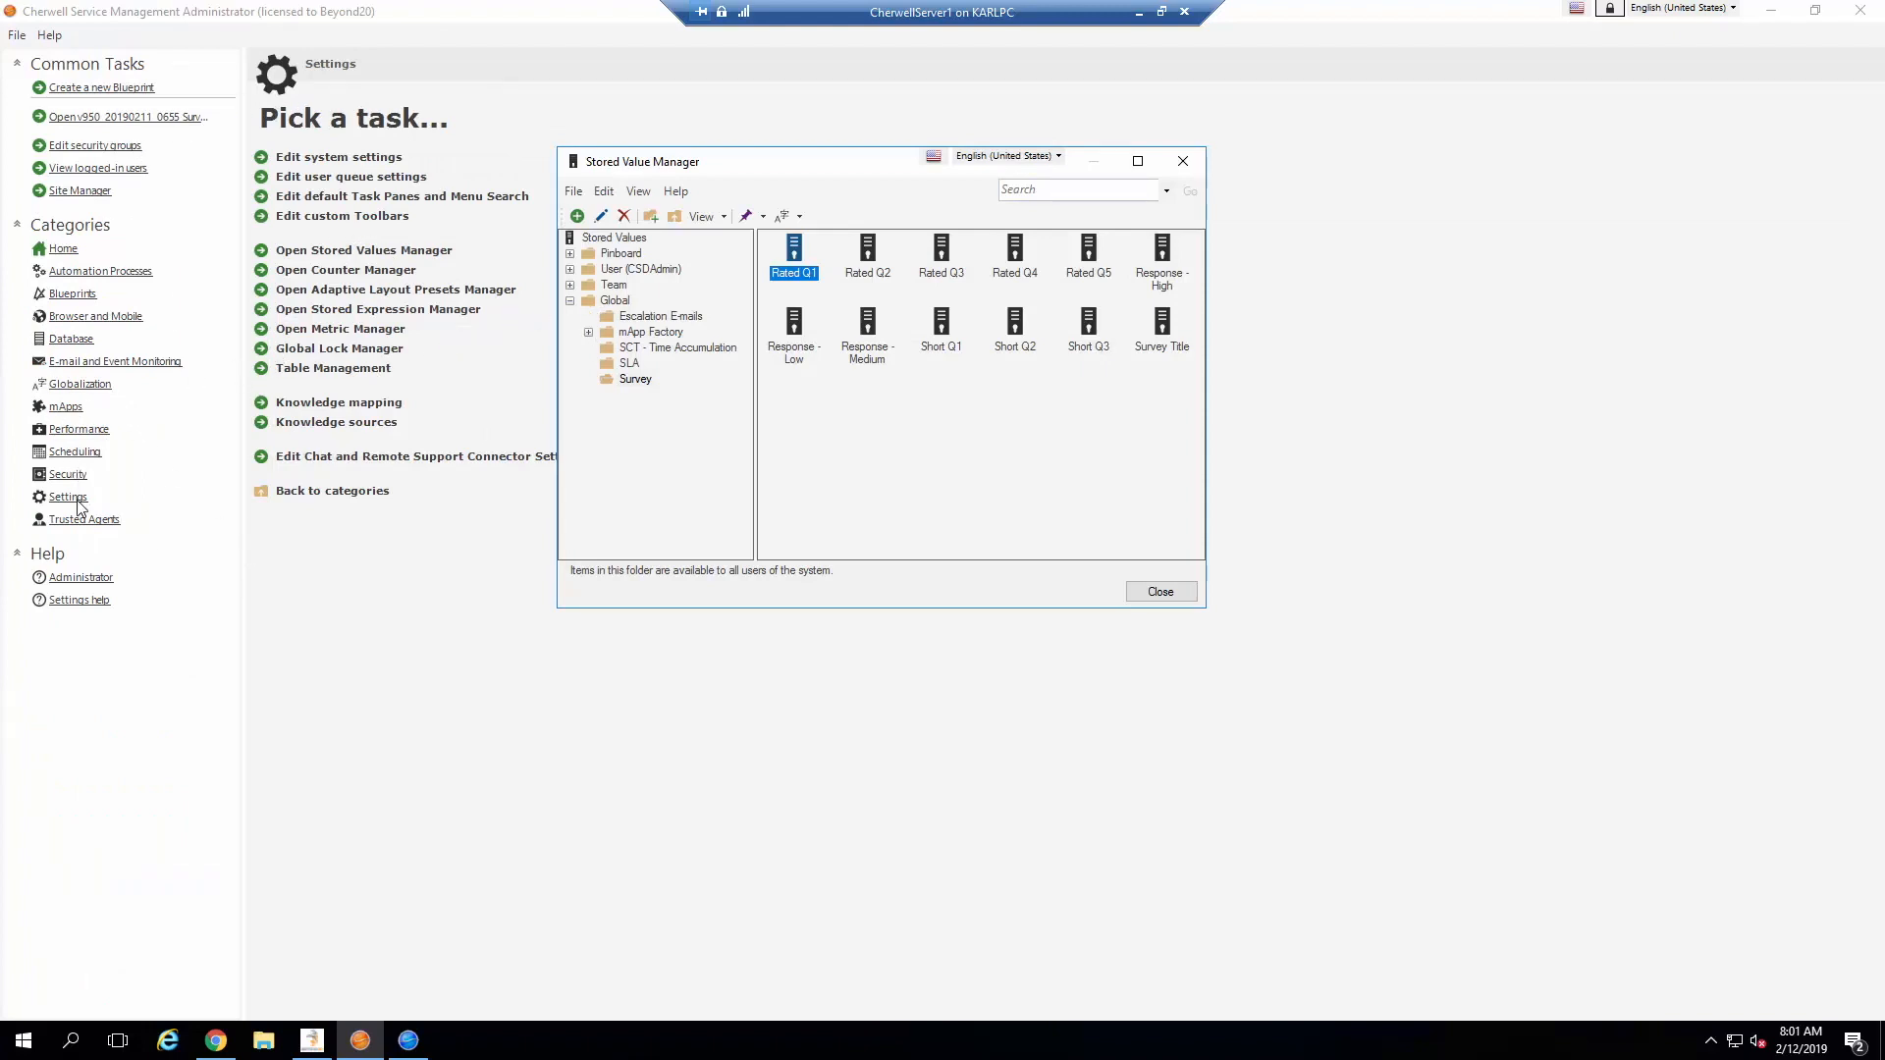
pyautogui.moveTo(298, 261)
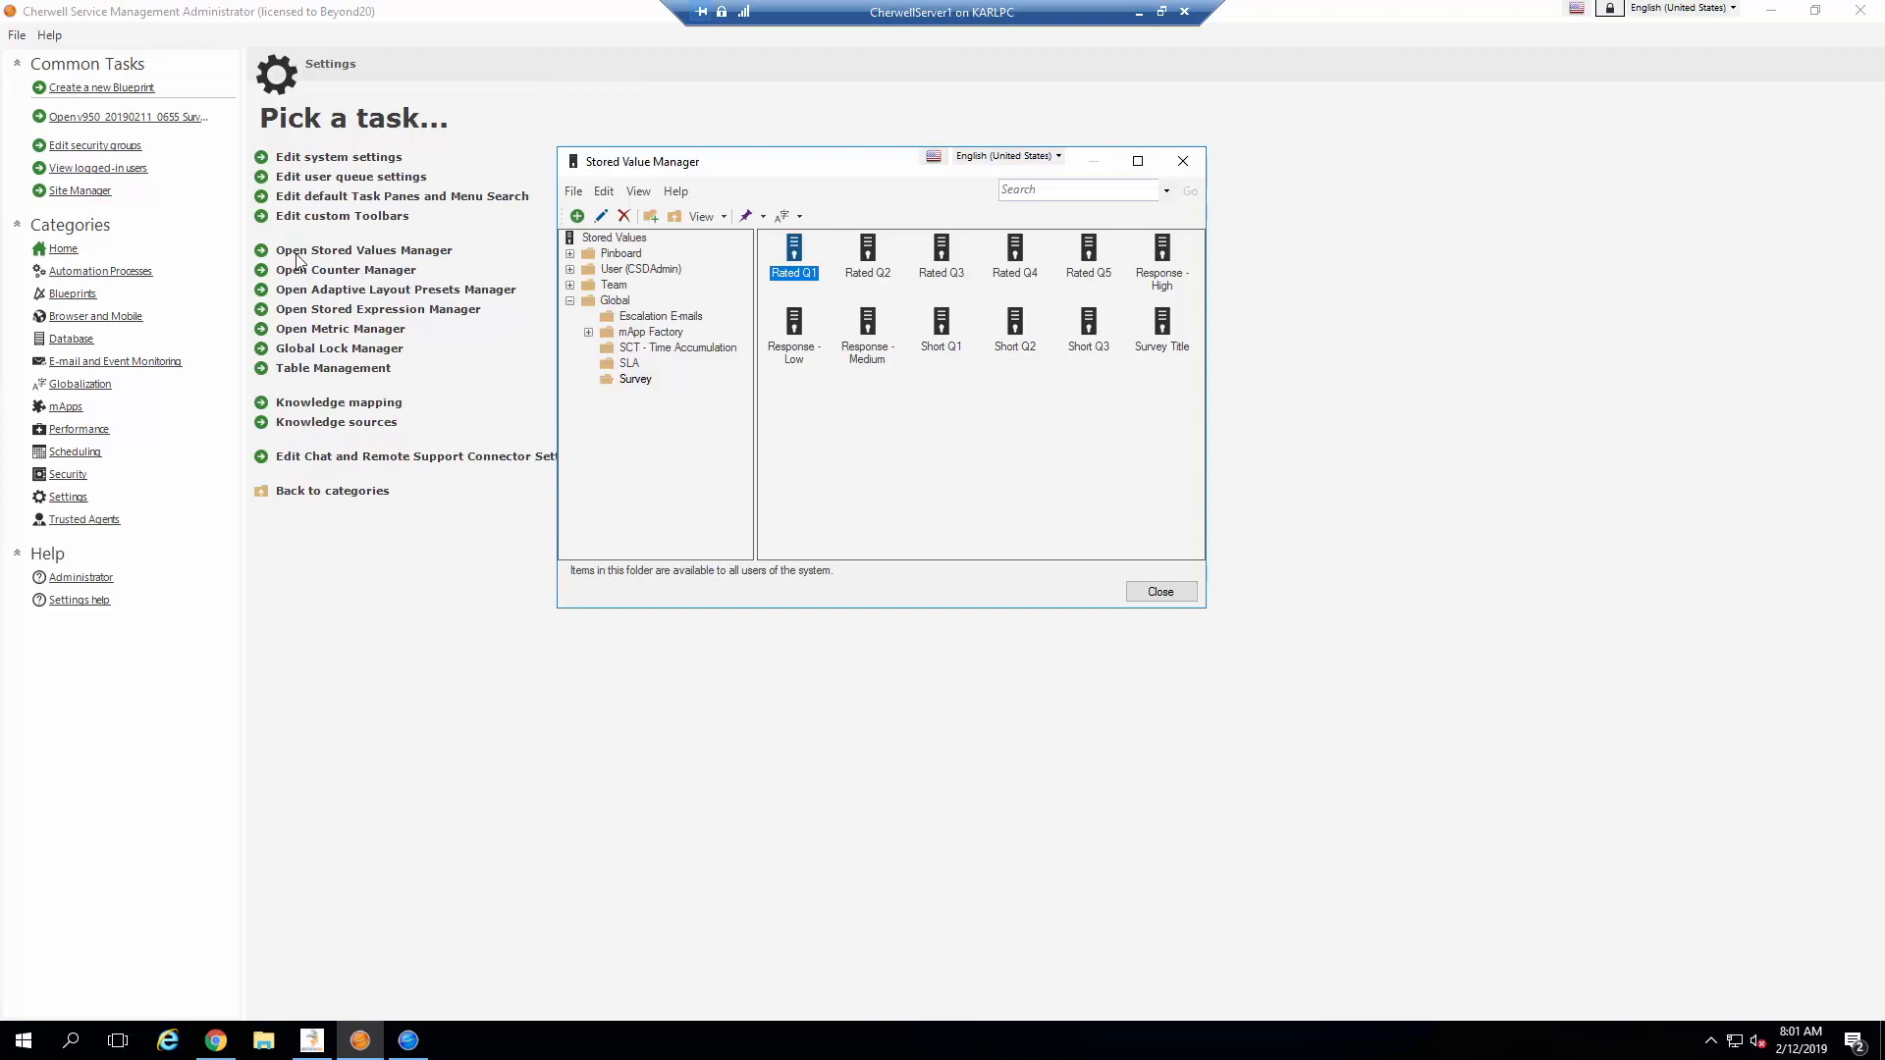
pyautogui.moveTo(432, 267)
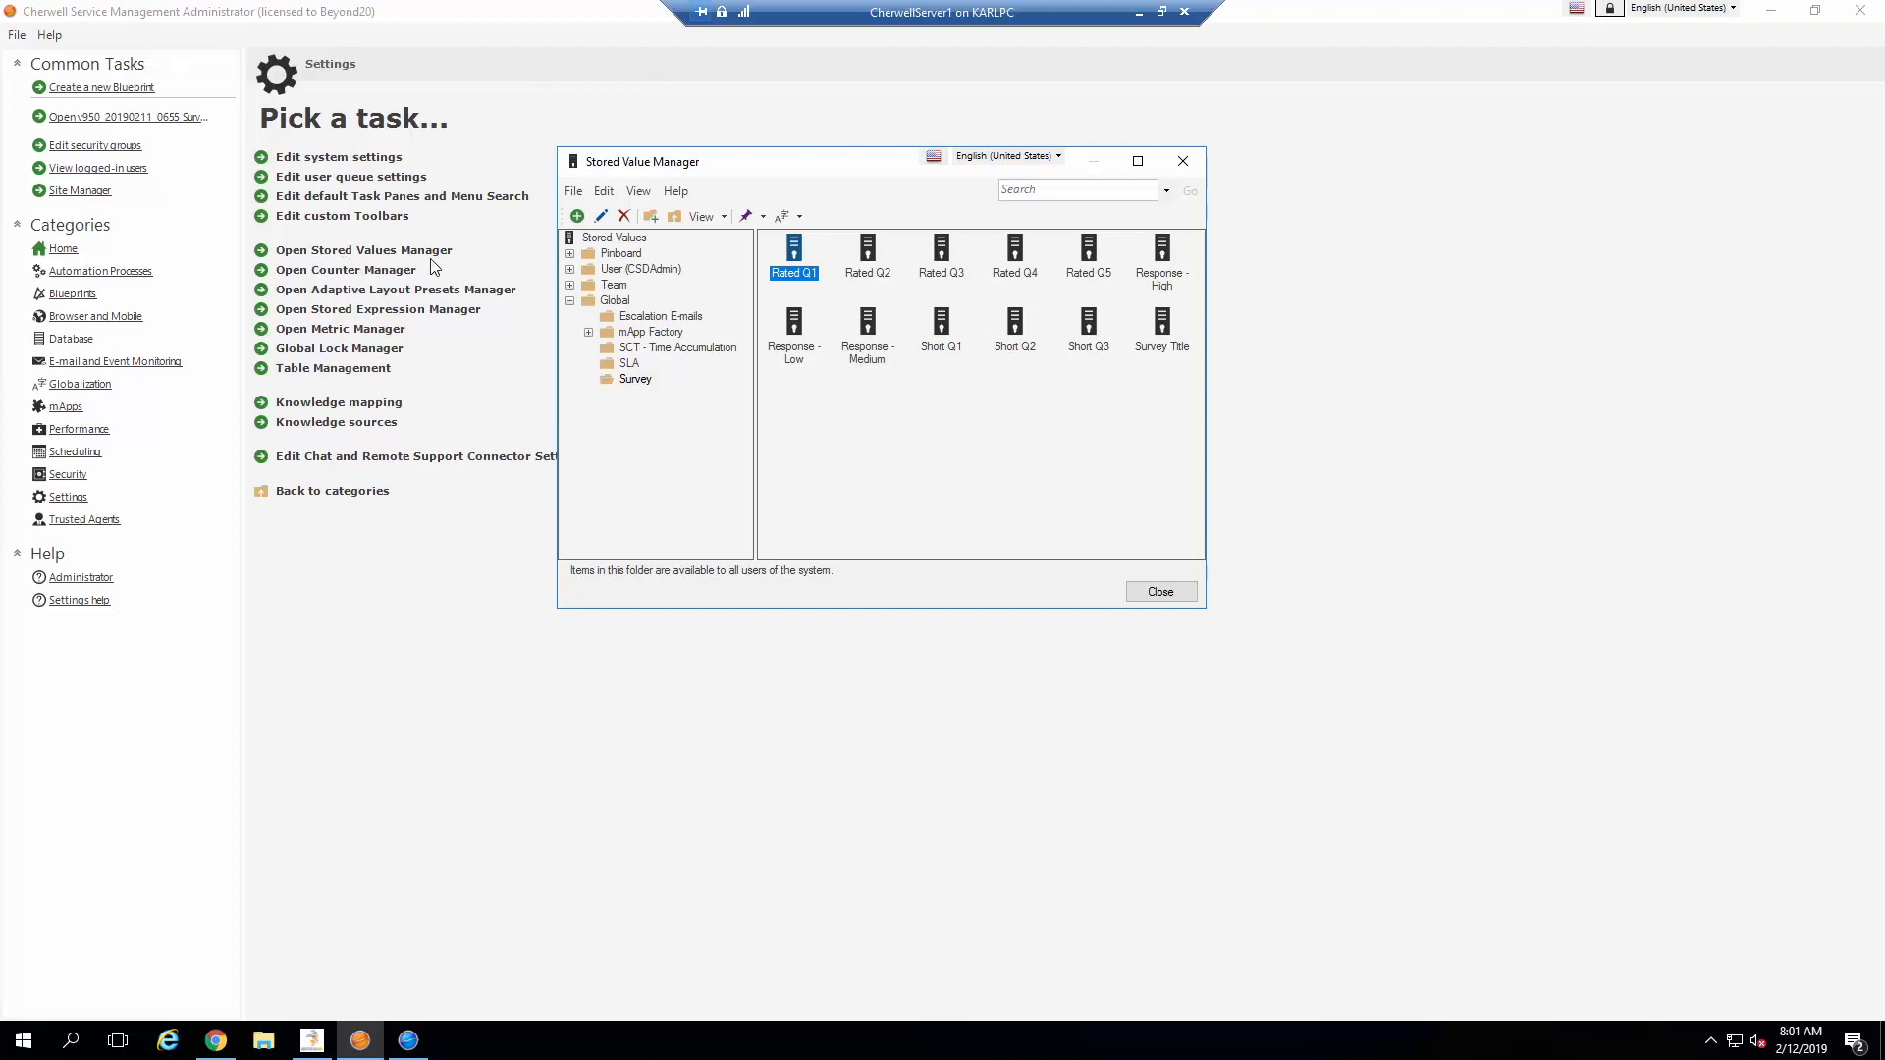
pyautogui.moveTo(620, 313)
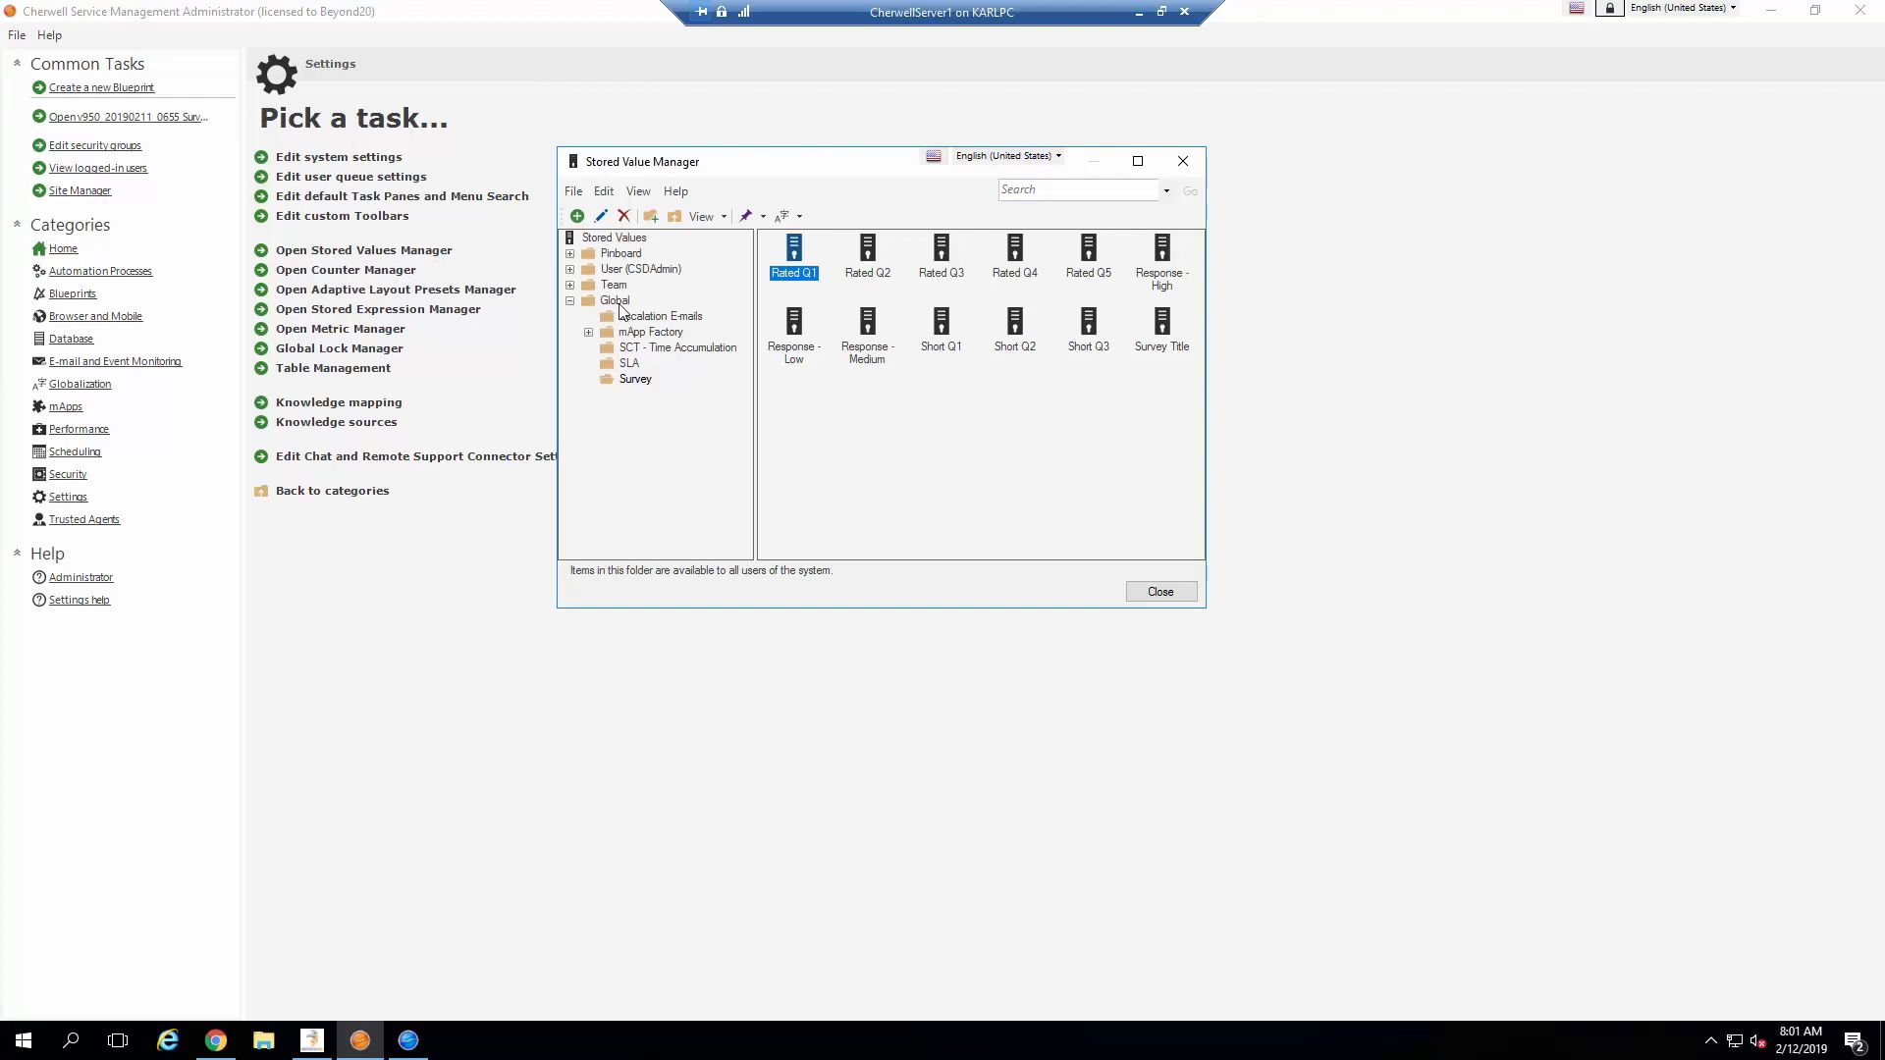
pyautogui.moveTo(650, 389)
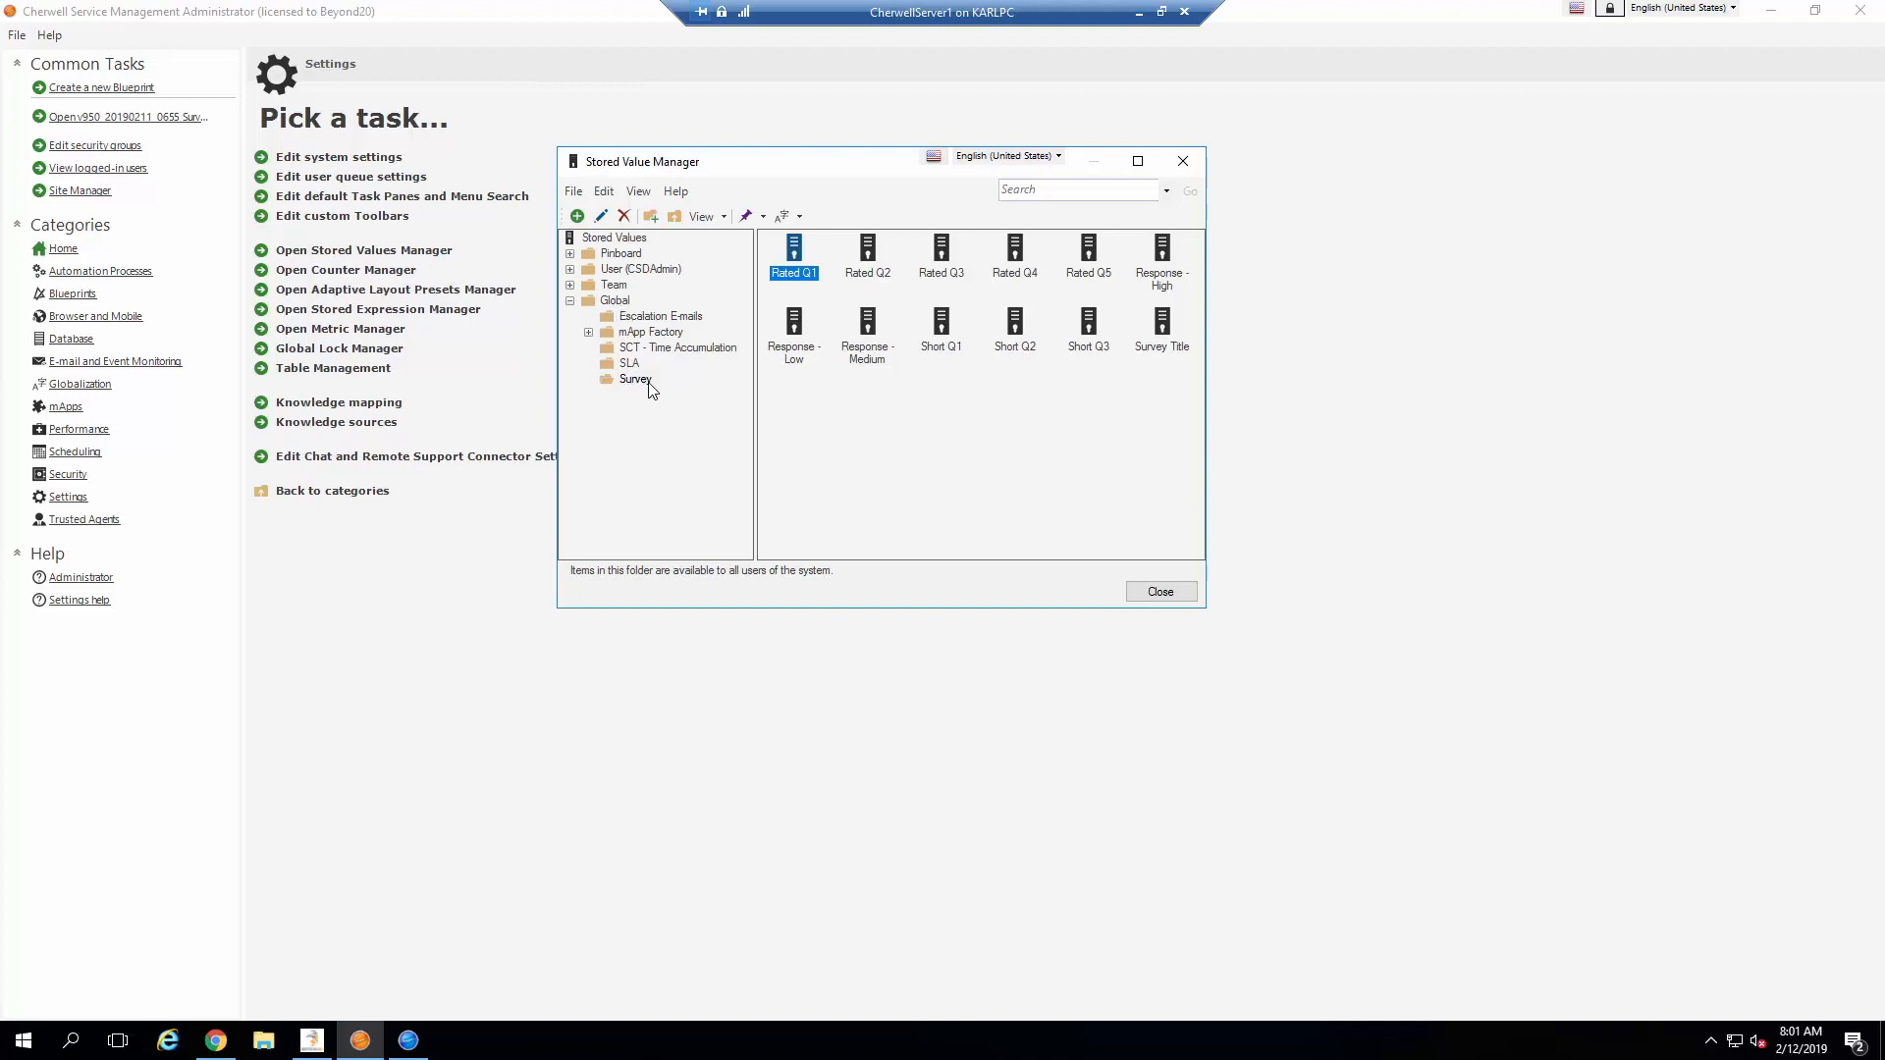
pyautogui.moveTo(1190, 369)
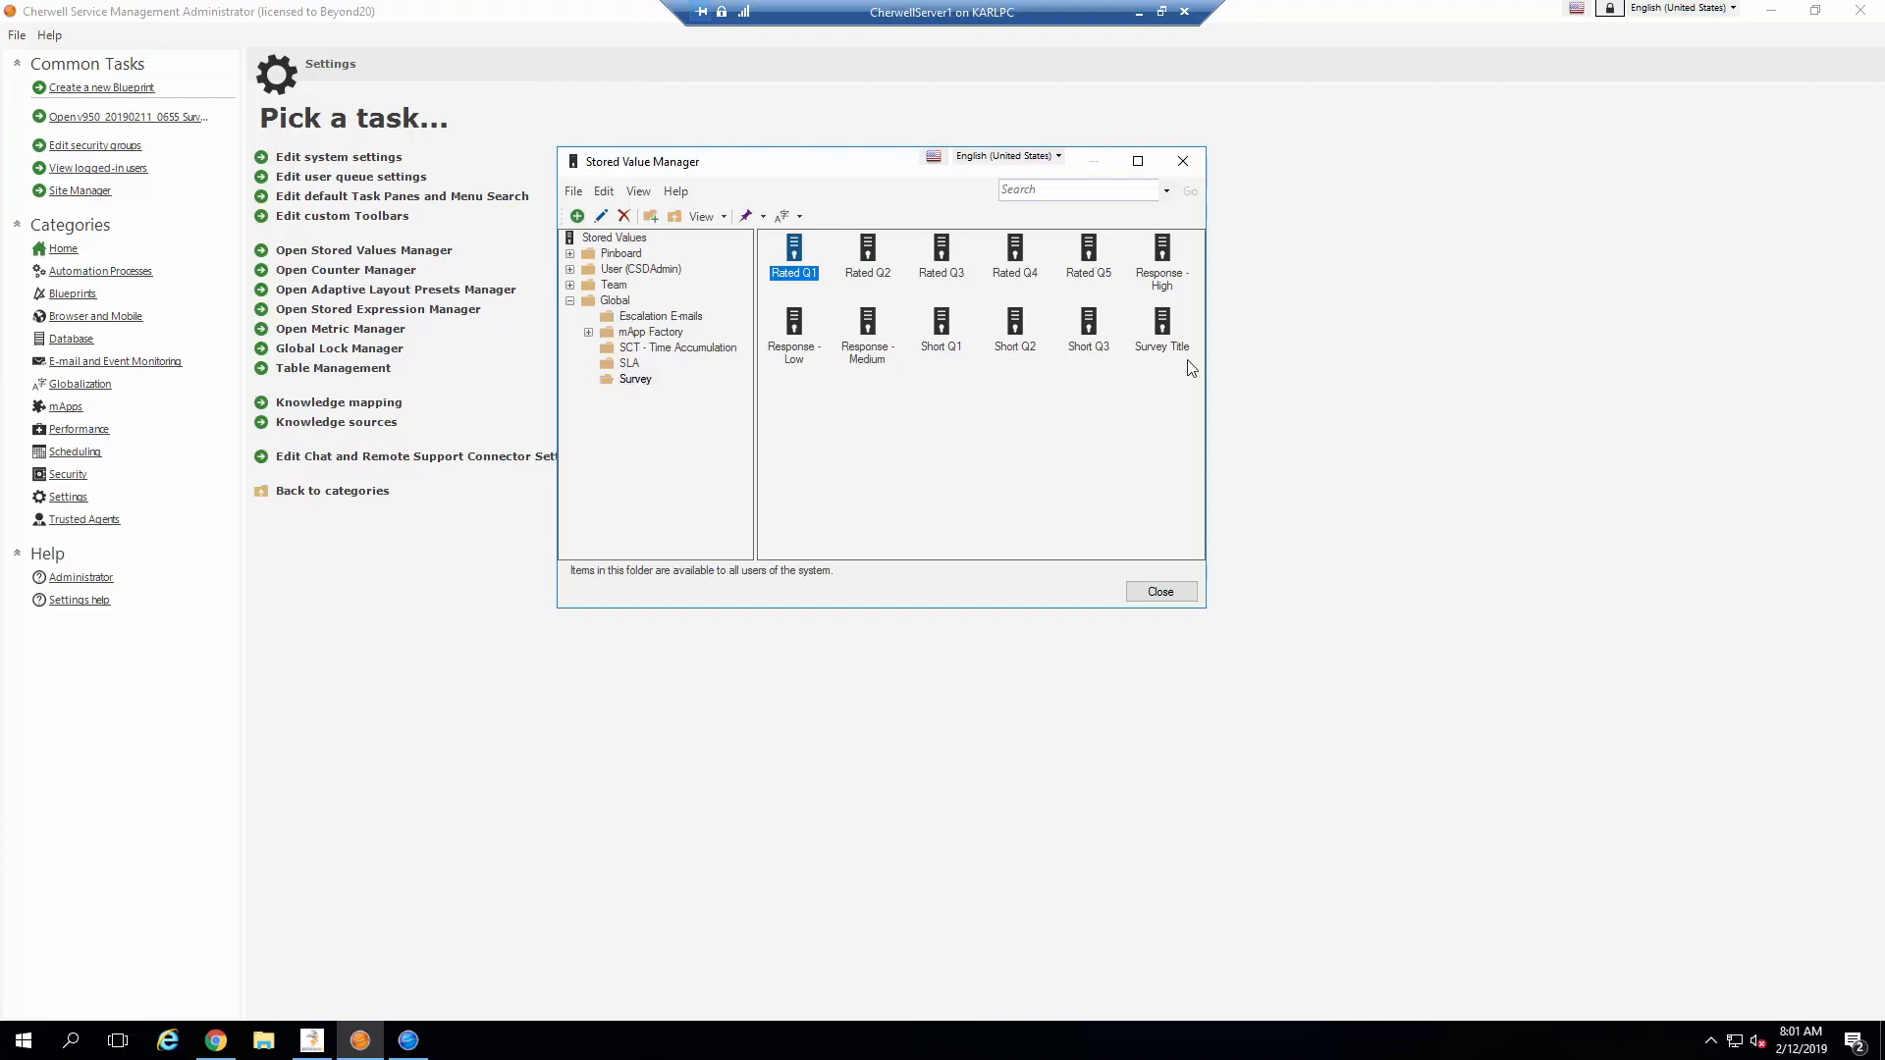
pyautogui.moveTo(1025, 368)
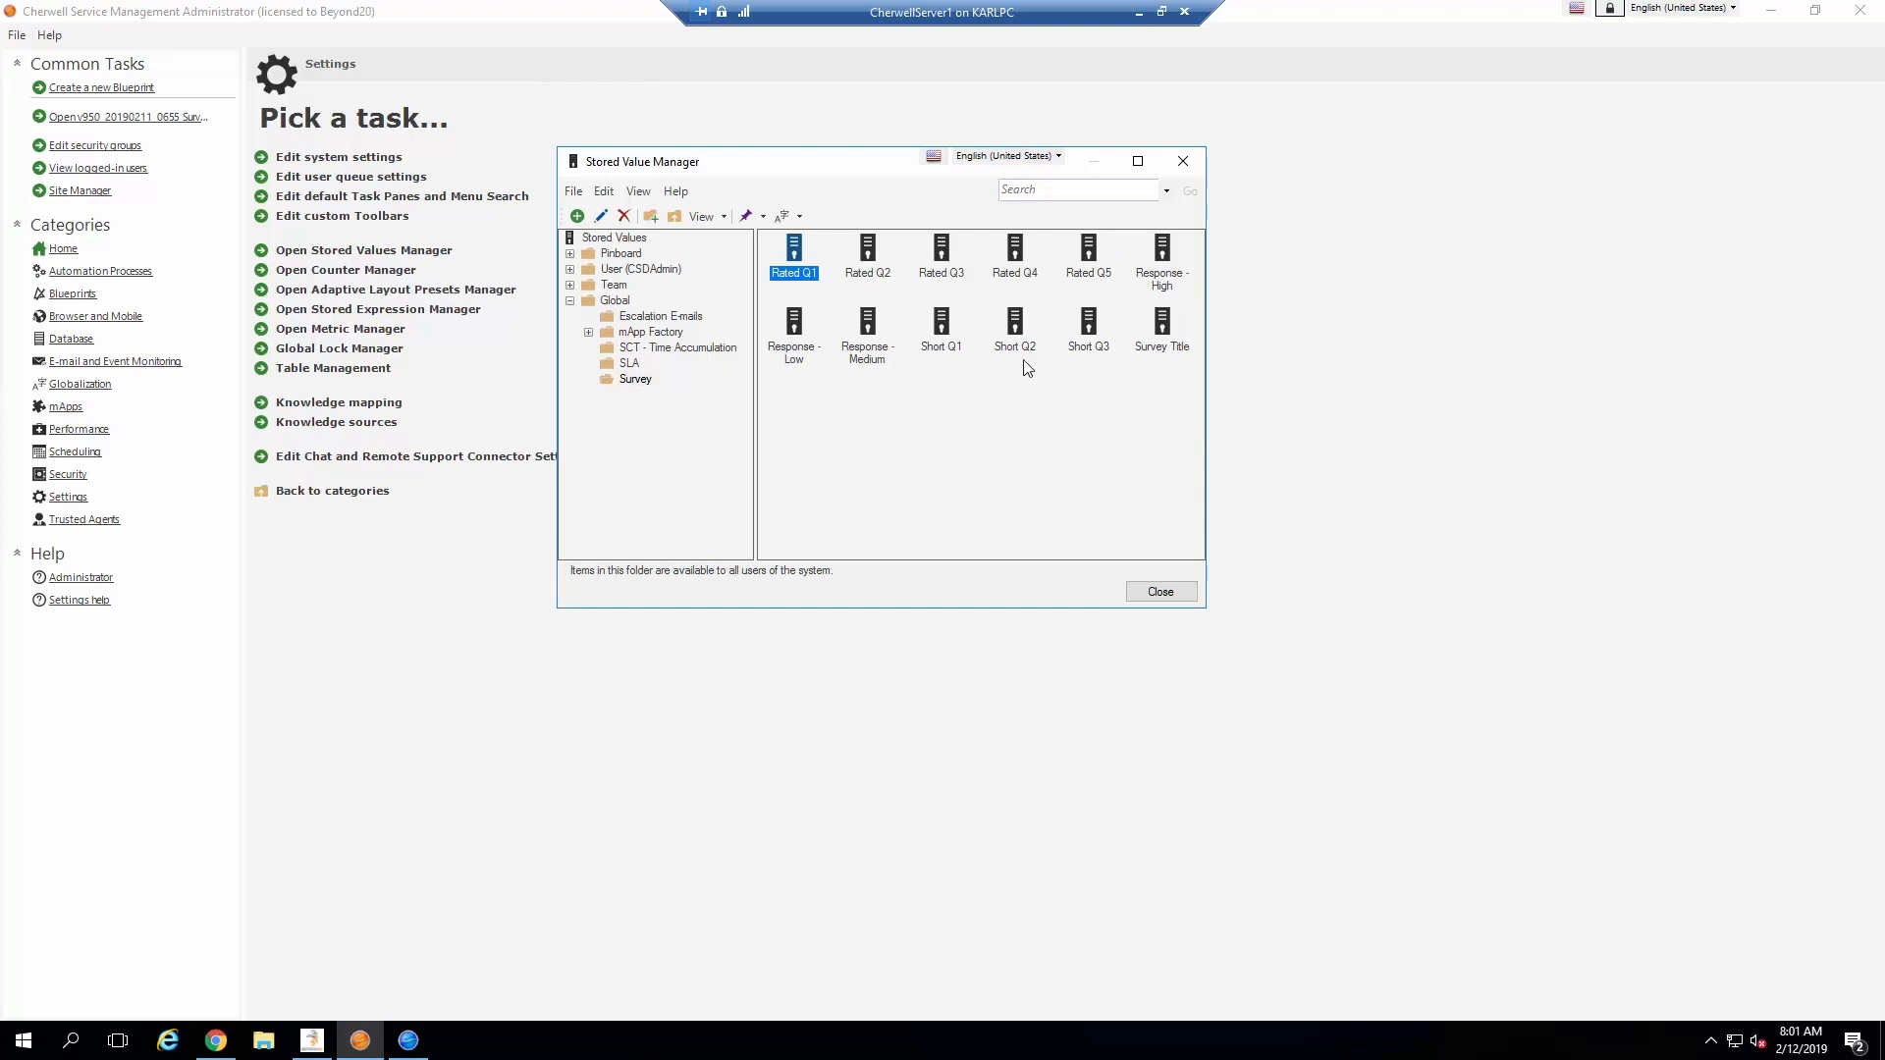
pyautogui.moveTo(1166, 334)
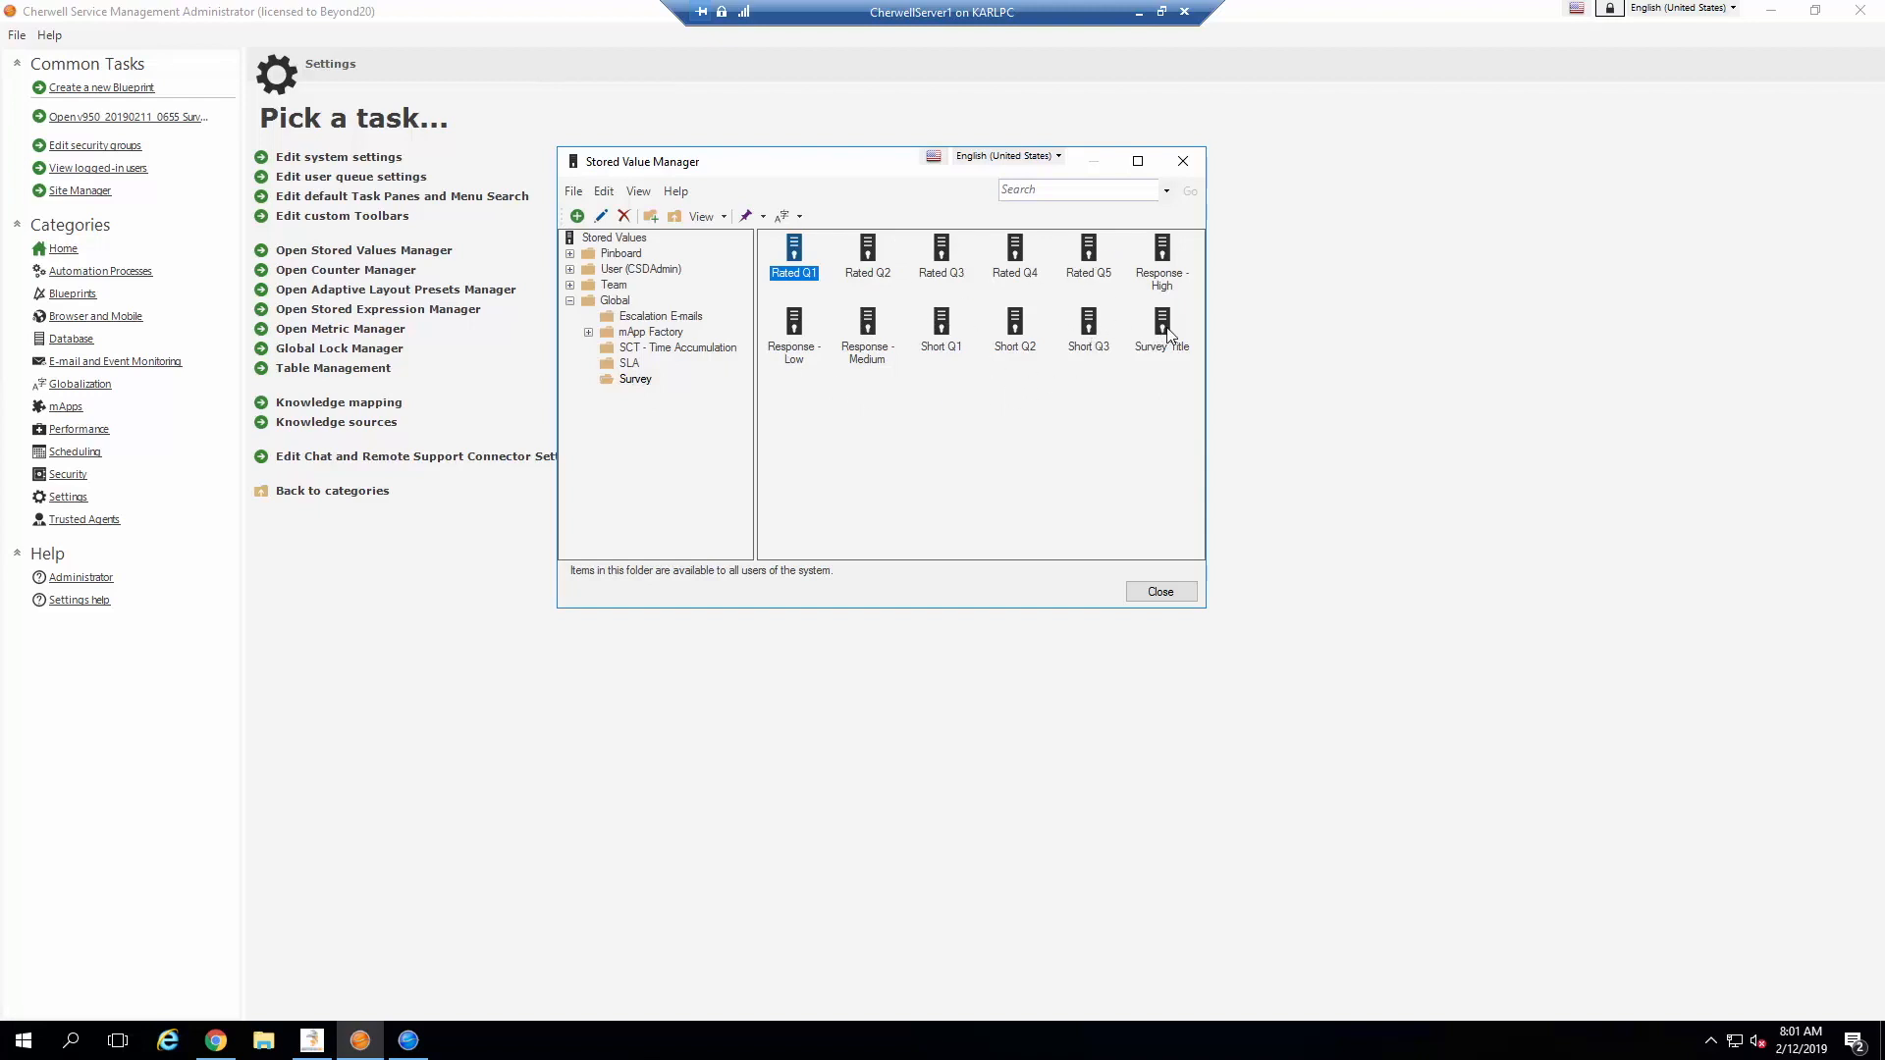
pyautogui.moveTo(1100, 345)
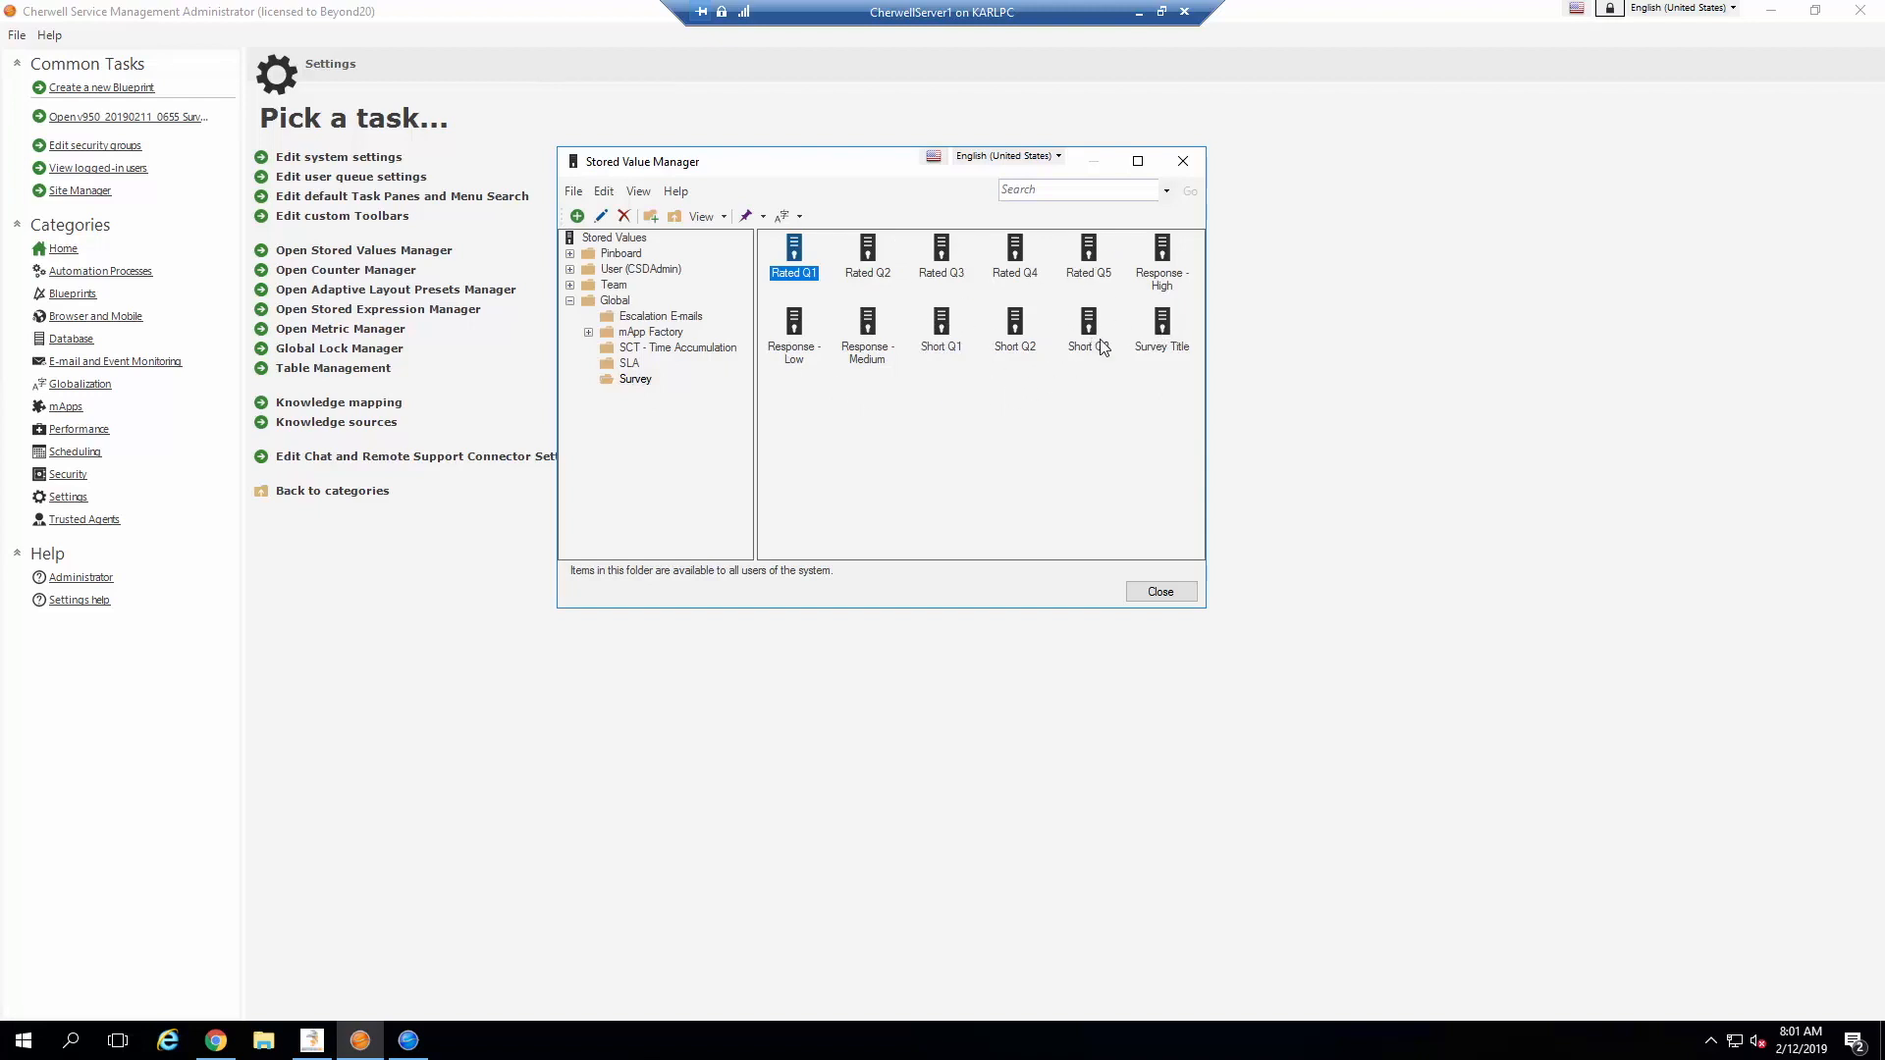
pyautogui.moveTo(1164, 330)
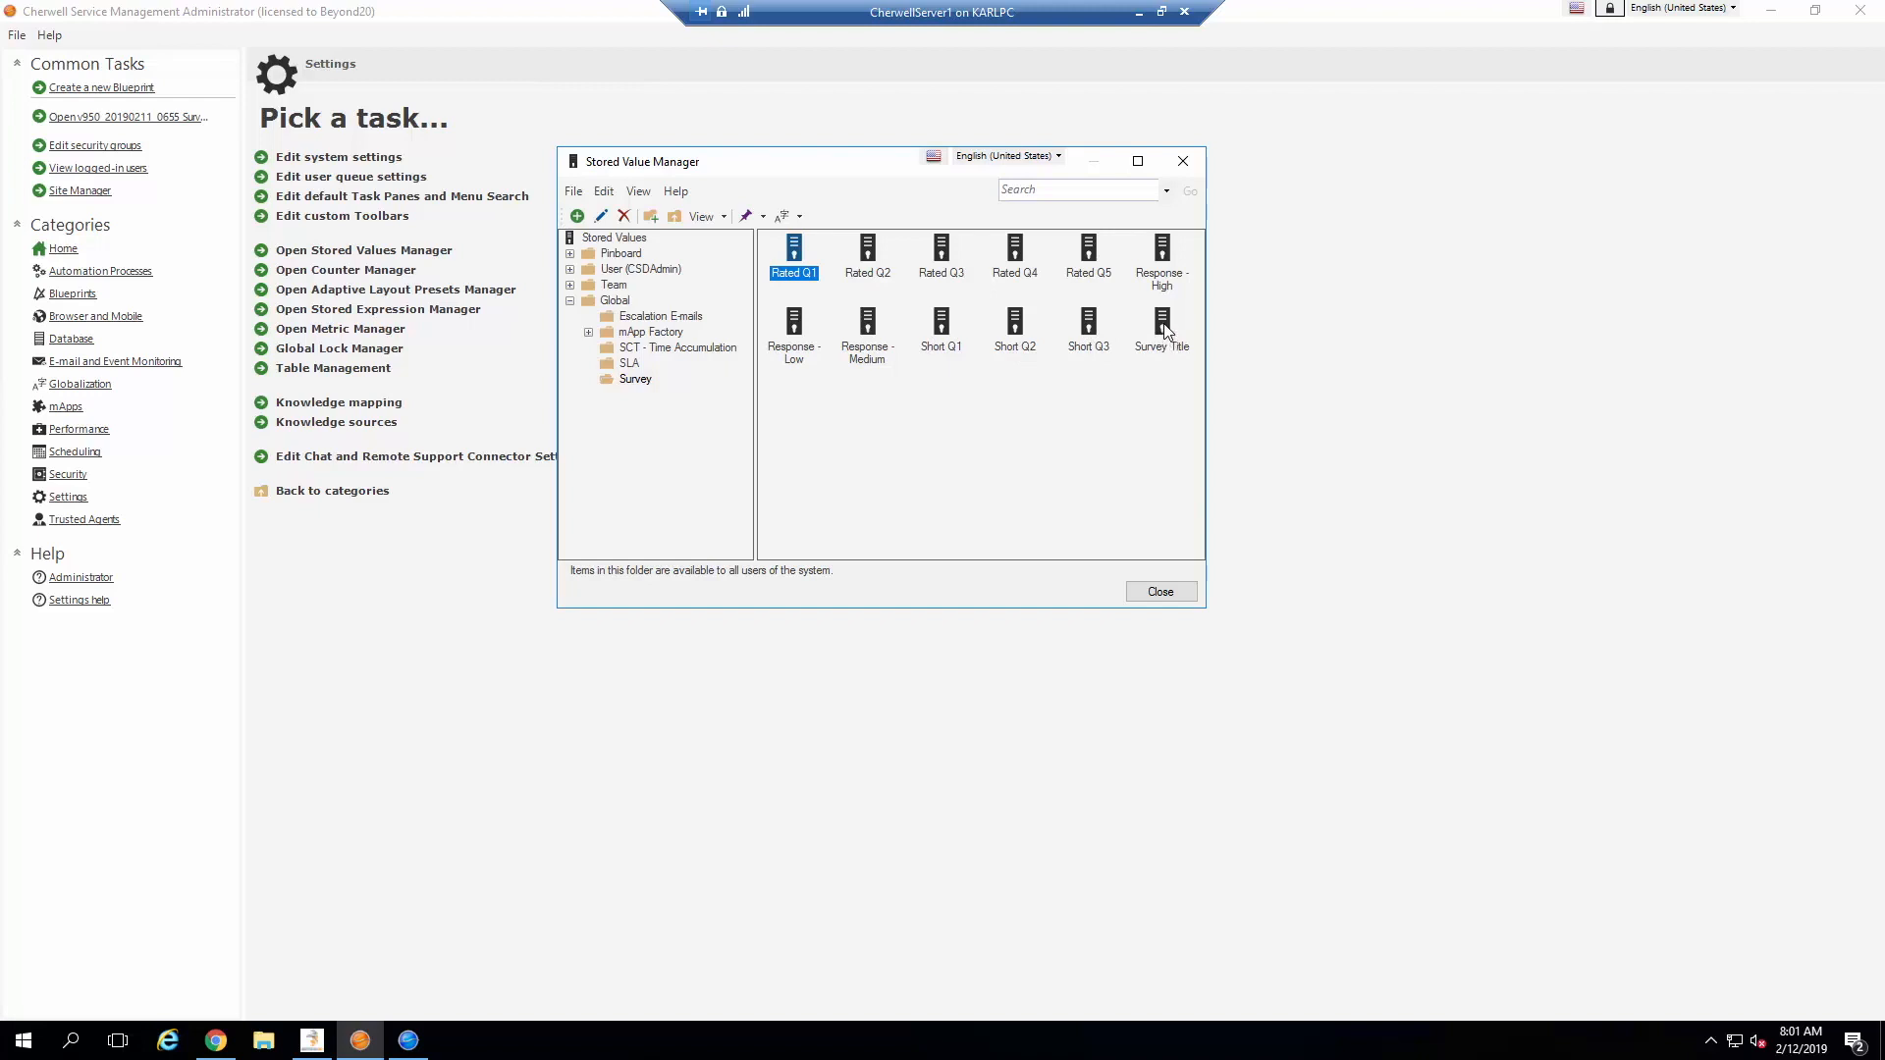
pyautogui.click(1160, 324)
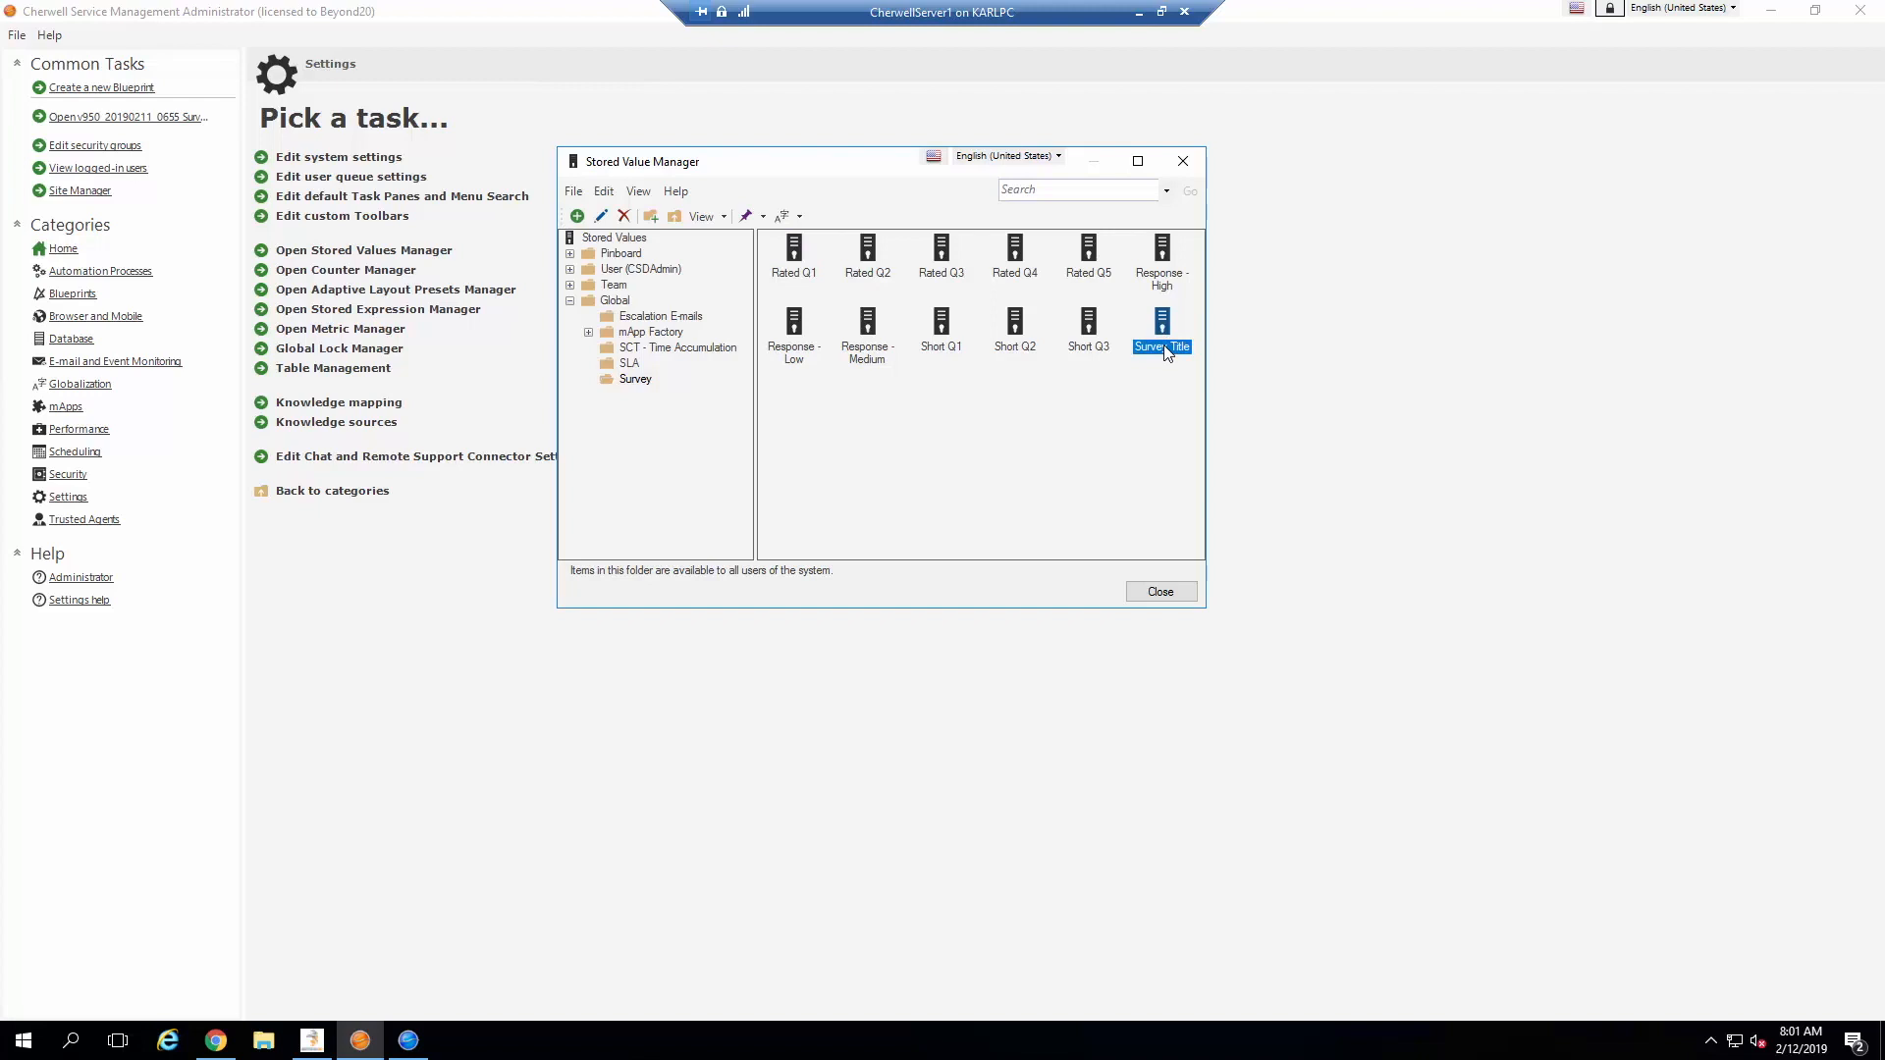
pyautogui.rightClick(1161, 346)
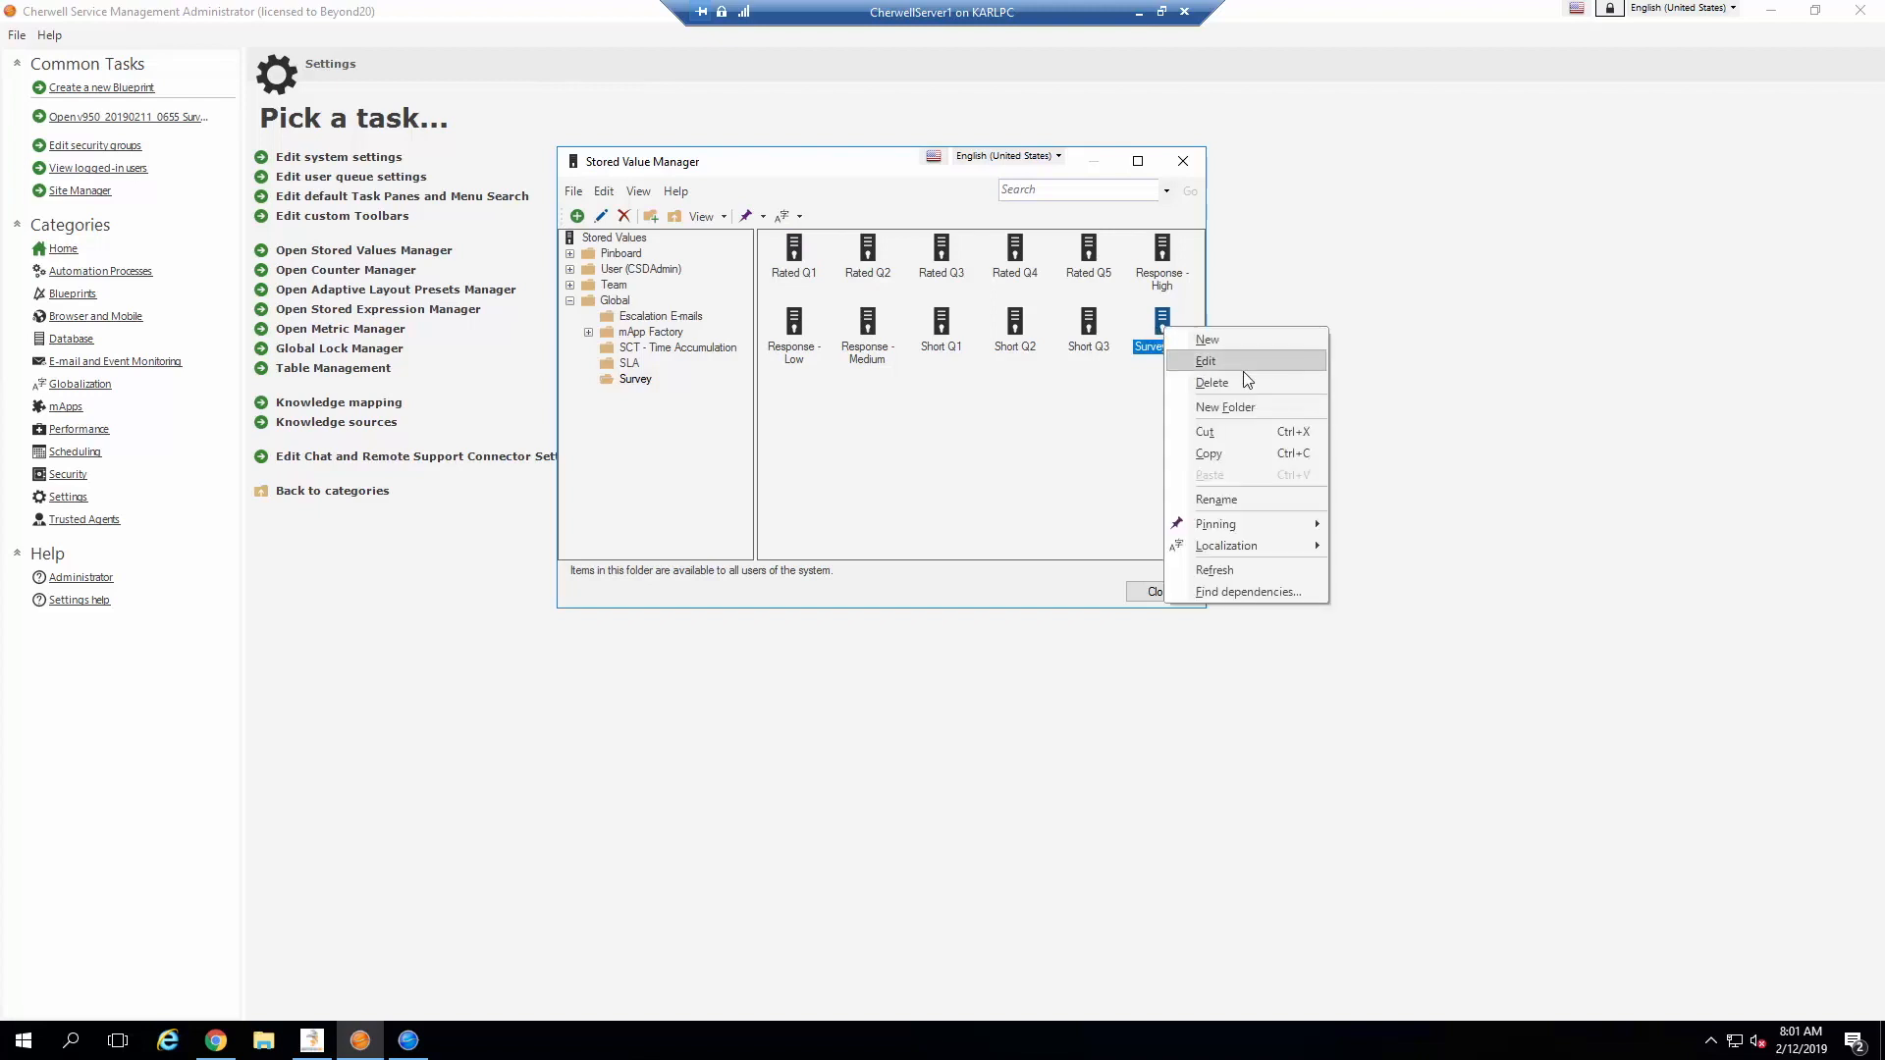
pyautogui.click(1206, 361)
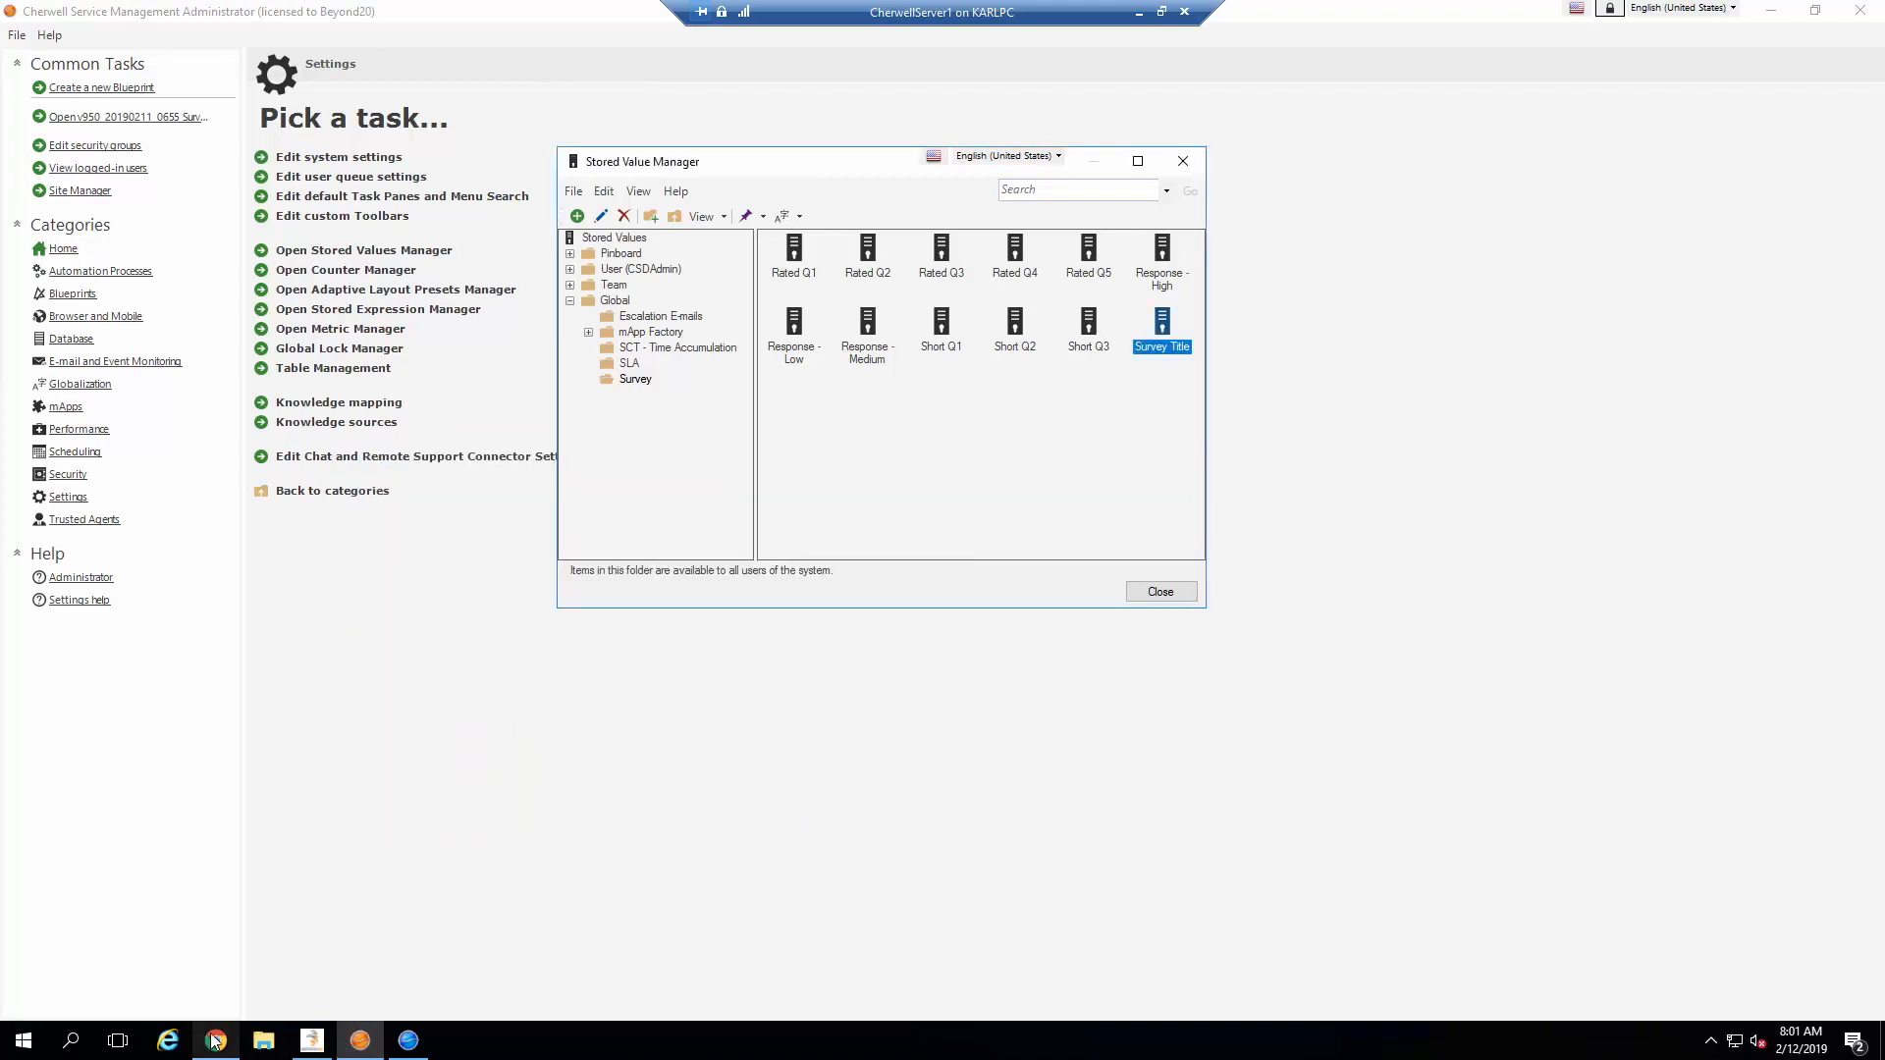
pyautogui.moveTo(216, 1040)
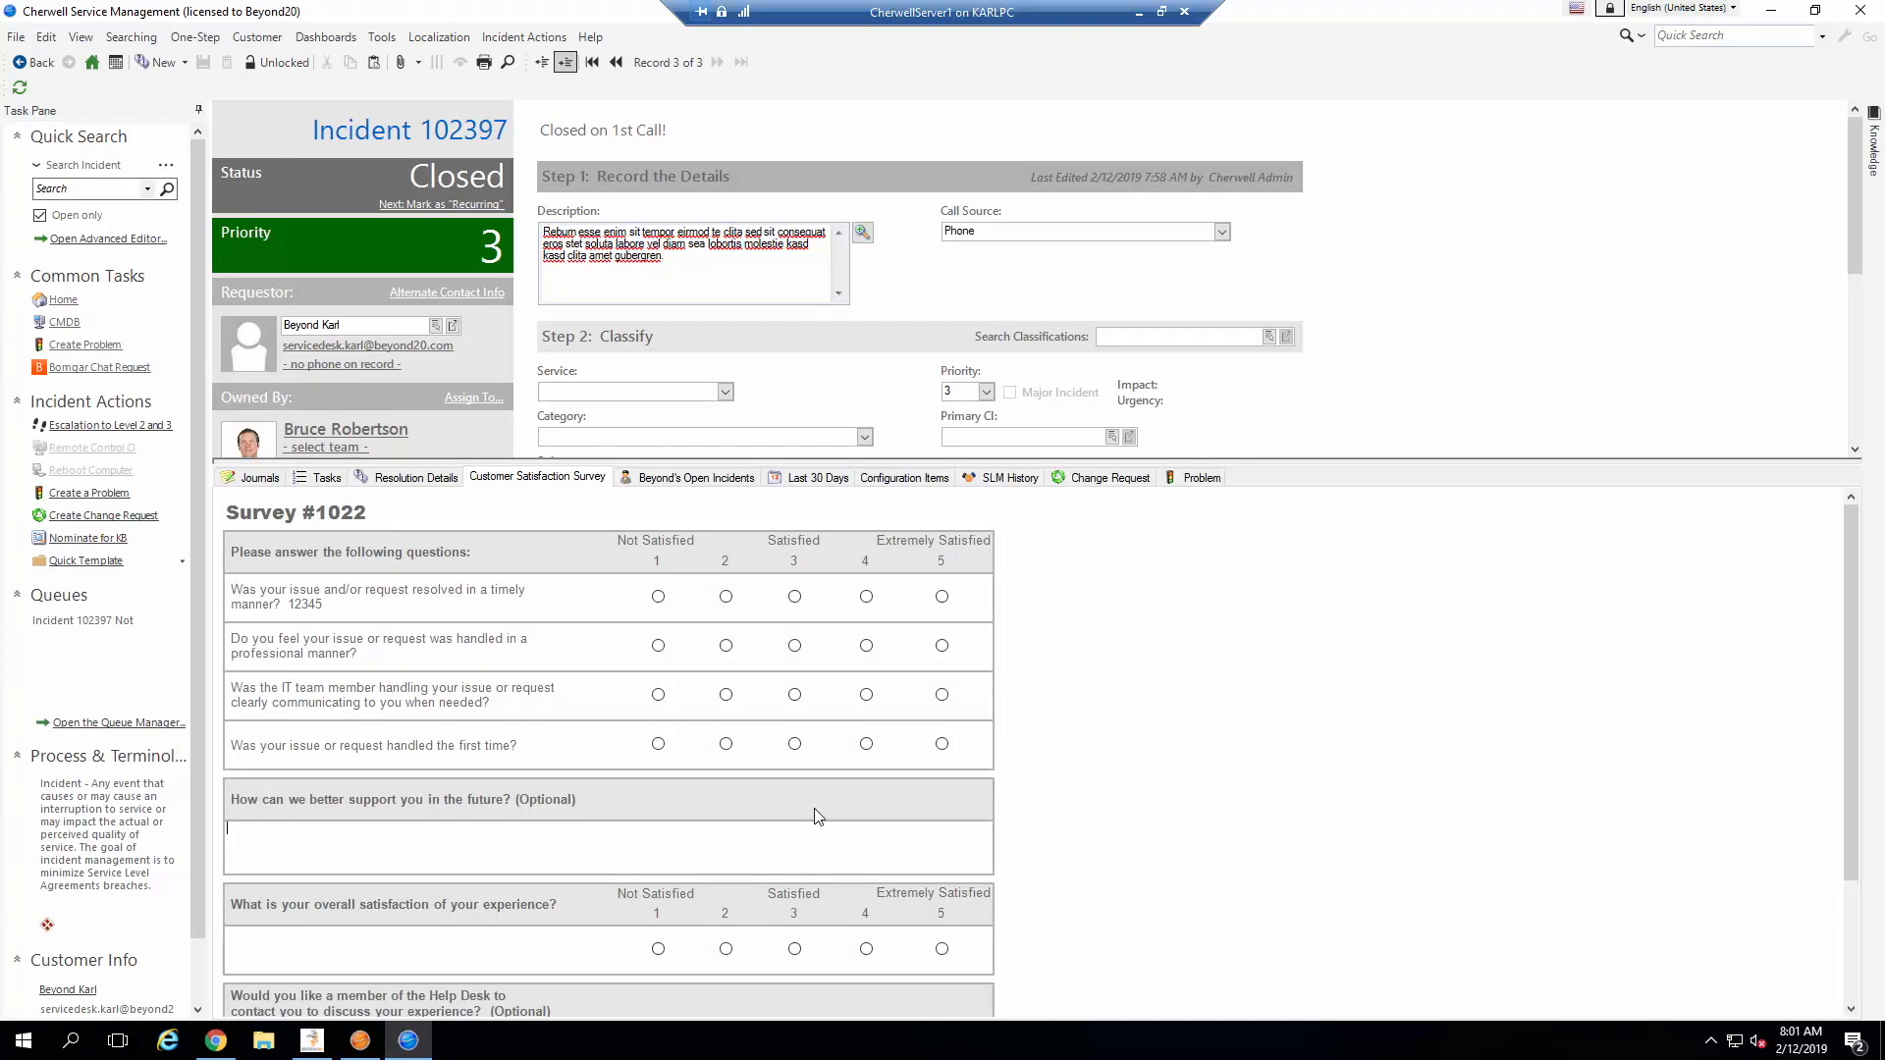
pyautogui.moveTo(887, 811)
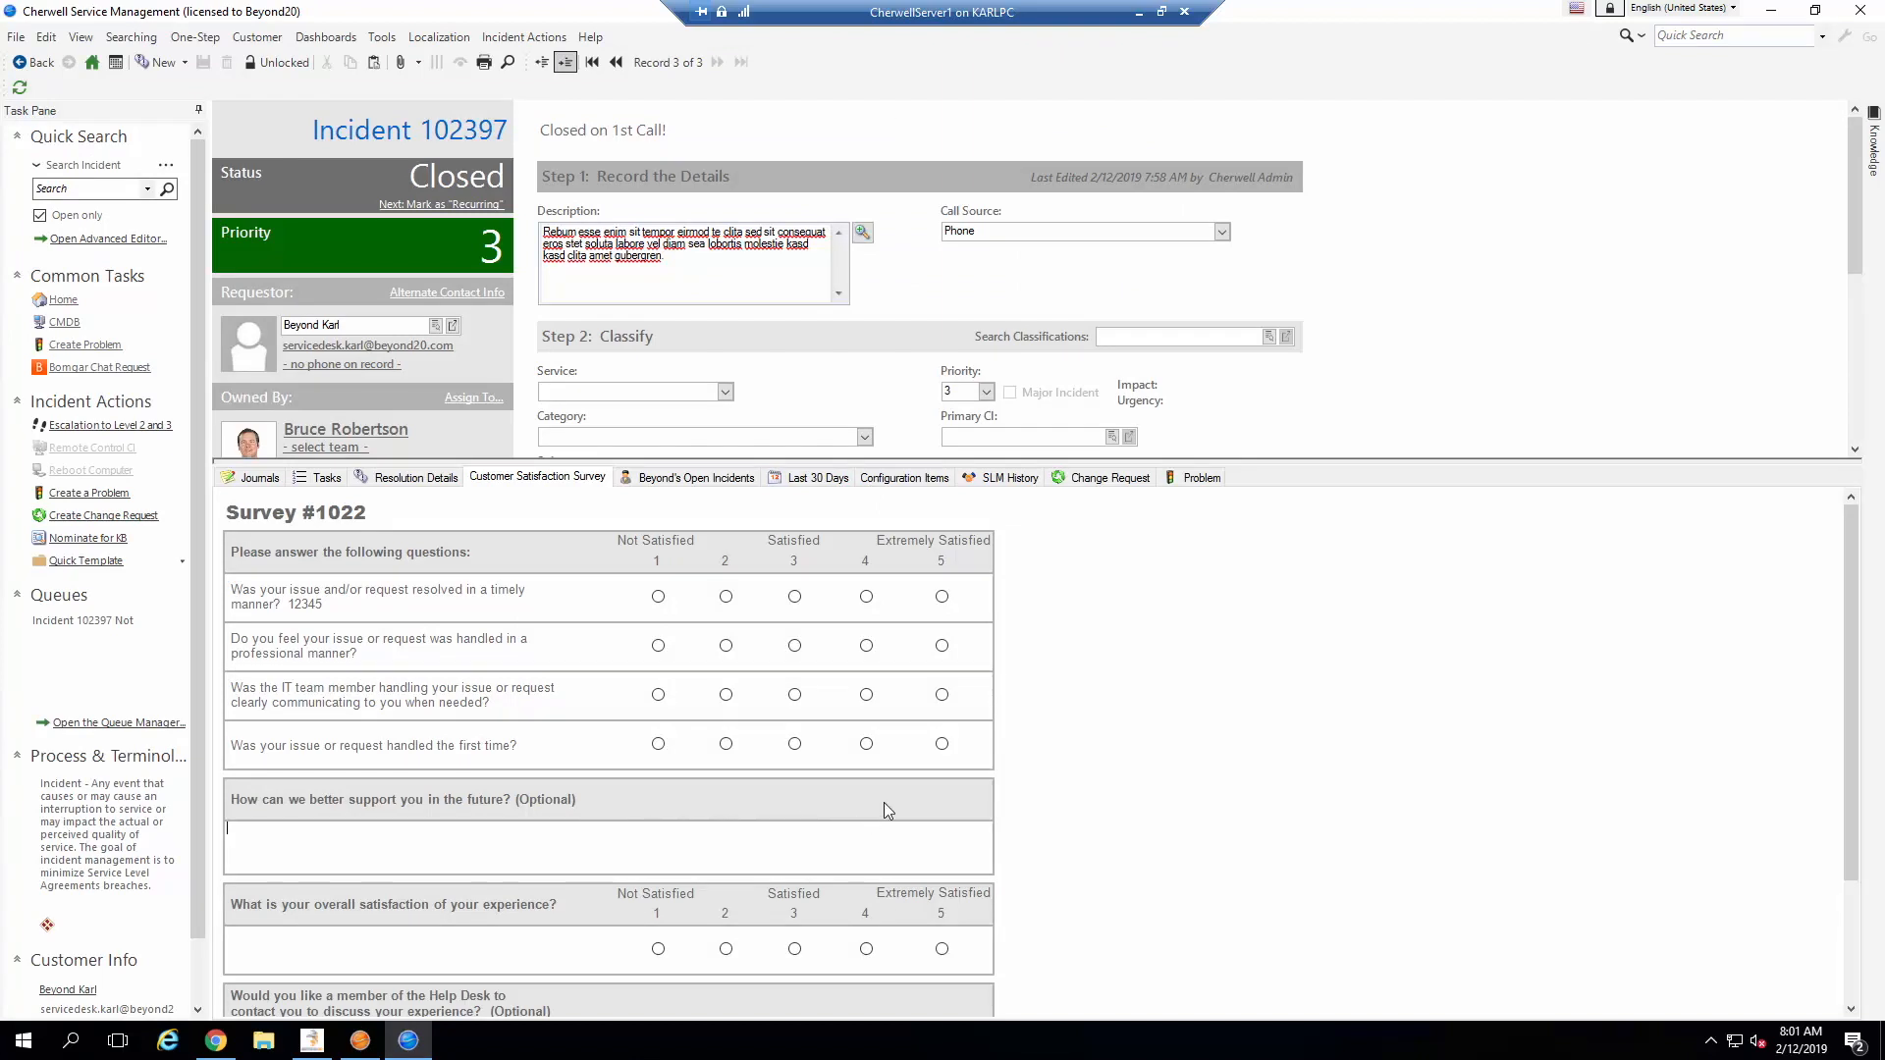
pyautogui.moveTo(442, 599)
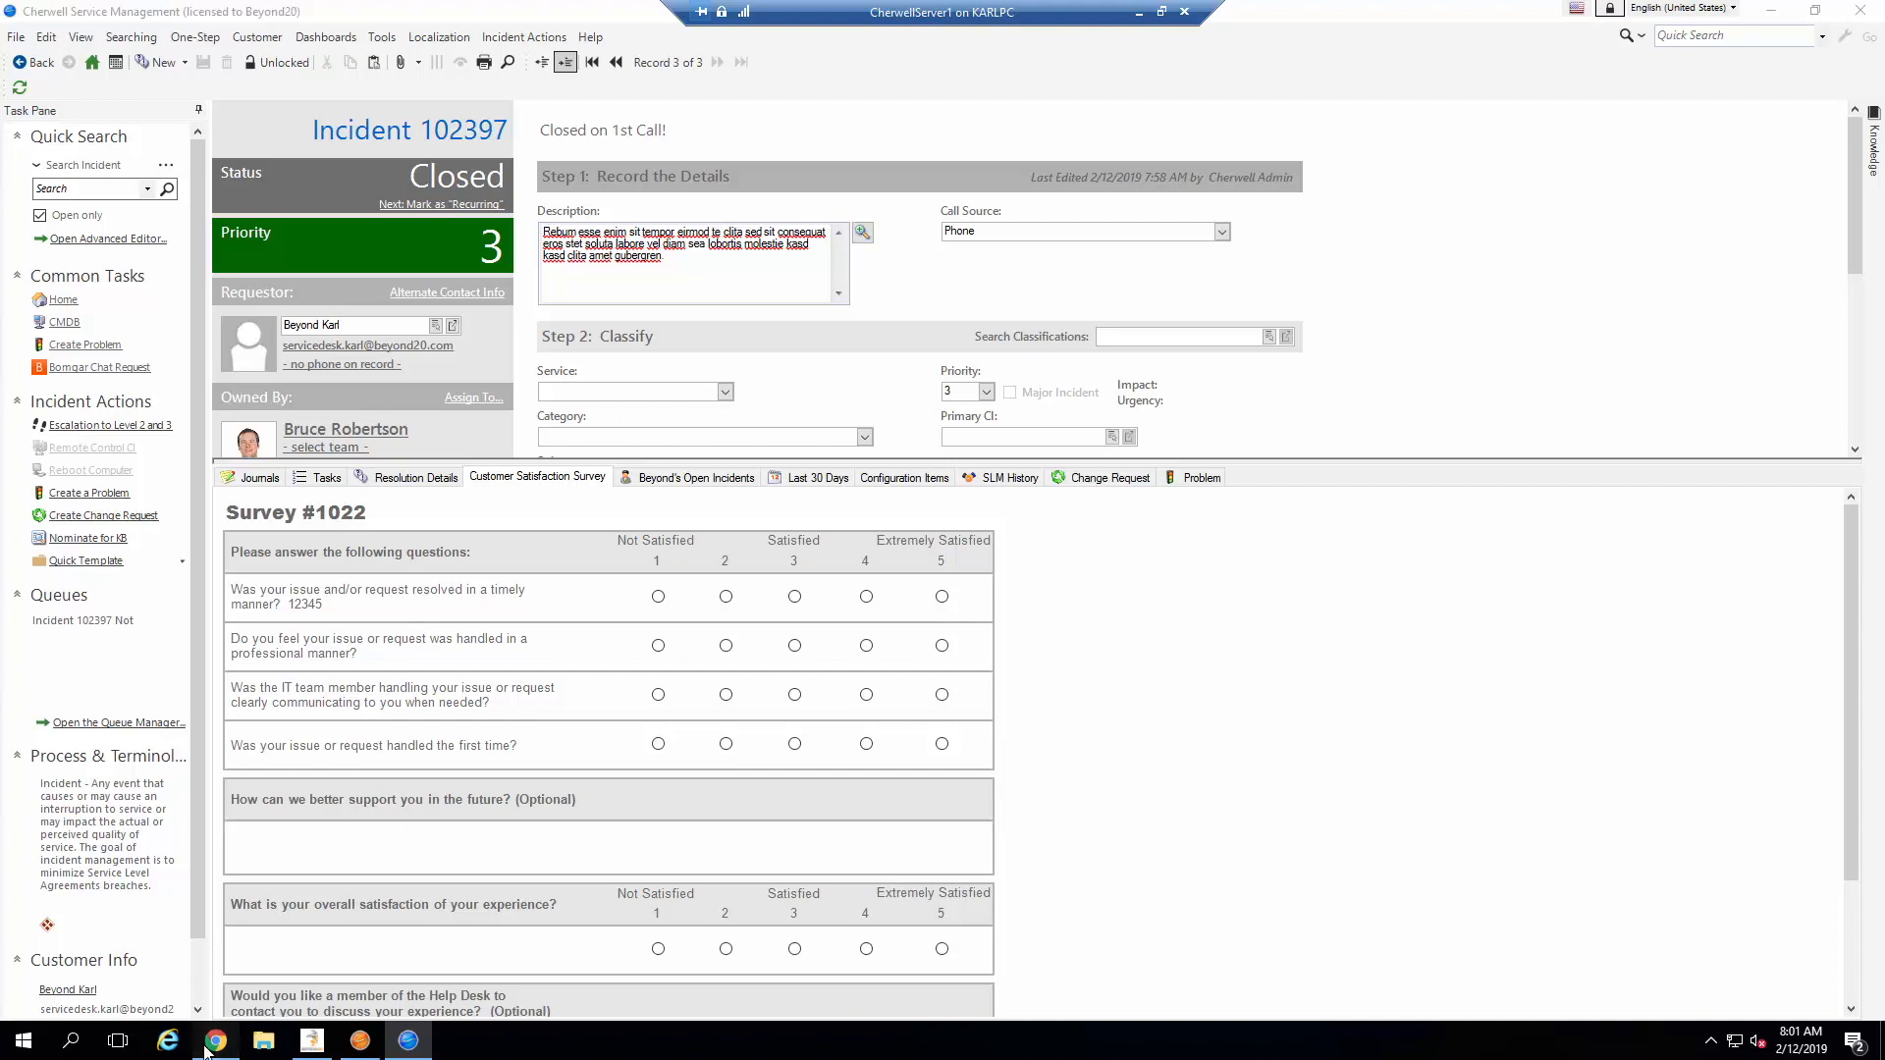
# Step: Switch from Cherwell to the web browser showing the survey invitation email
pyautogui.click(212, 1041)
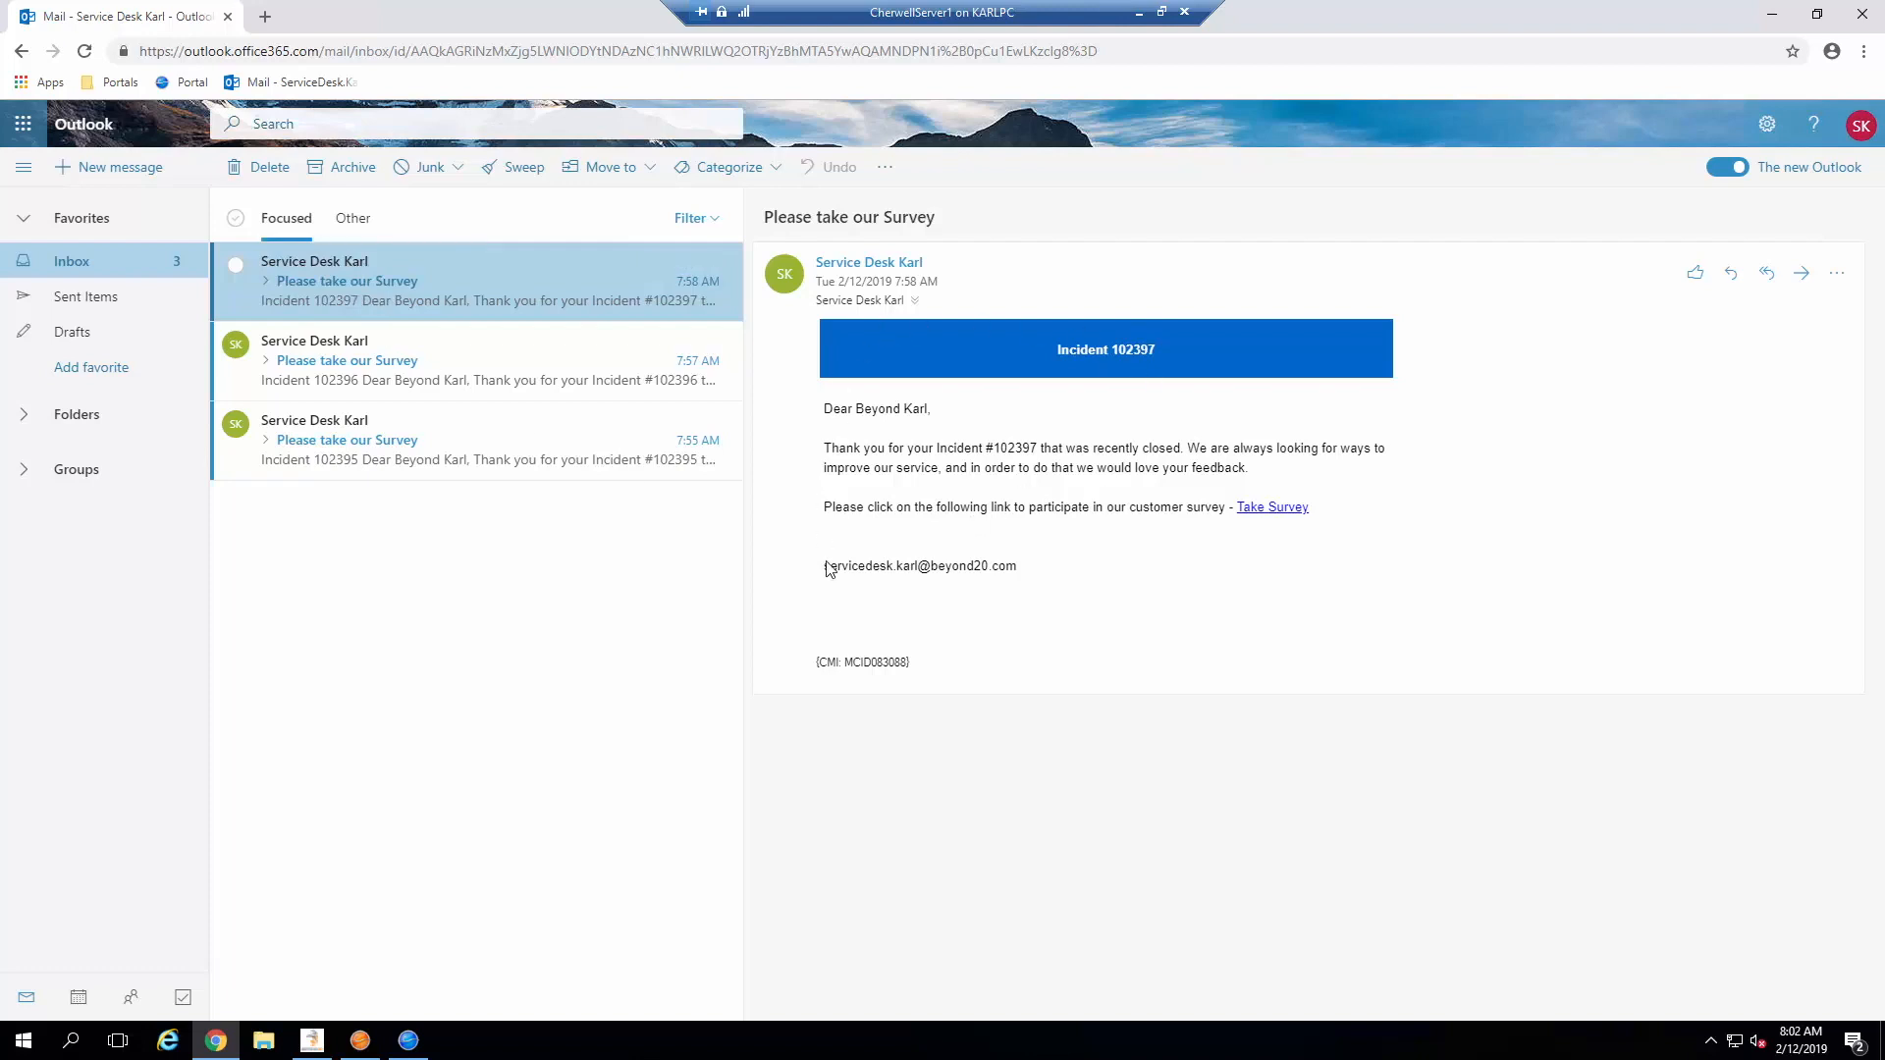
pyautogui.moveTo(1298, 483)
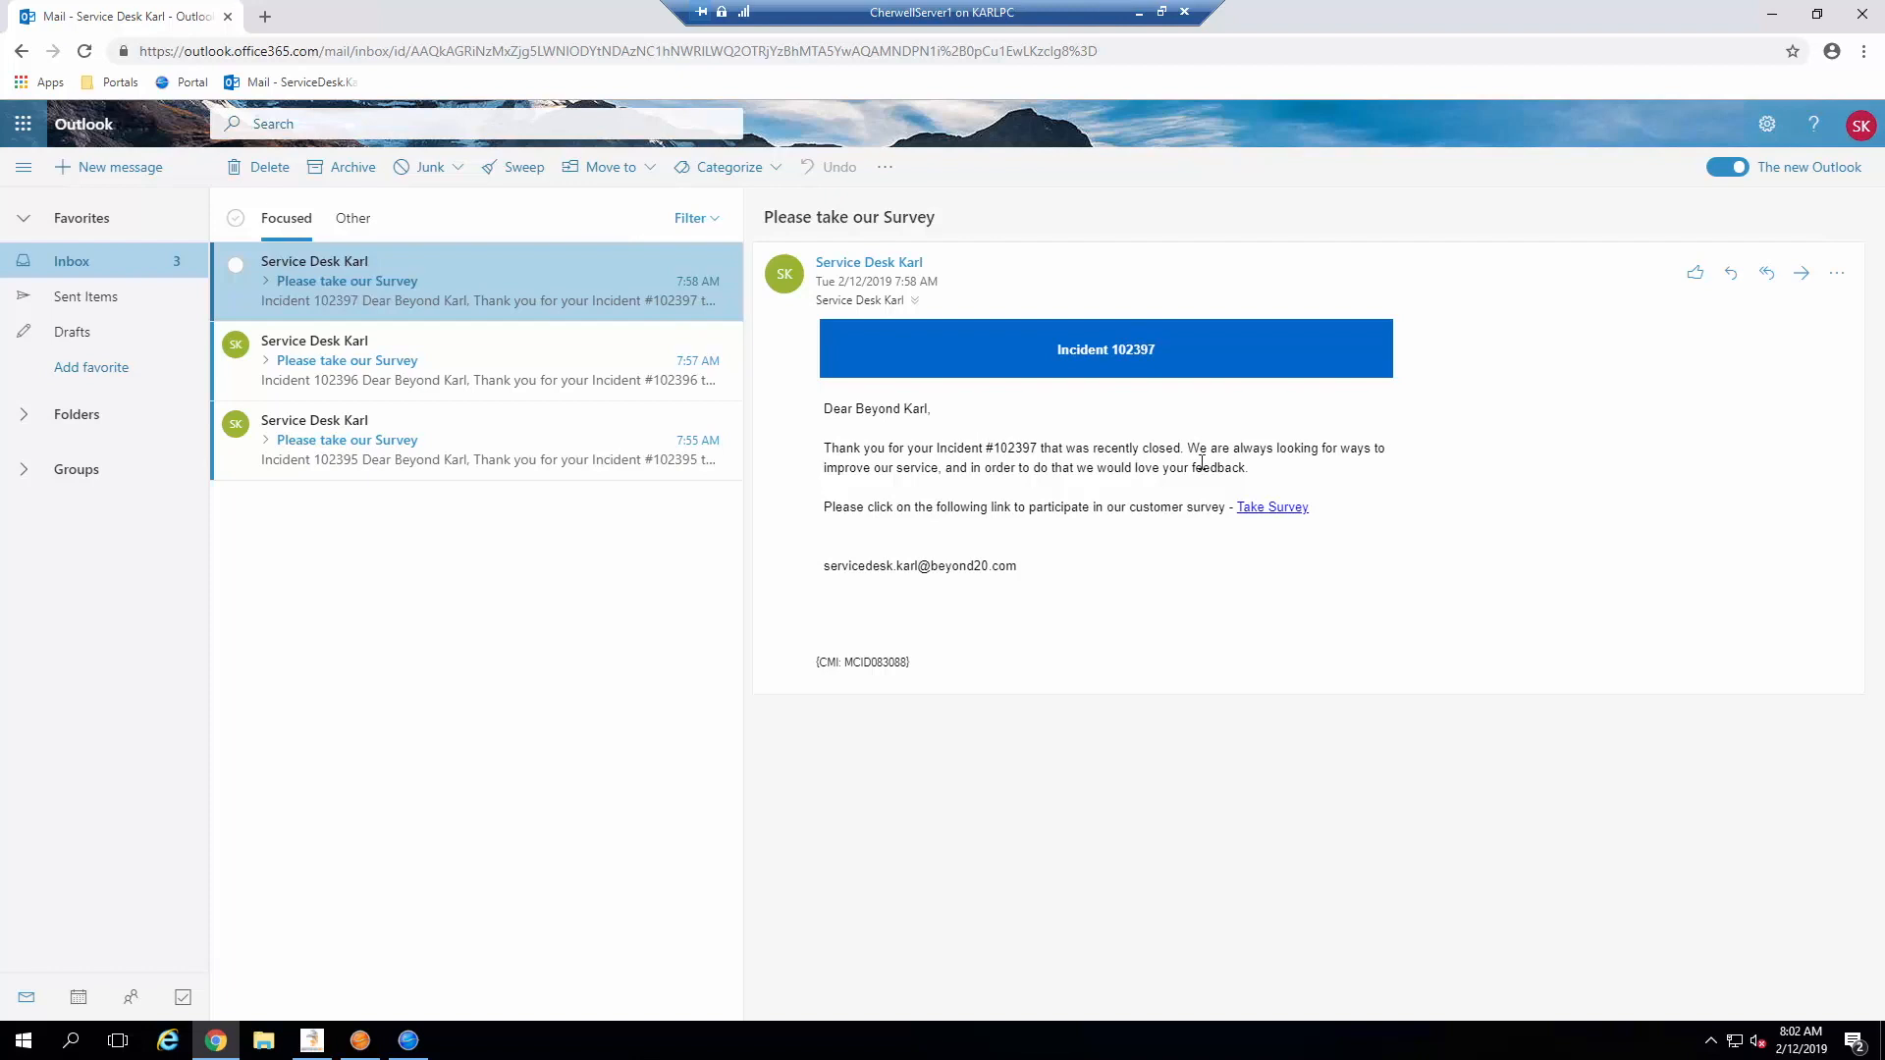
pyautogui.moveTo(1271, 506)
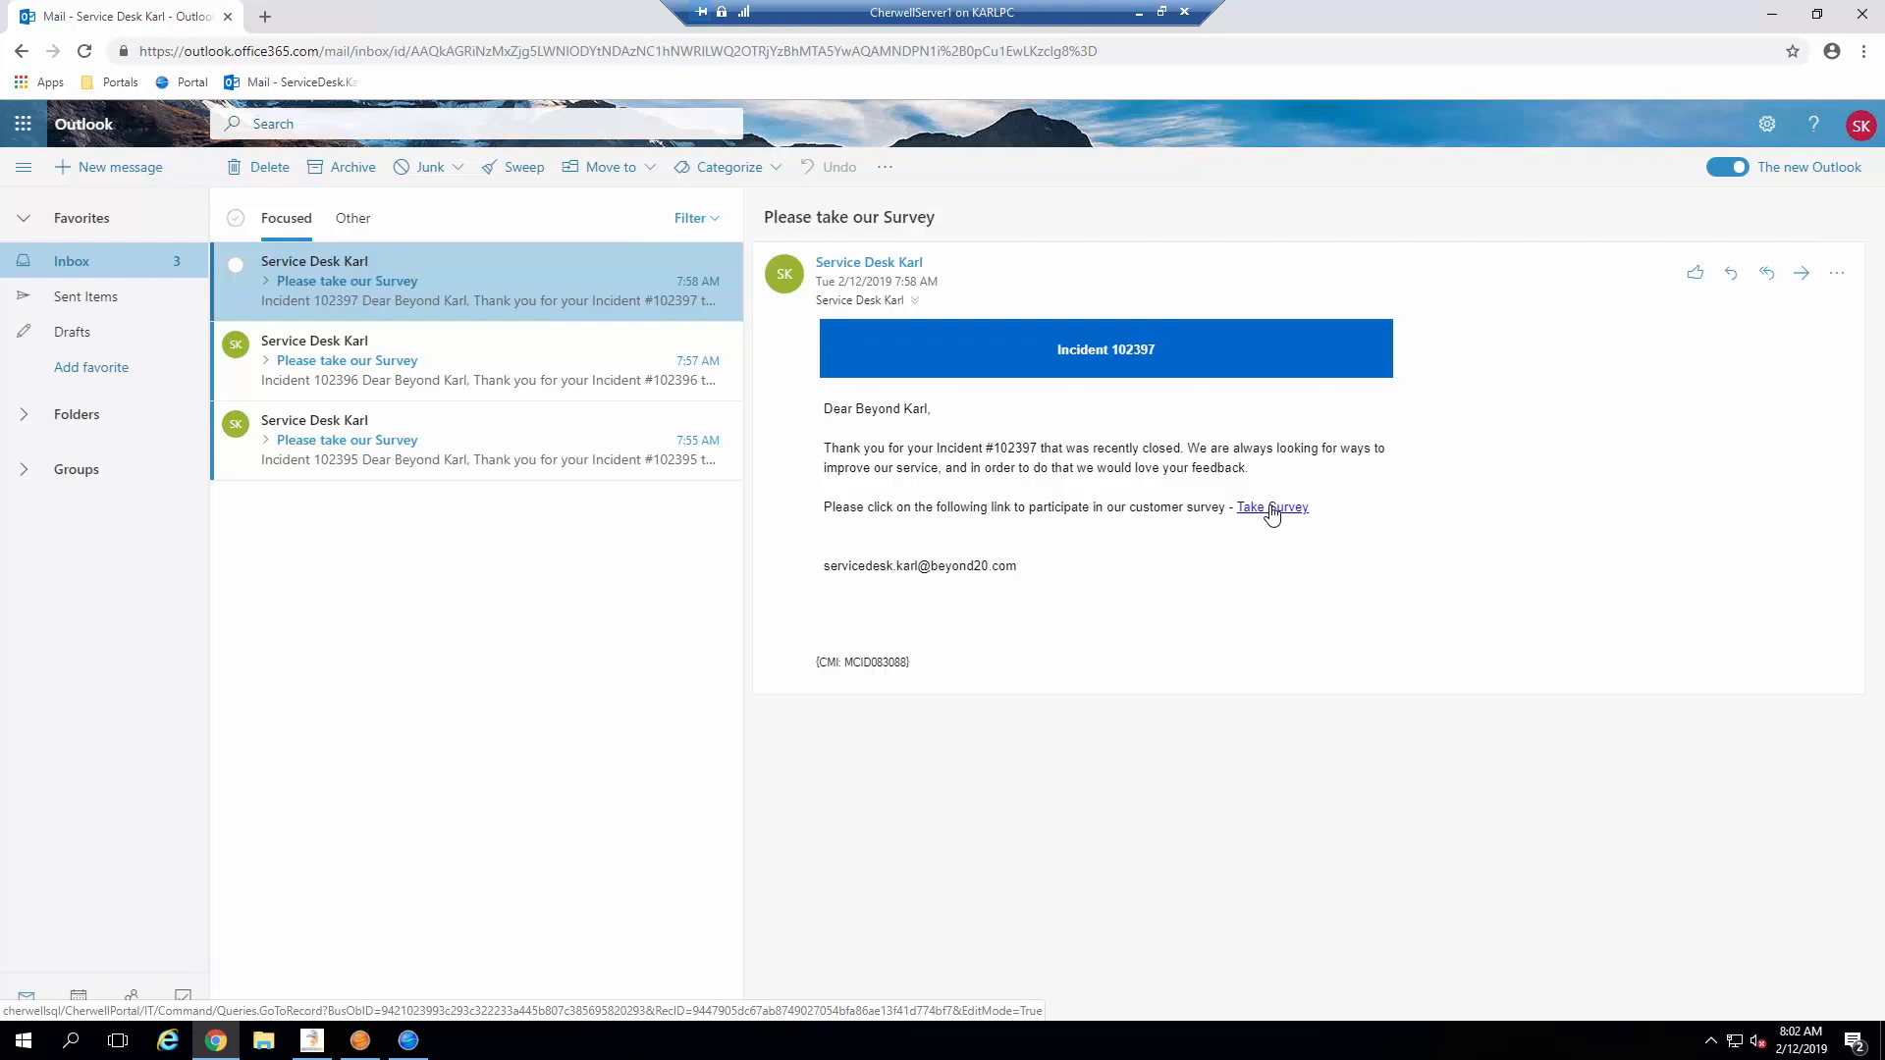
# Step: Open the email's Take Survey link in a new tab to reach the Cherwell portal login
pyautogui.rightClick(1271, 507)
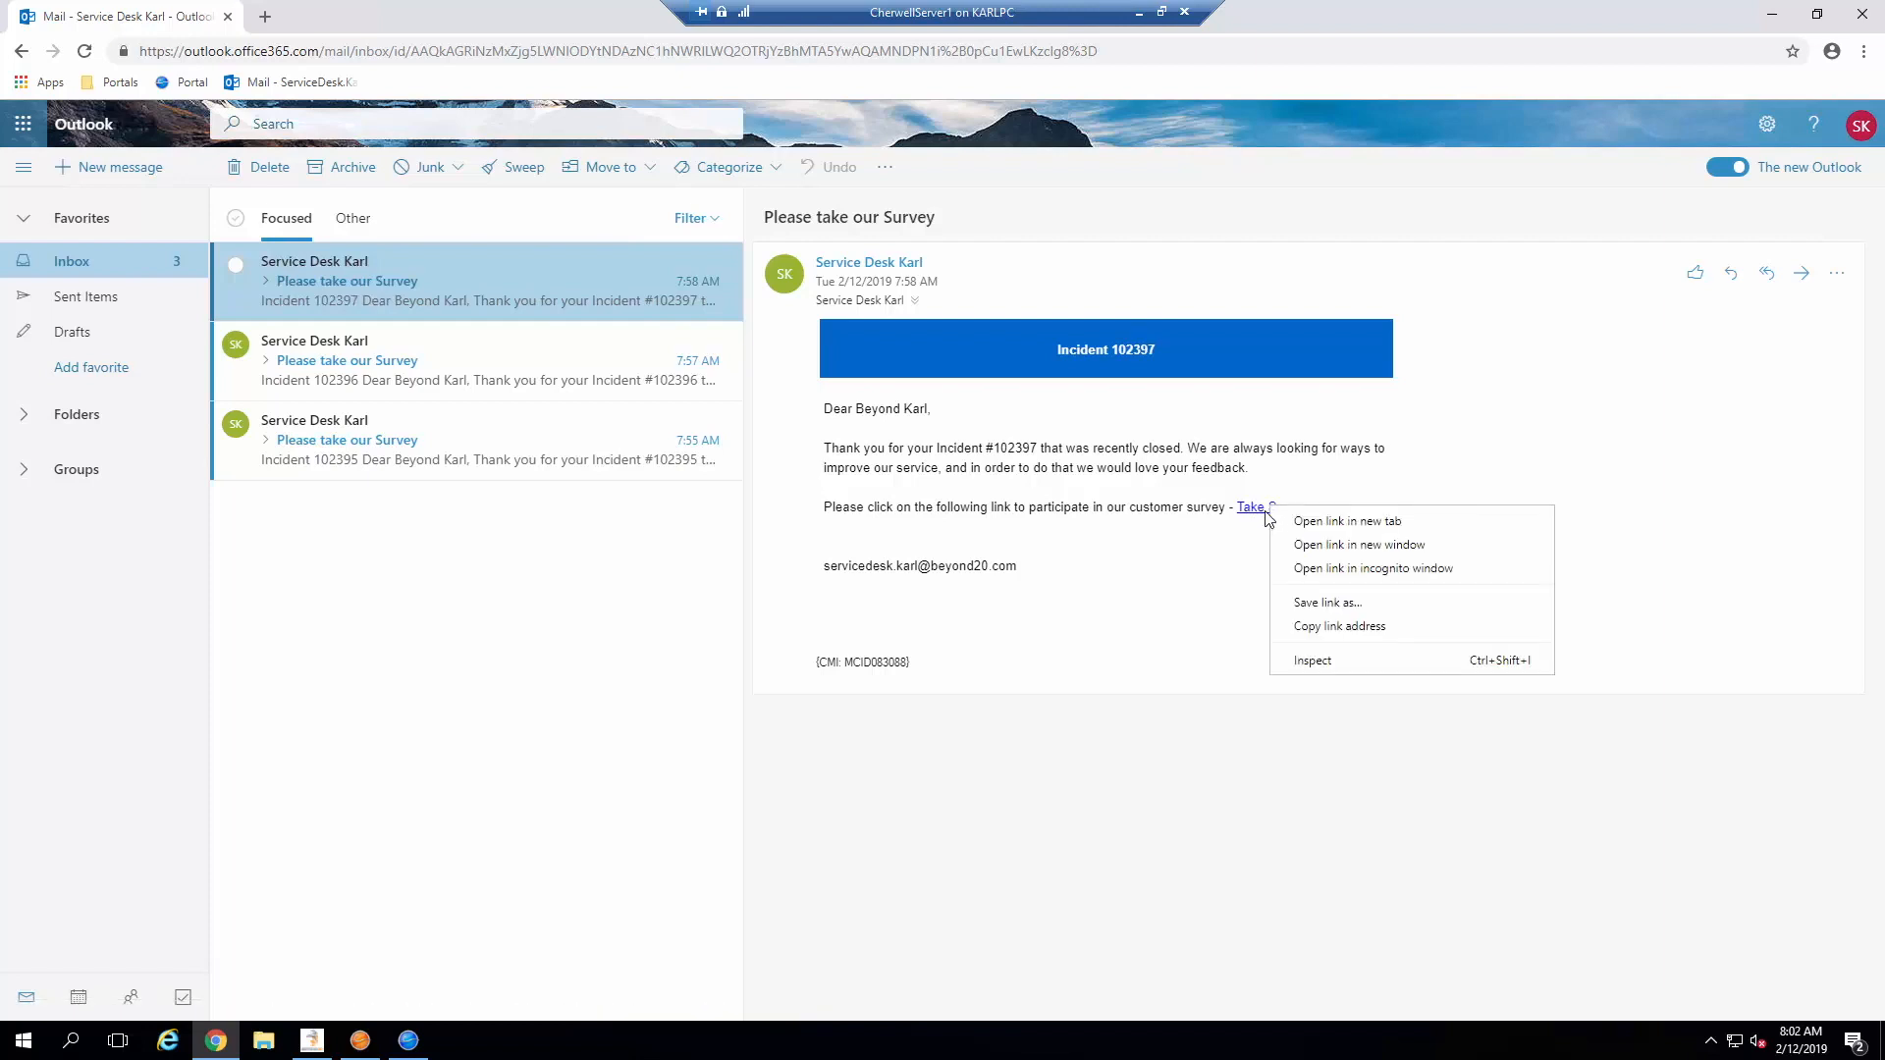
pyautogui.click(1347, 520)
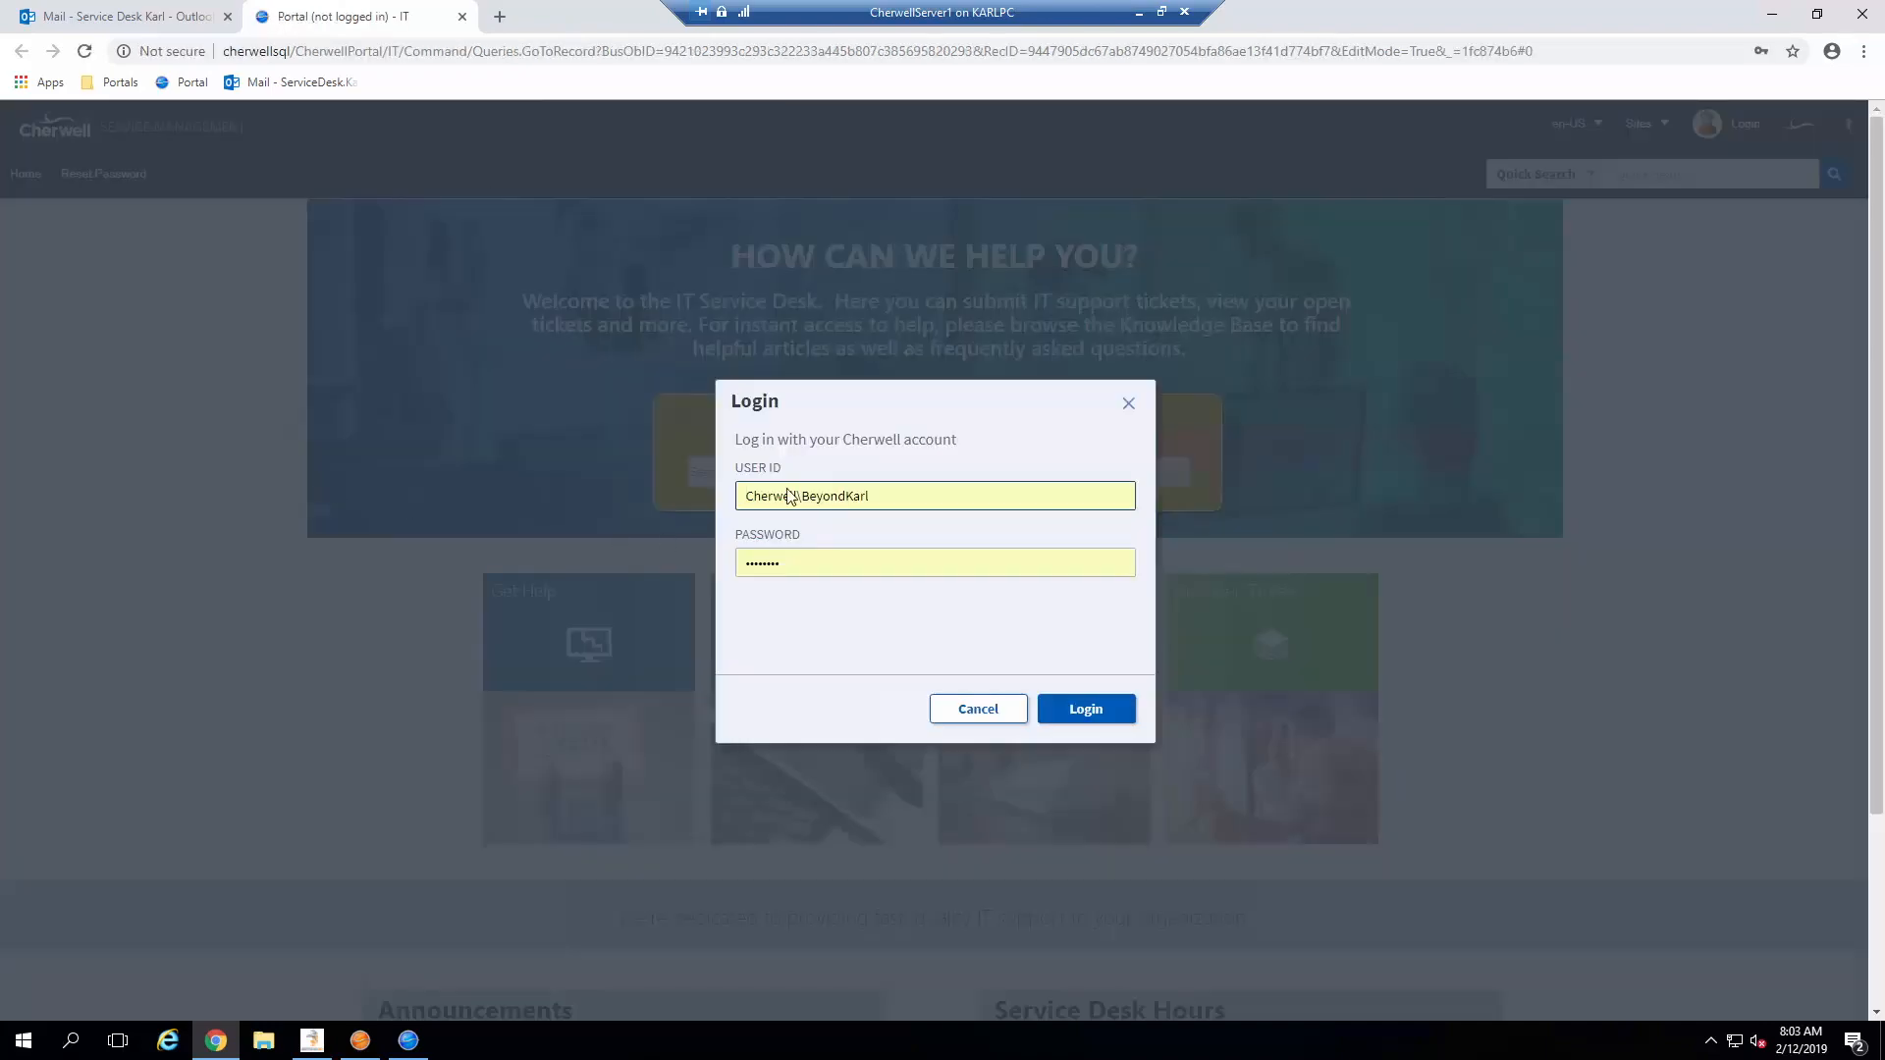
pyautogui.moveTo(829, 846)
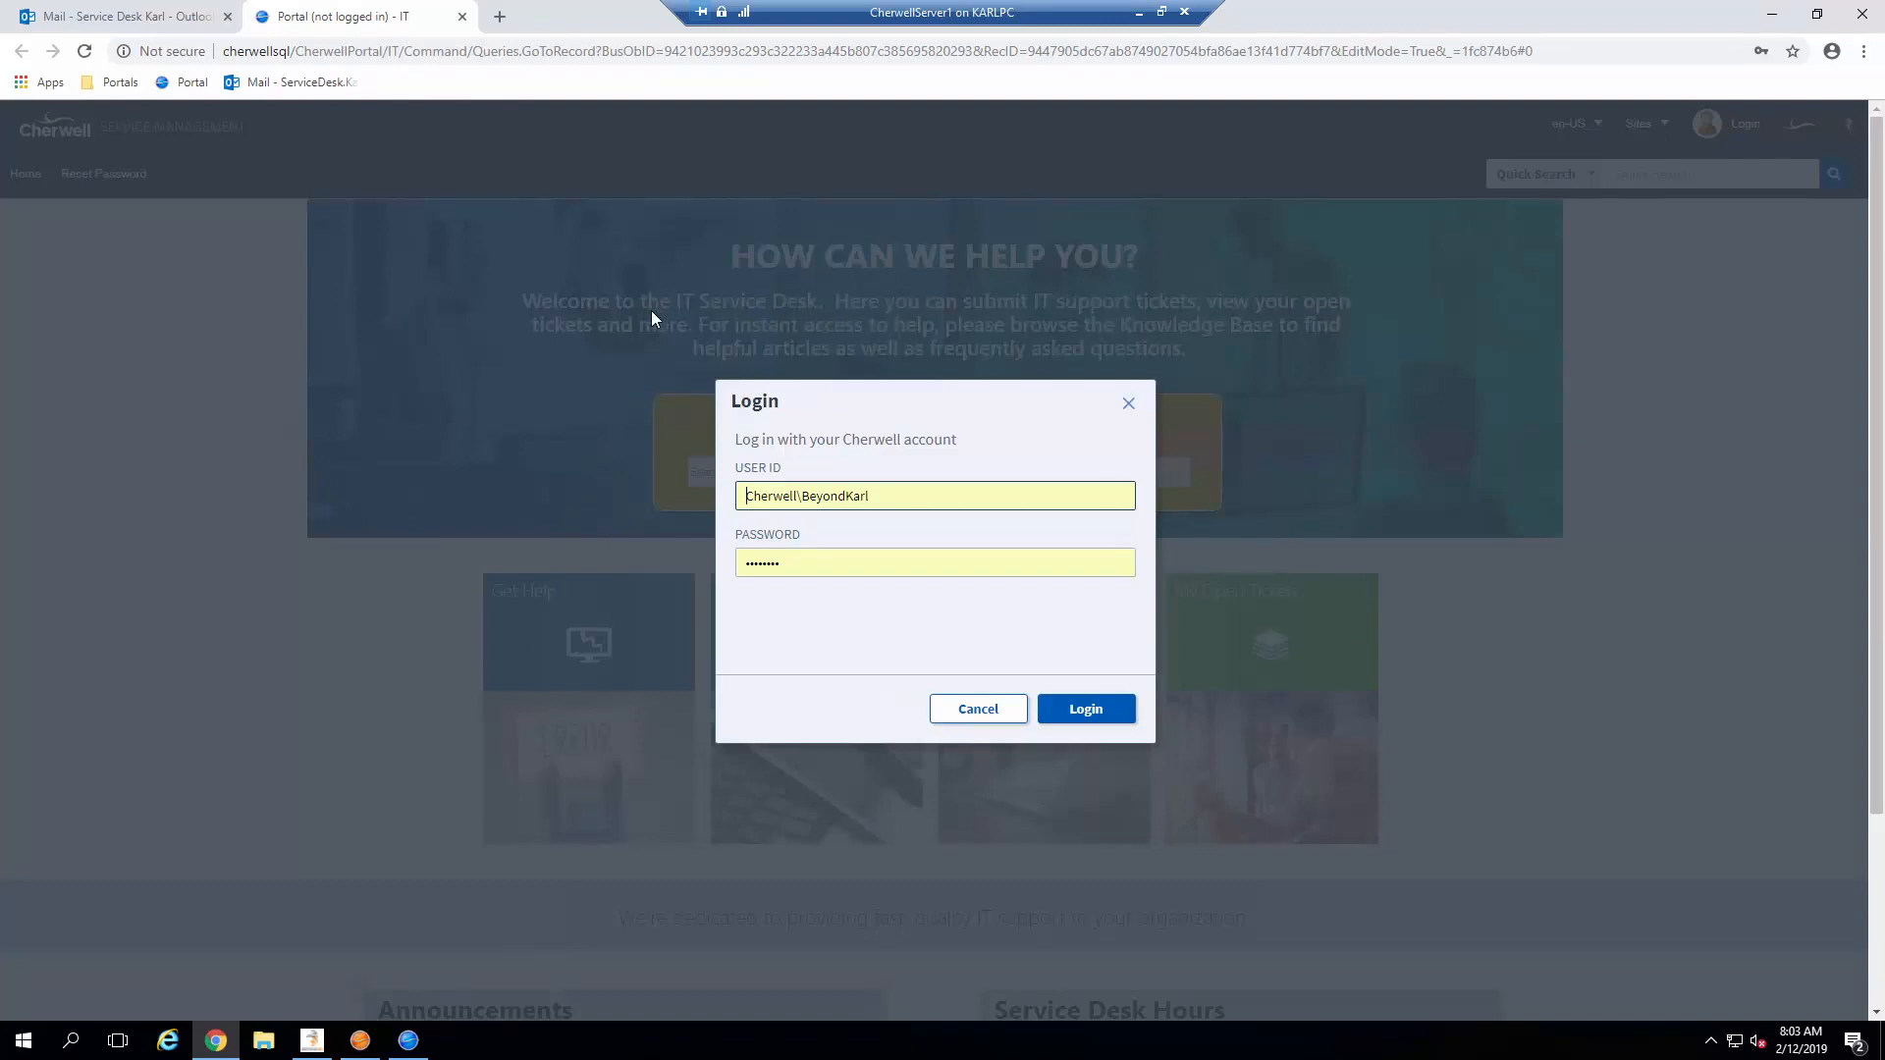
pyautogui.moveTo(1363, 588)
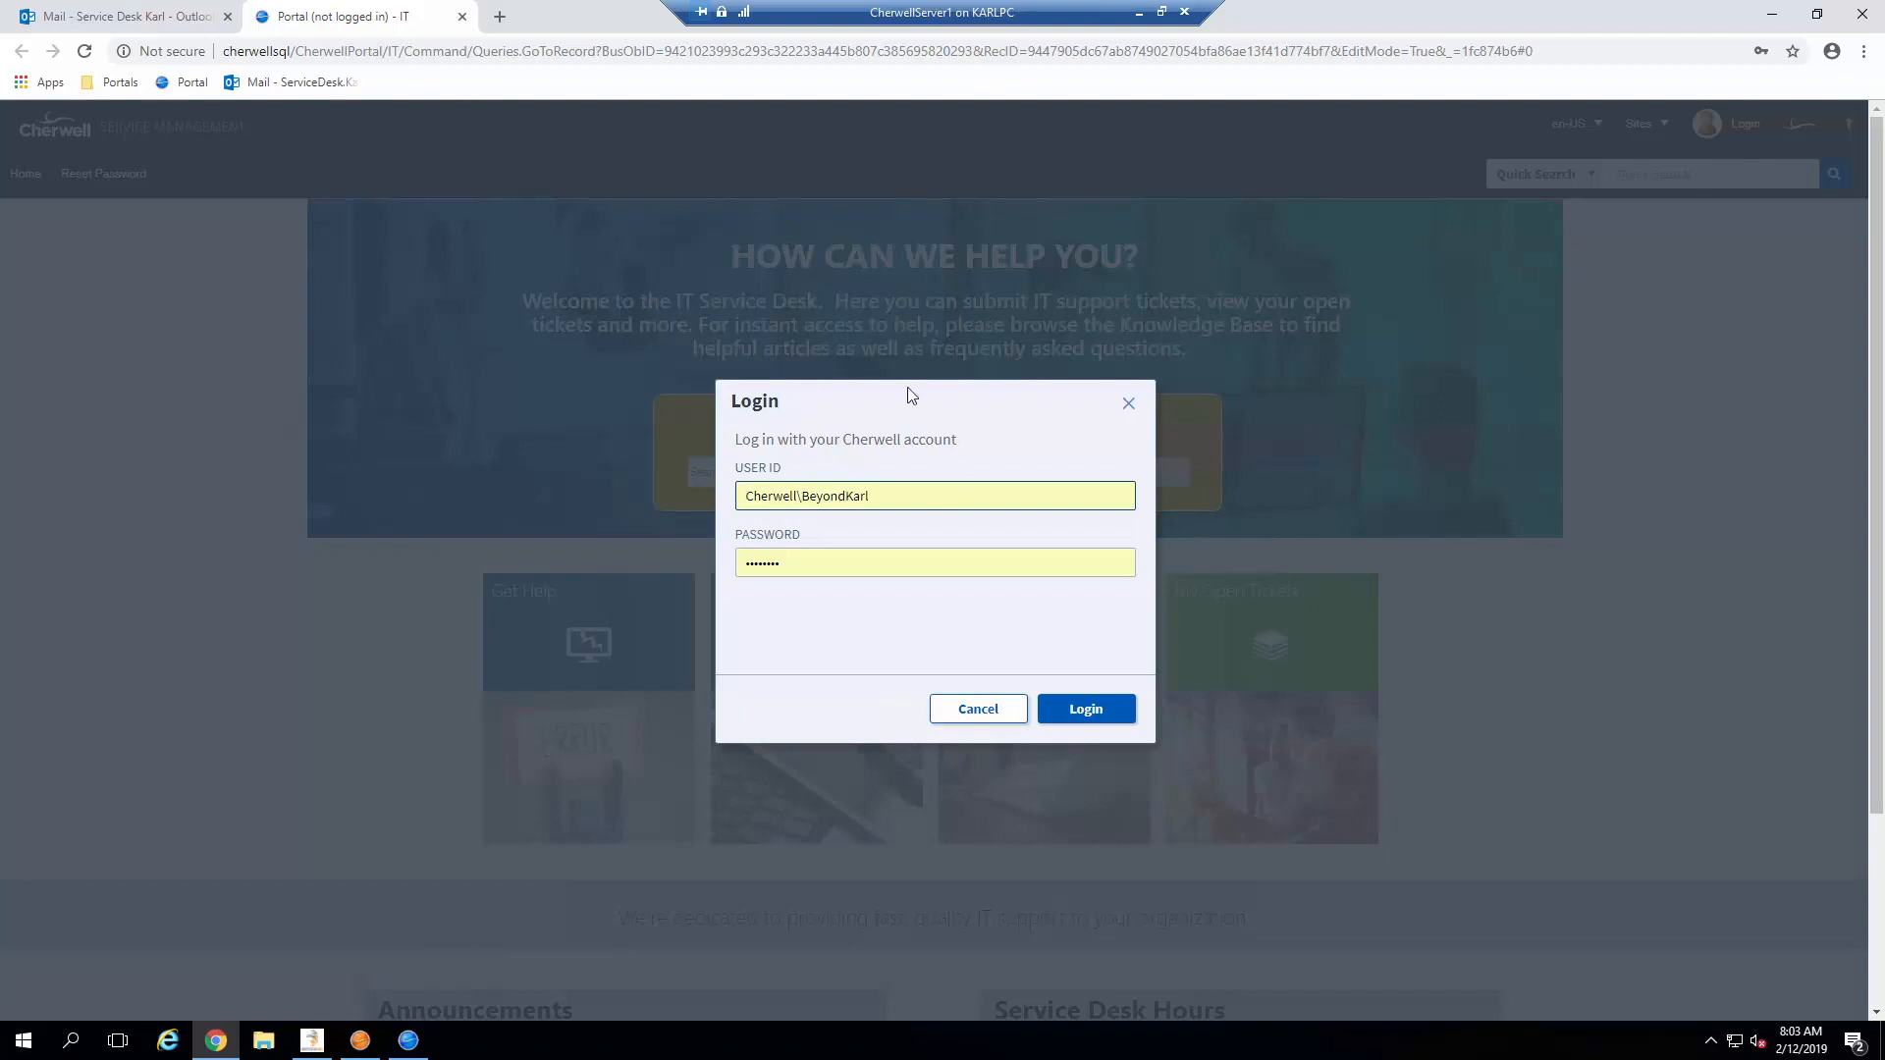
pyautogui.moveTo(860, 662)
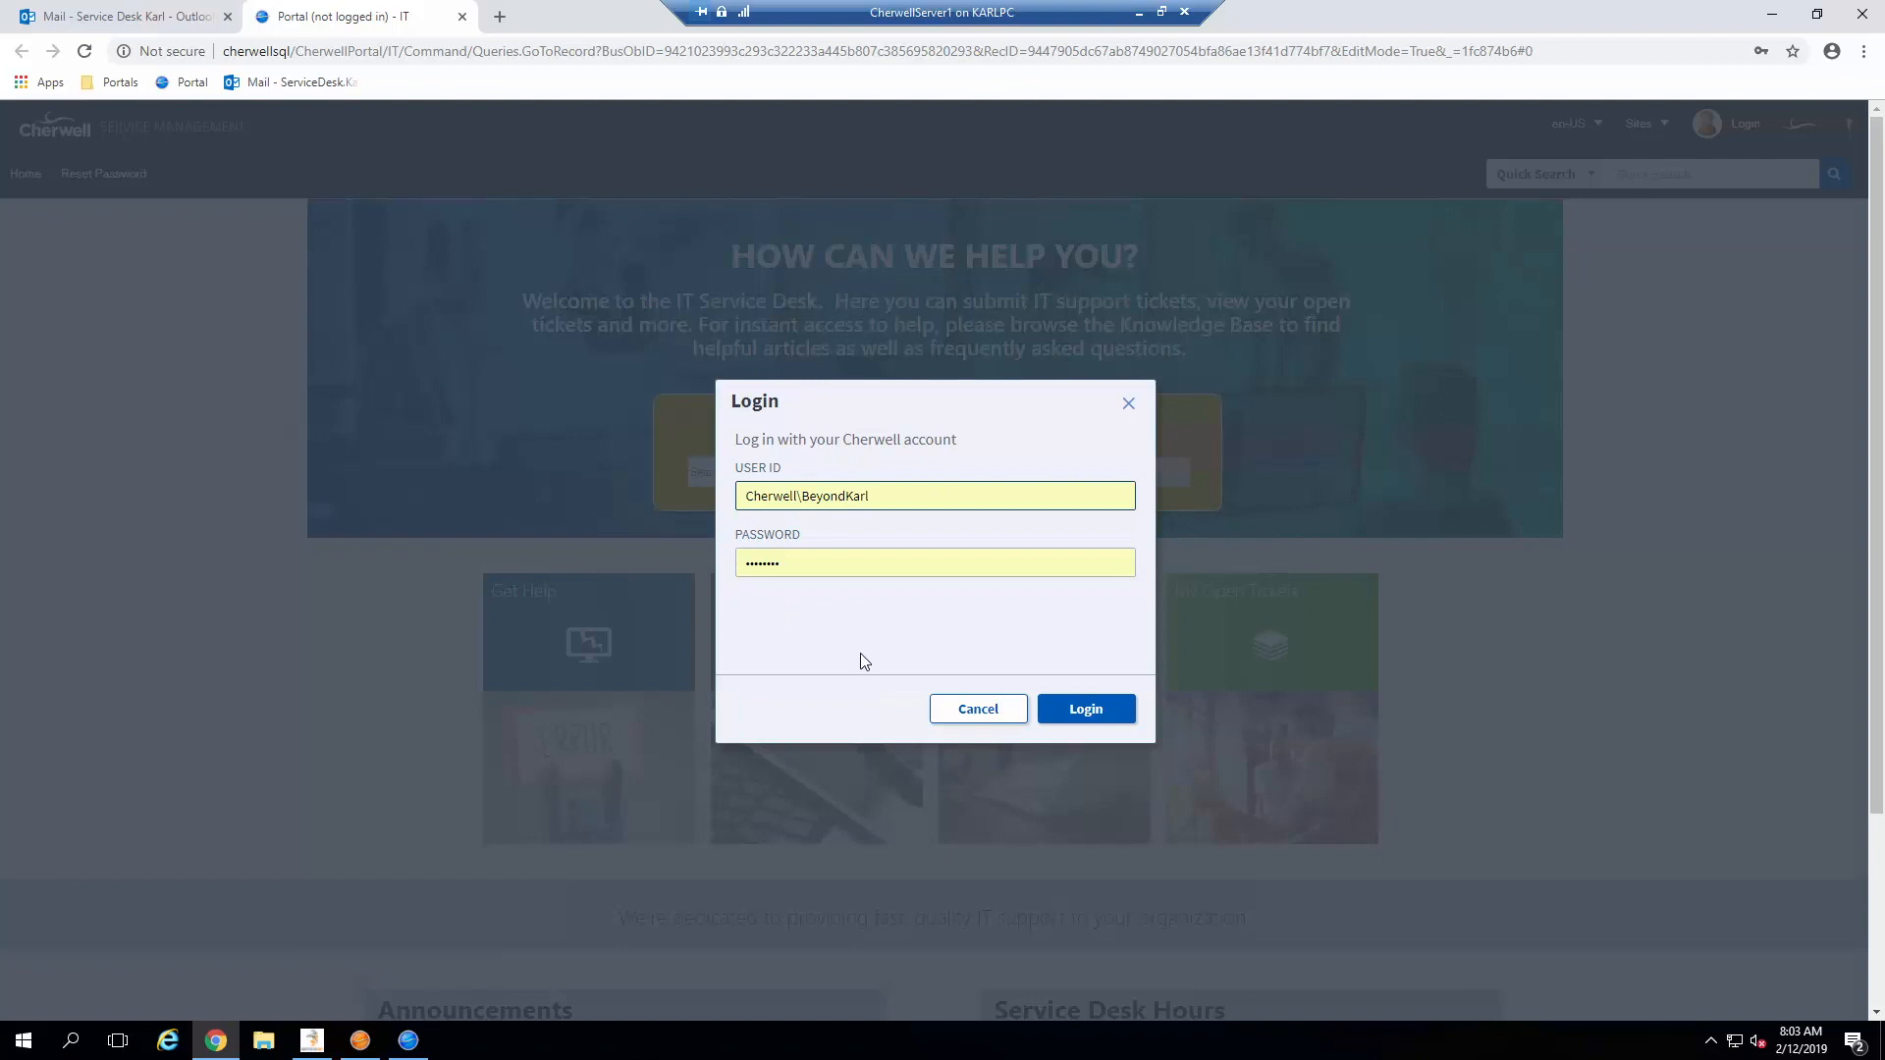
pyautogui.moveTo(799, 494)
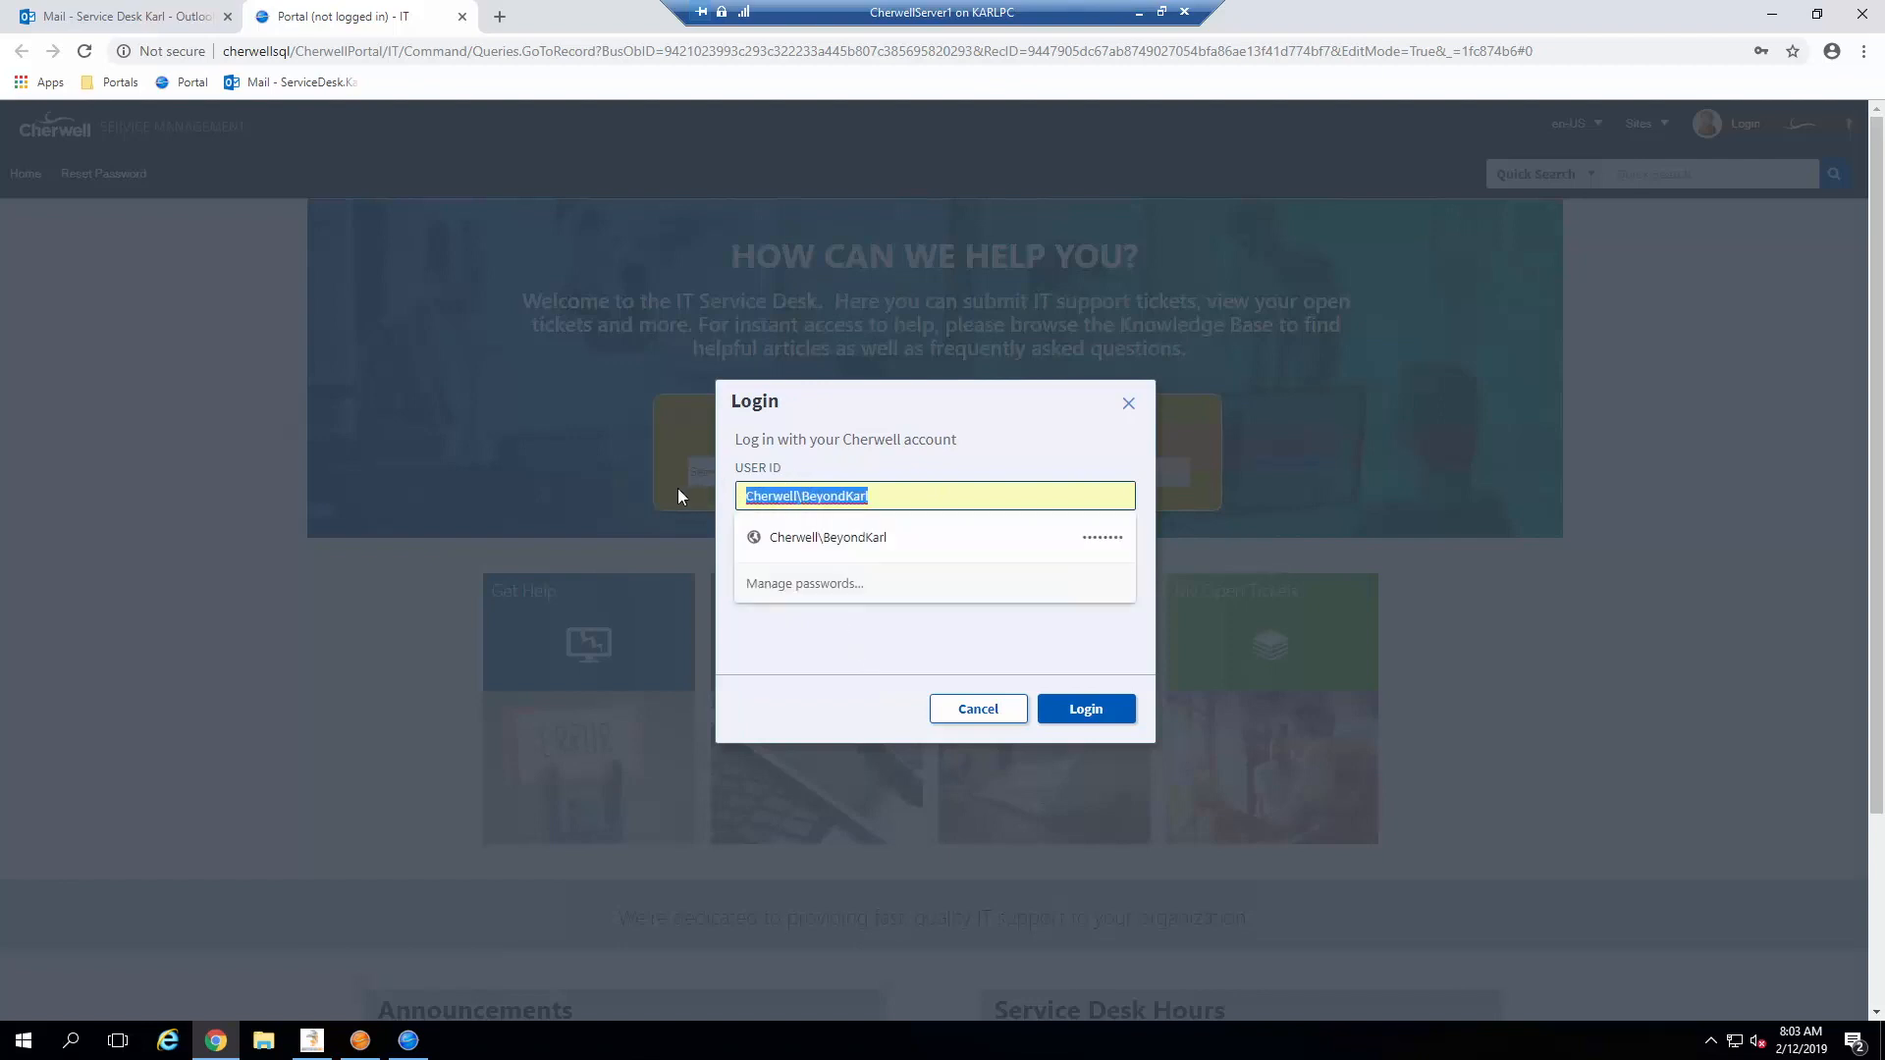
pyautogui.click(817, 495)
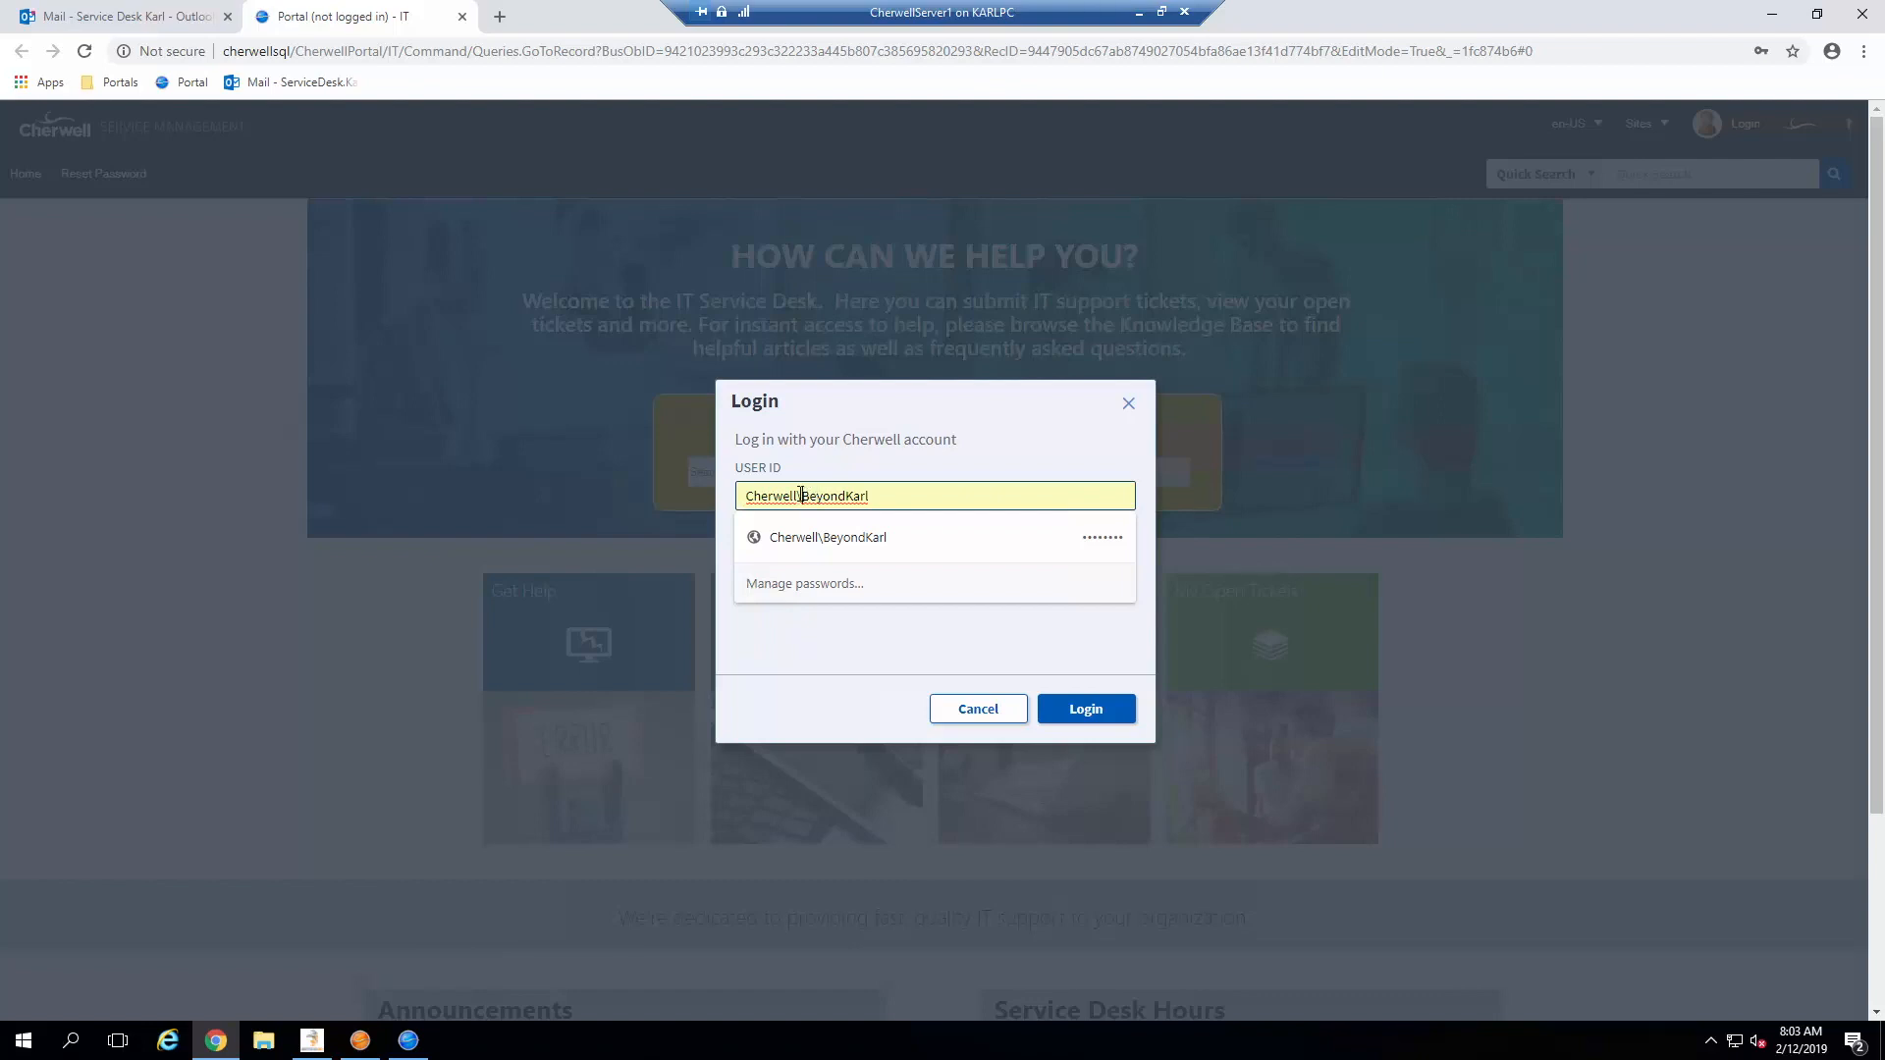
pyautogui.click(826, 538)
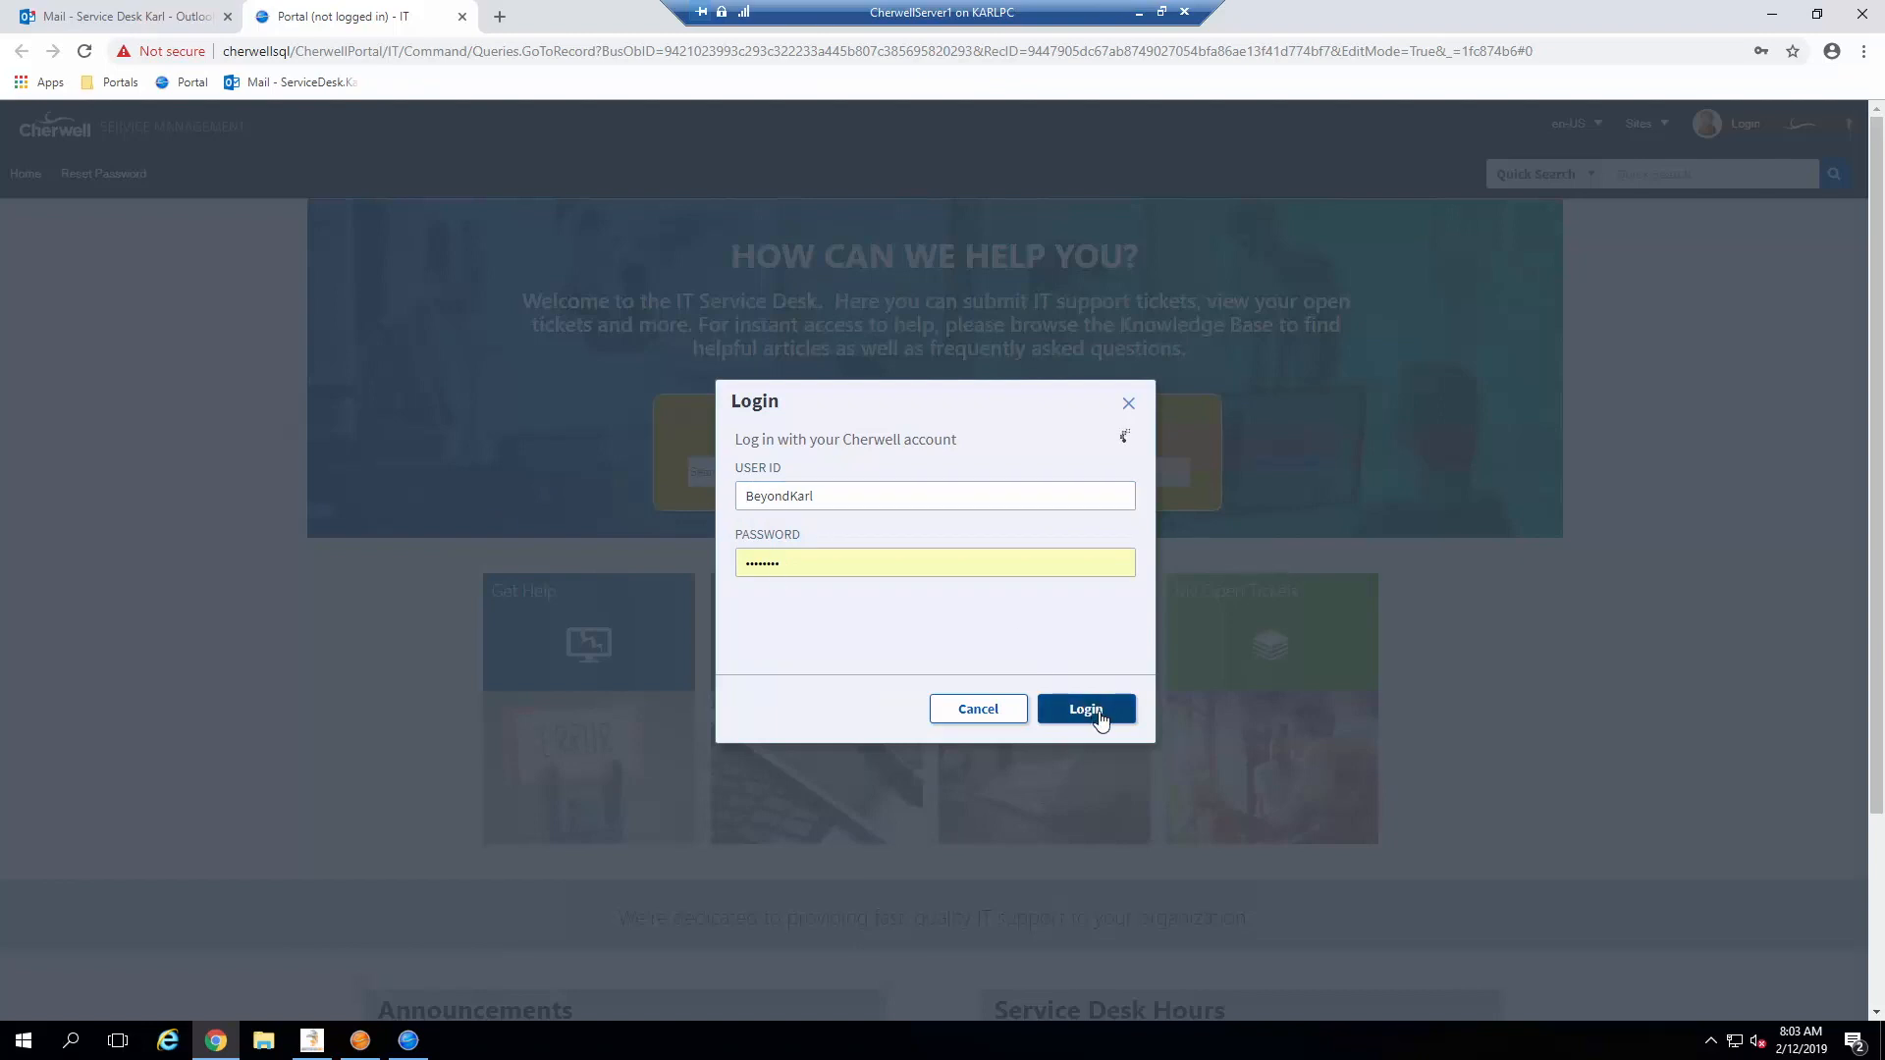
pyautogui.click(1084, 708)
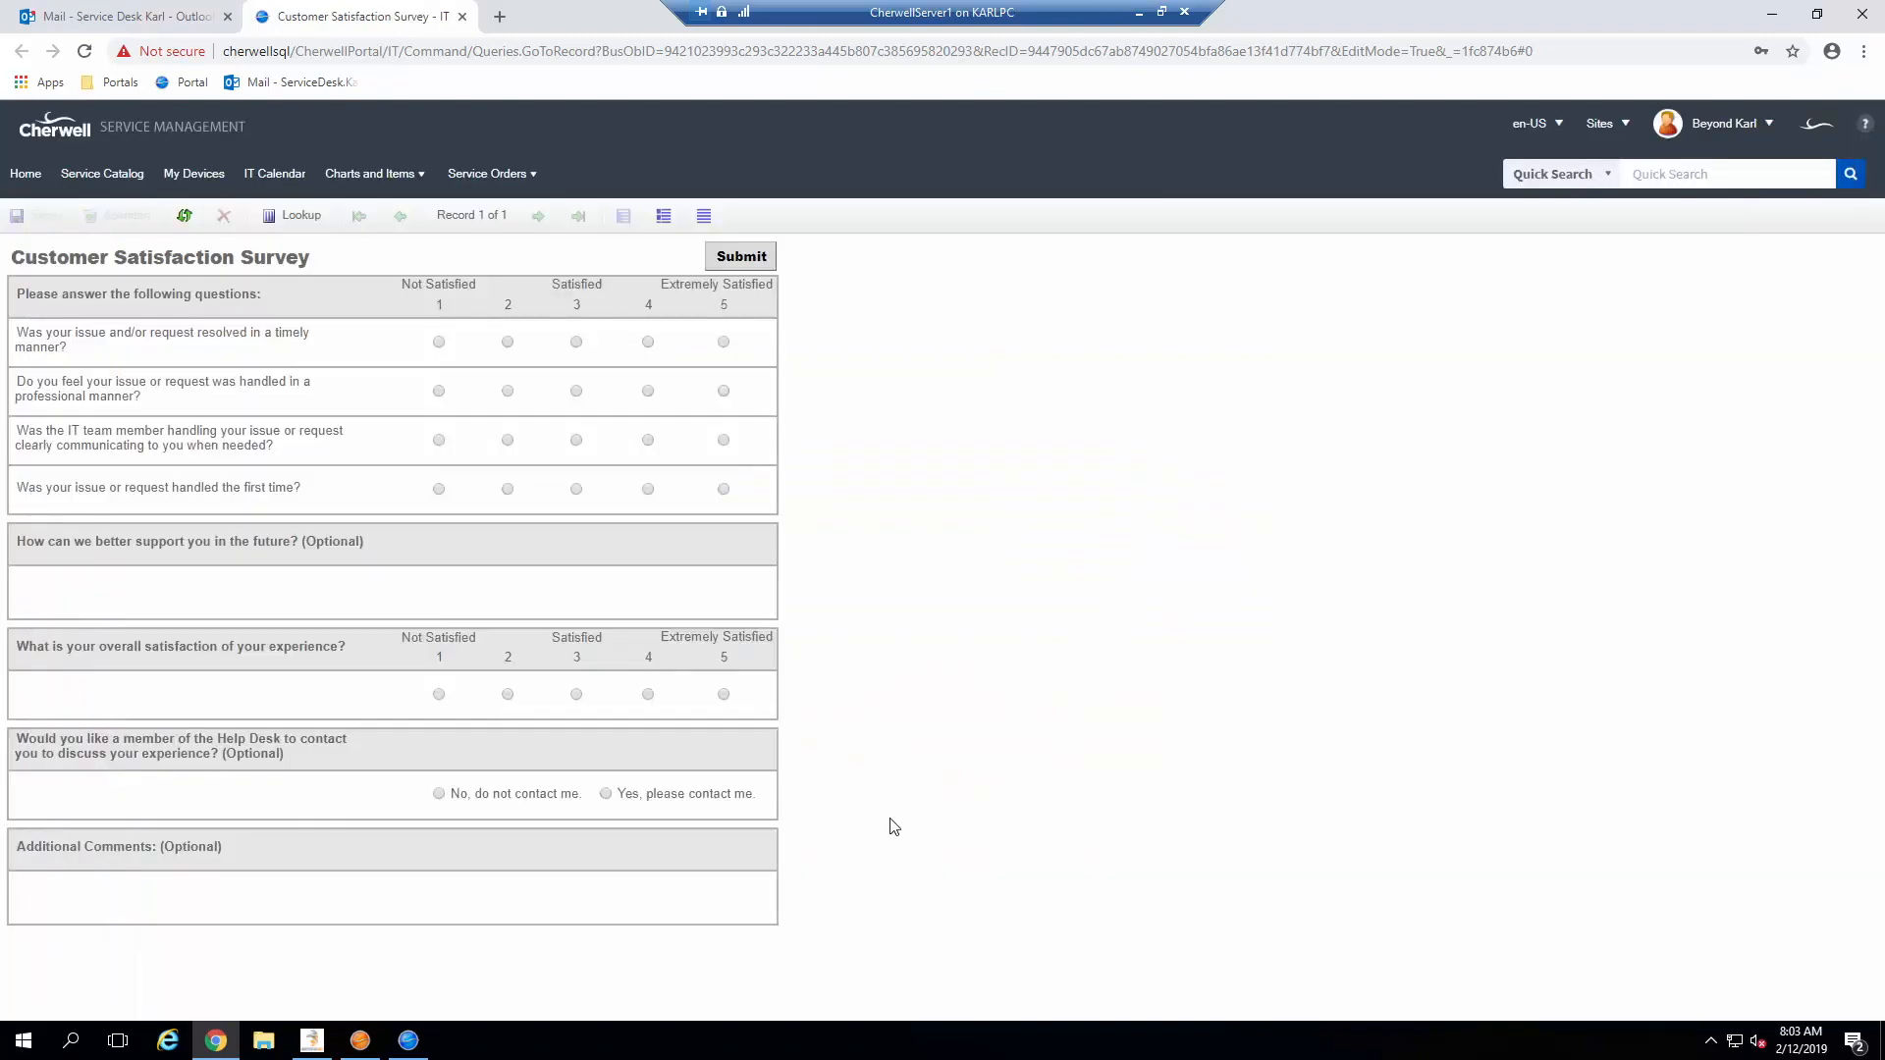
pyautogui.moveTo(79, 261)
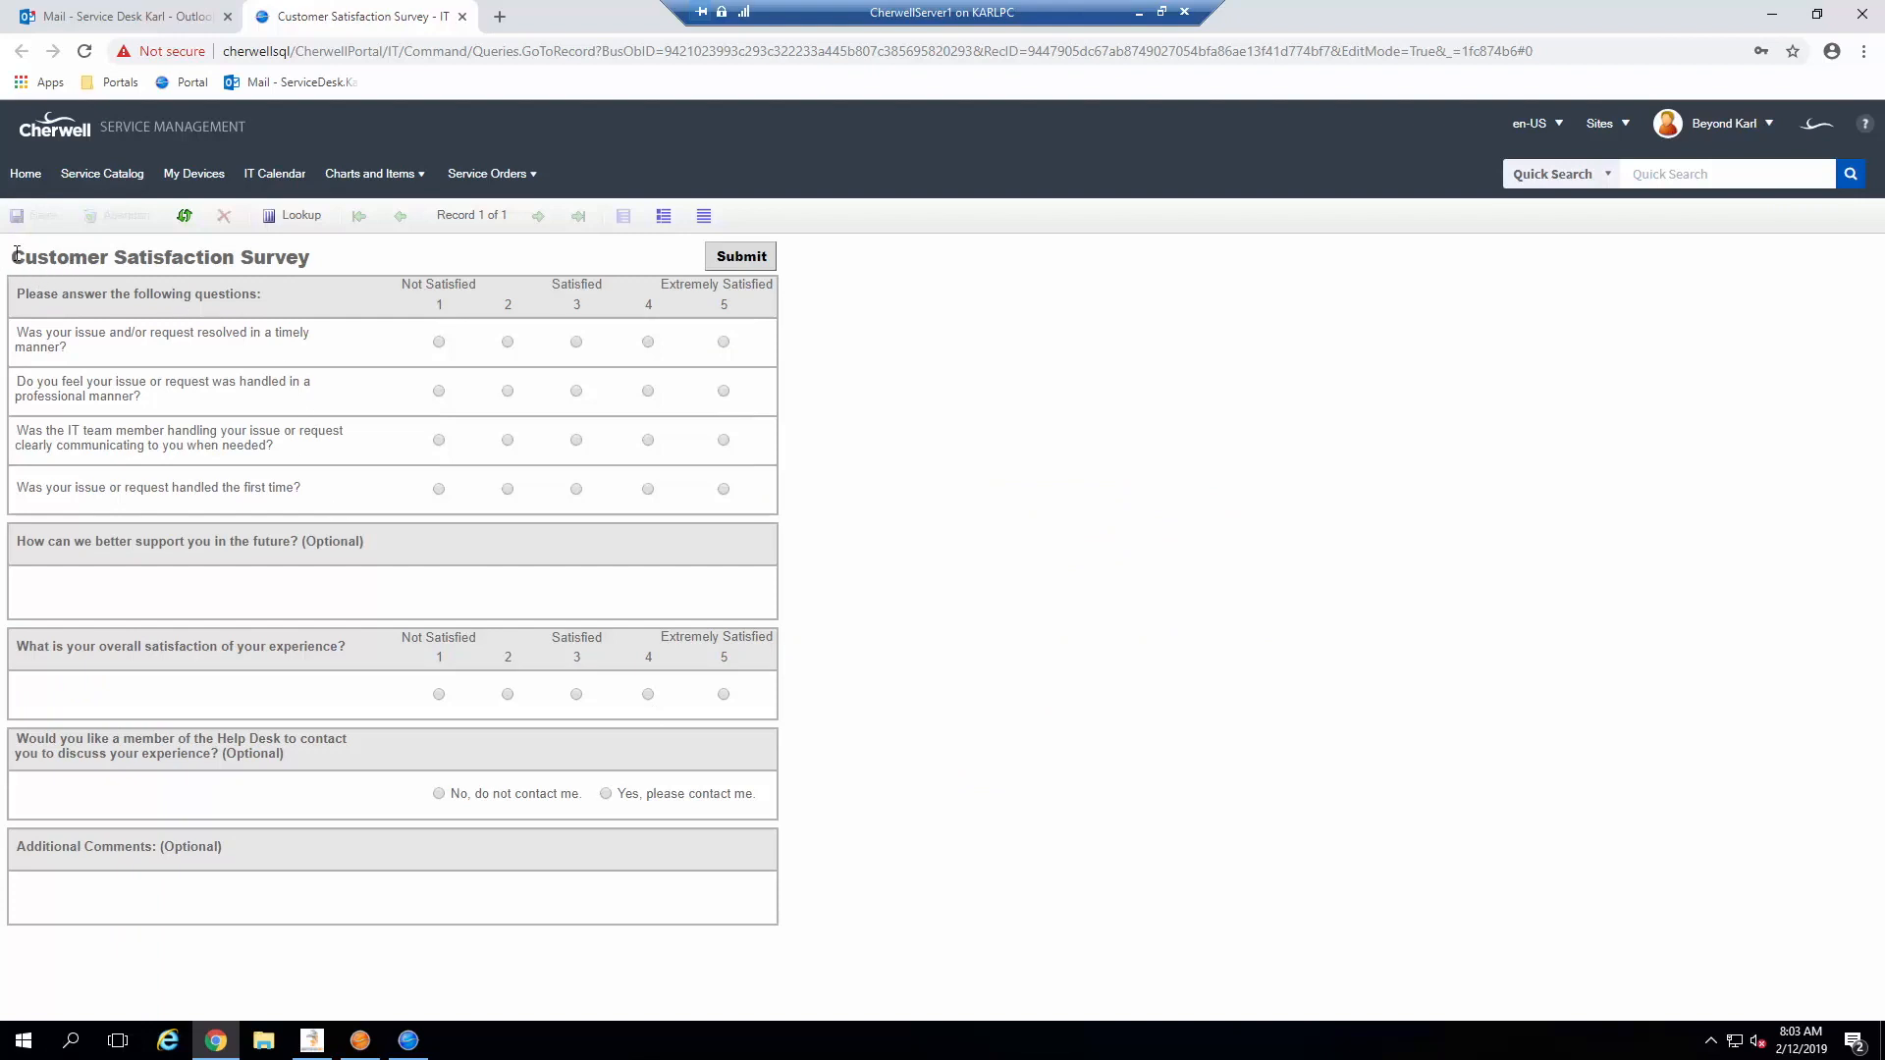
pyautogui.doubleClick(157, 255)
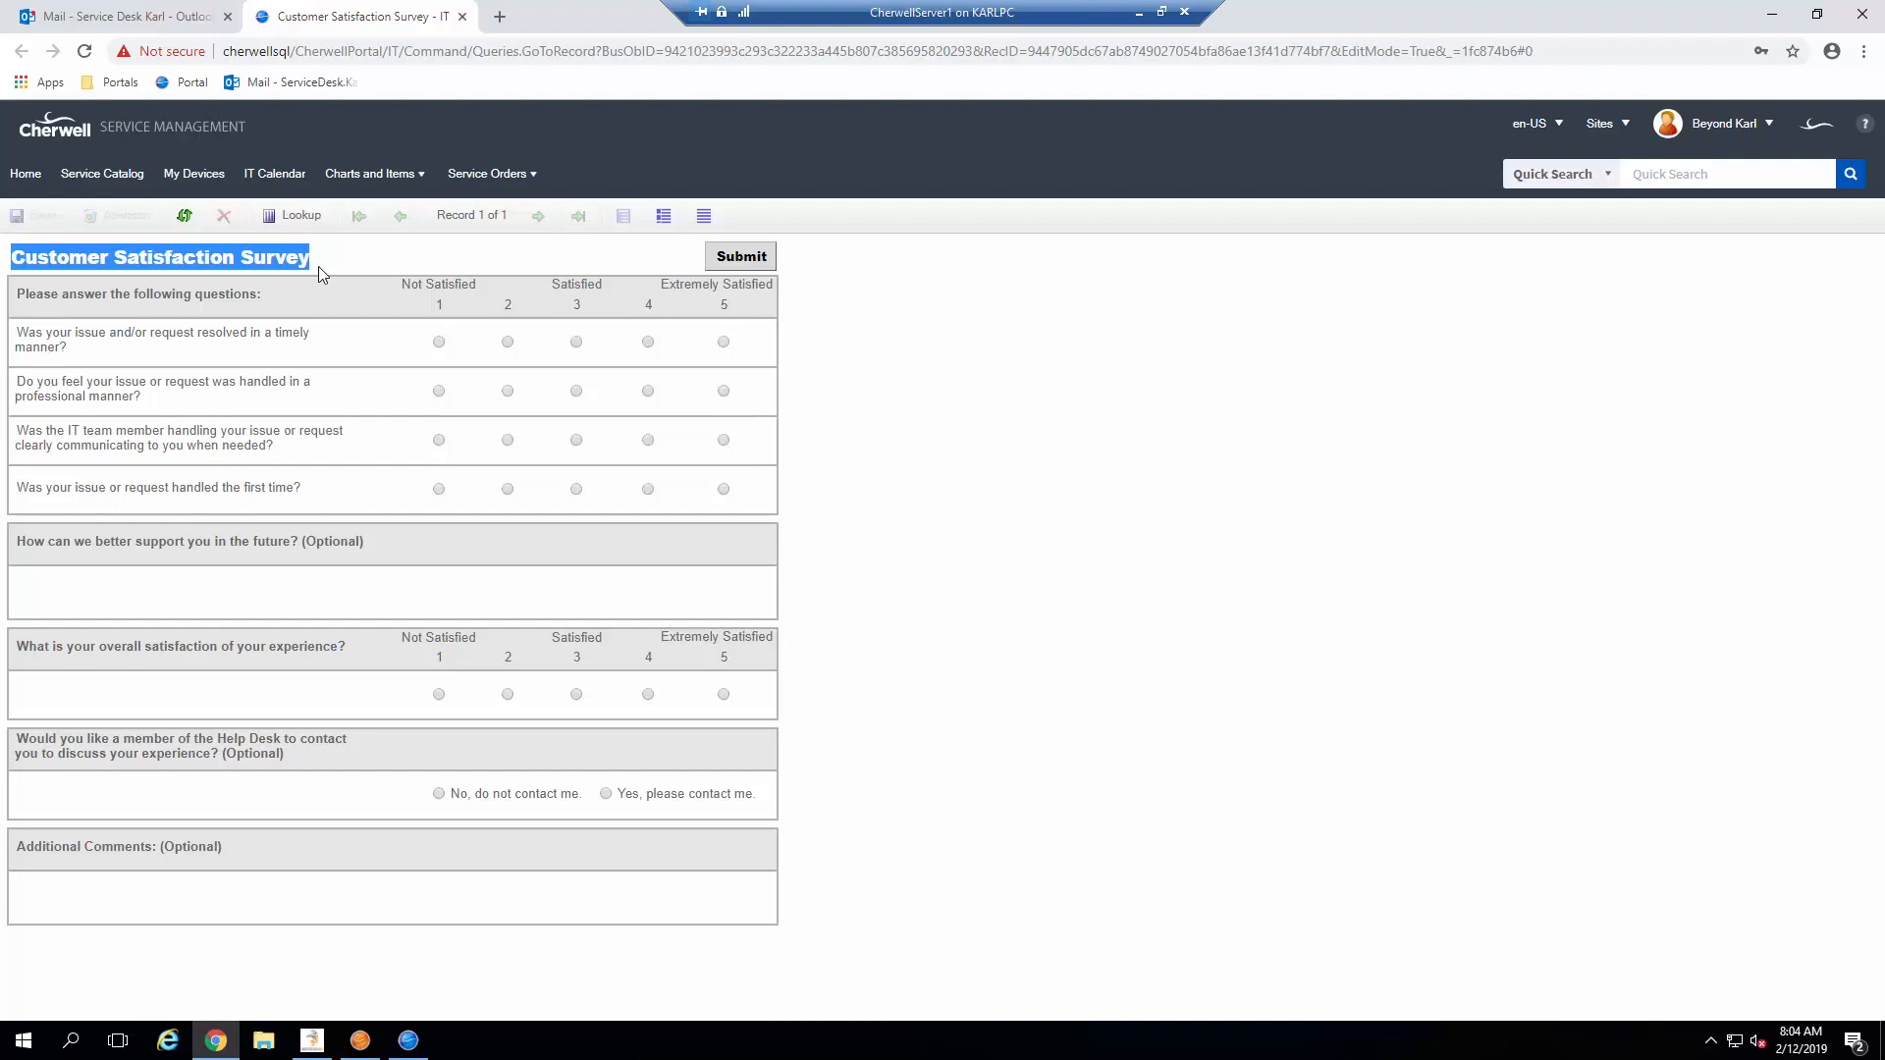
pyautogui.moveTo(587, 291)
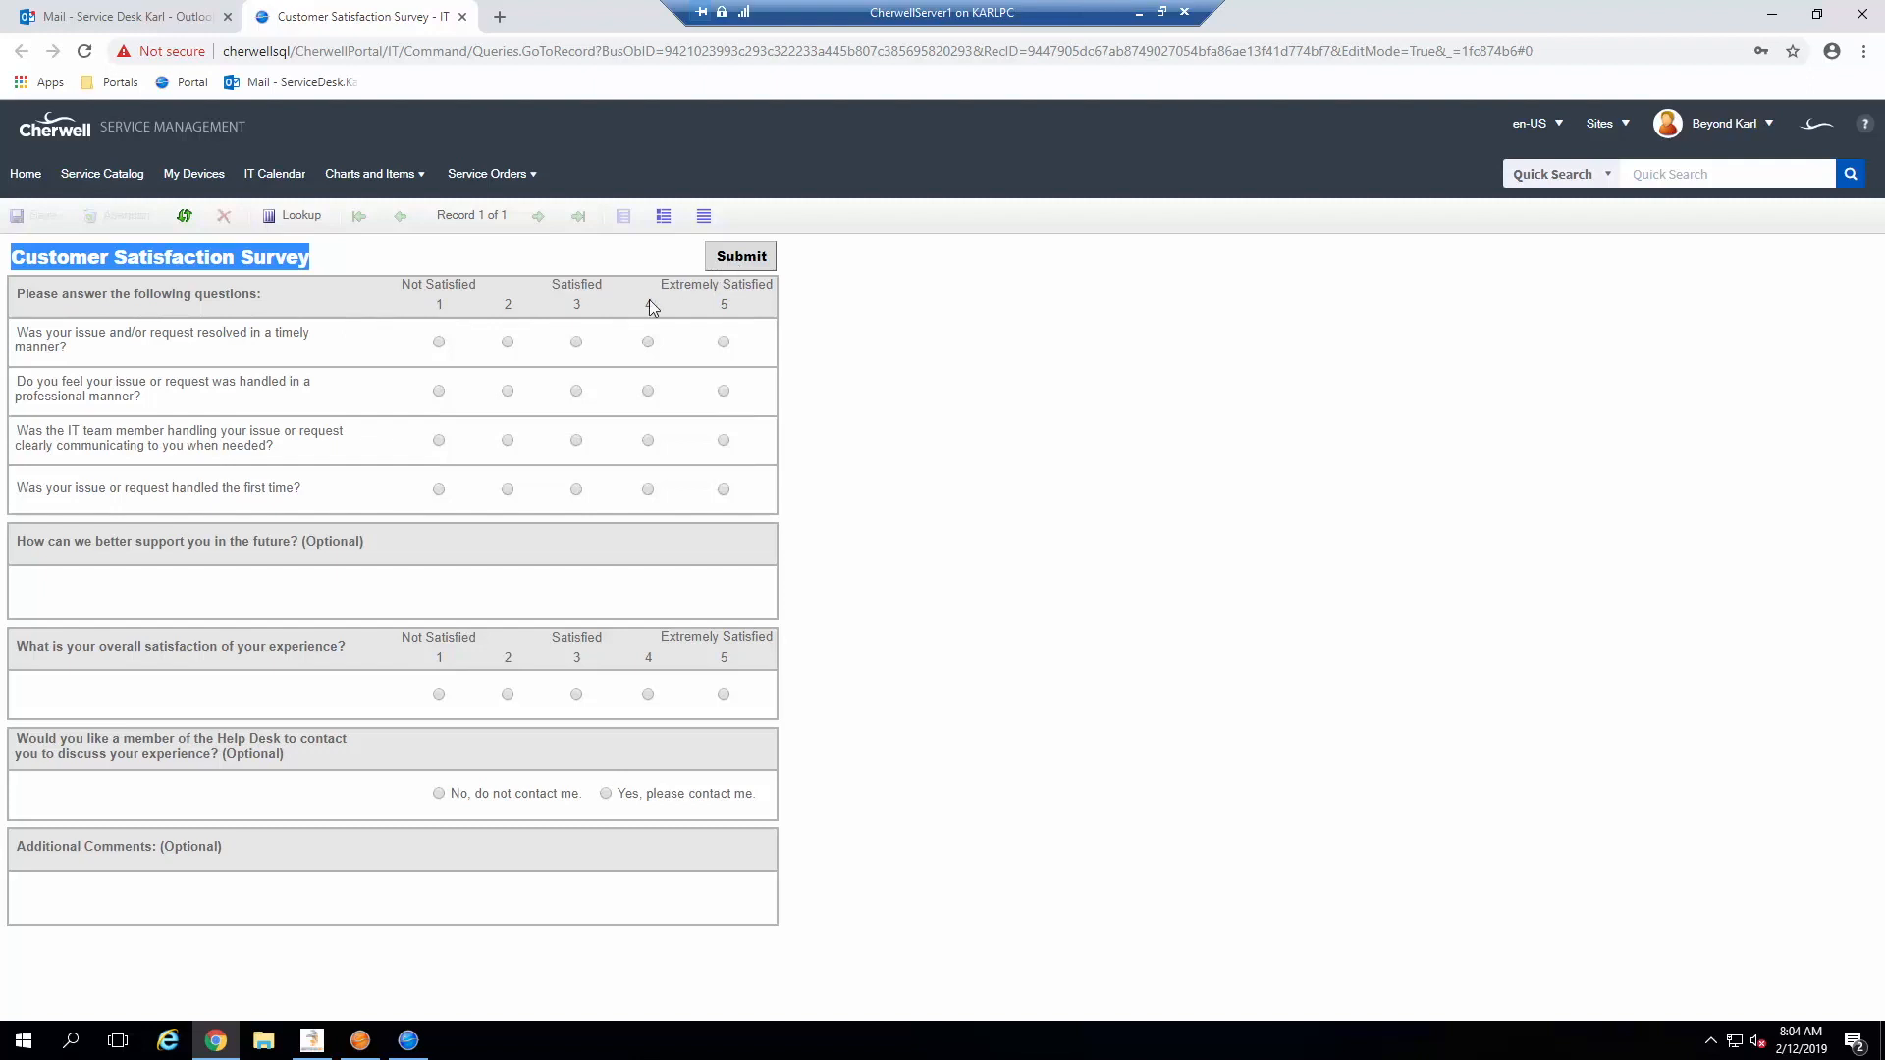
pyautogui.moveTo(680, 780)
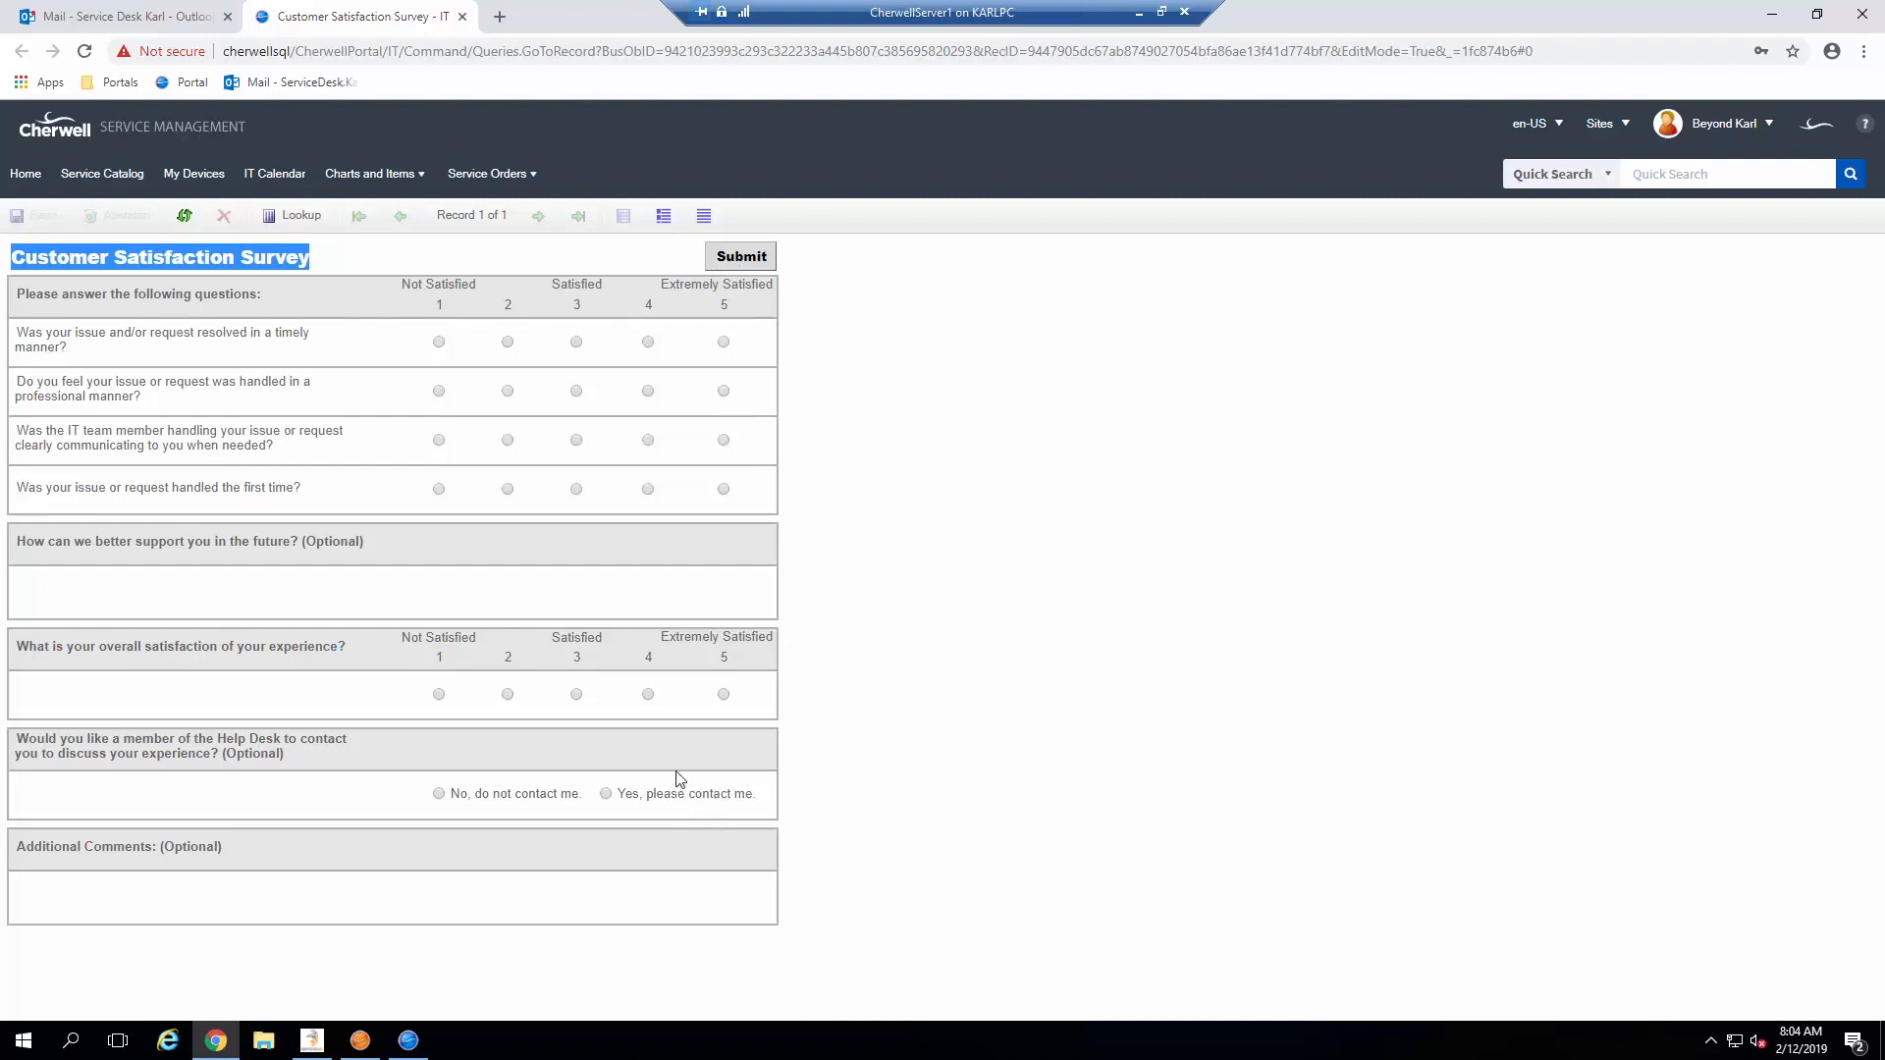
pyautogui.moveTo(244, 379)
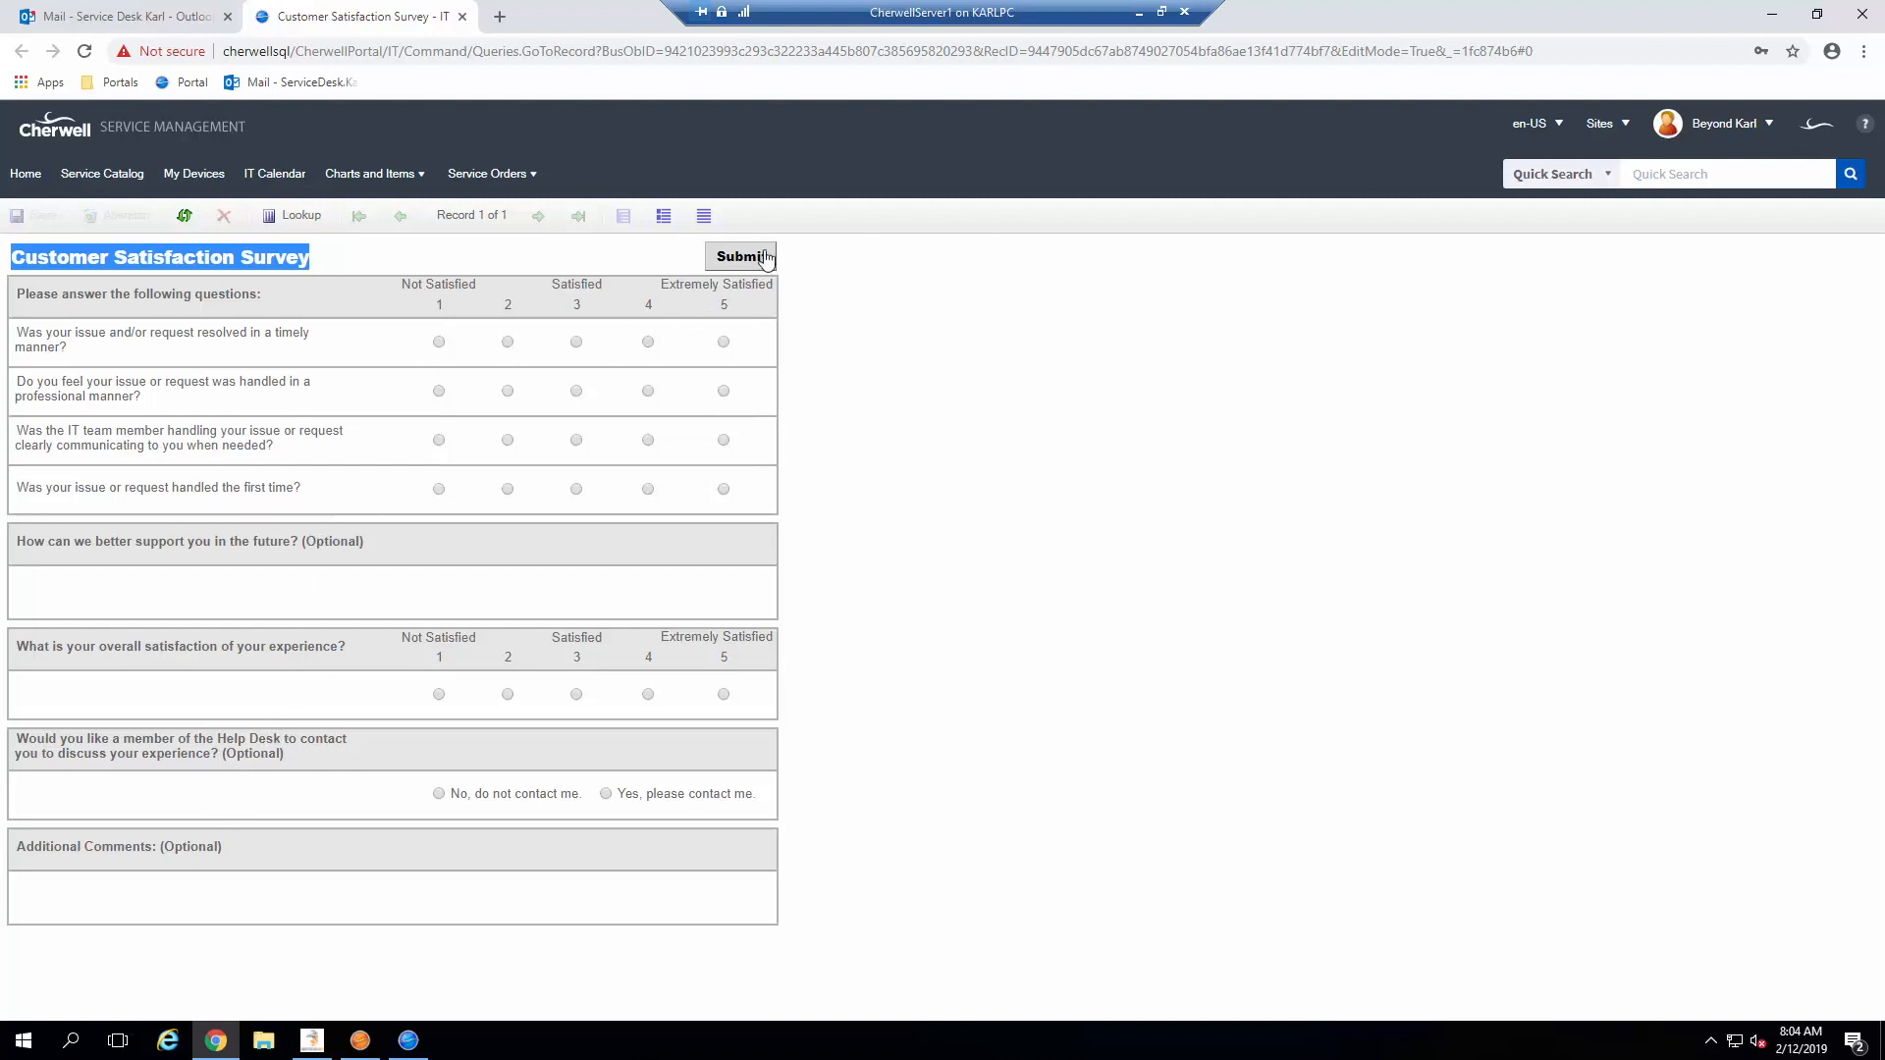
pyautogui.click(740, 255)
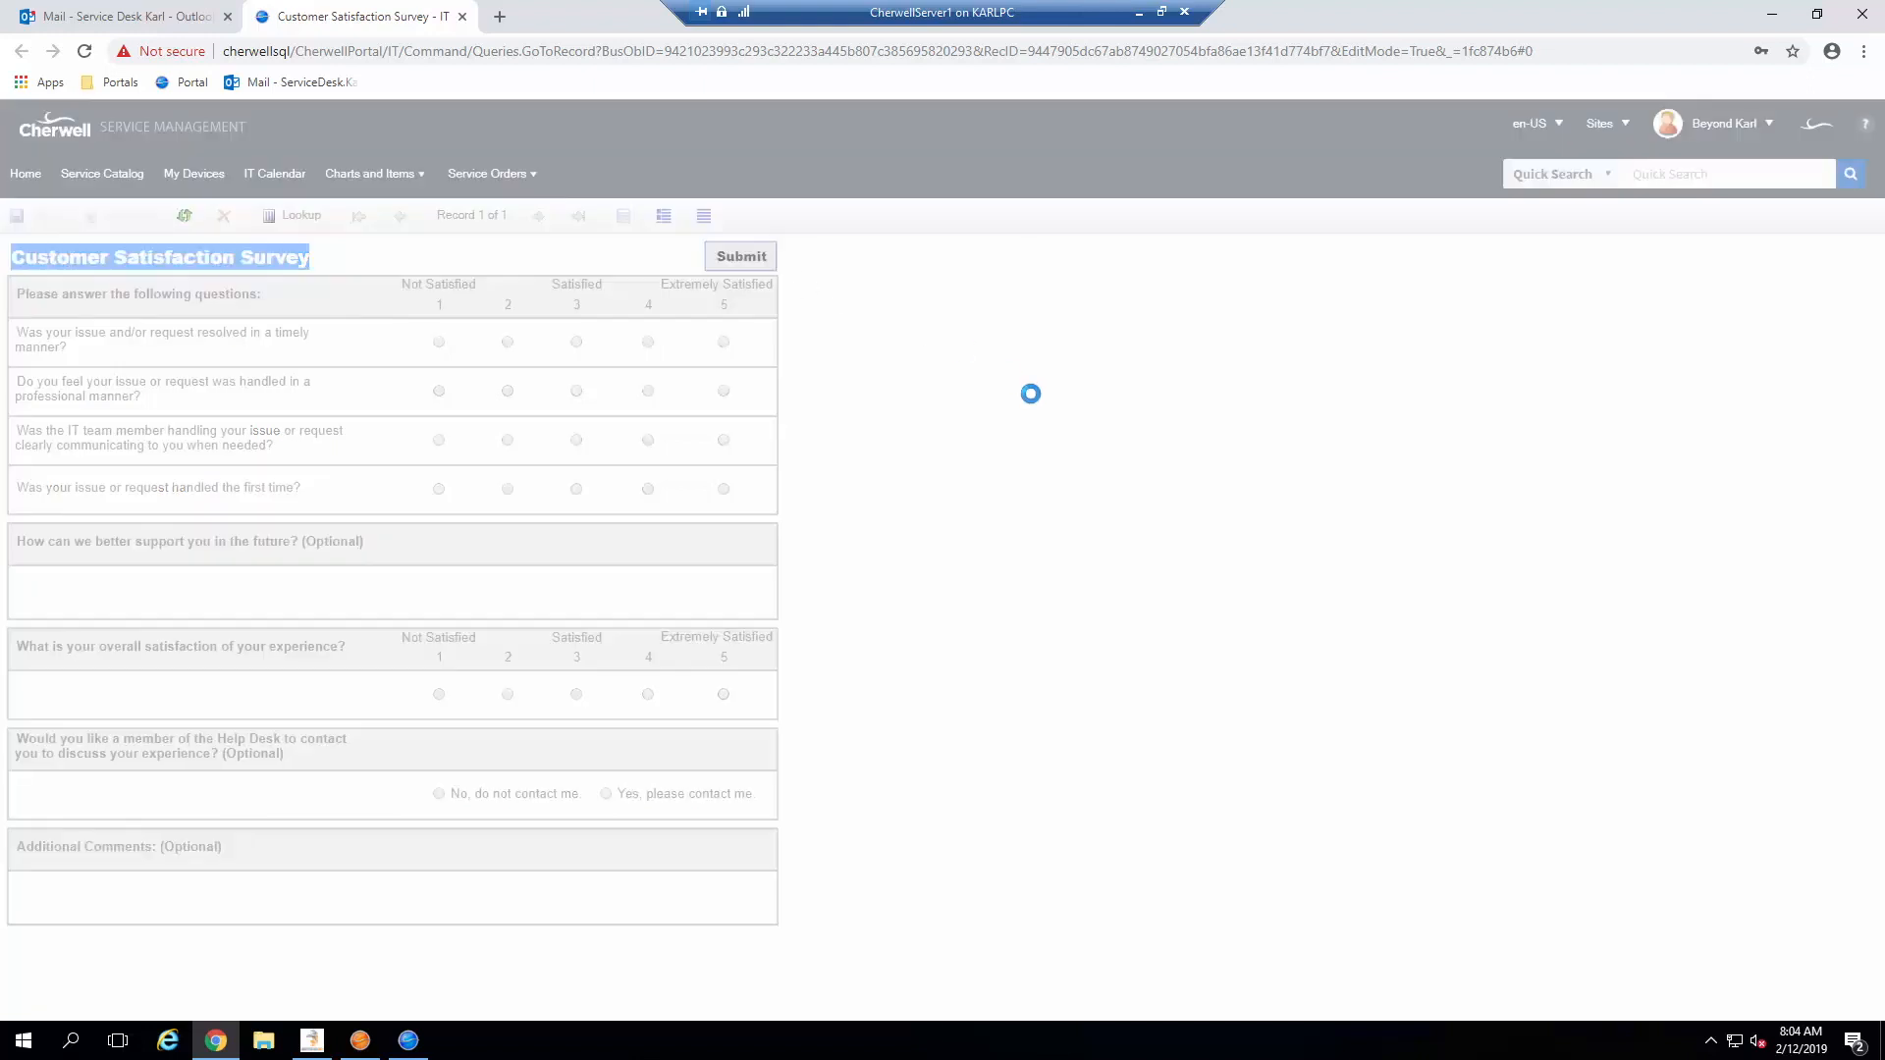
pyautogui.click(740, 255)
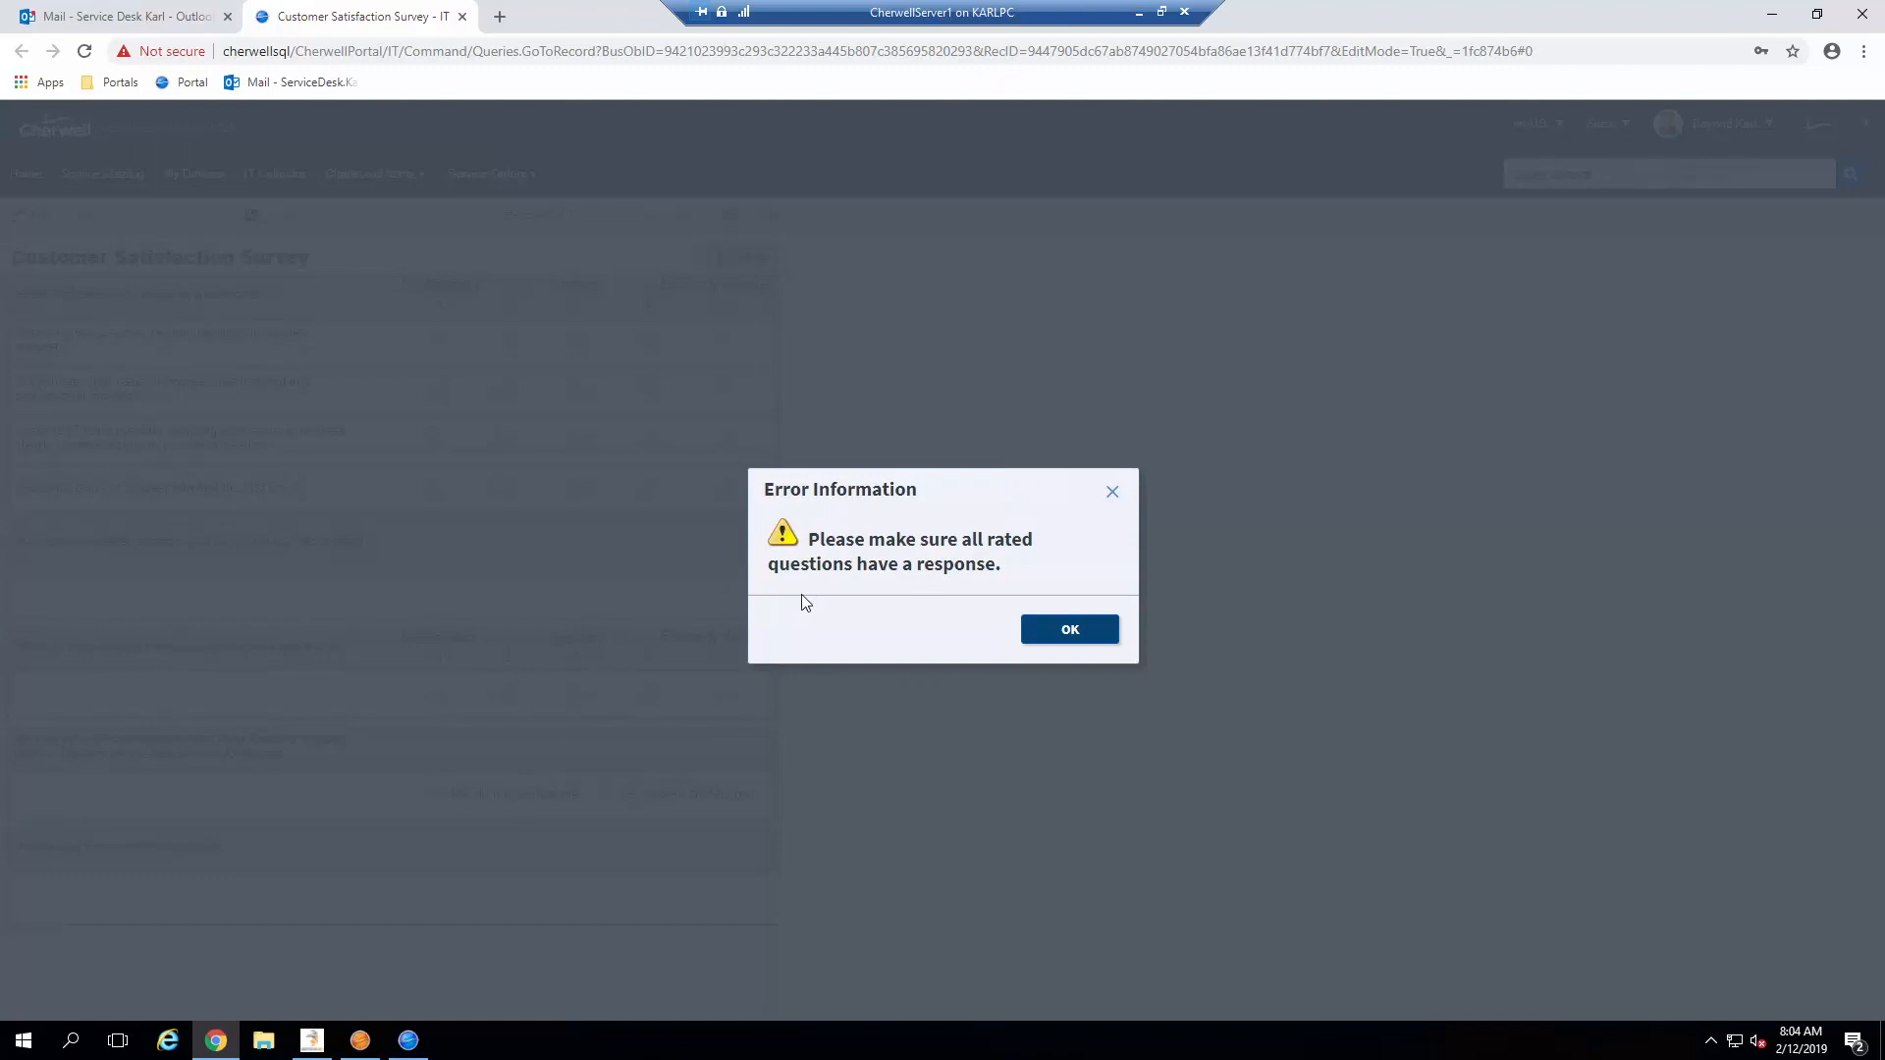
pyautogui.moveTo(1068, 629)
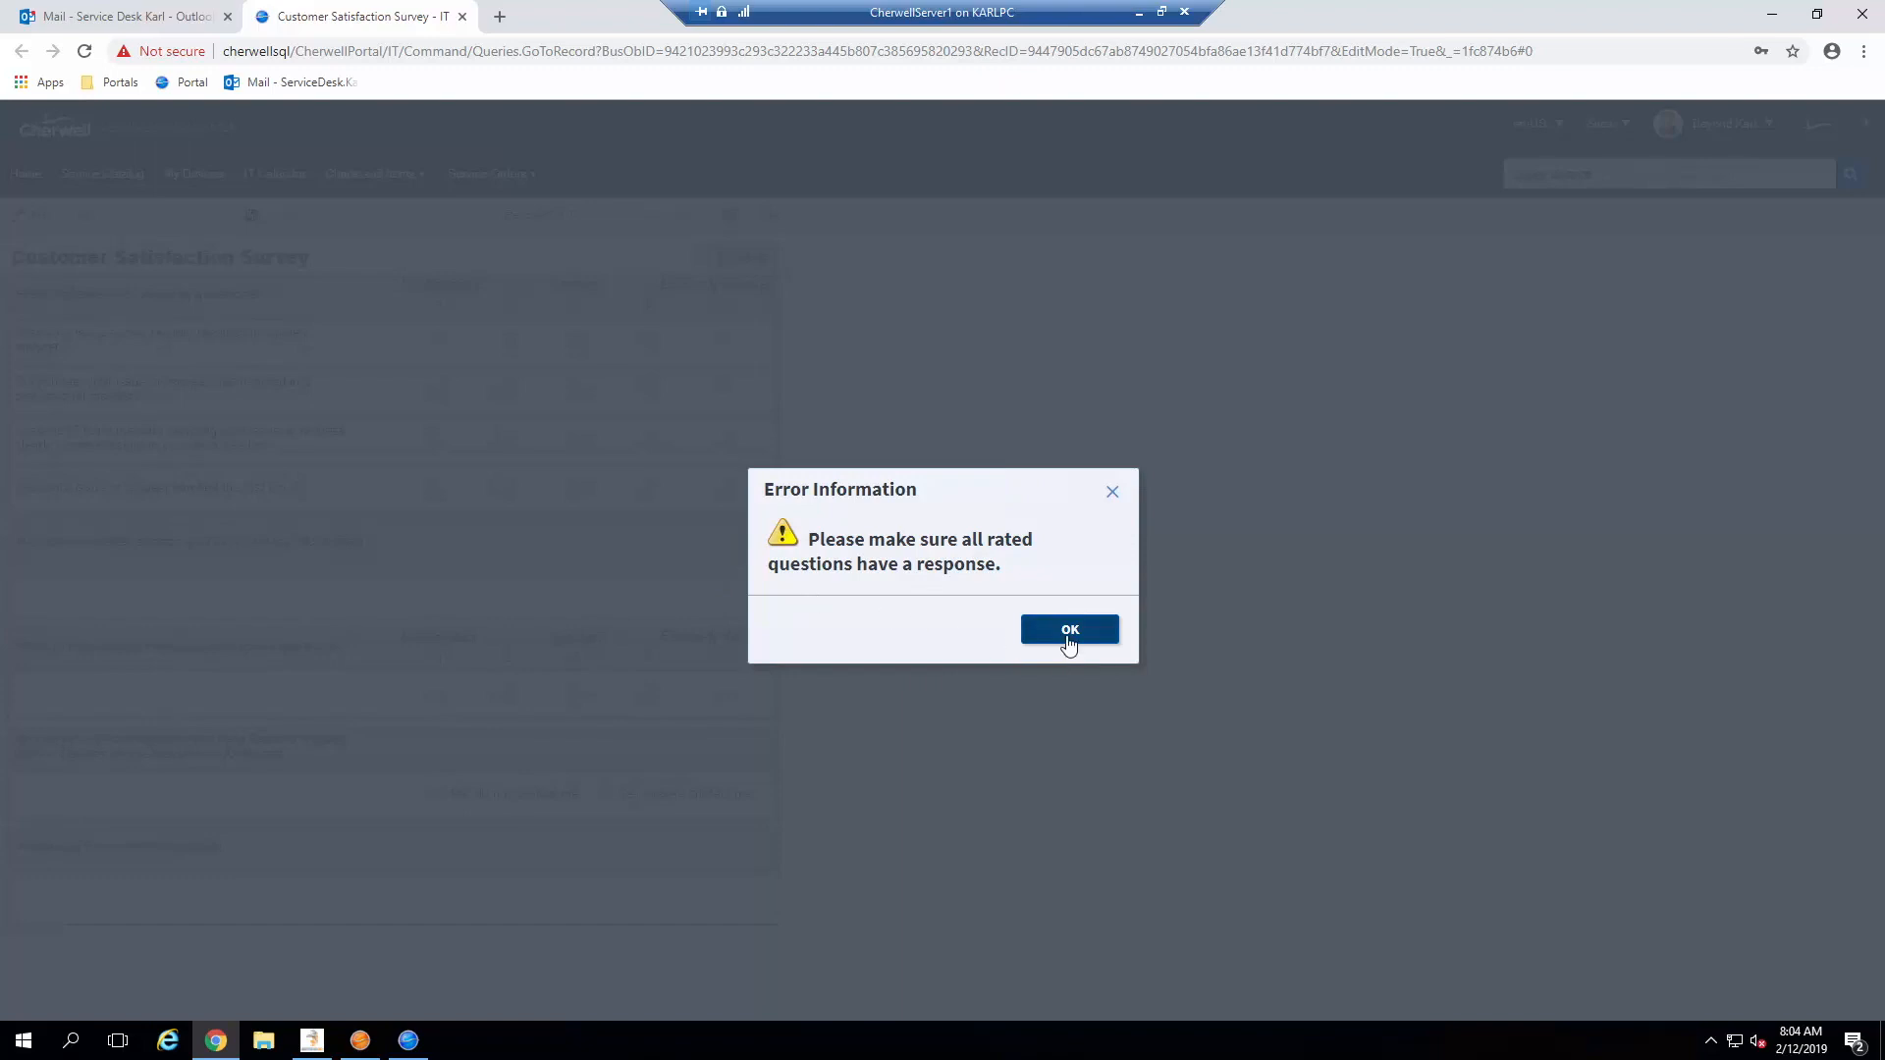
pyautogui.click(1068, 628)
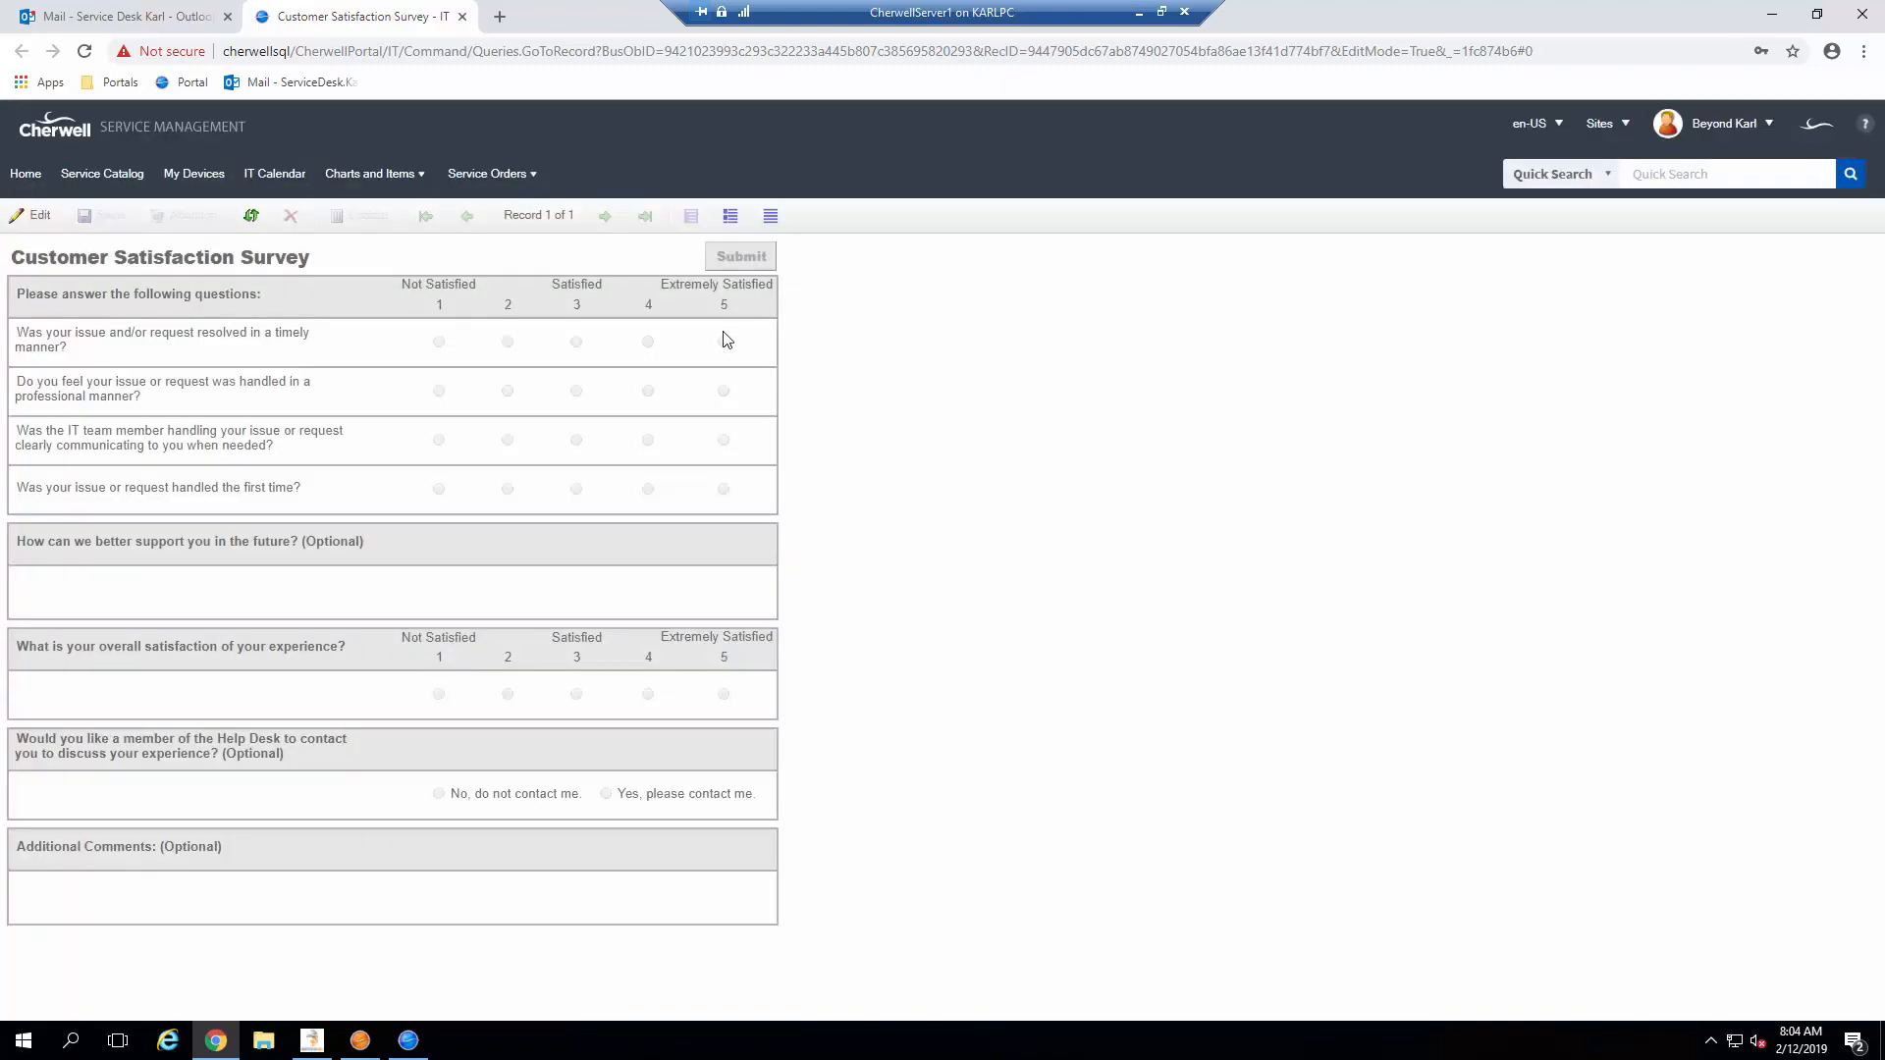
pyautogui.moveTo(409, 416)
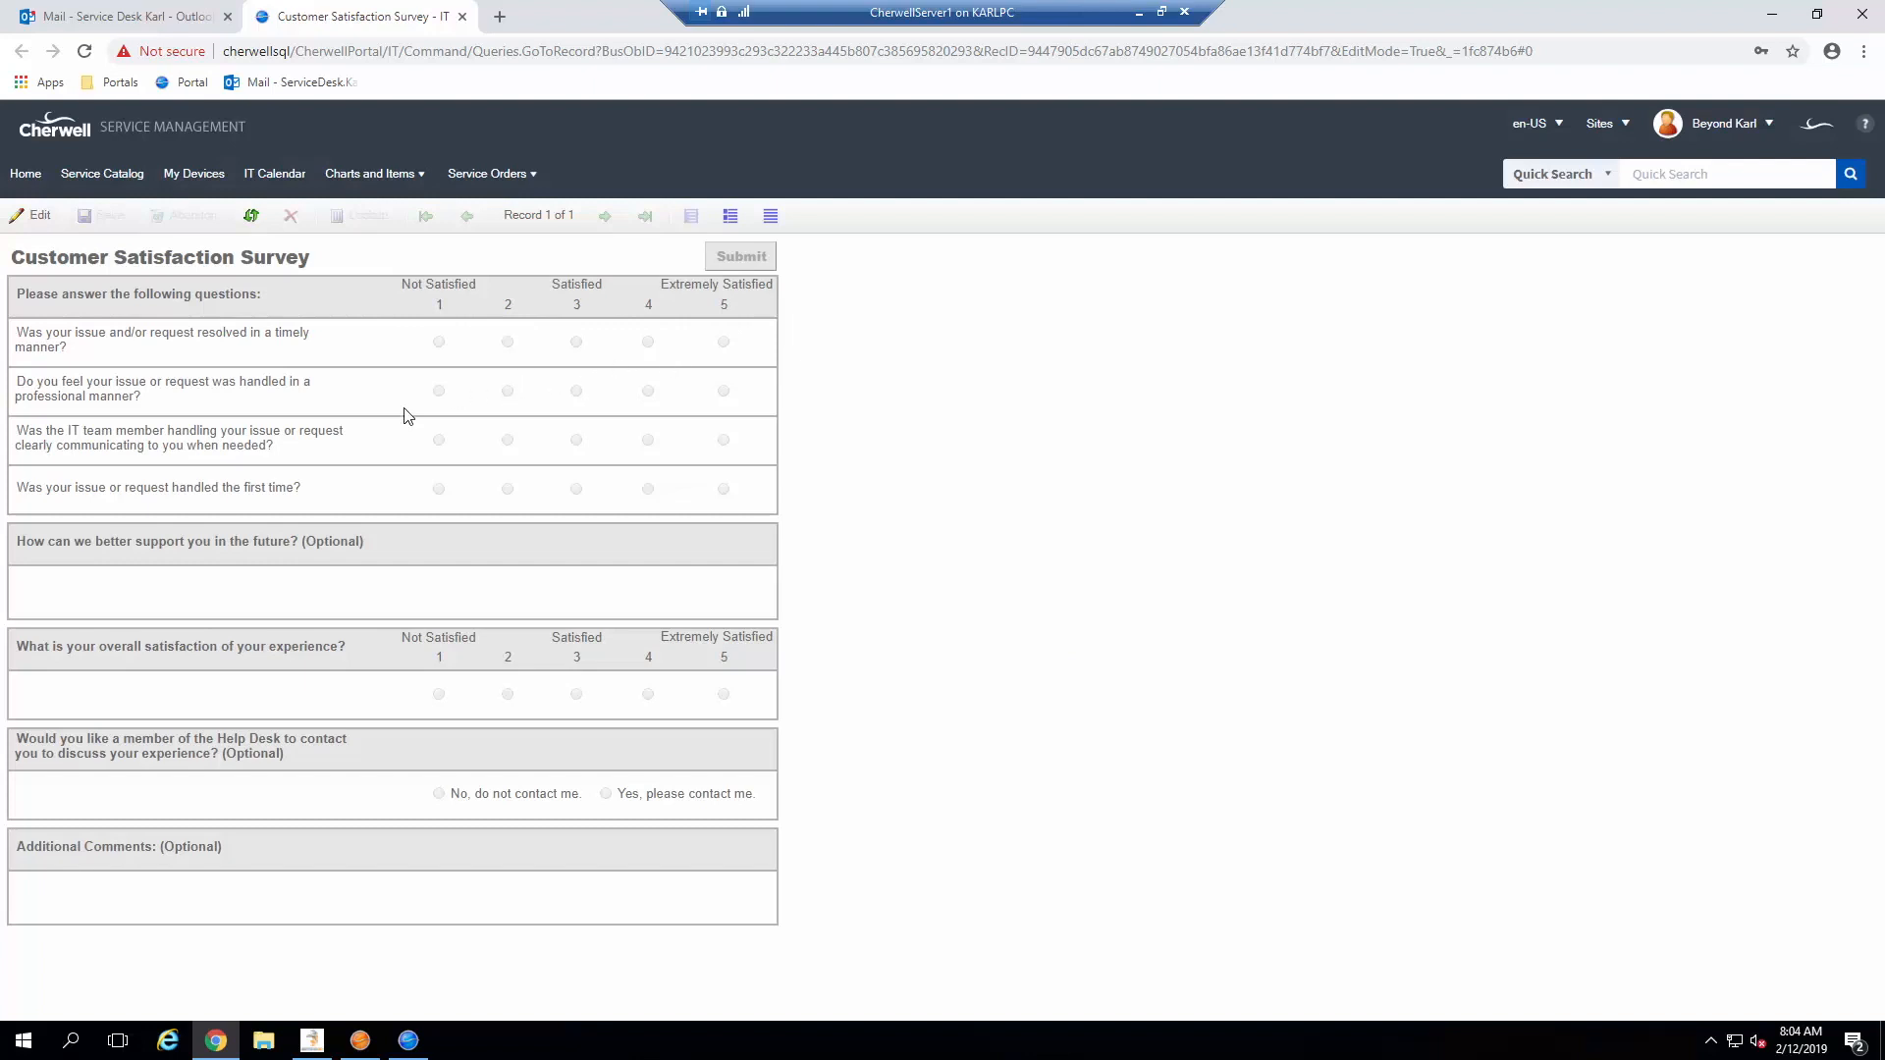
# Step: Rate the questions 5, 4, 3, 2 and overall satisfaction 1, submit, and dismiss the thank-you message
pyautogui.click(40, 216)
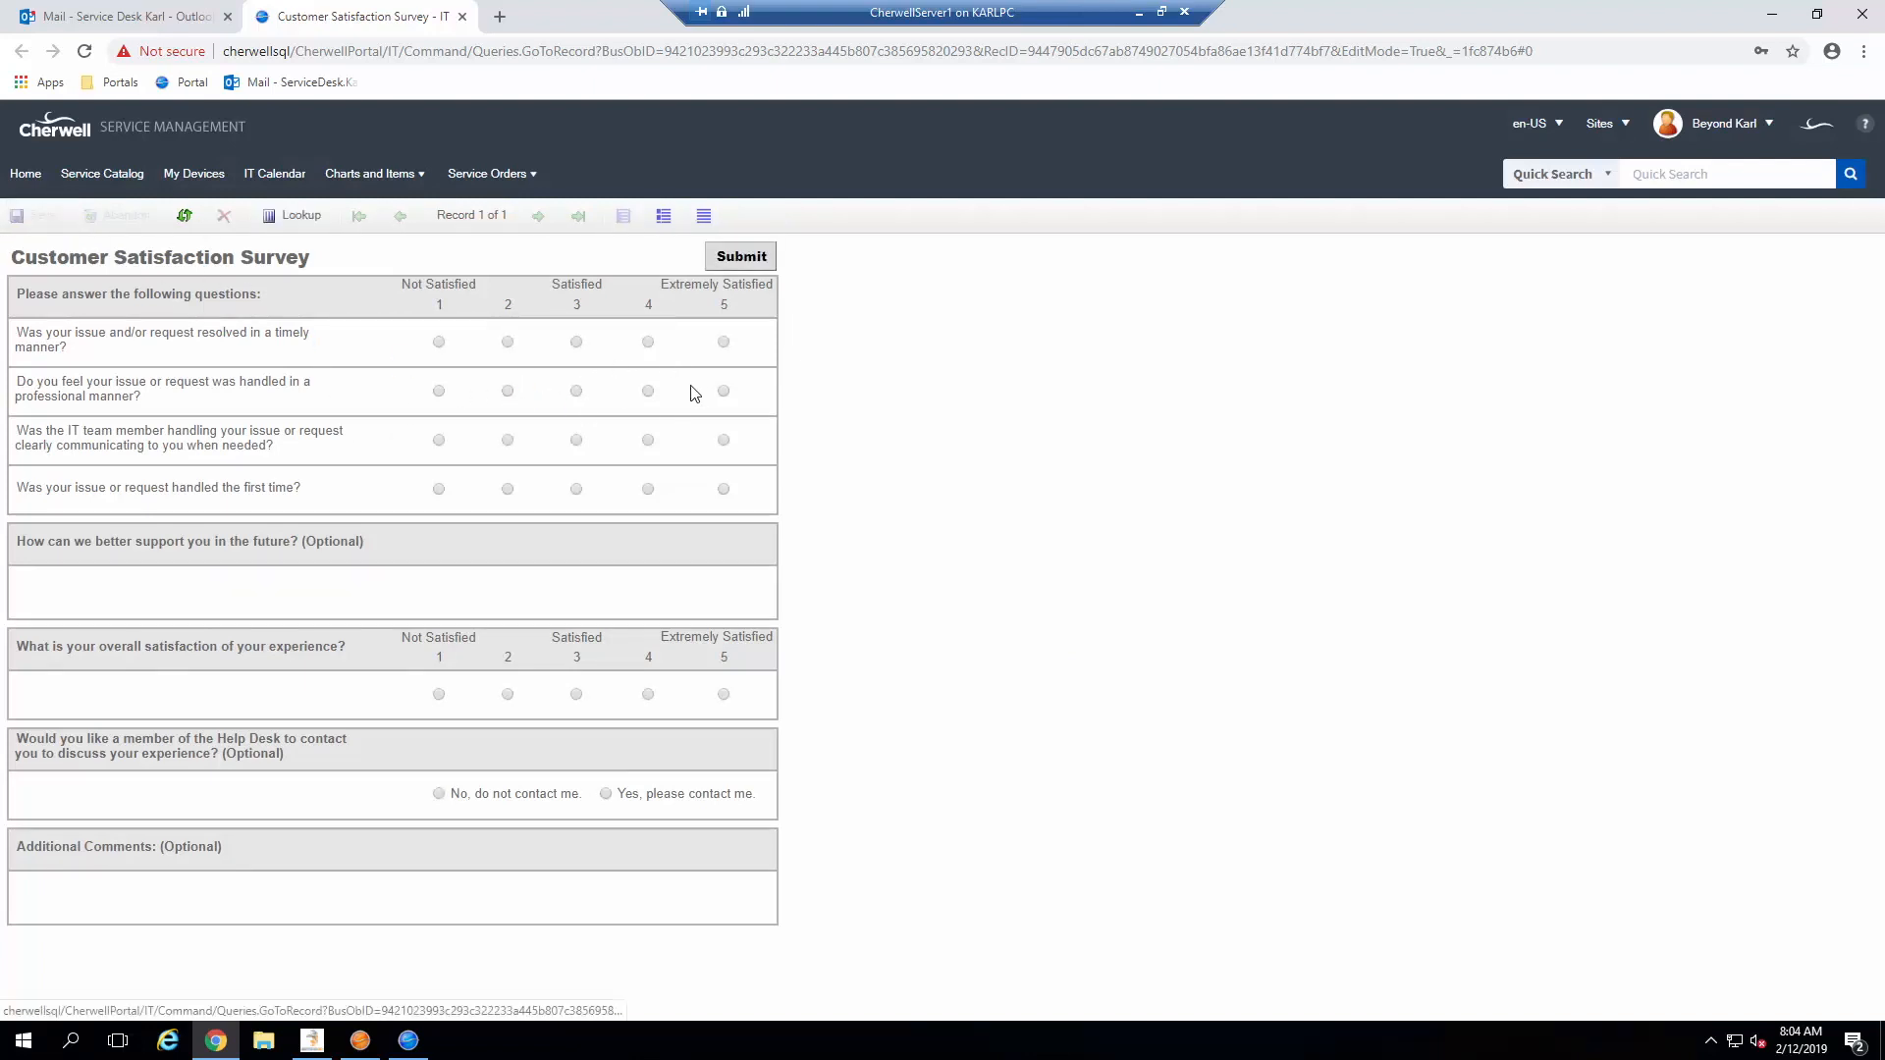
pyautogui.moveTo(703, 347)
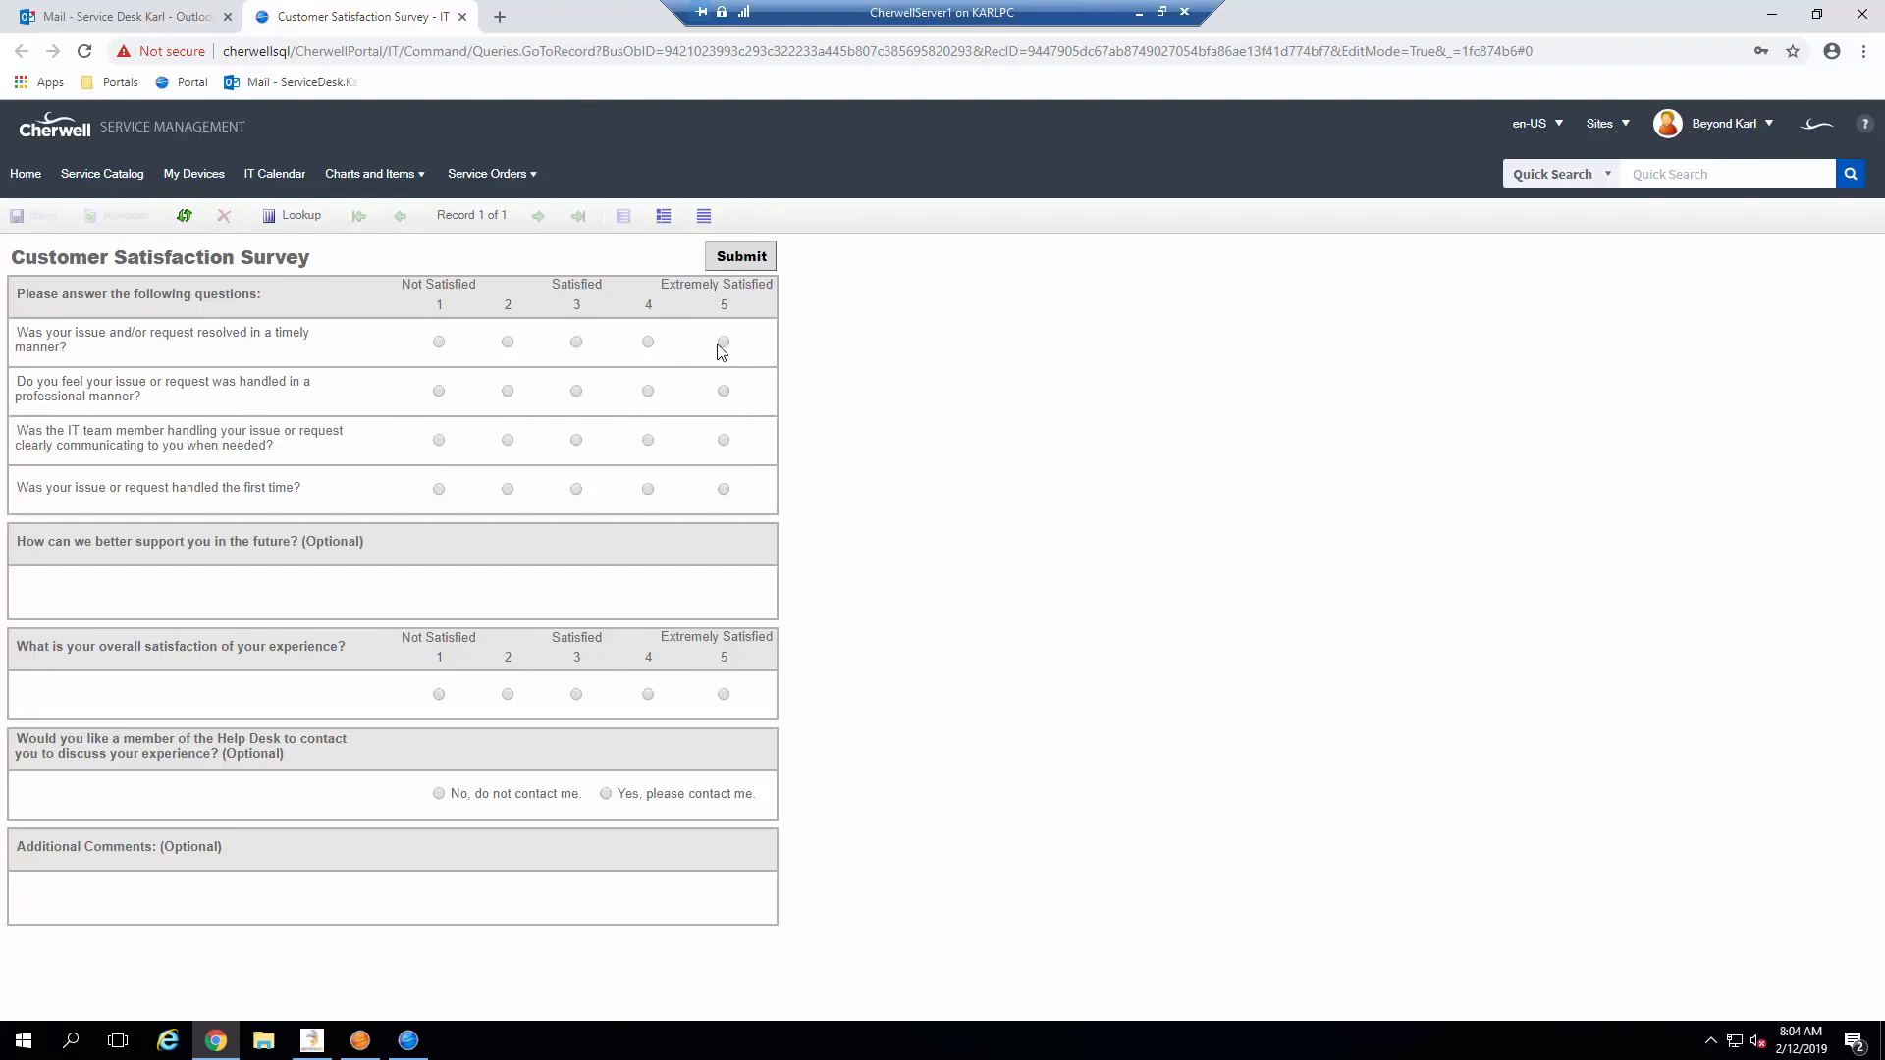
pyautogui.click(722, 342)
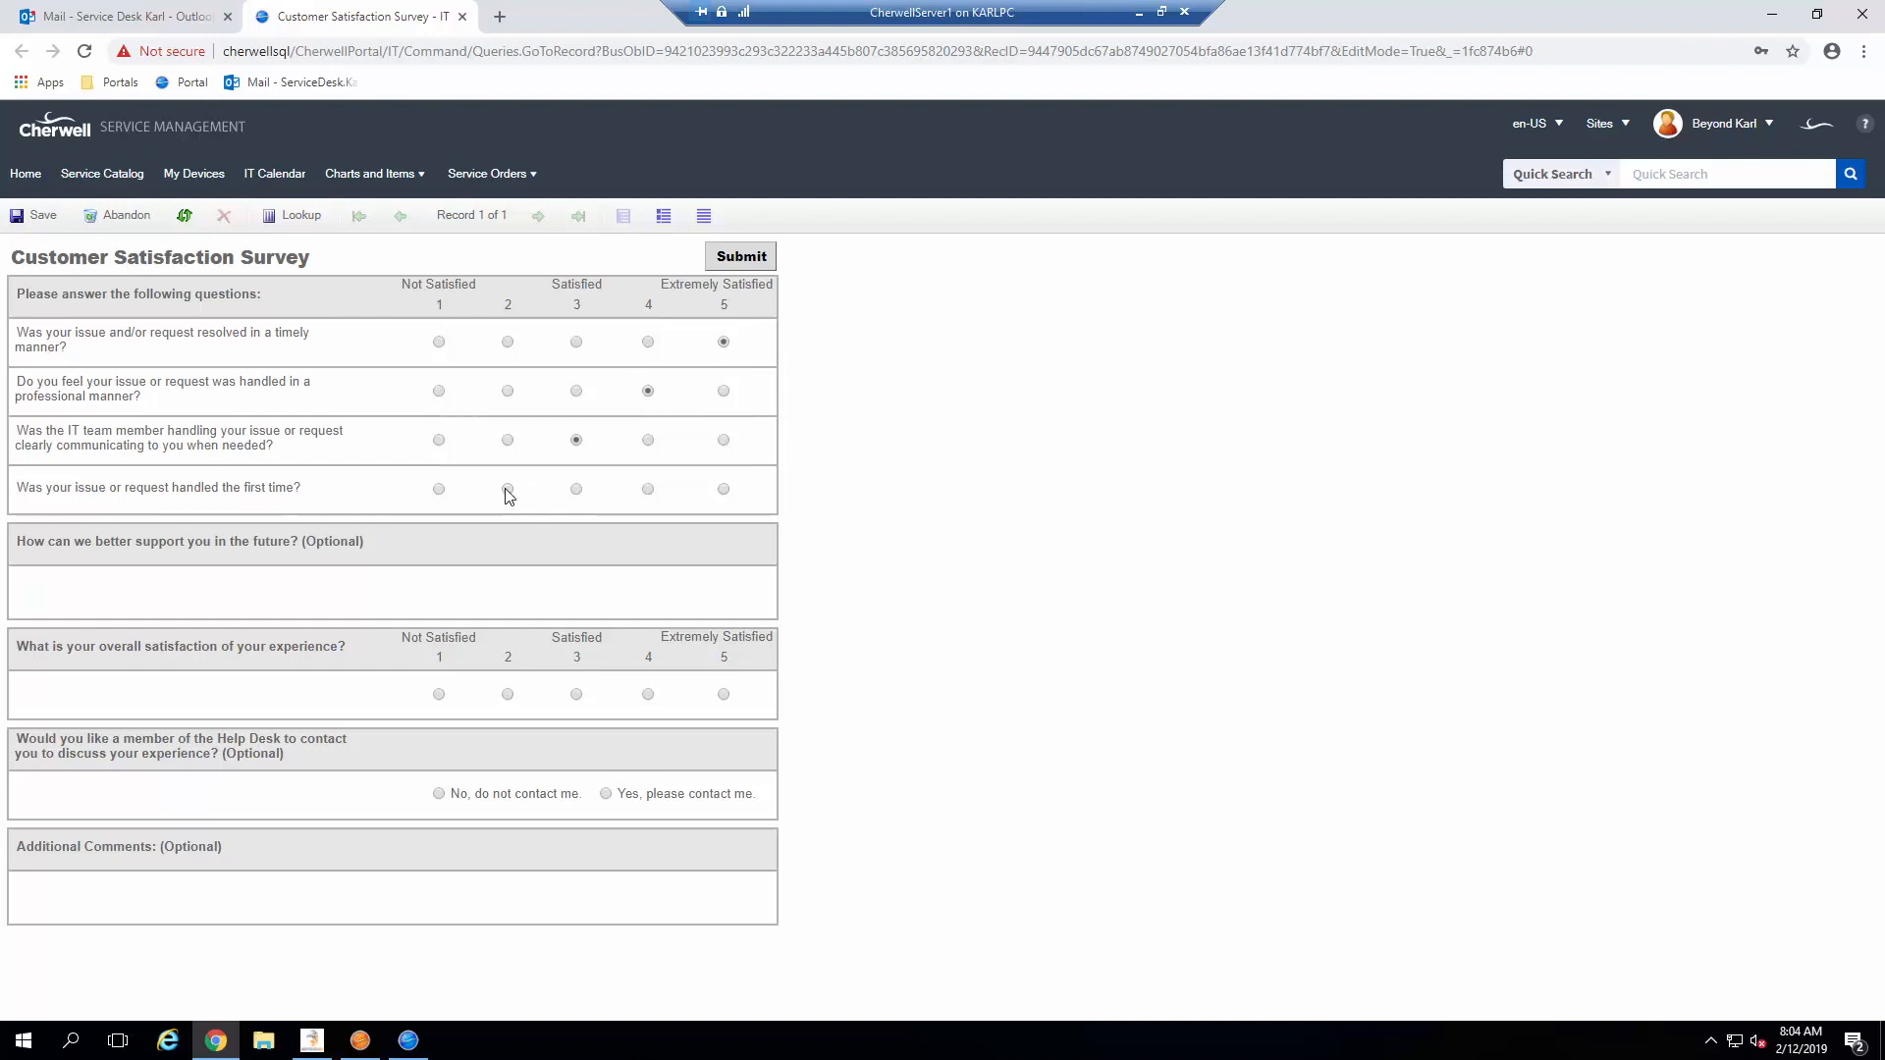
pyautogui.click(506, 488)
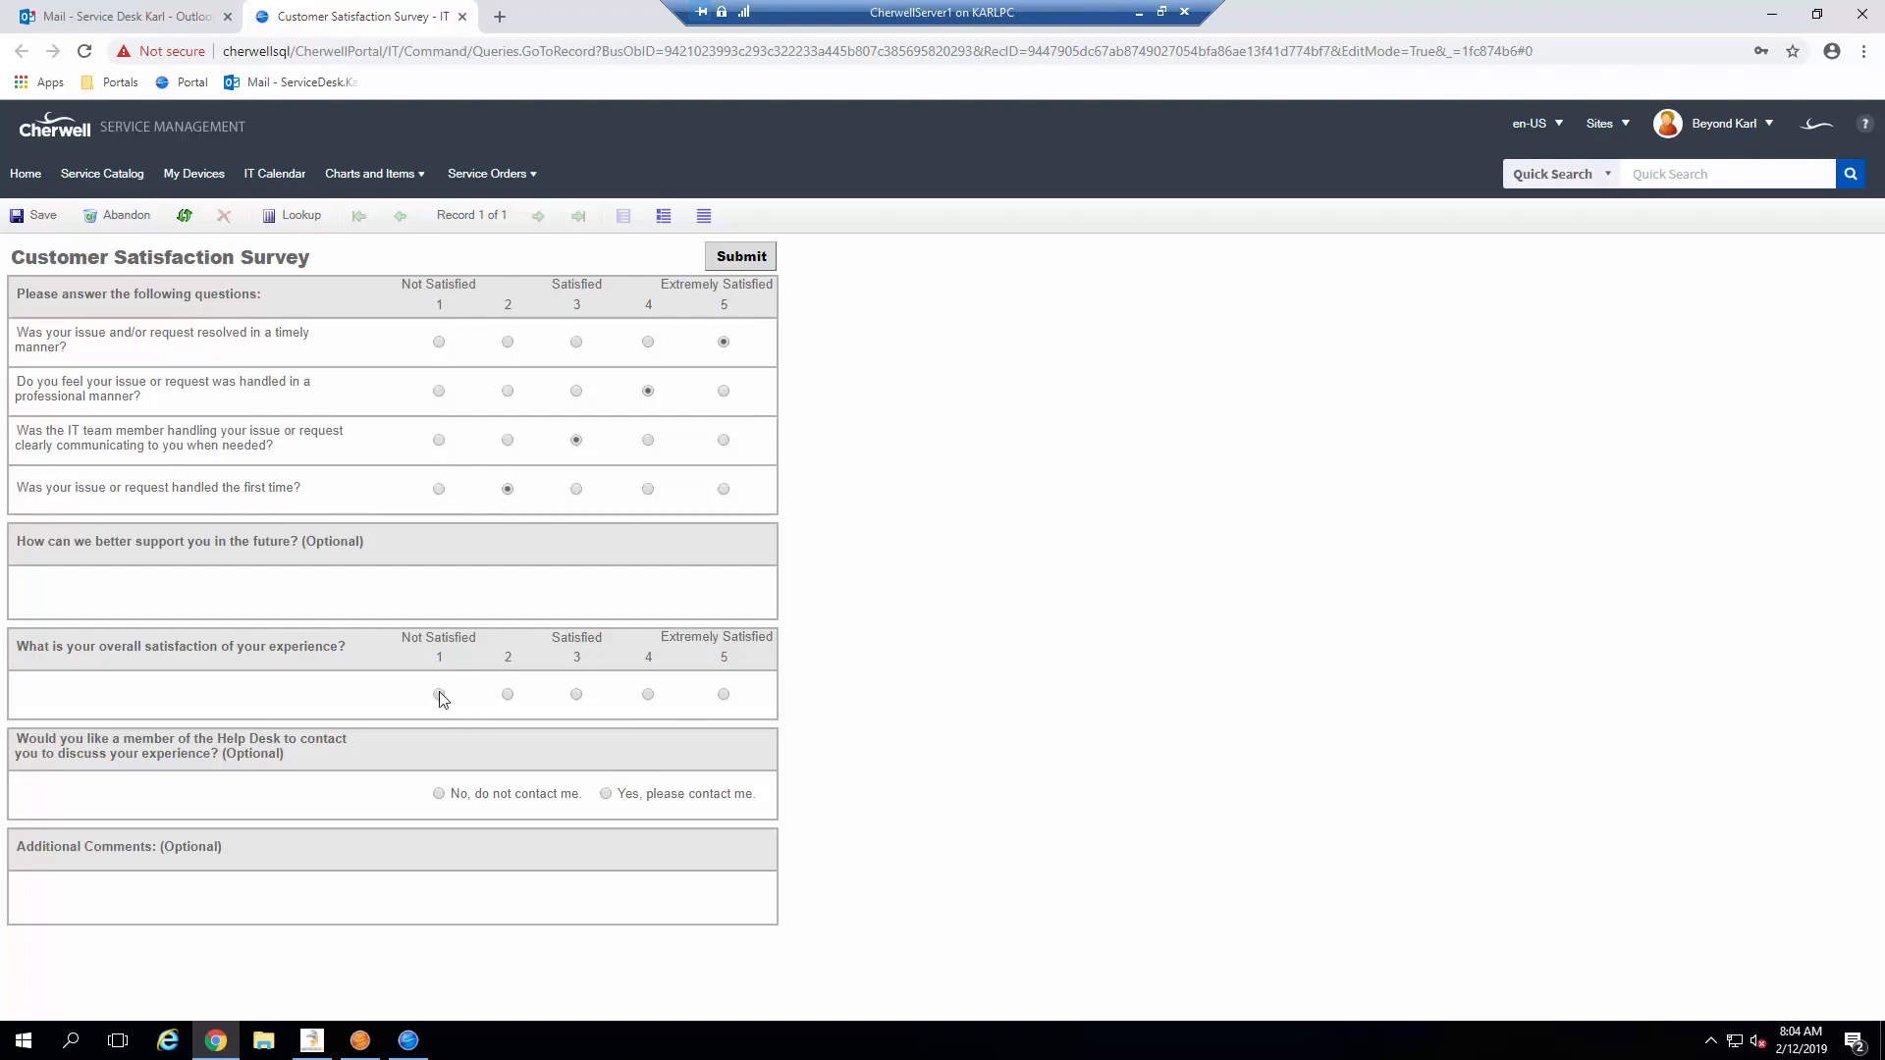
pyautogui.click(438, 693)
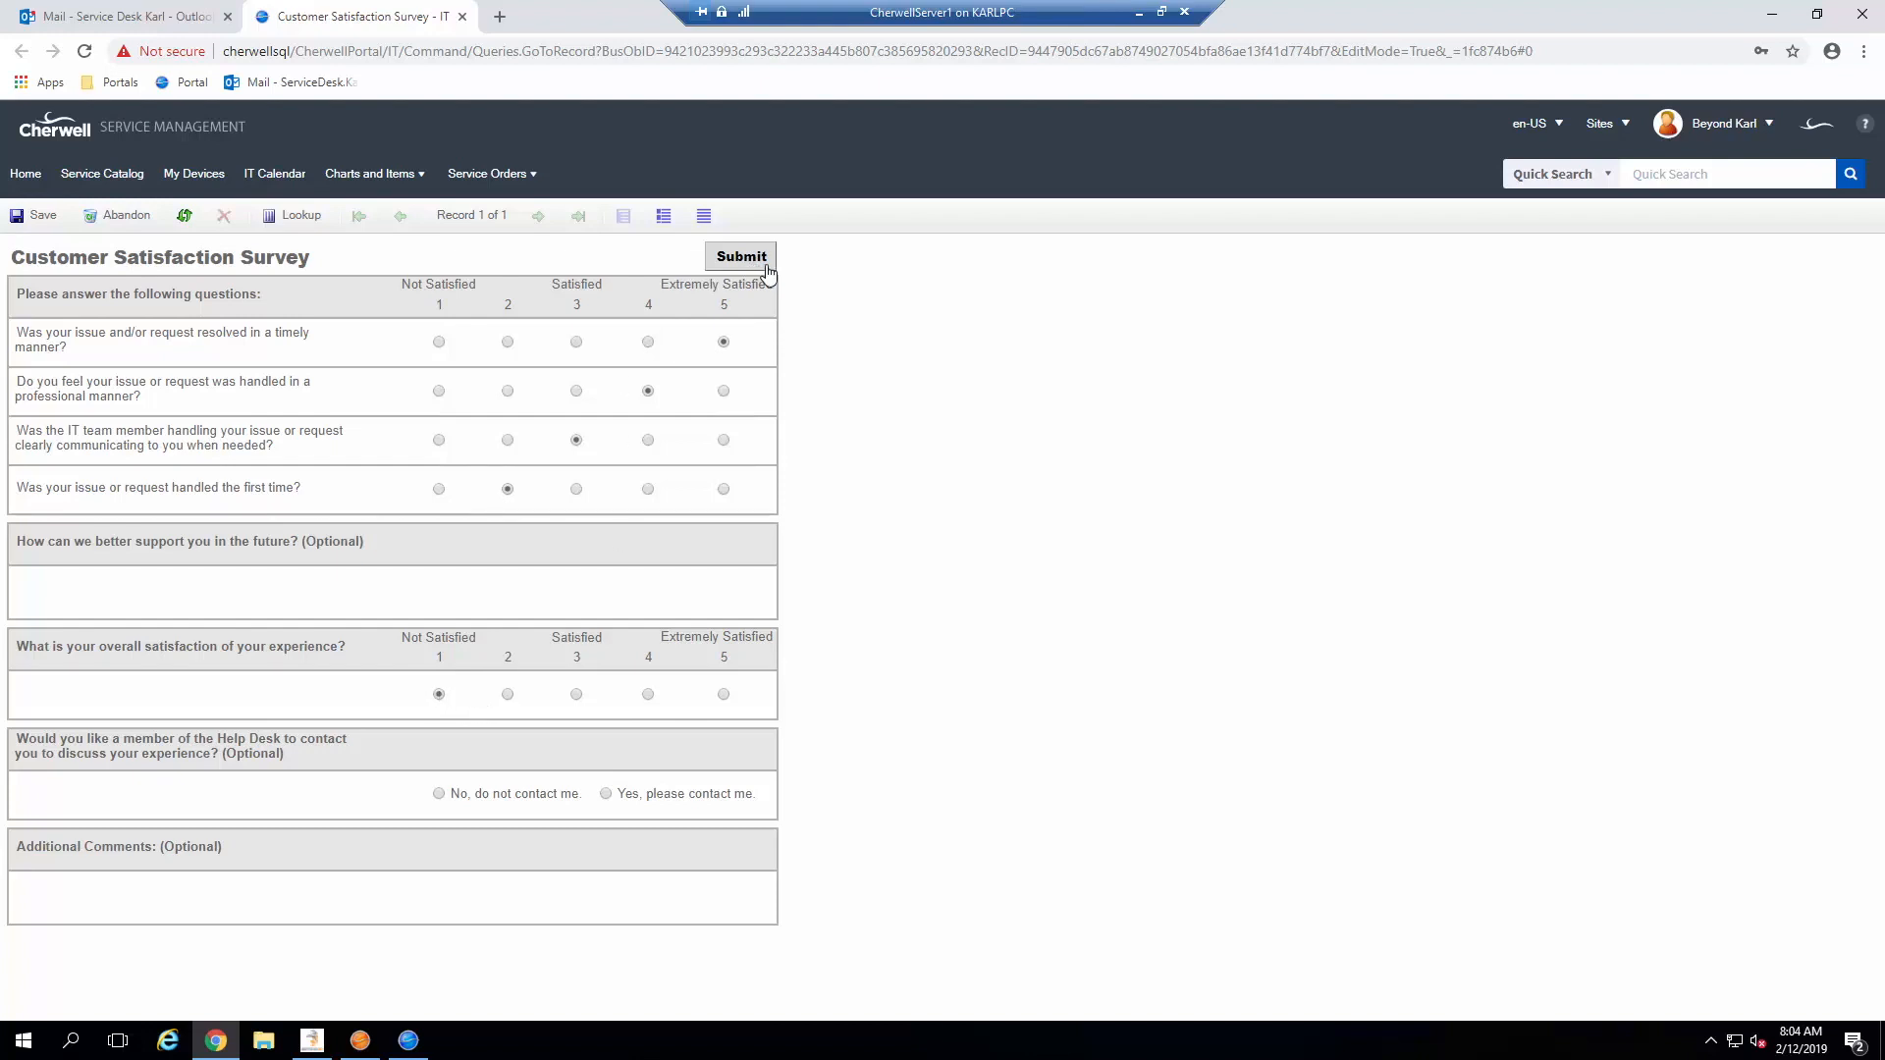
pyautogui.moveTo(758, 261)
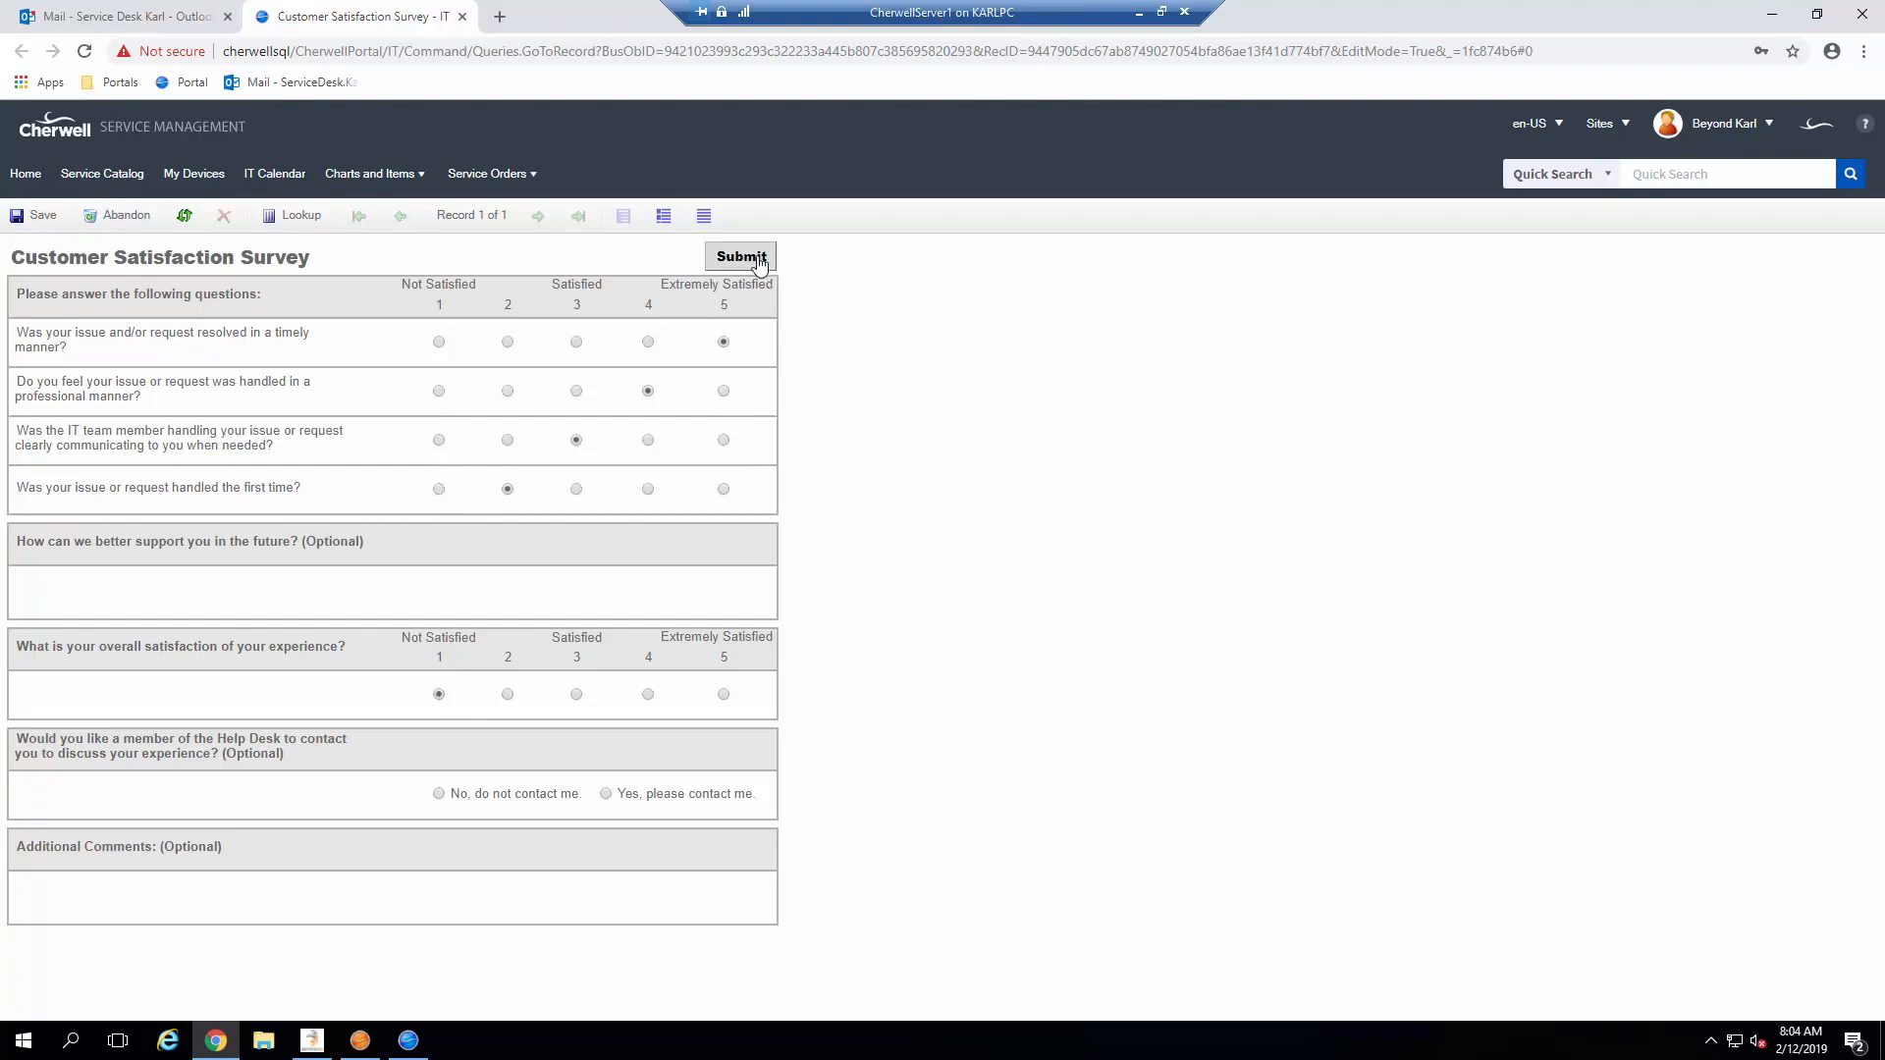
pyautogui.click(740, 256)
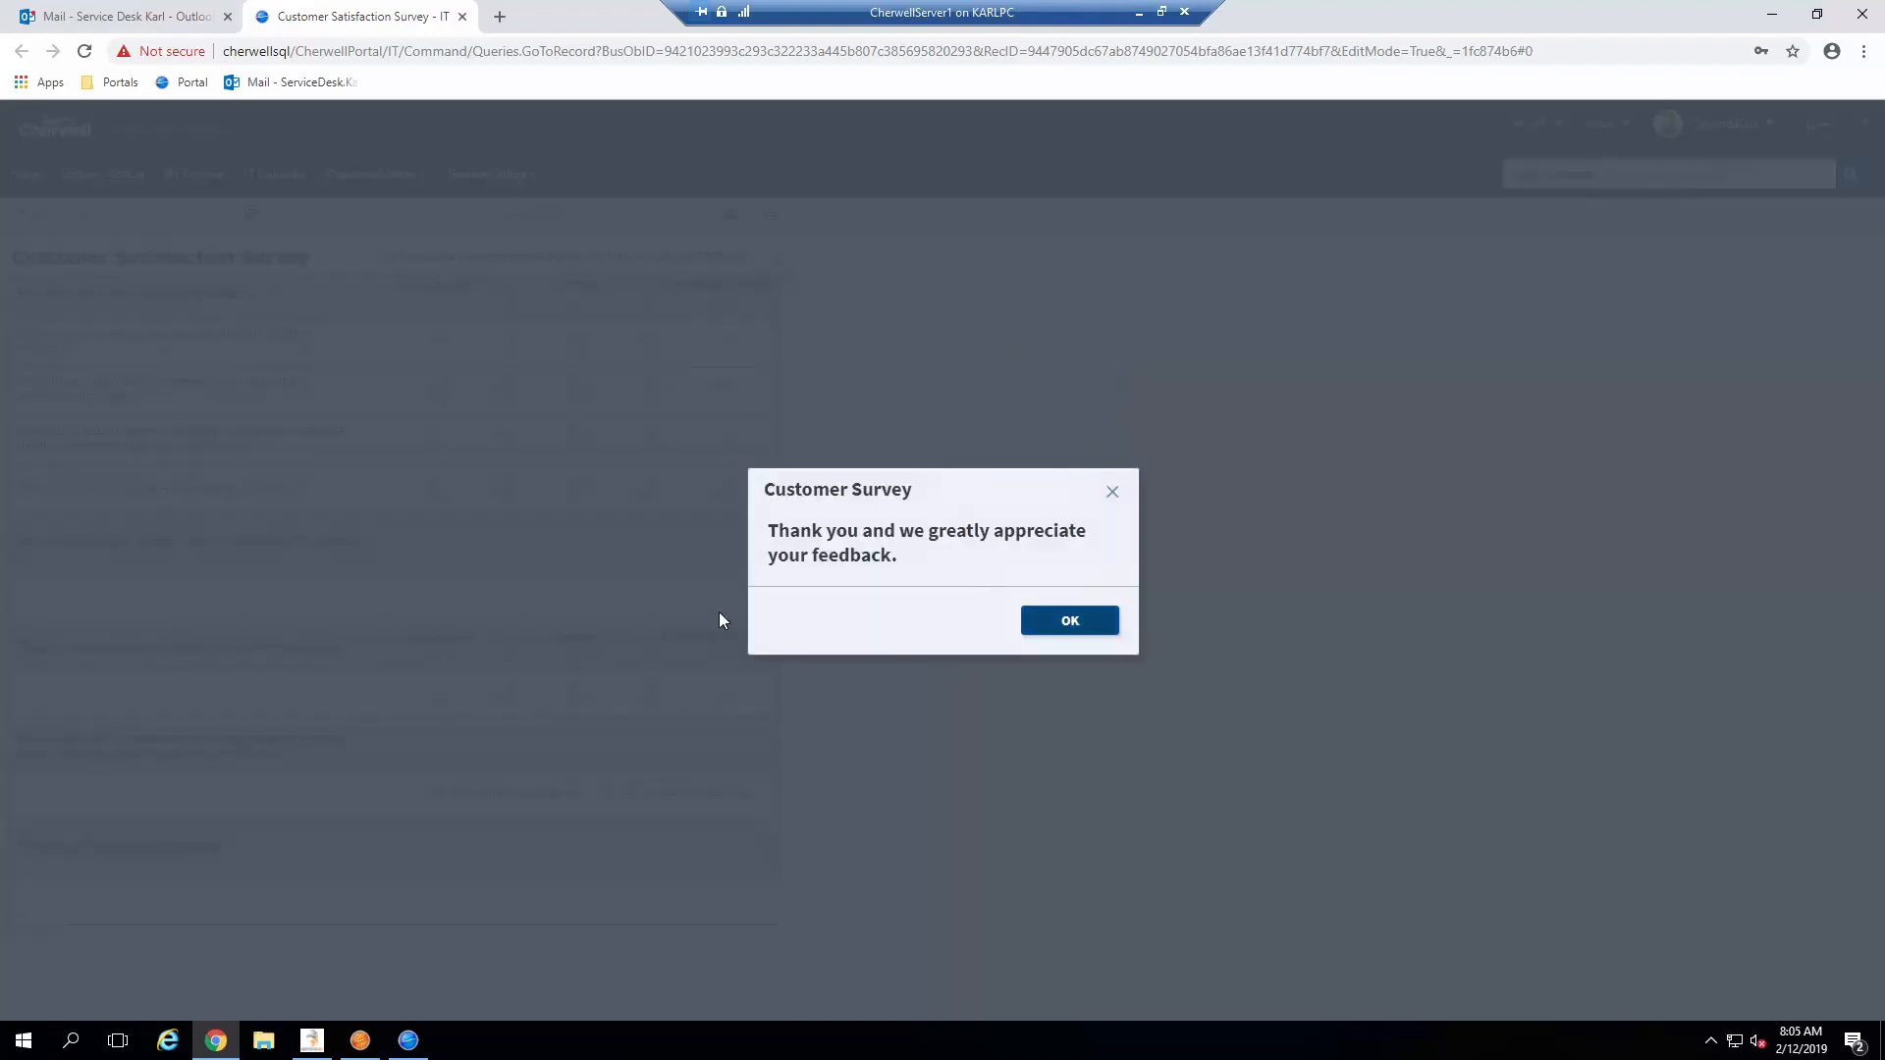
pyautogui.moveTo(1100, 622)
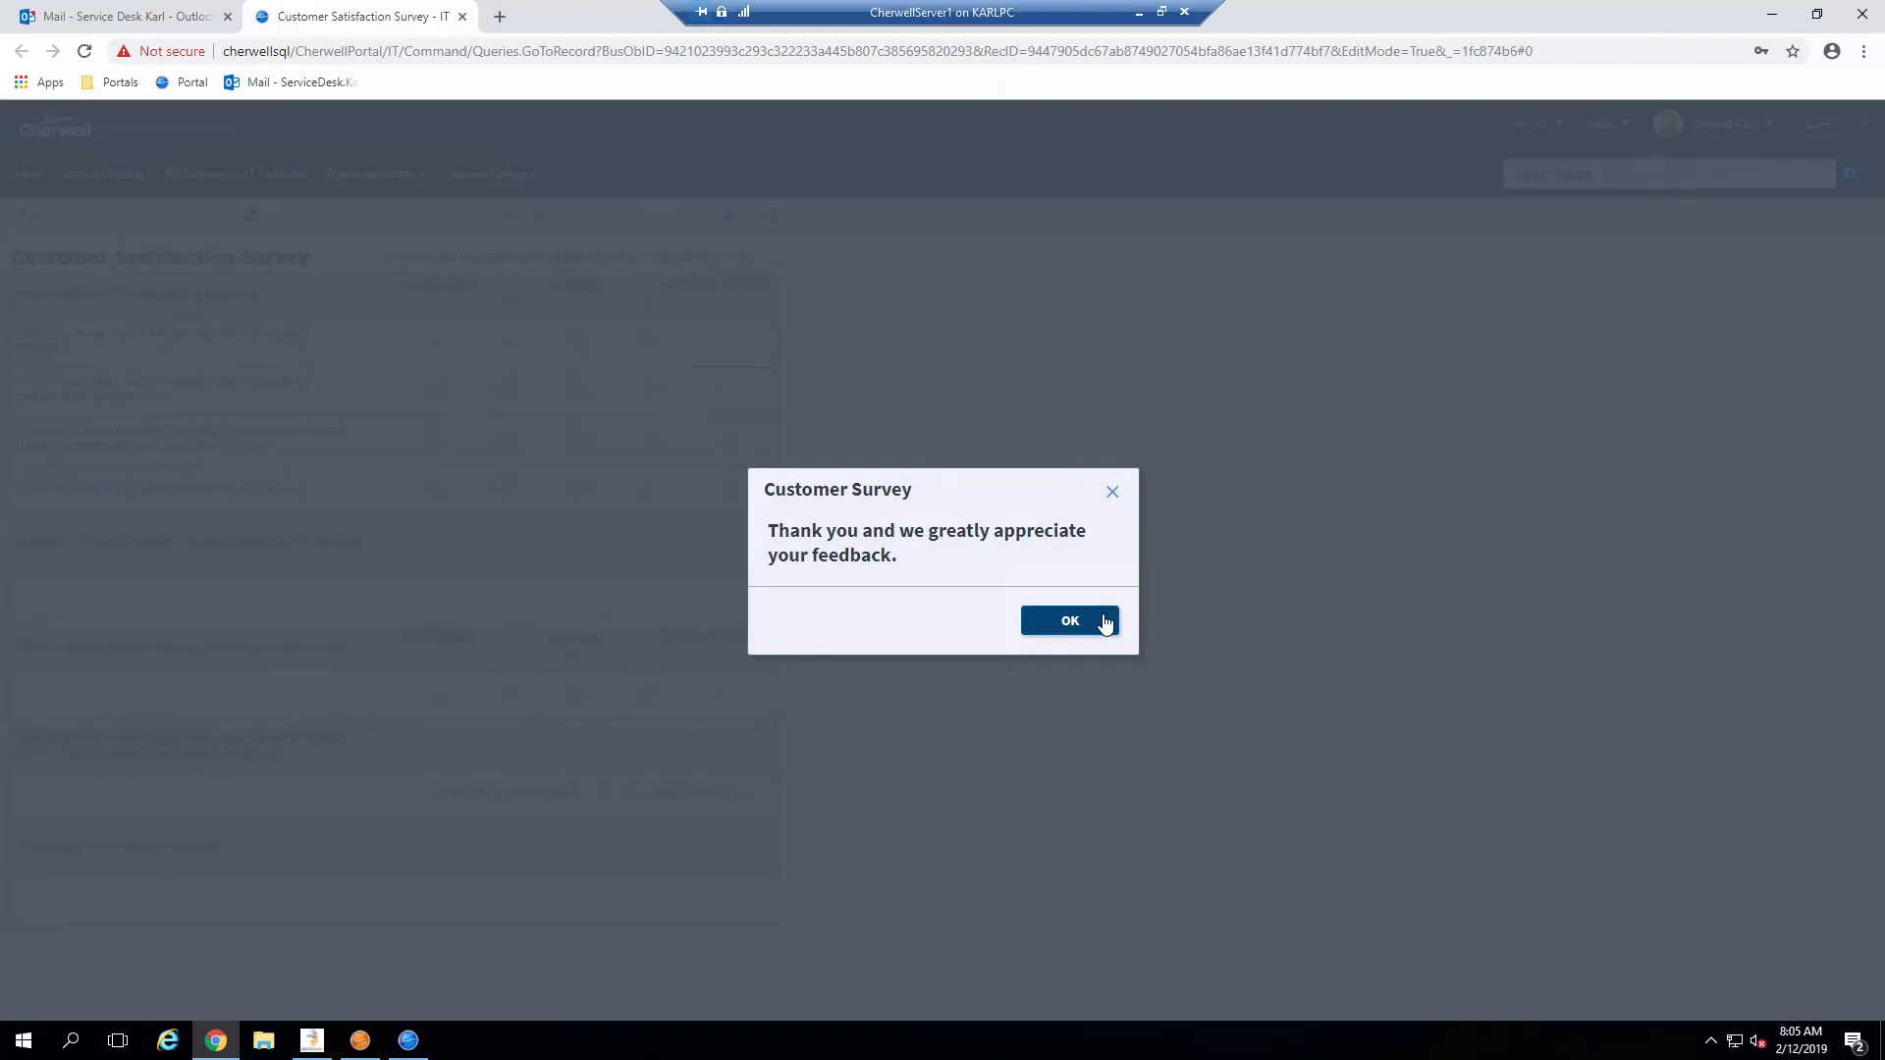
pyautogui.moveTo(1078, 628)
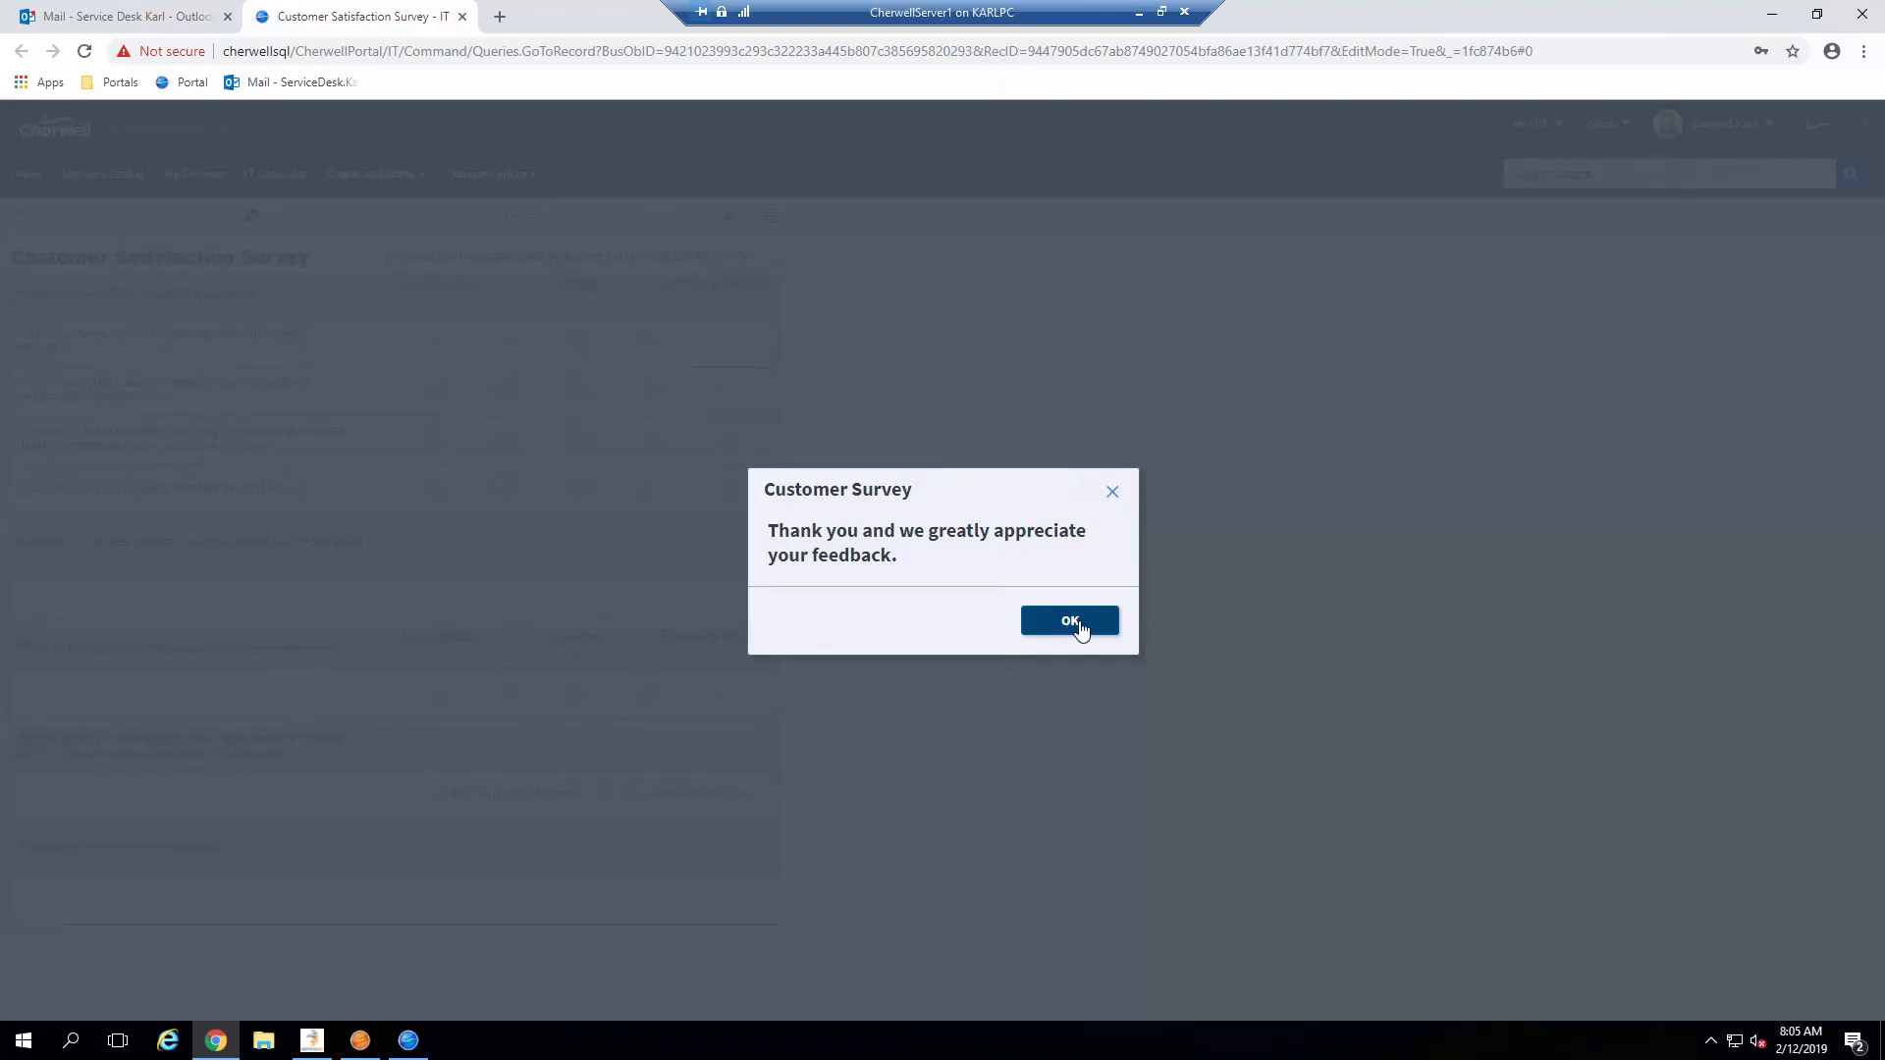
pyautogui.click(1068, 621)
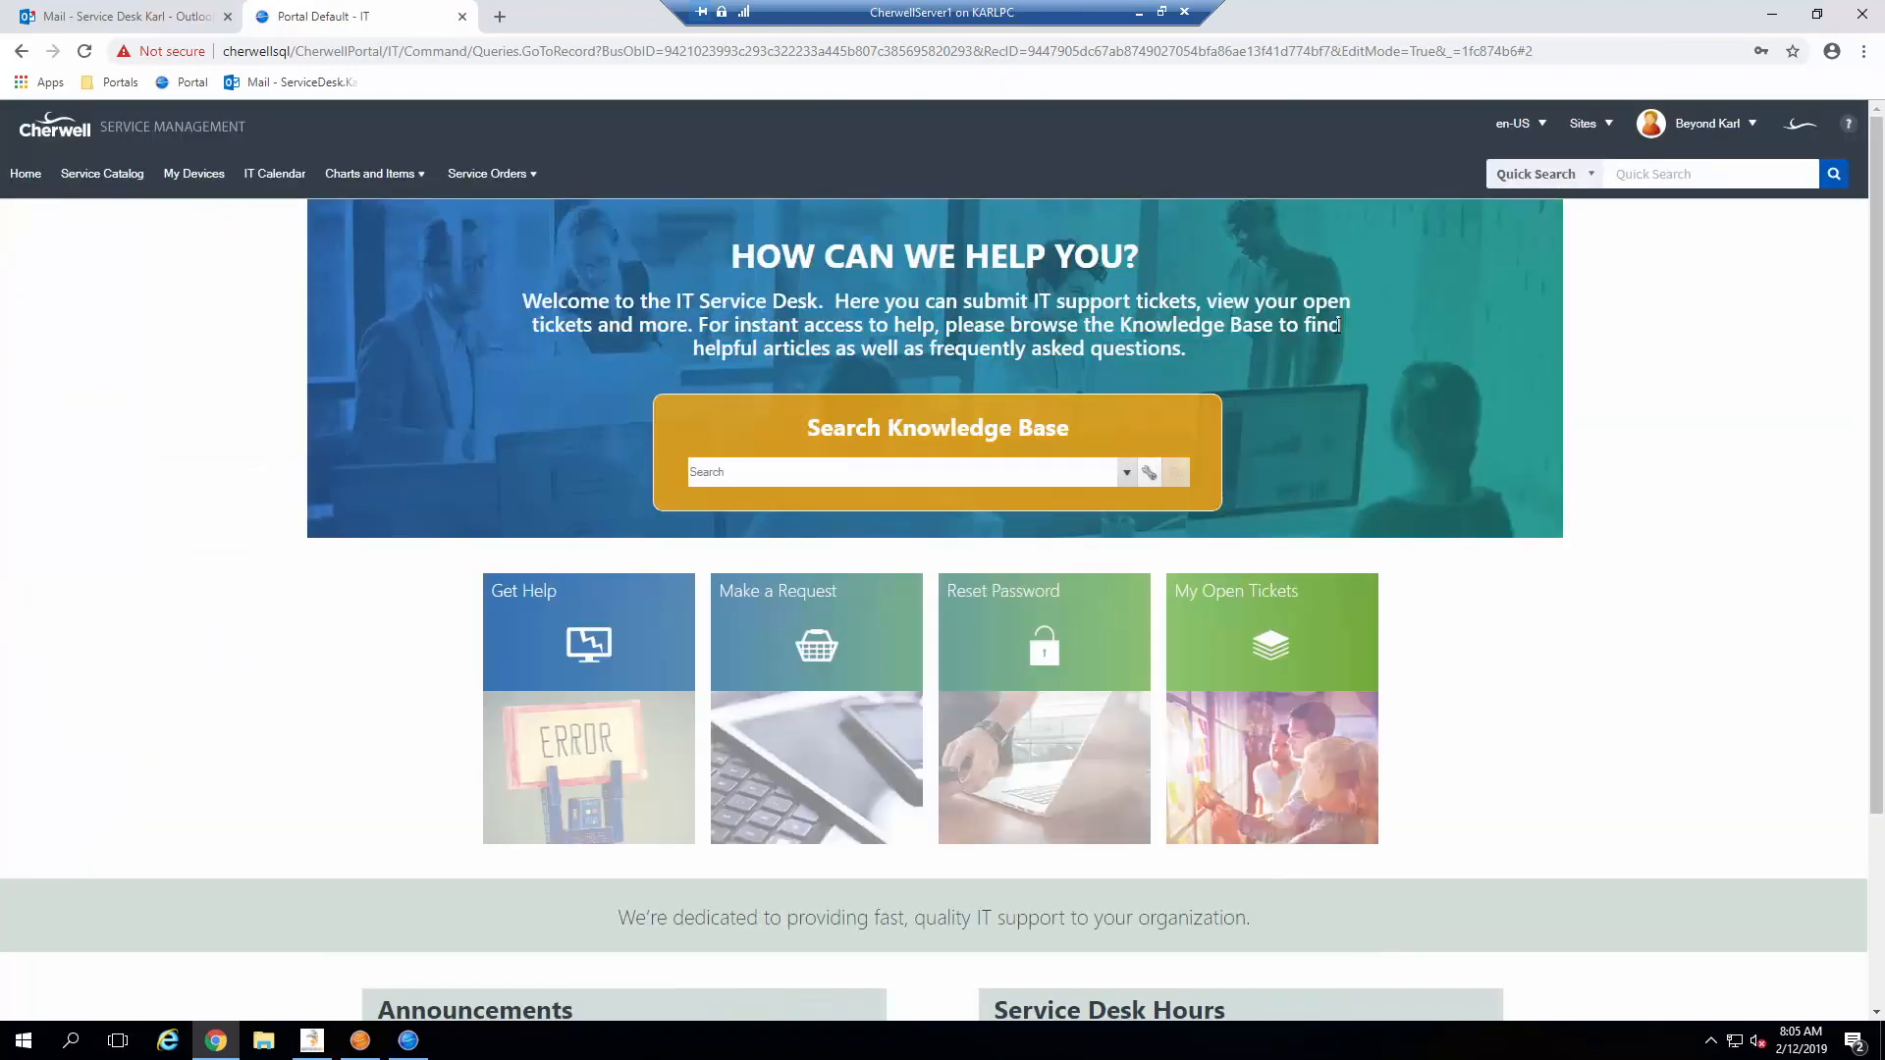
pyautogui.moveTo(945, 748)
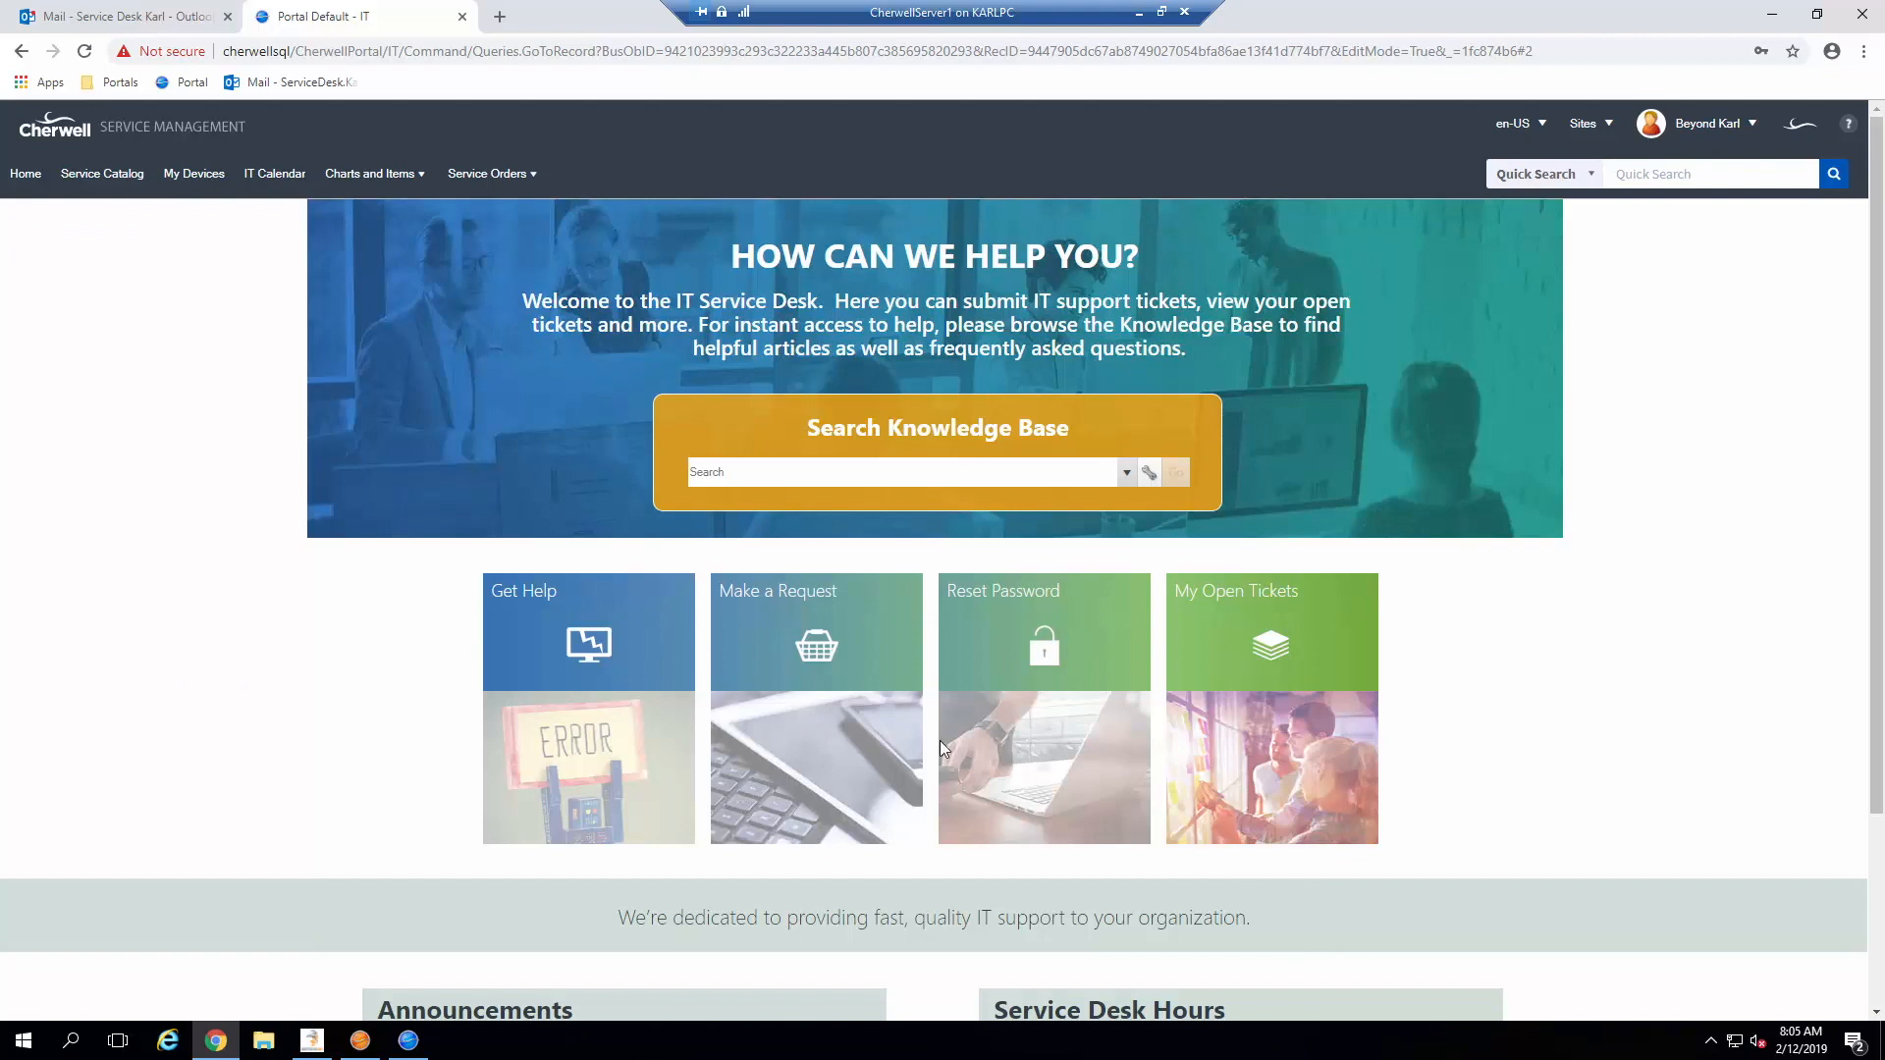
pyautogui.moveTo(1172, 691)
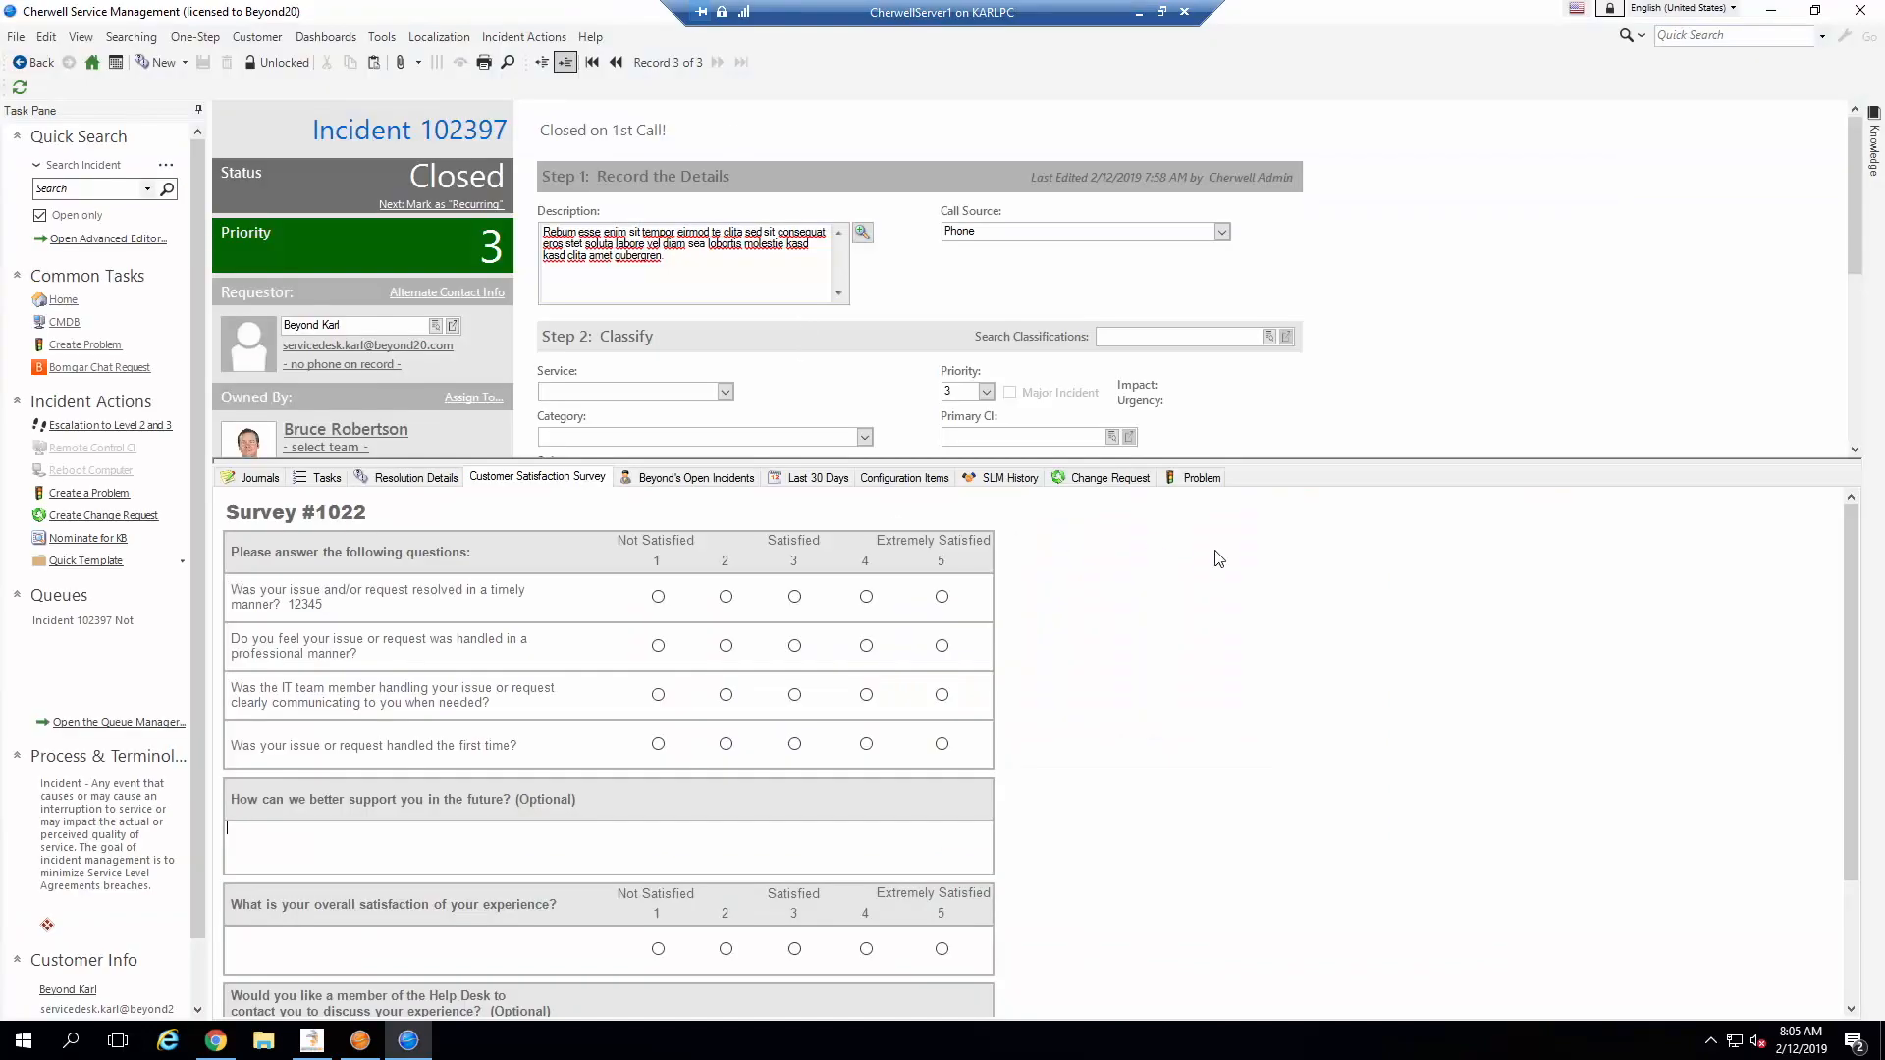
pyautogui.moveTo(1327, 825)
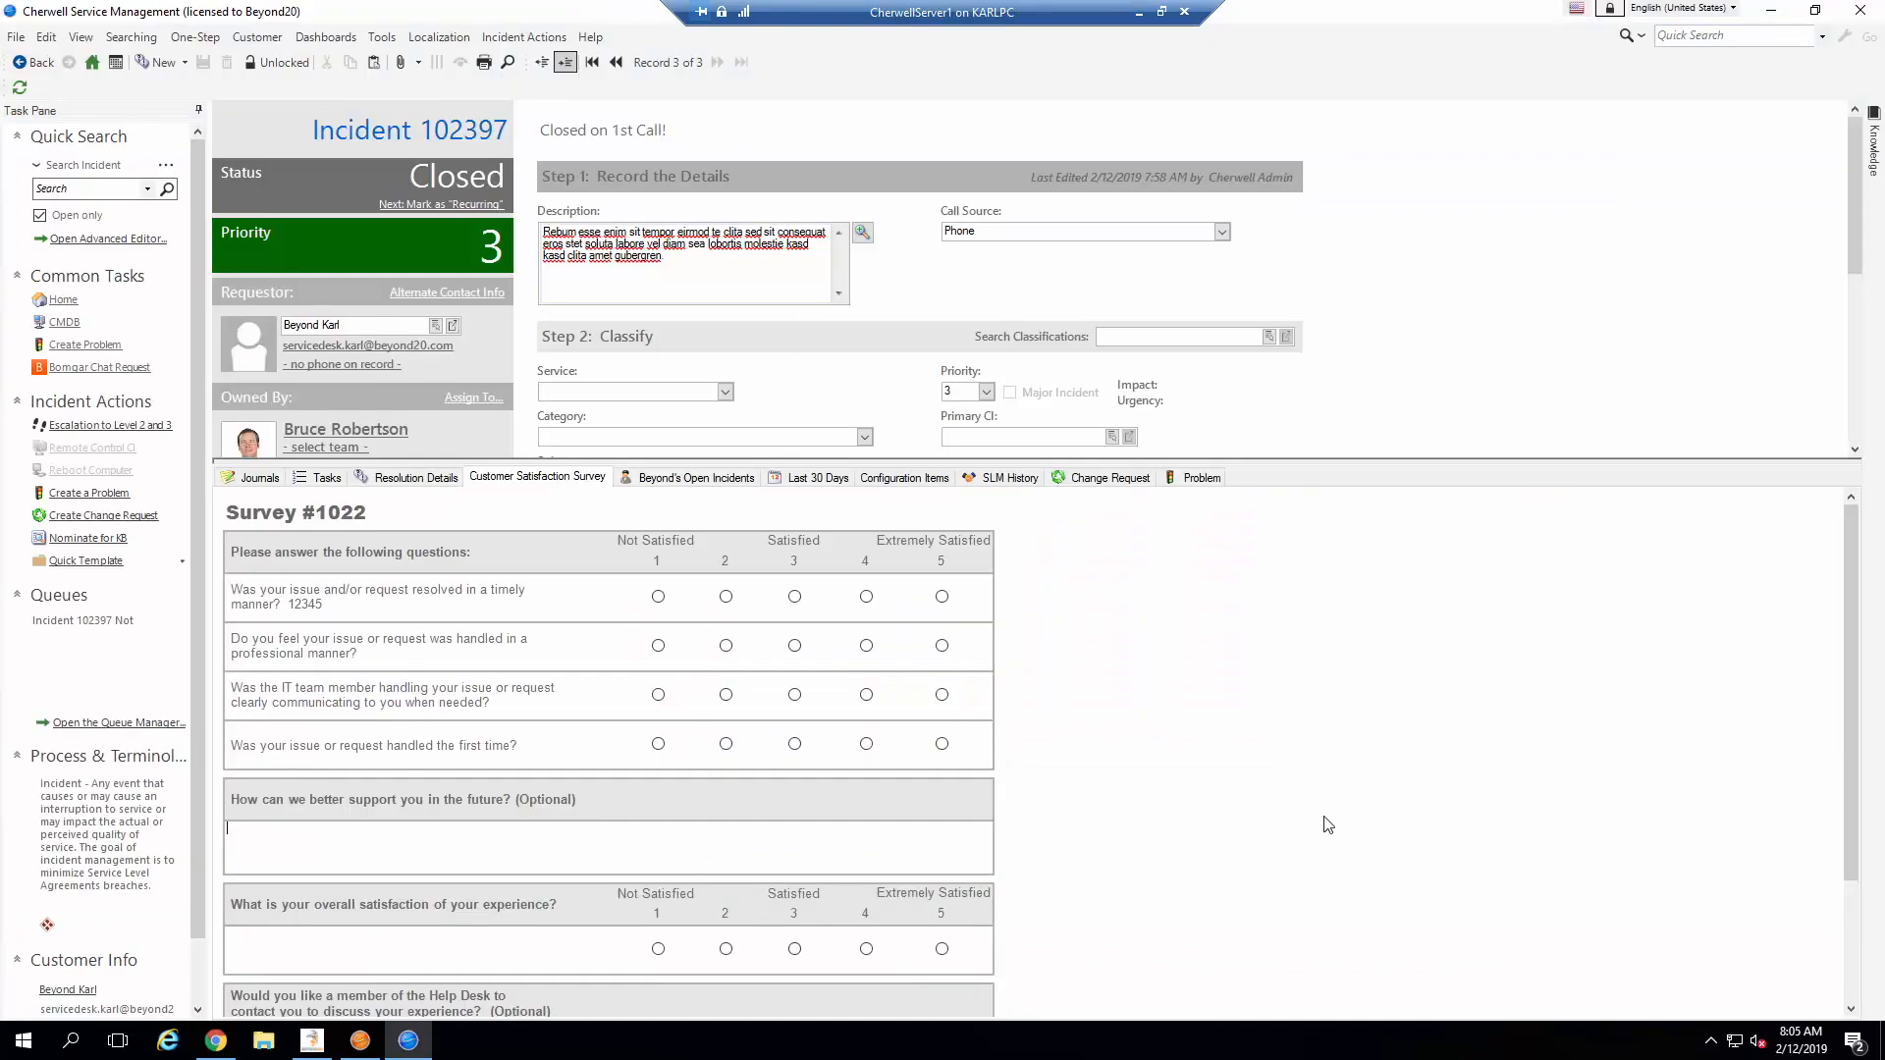
pyautogui.moveTo(854, 962)
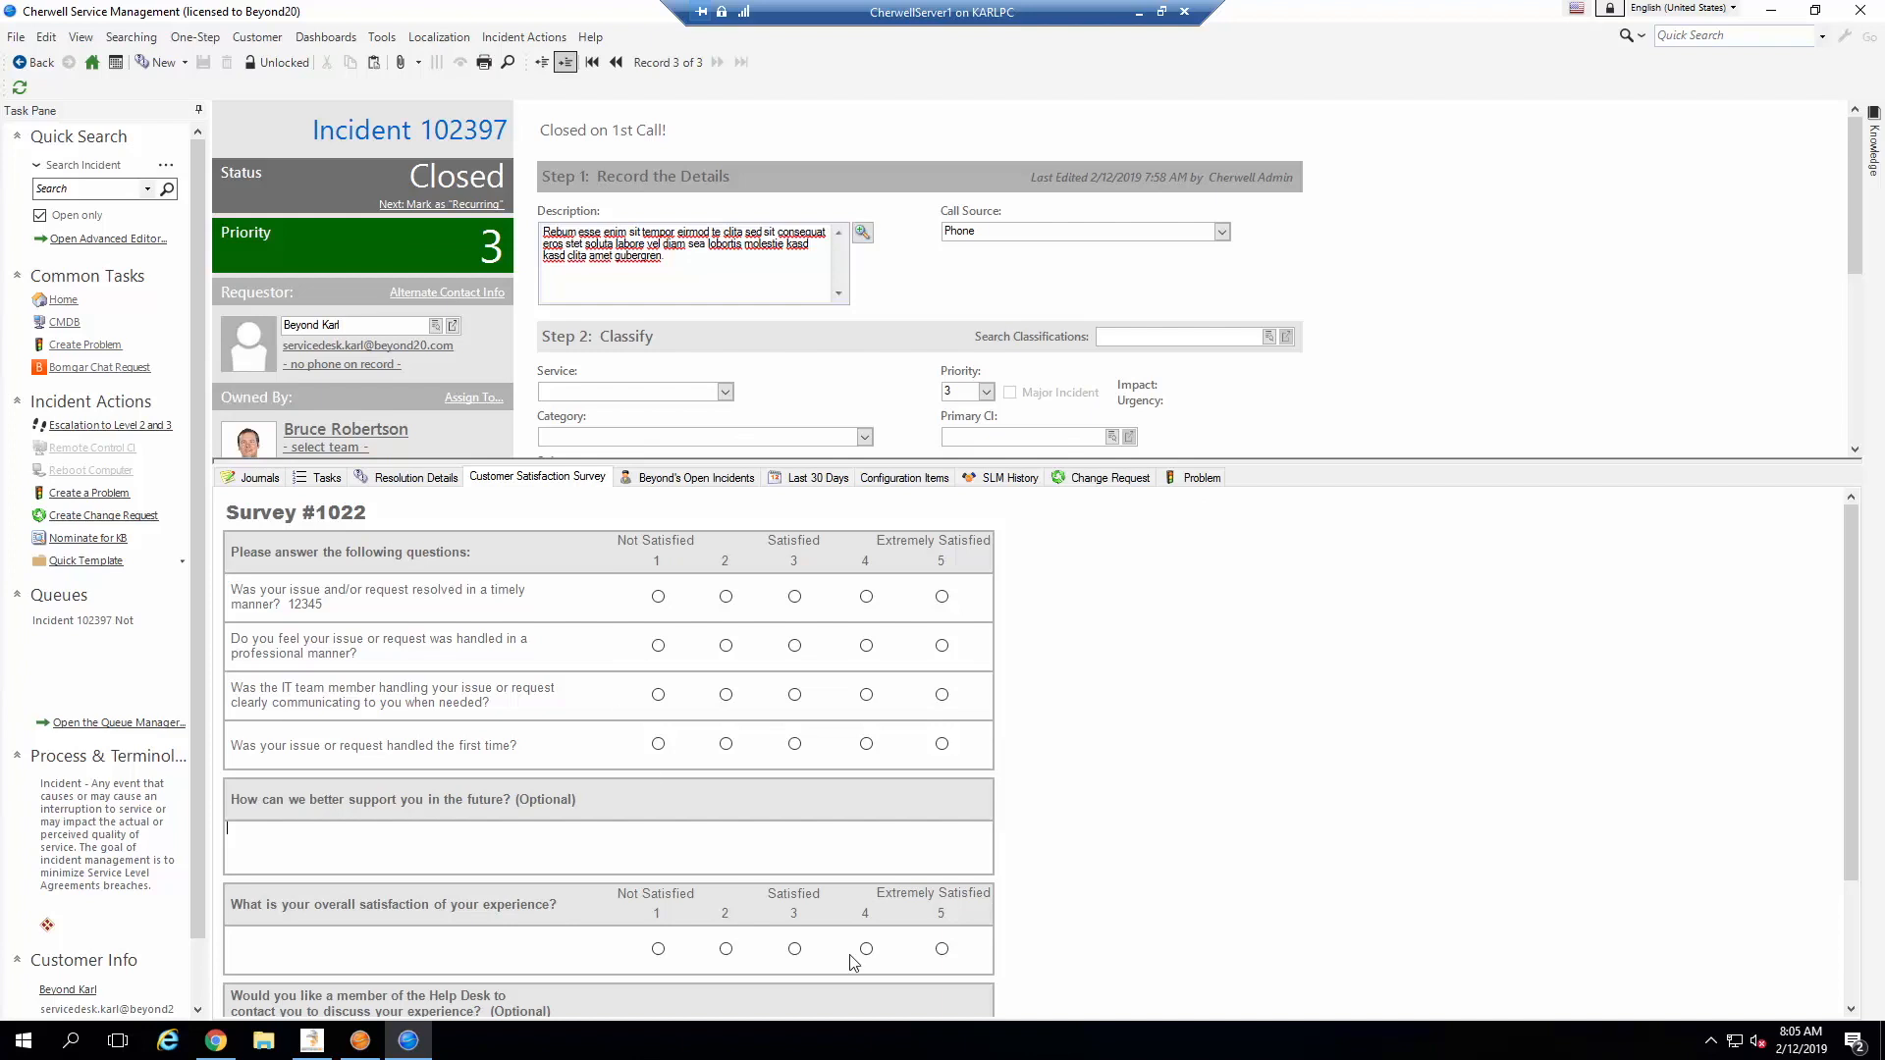
pyautogui.moveTo(379, 740)
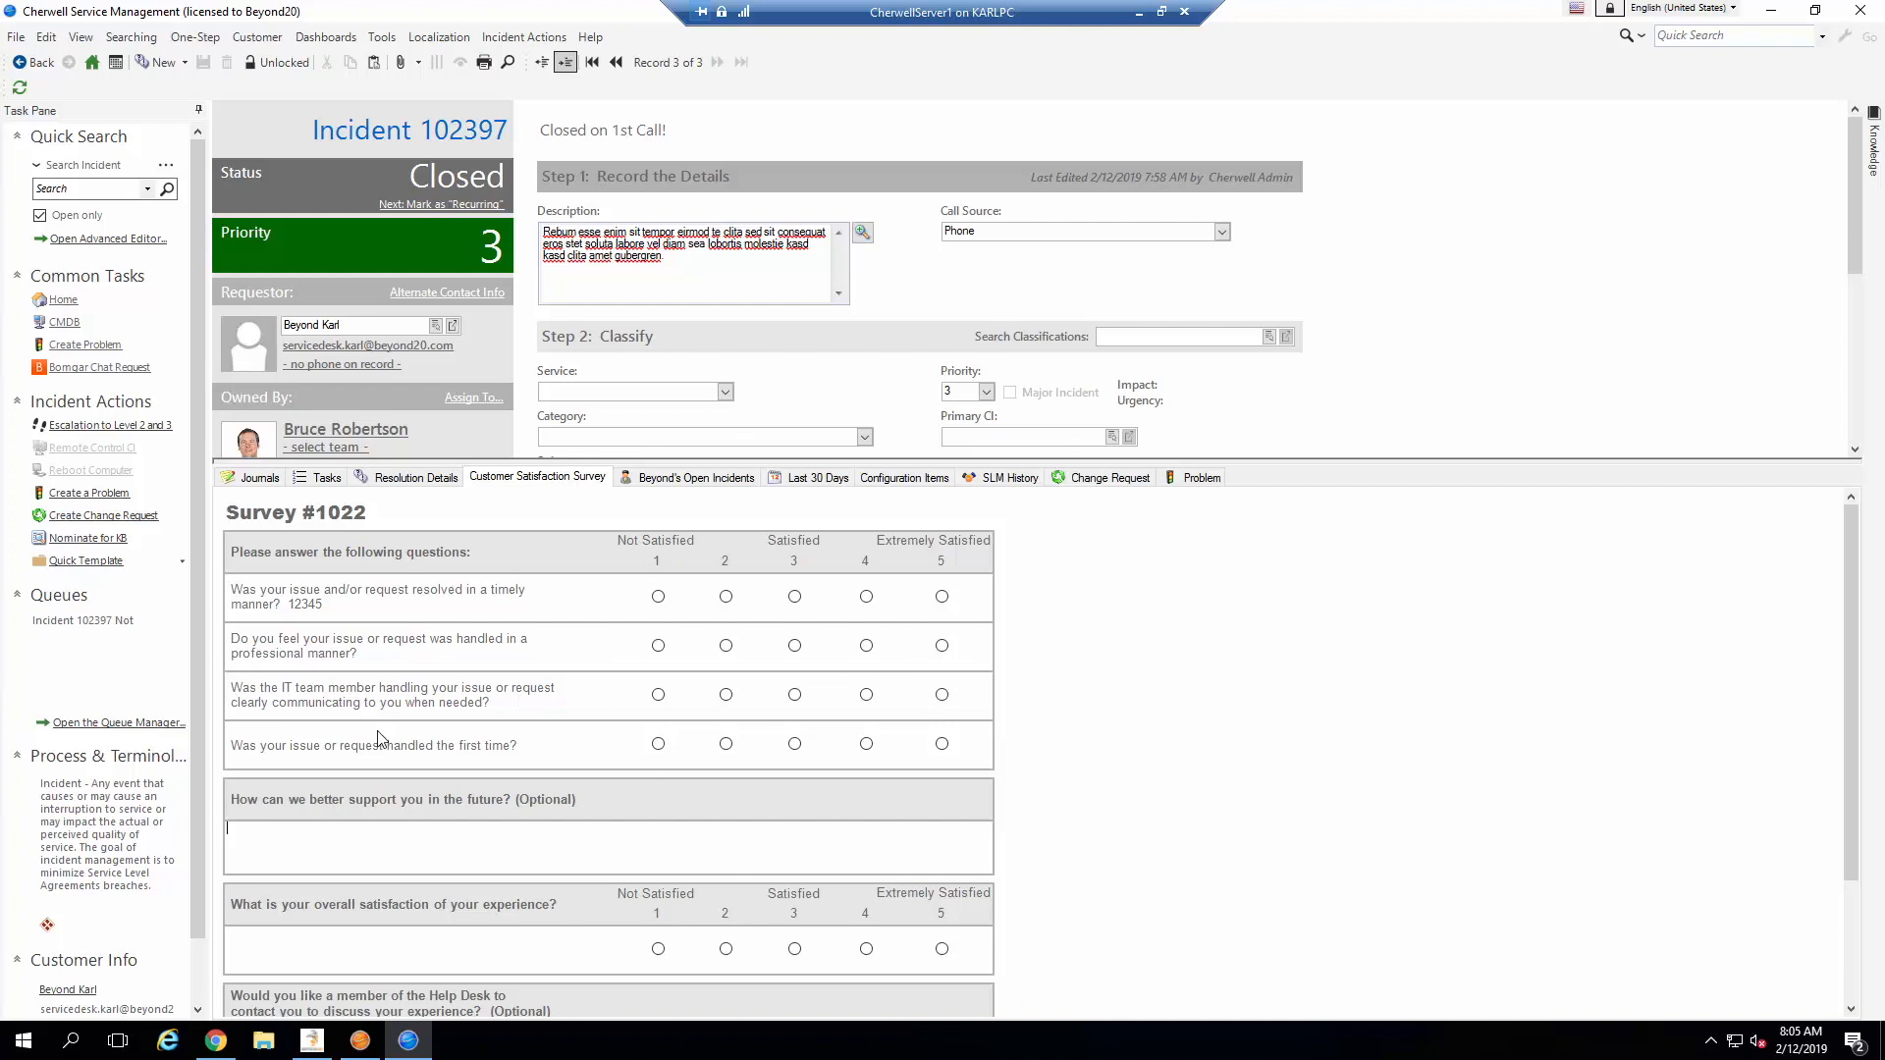
pyautogui.moveTo(885, 774)
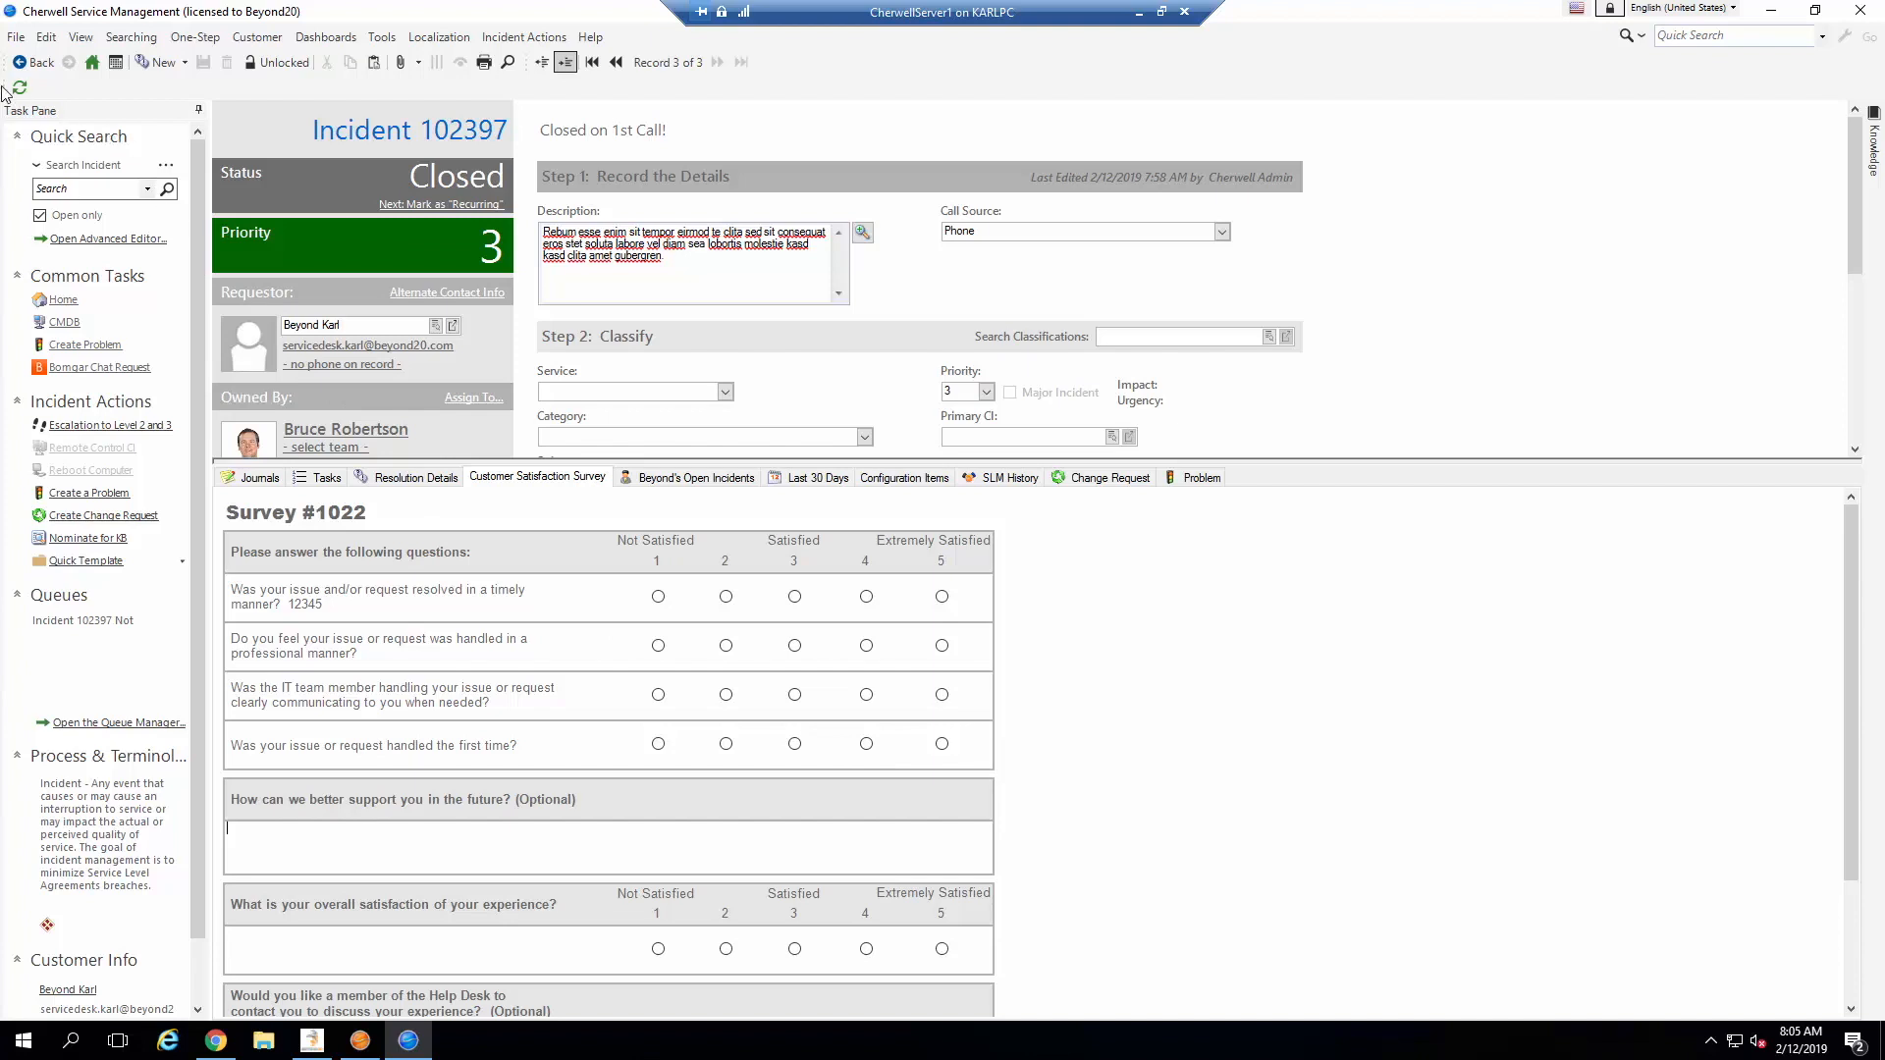
pyautogui.moveTo(19, 93)
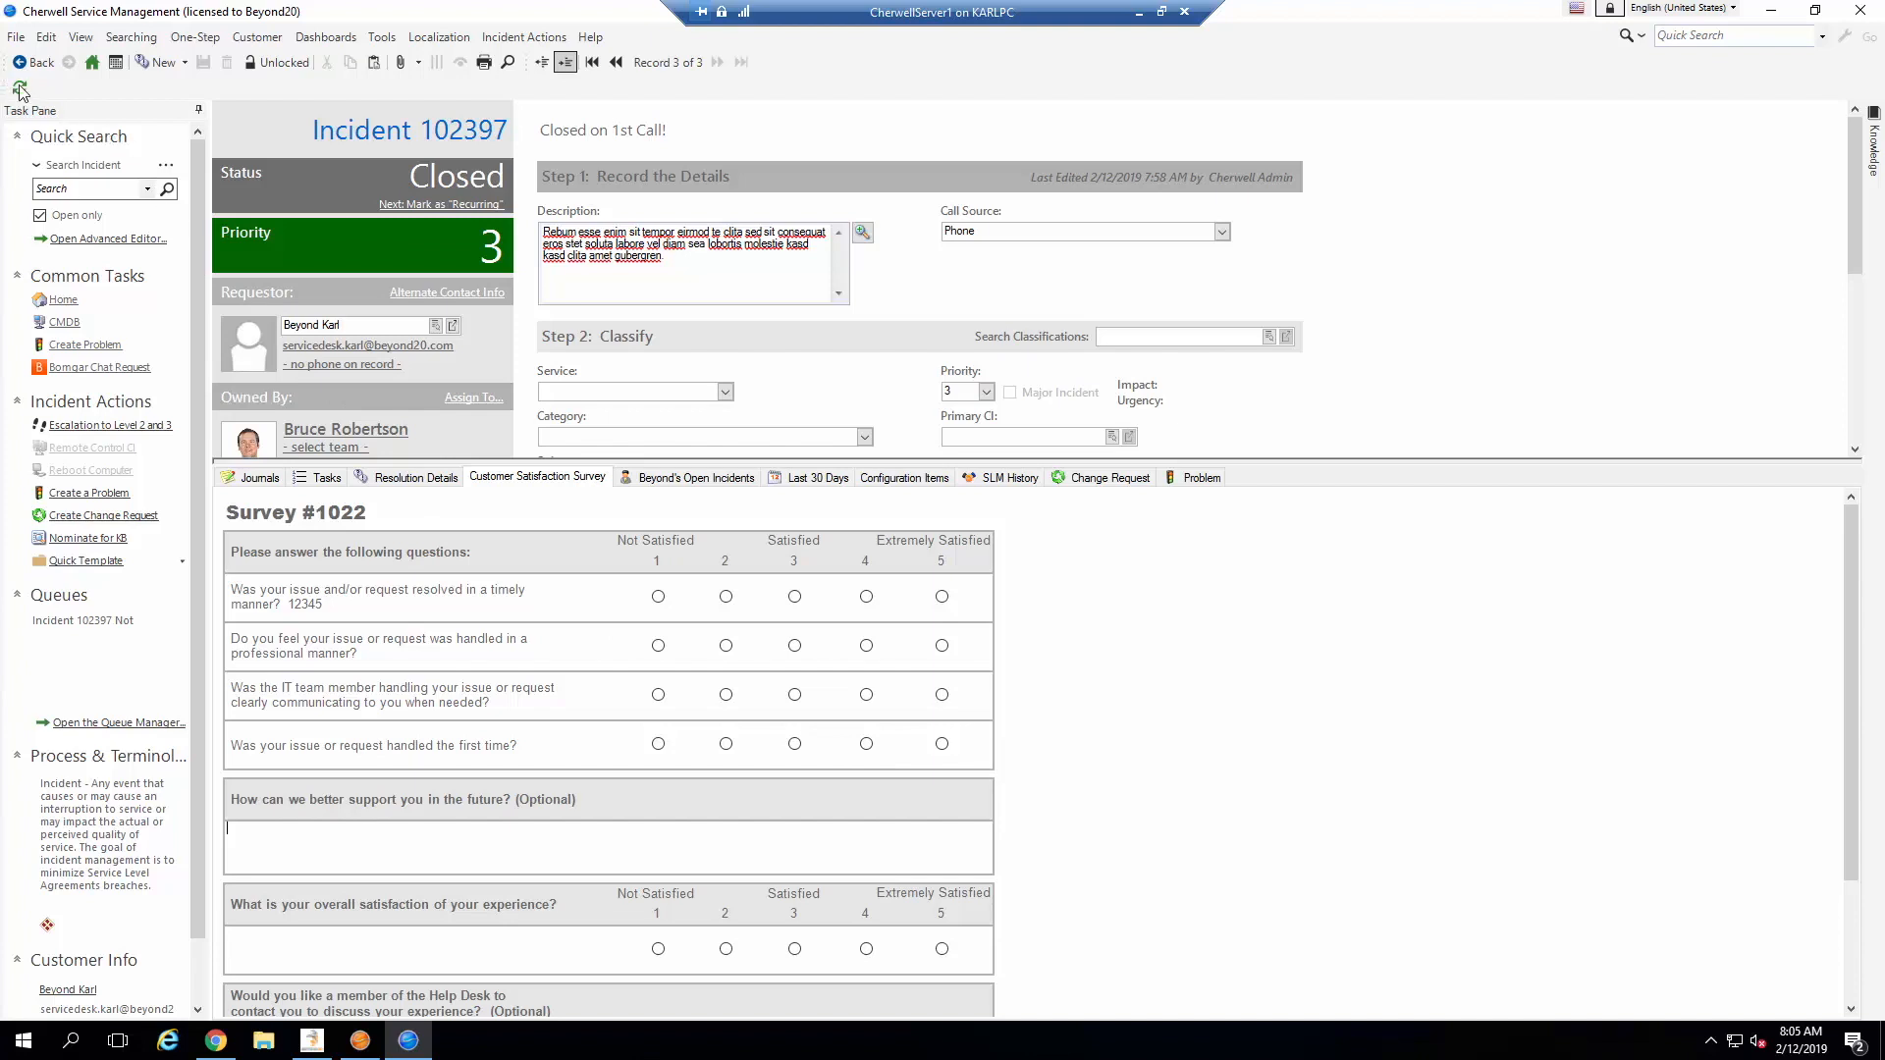
pyautogui.click(19, 86)
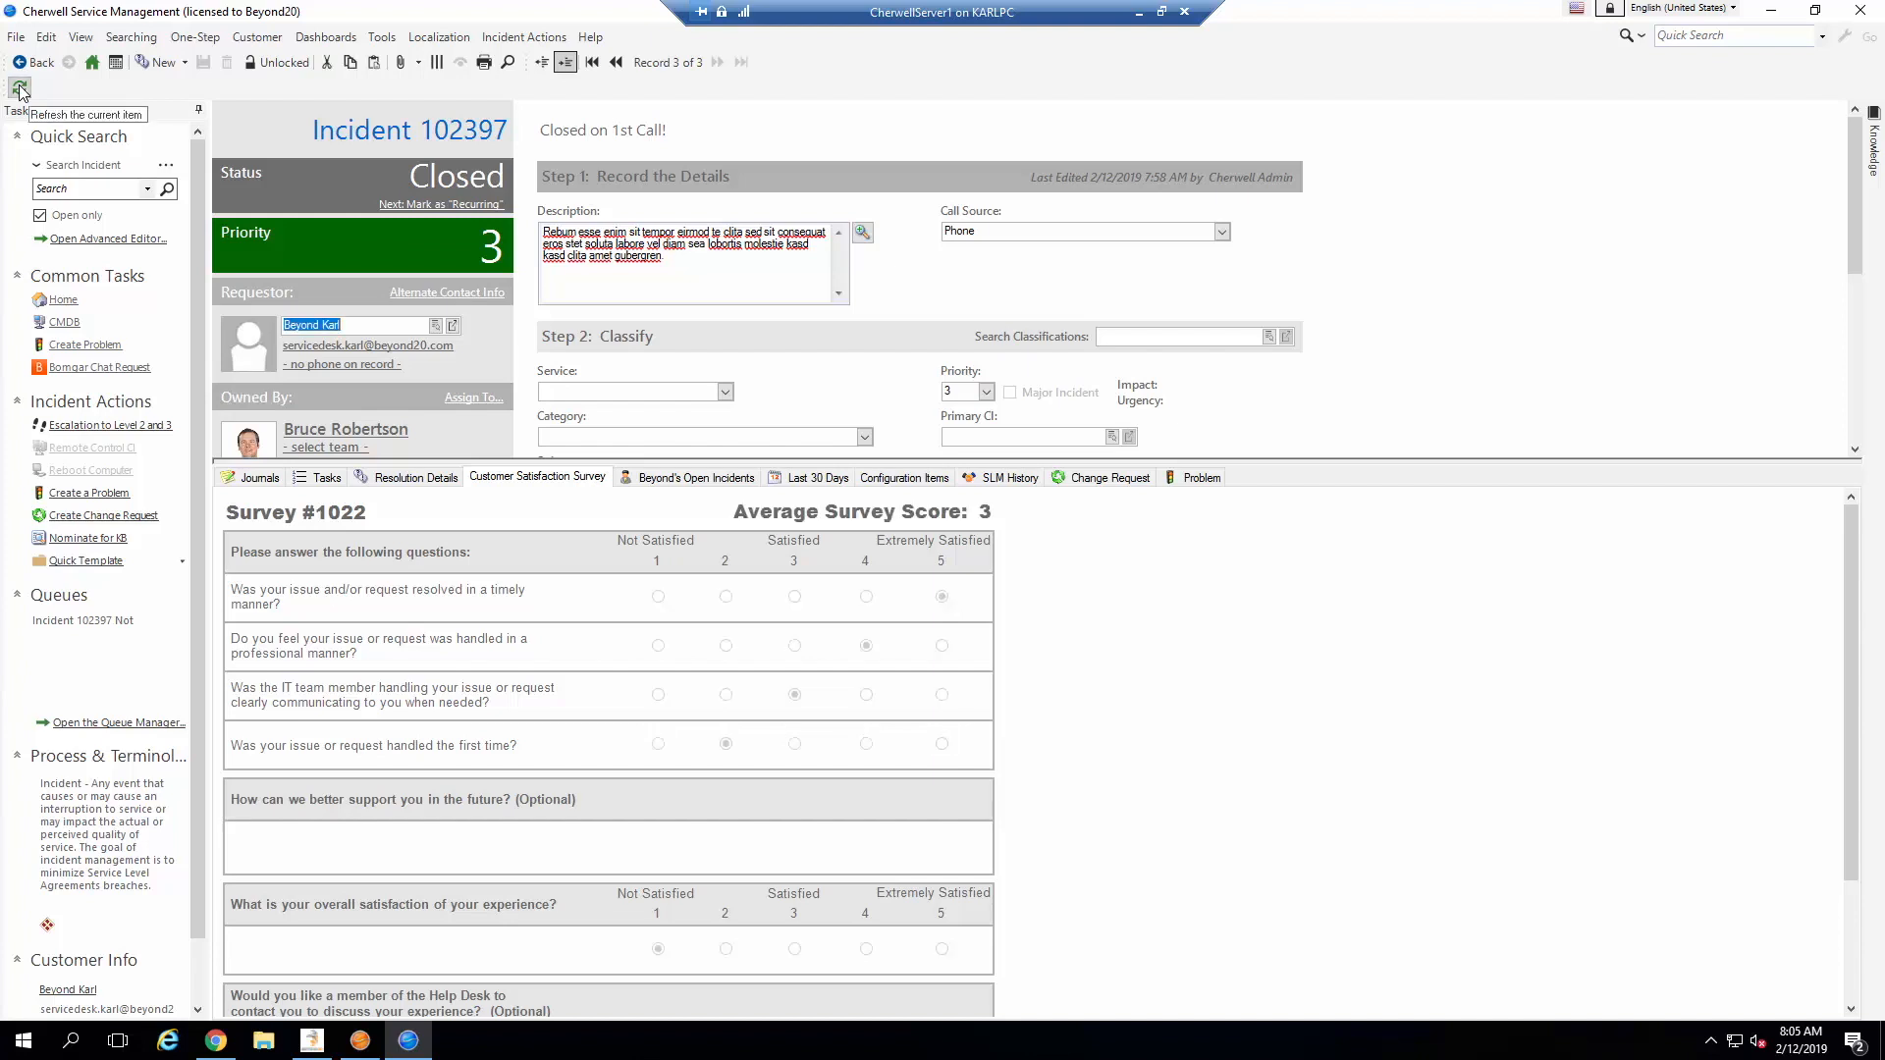
pyautogui.moveTo(974, 640)
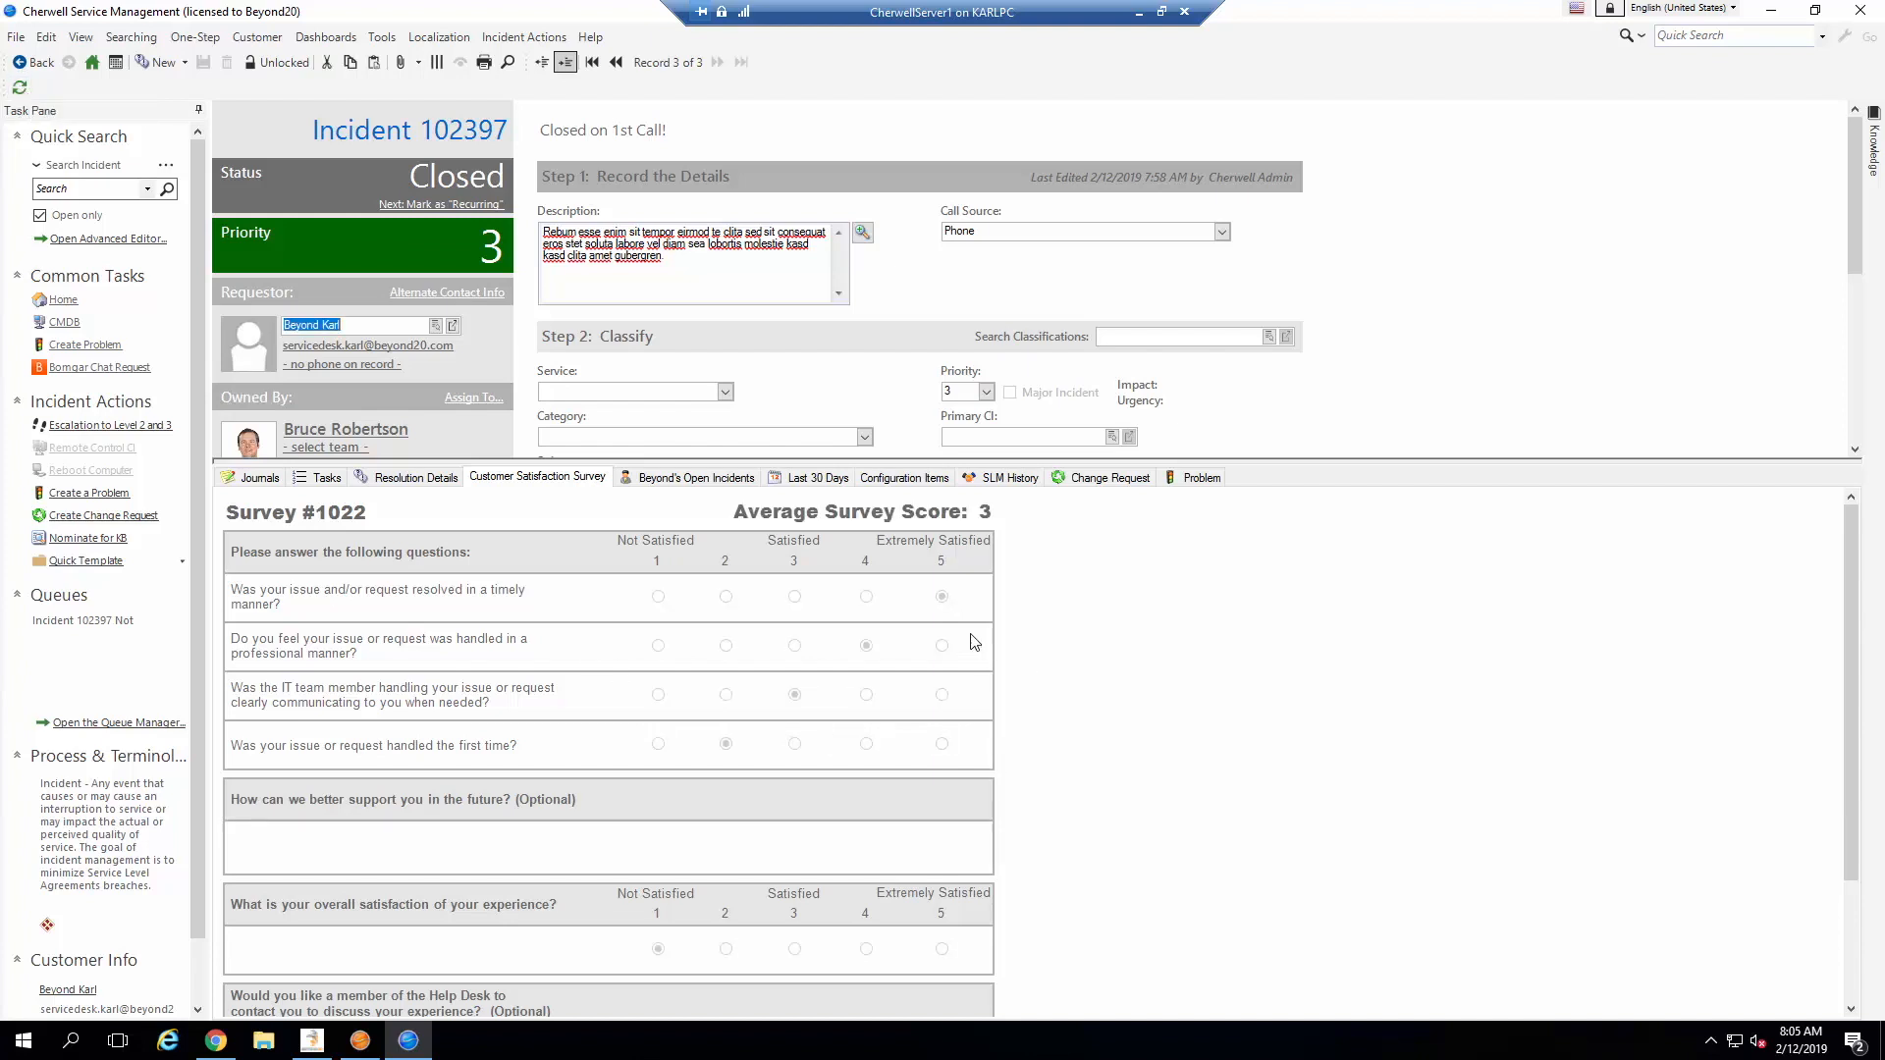
pyautogui.moveTo(895, 544)
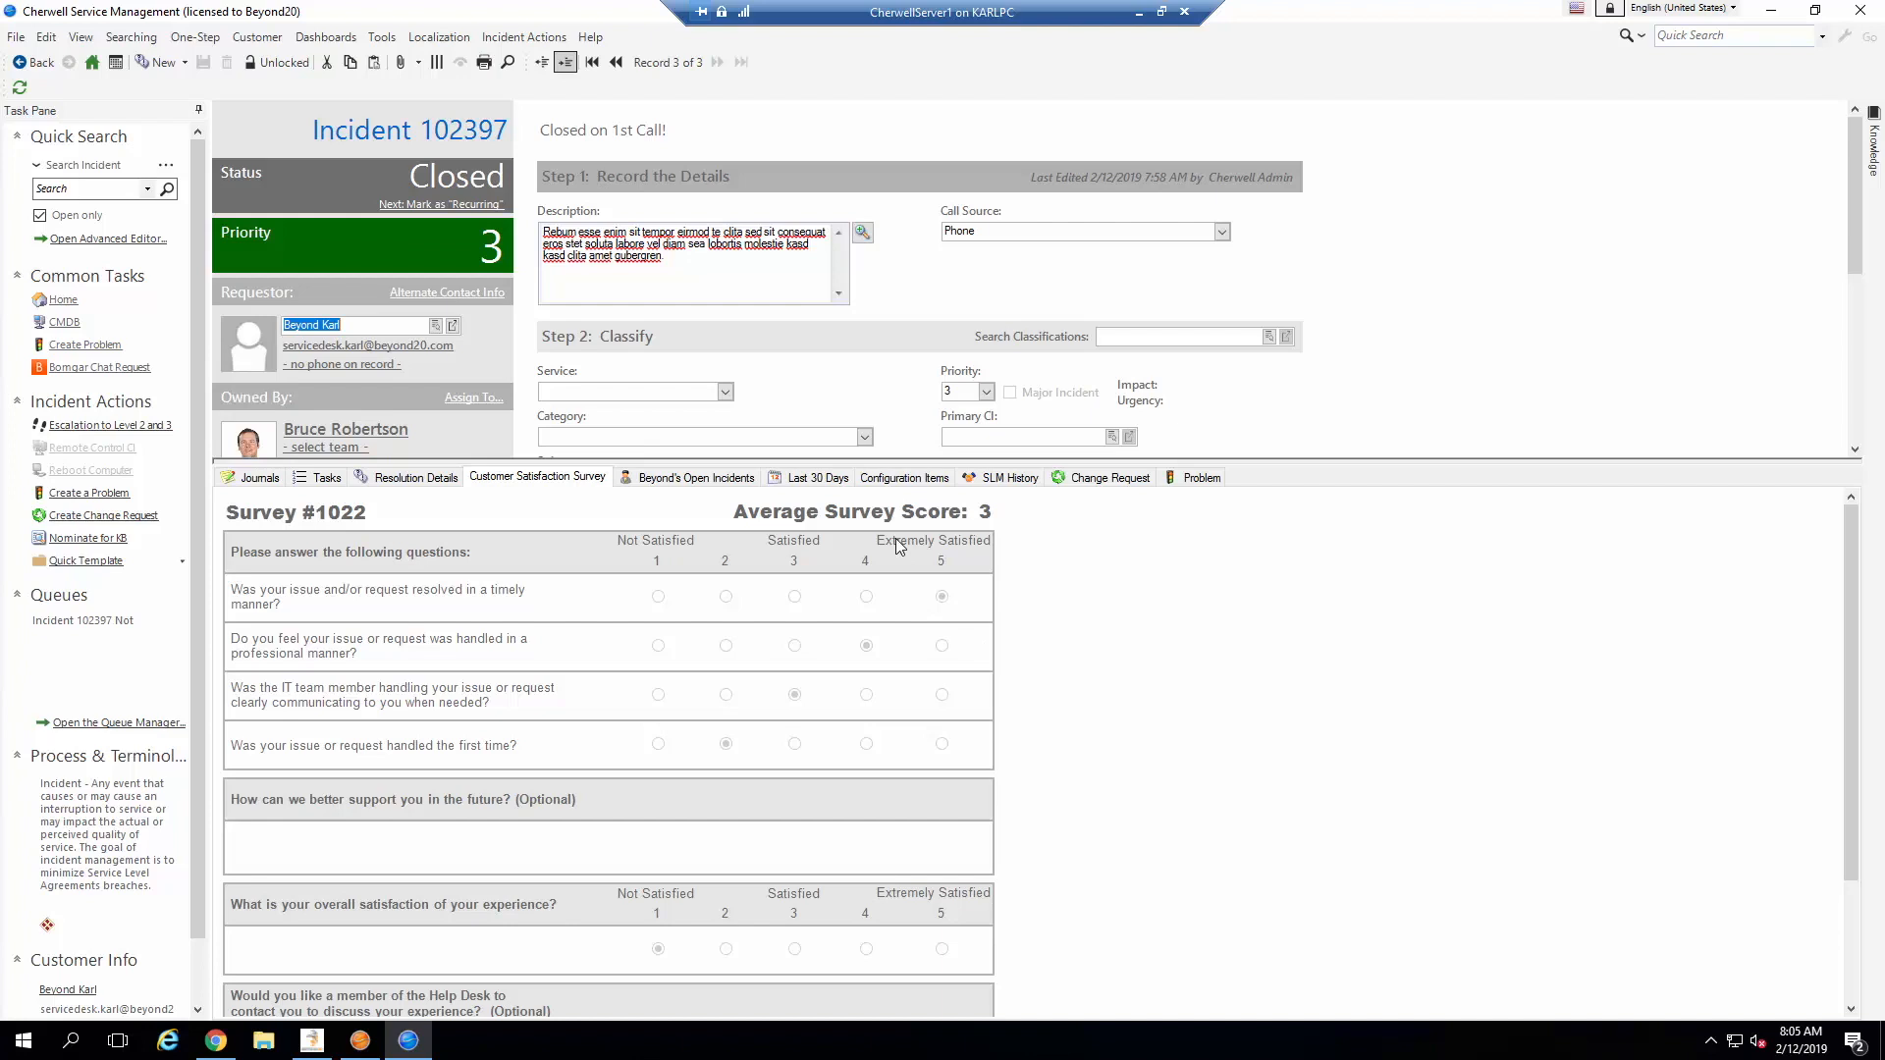
pyautogui.moveTo(687, 777)
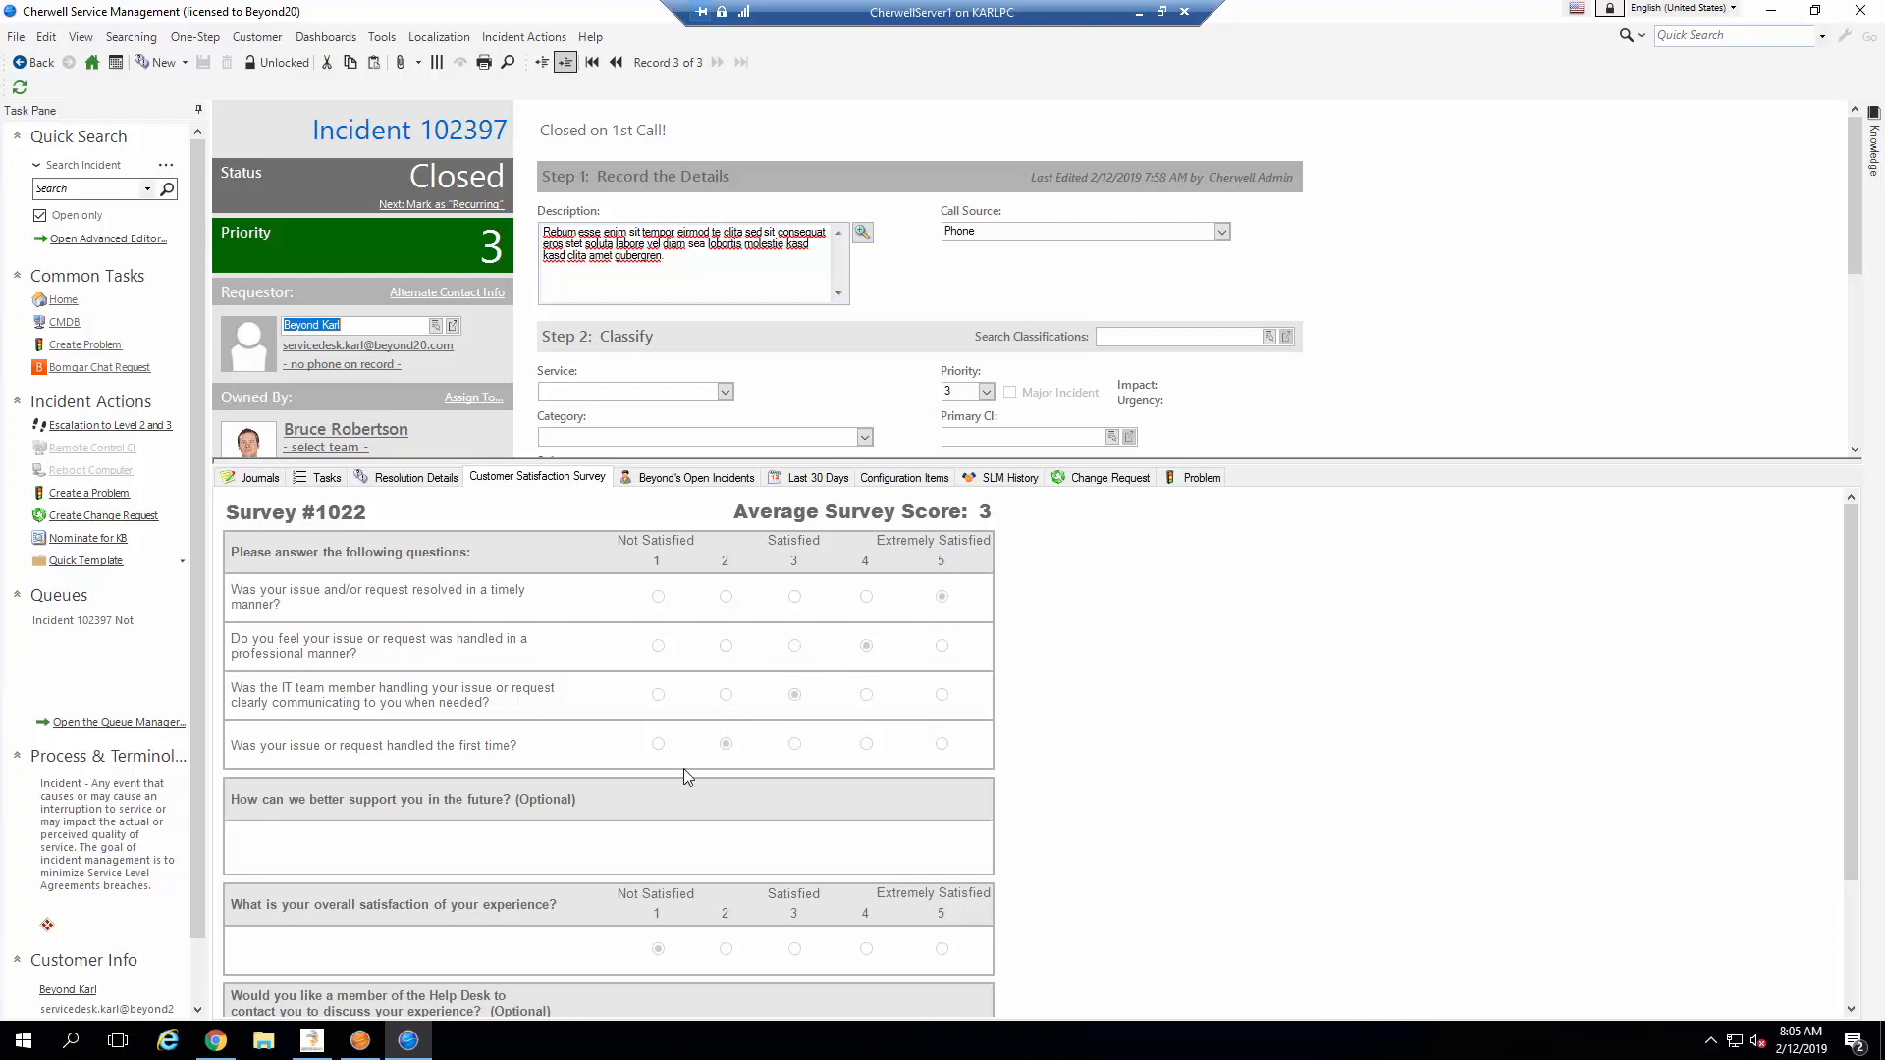
pyautogui.moveTo(978, 621)
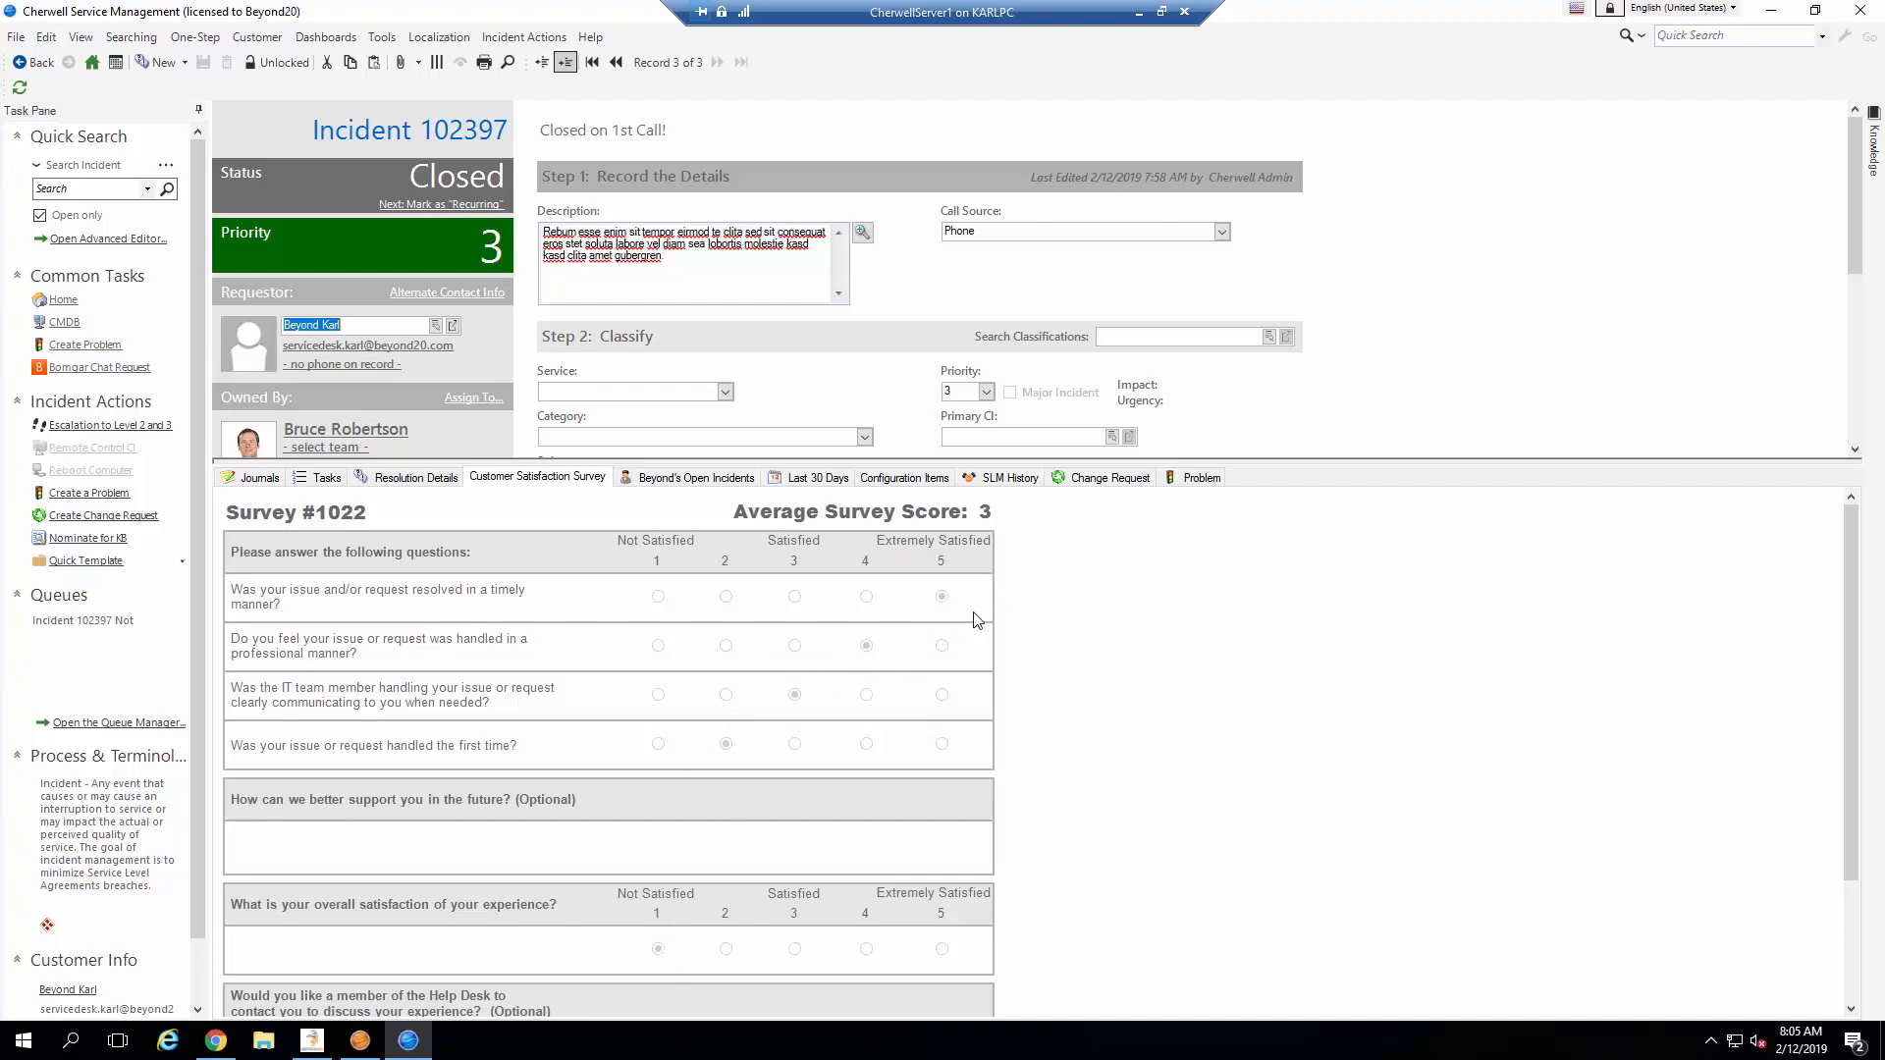
pyautogui.moveTo(656, 966)
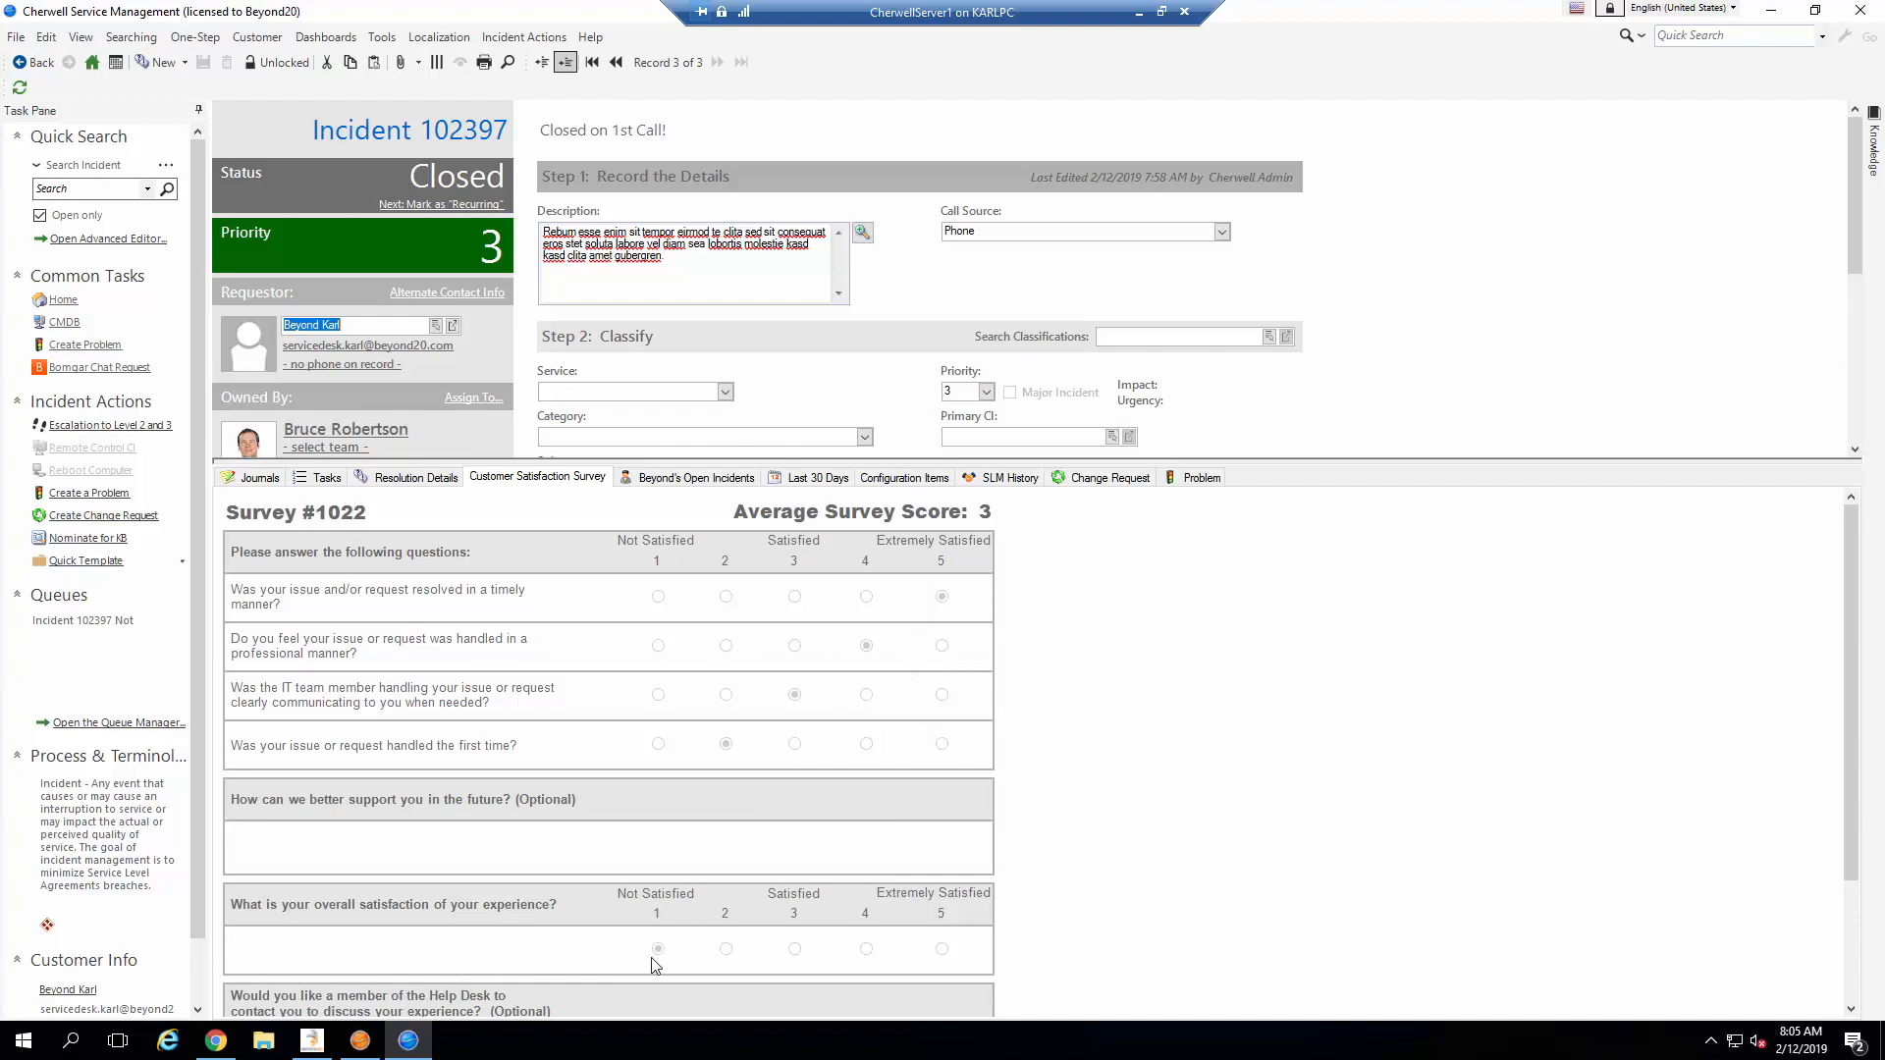
pyautogui.moveTo(668, 952)
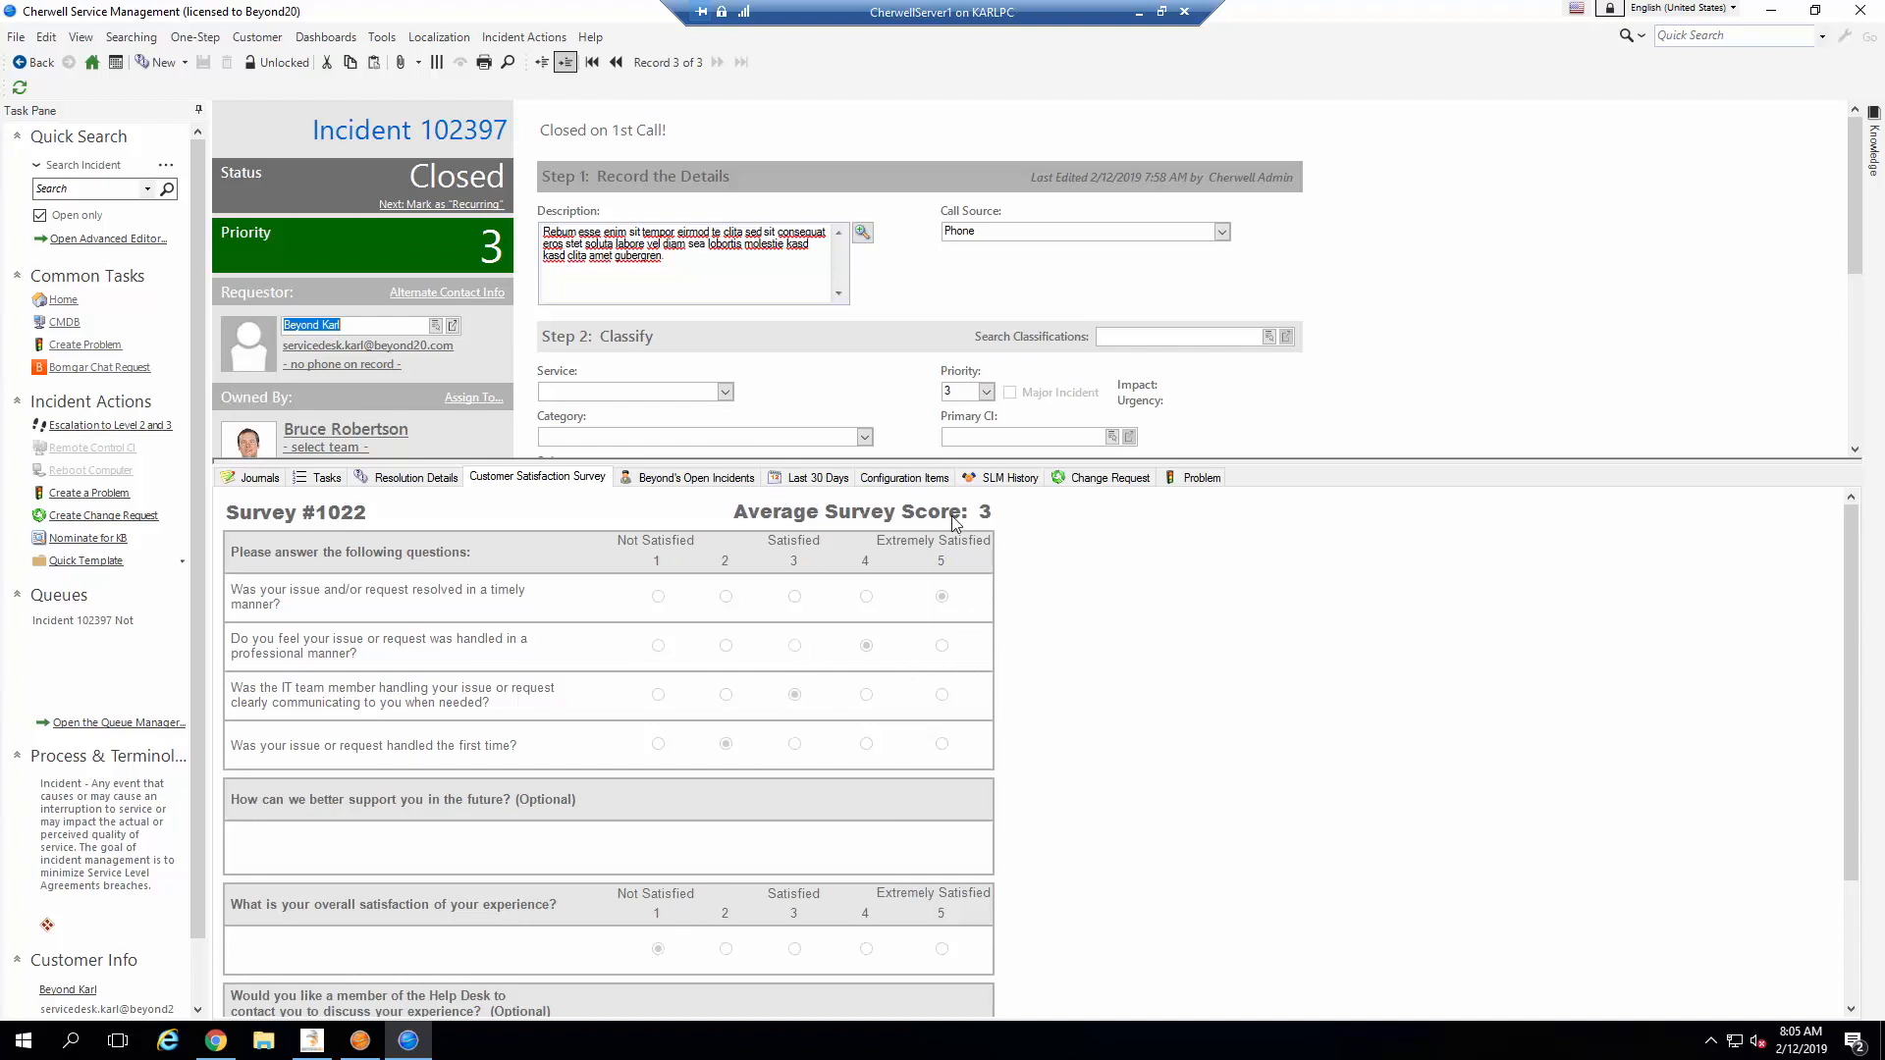
pyautogui.moveTo(1031, 528)
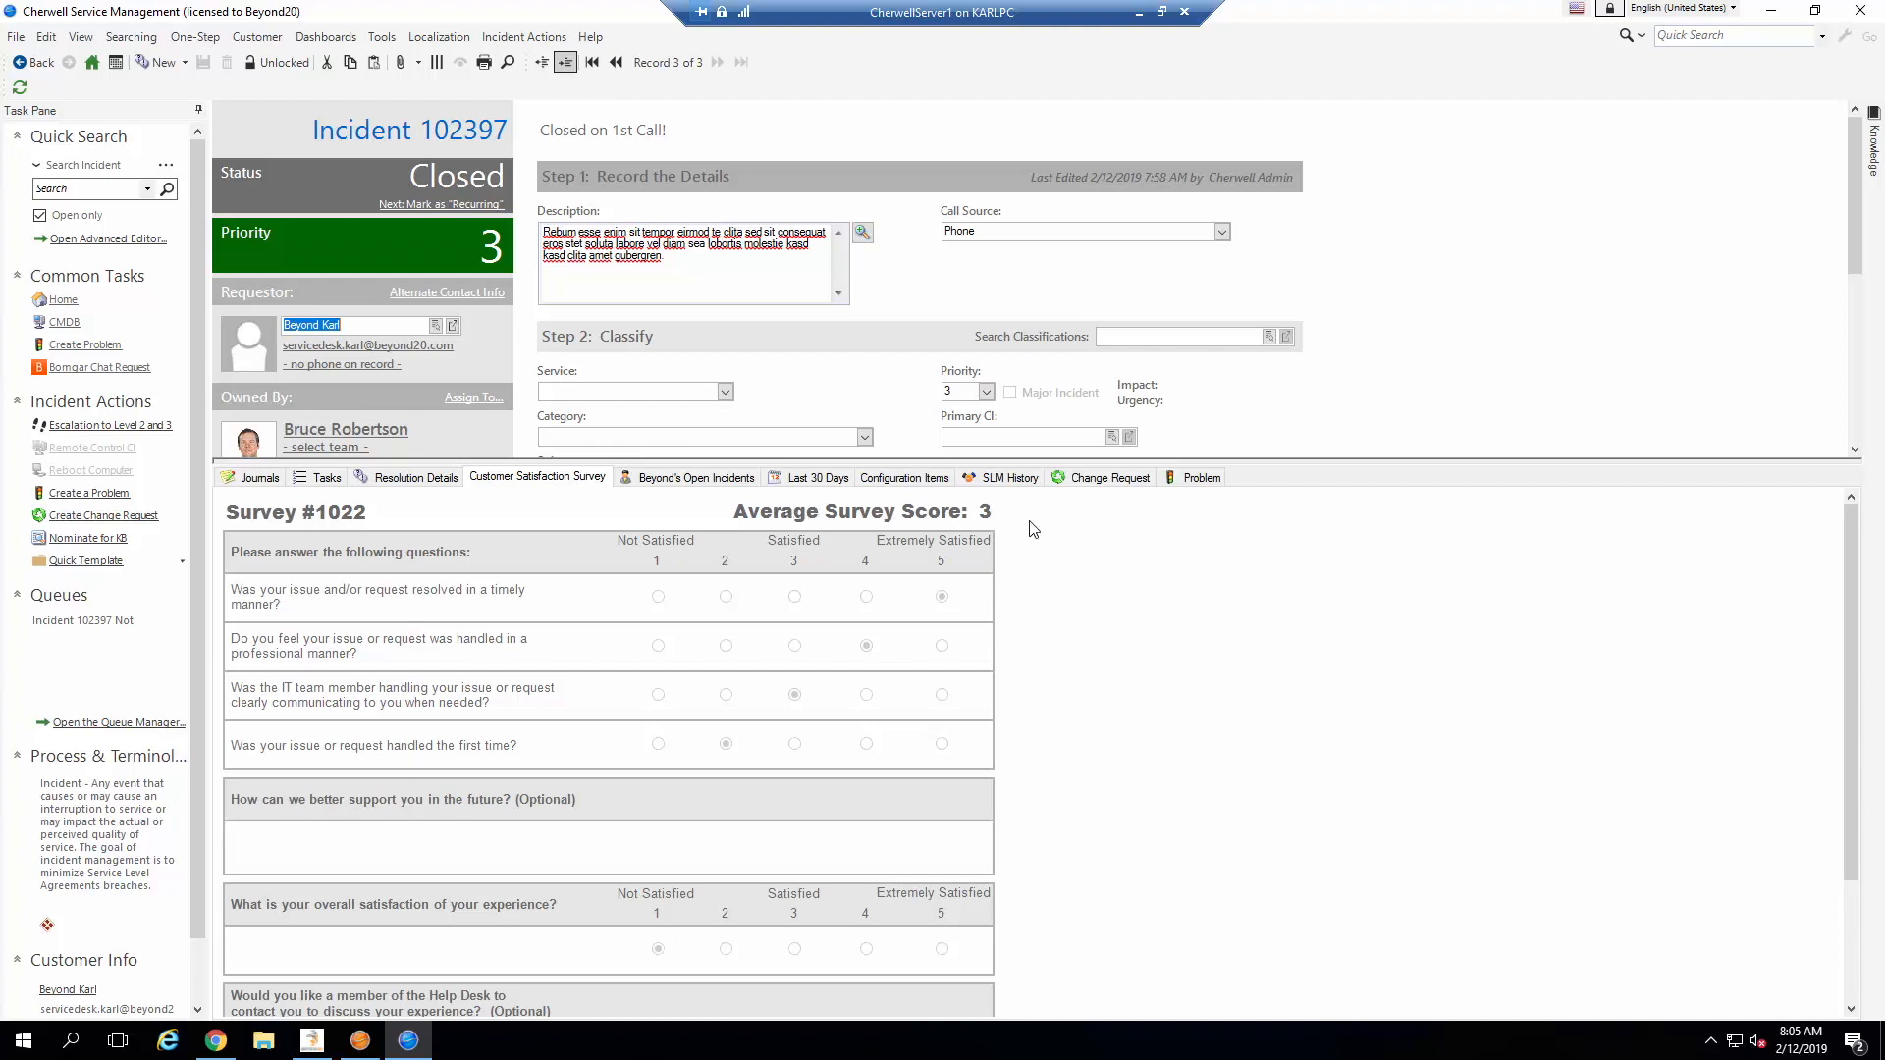
pyautogui.moveTo(489, 610)
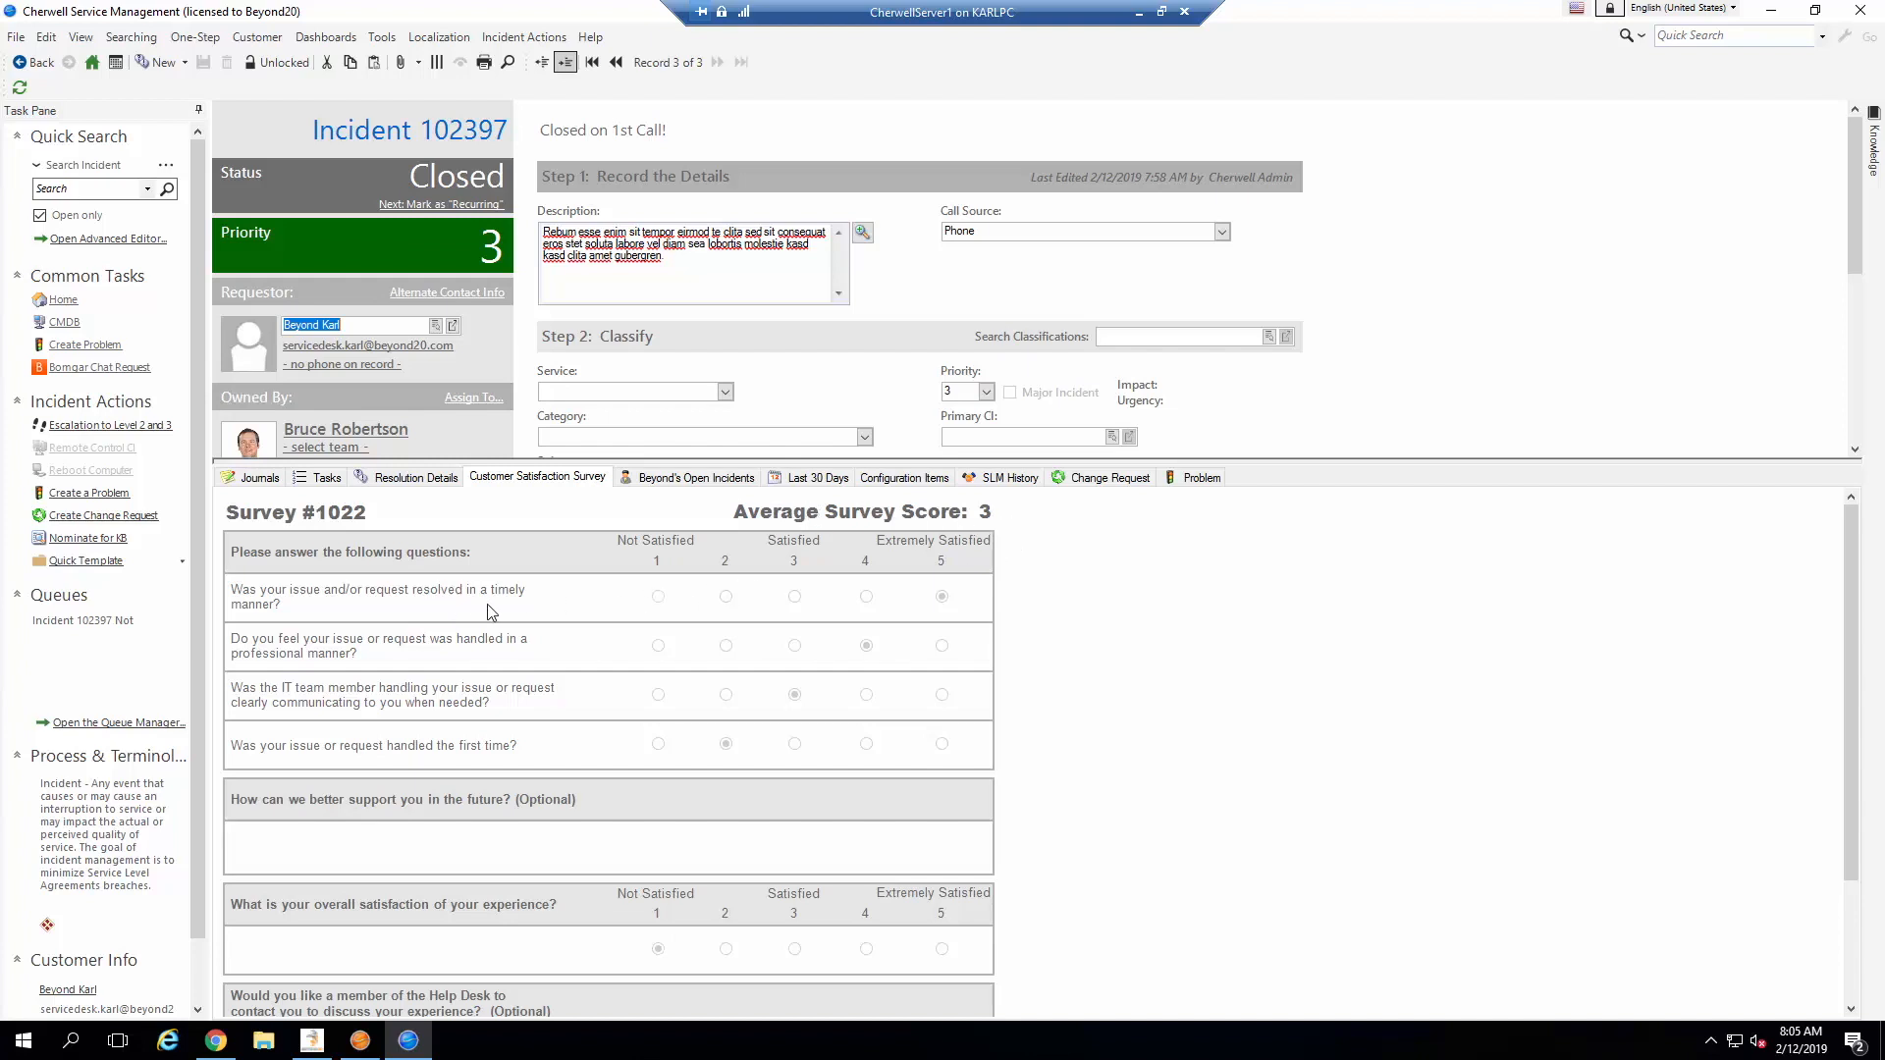
pyautogui.moveTo(668, 607)
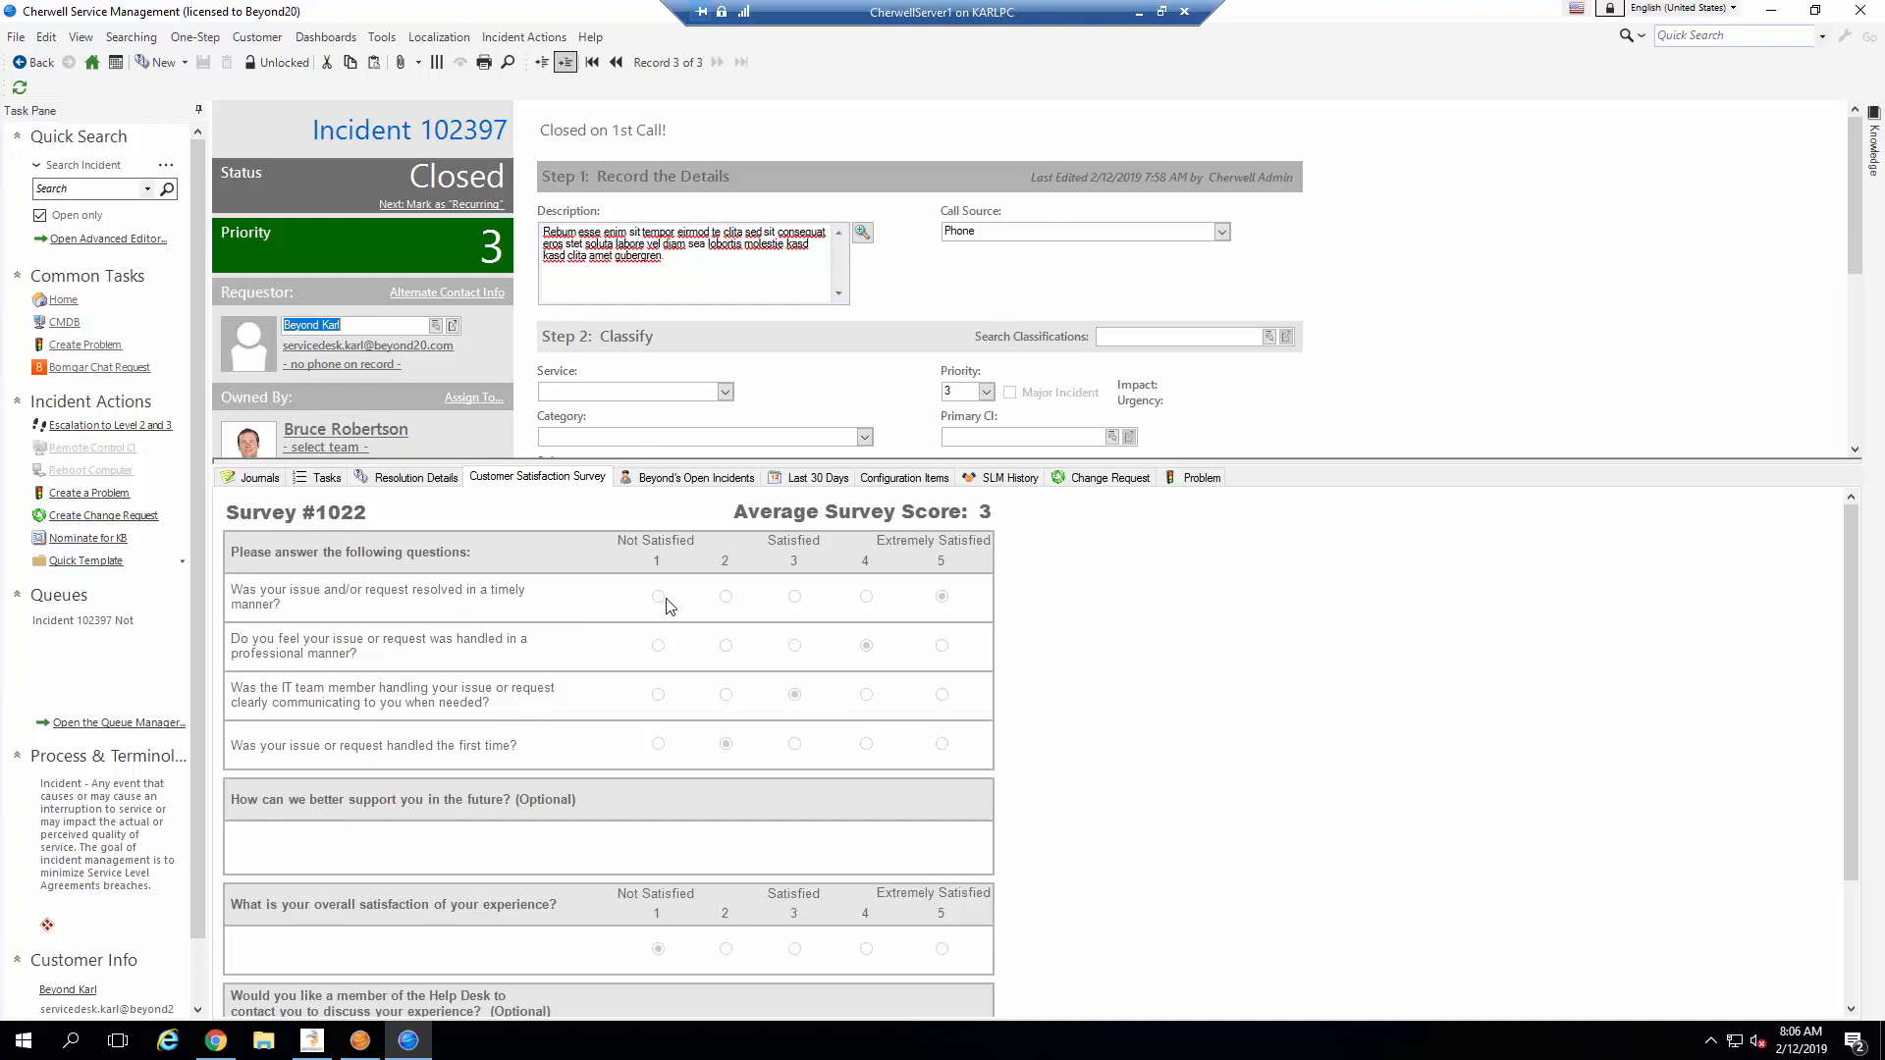
pyautogui.moveTo(958, 613)
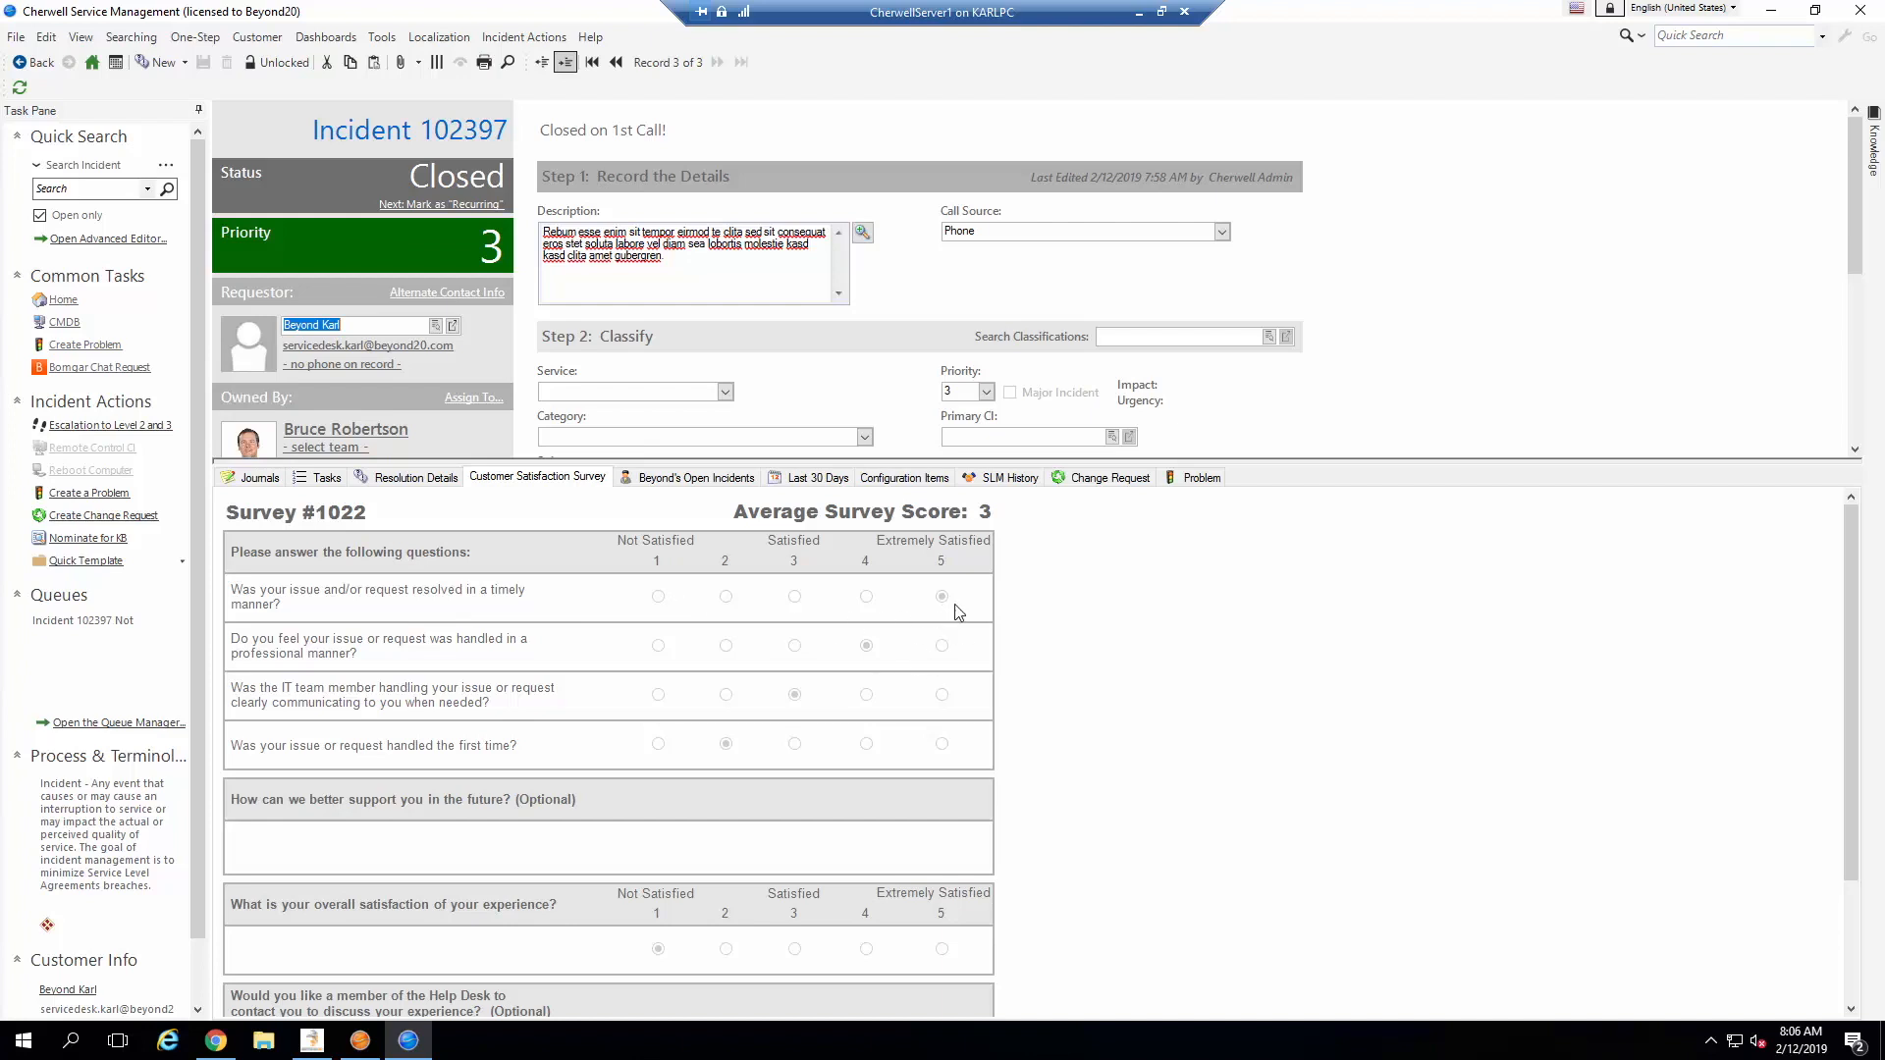
pyautogui.moveTo(727, 724)
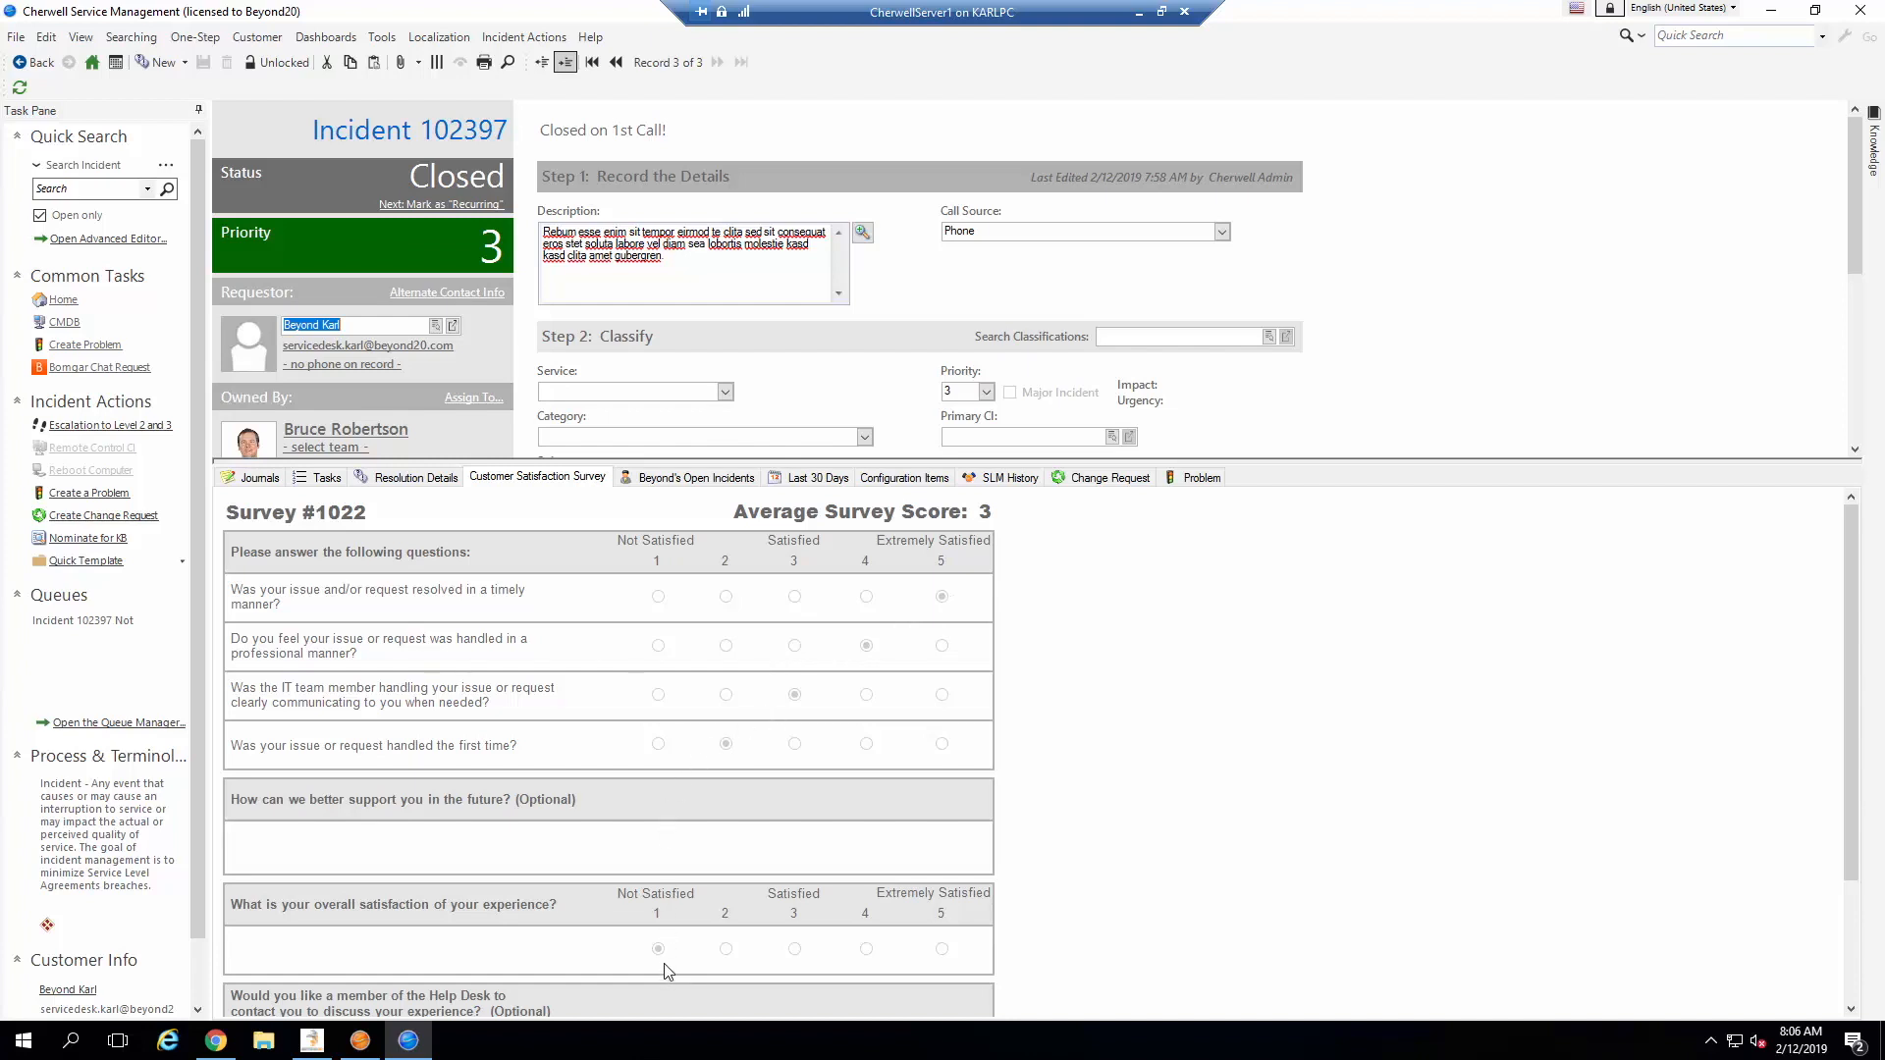
pyautogui.moveTo(766, 911)
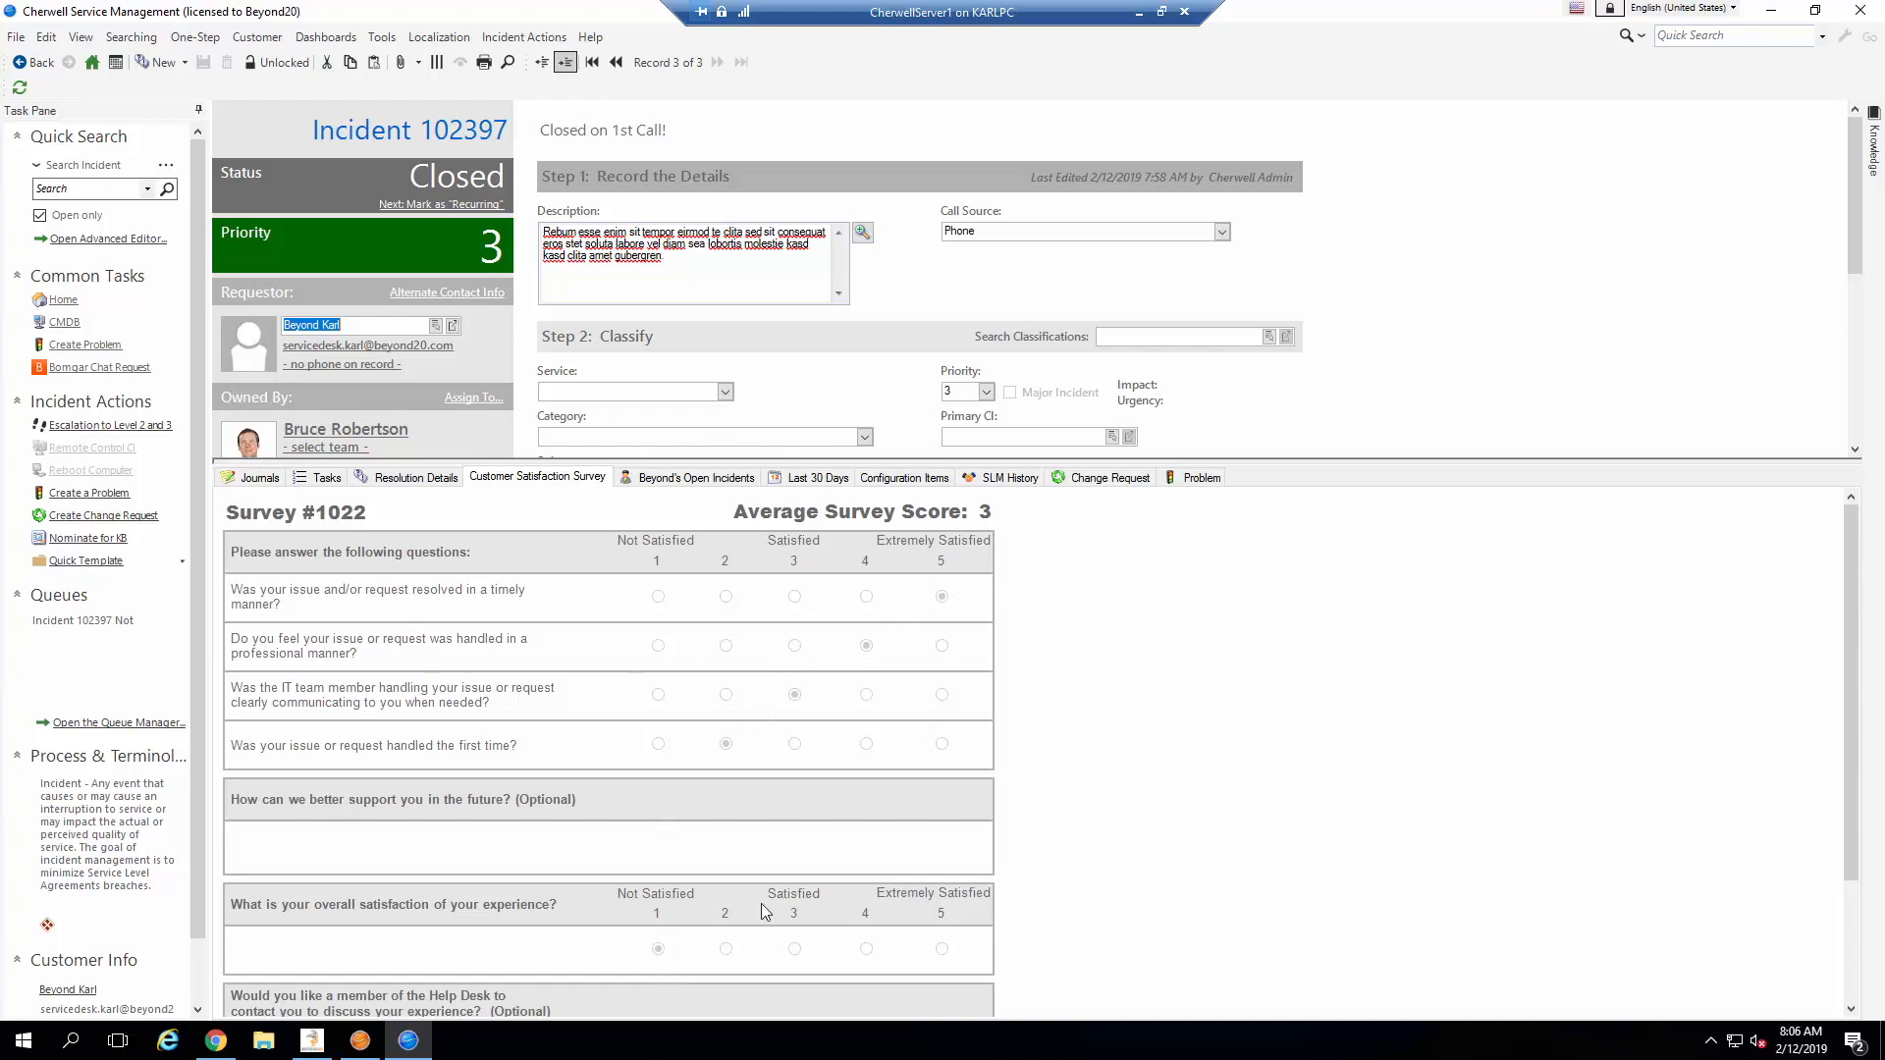
pyautogui.scroll(-3)
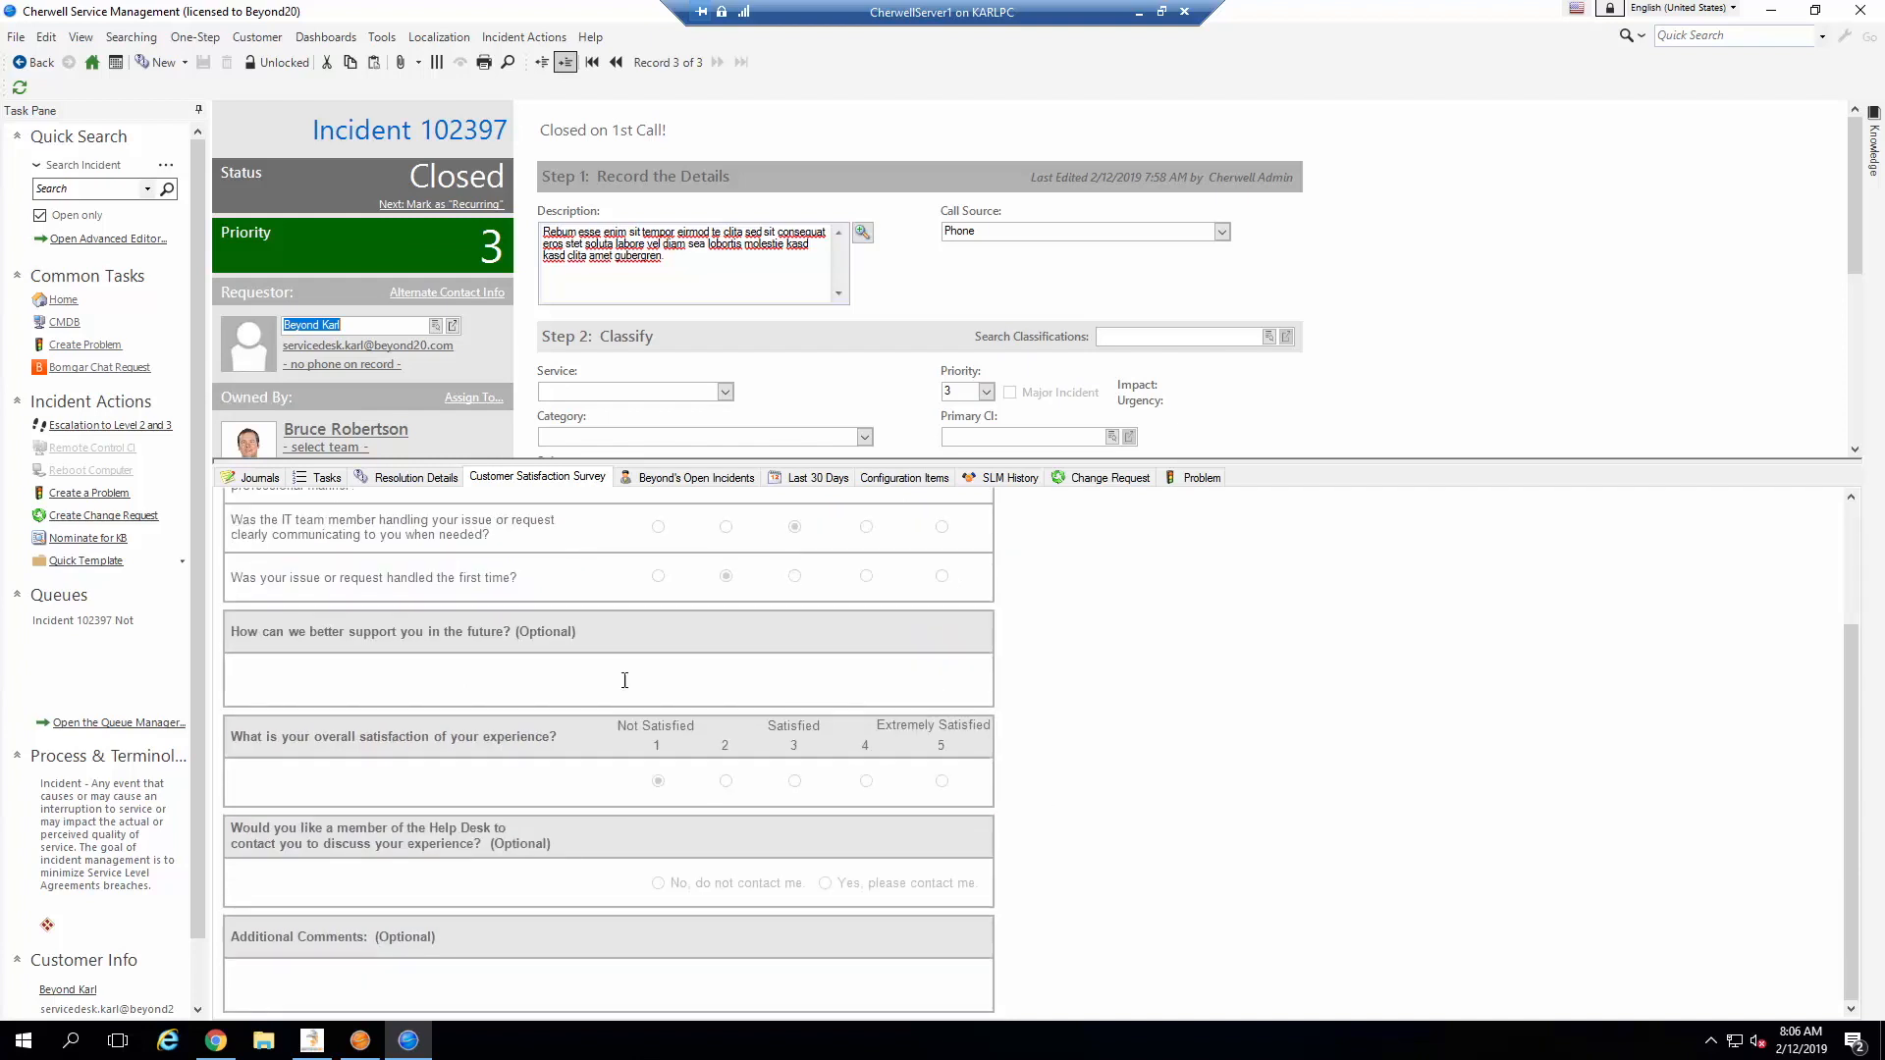
pyautogui.moveTo(554, 685)
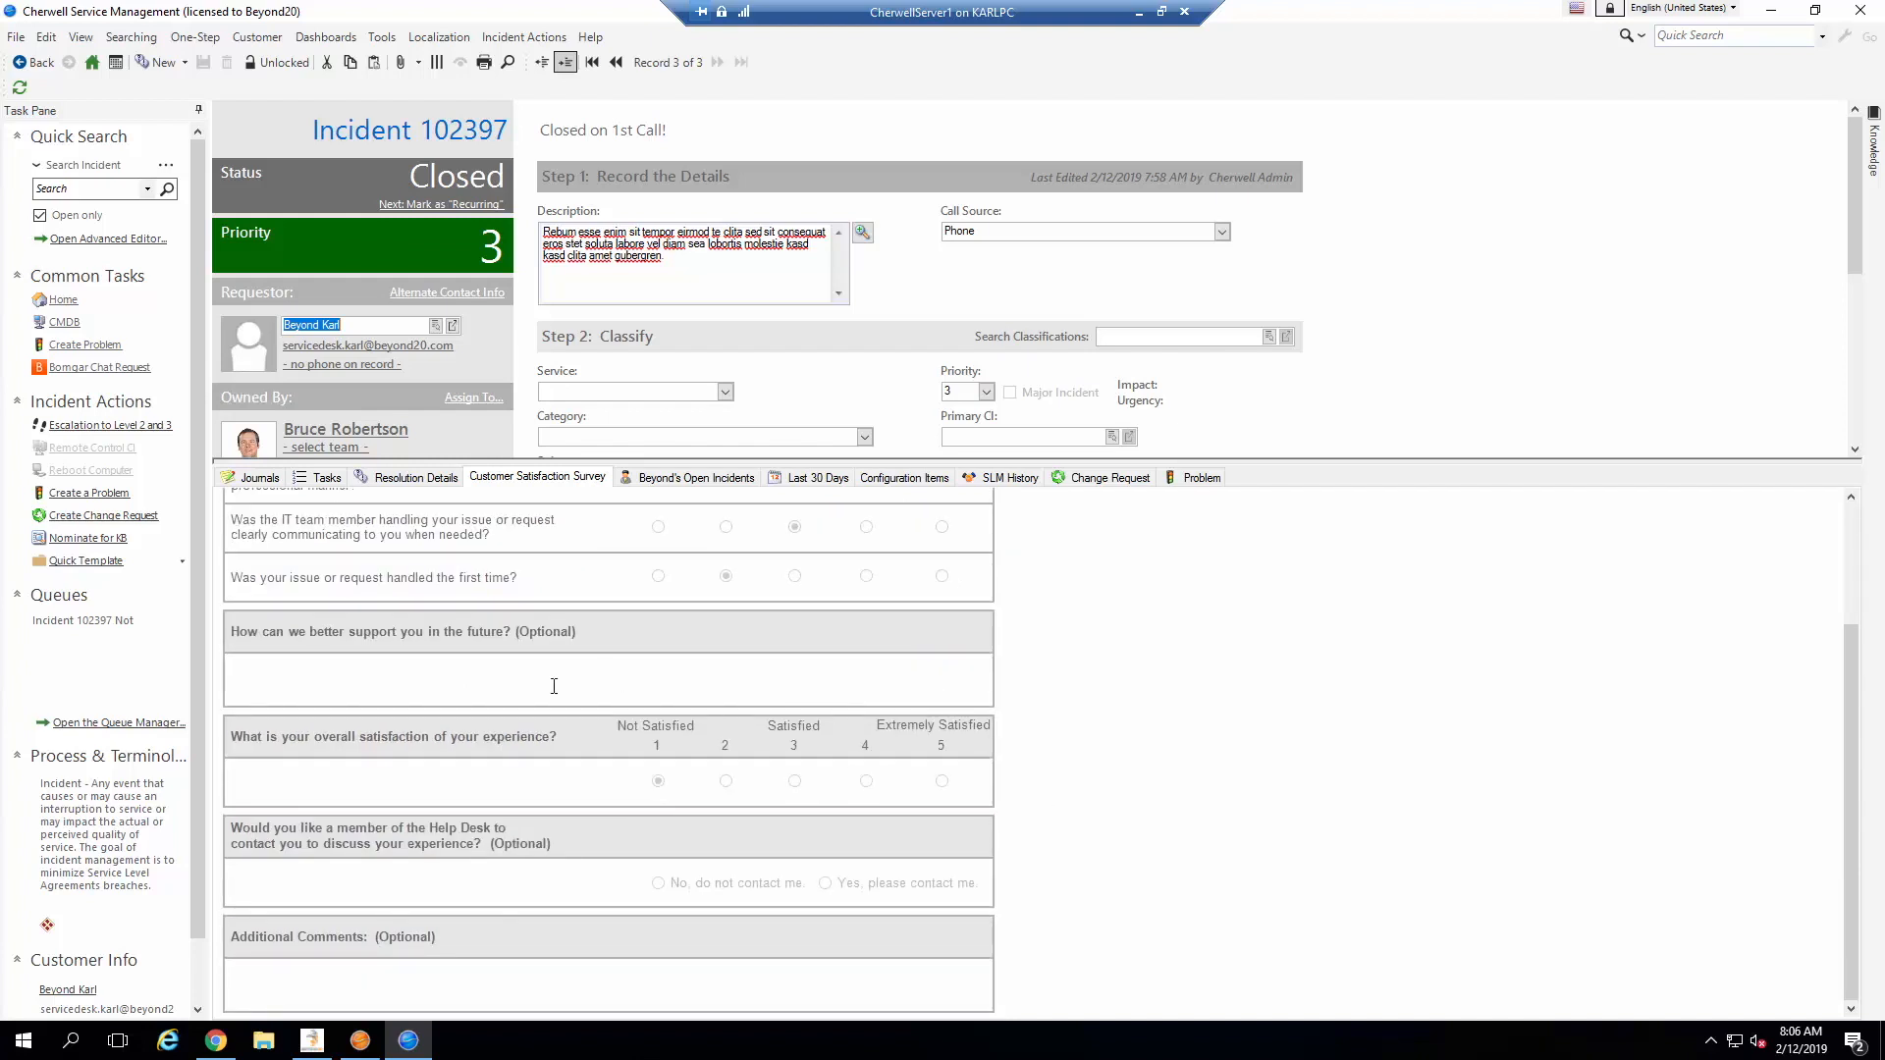
pyautogui.moveTo(762, 780)
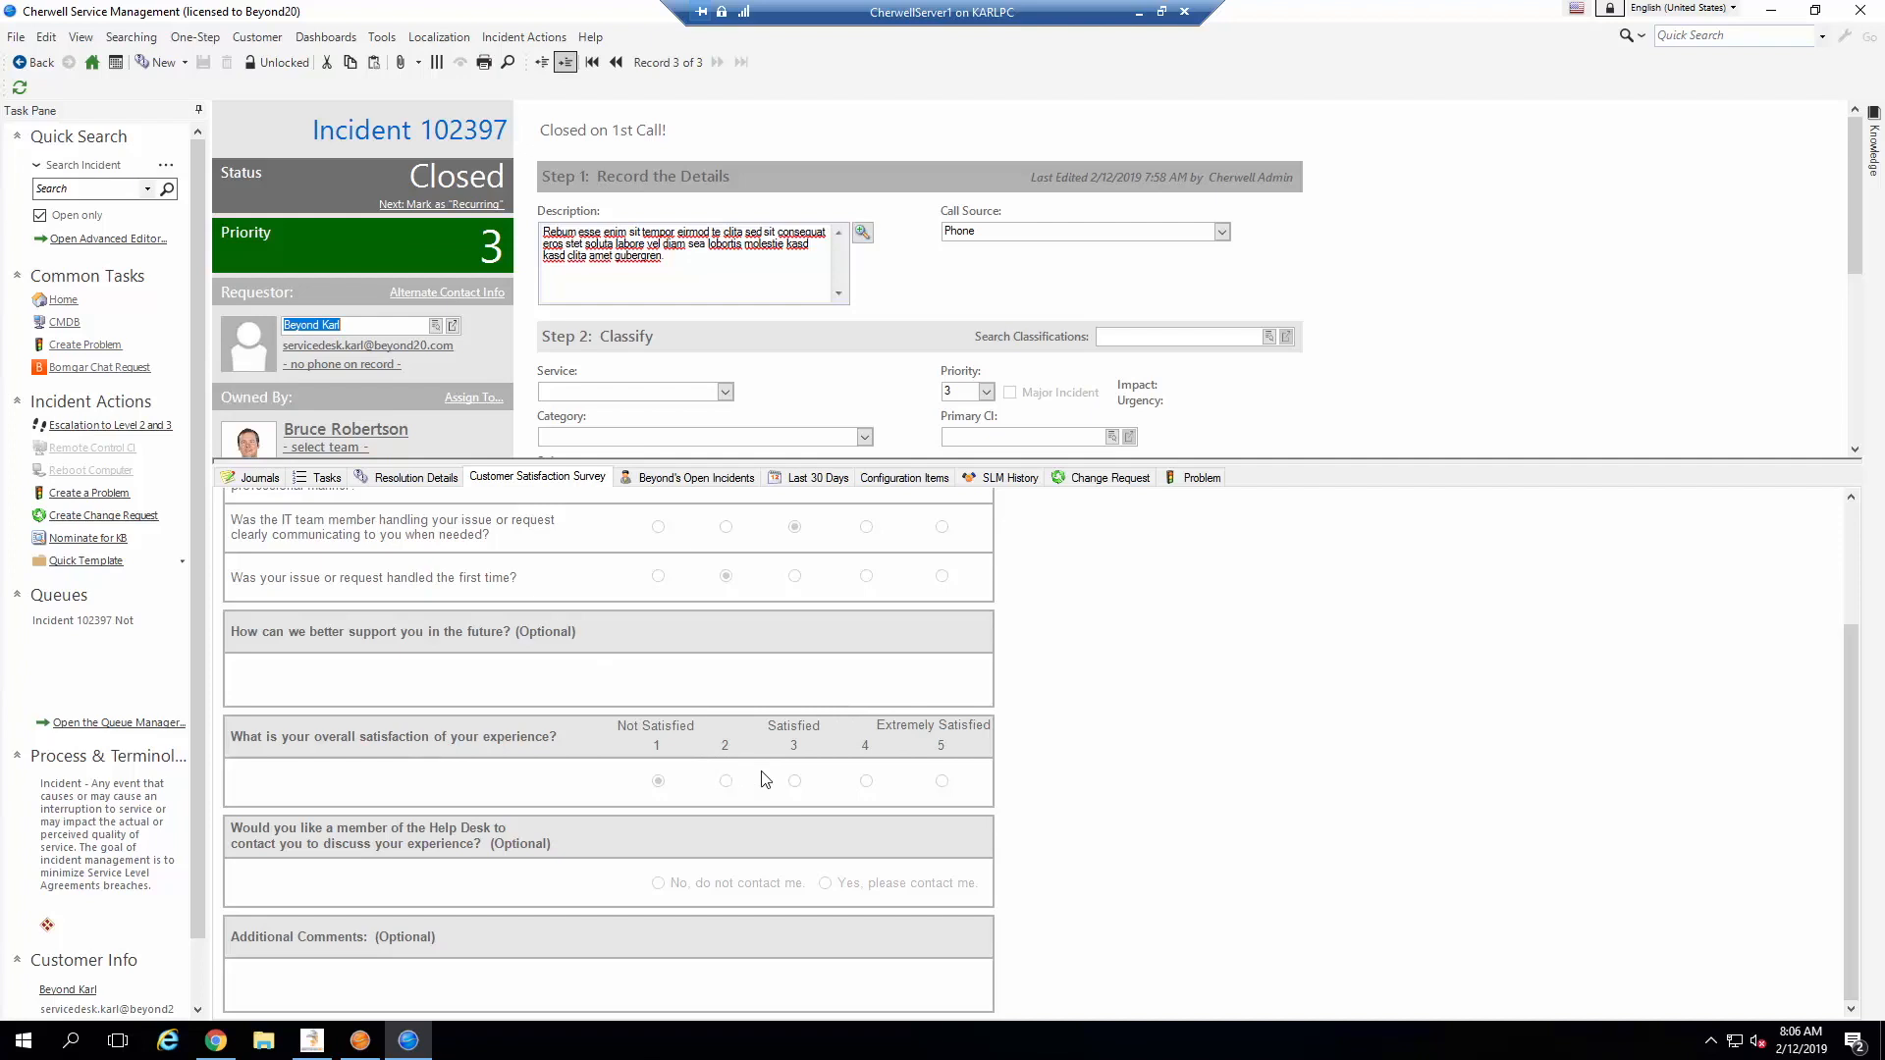
pyautogui.scroll(3)
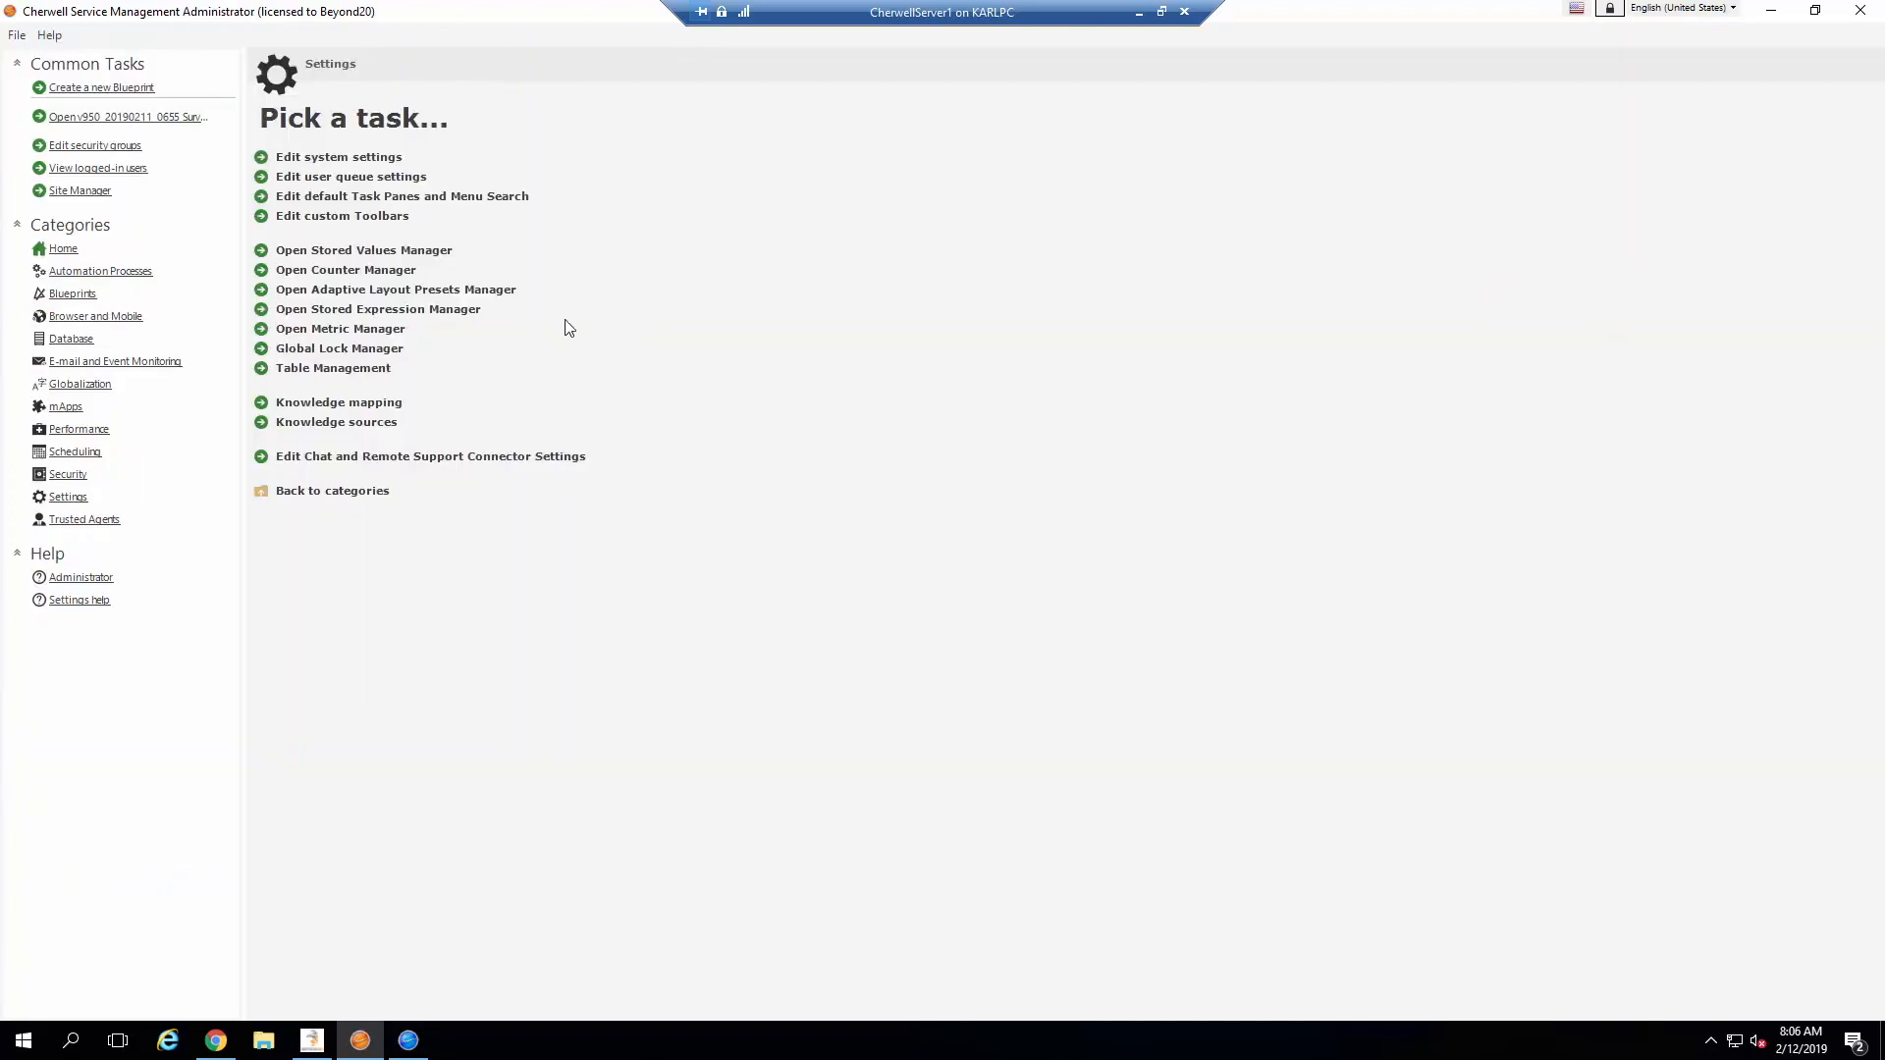
pyautogui.moveTo(403, 322)
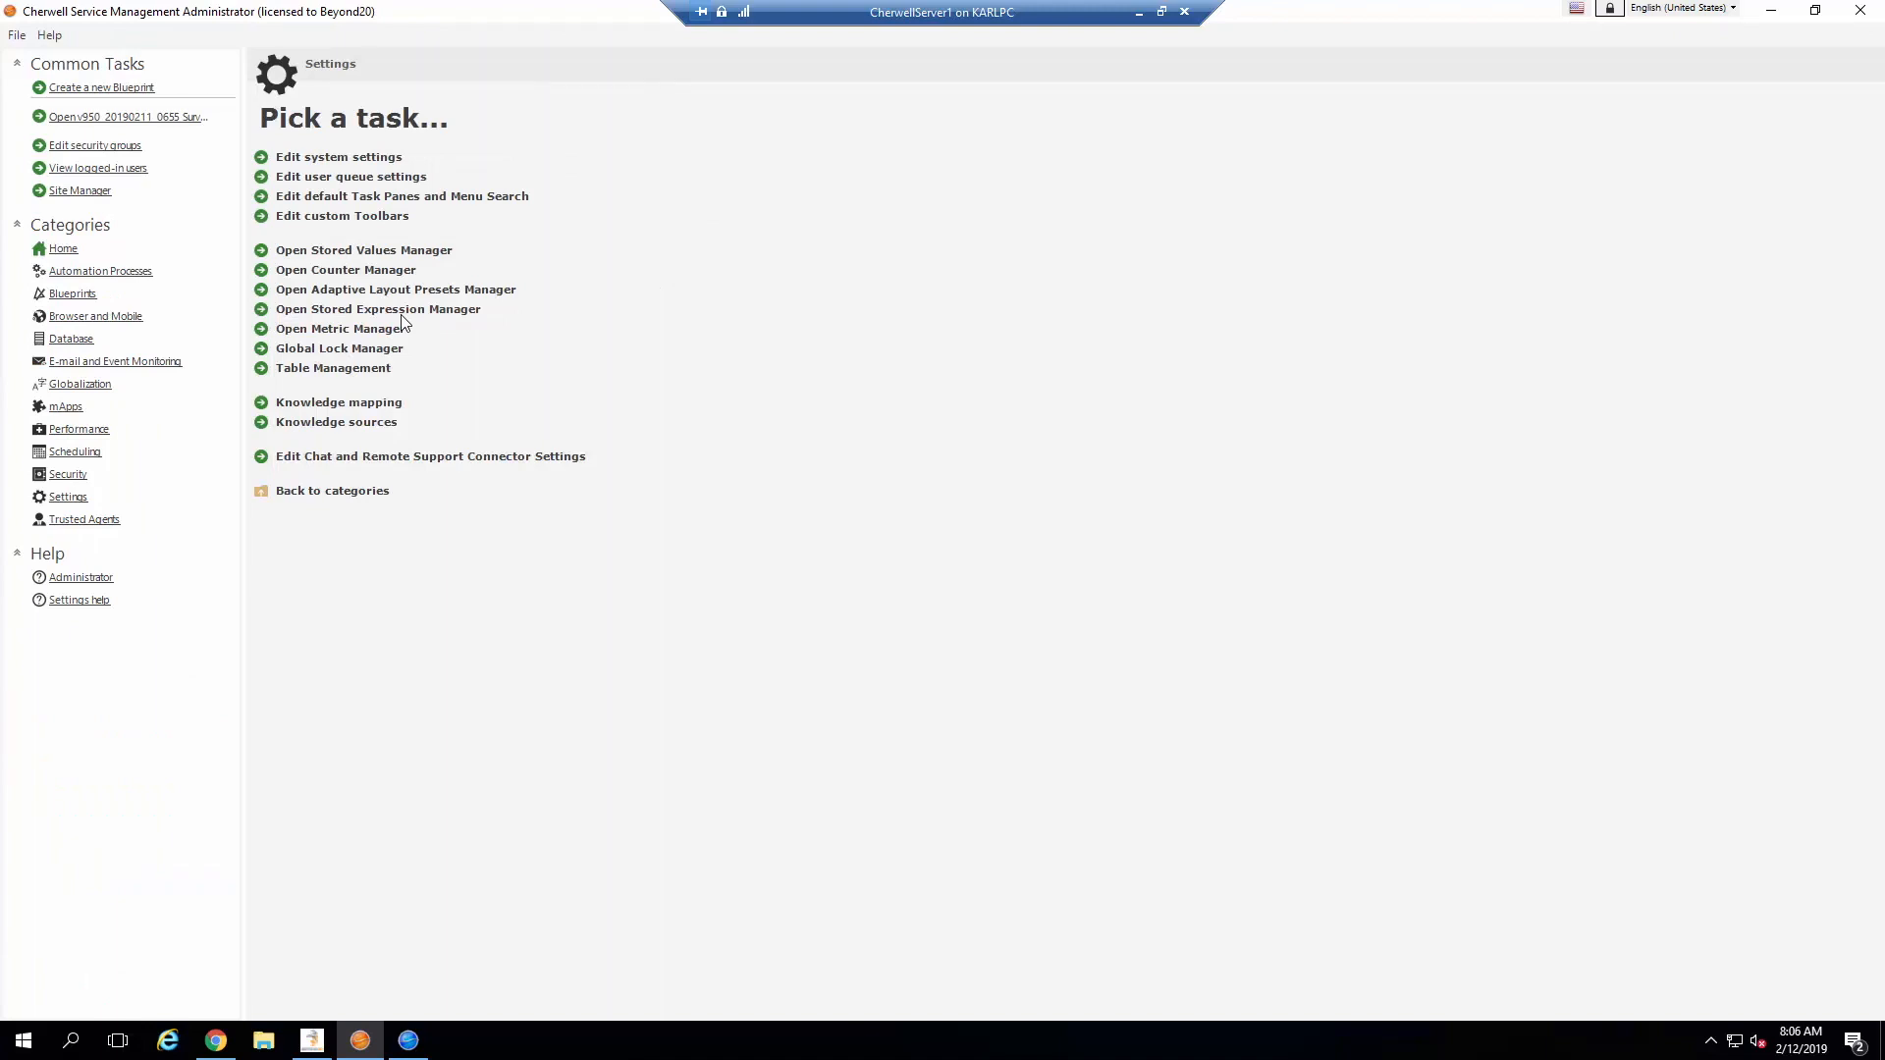
pyautogui.moveTo(589, 381)
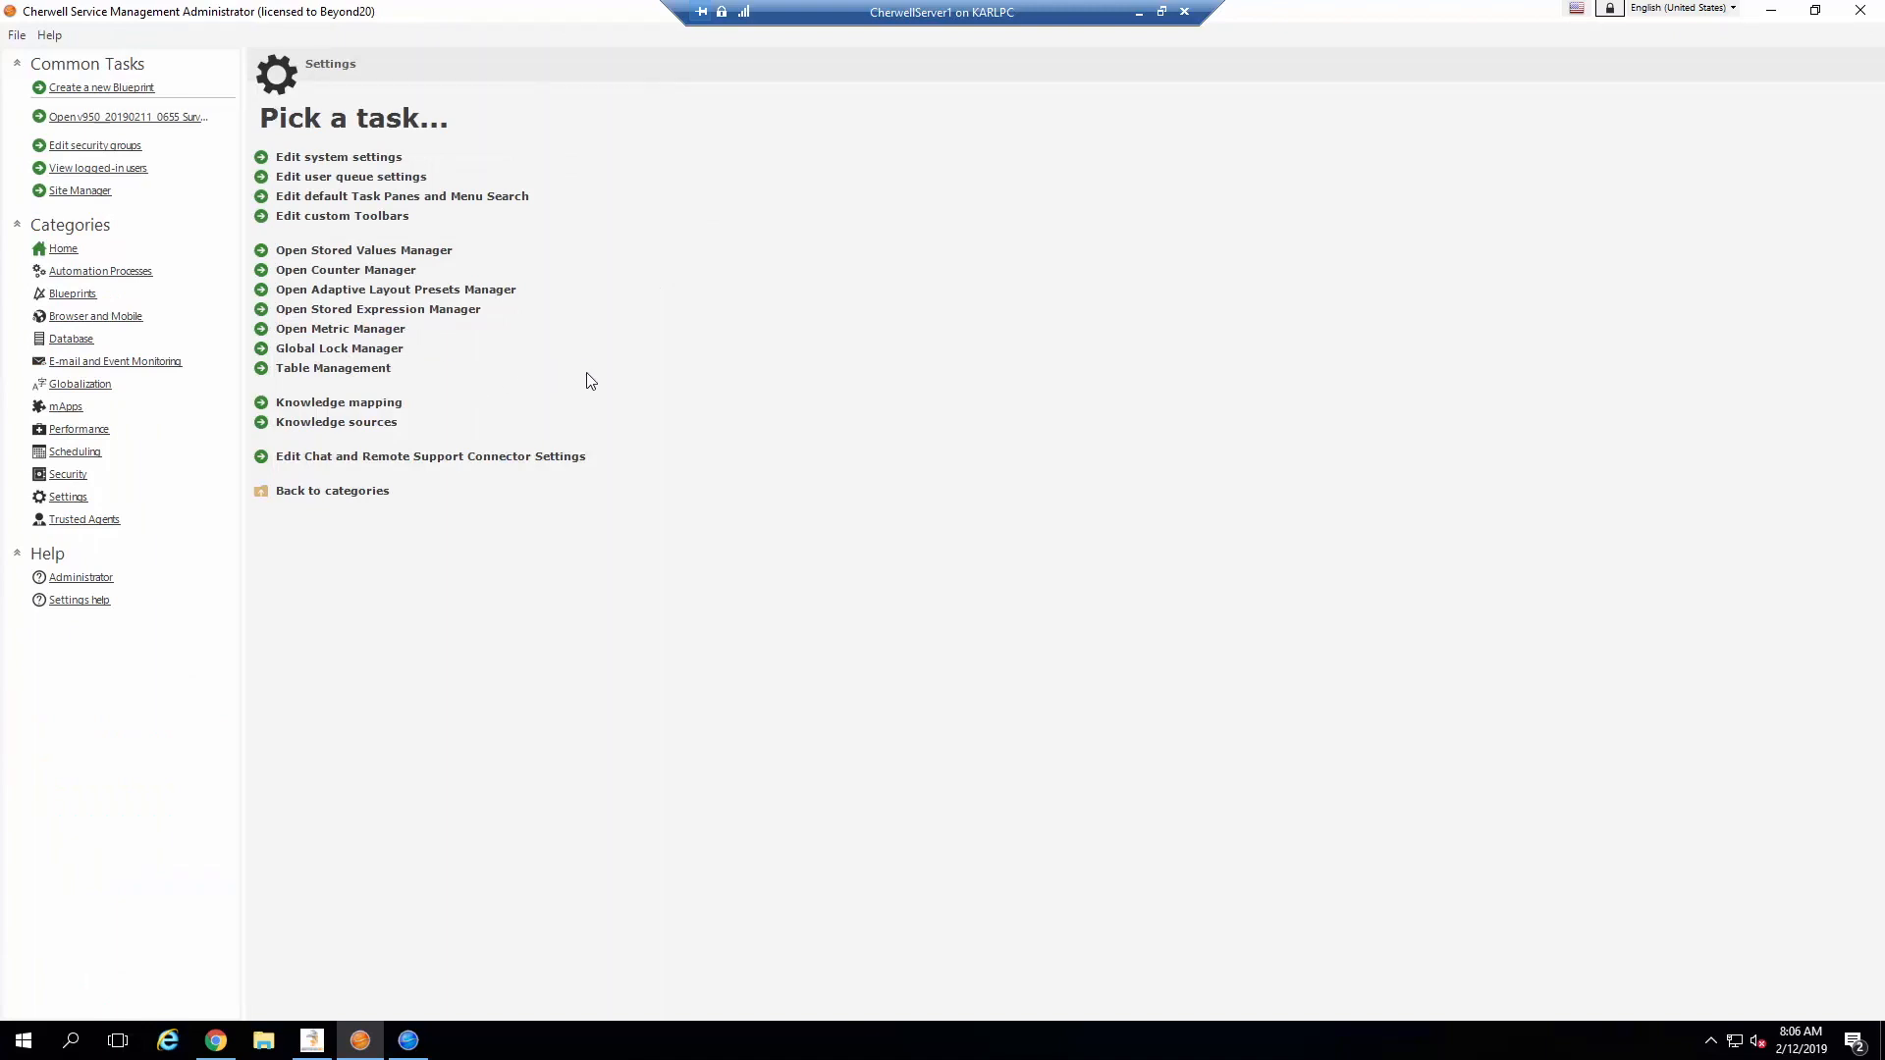
pyautogui.moveTo(644, 383)
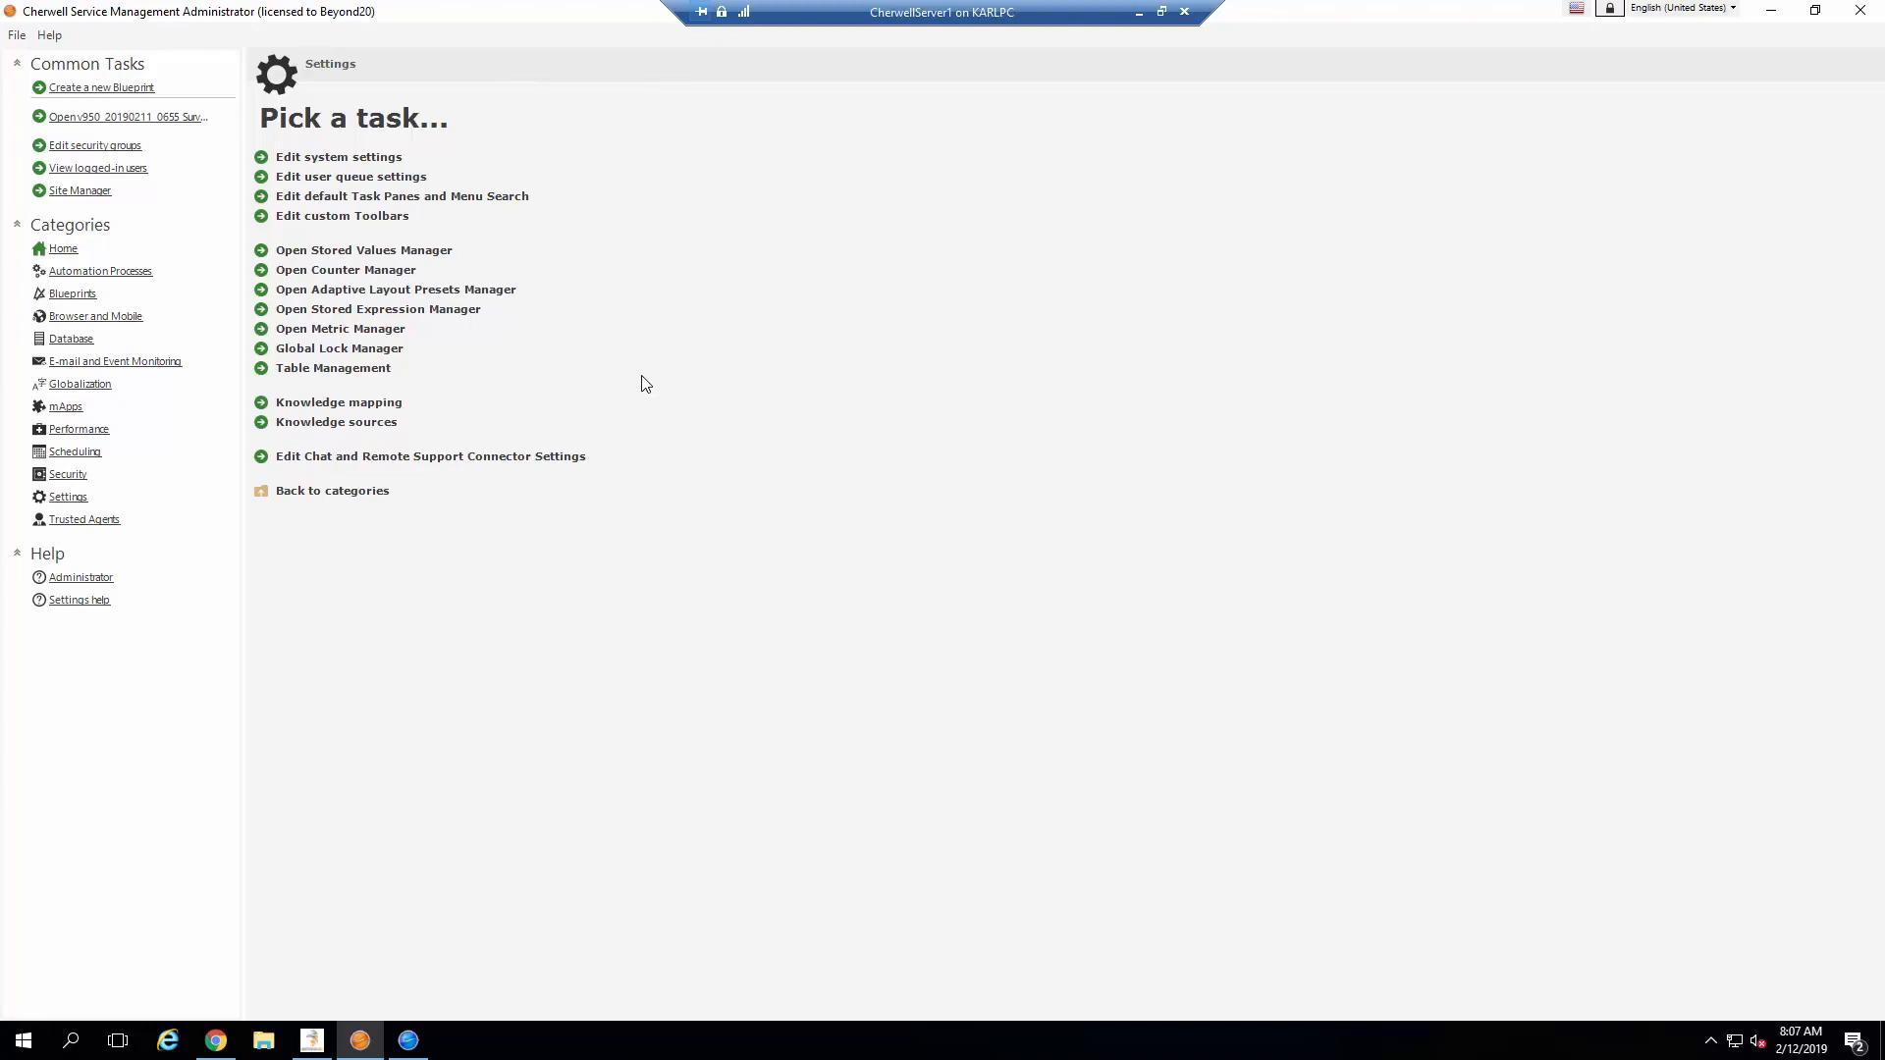
pyautogui.moveTo(554, 369)
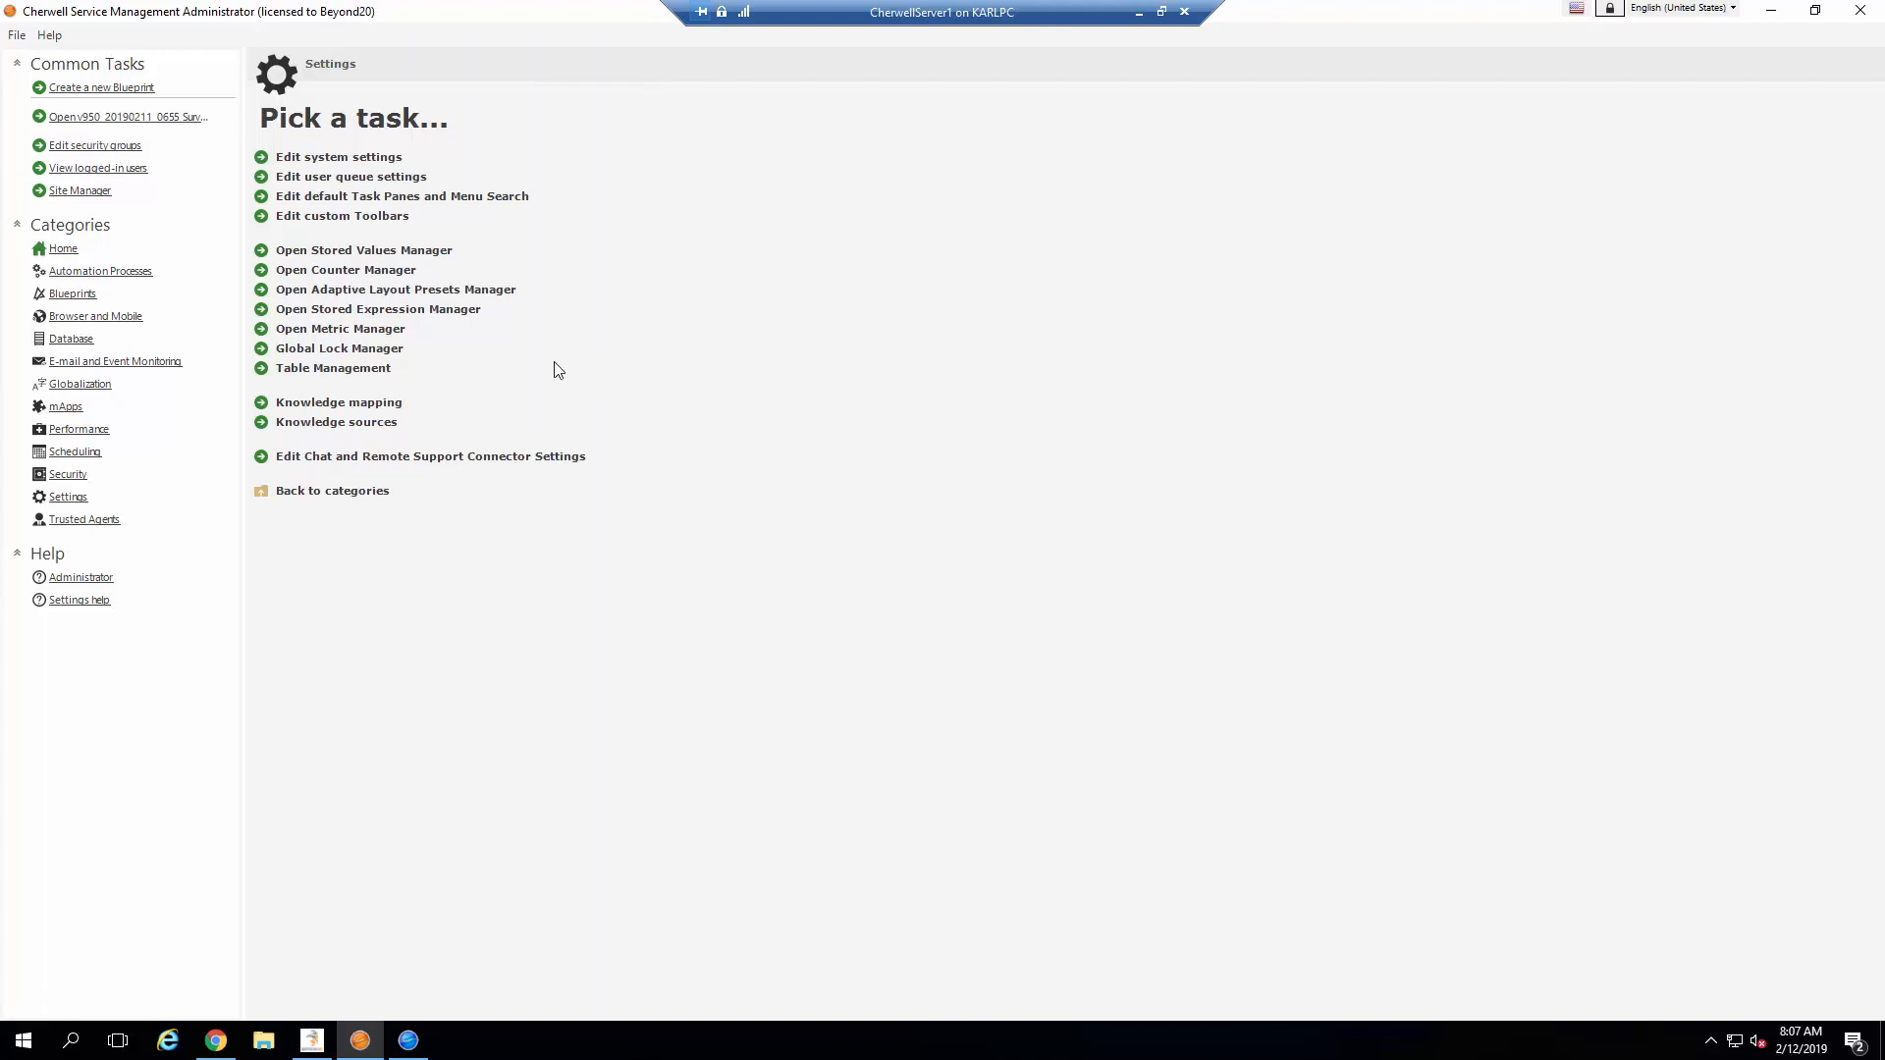
pyautogui.moveTo(73, 297)
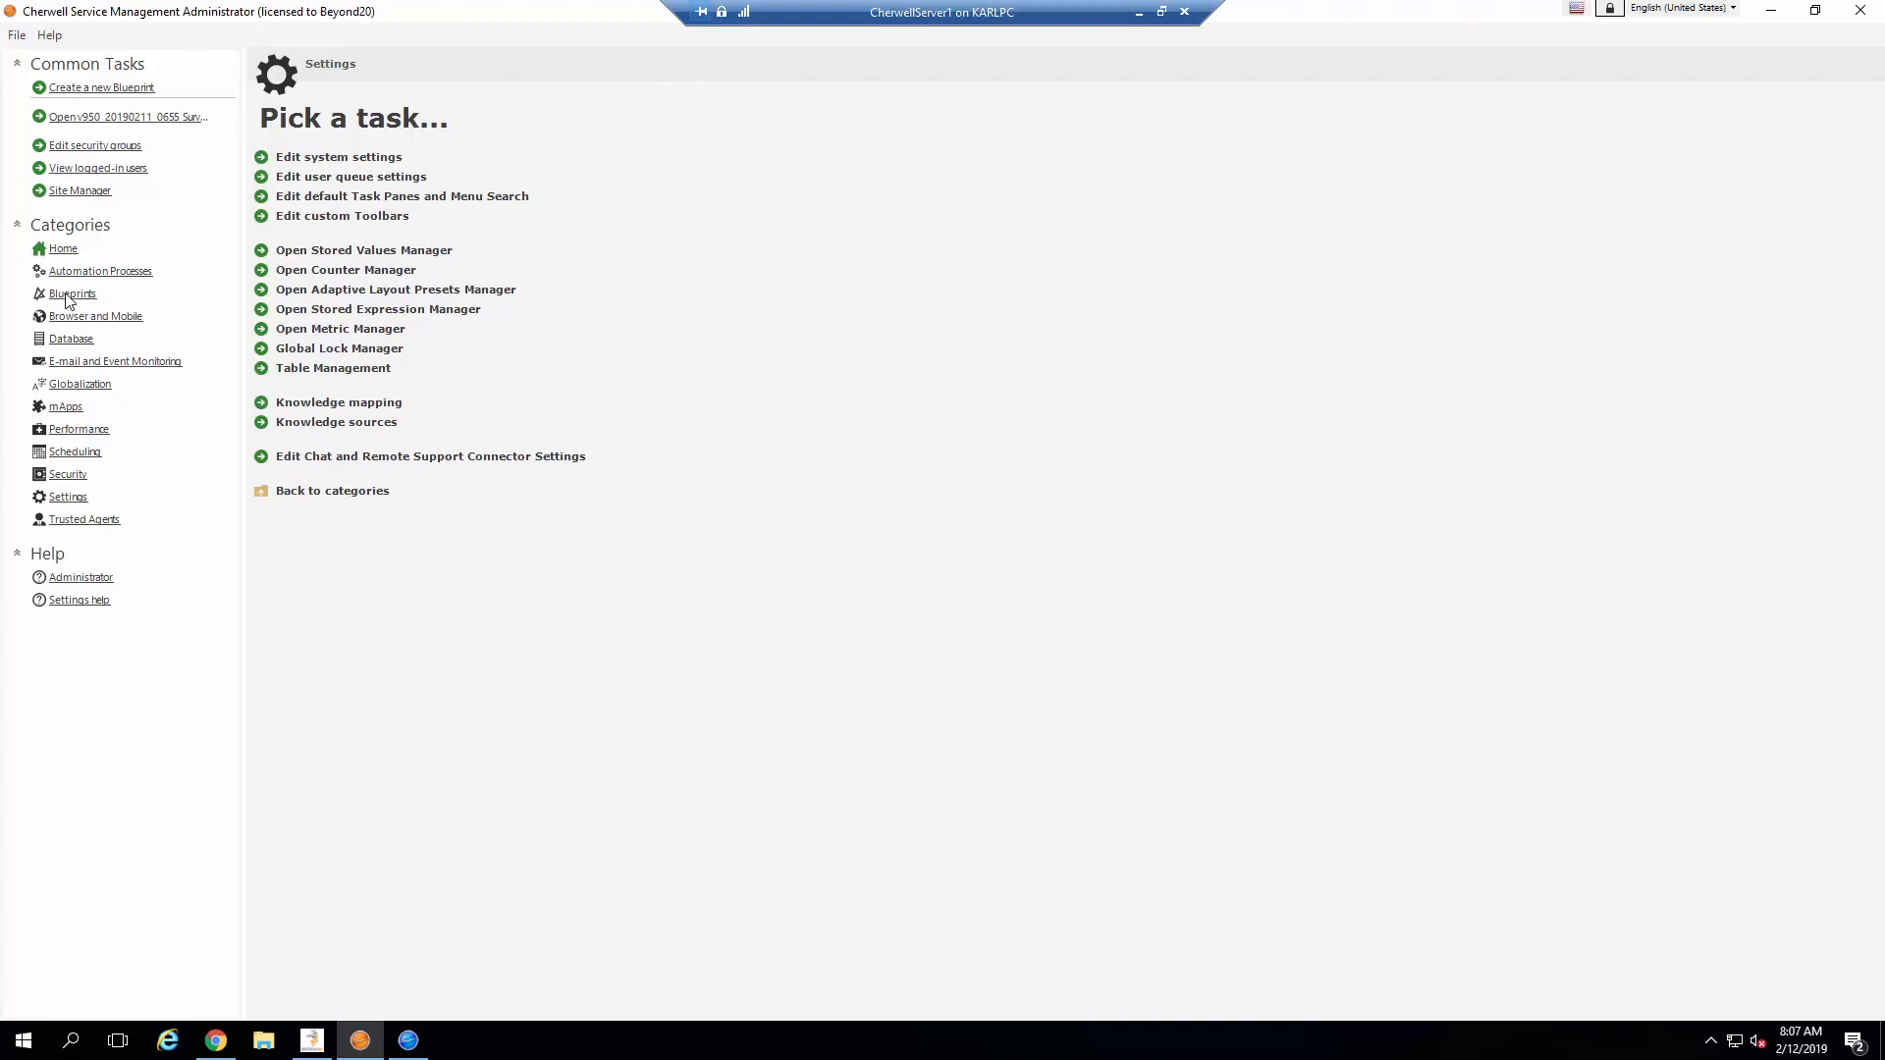
pyautogui.moveTo(129, 299)
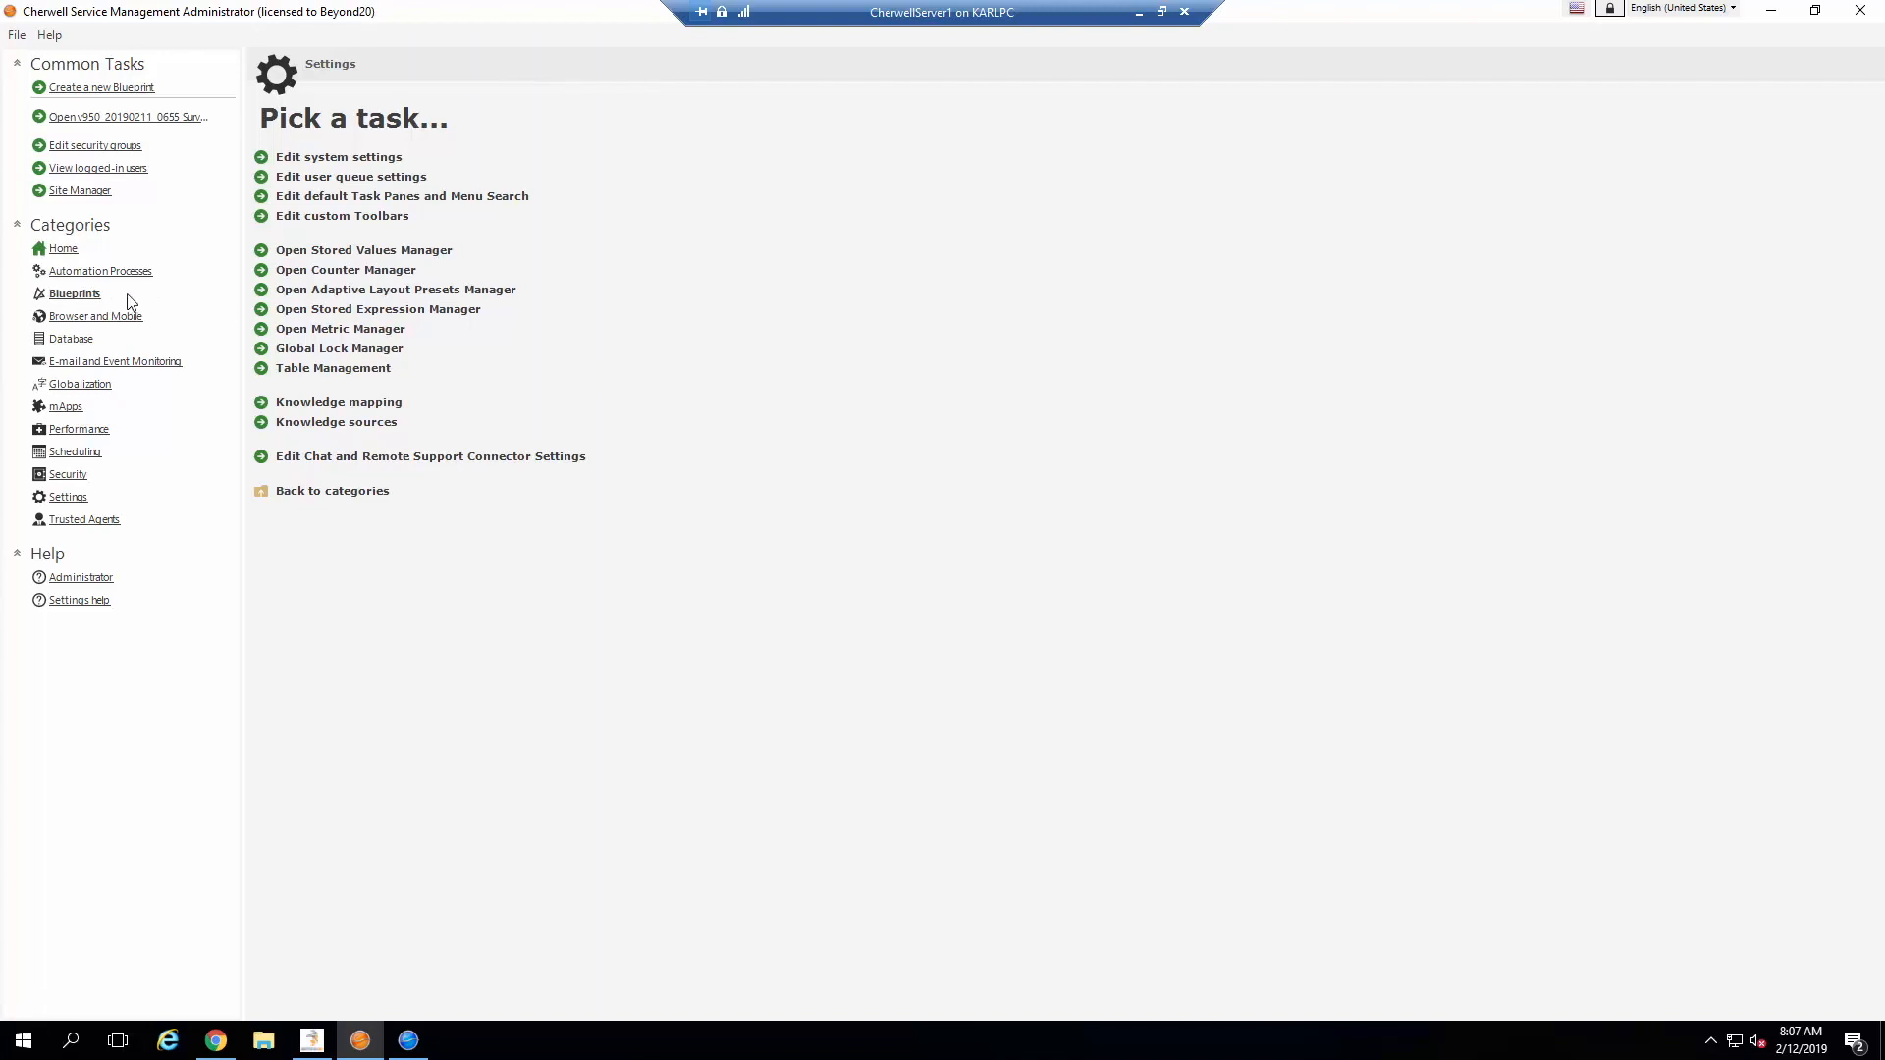
# Step: Show the Blueprints task list from the Administrator Categories pane
pyautogui.click(72, 292)
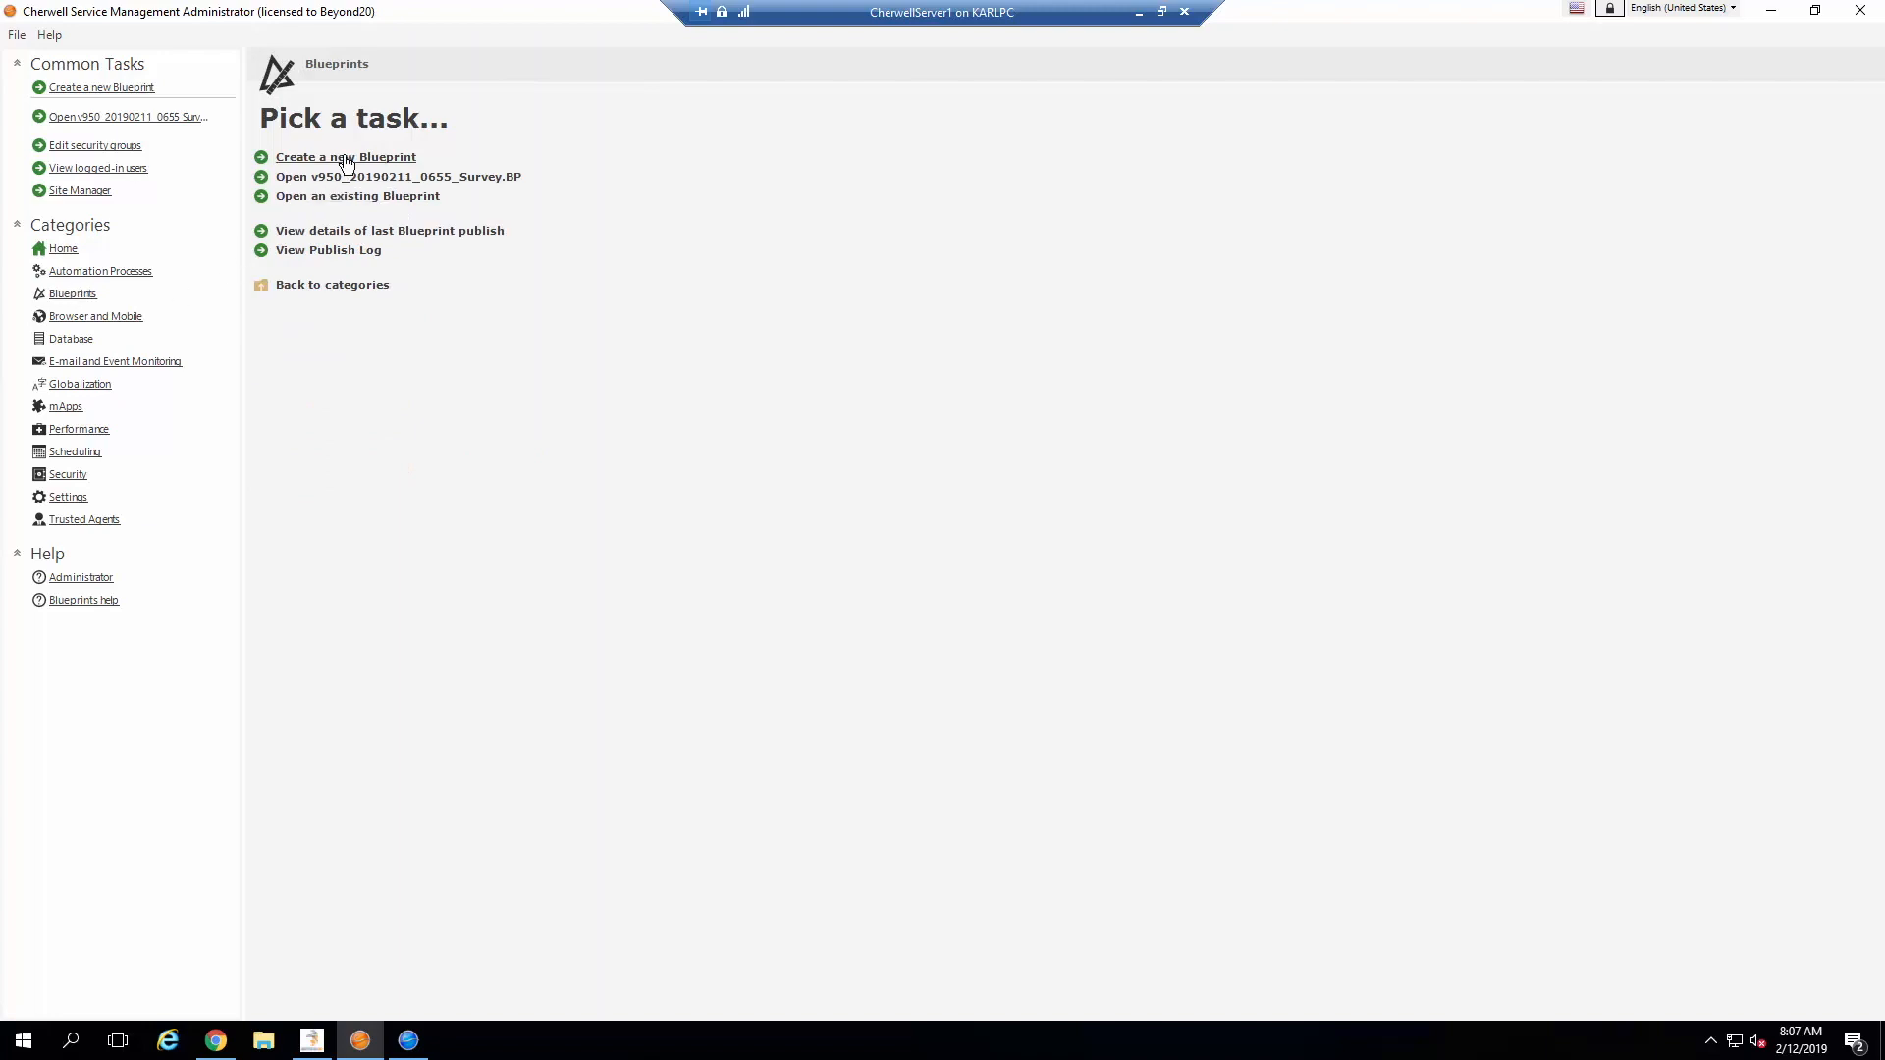
# Step: Create a new blueprint and edit the Customer Satisfaction Survey supporting object's form
pyautogui.click(345, 158)
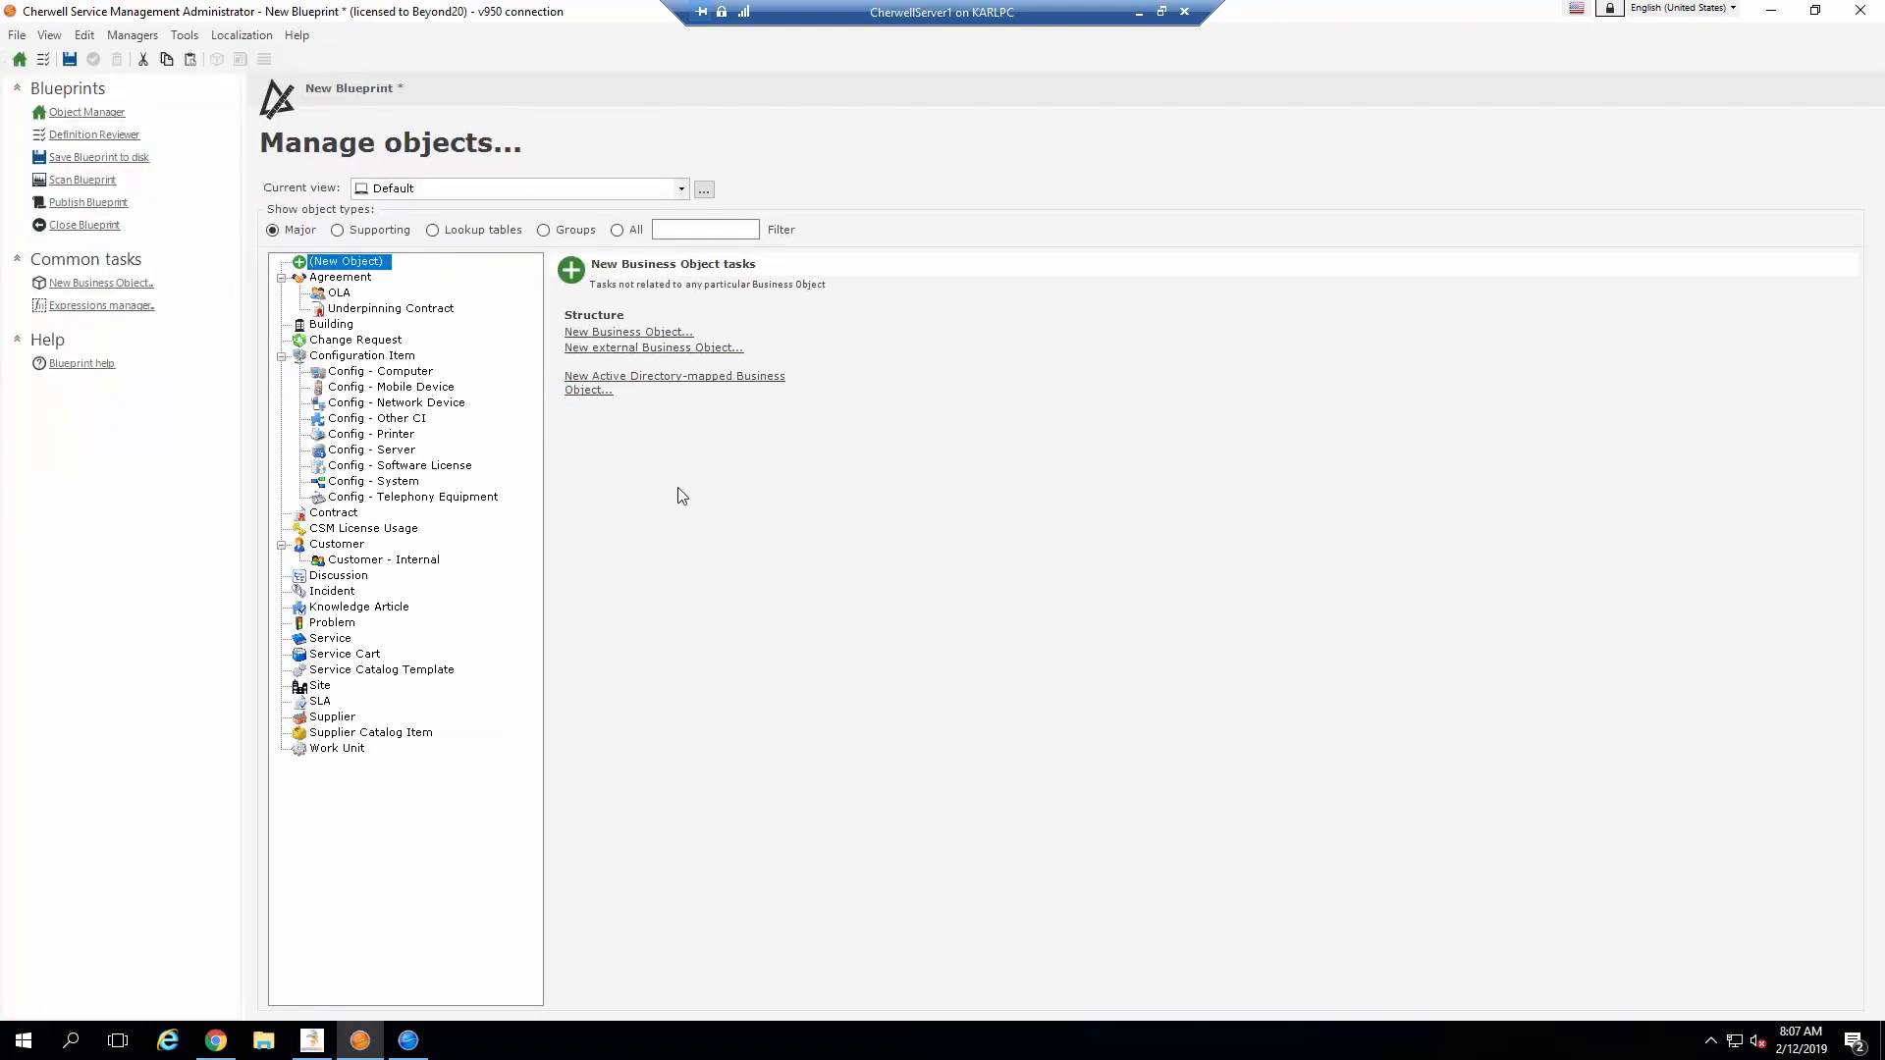
pyautogui.moveTo(460, 335)
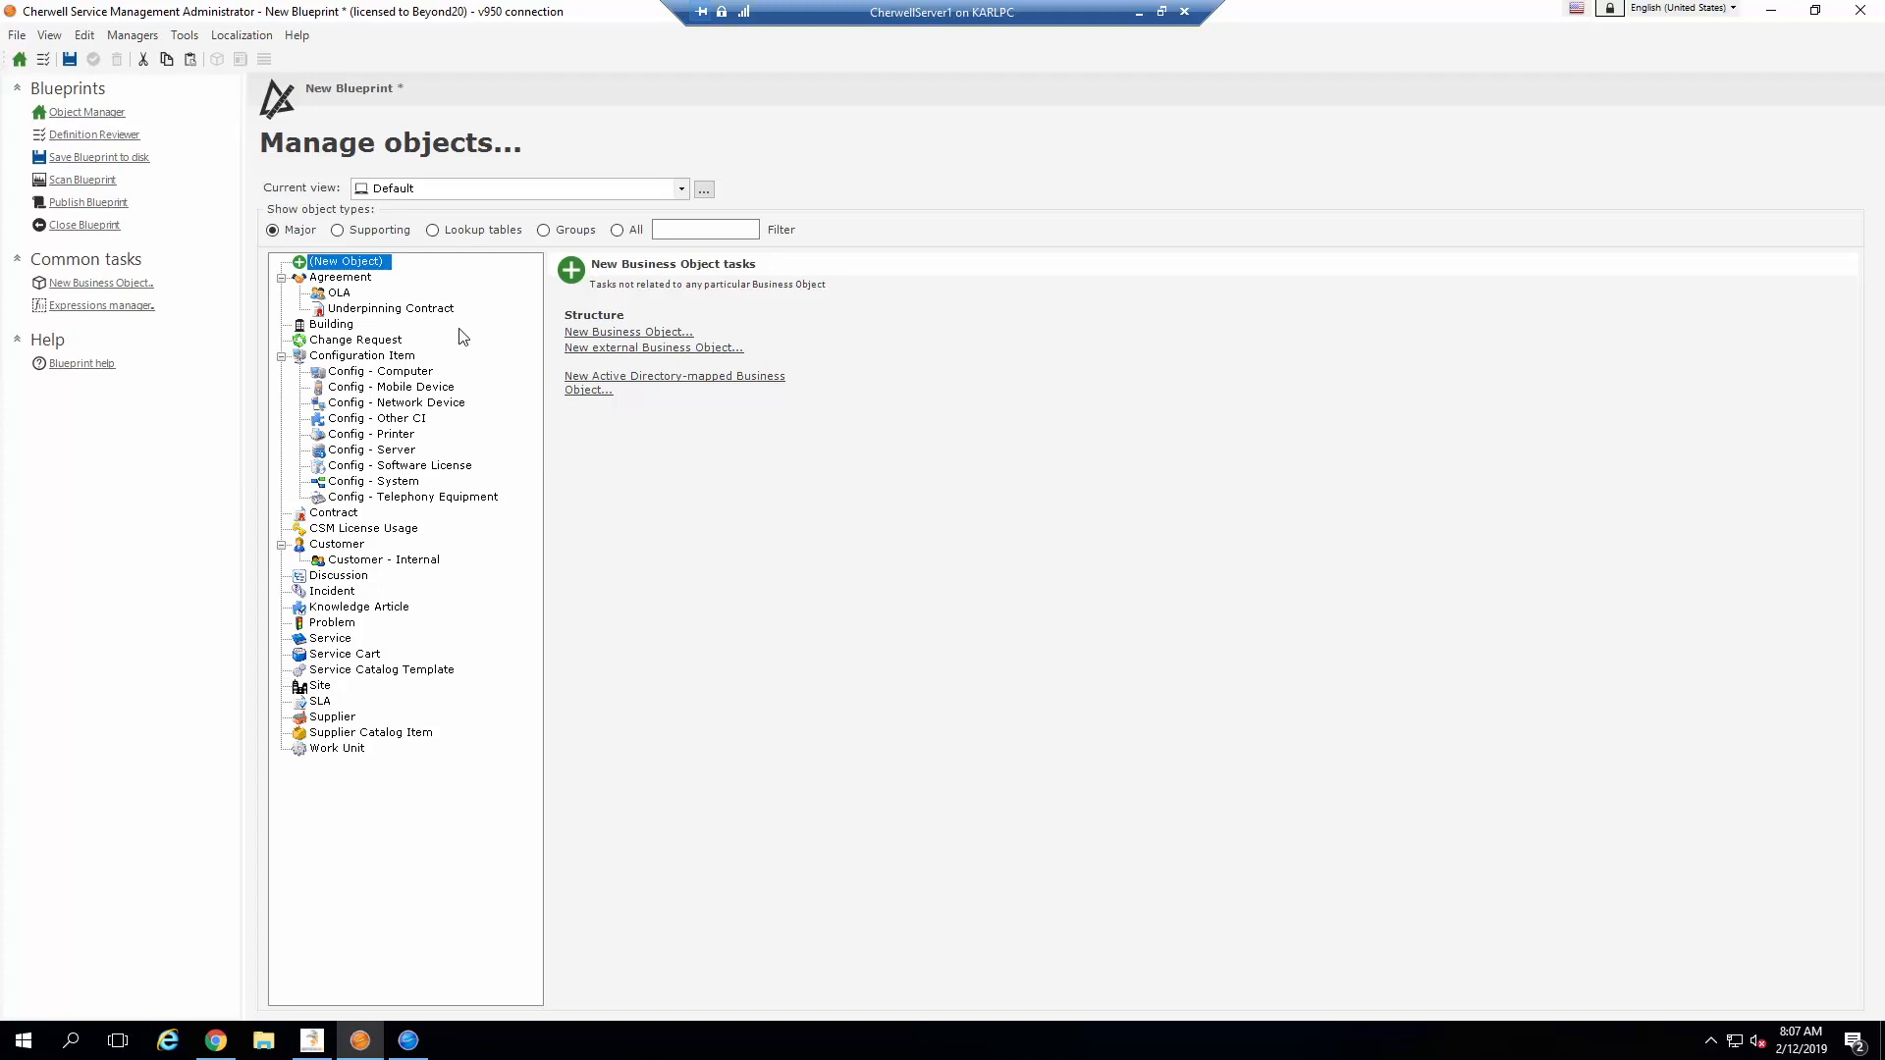
pyautogui.moveTo(361, 238)
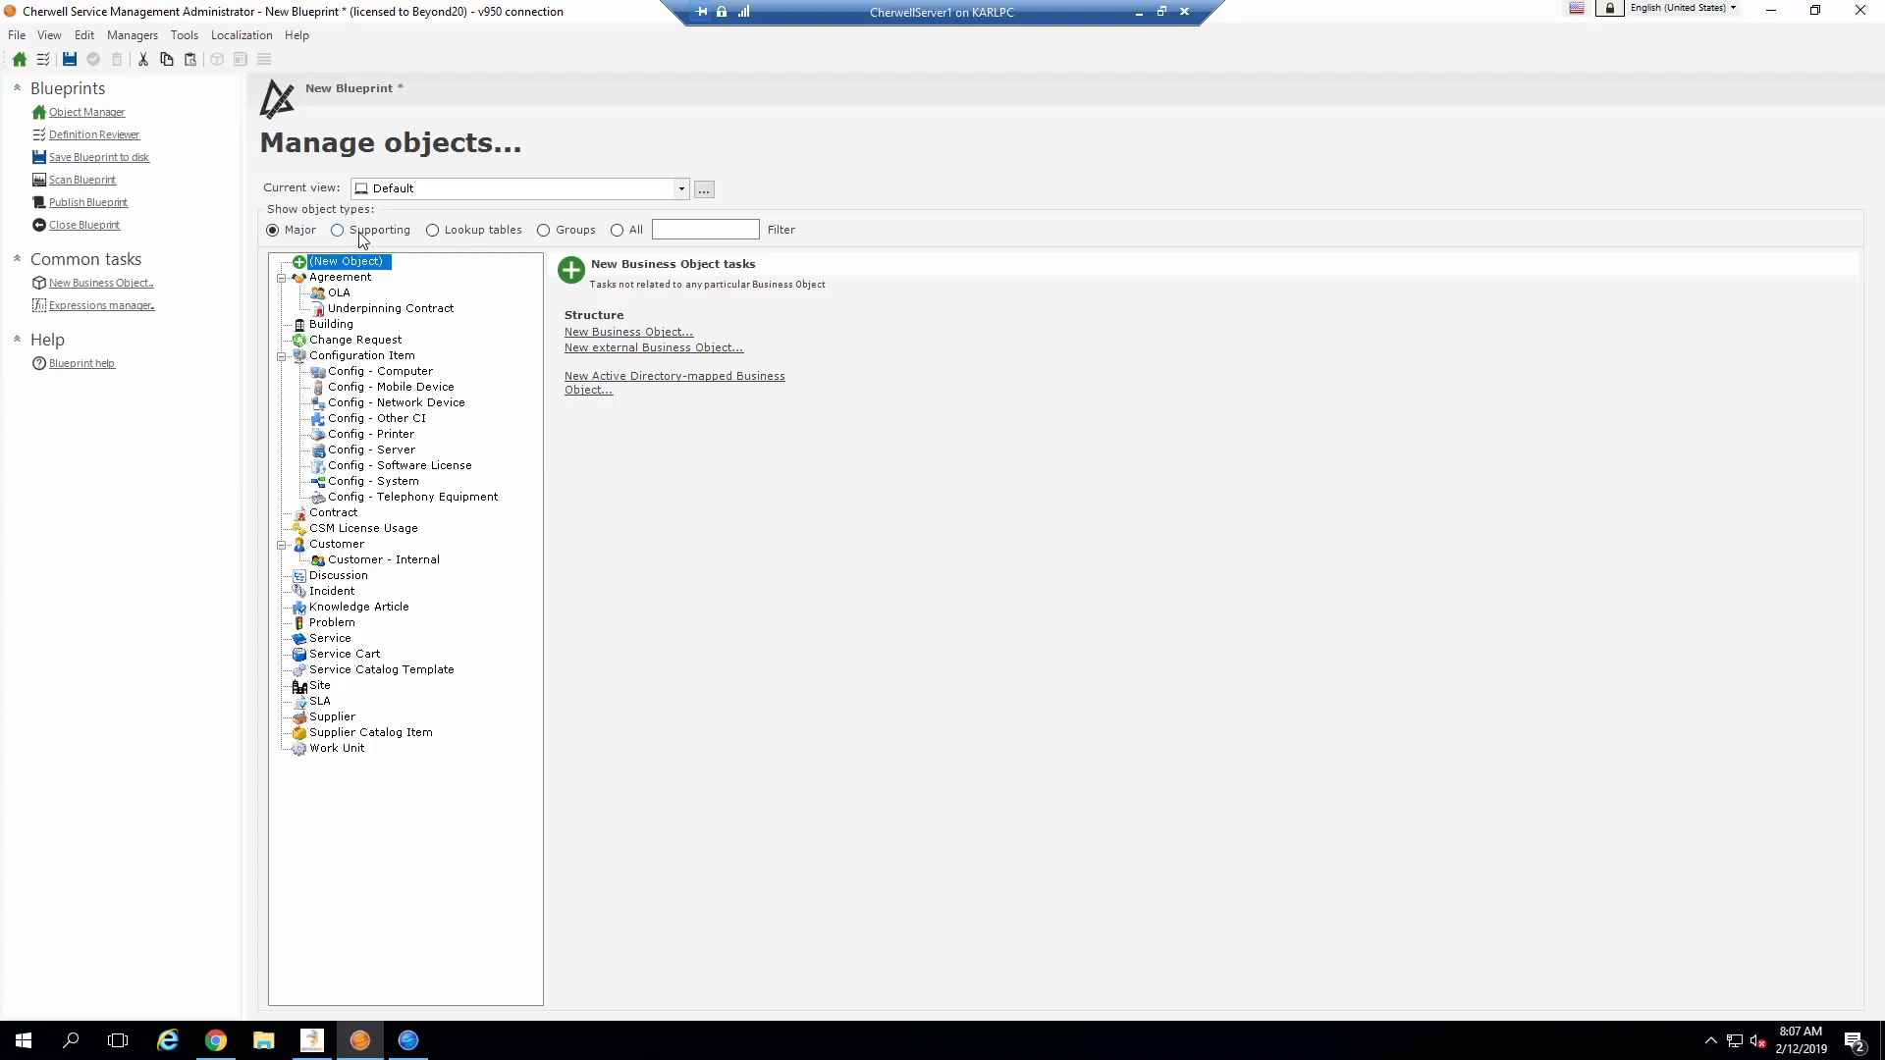
pyautogui.click(338, 230)
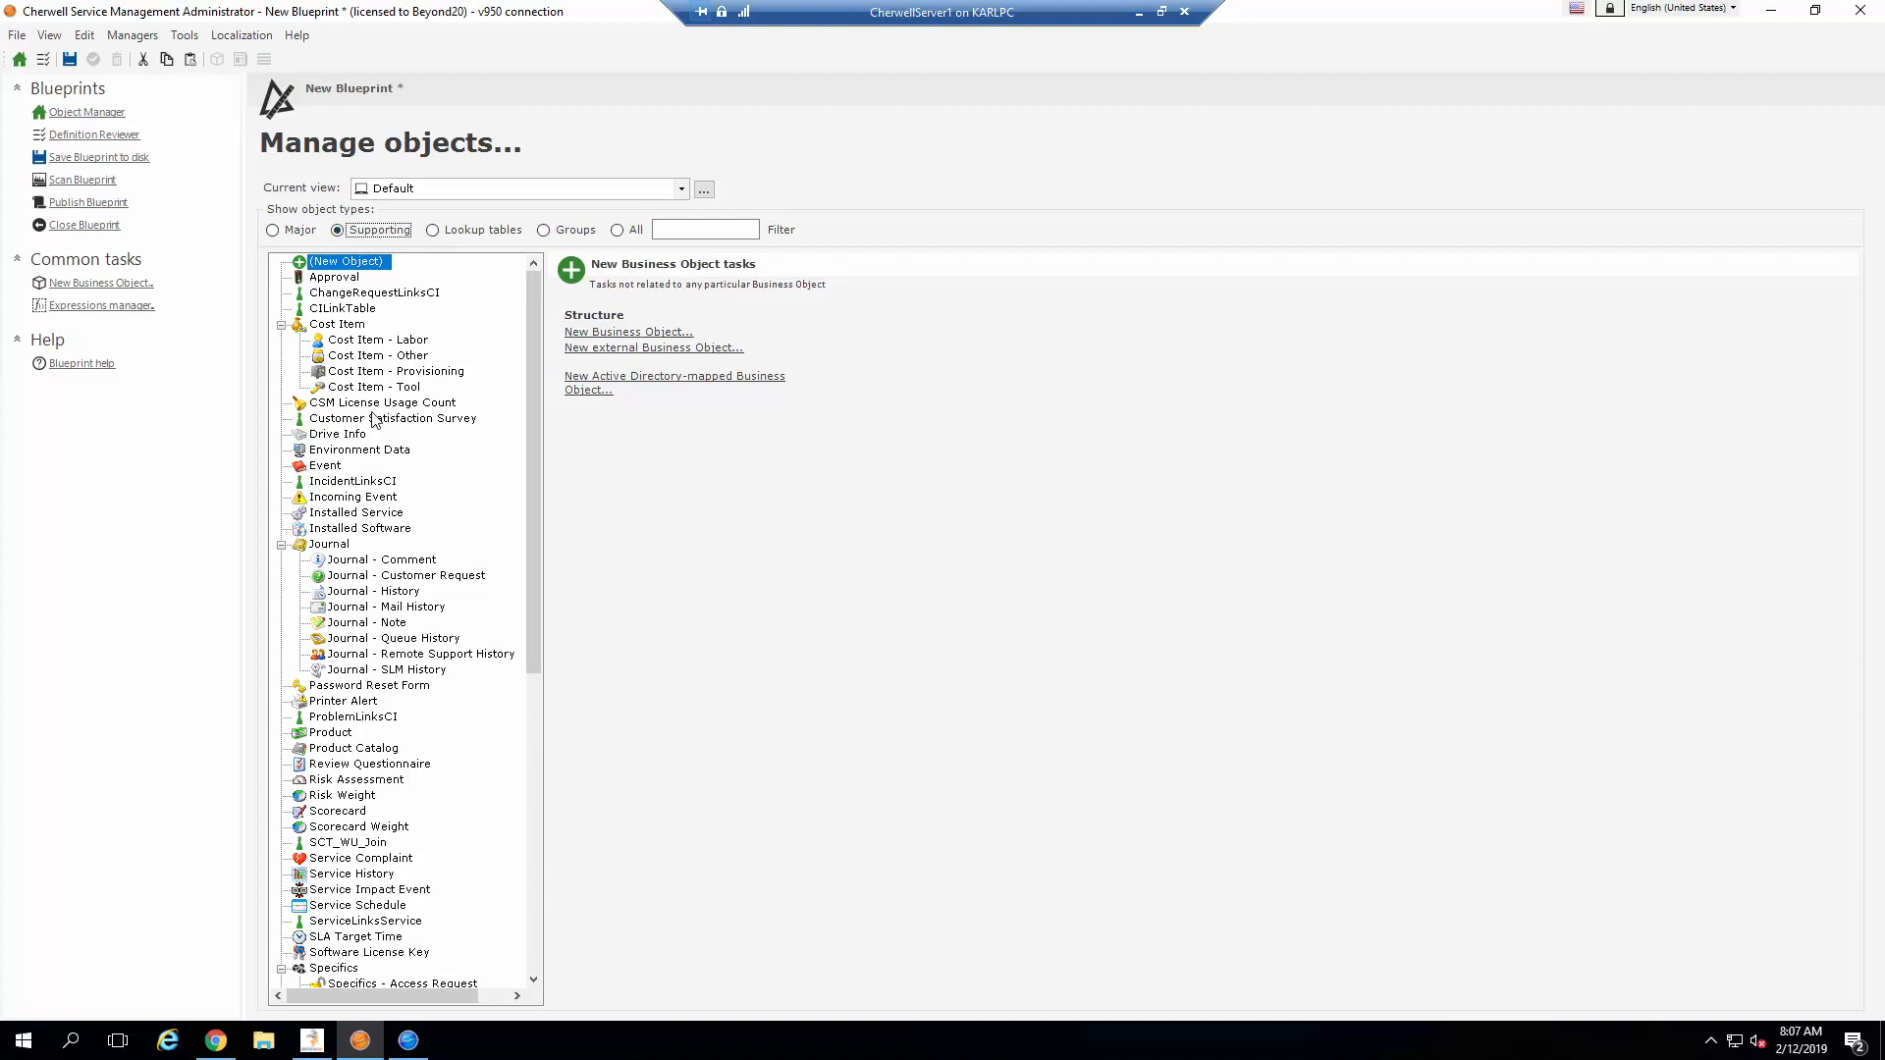
pyautogui.click(392, 419)
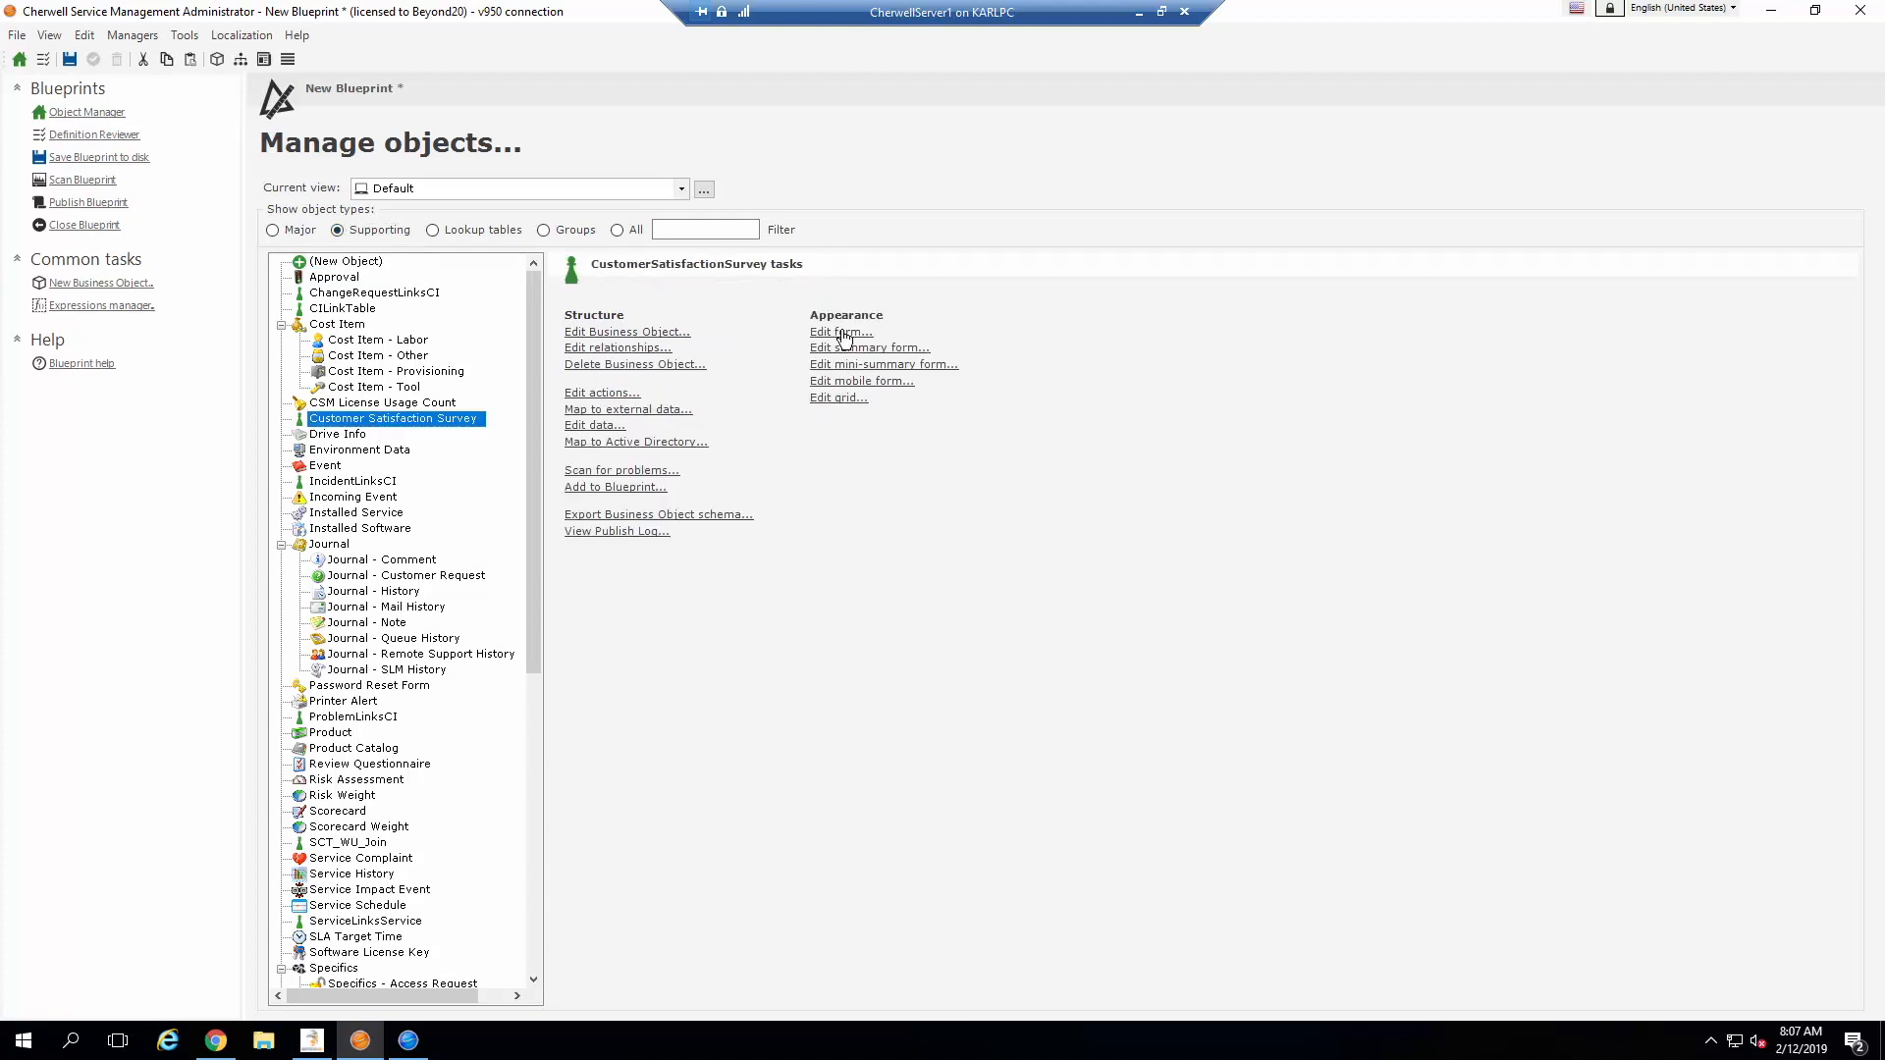
pyautogui.click(839, 332)
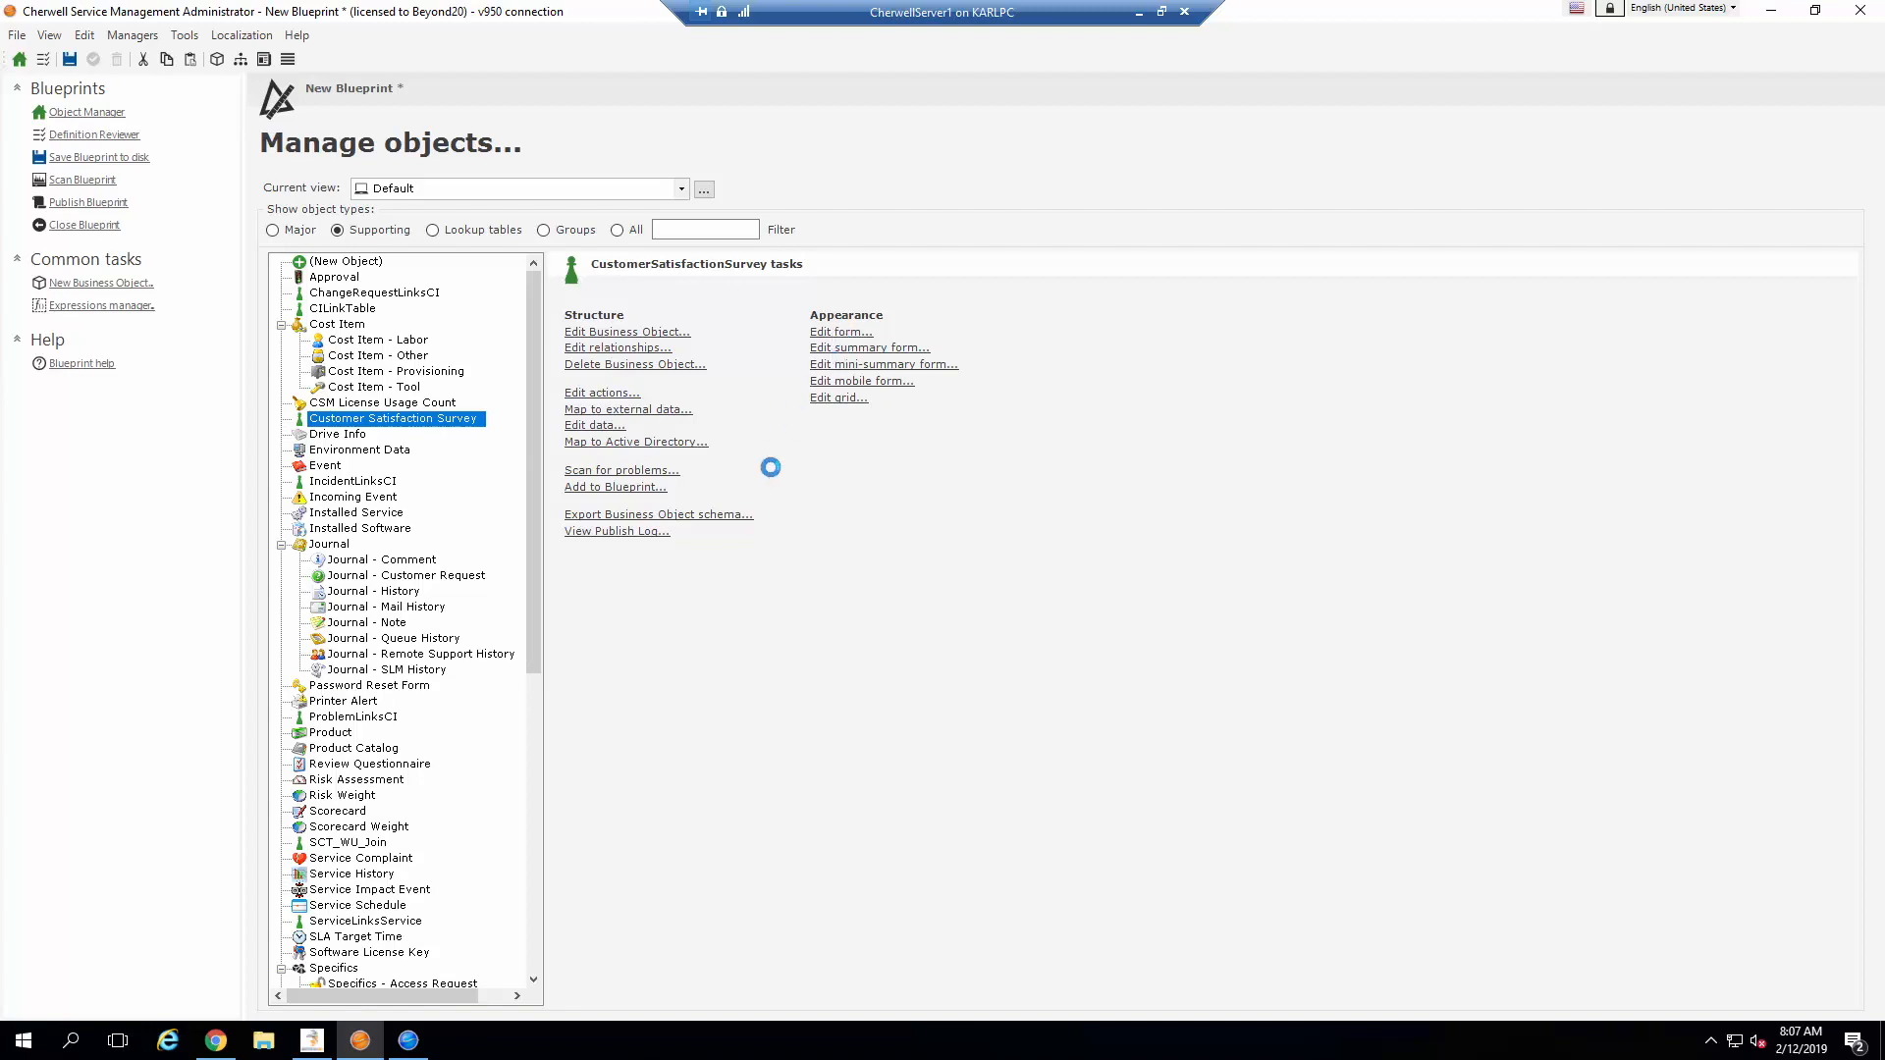
# Step: Inspect the properties of the No Survey Results expression beside the Survey # heading
pyautogui.click(838, 332)
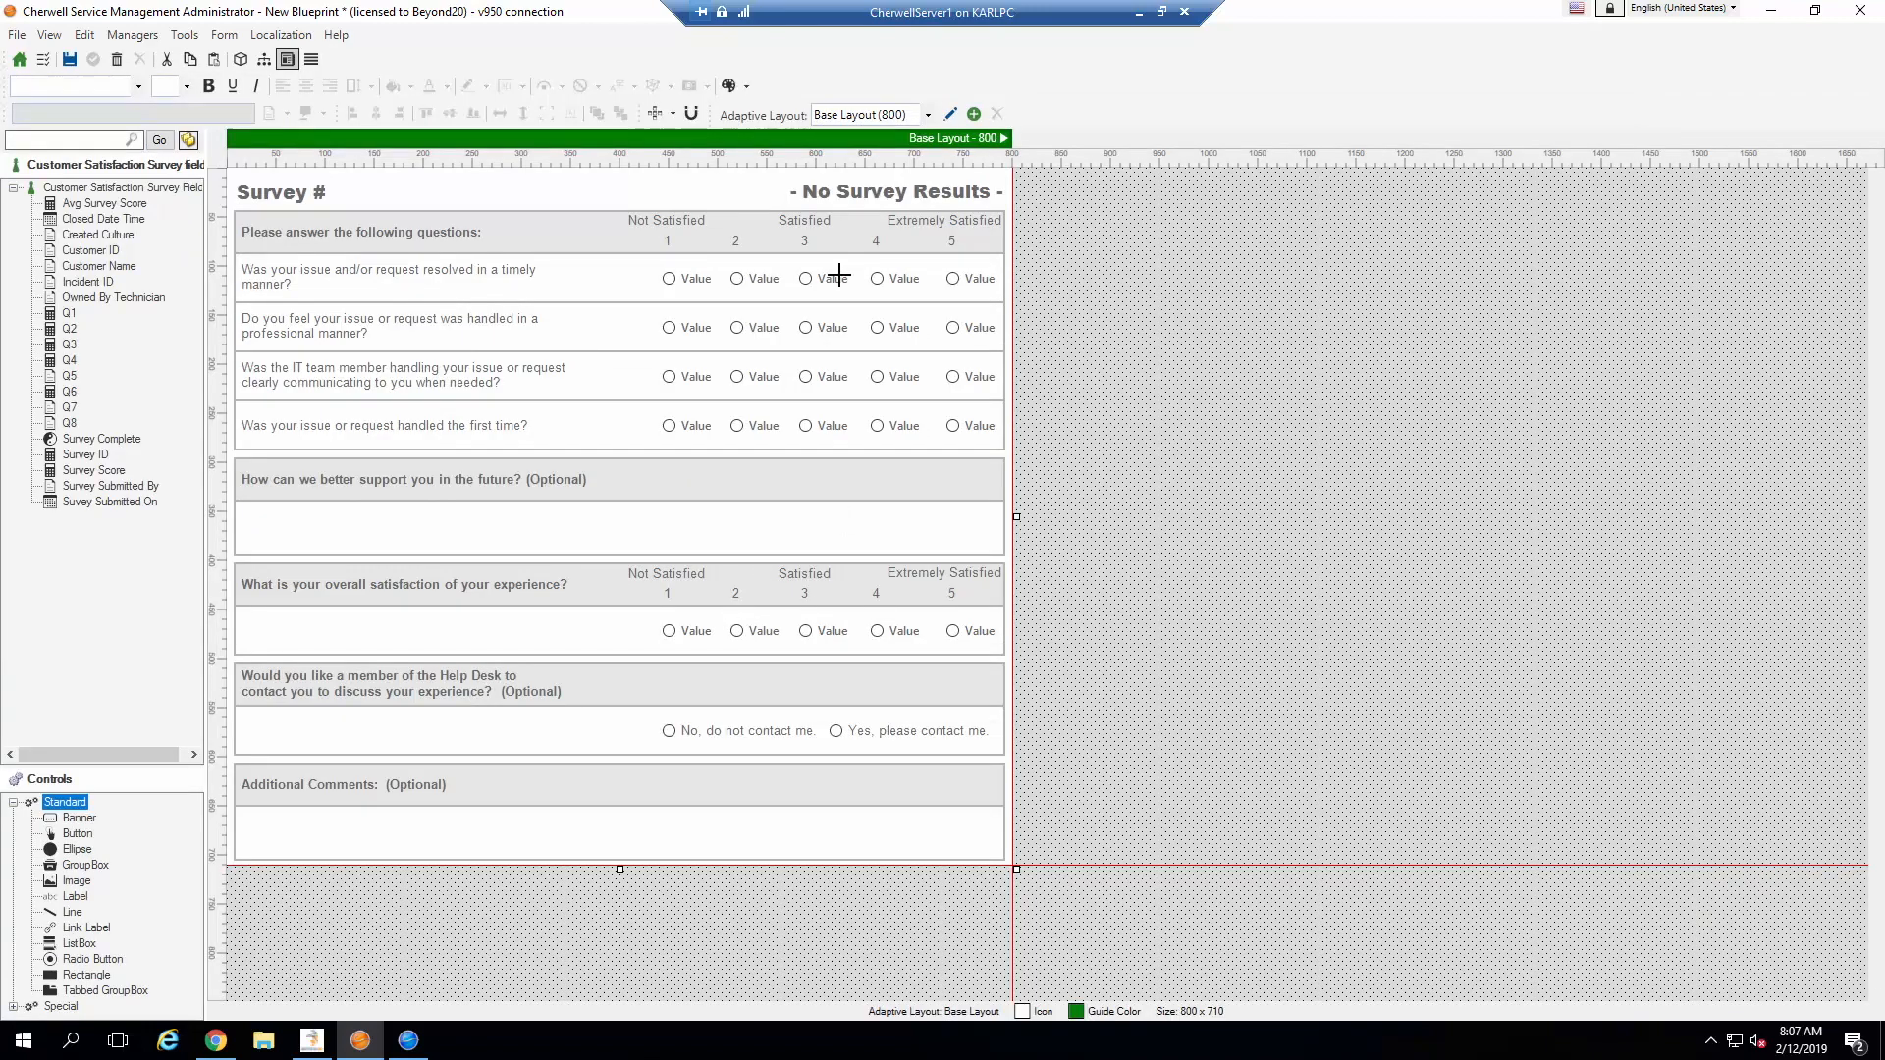
pyautogui.moveTo(297, 552)
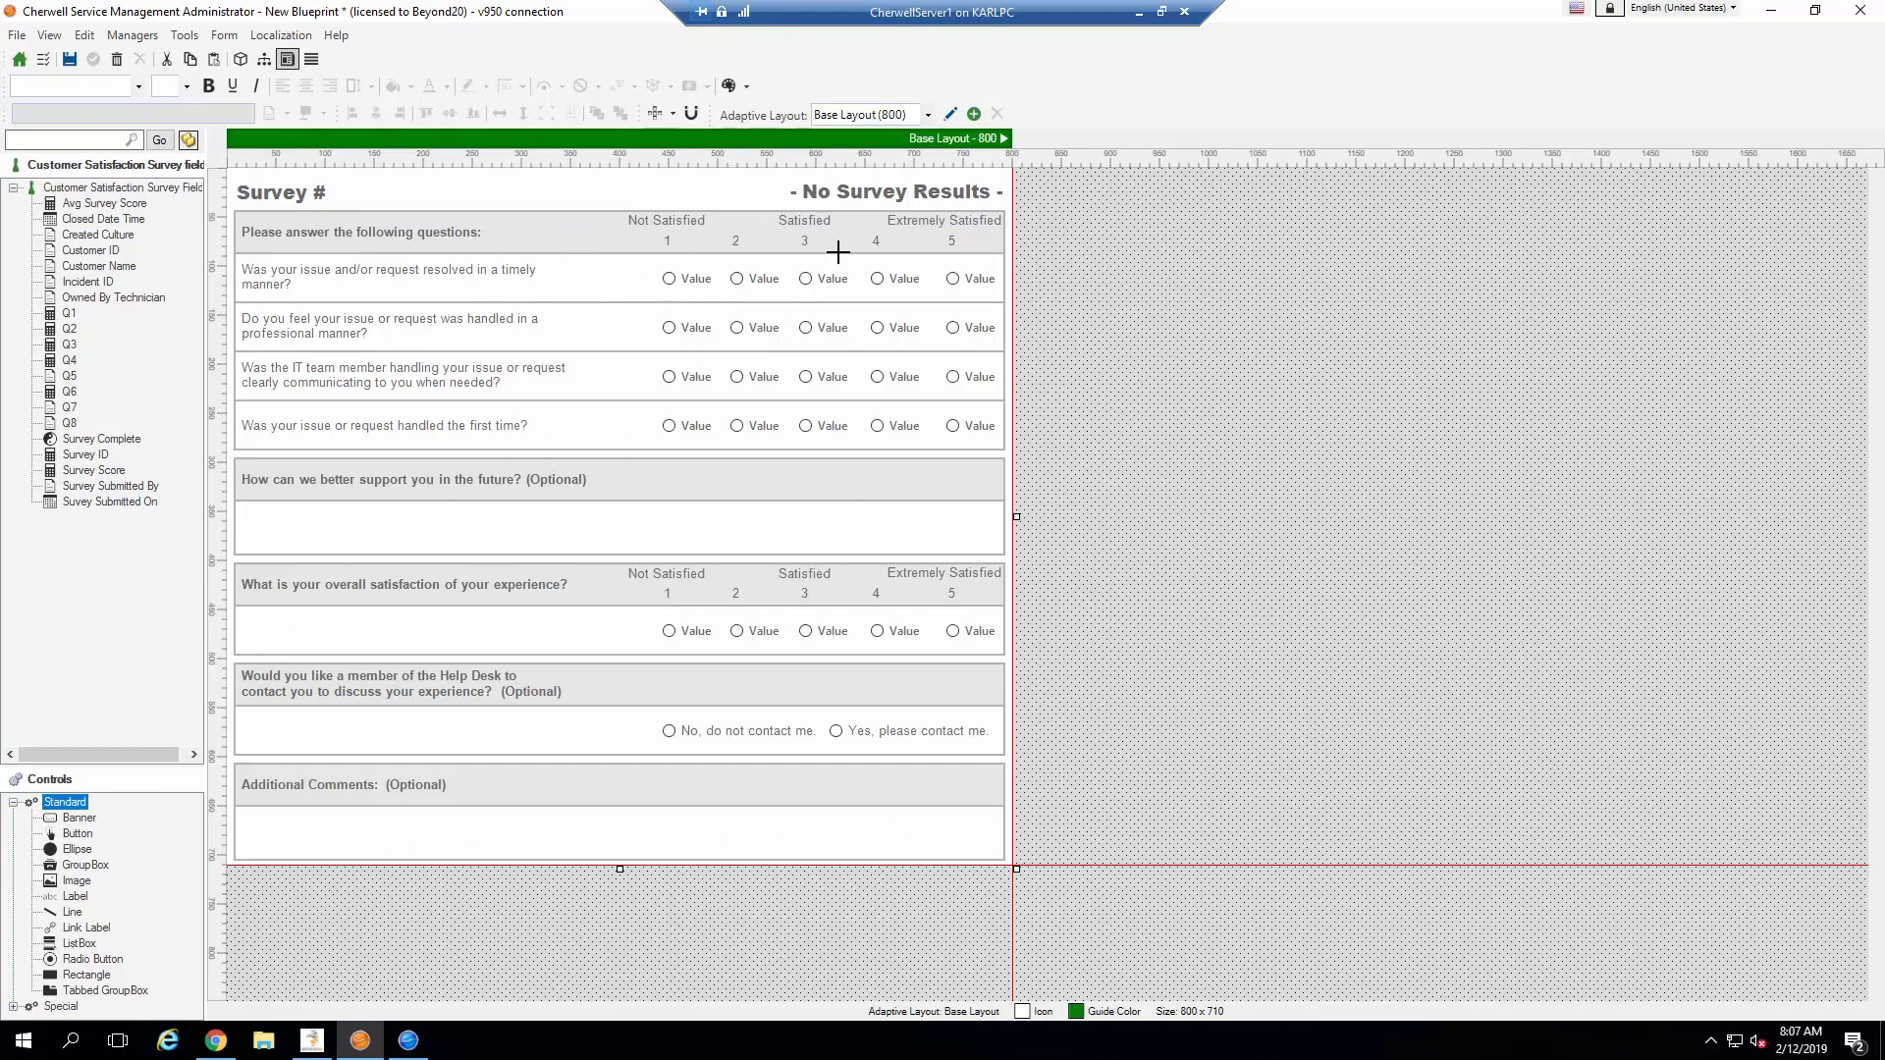
pyautogui.moveTo(489, 407)
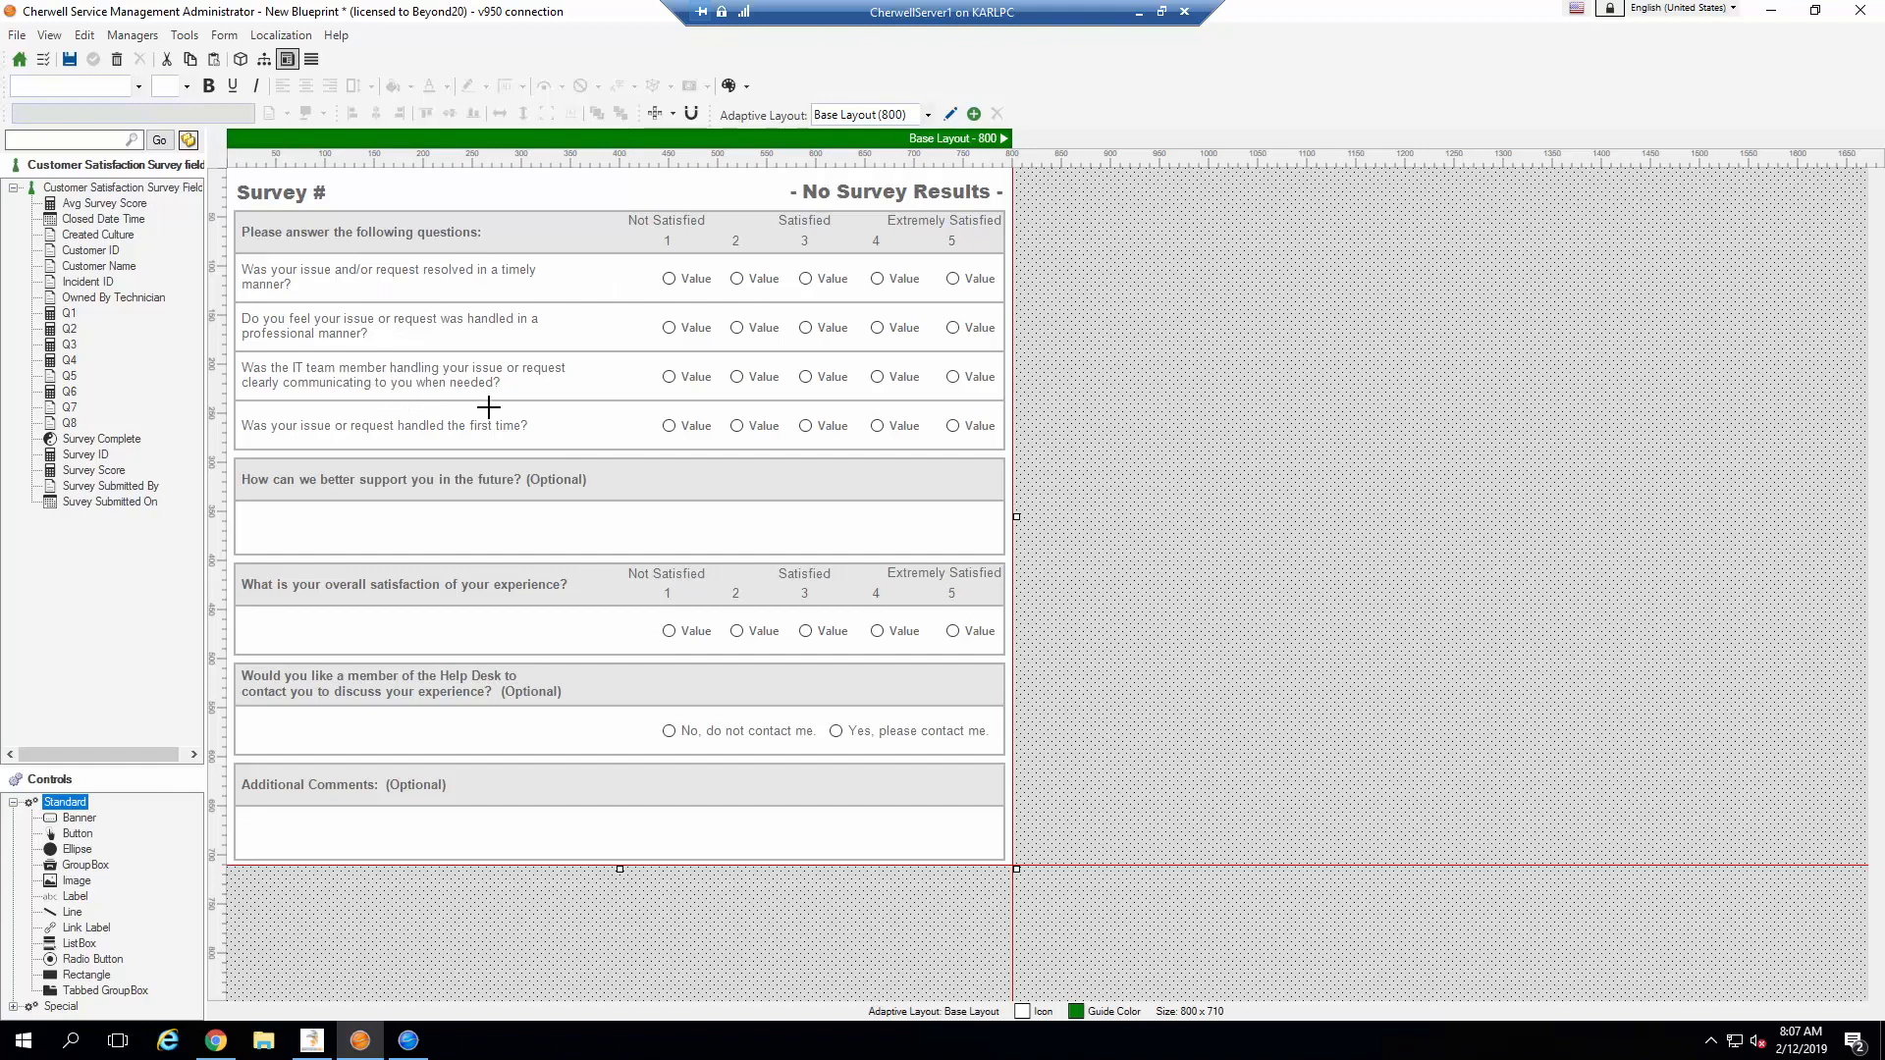
pyautogui.click(891, 192)
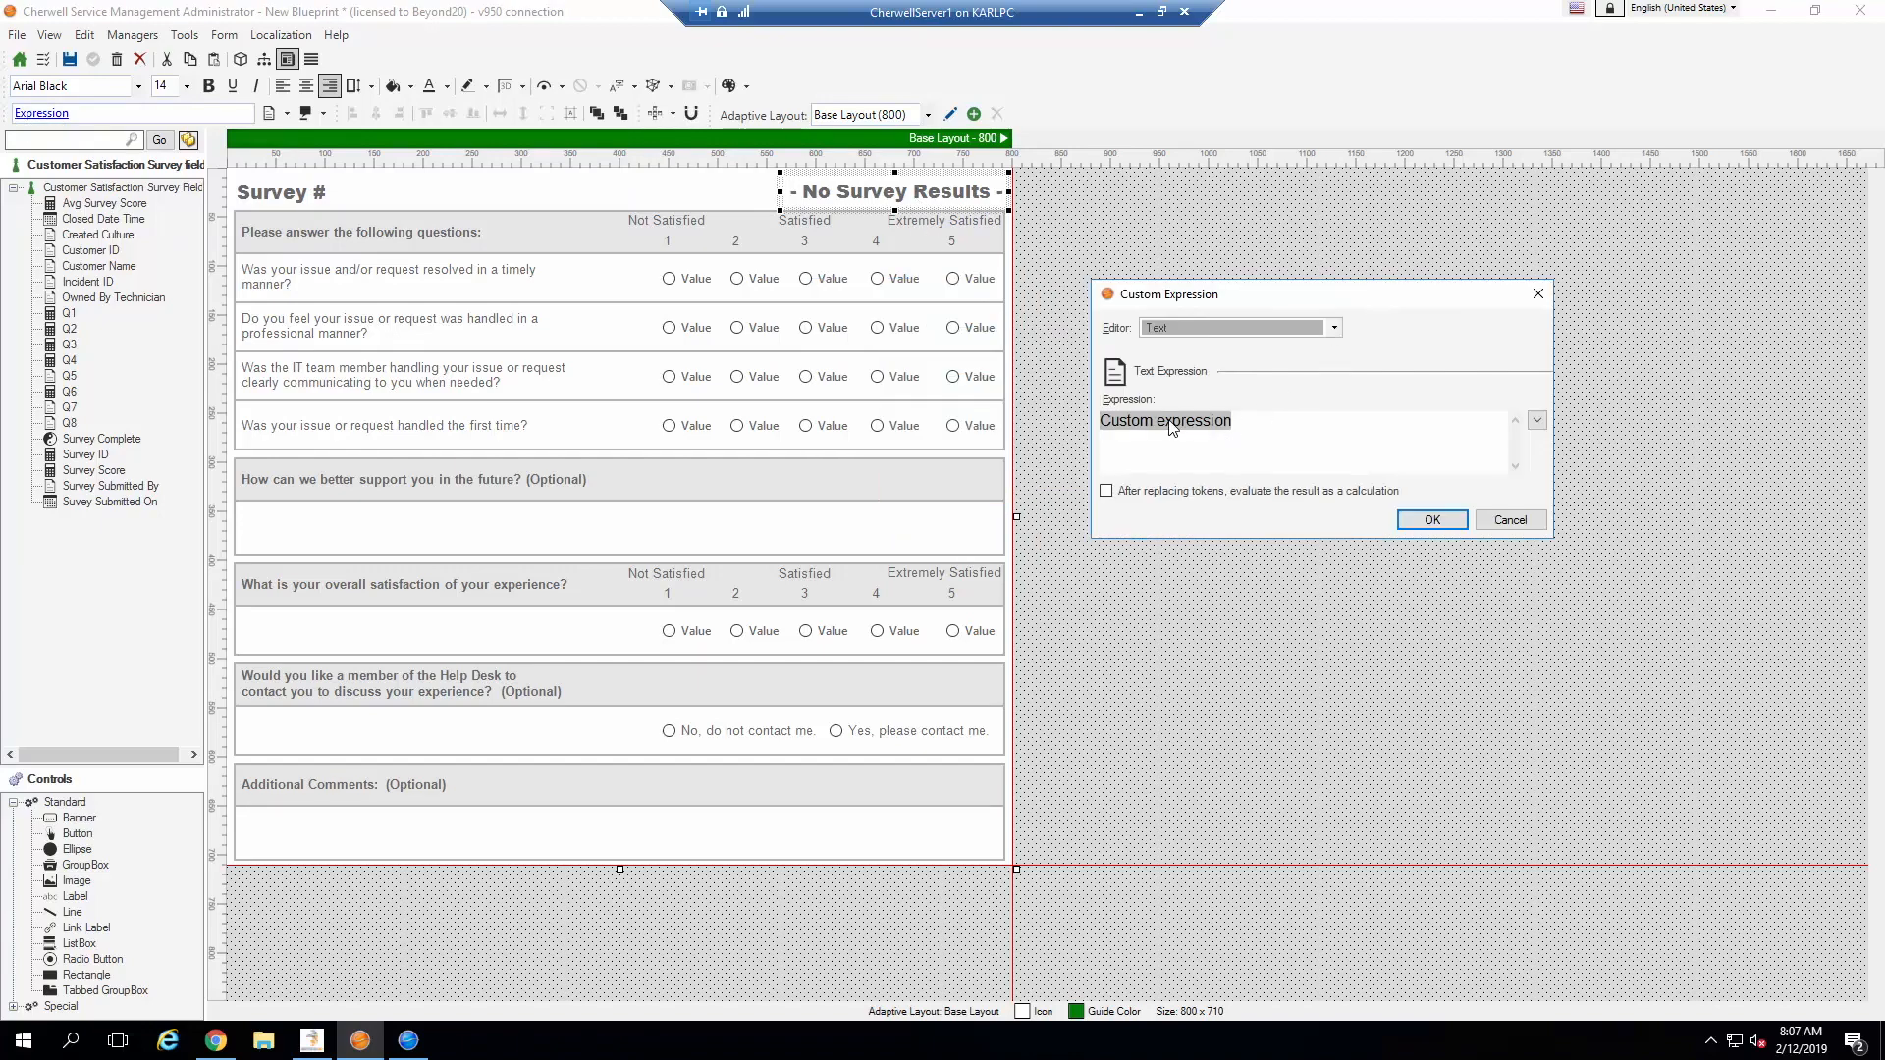
pyautogui.rightClick(1165, 420)
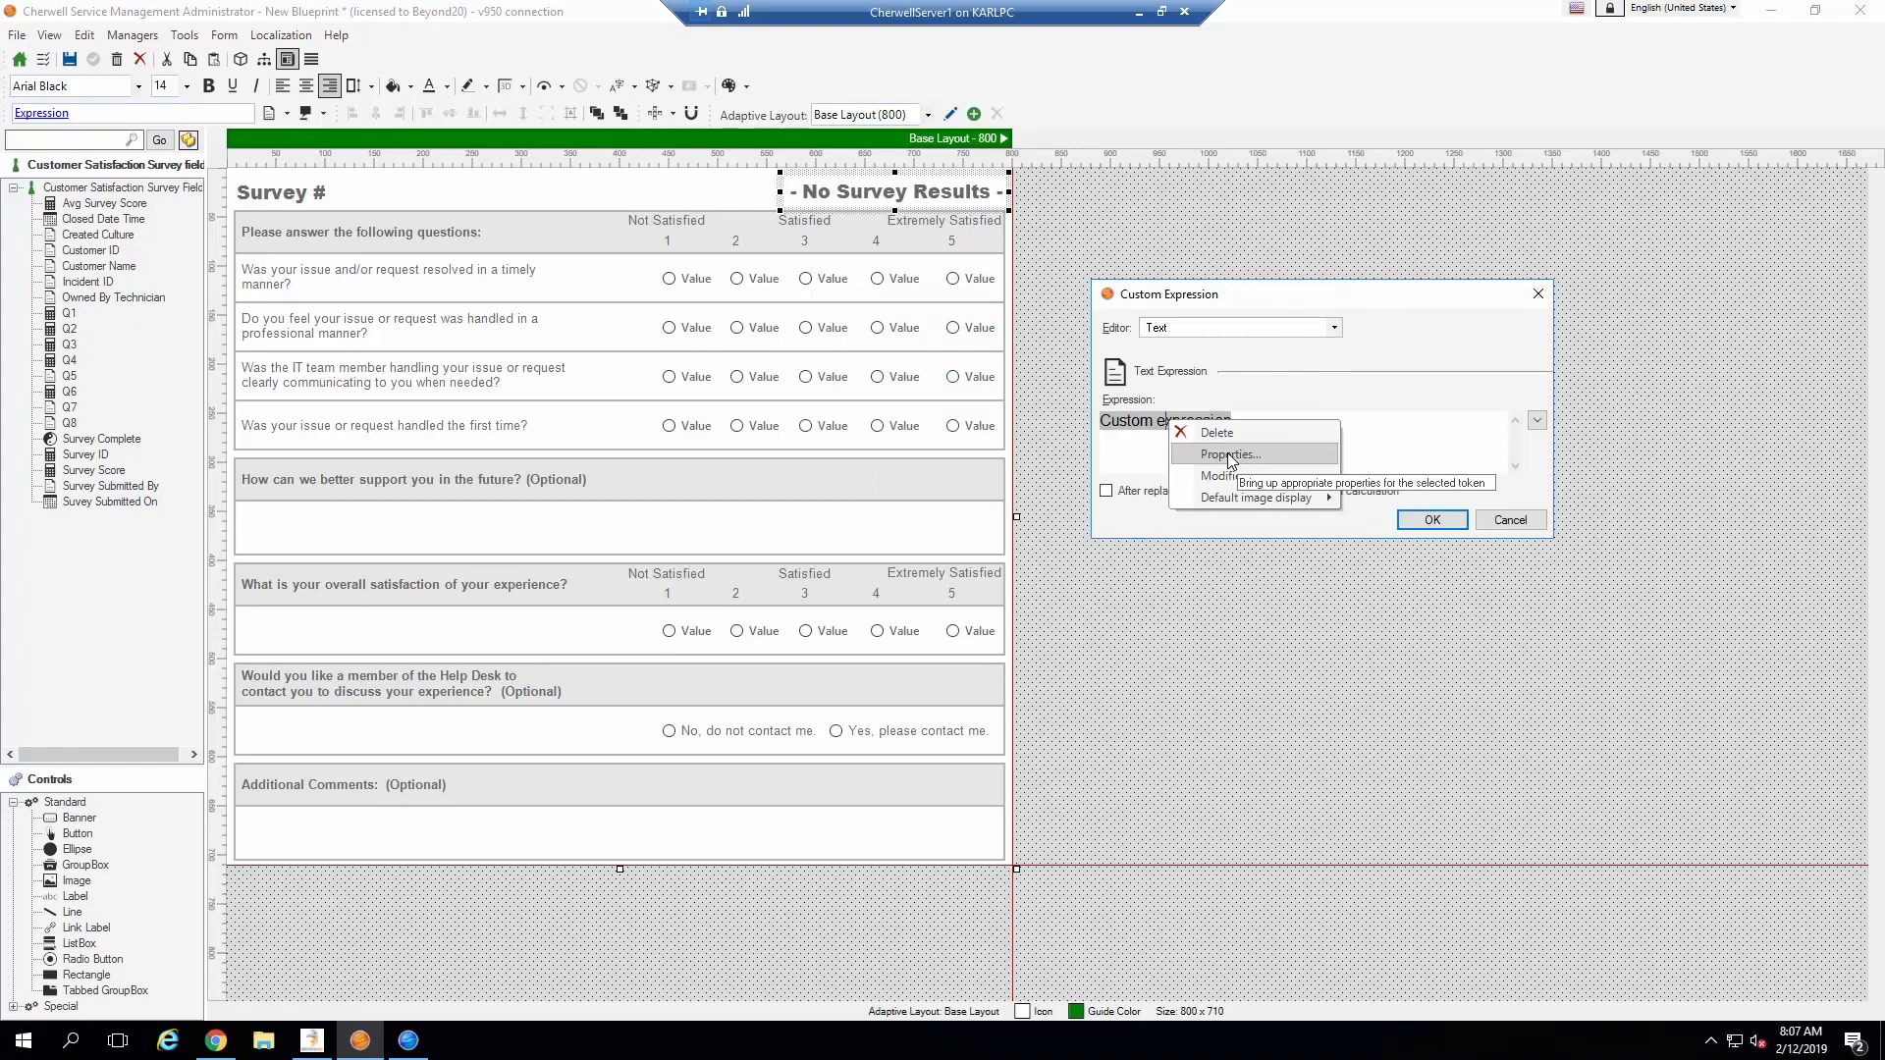
pyautogui.click(1230, 454)
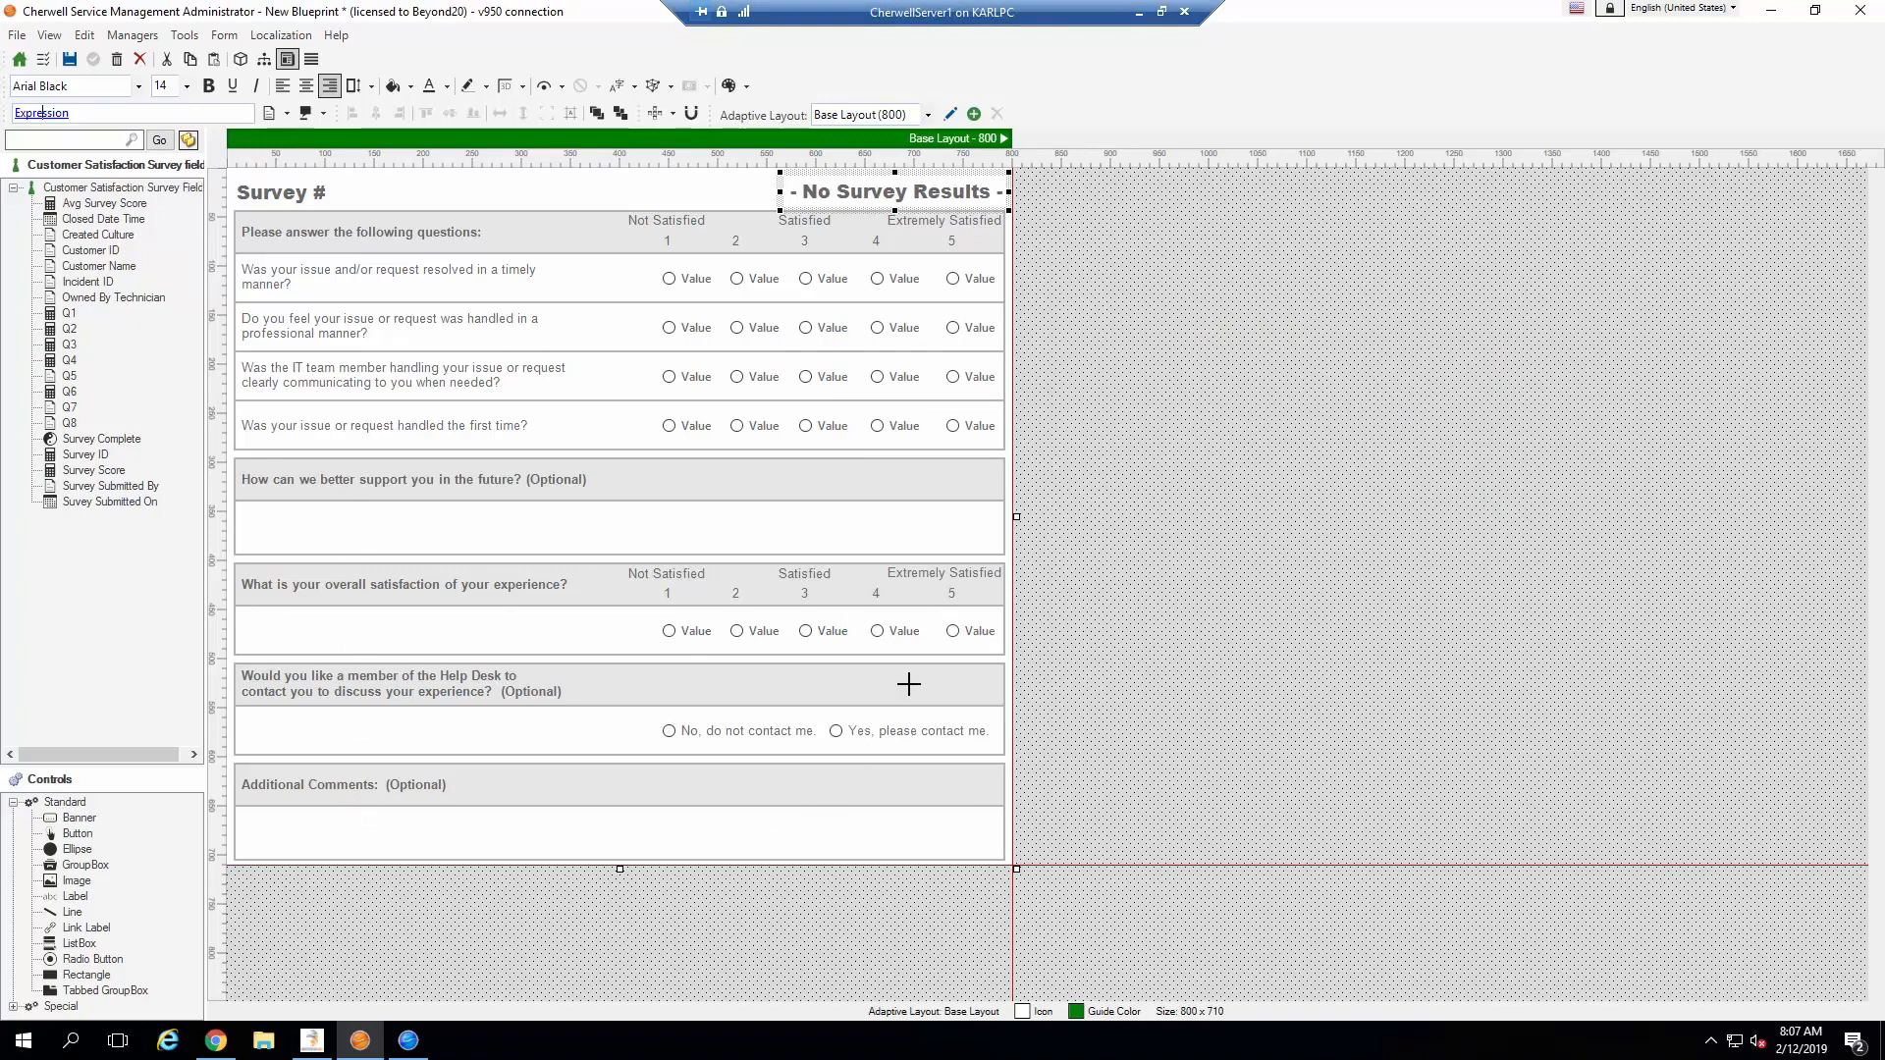
pyautogui.moveTo(452, 513)
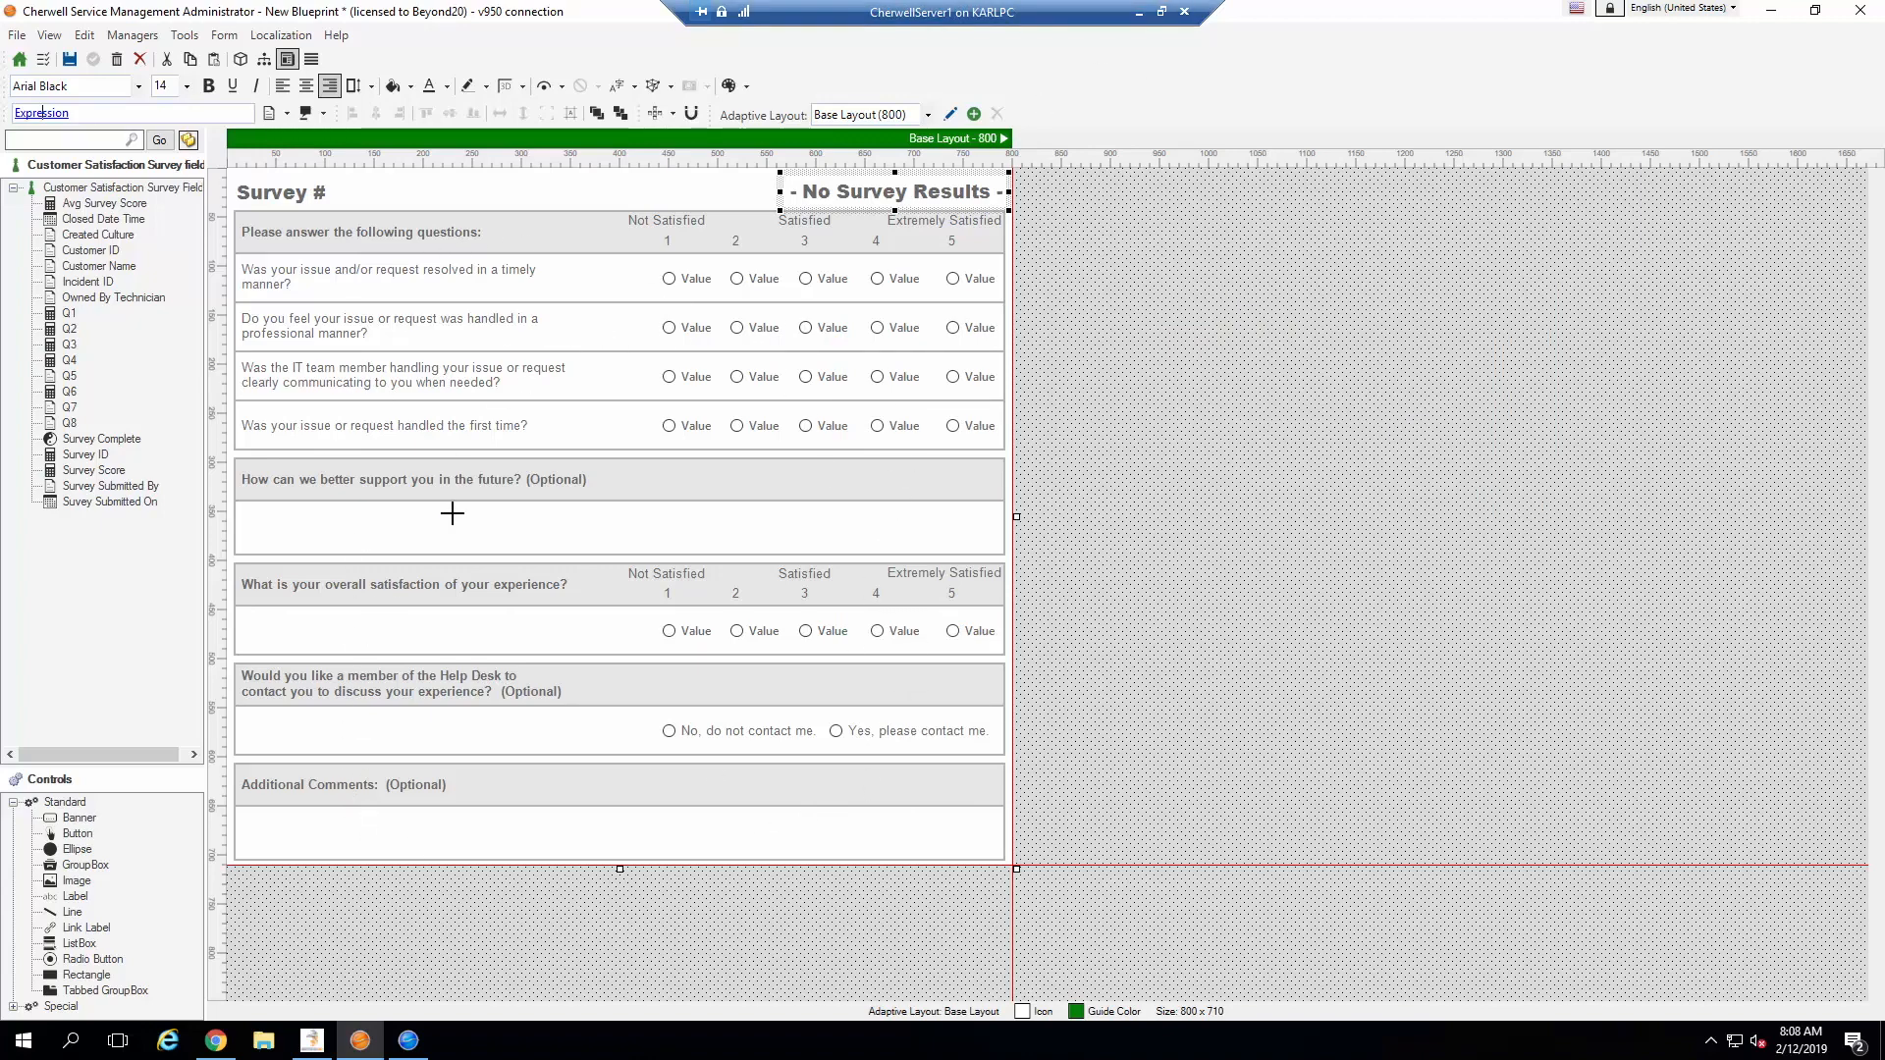
pyautogui.moveTo(569, 662)
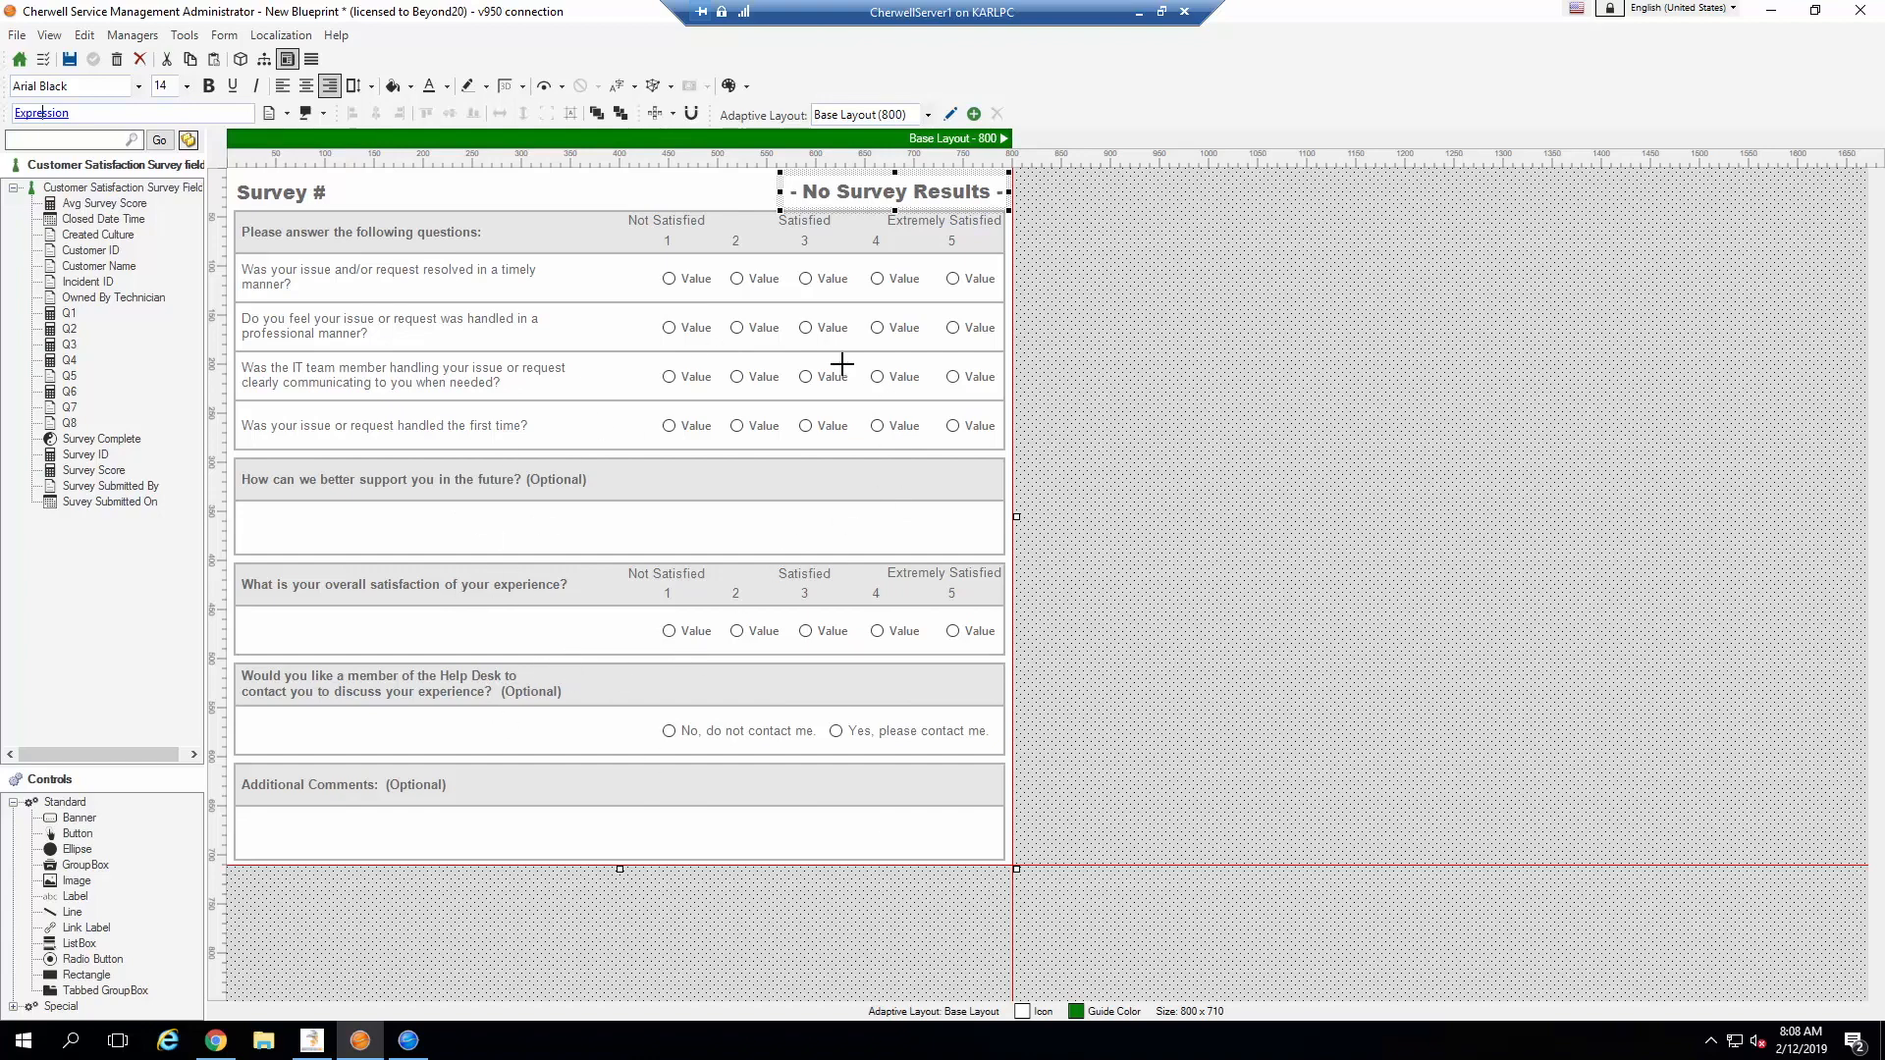
pyautogui.moveTo(515, 293)
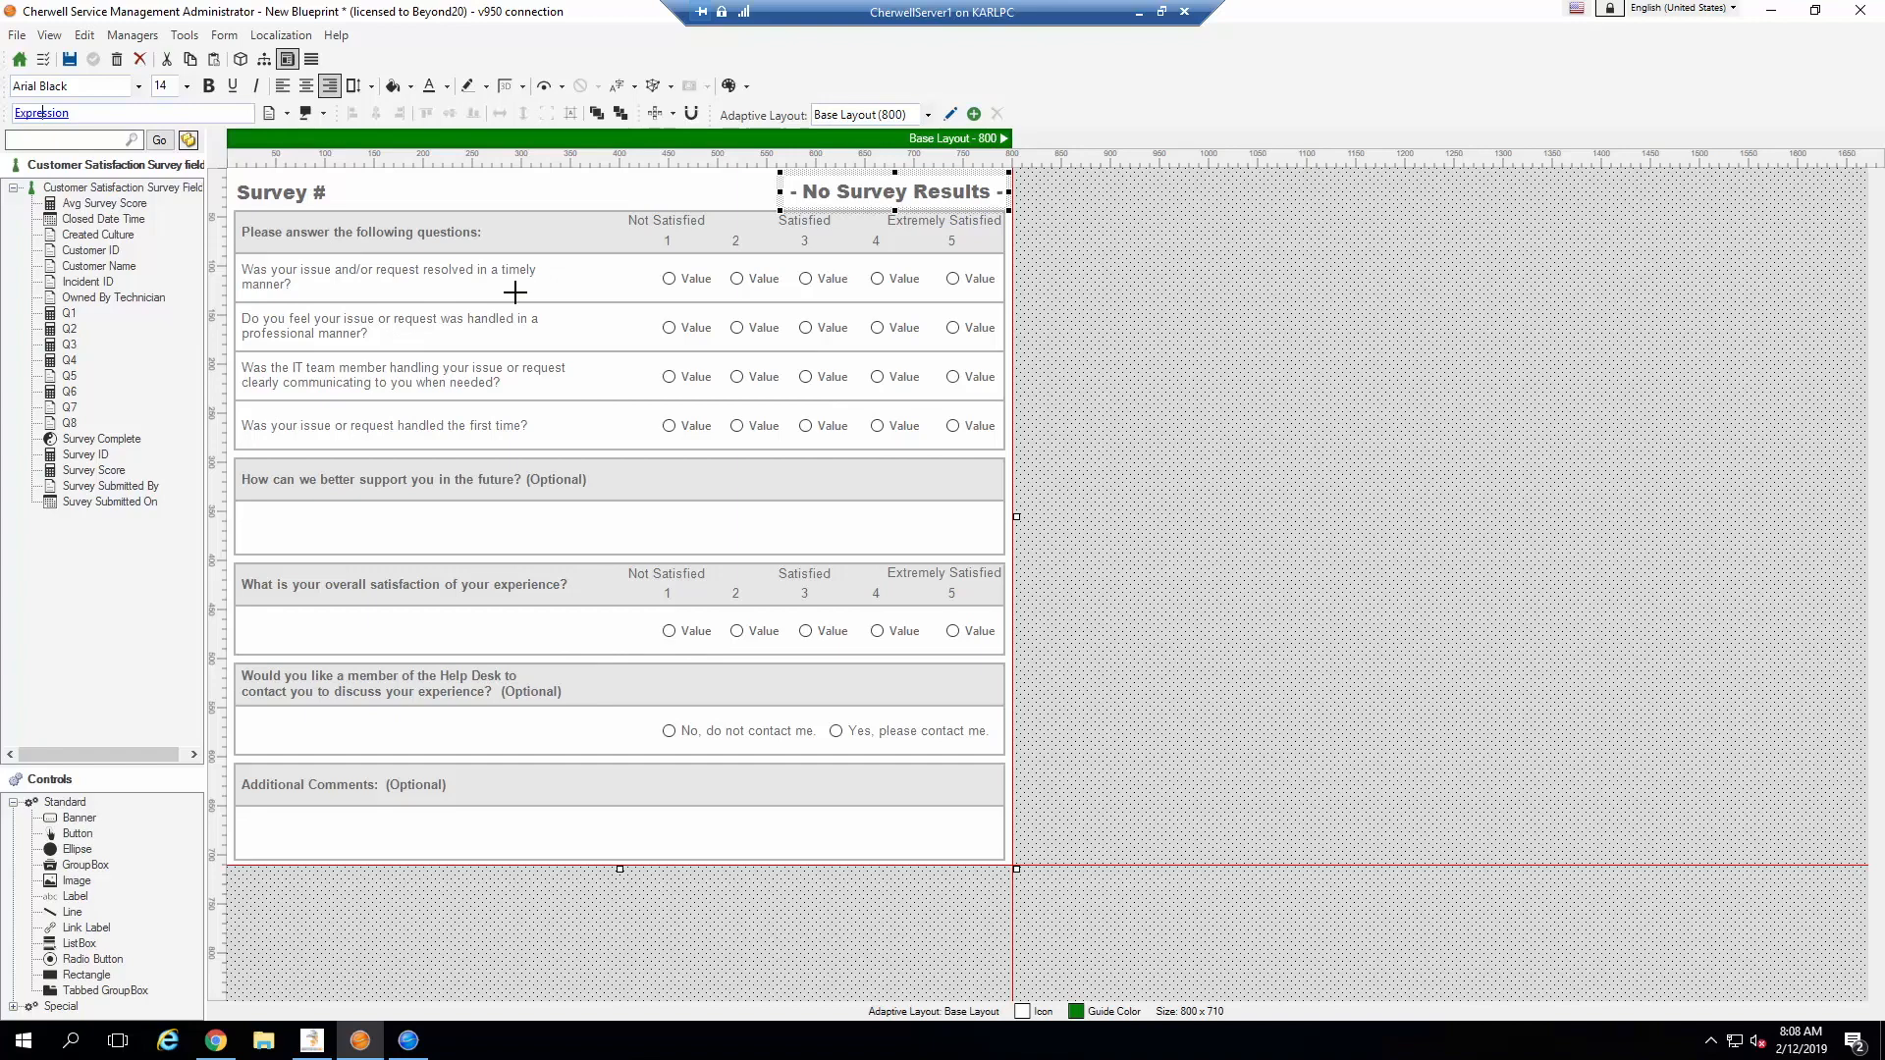
pyautogui.moveTo(748, 413)
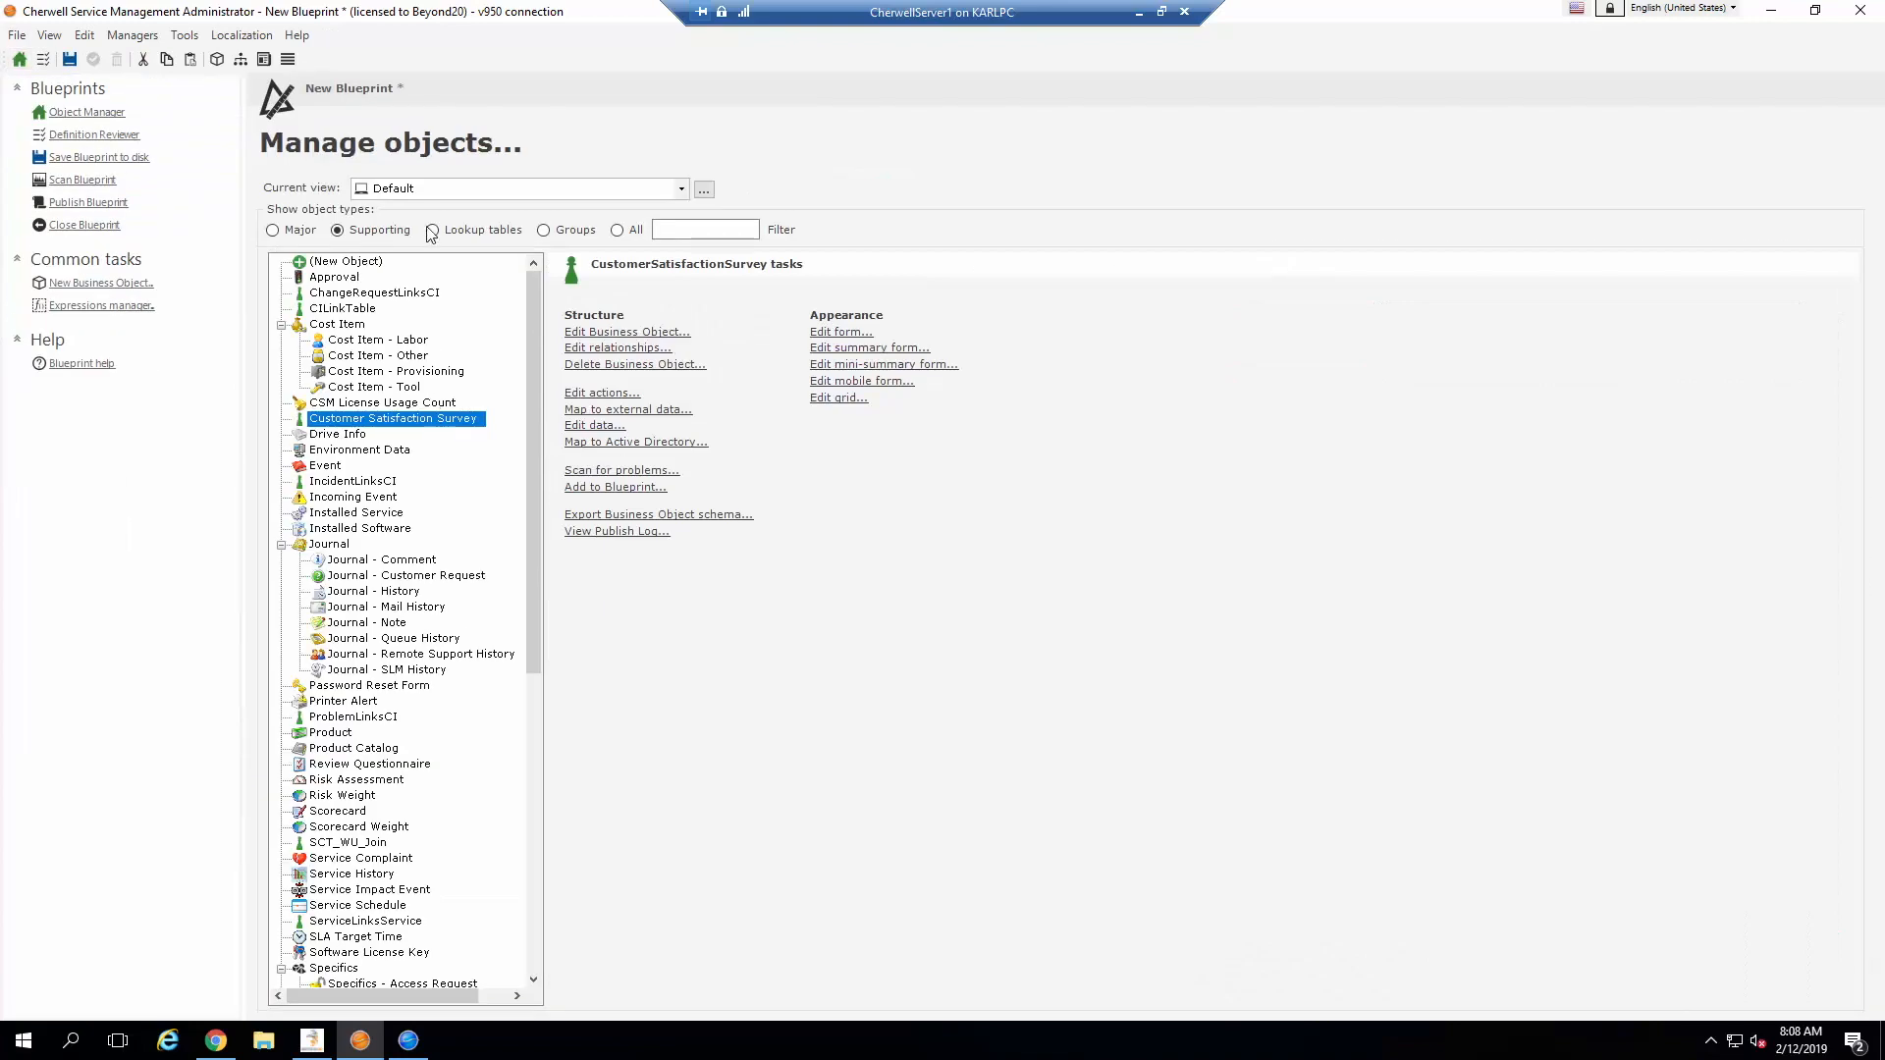
pyautogui.moveTo(445, 196)
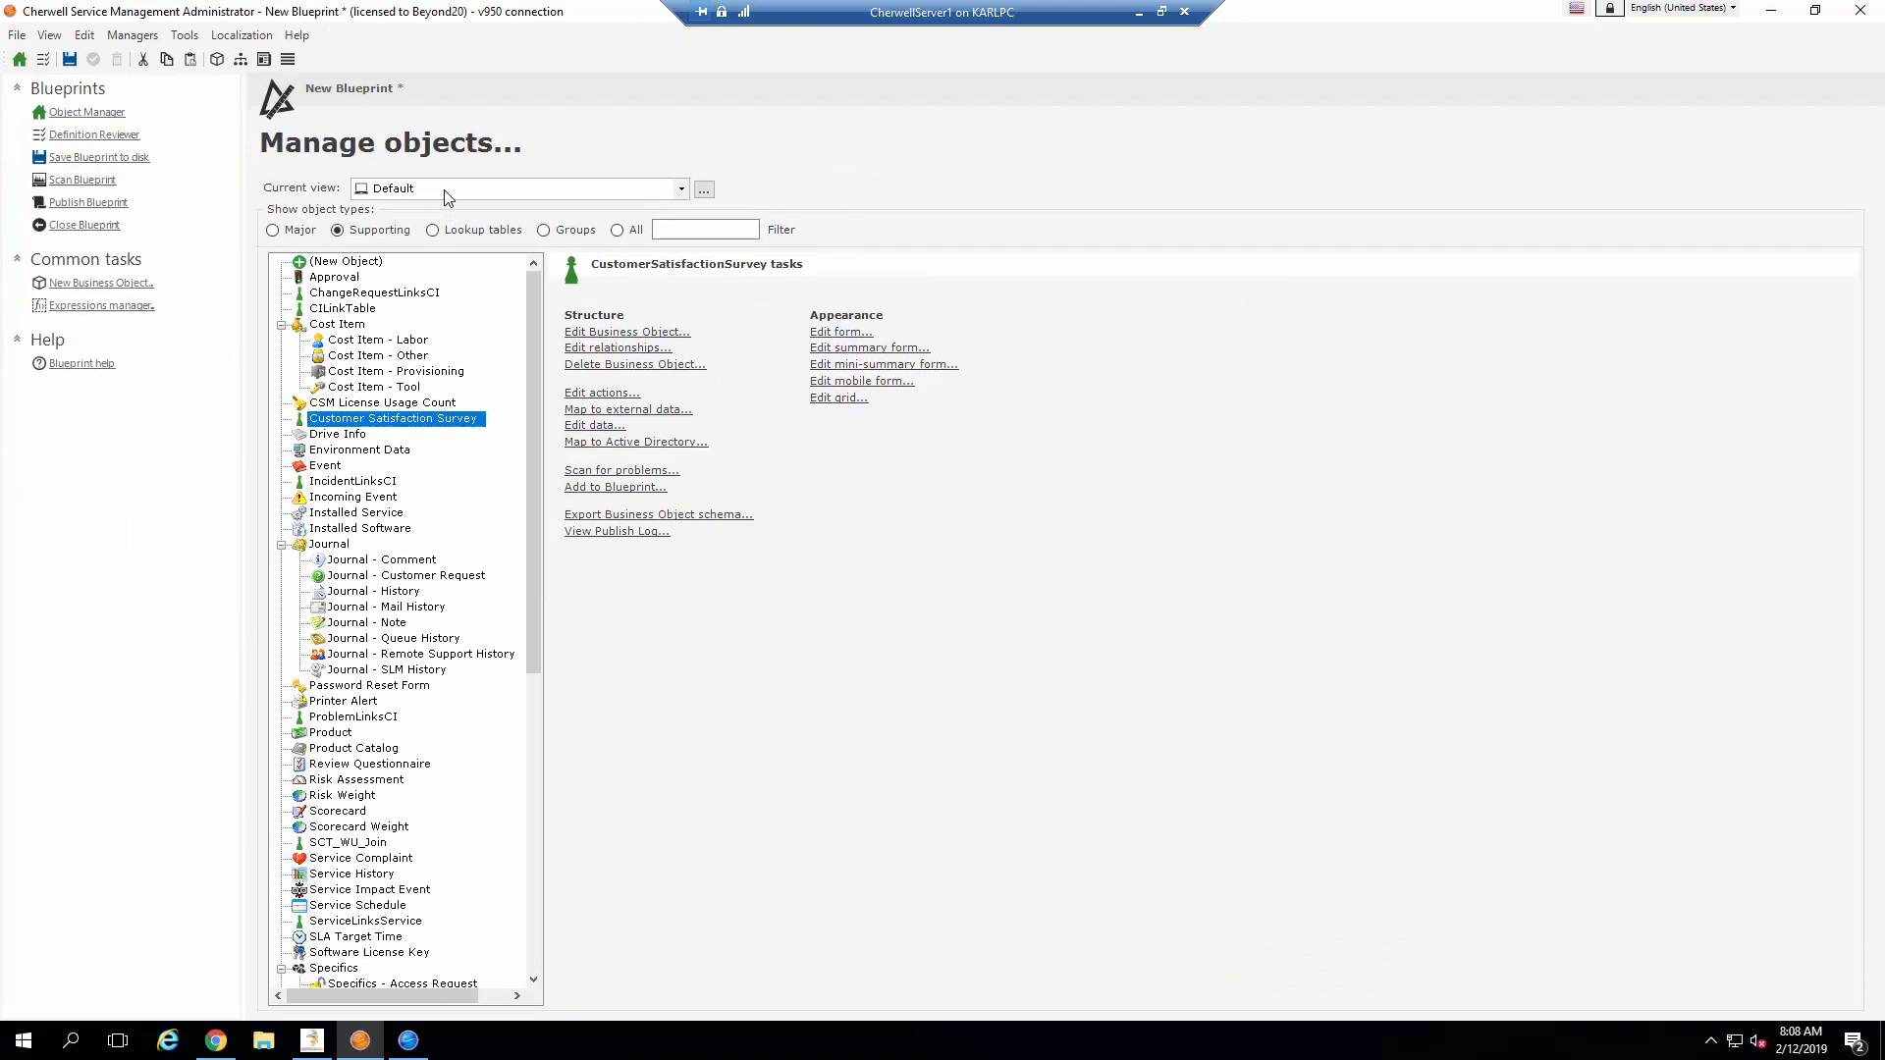
# Step: Set the current view to Portal Default and edit the Customer Satisfaction Survey form
pyautogui.click(682, 189)
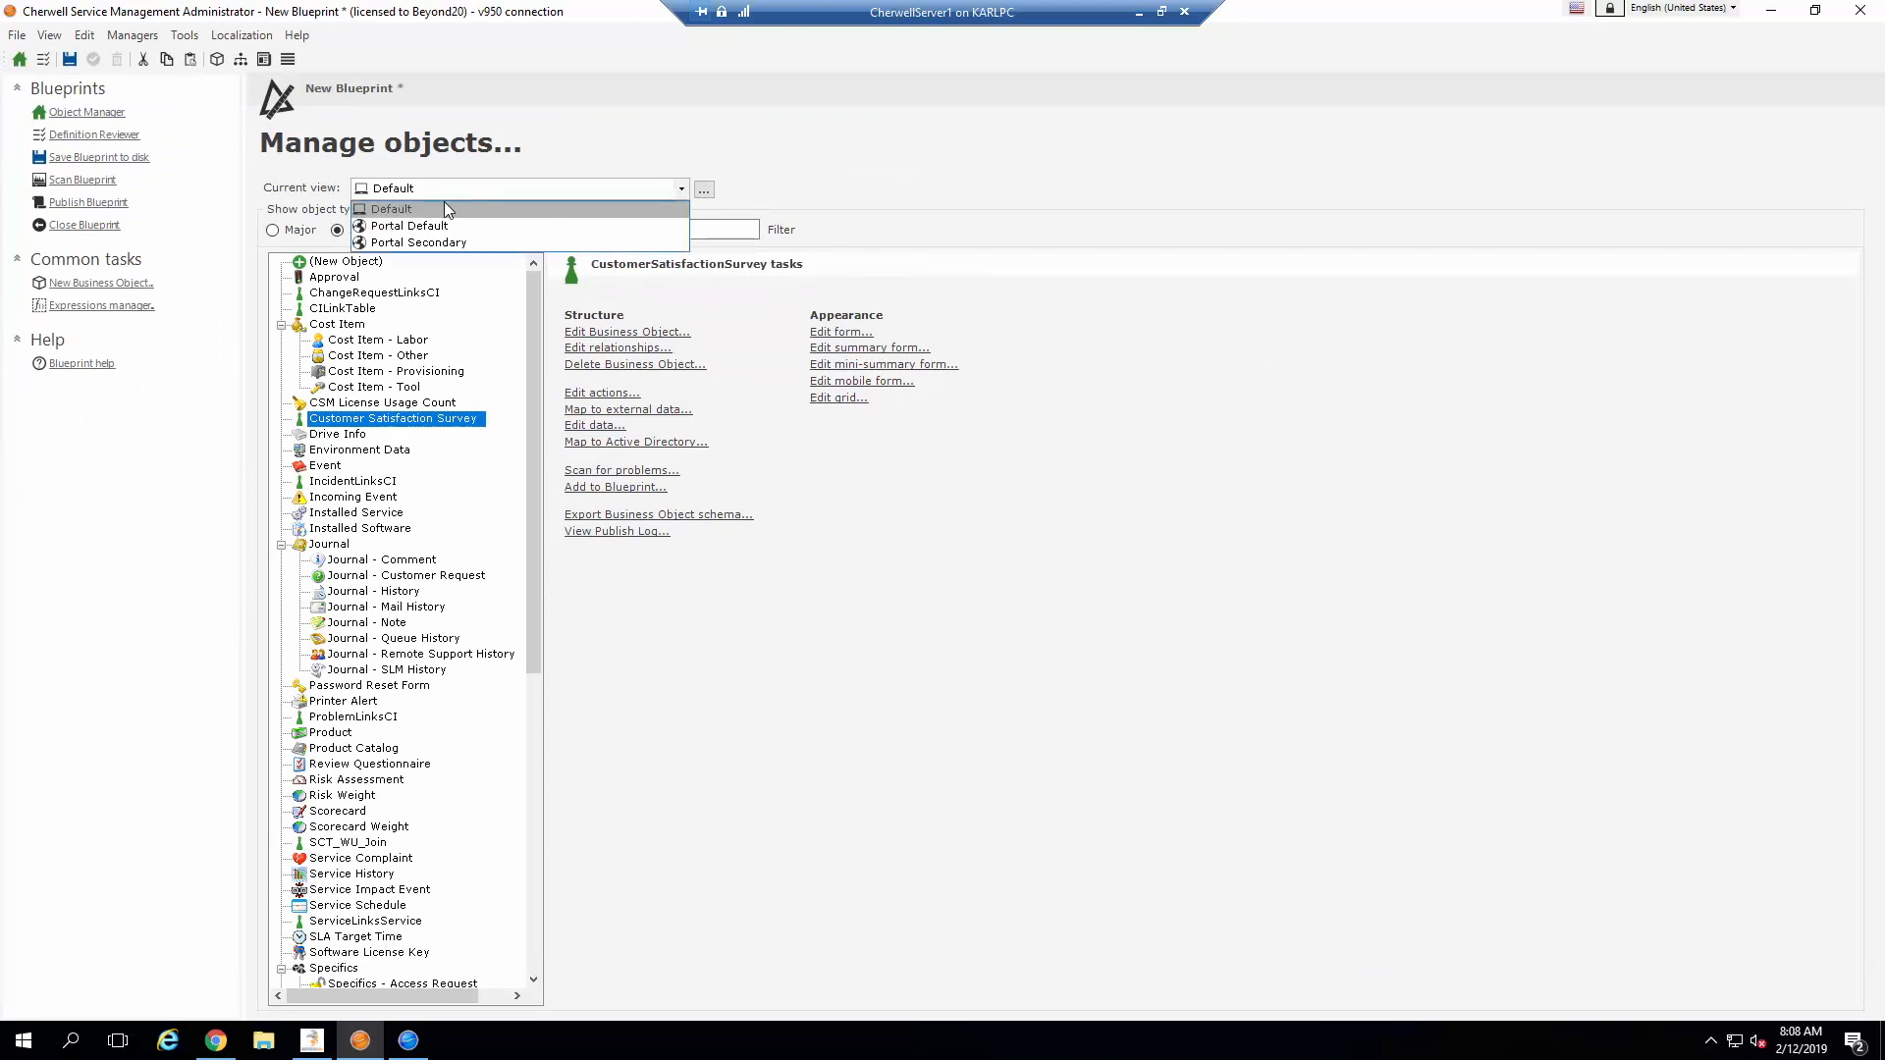
pyautogui.click(409, 226)
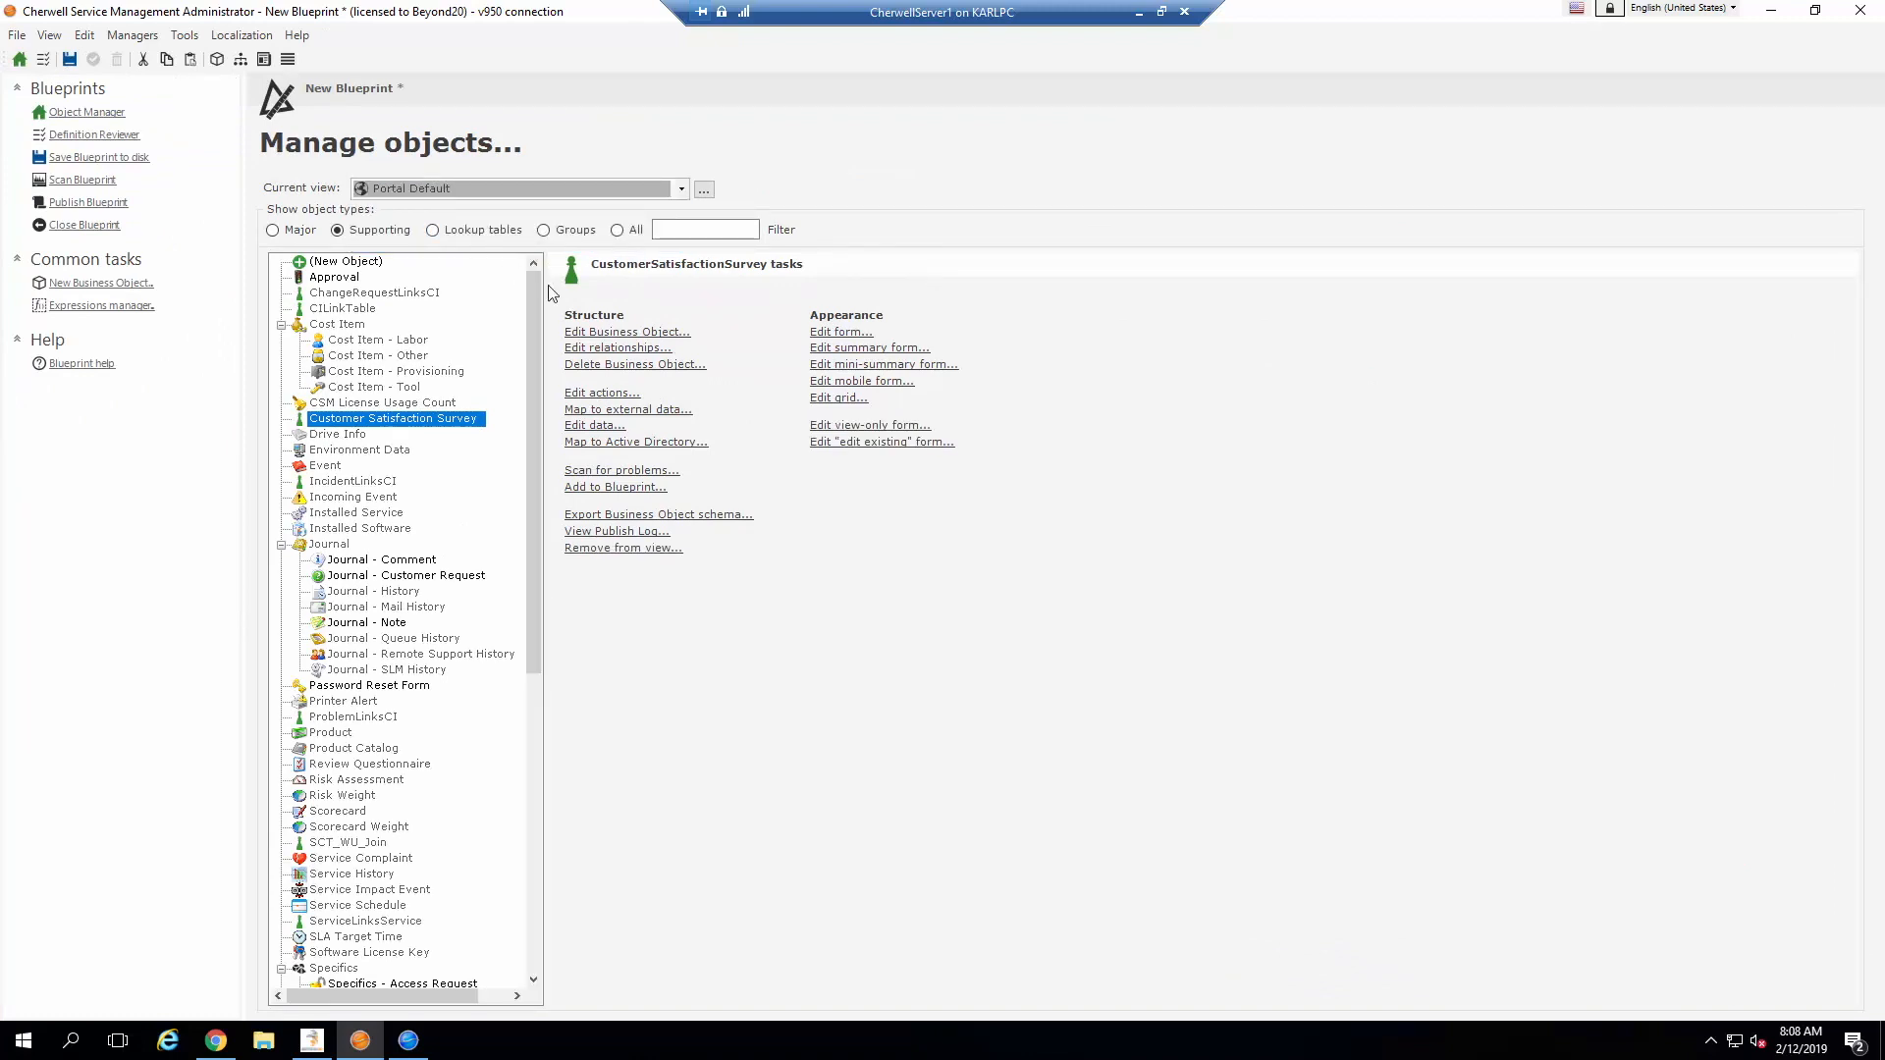
pyautogui.moveTo(848, 334)
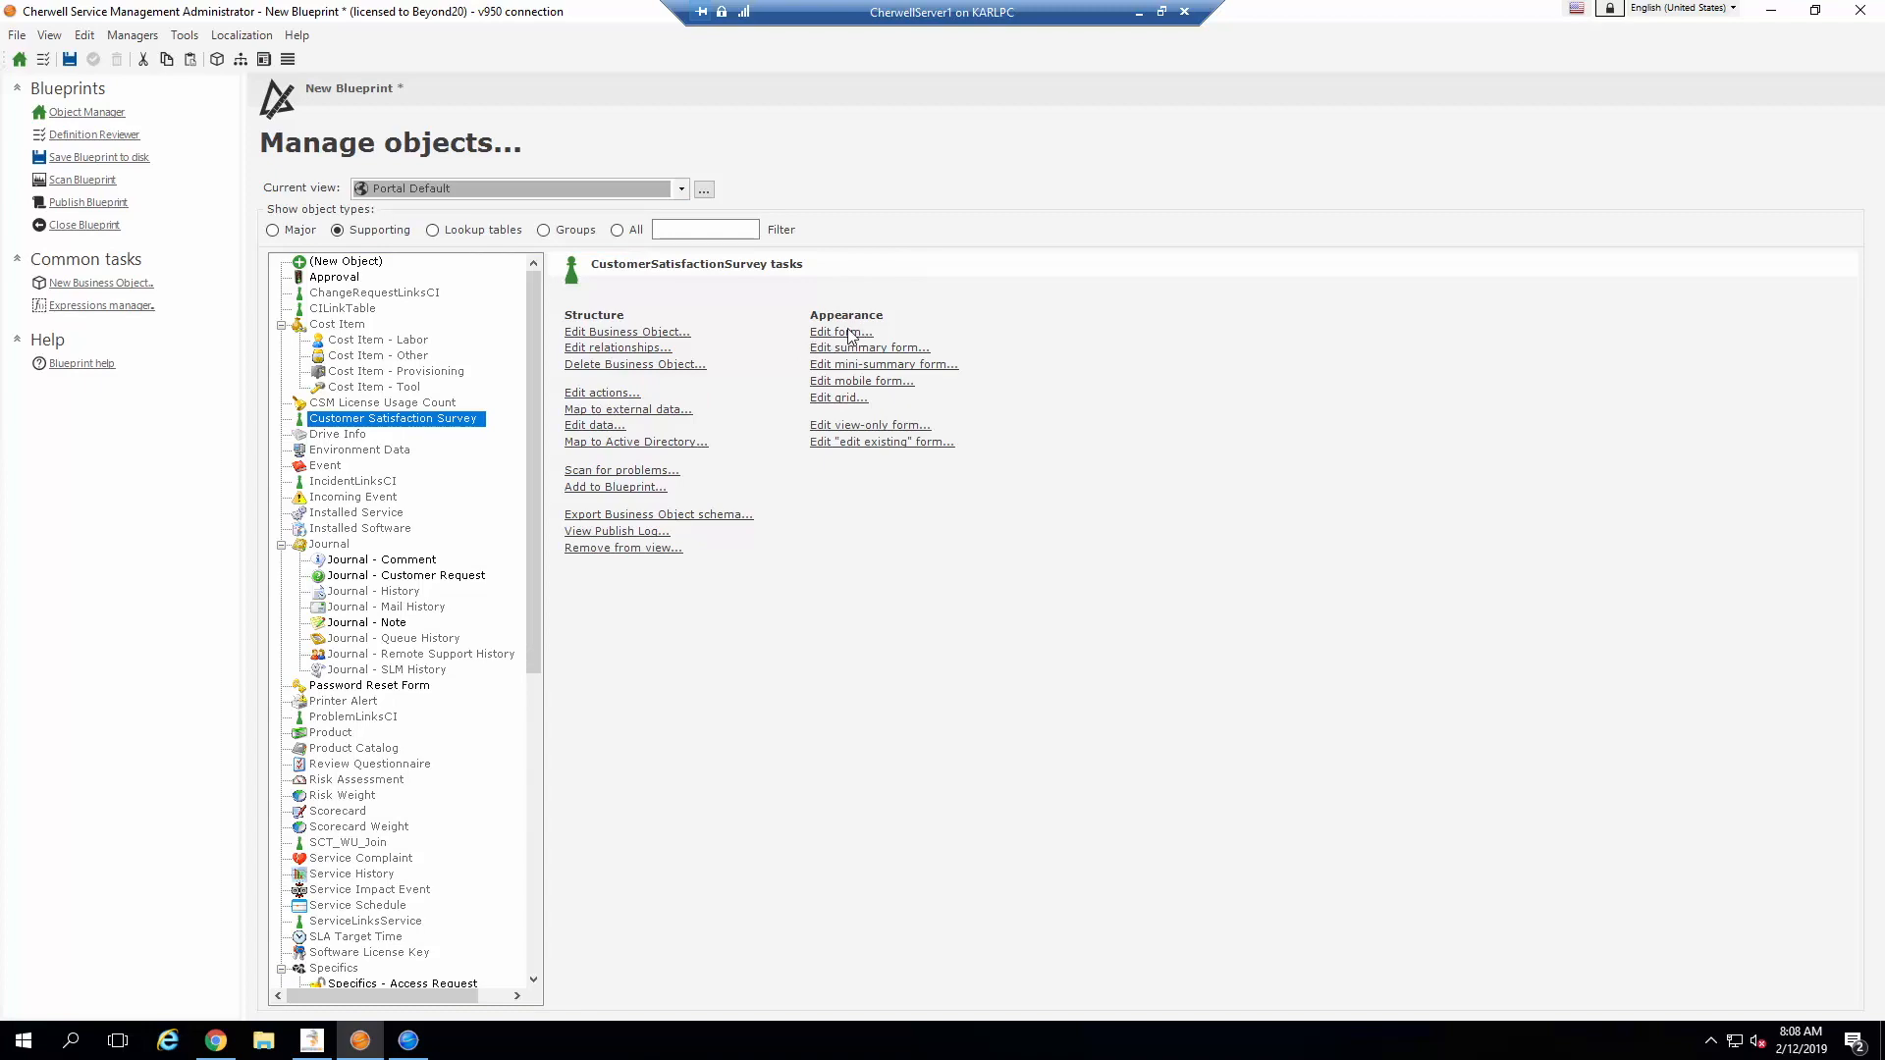
pyautogui.click(835, 334)
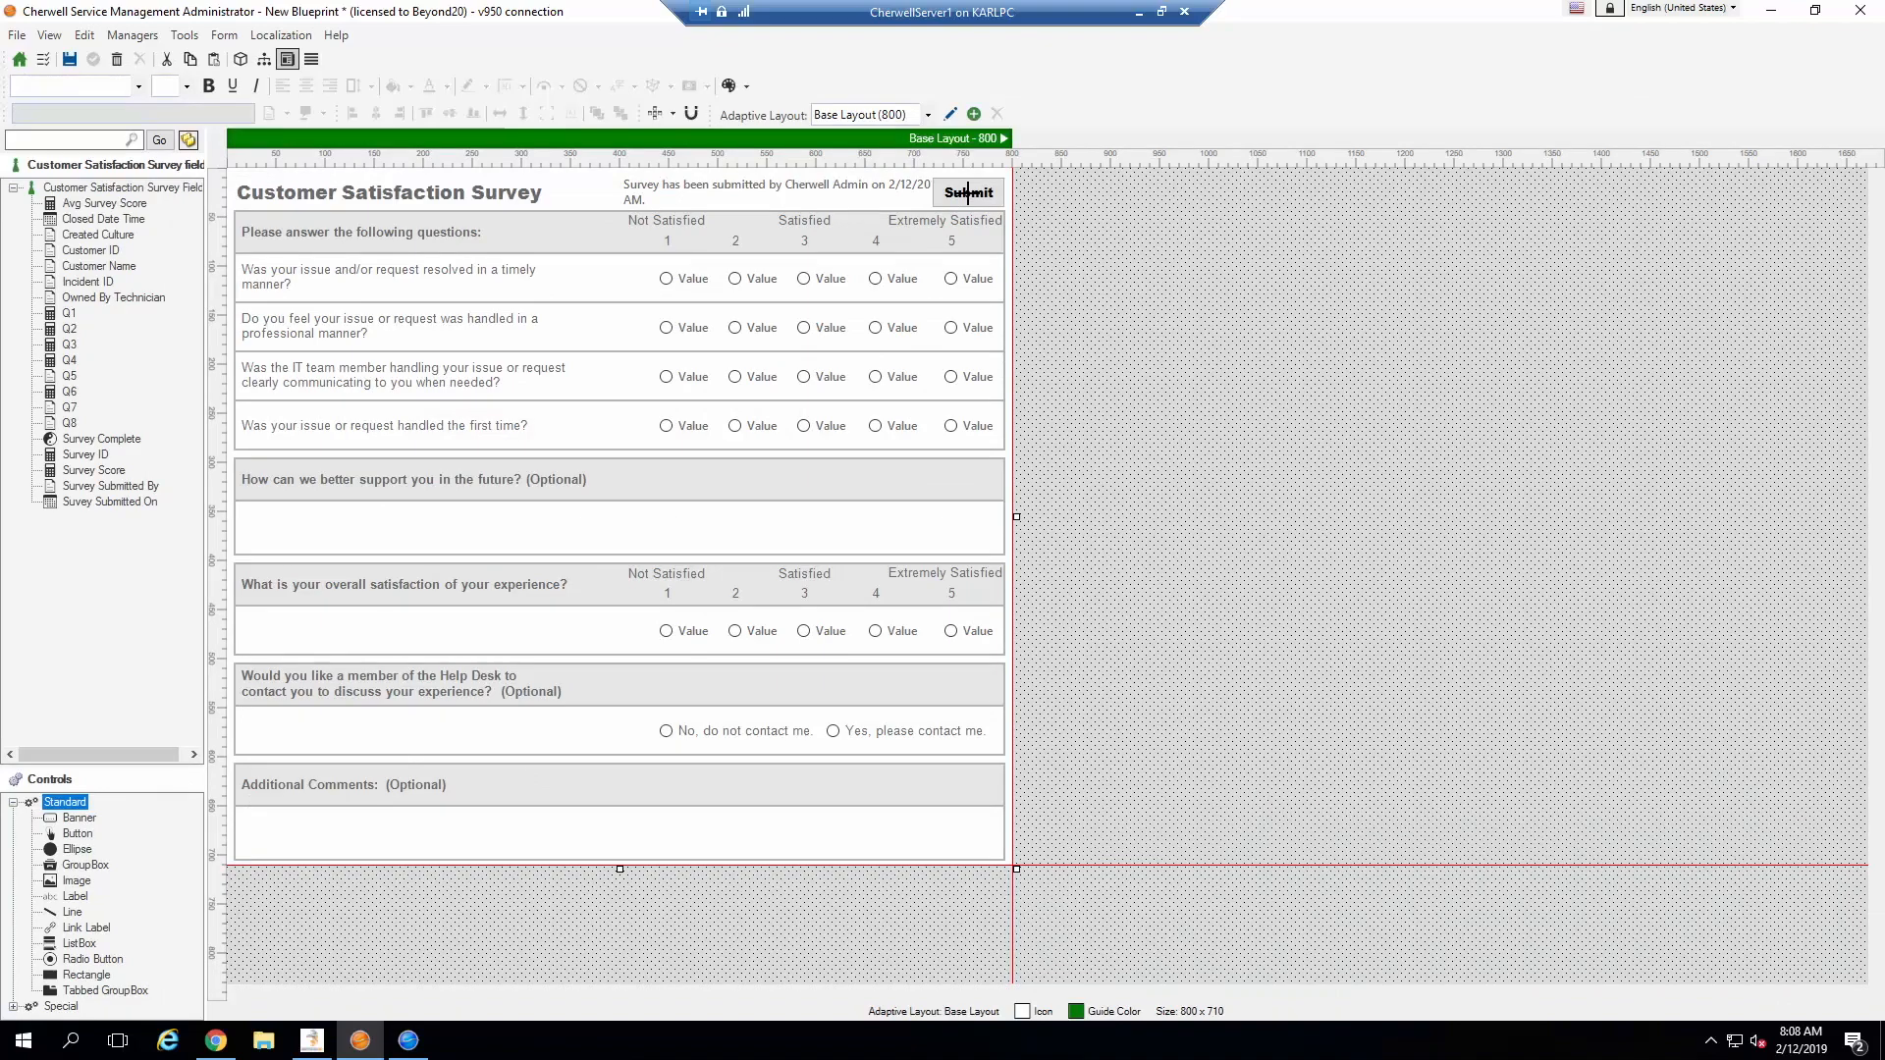
pyautogui.click(968, 192)
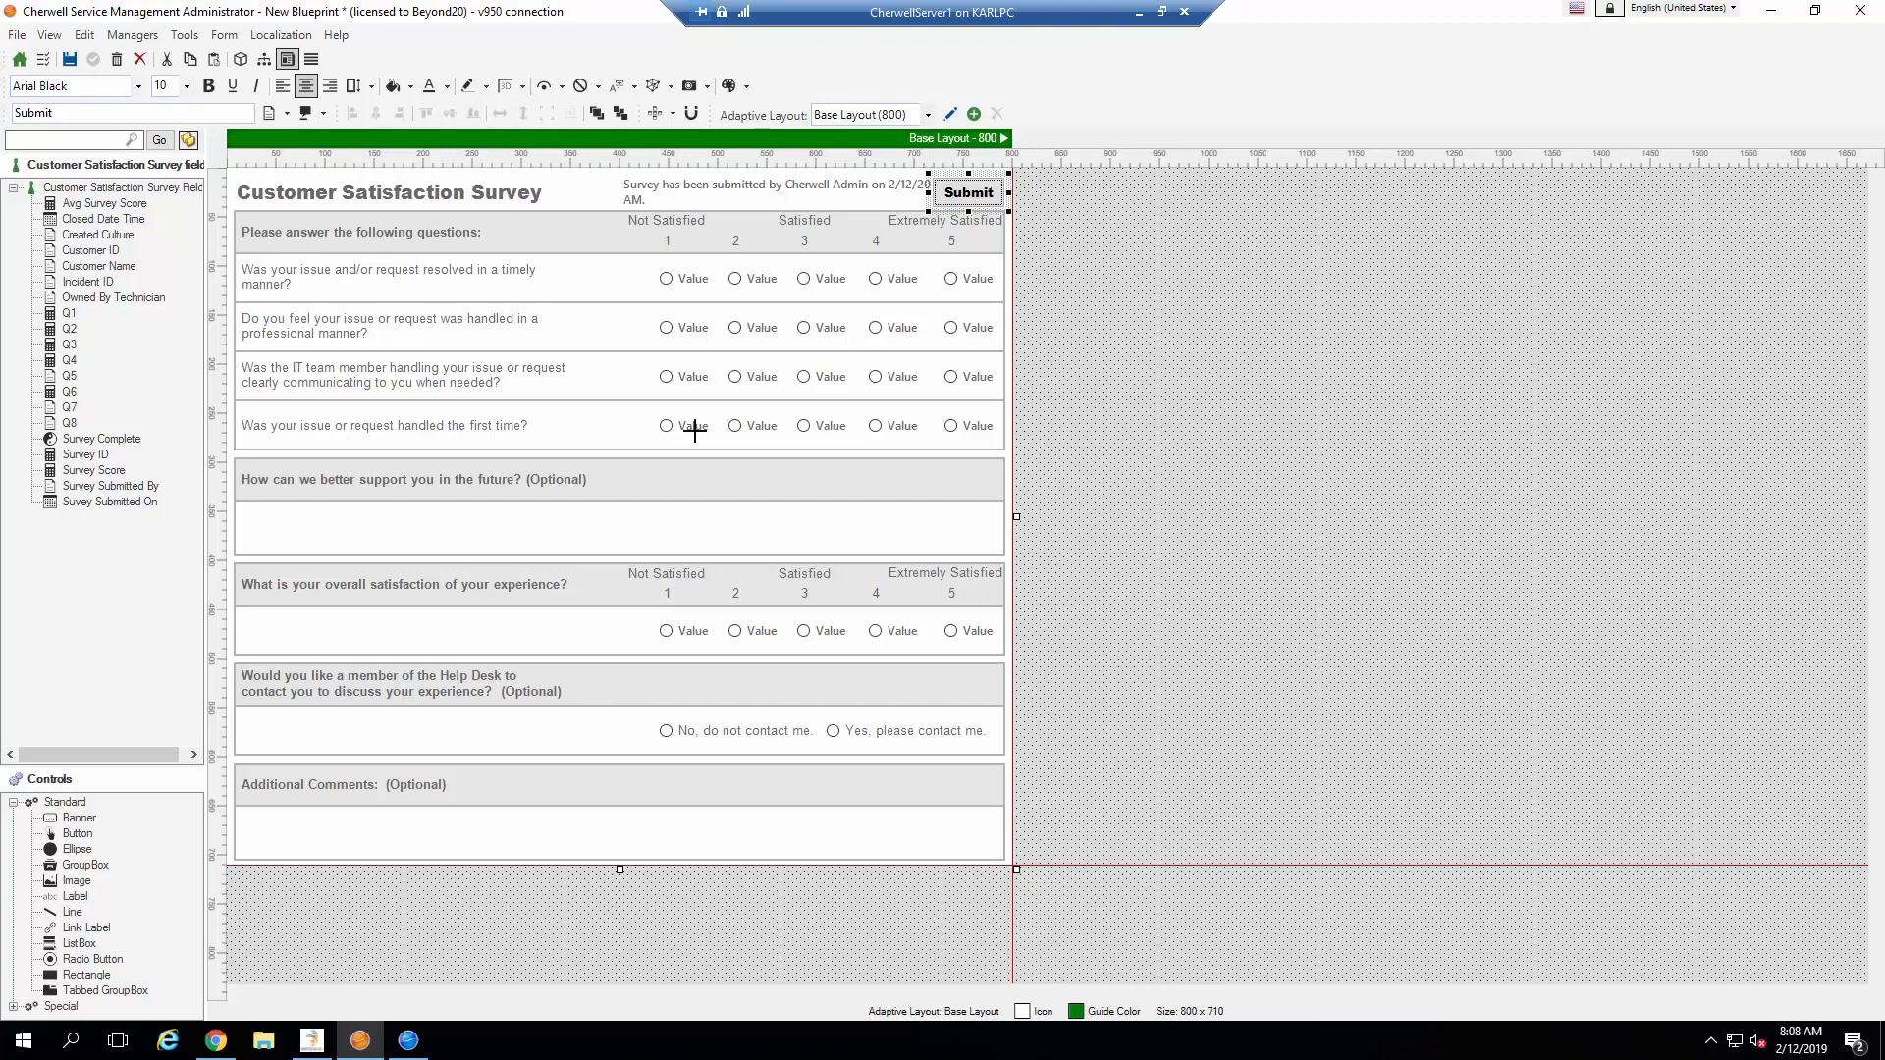
pyautogui.moveTo(703, 185)
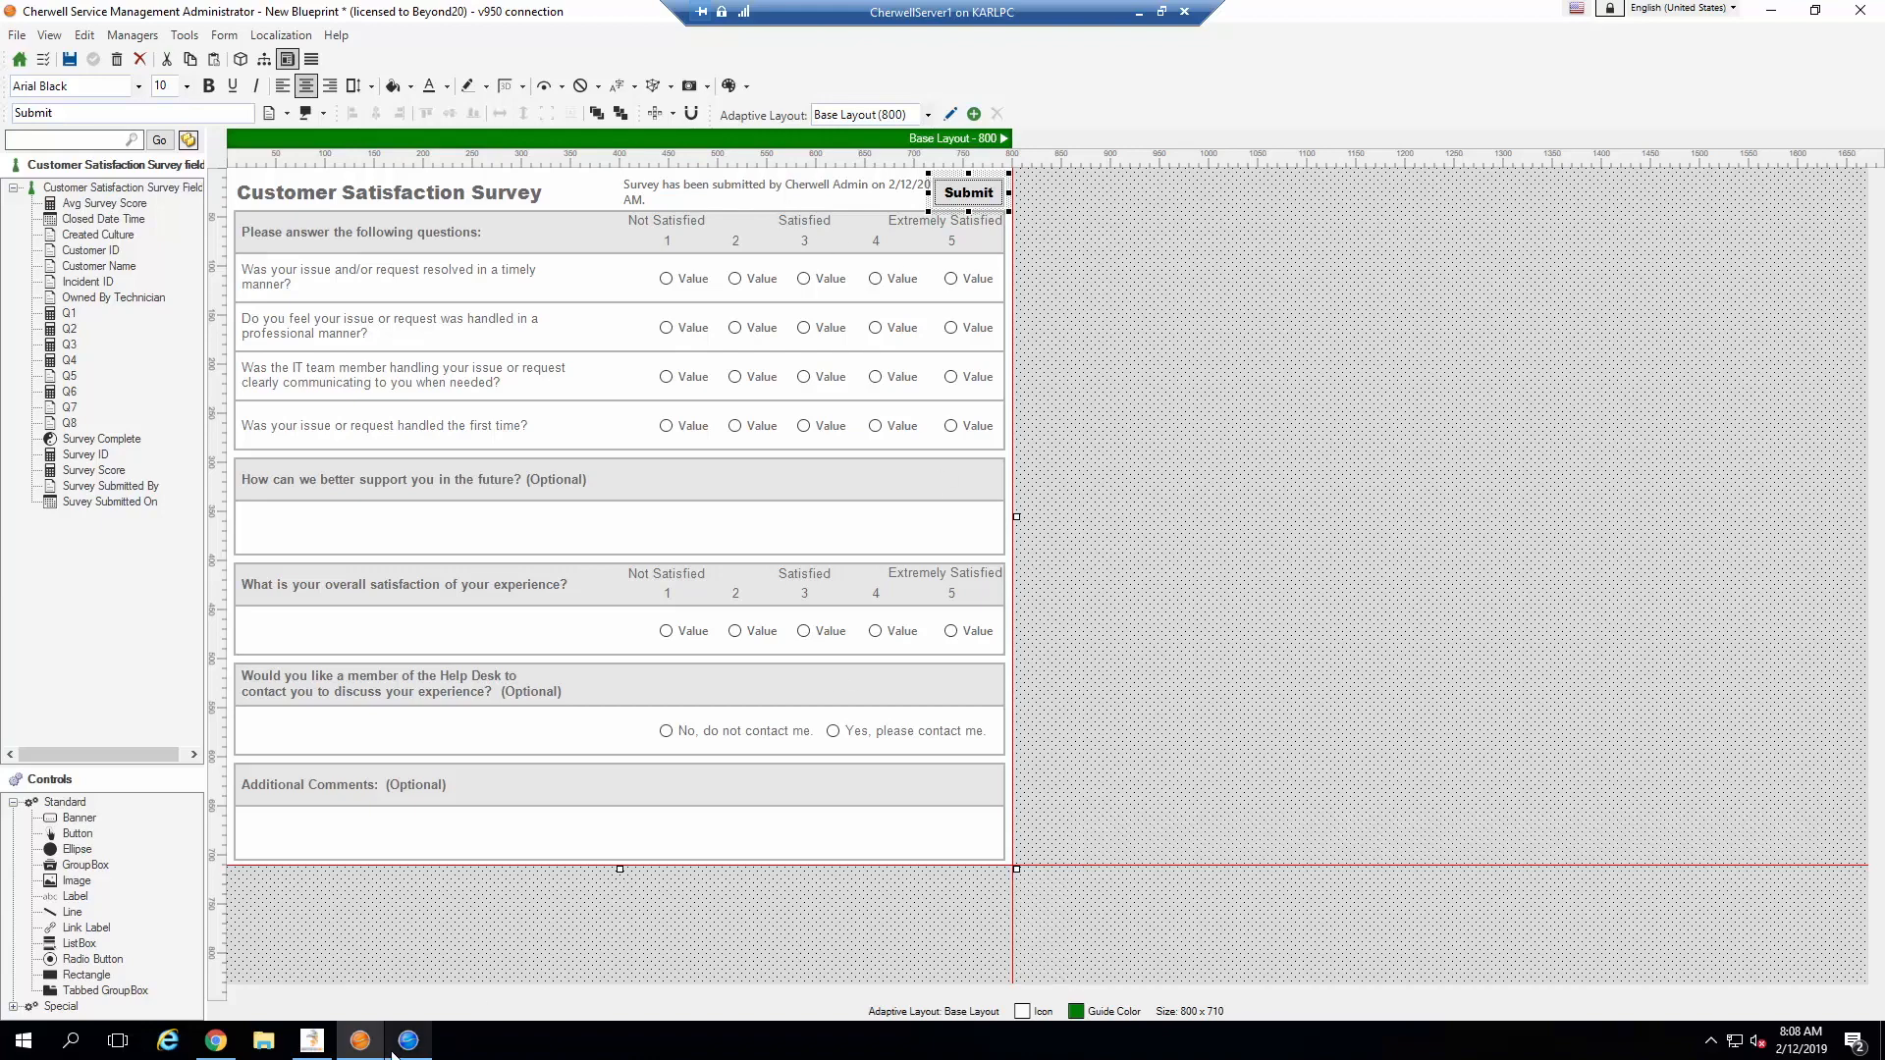
pyautogui.moveTo(214, 1040)
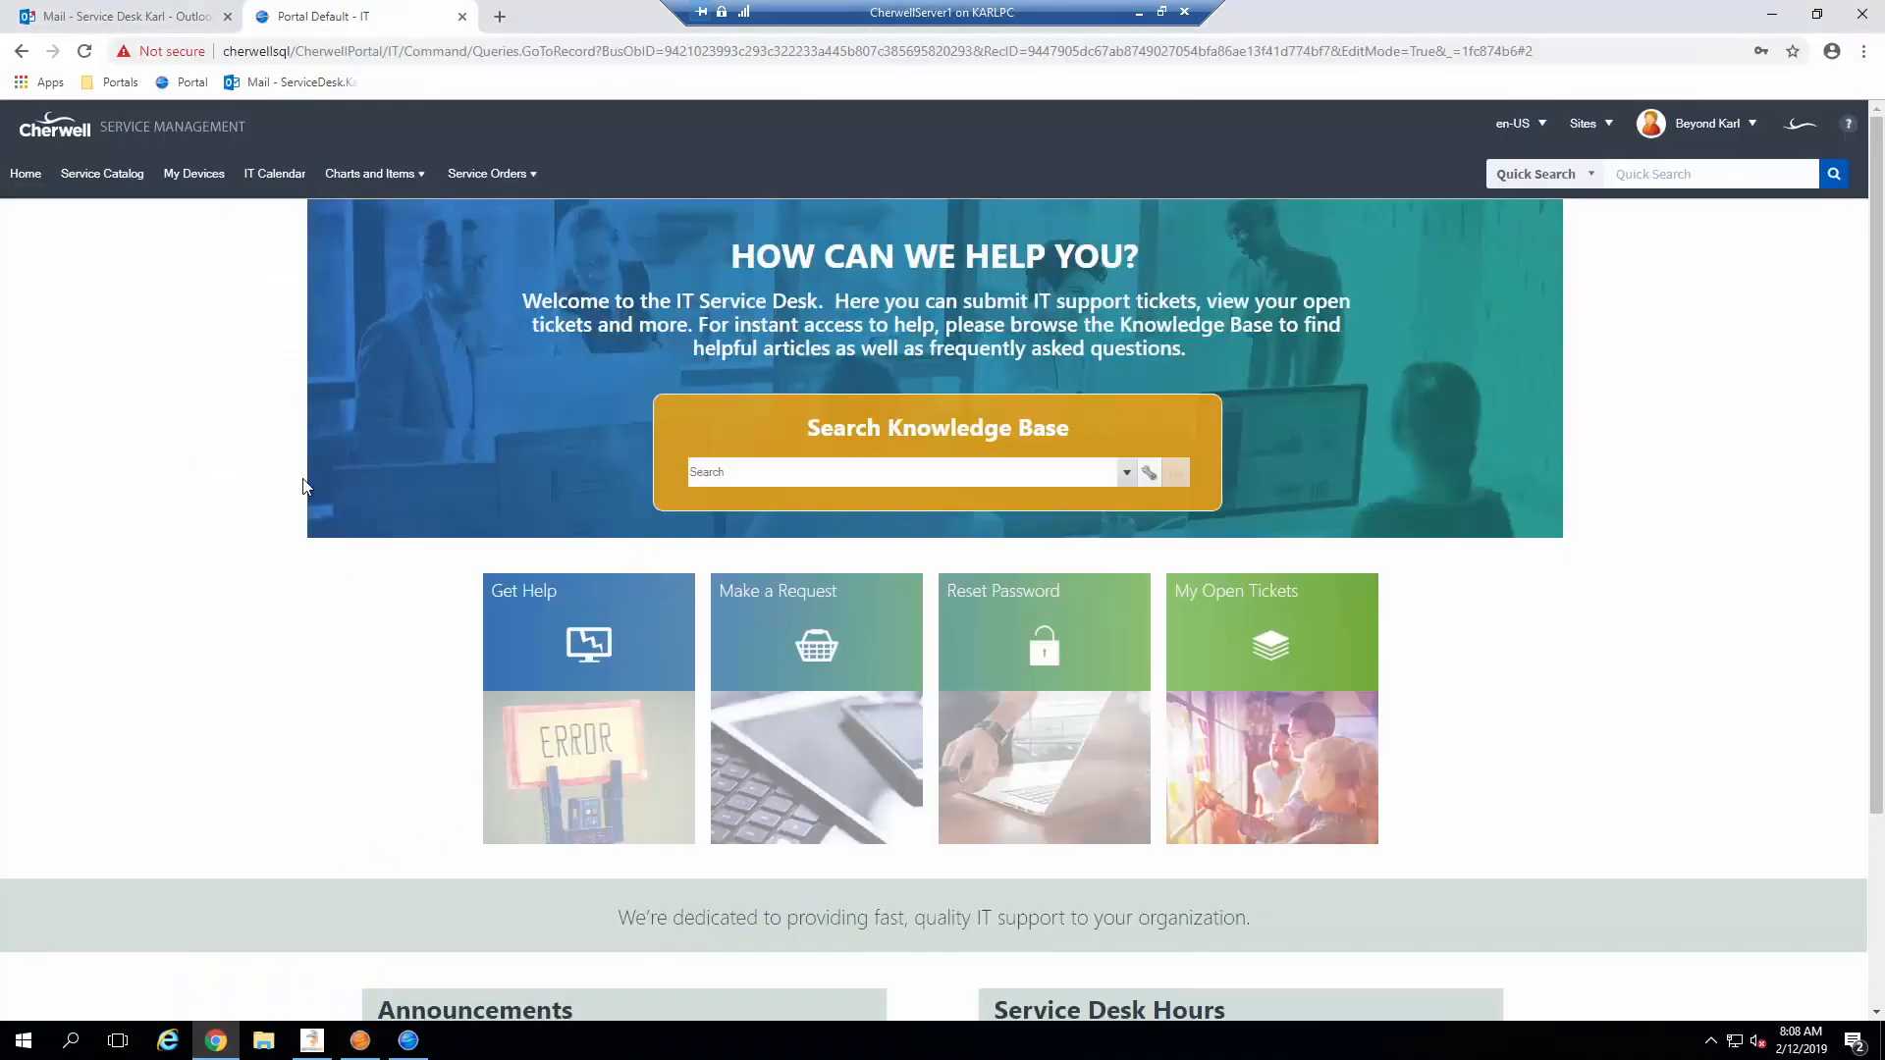
# Step: Follow the Take Survey link in the invitation email to incident 102397's survey
pyautogui.click(120, 16)
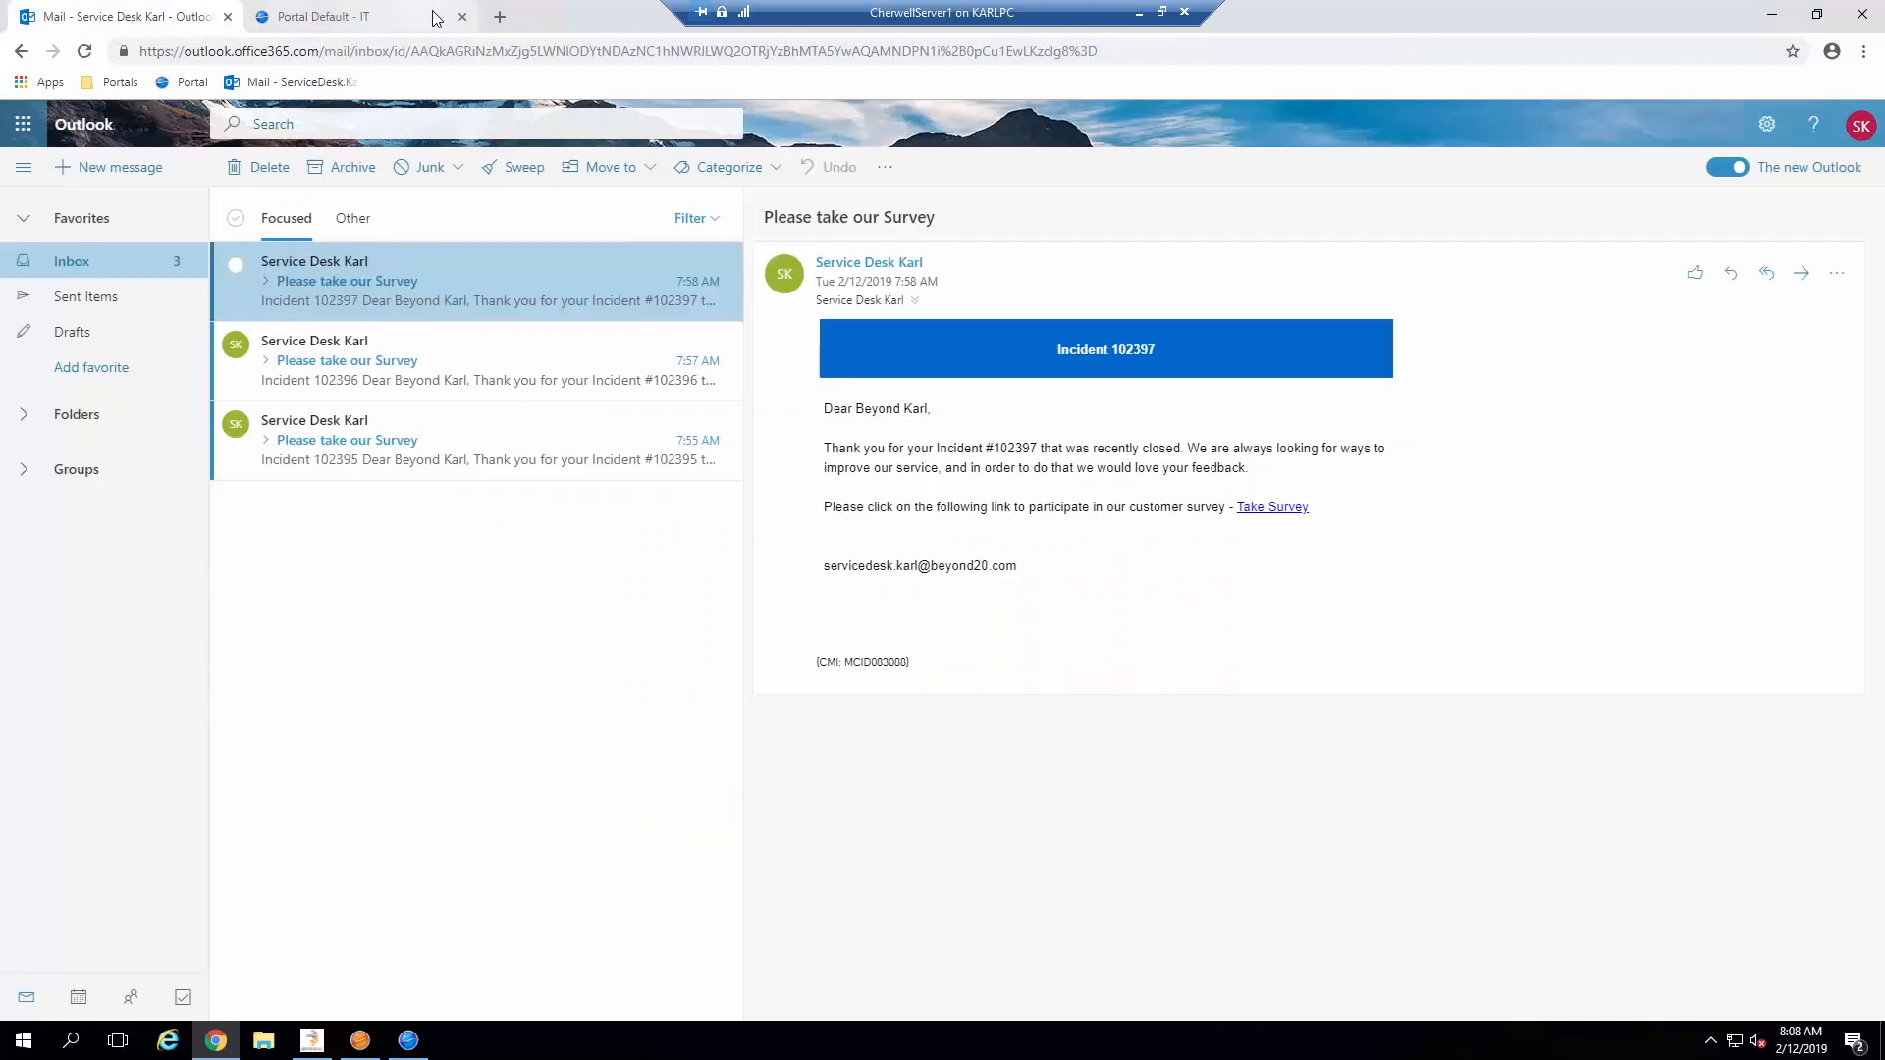
pyautogui.click(461, 16)
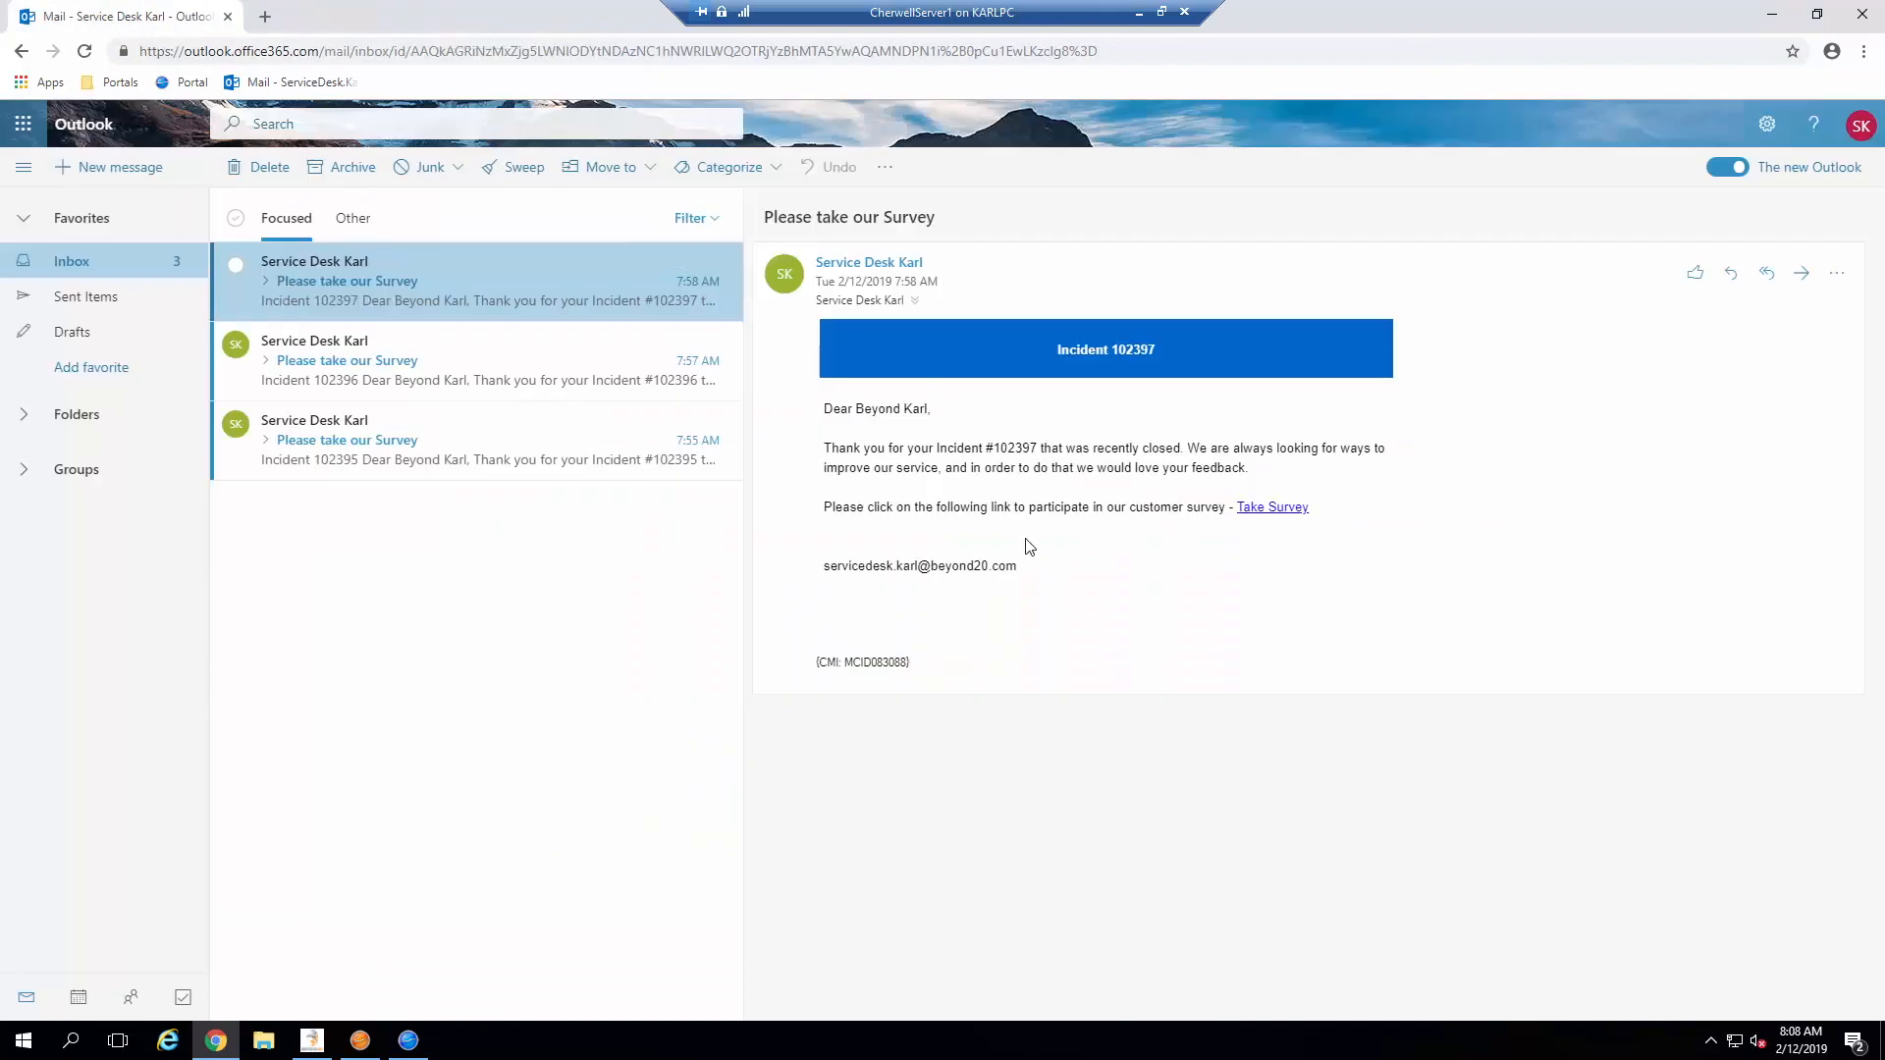
pyautogui.moveTo(1271, 506)
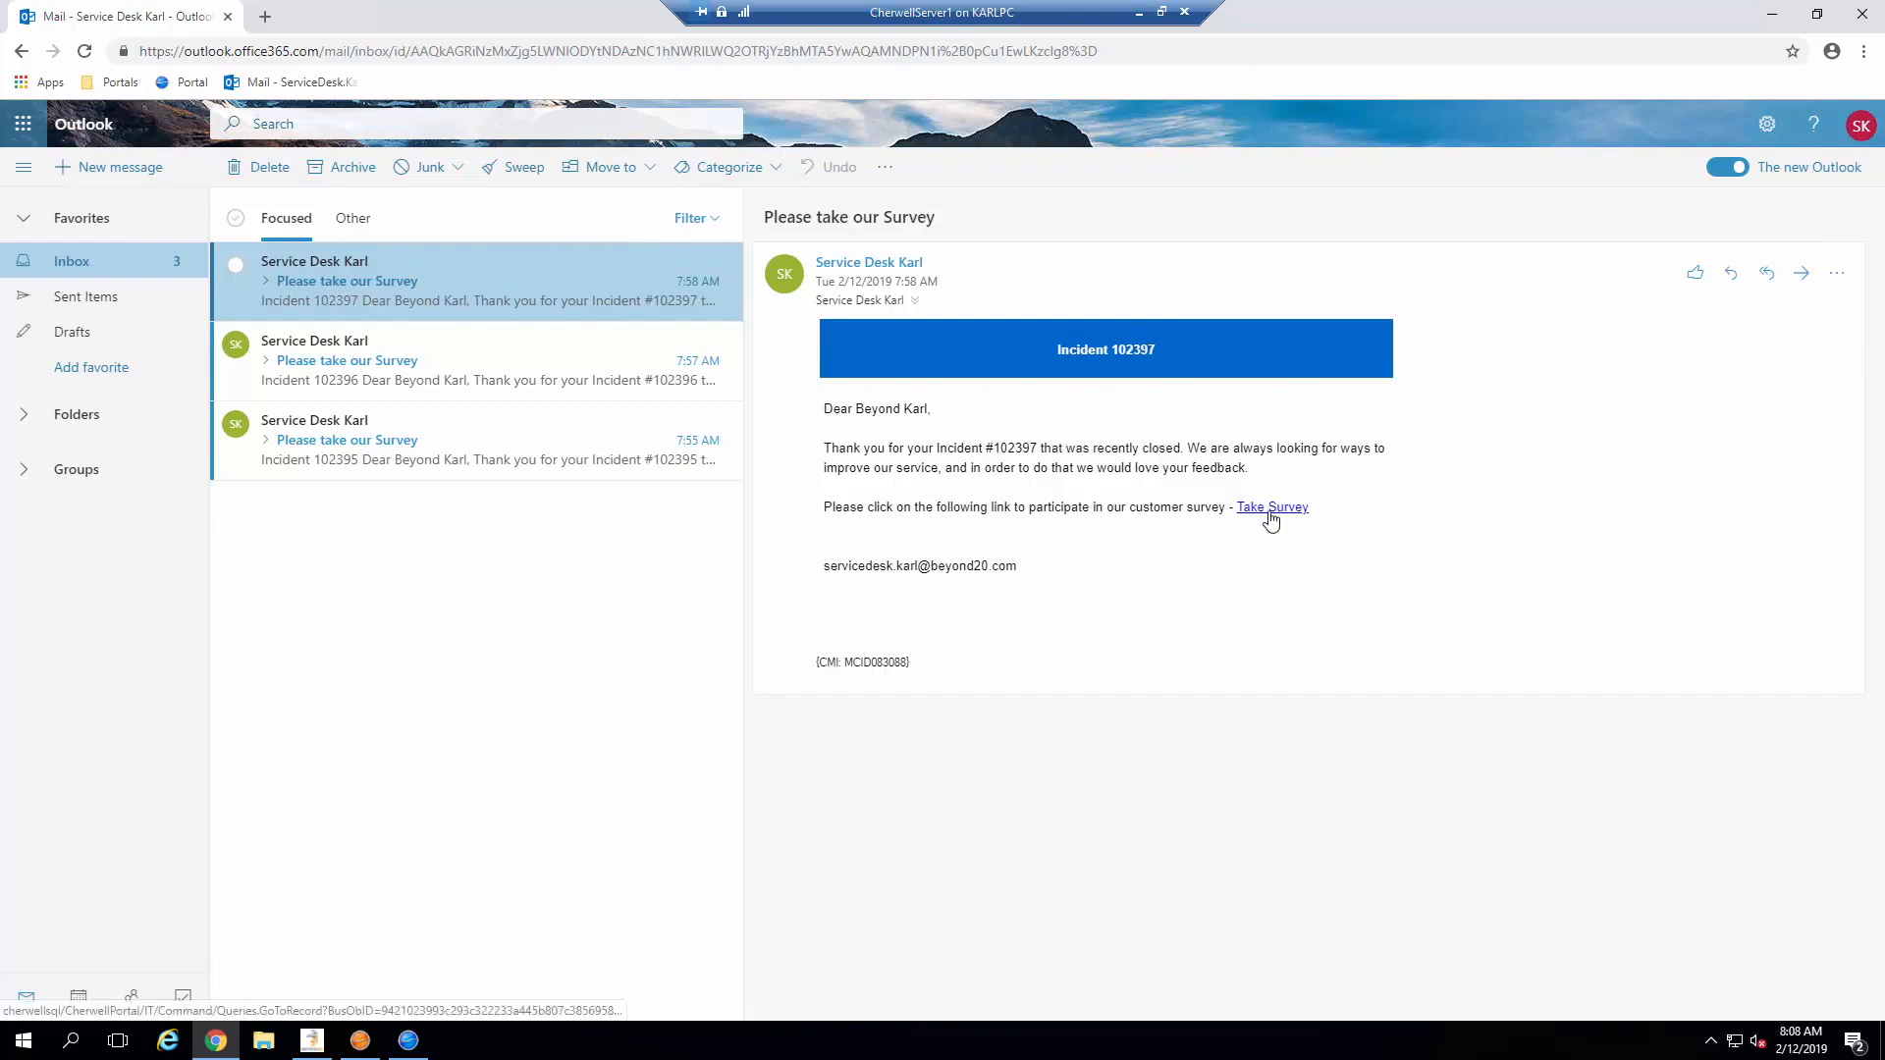
pyautogui.click(1273, 506)
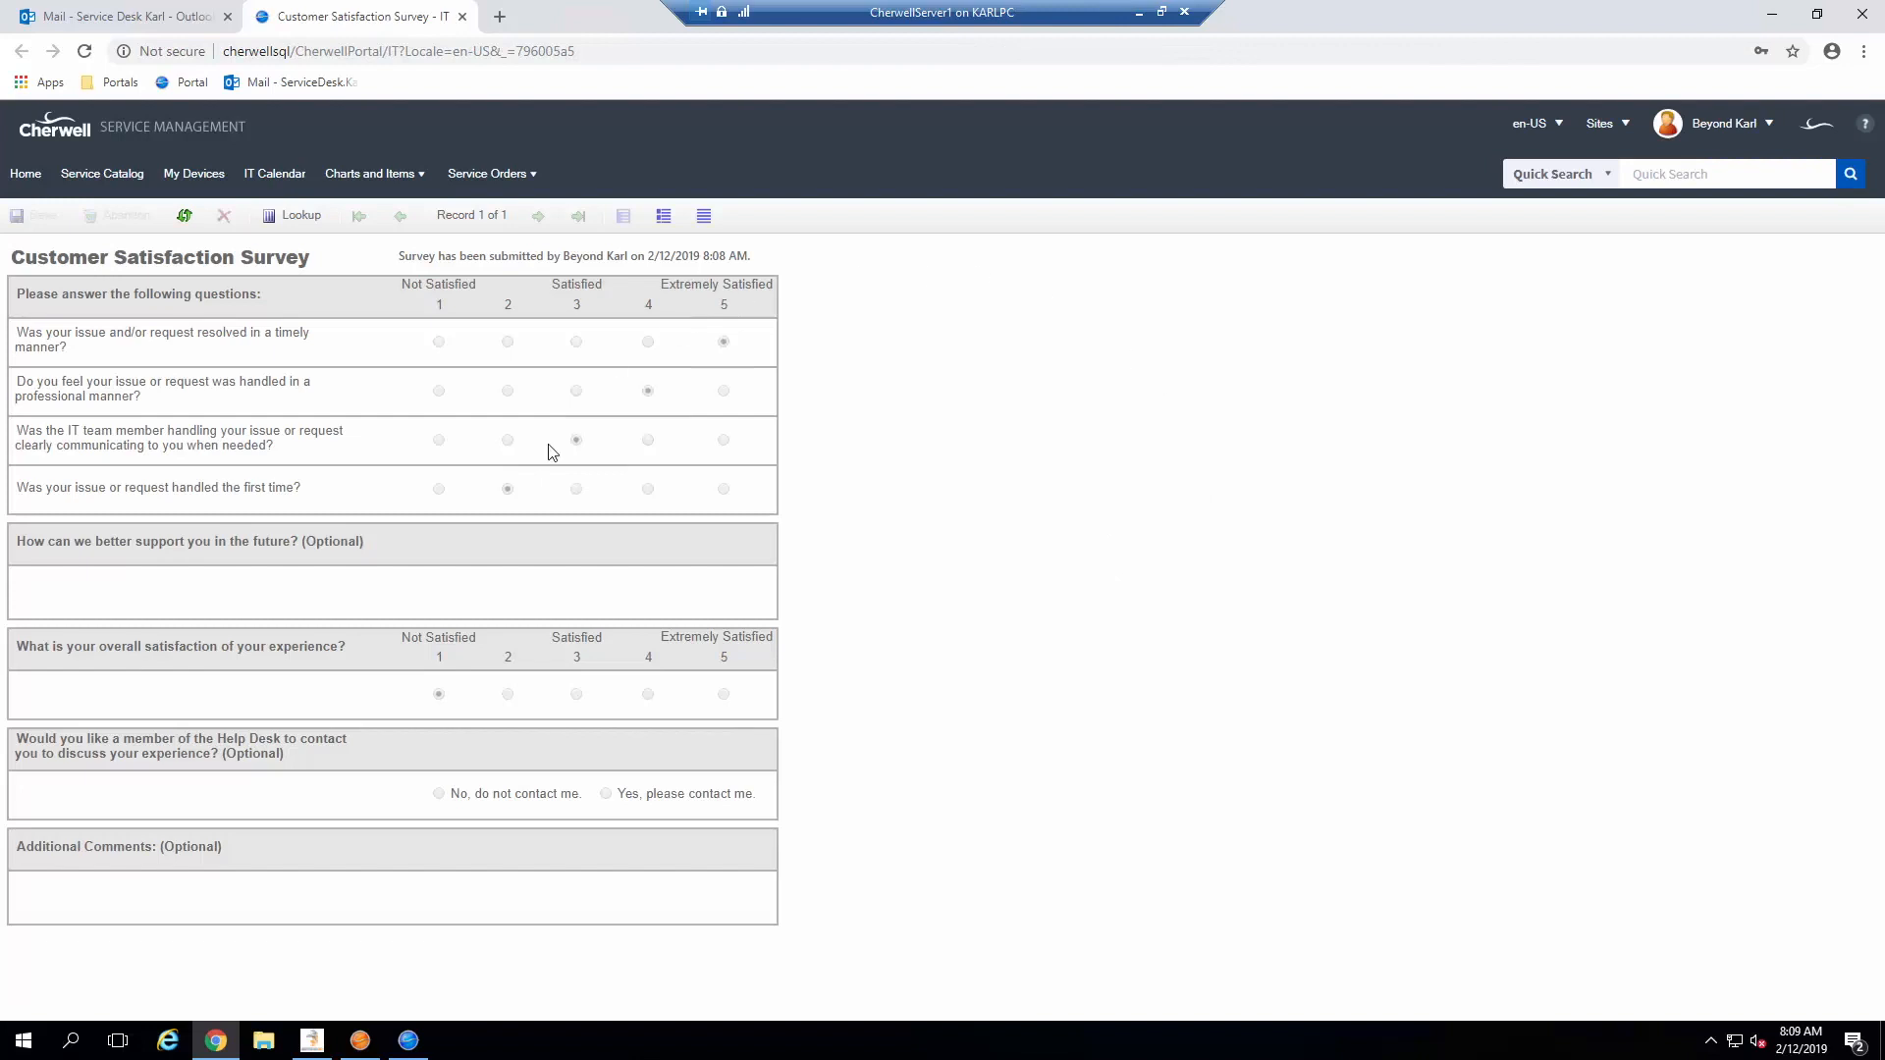
pyautogui.moveTo(112, 780)
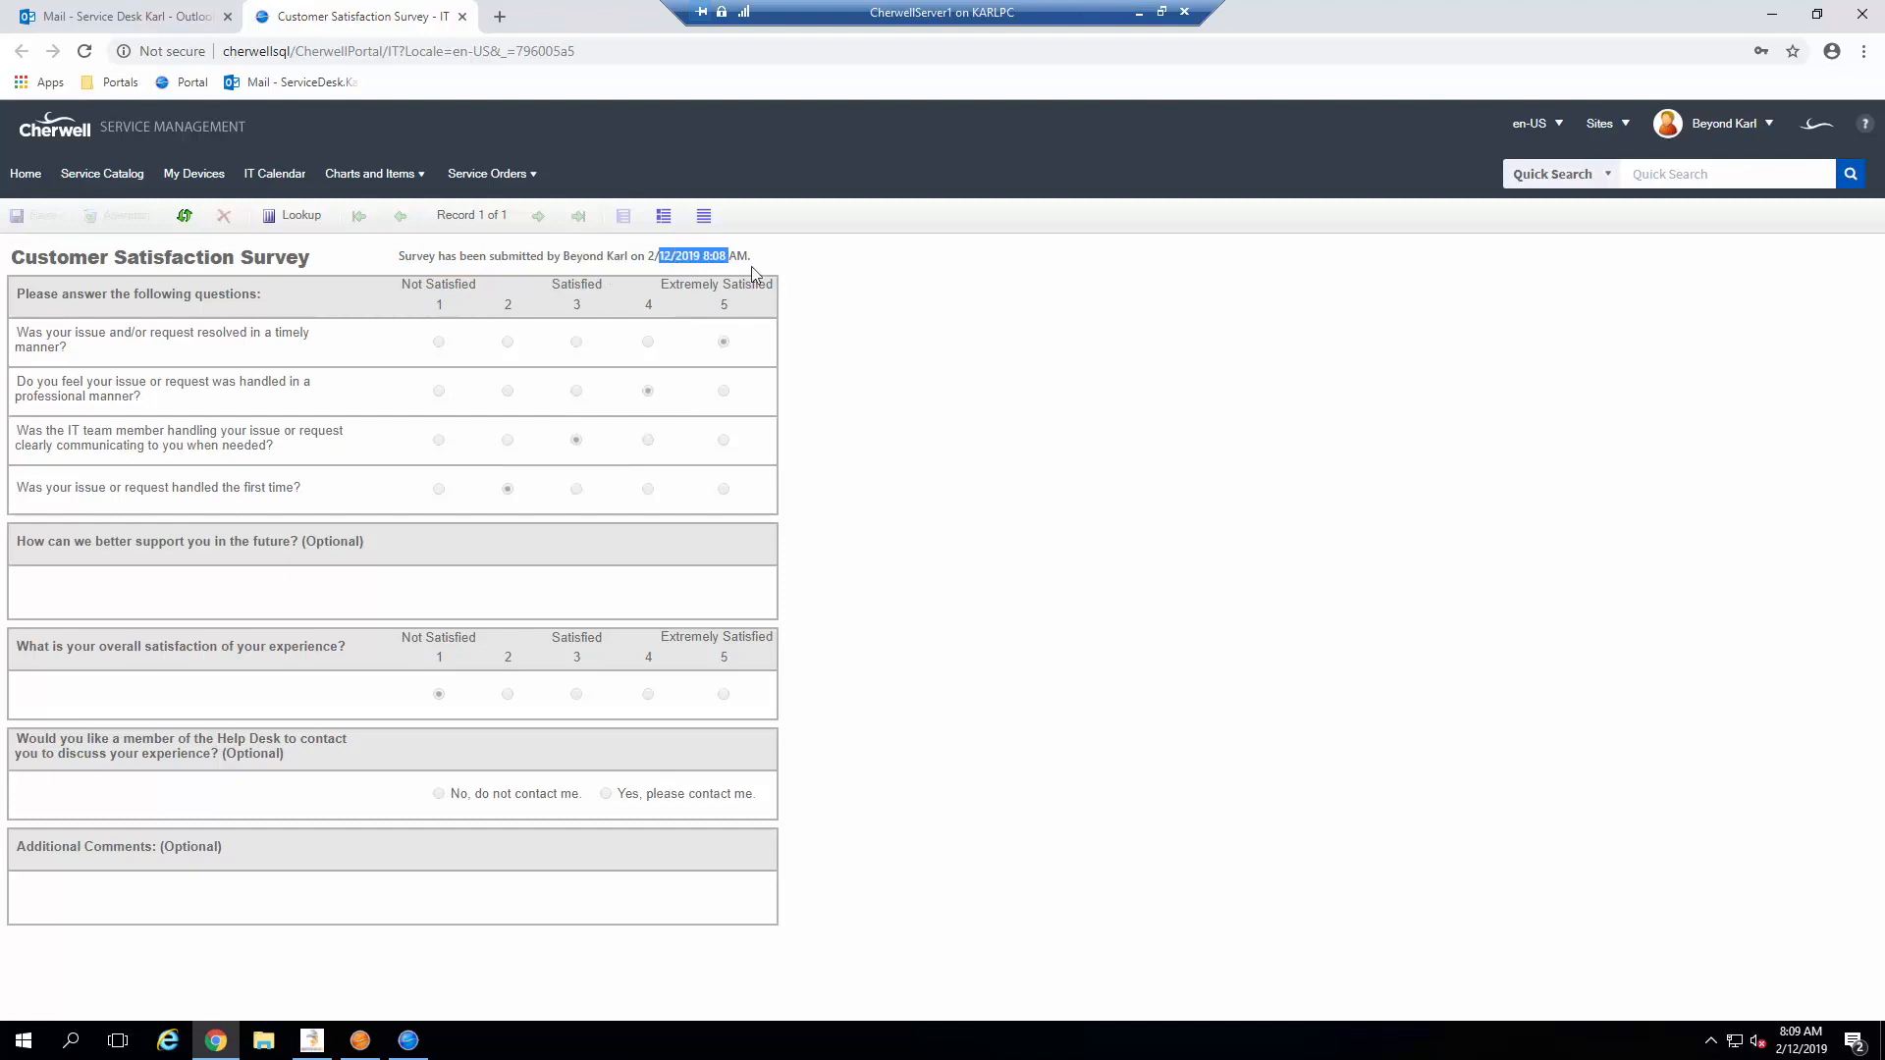
pyautogui.moveTo(813, 287)
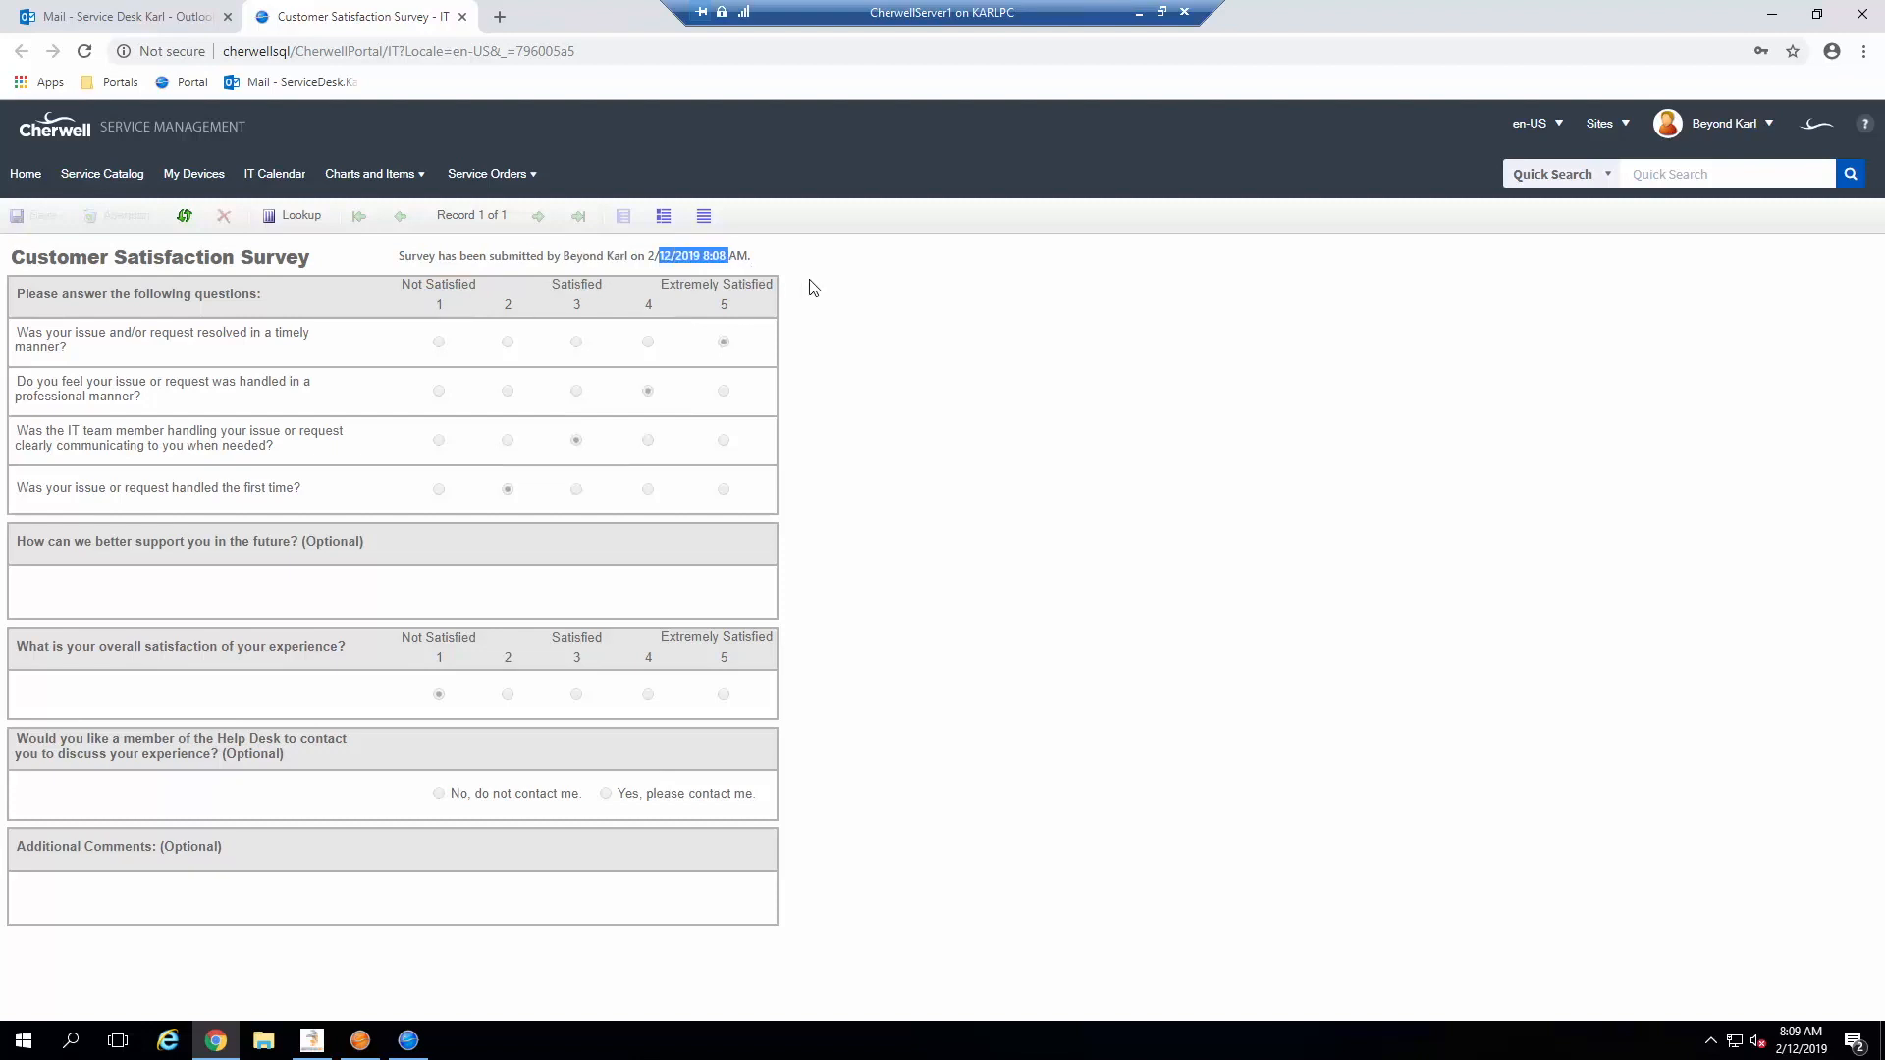
pyautogui.moveTo(646, 469)
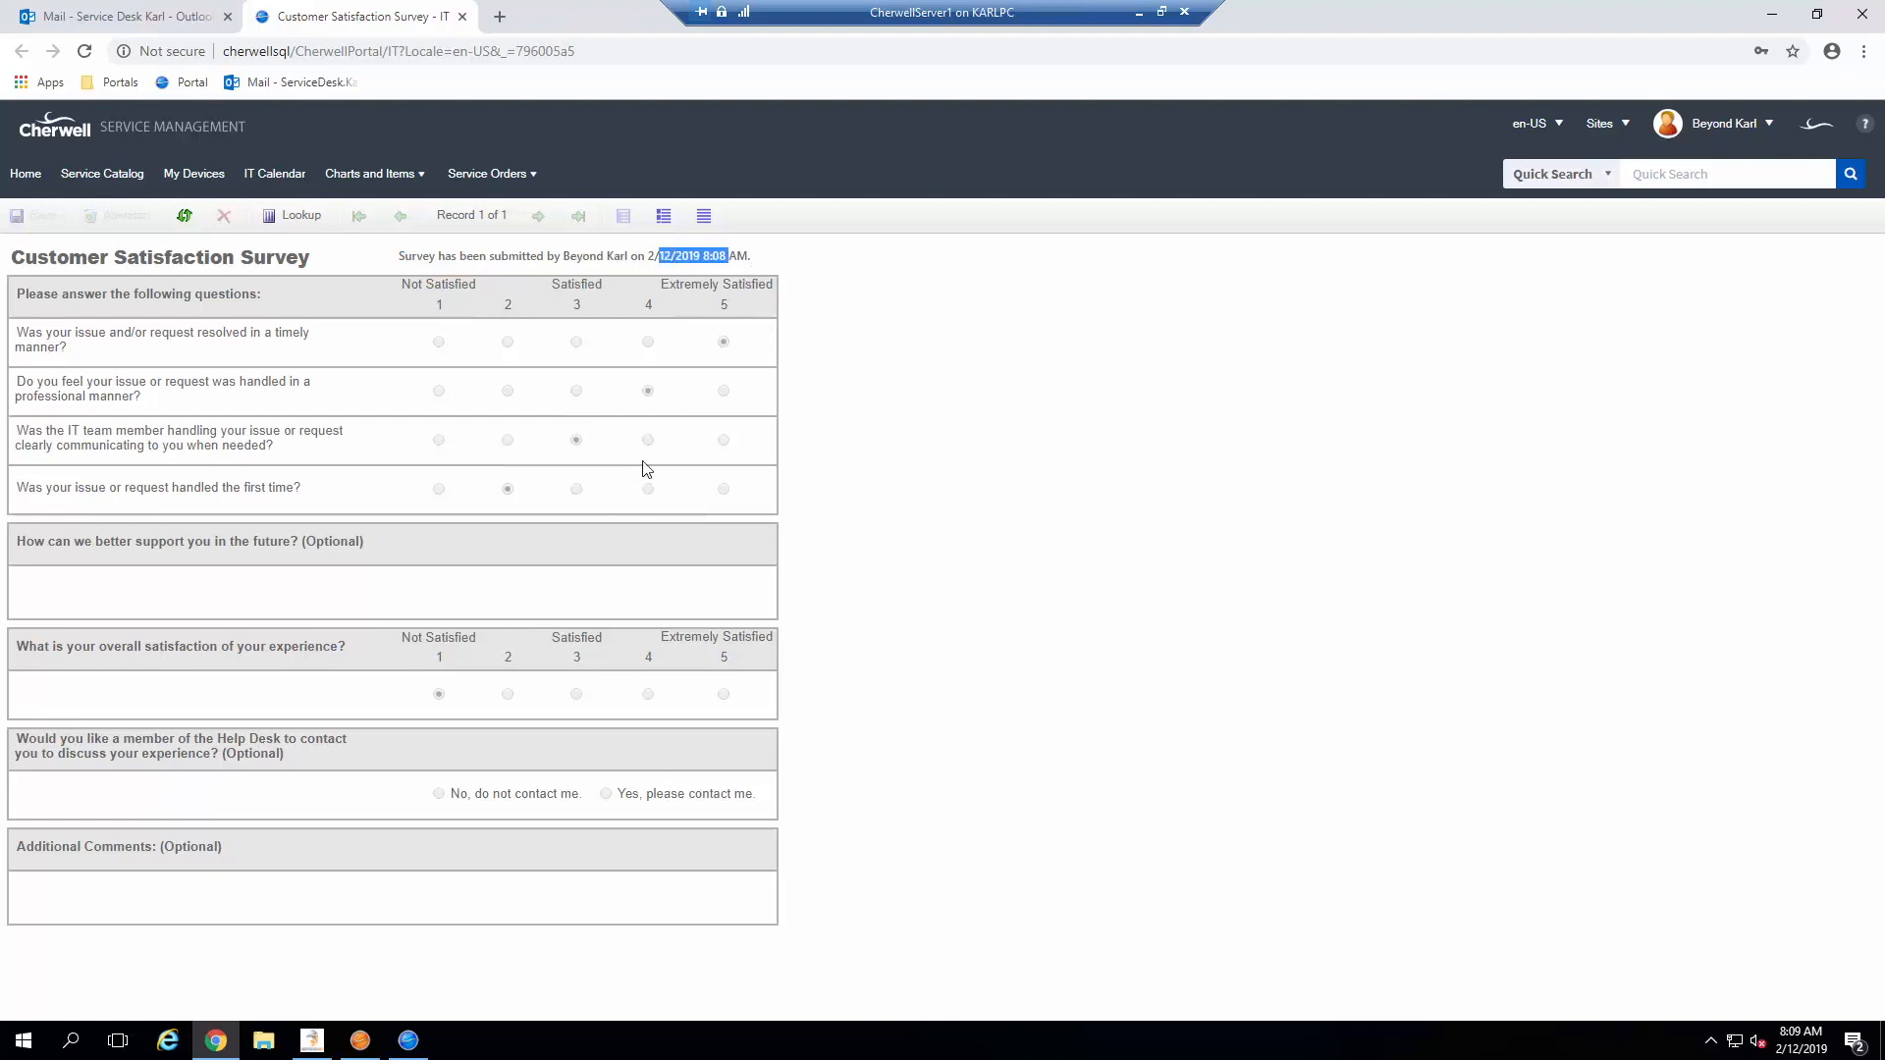
pyautogui.moveTo(797, 660)
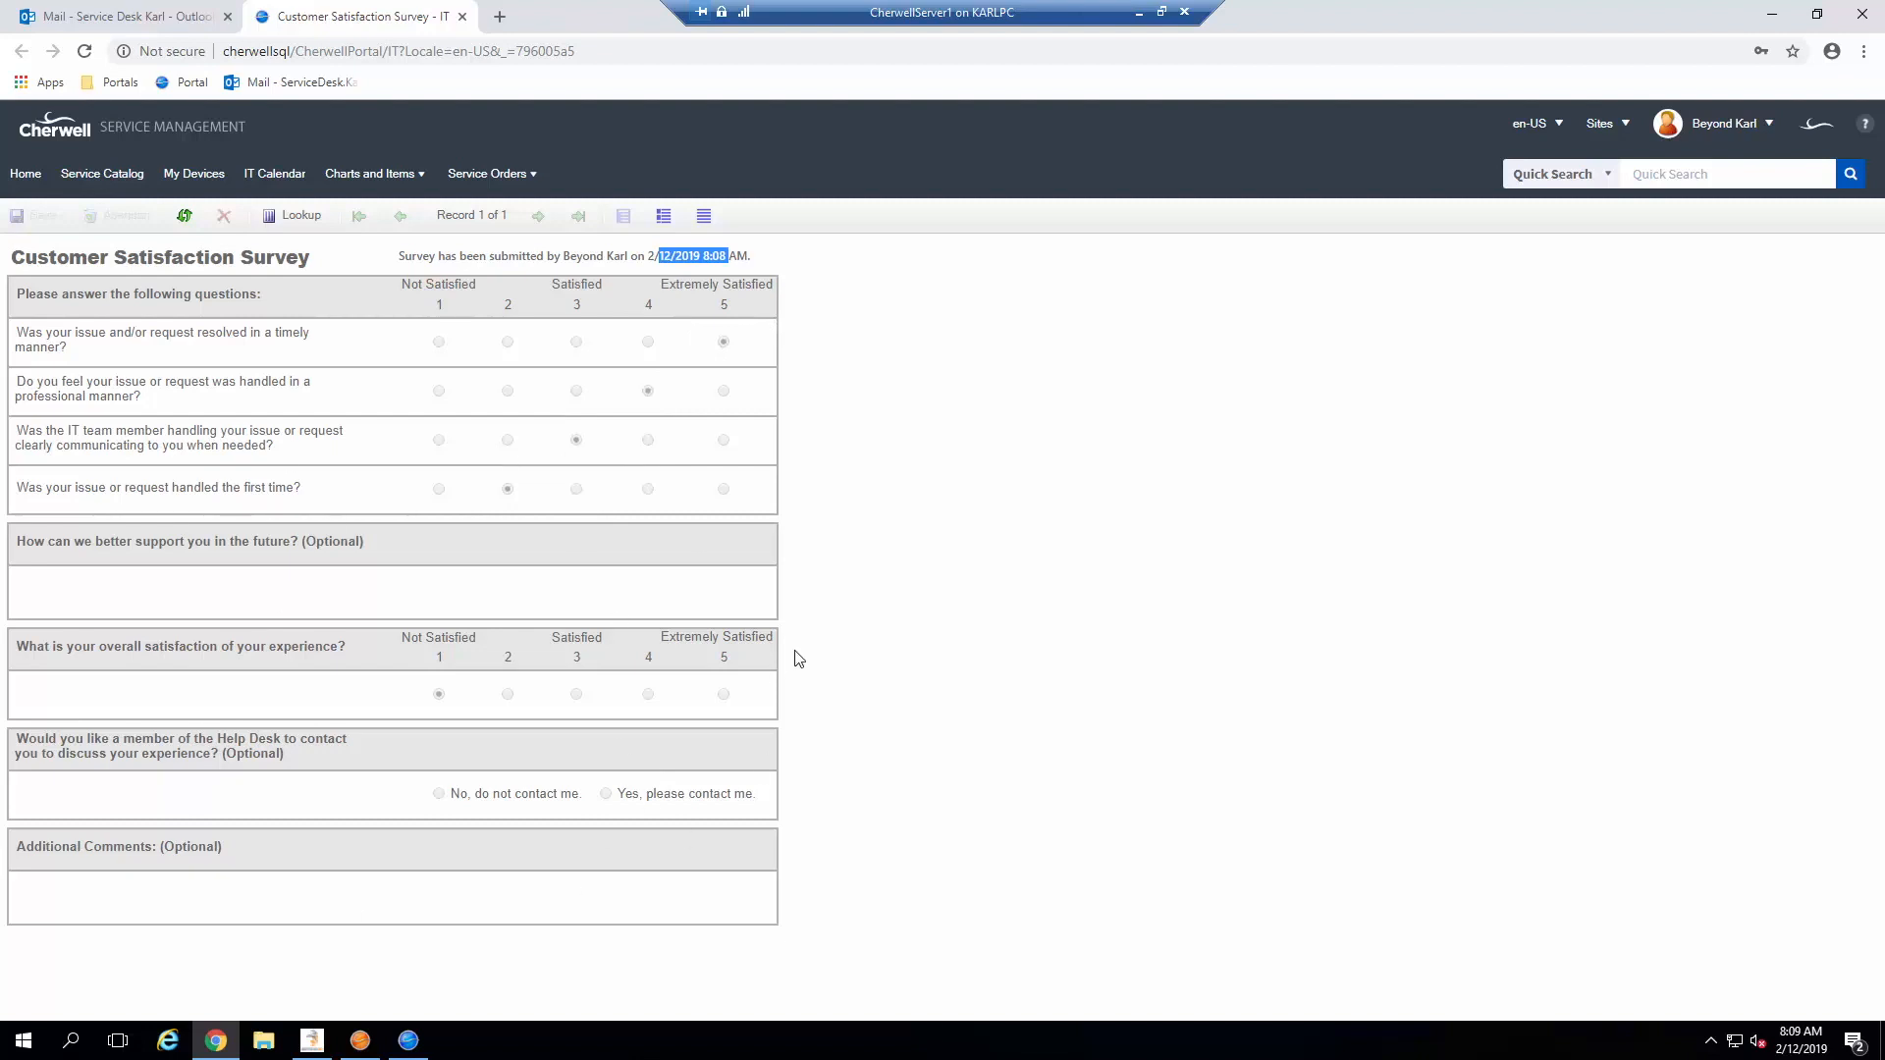
pyautogui.moveTo(791, 632)
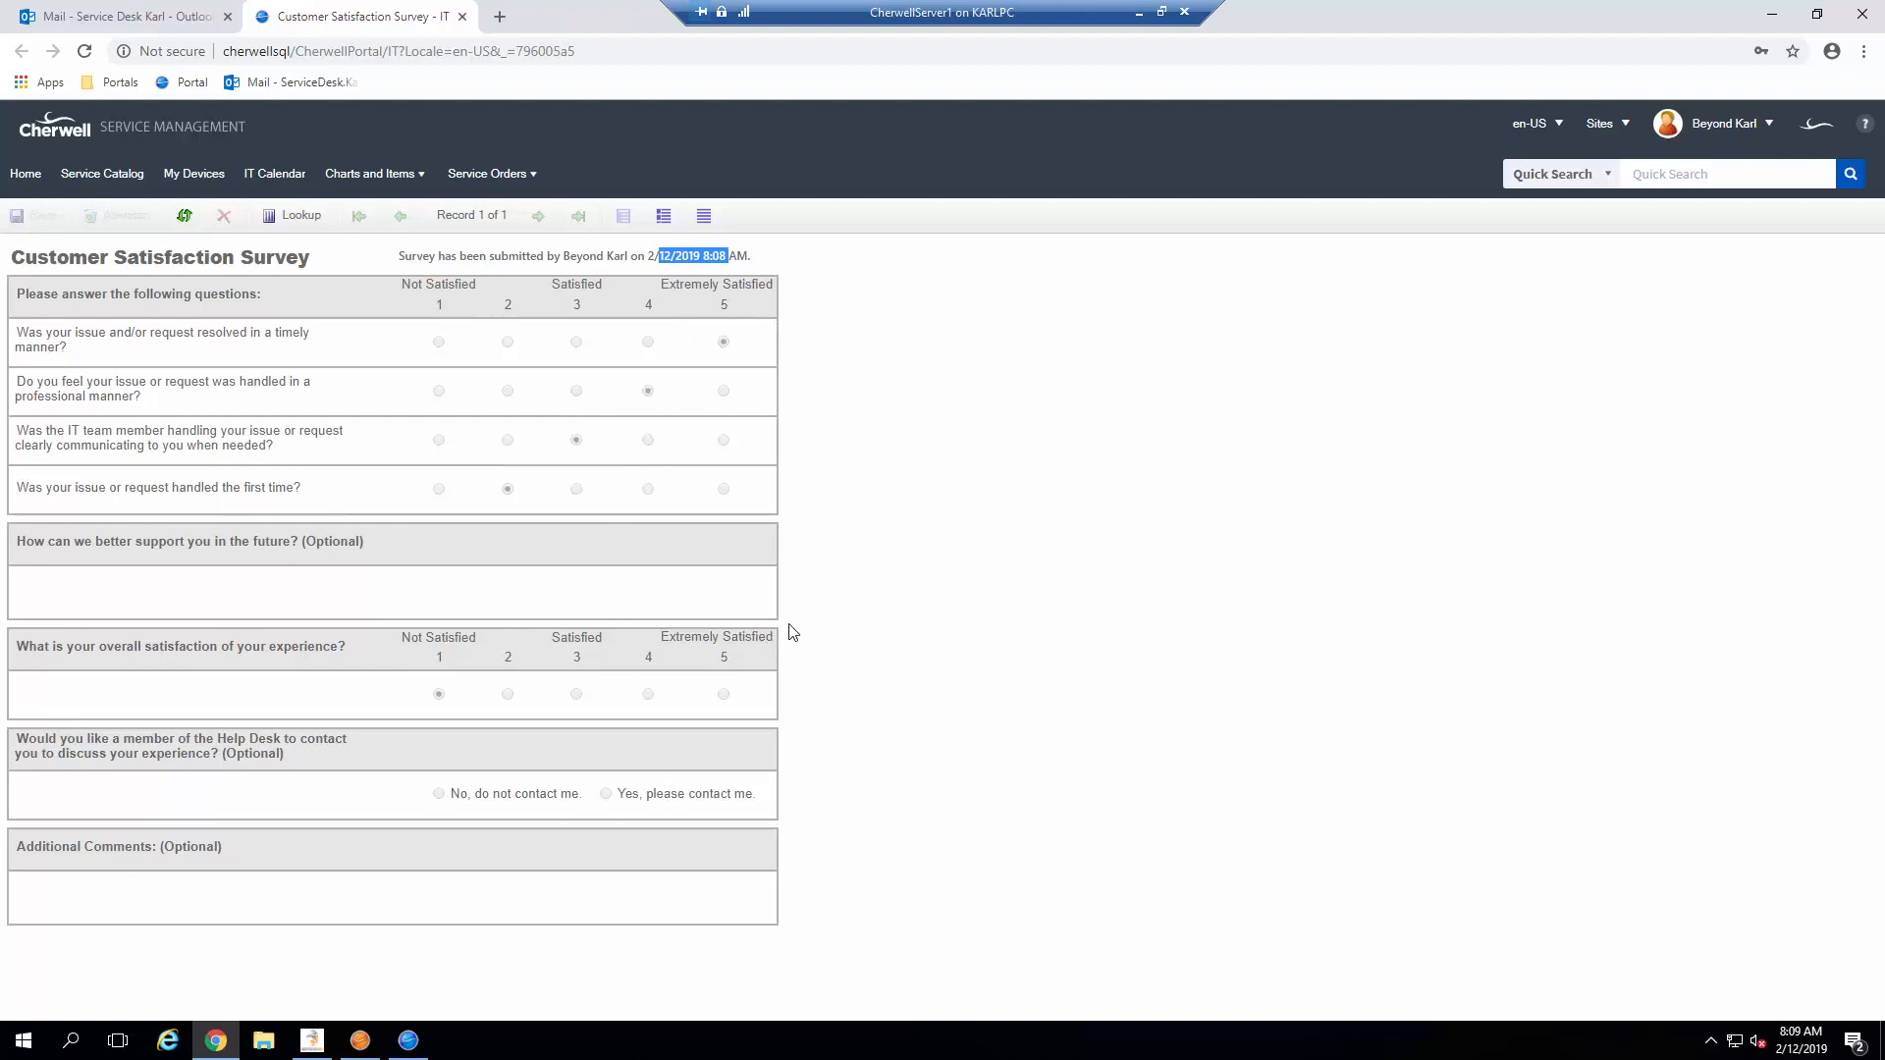
pyautogui.moveTo(320, 743)
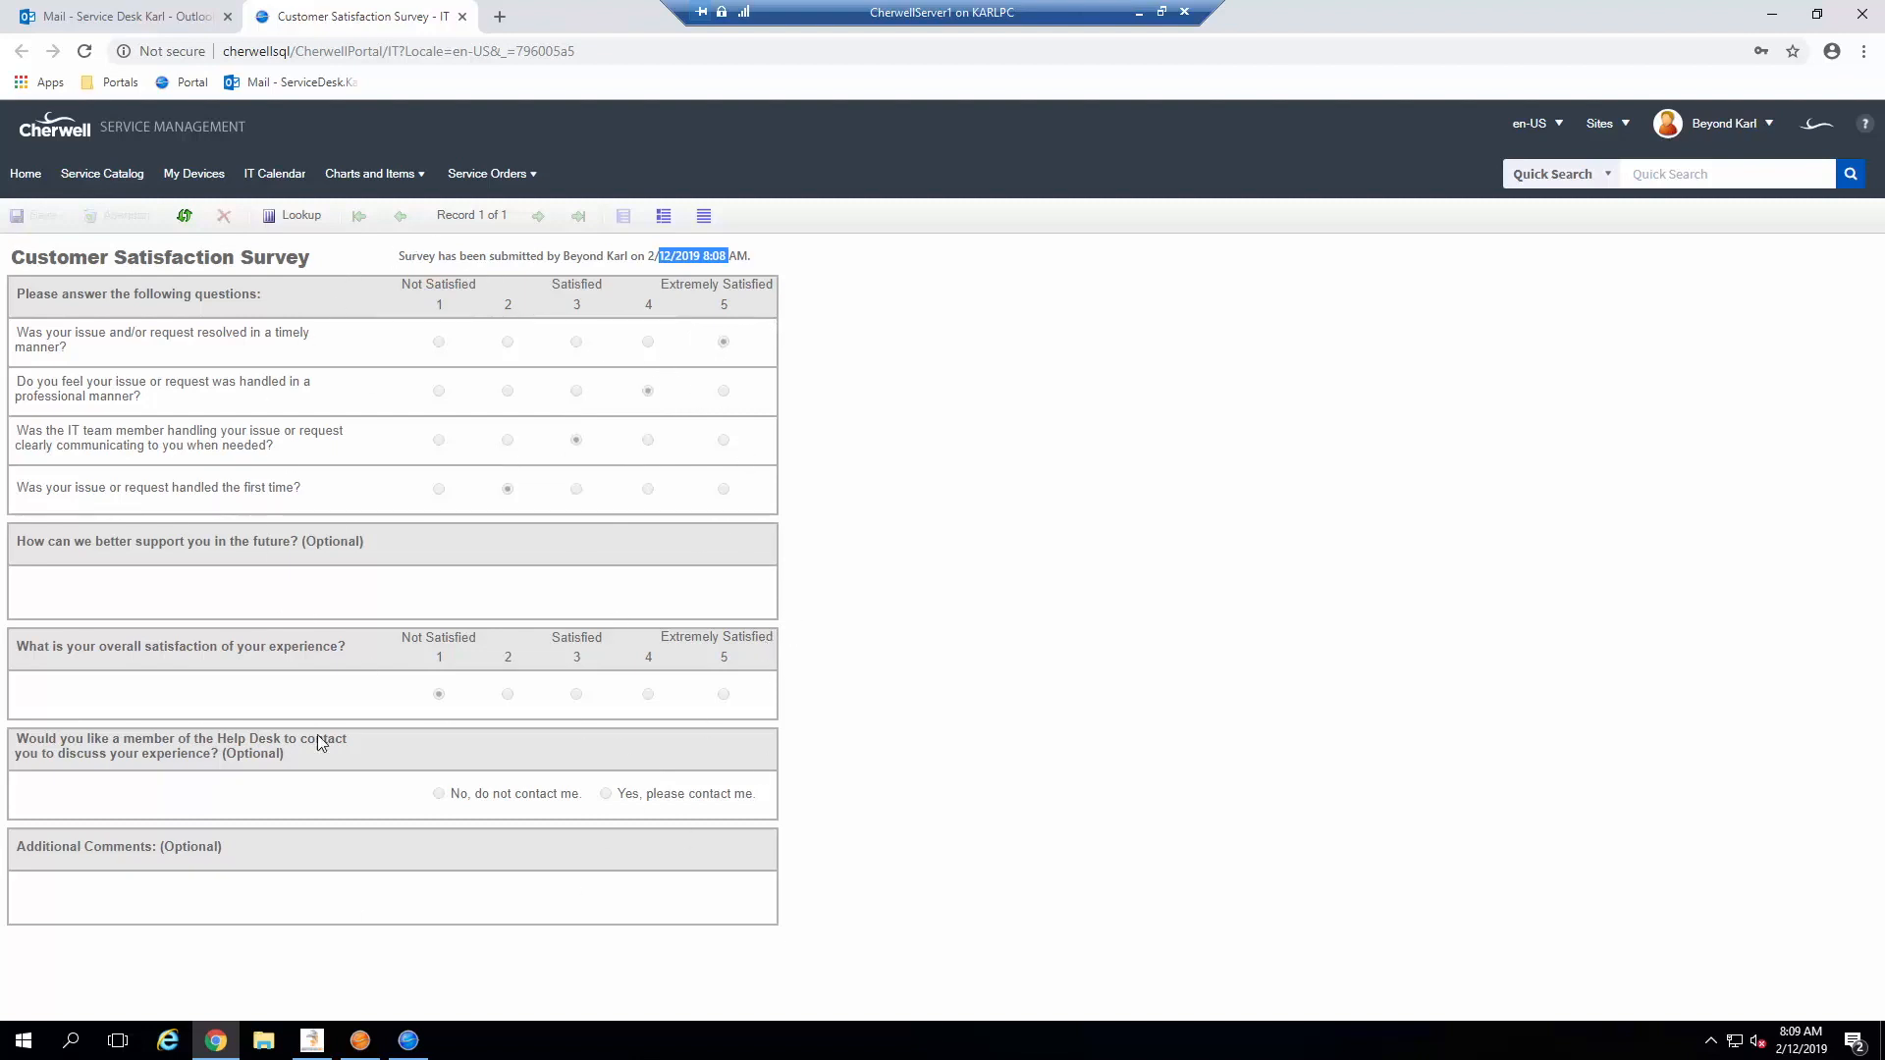
pyautogui.moveTo(693, 503)
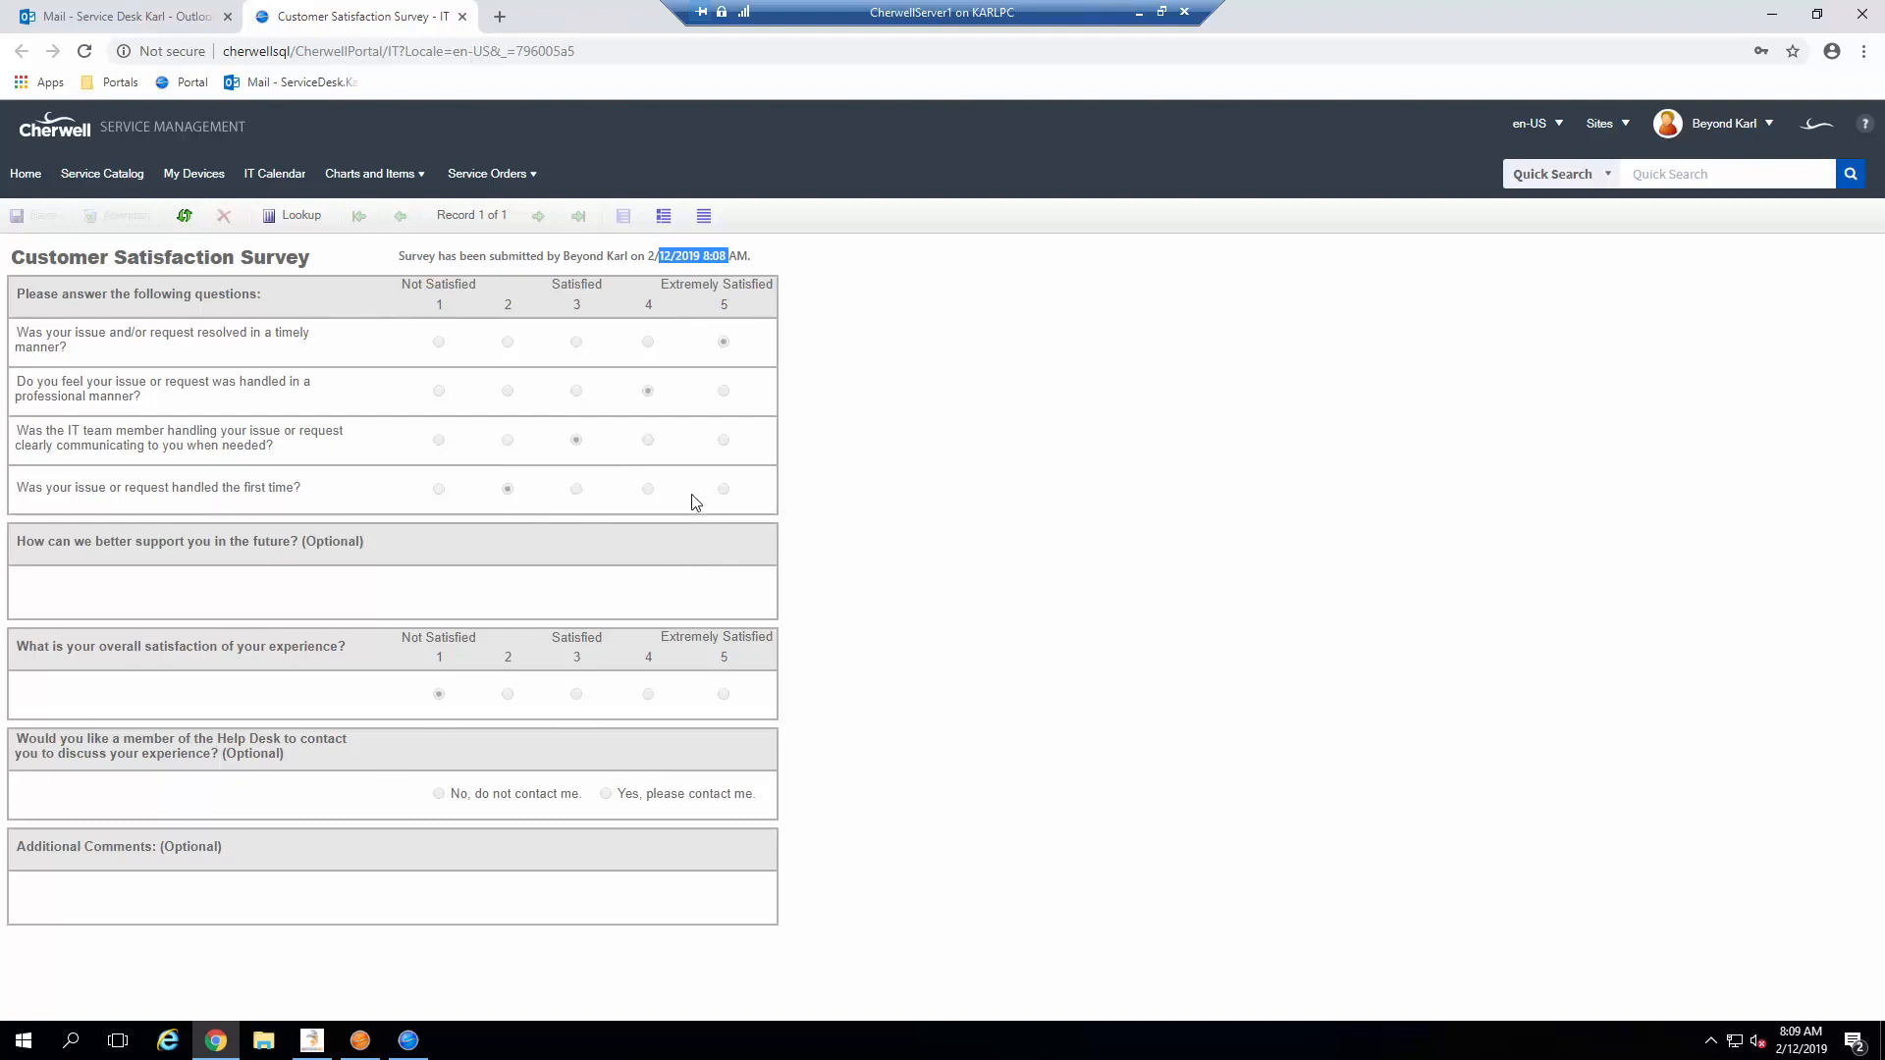
pyautogui.moveTo(709, 528)
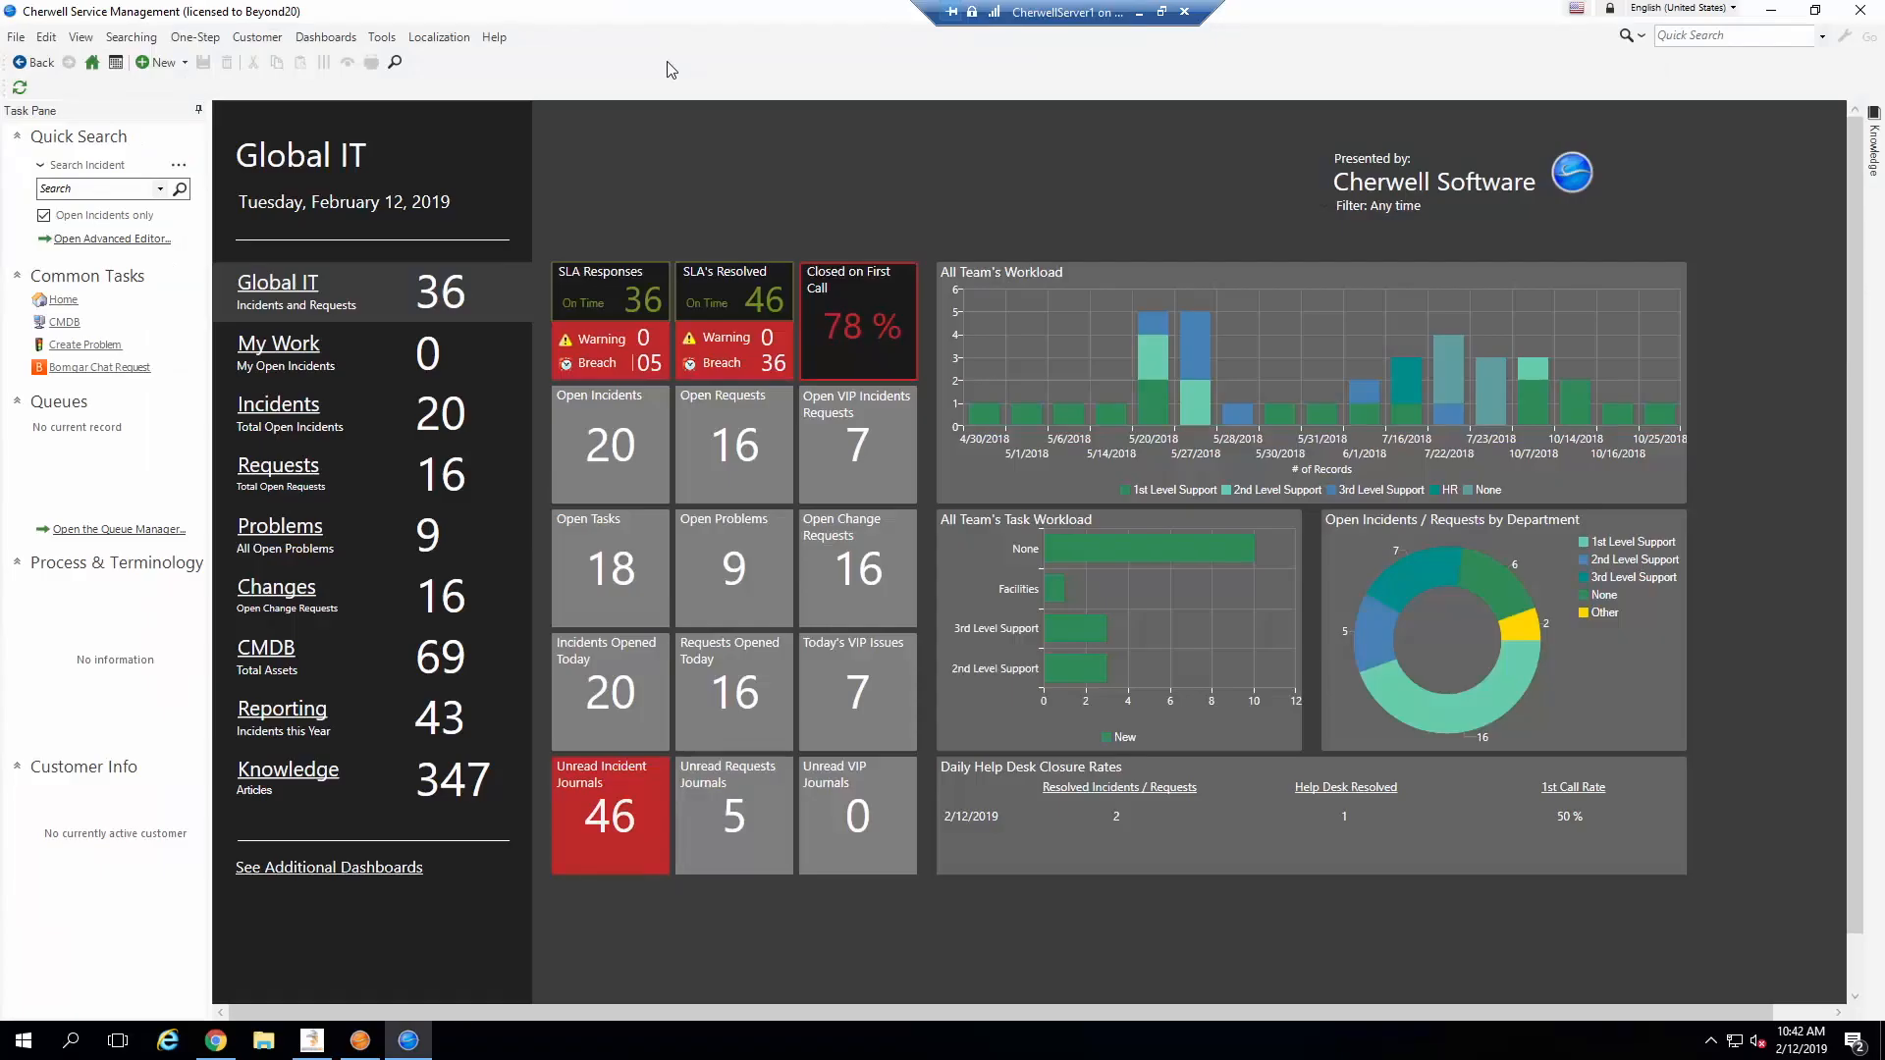
pyautogui.moveTo(324, 41)
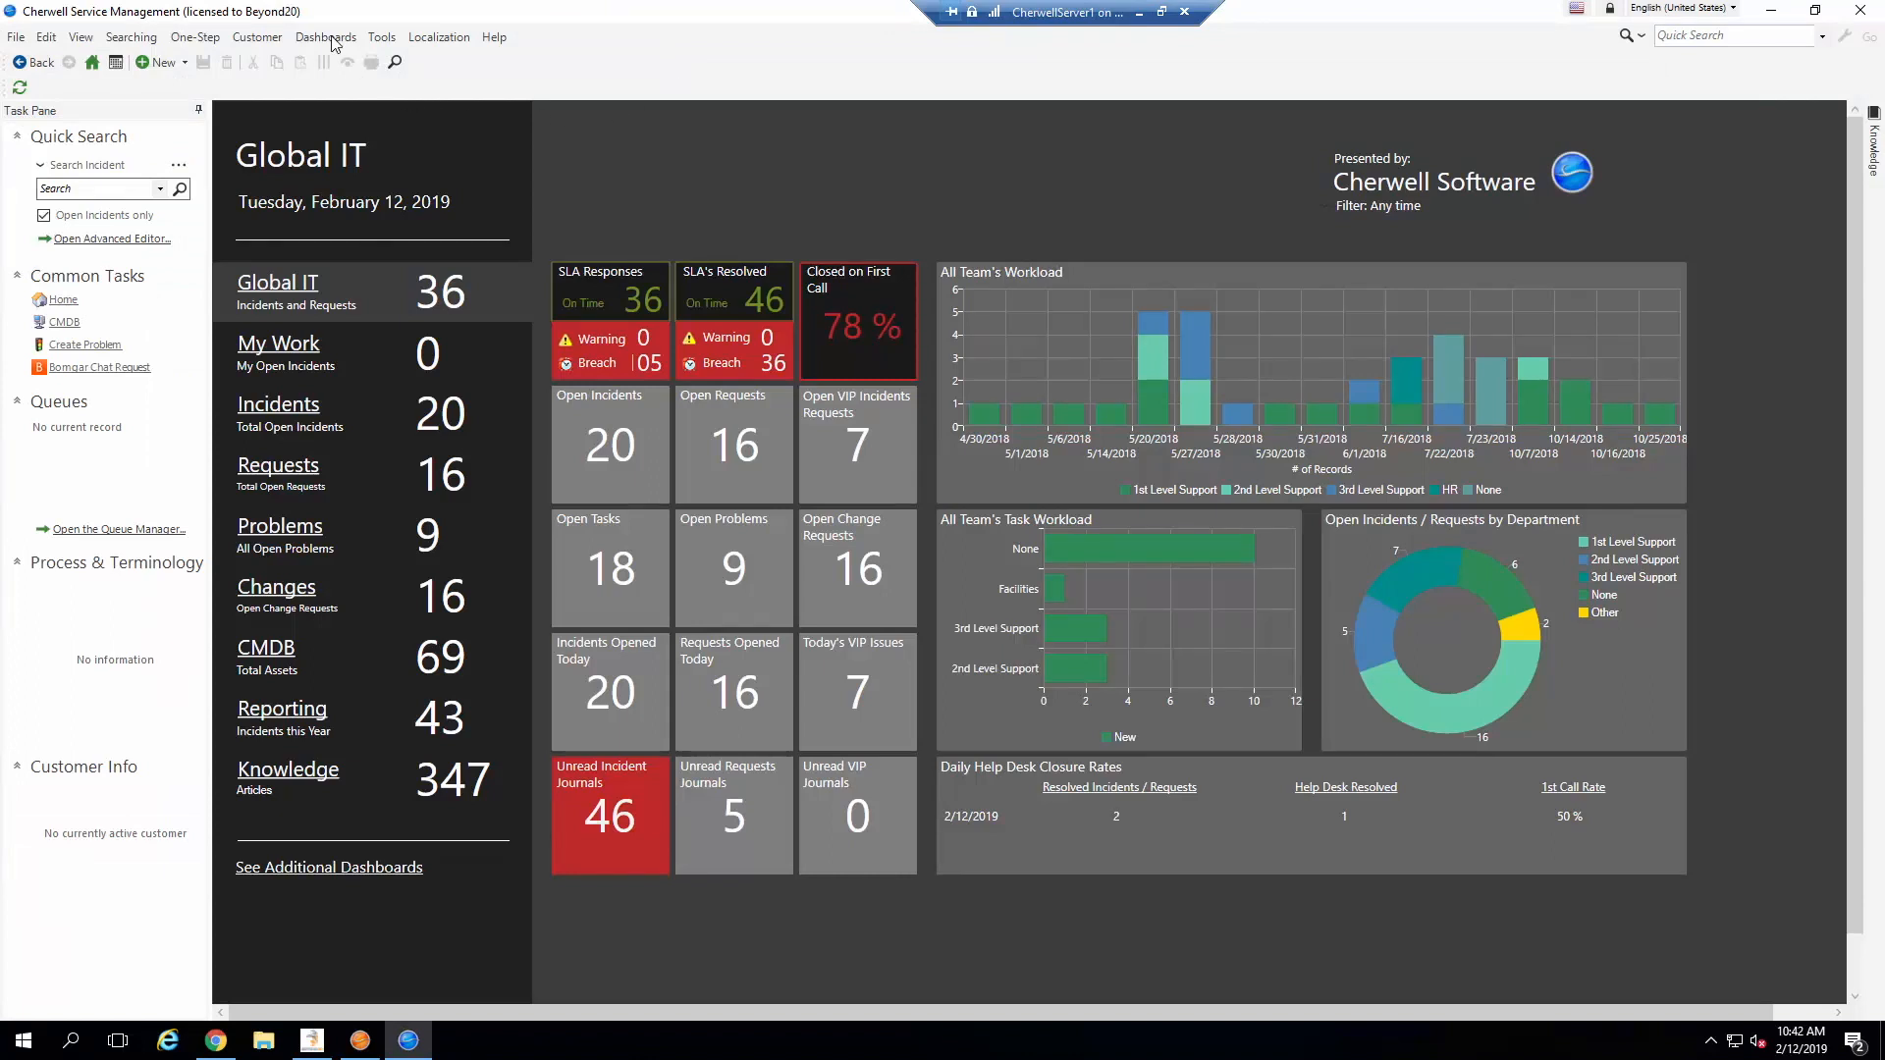
# Step: Show the Dashboards menu over the Global IT dashboard
pyautogui.click(326, 35)
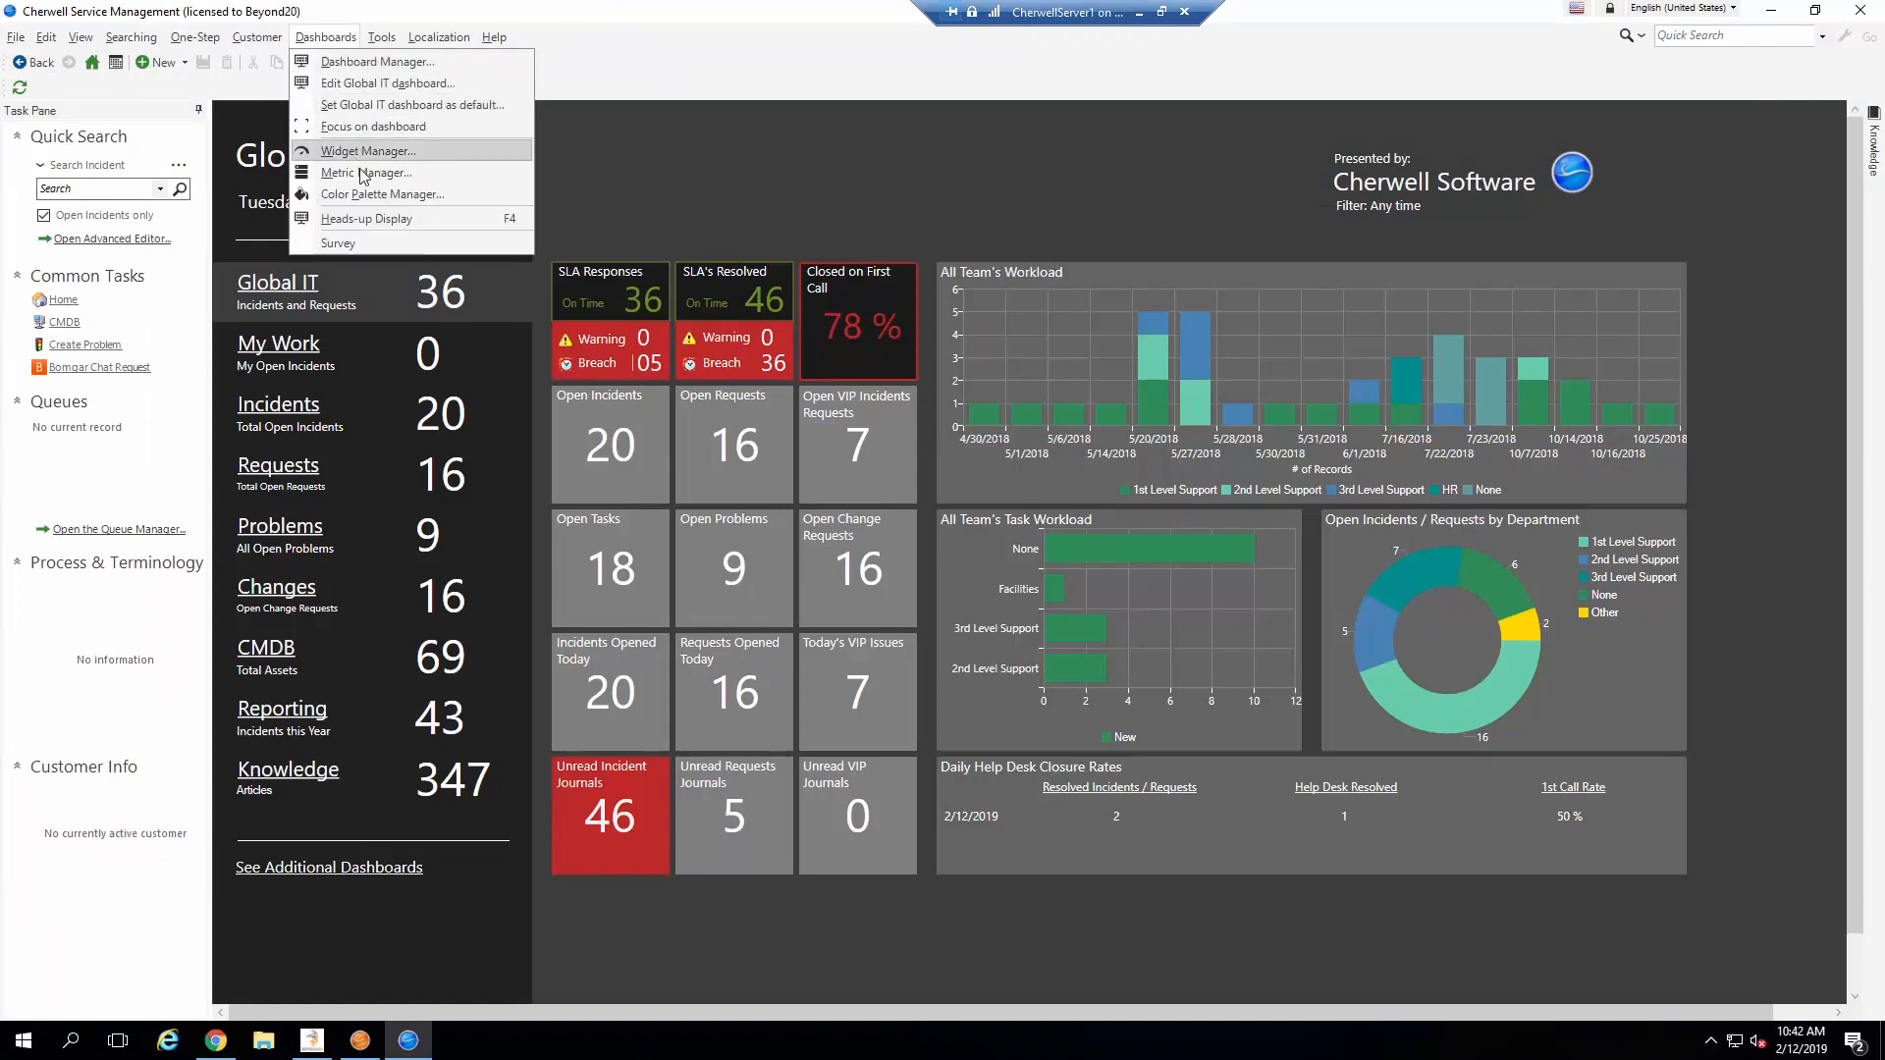
pyautogui.moveTo(338, 243)
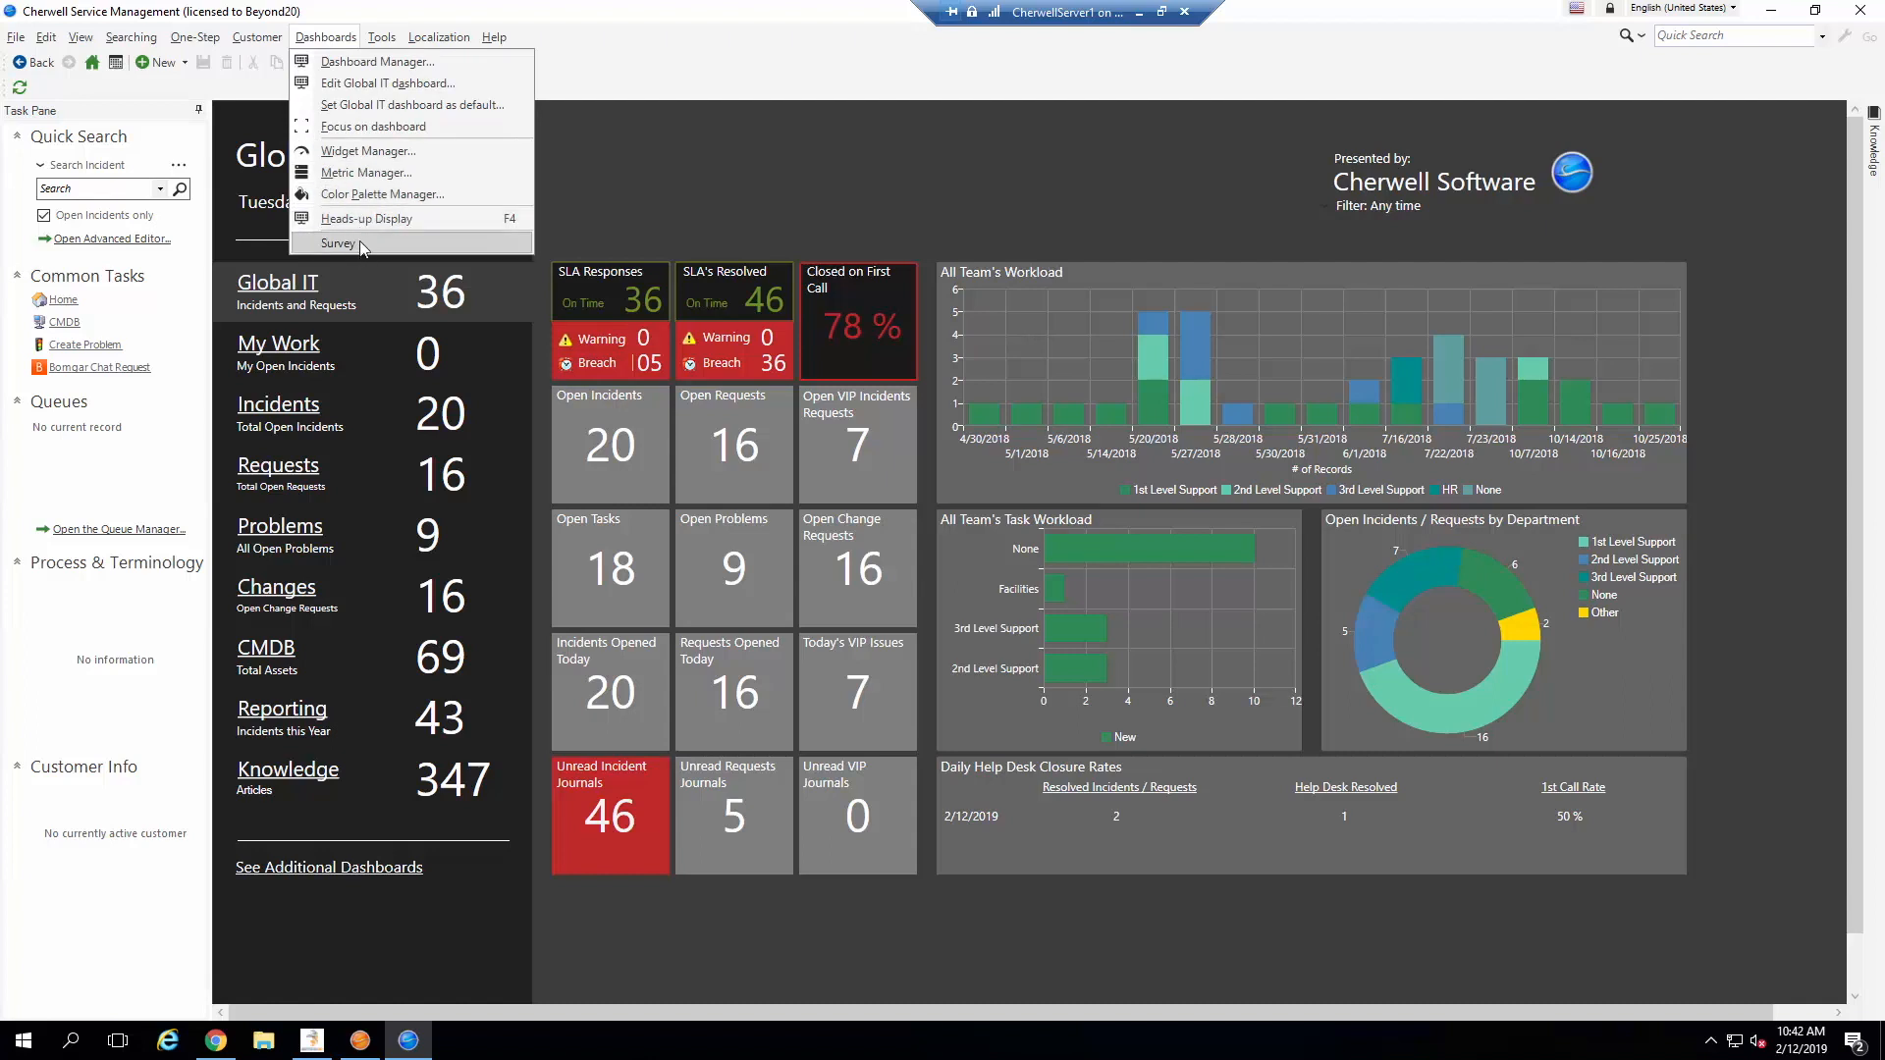
pyautogui.moveTo(358, 128)
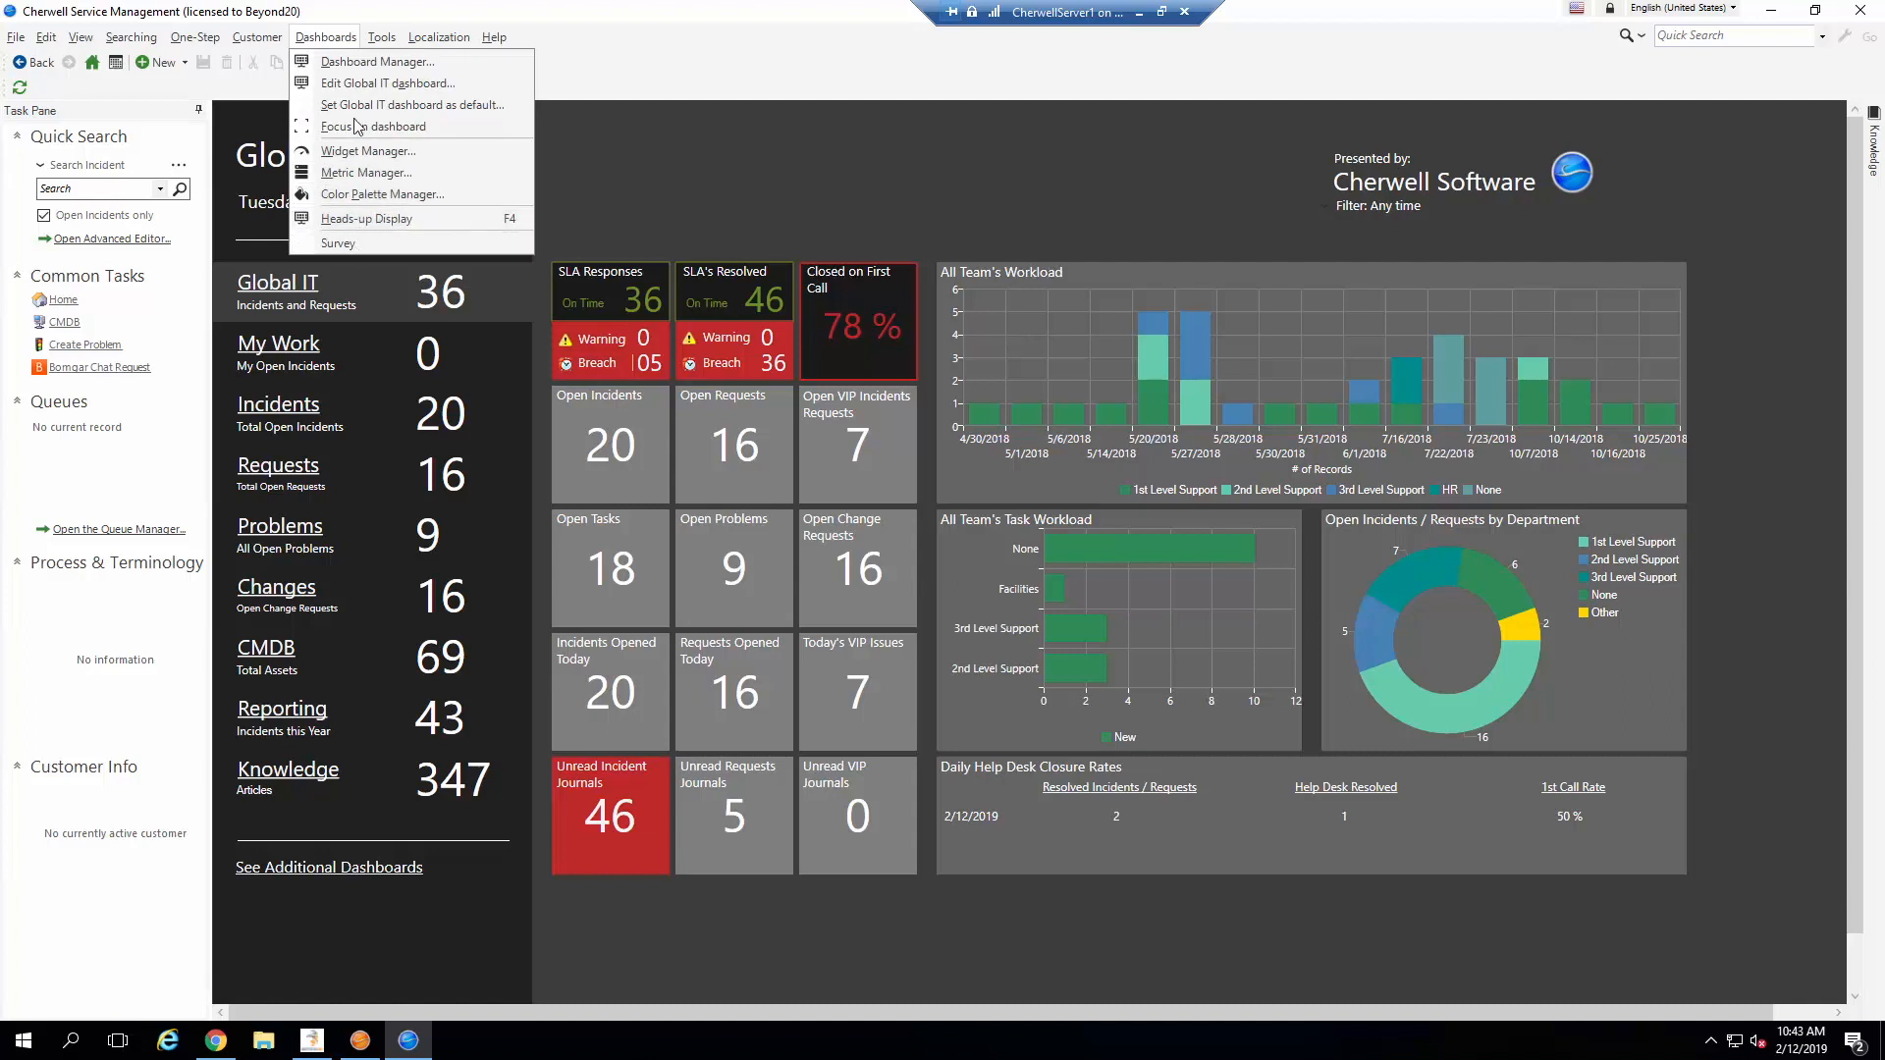
# Step: Load the Survey Results dashboard from Global > Dashboards > Survey in Dashboard Manager
pyautogui.click(377, 61)
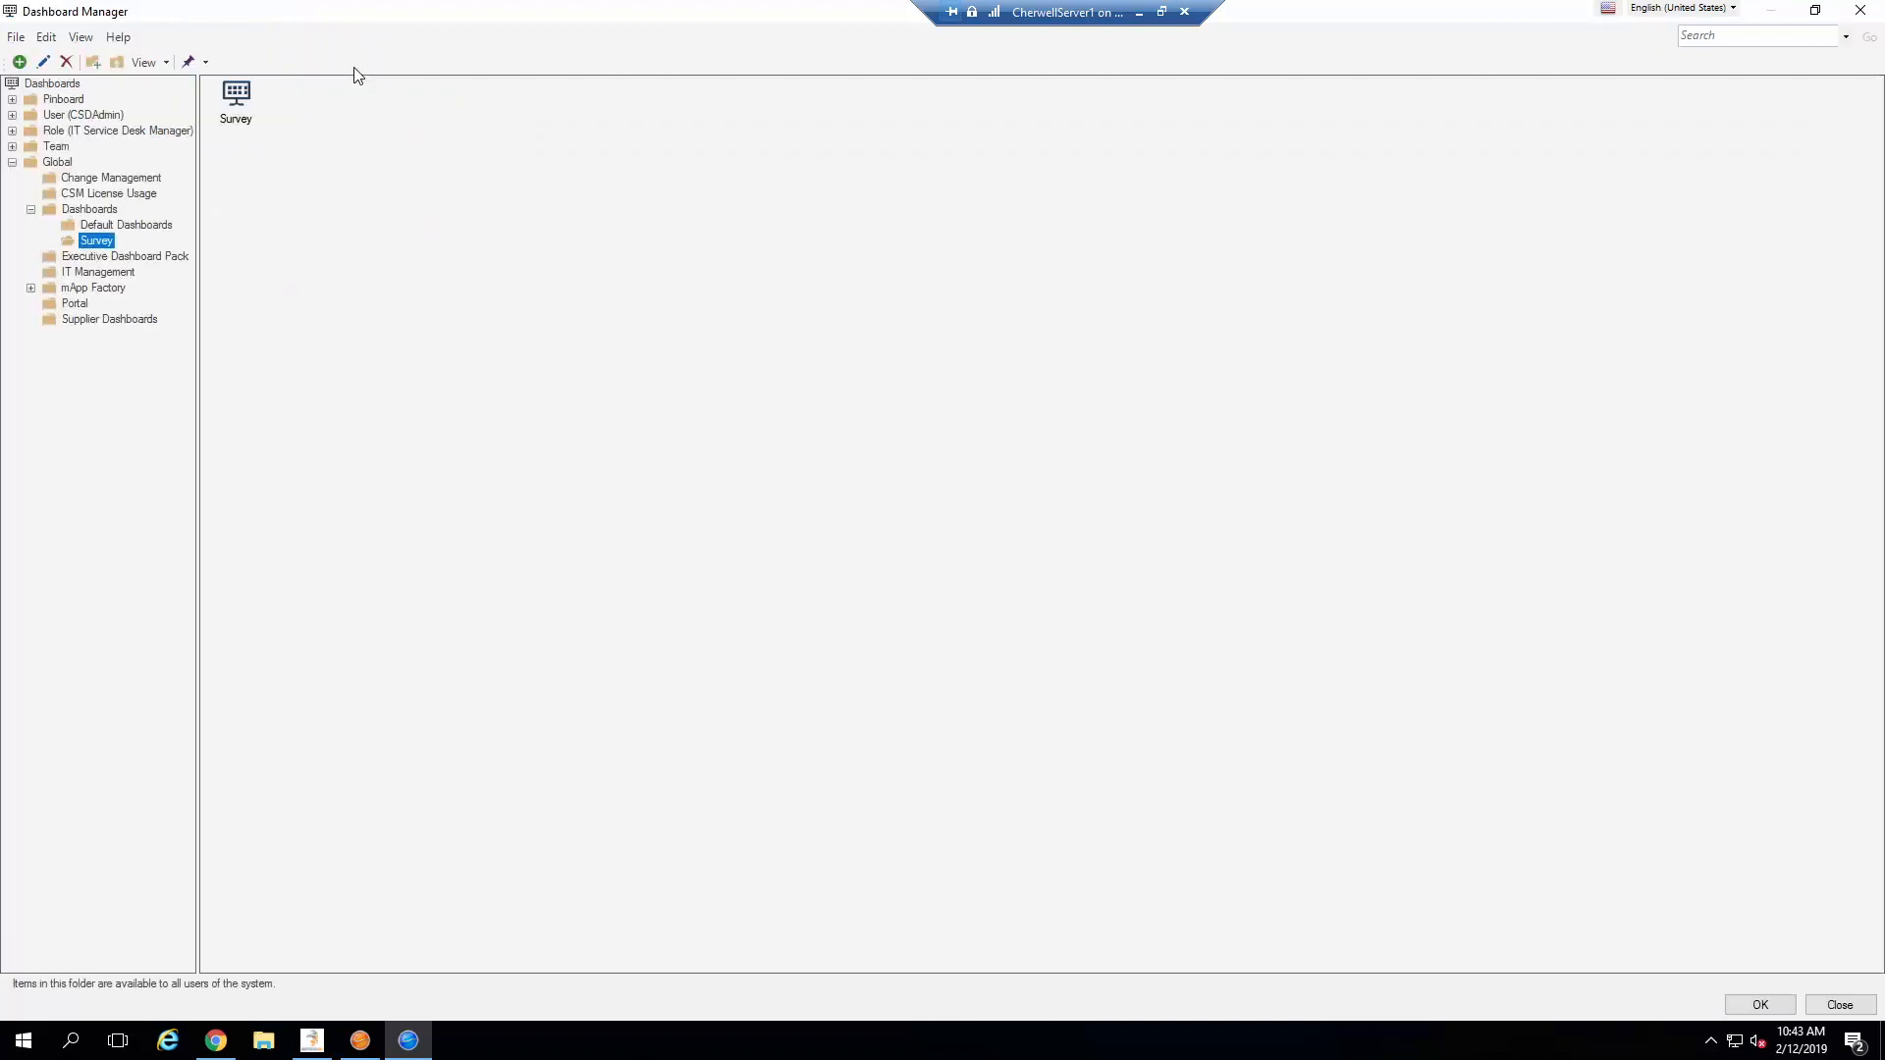
pyautogui.moveTo(76, 184)
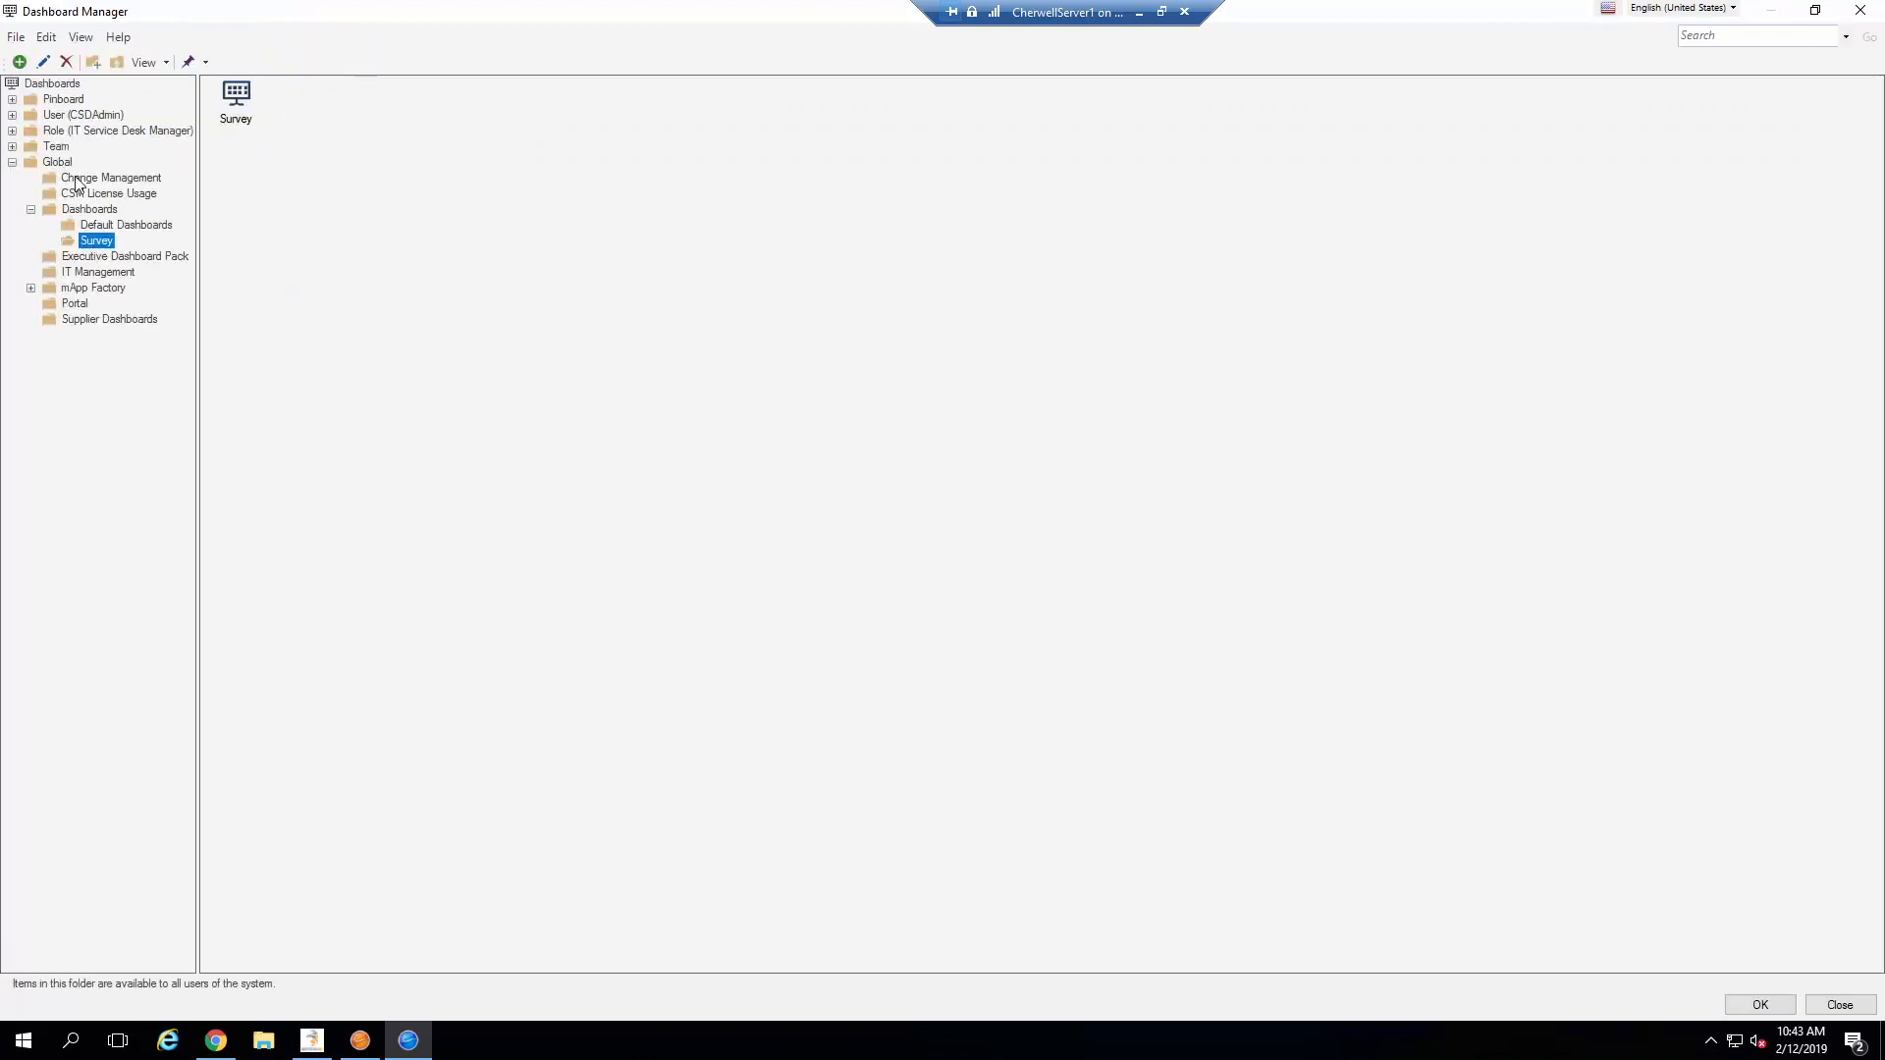
pyautogui.moveTo(120, 216)
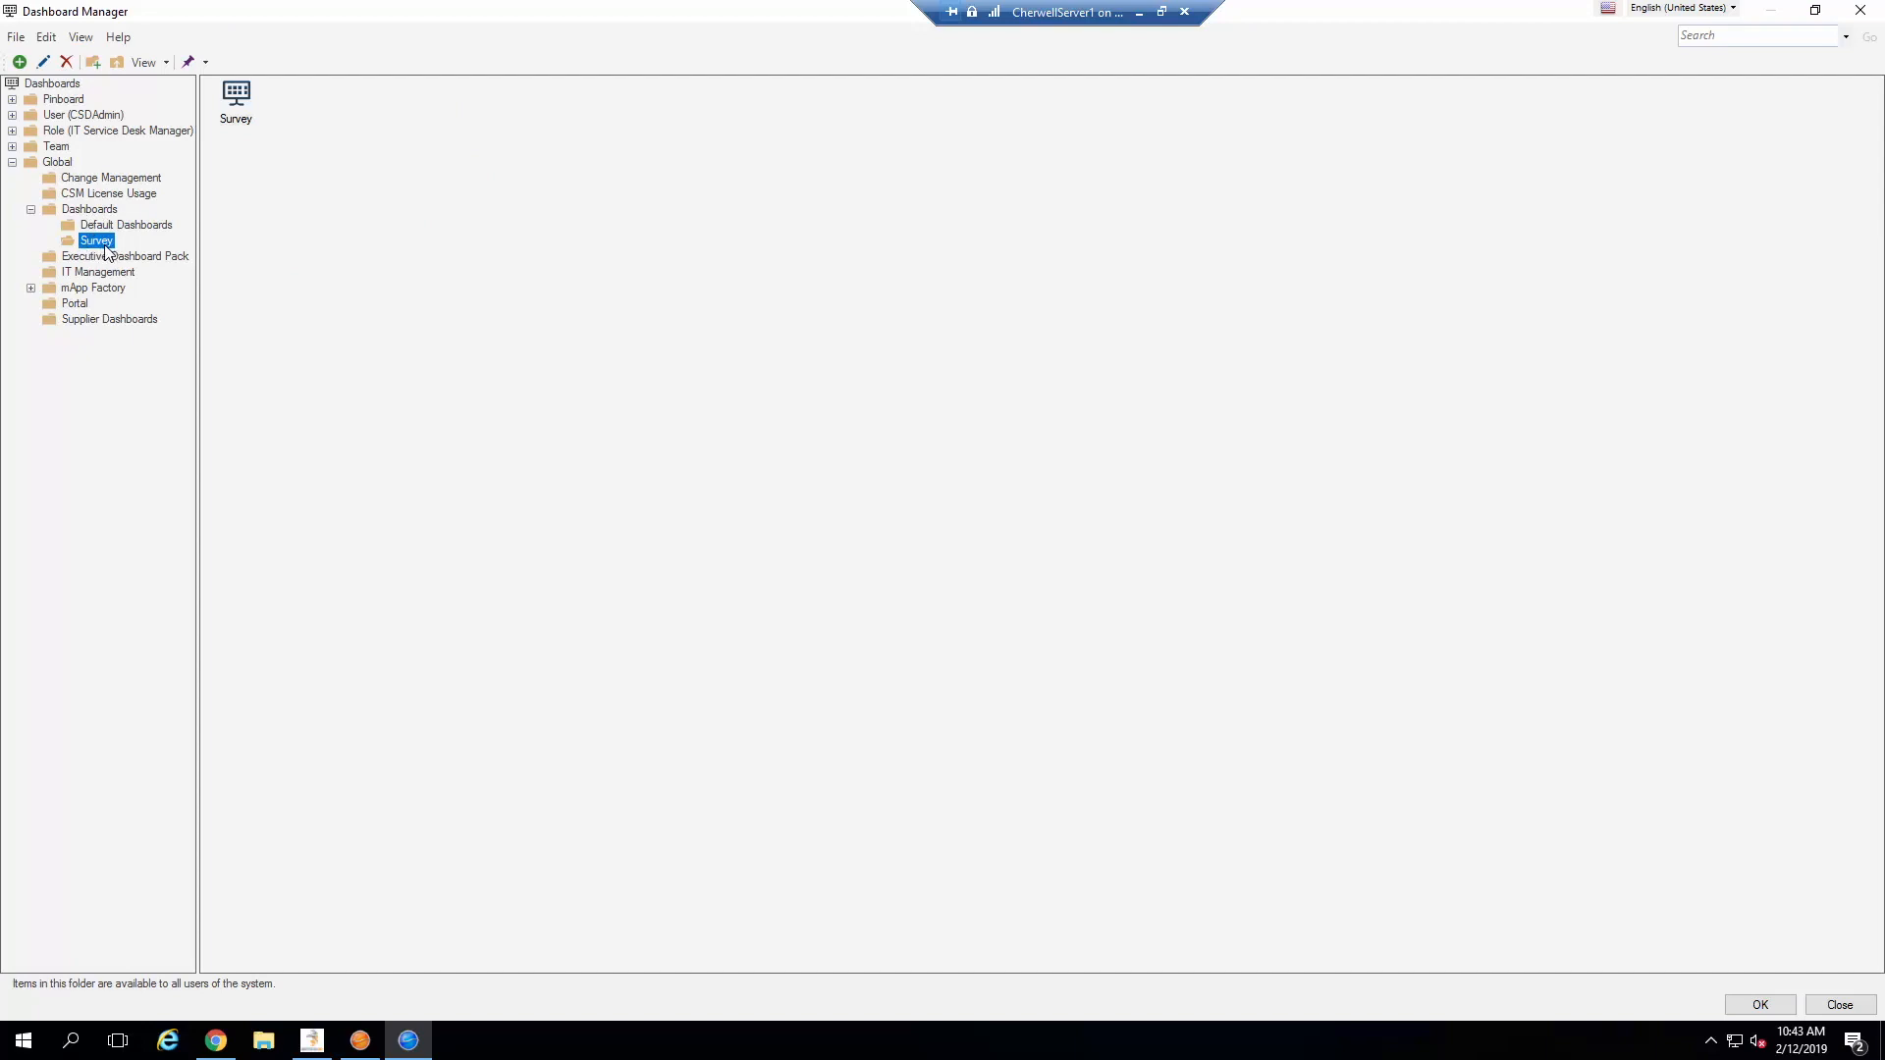
pyautogui.click(236, 94)
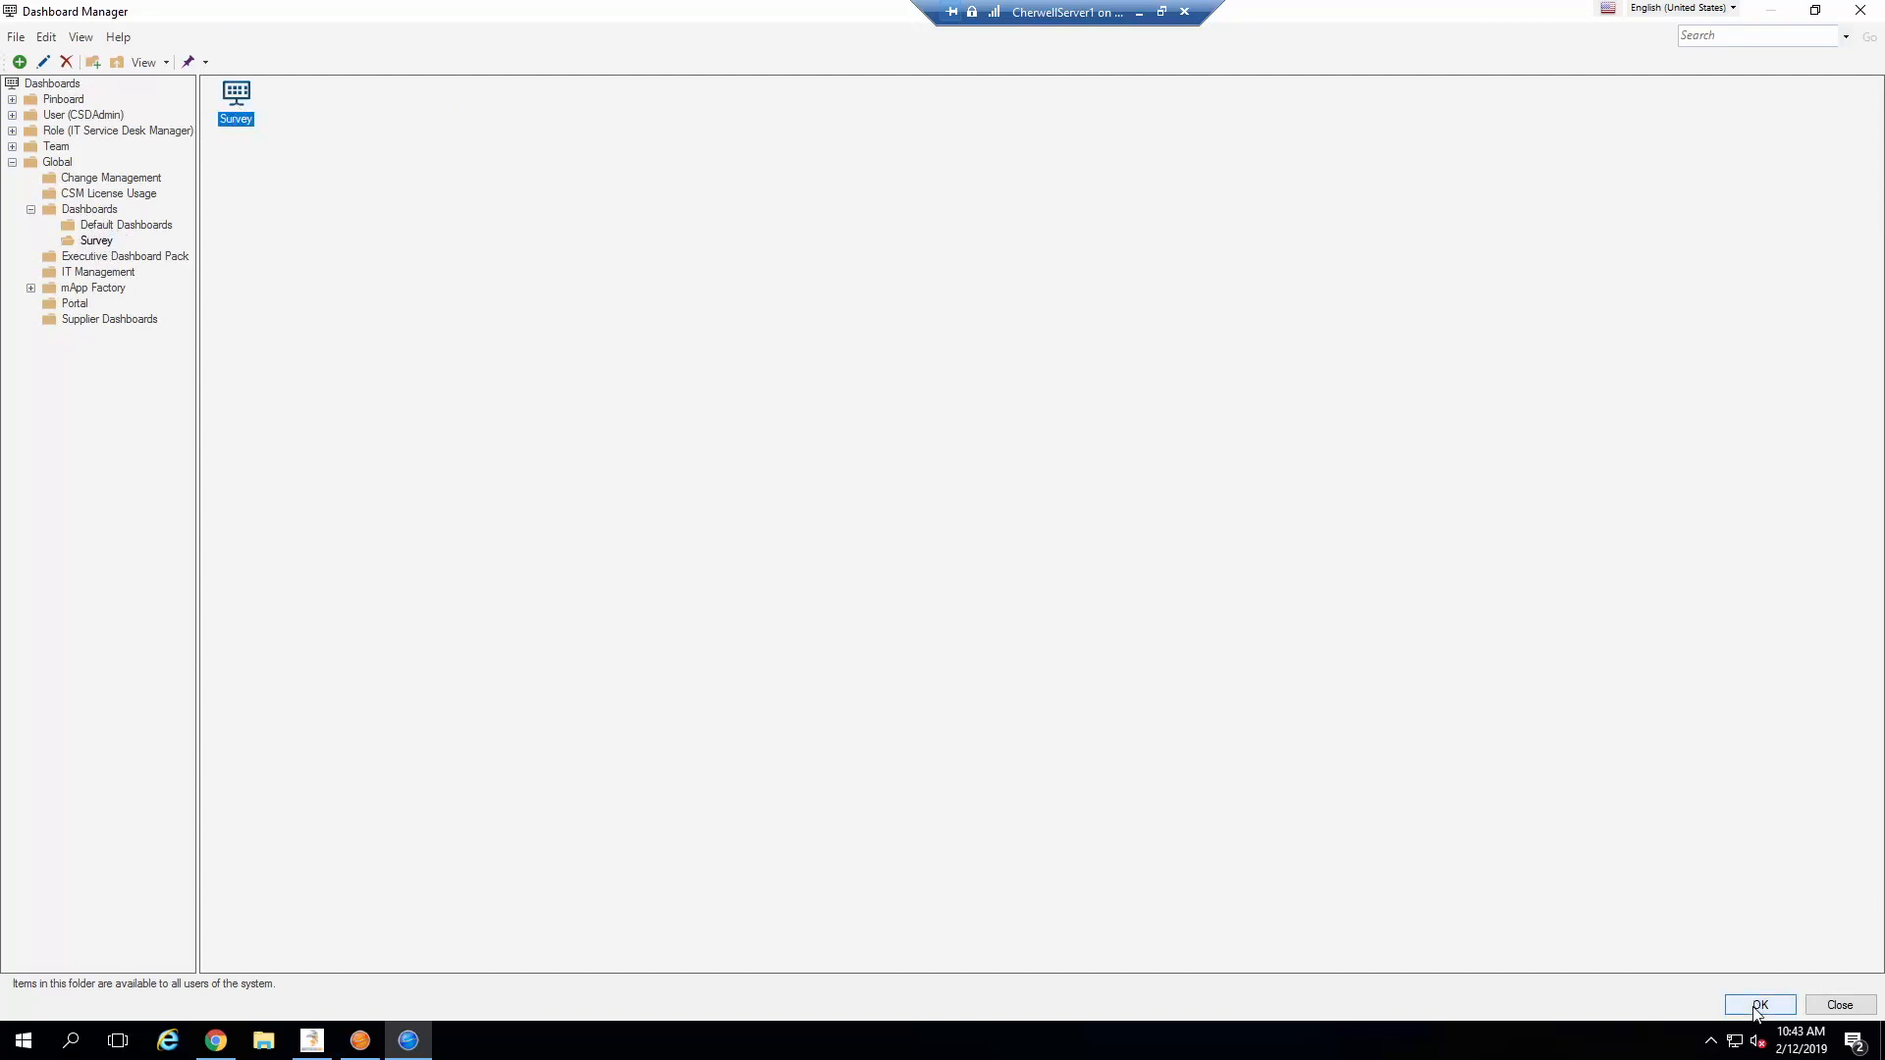
pyautogui.click(1760, 1005)
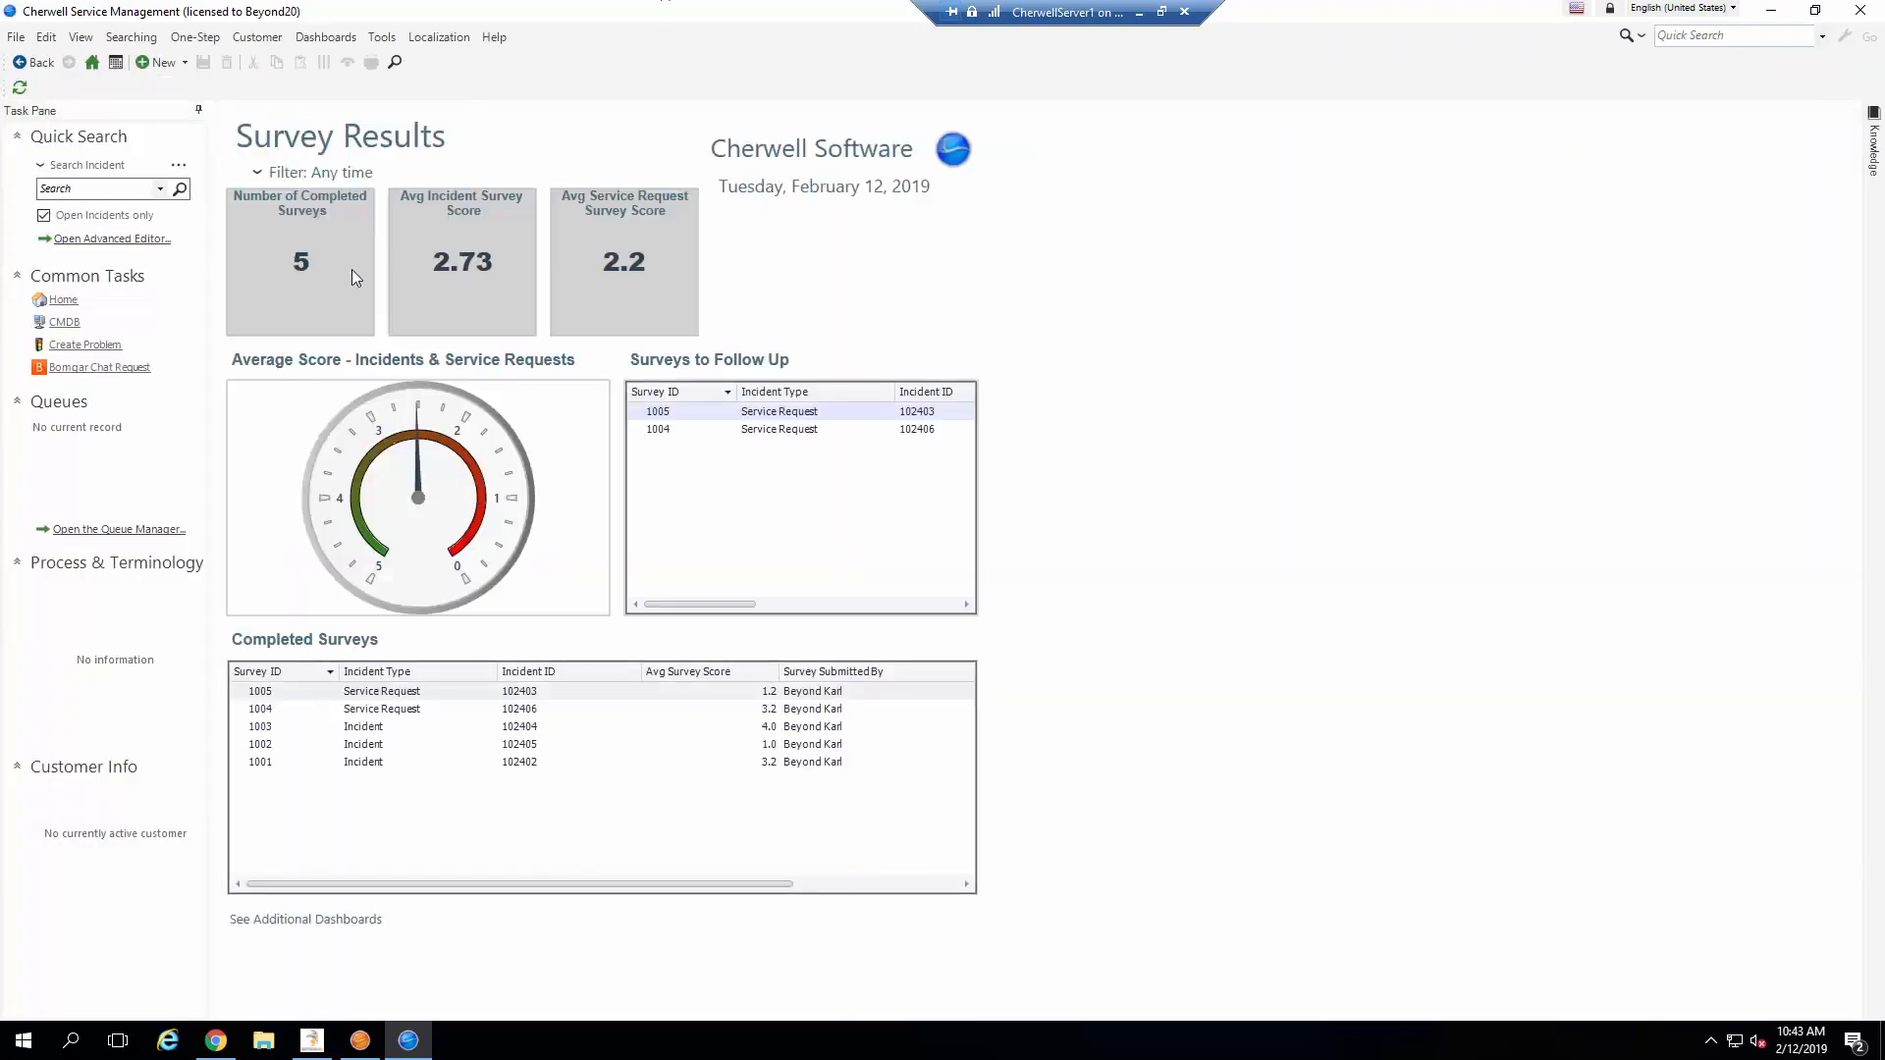
pyautogui.moveTo(406, 234)
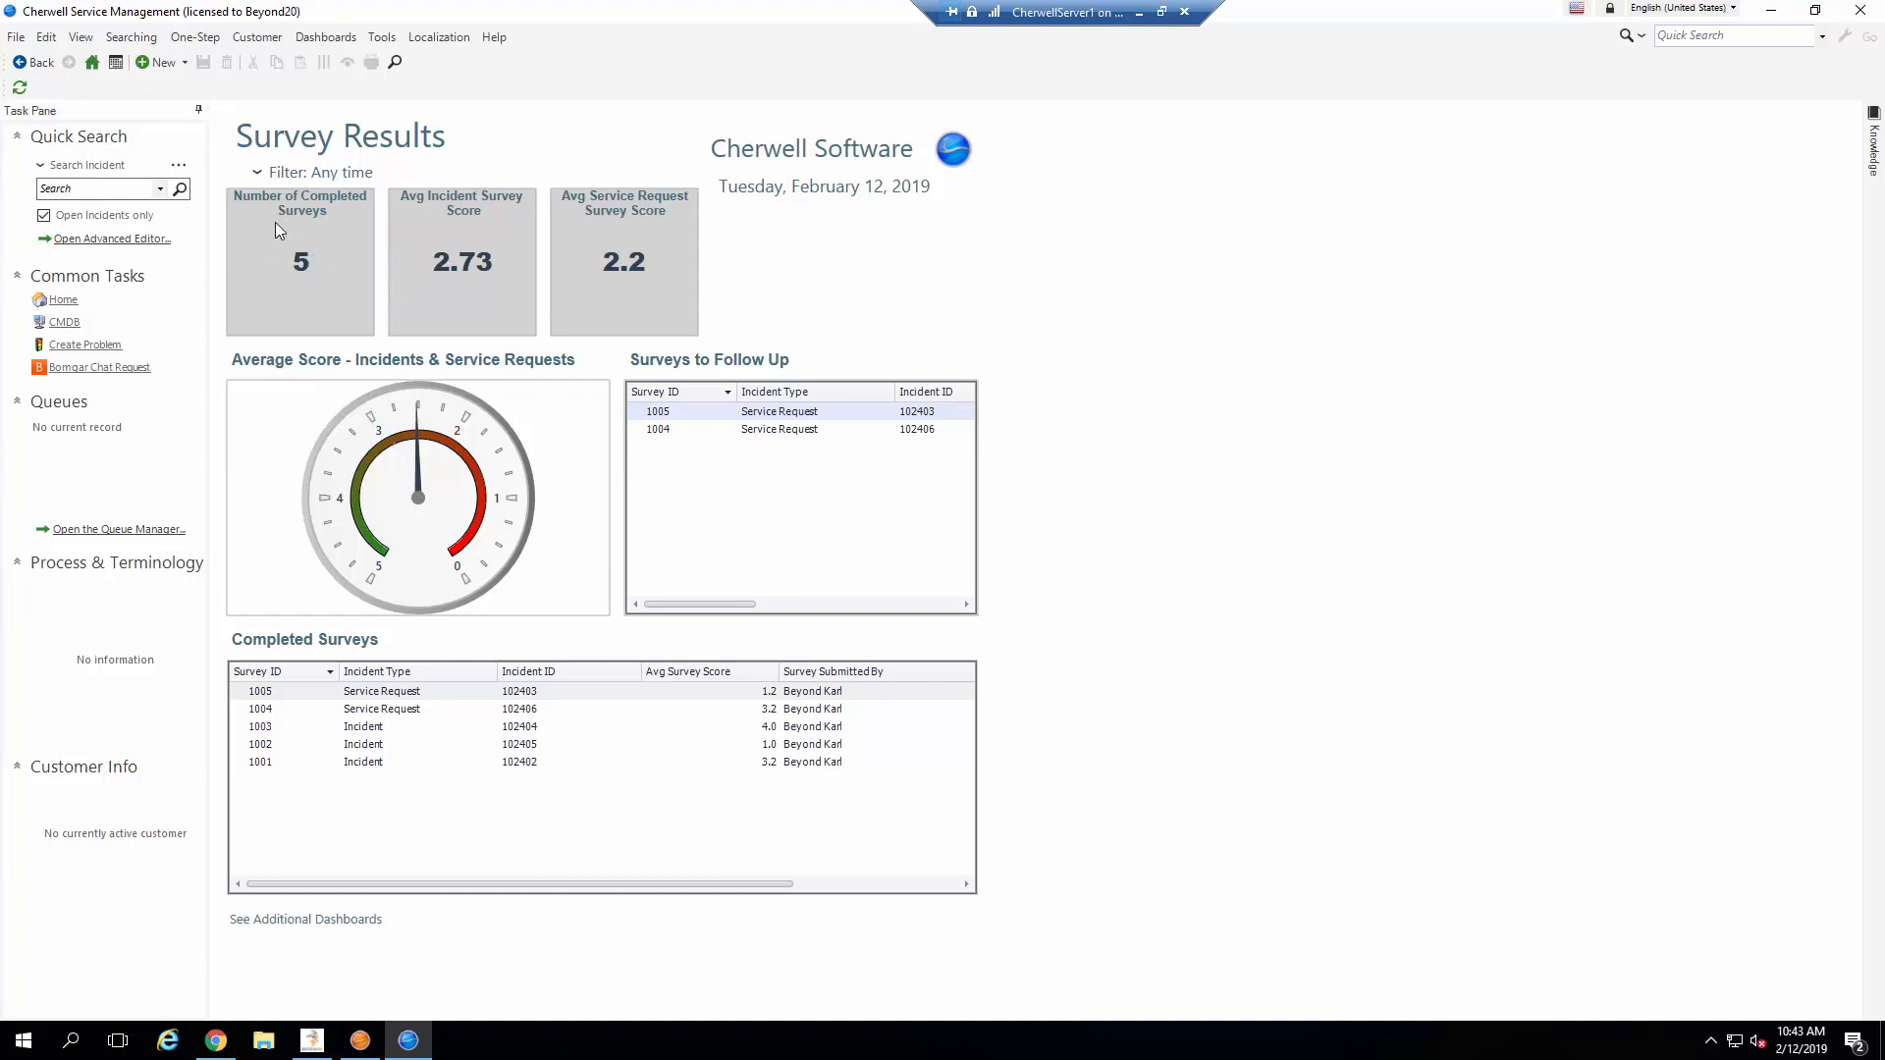
pyautogui.moveTo(301, 281)
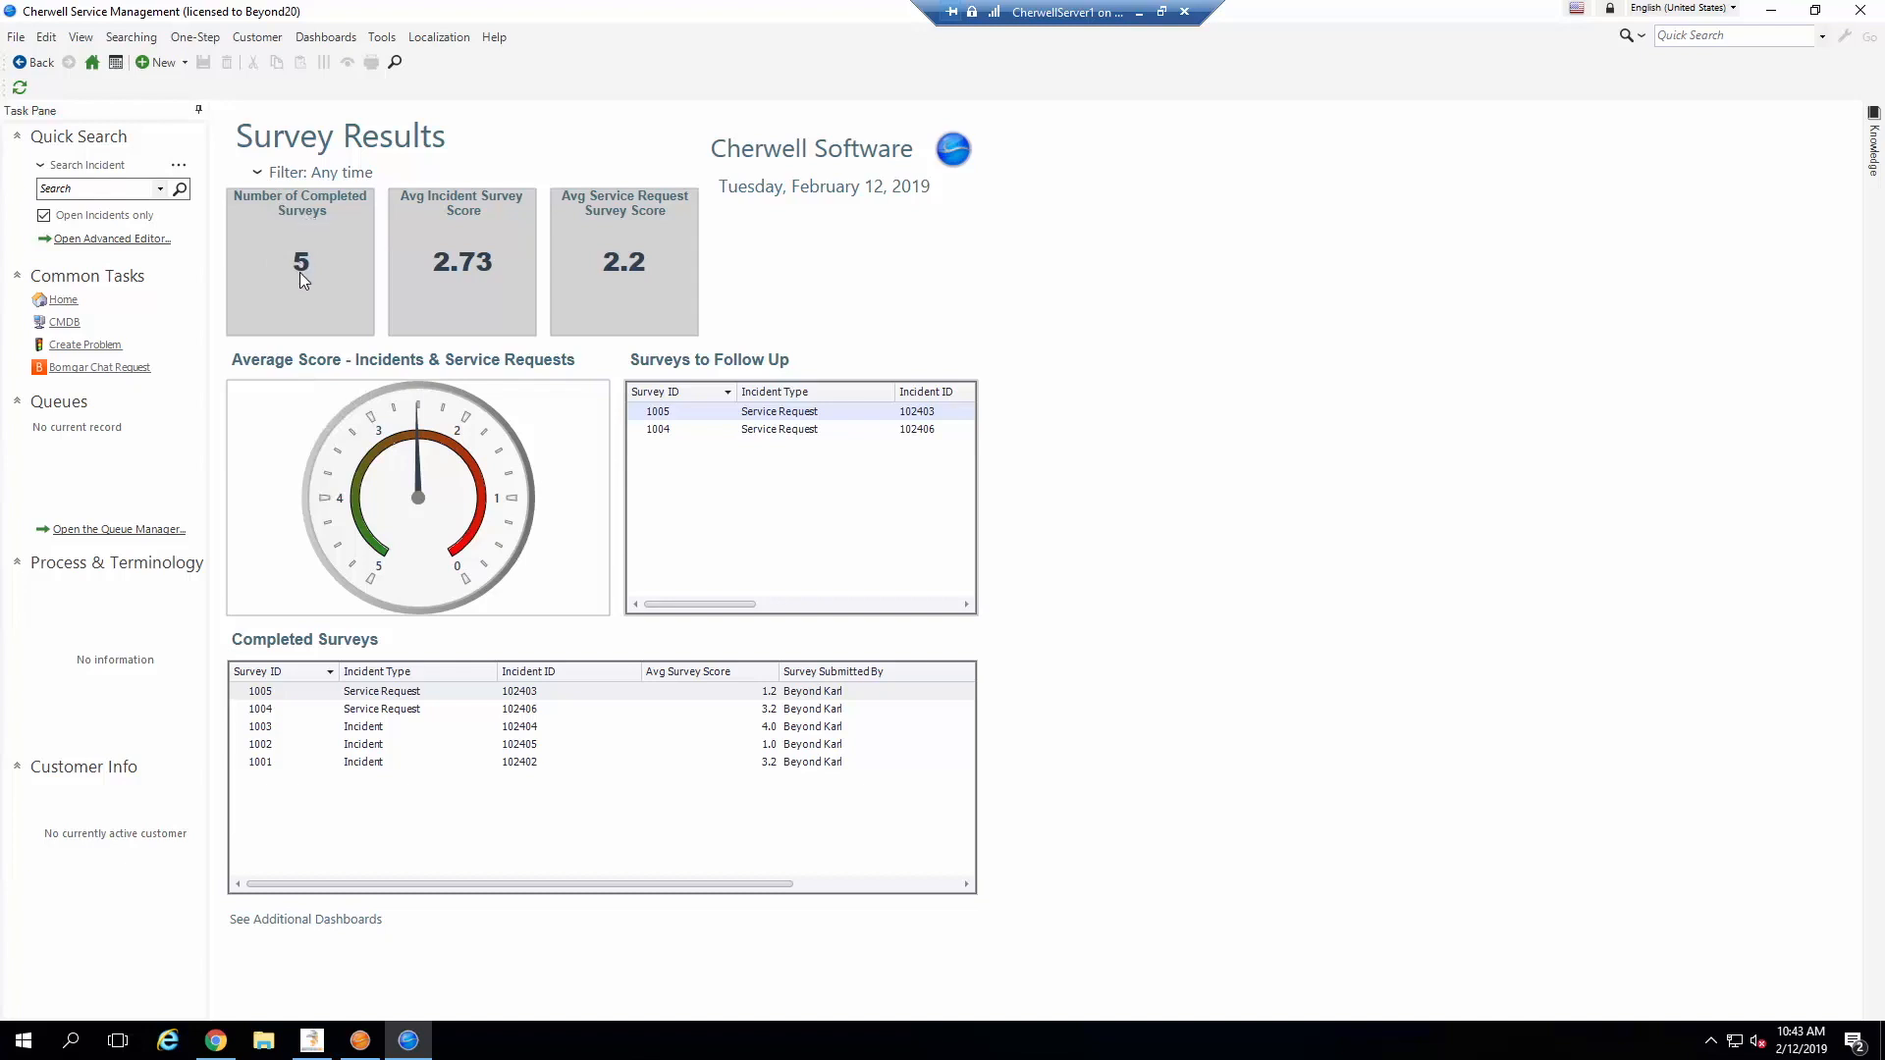
pyautogui.moveTo(506, 234)
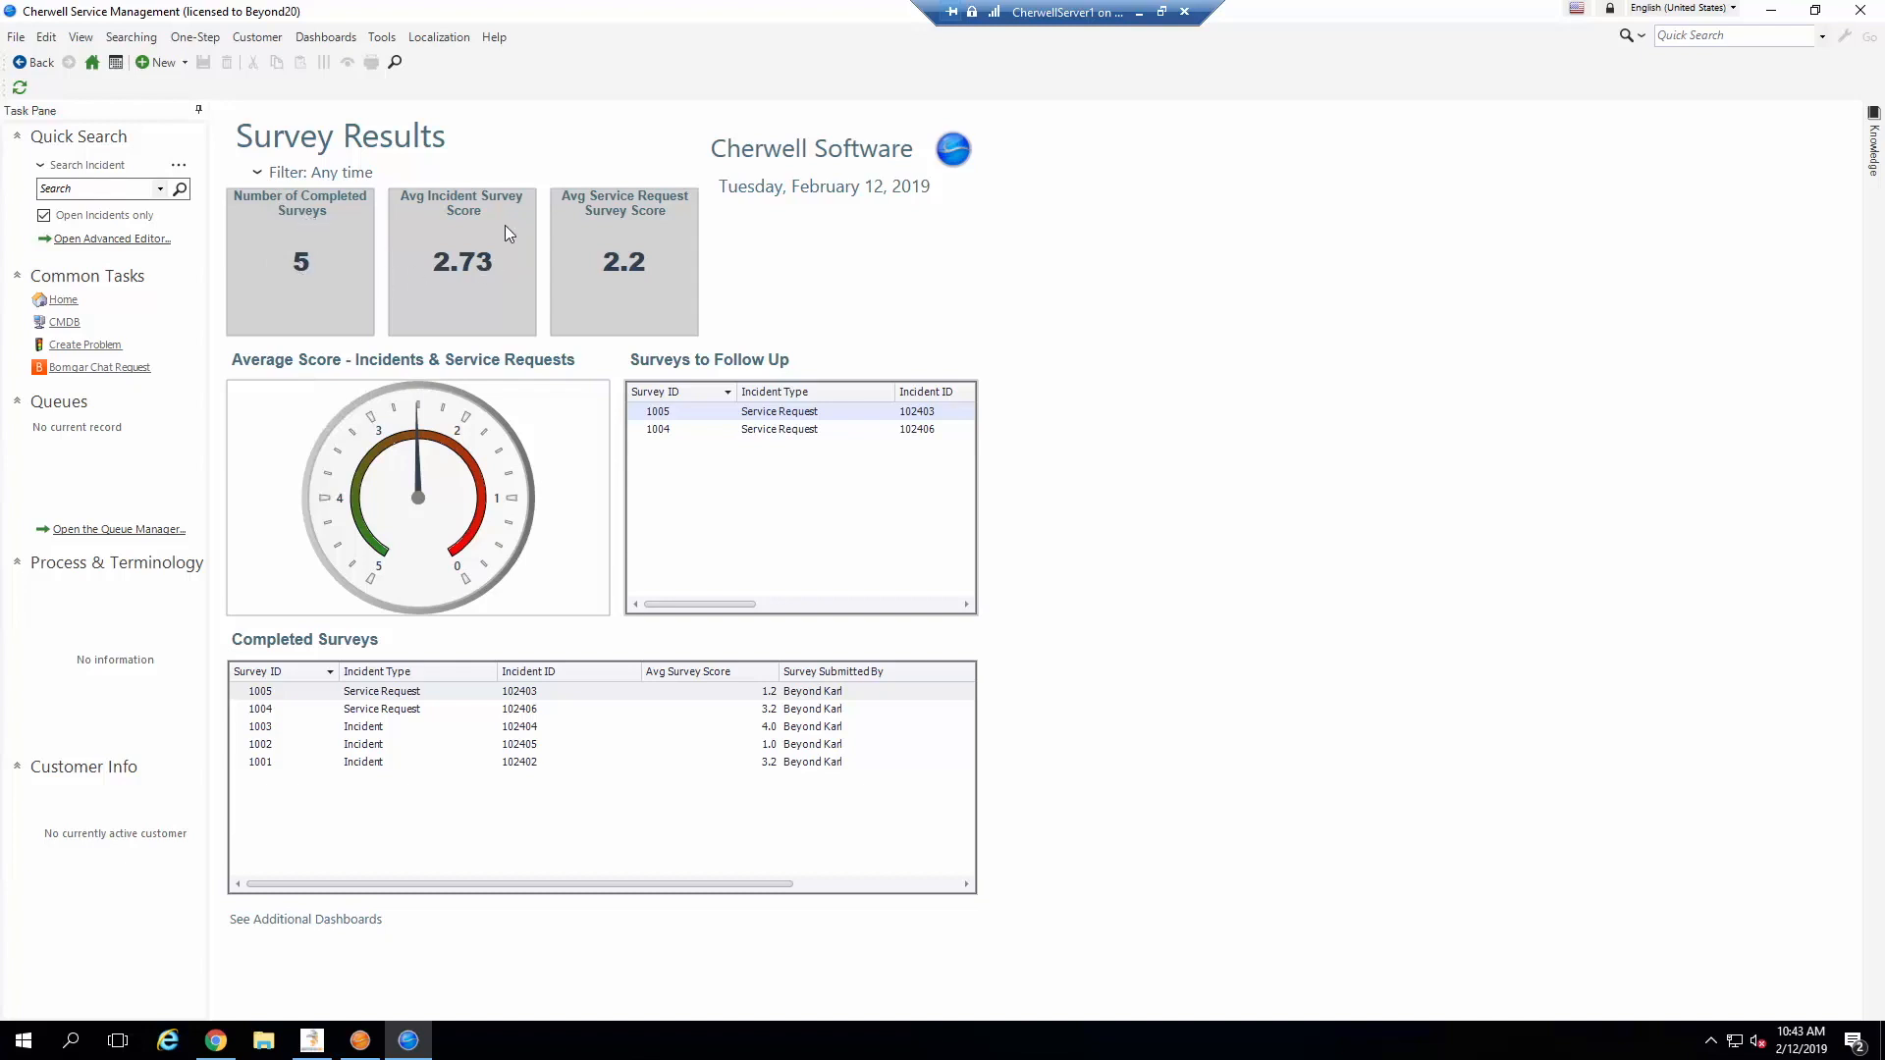
pyautogui.moveTo(472, 277)
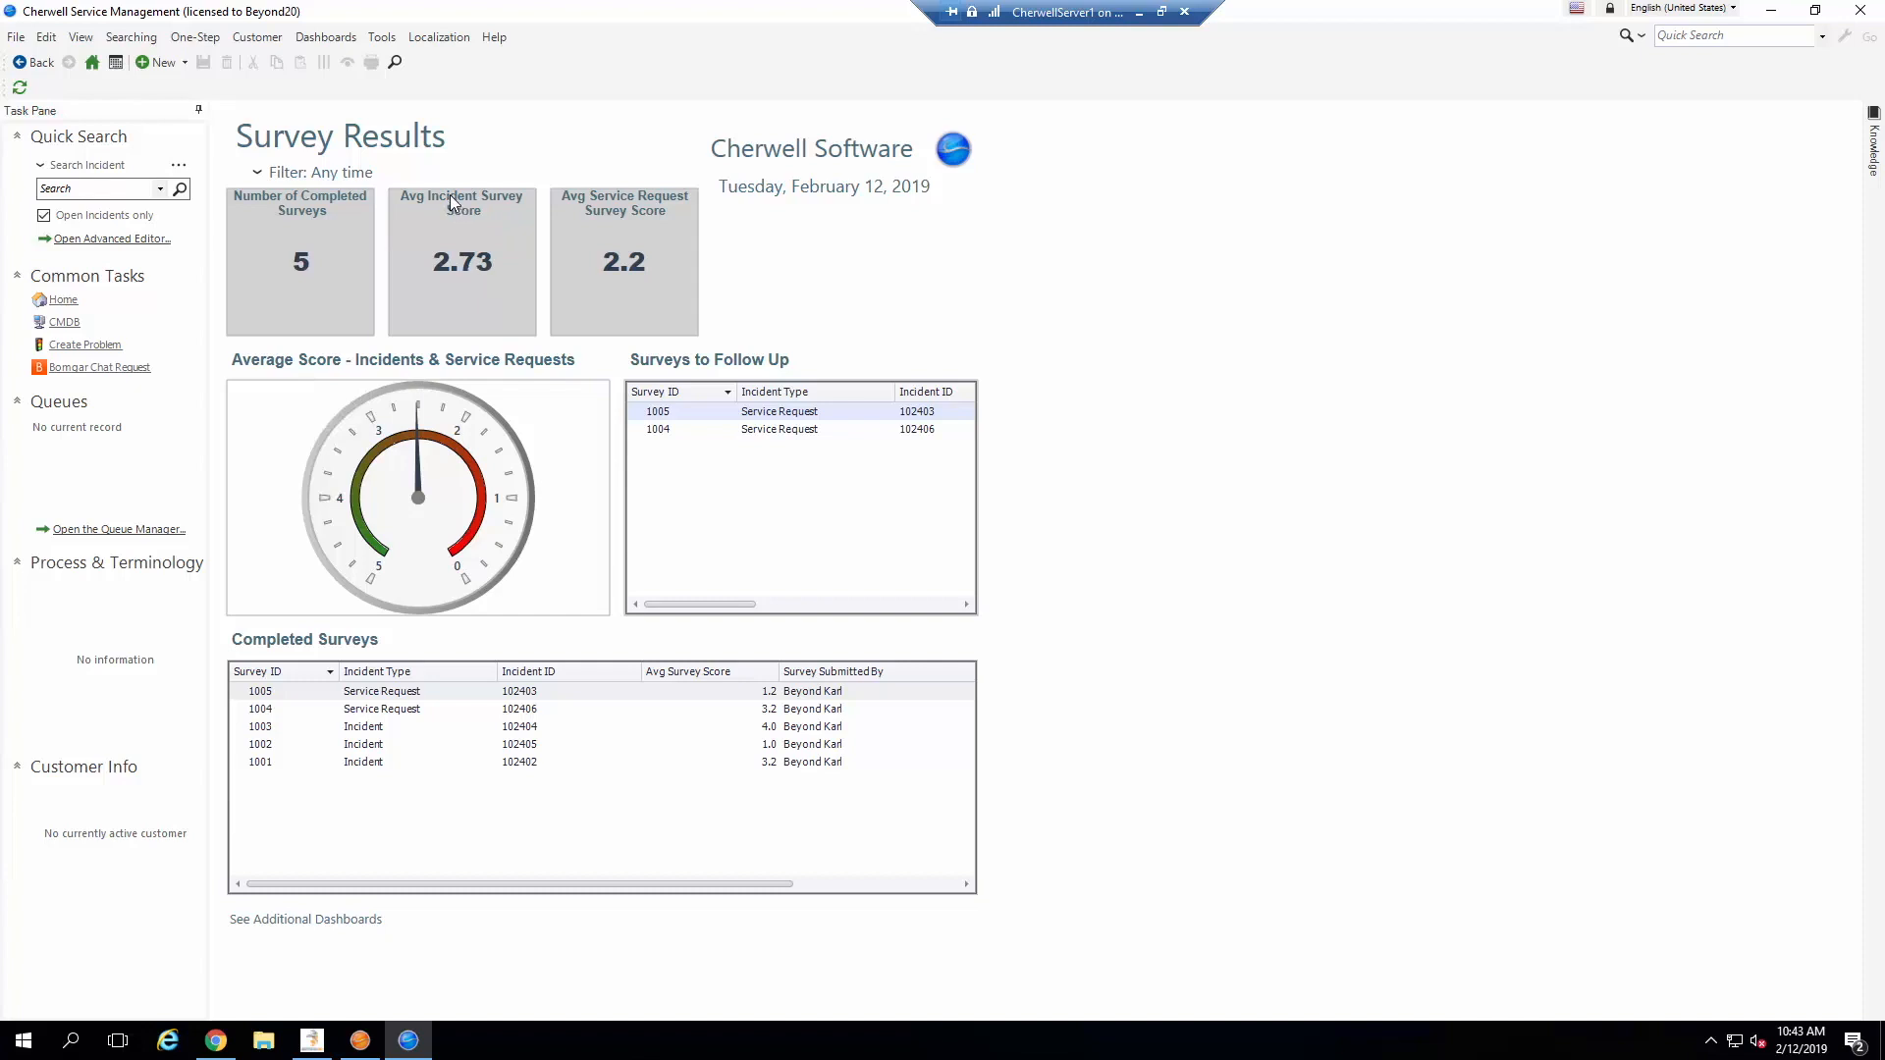
pyautogui.moveTo(462, 282)
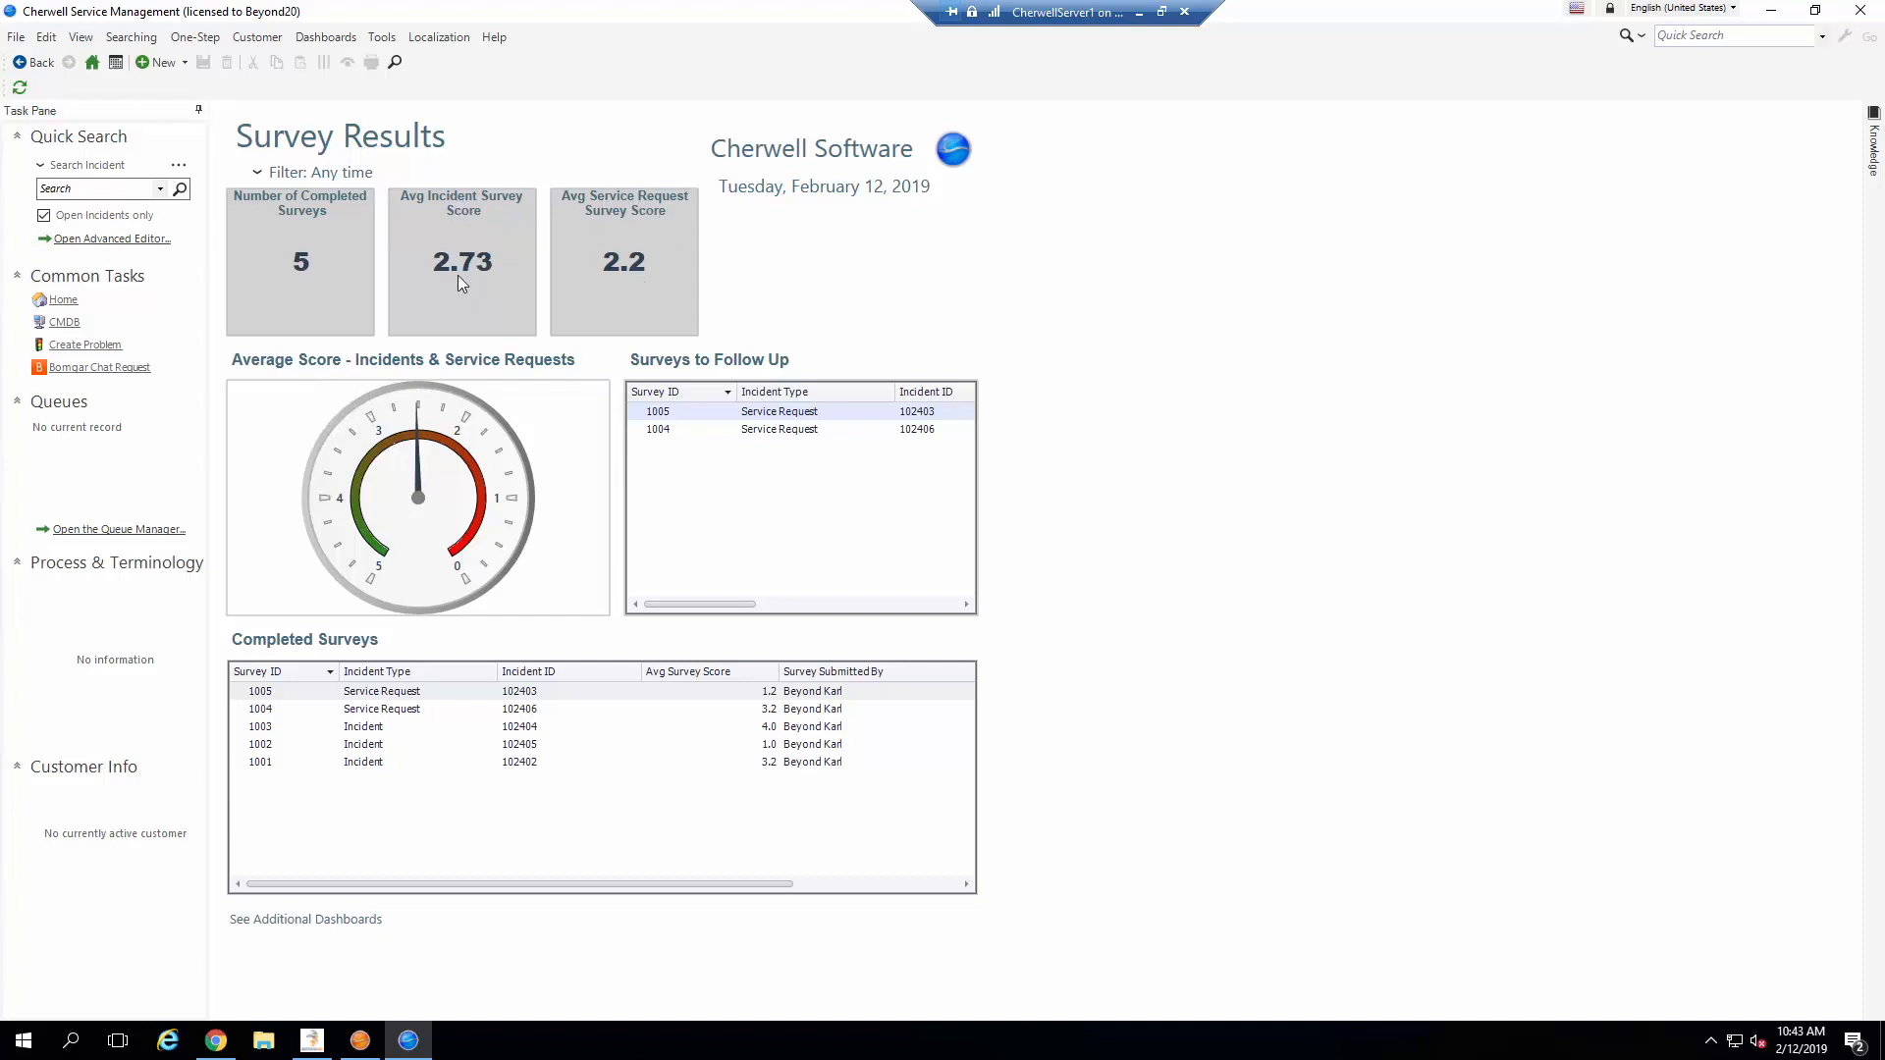
pyautogui.moveTo(597, 293)
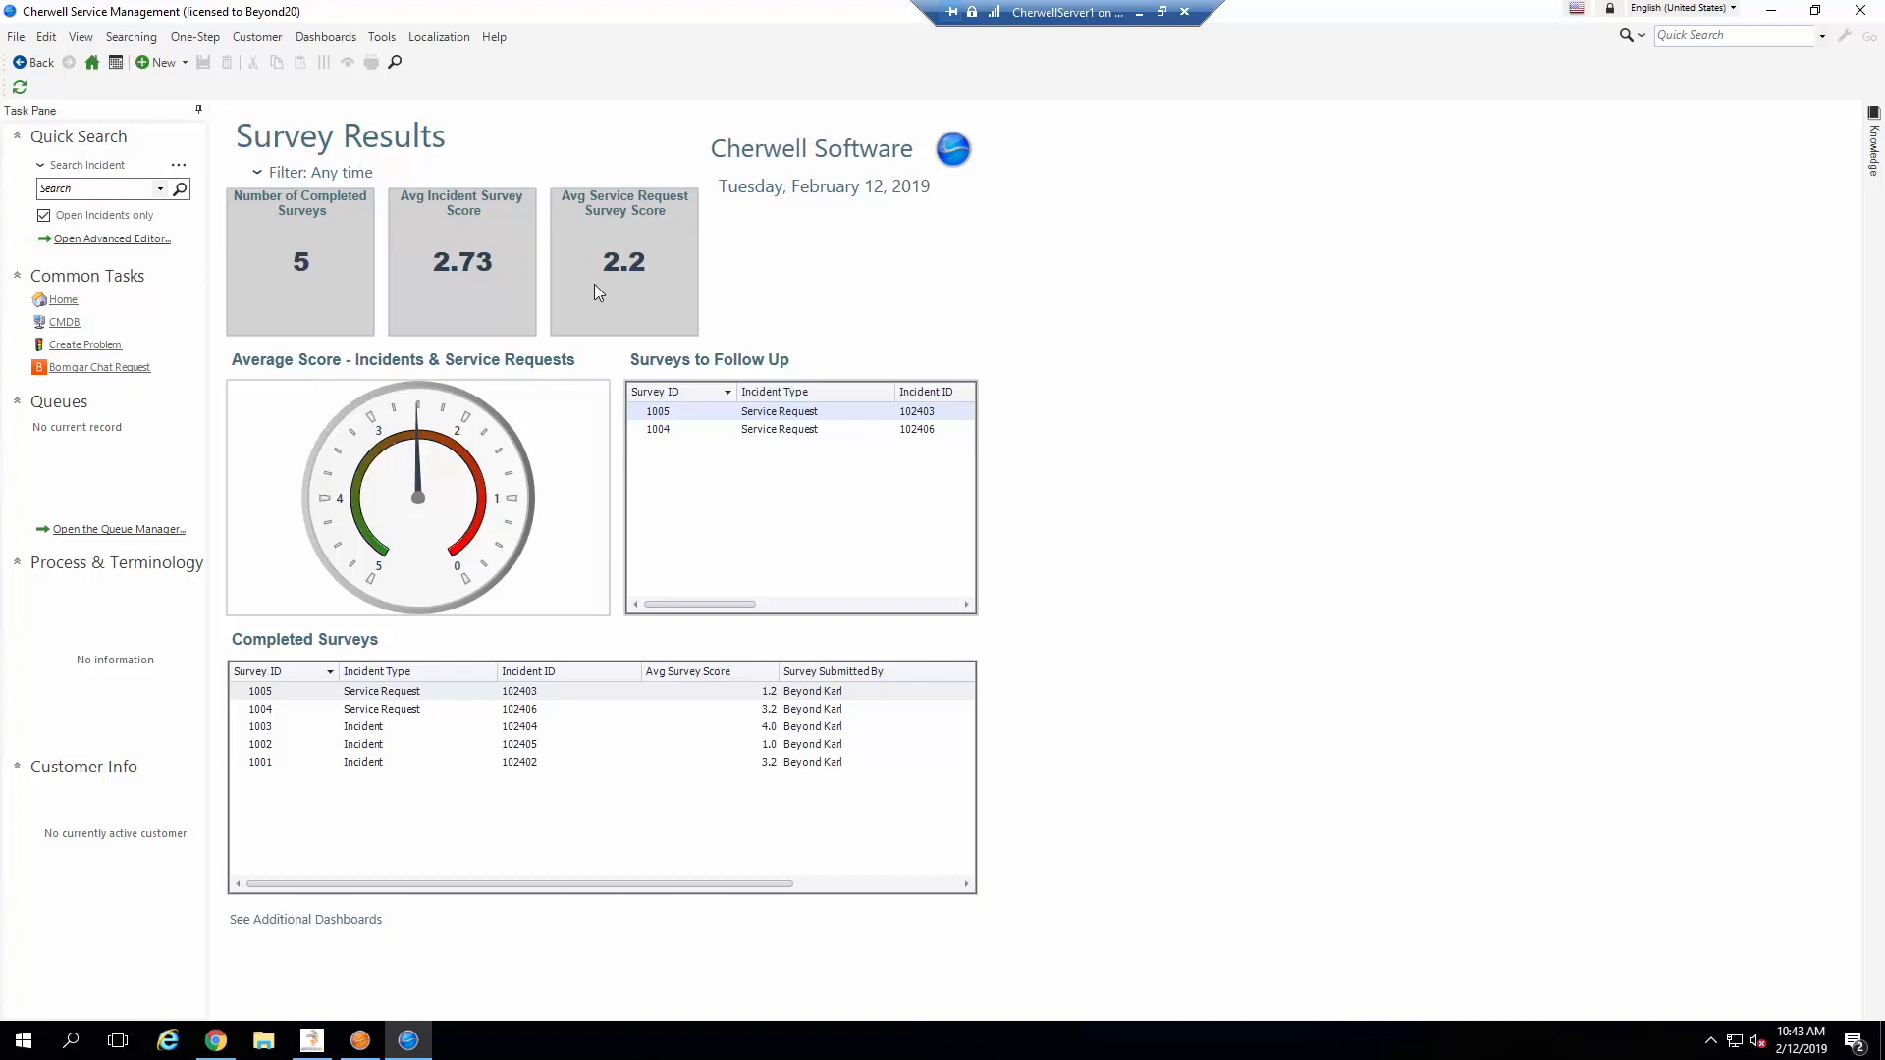
pyautogui.moveTo(365, 398)
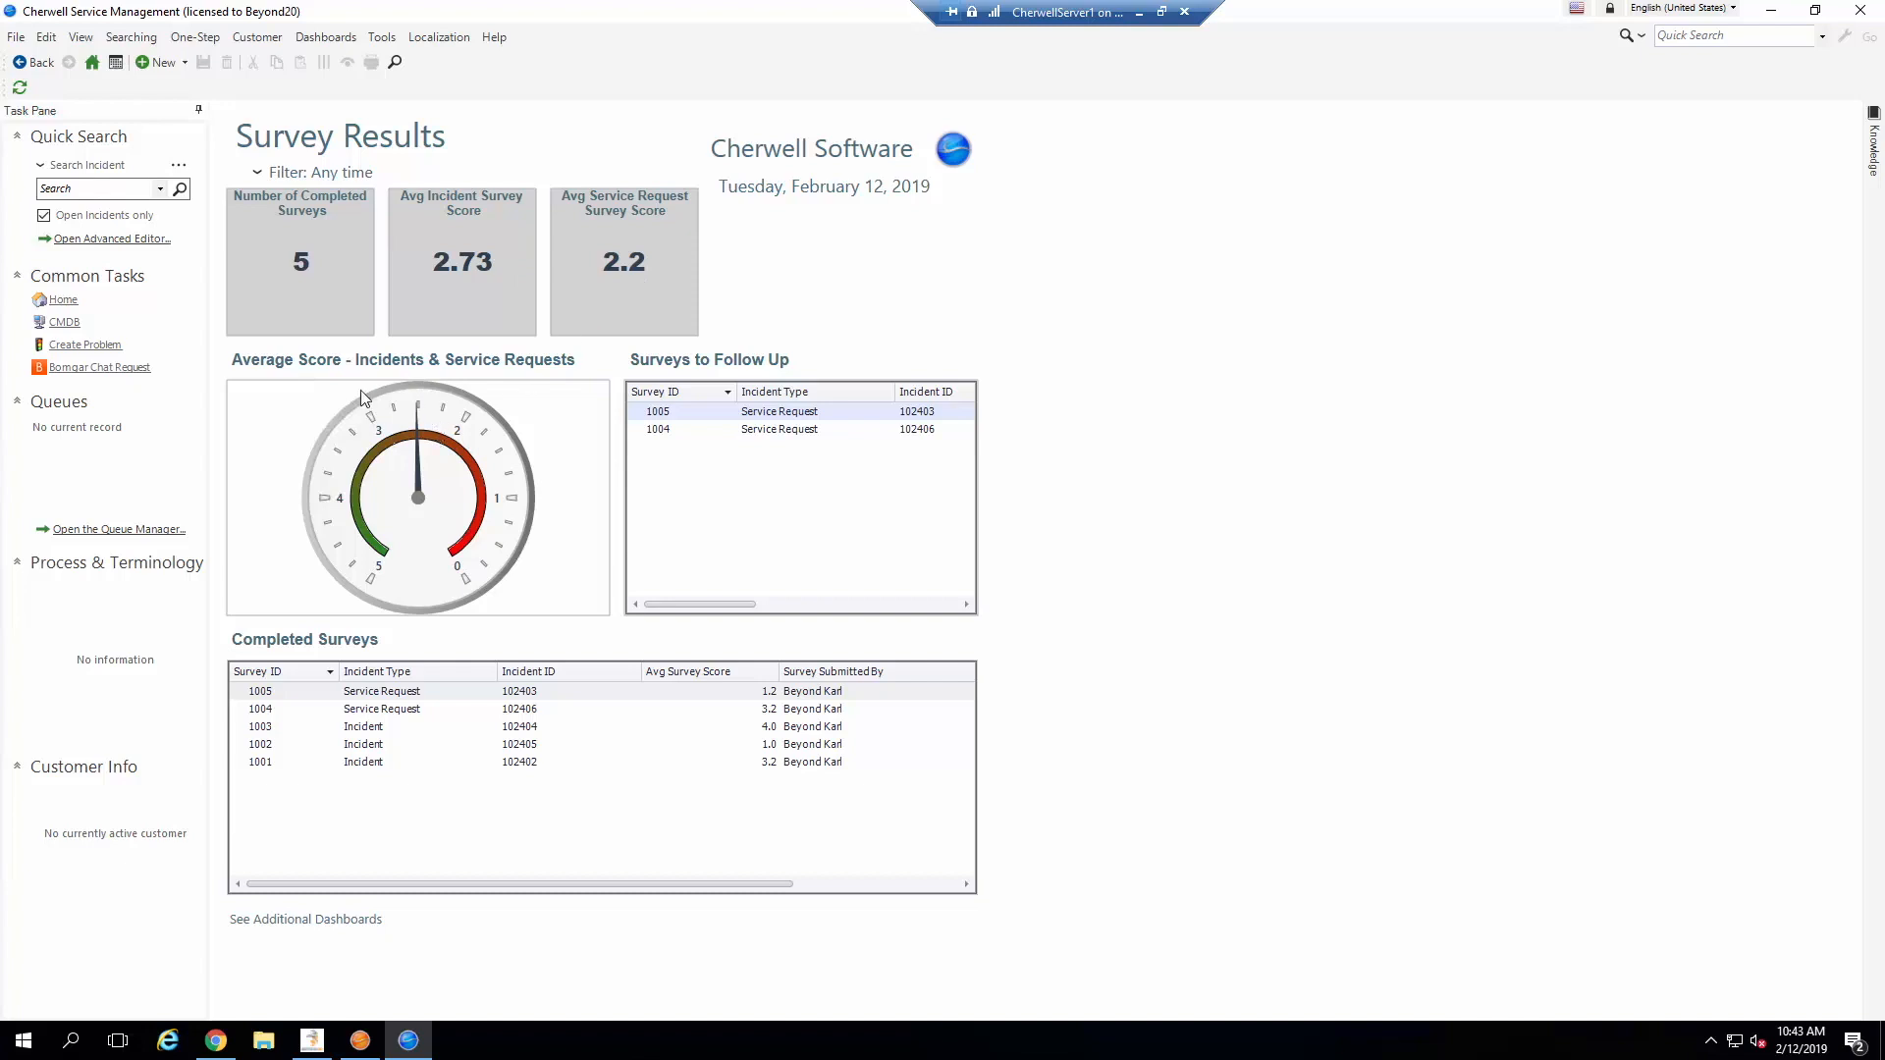
pyautogui.moveTo(277, 445)
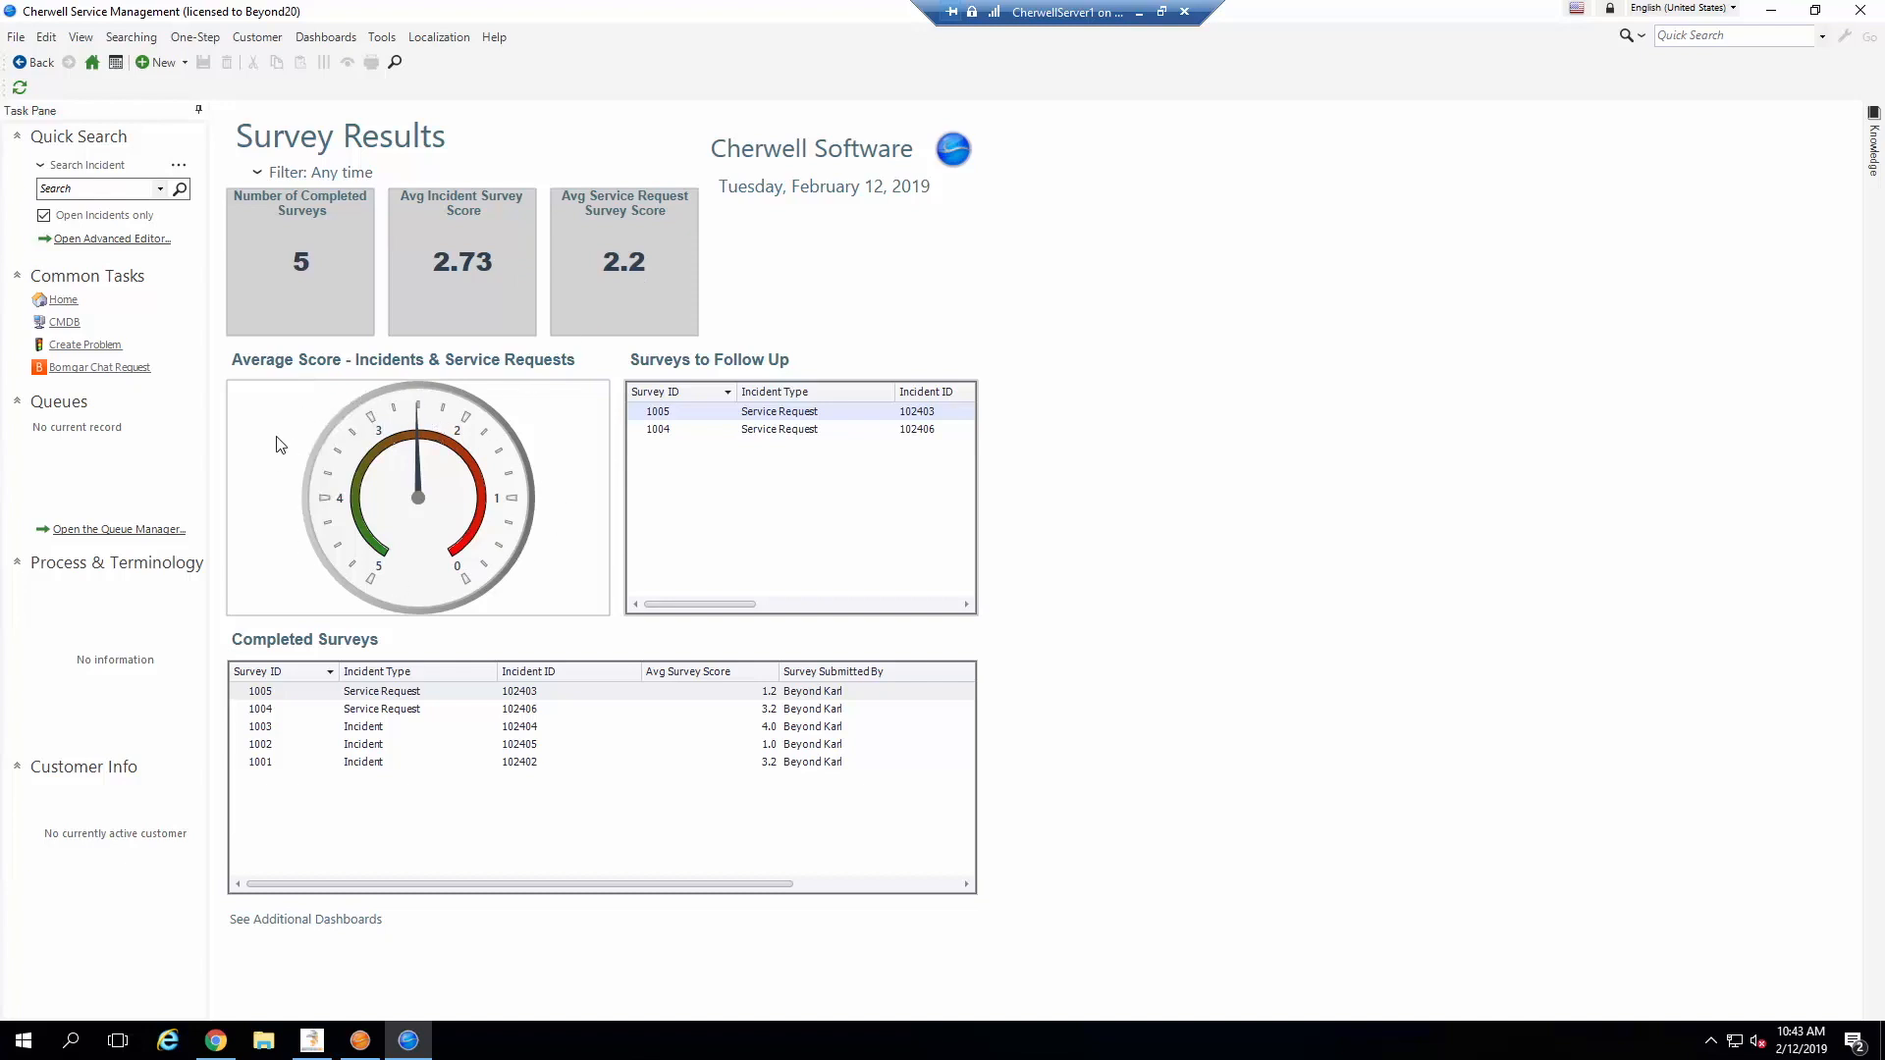
pyautogui.moveTo(559, 385)
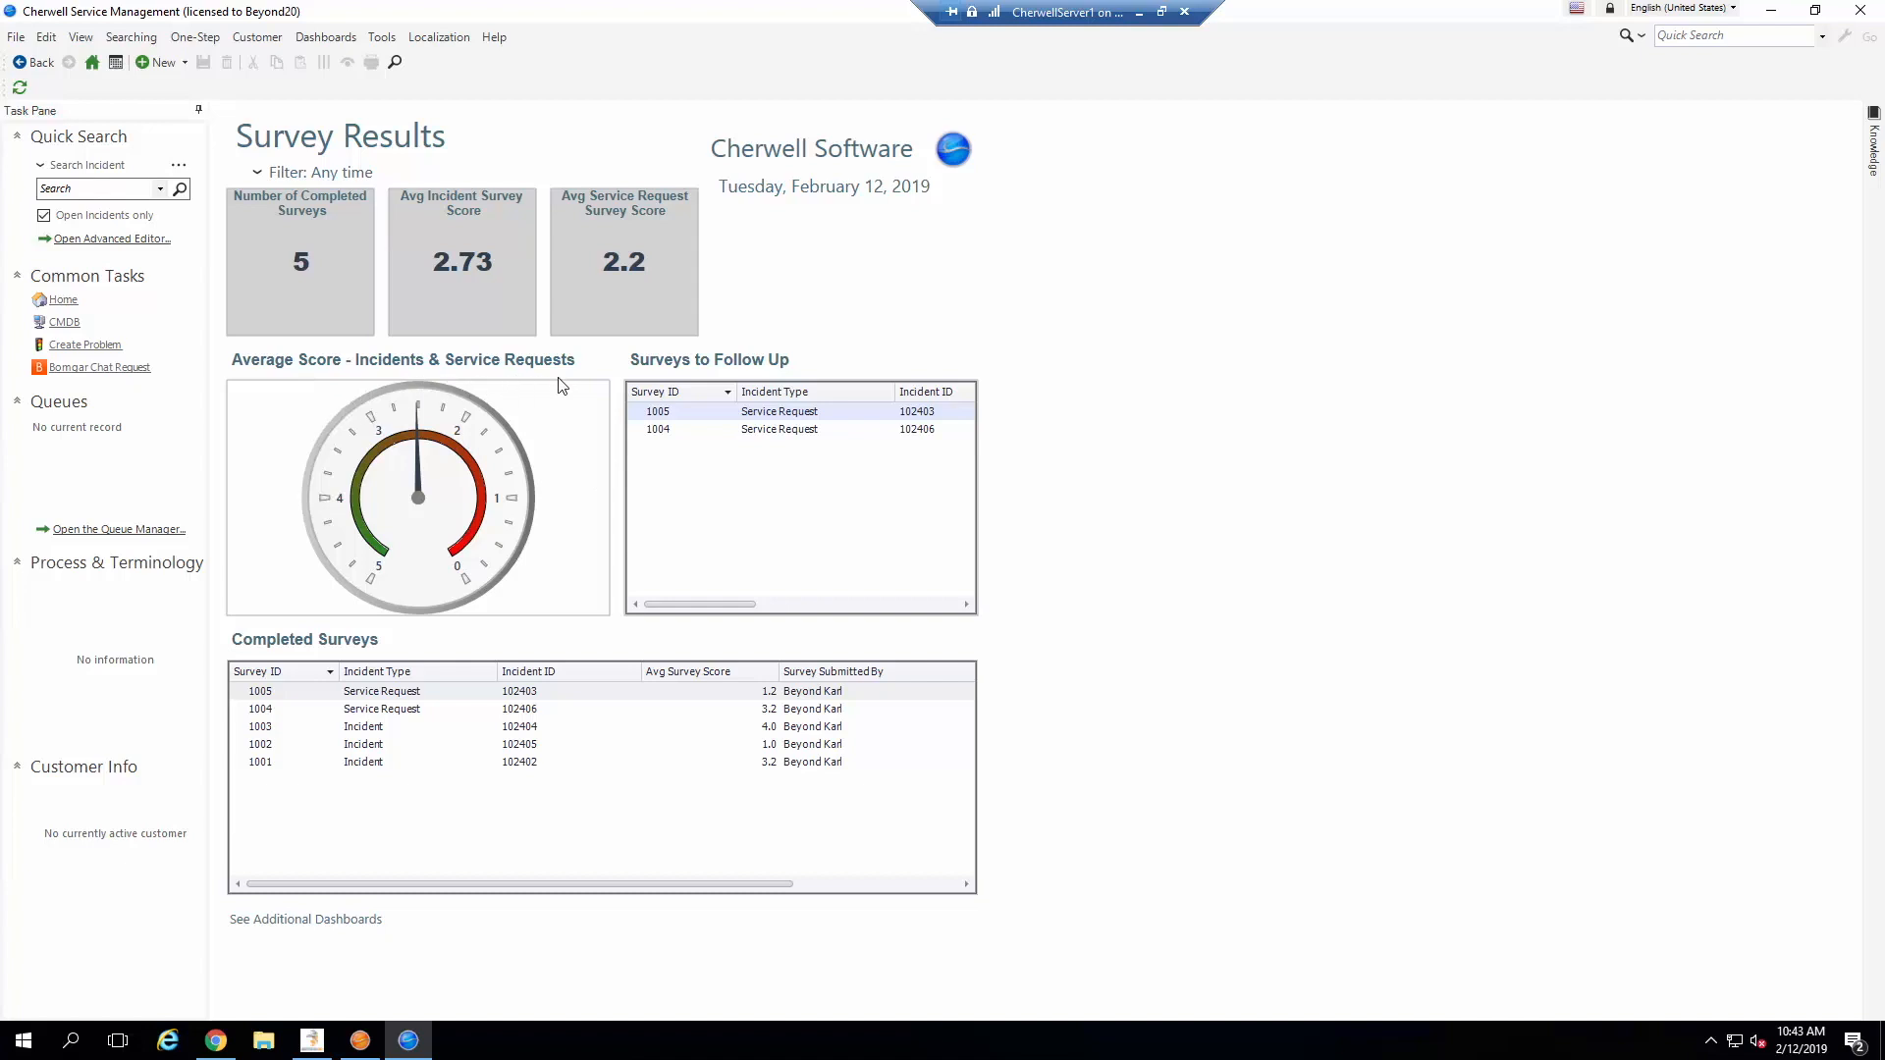
pyautogui.moveTo(505, 542)
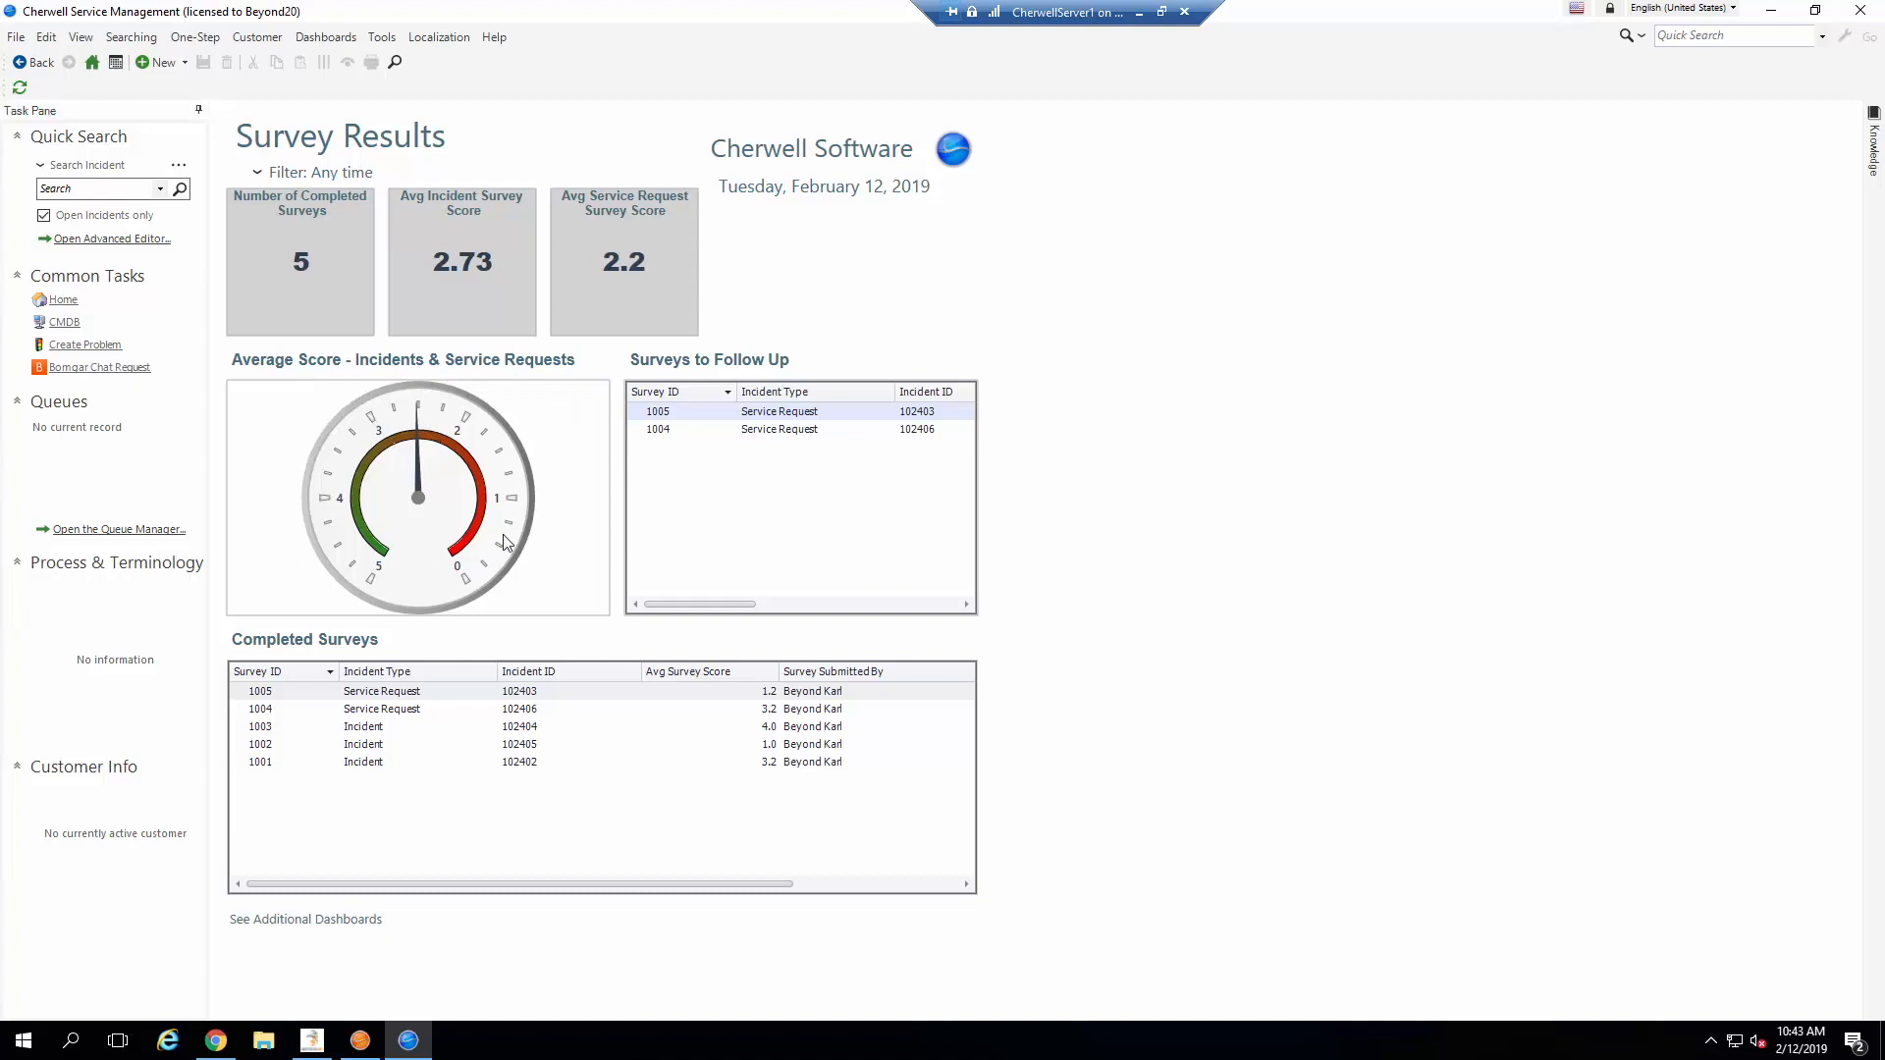
pyautogui.moveTo(334, 460)
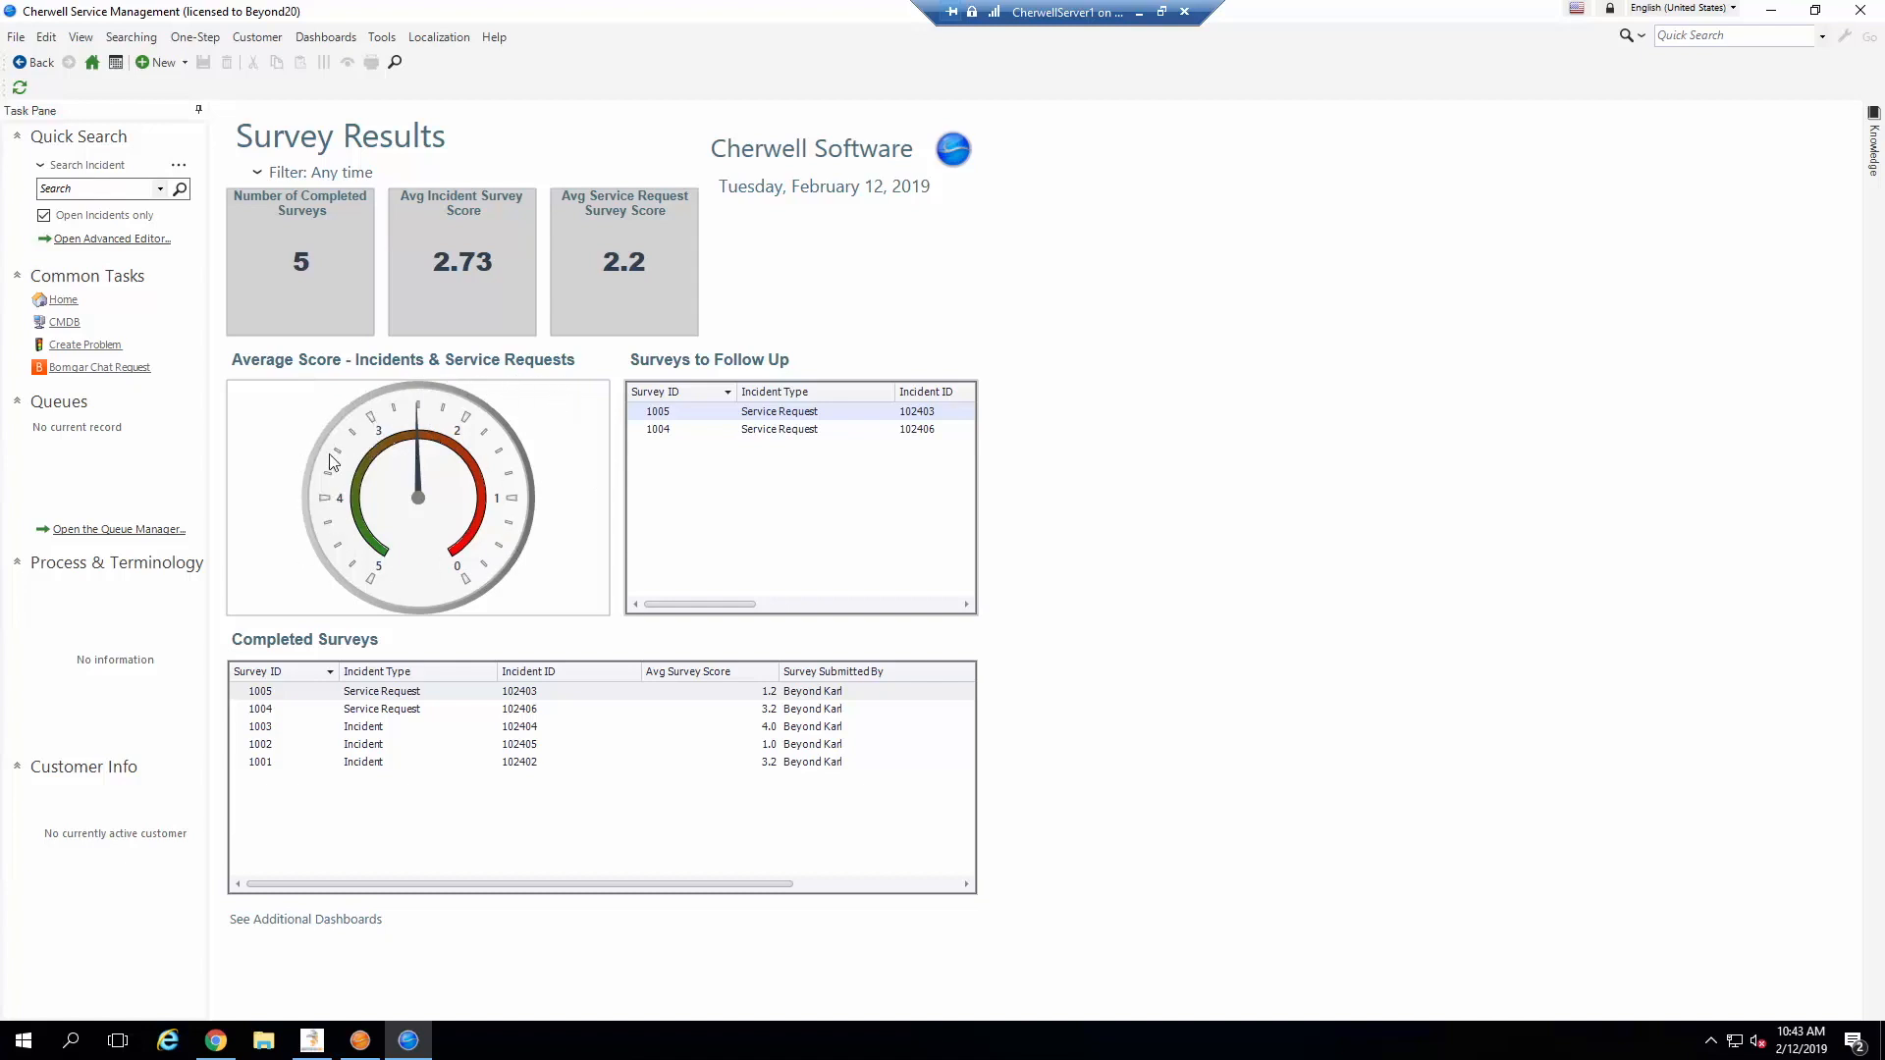
pyautogui.moveTo(371, 518)
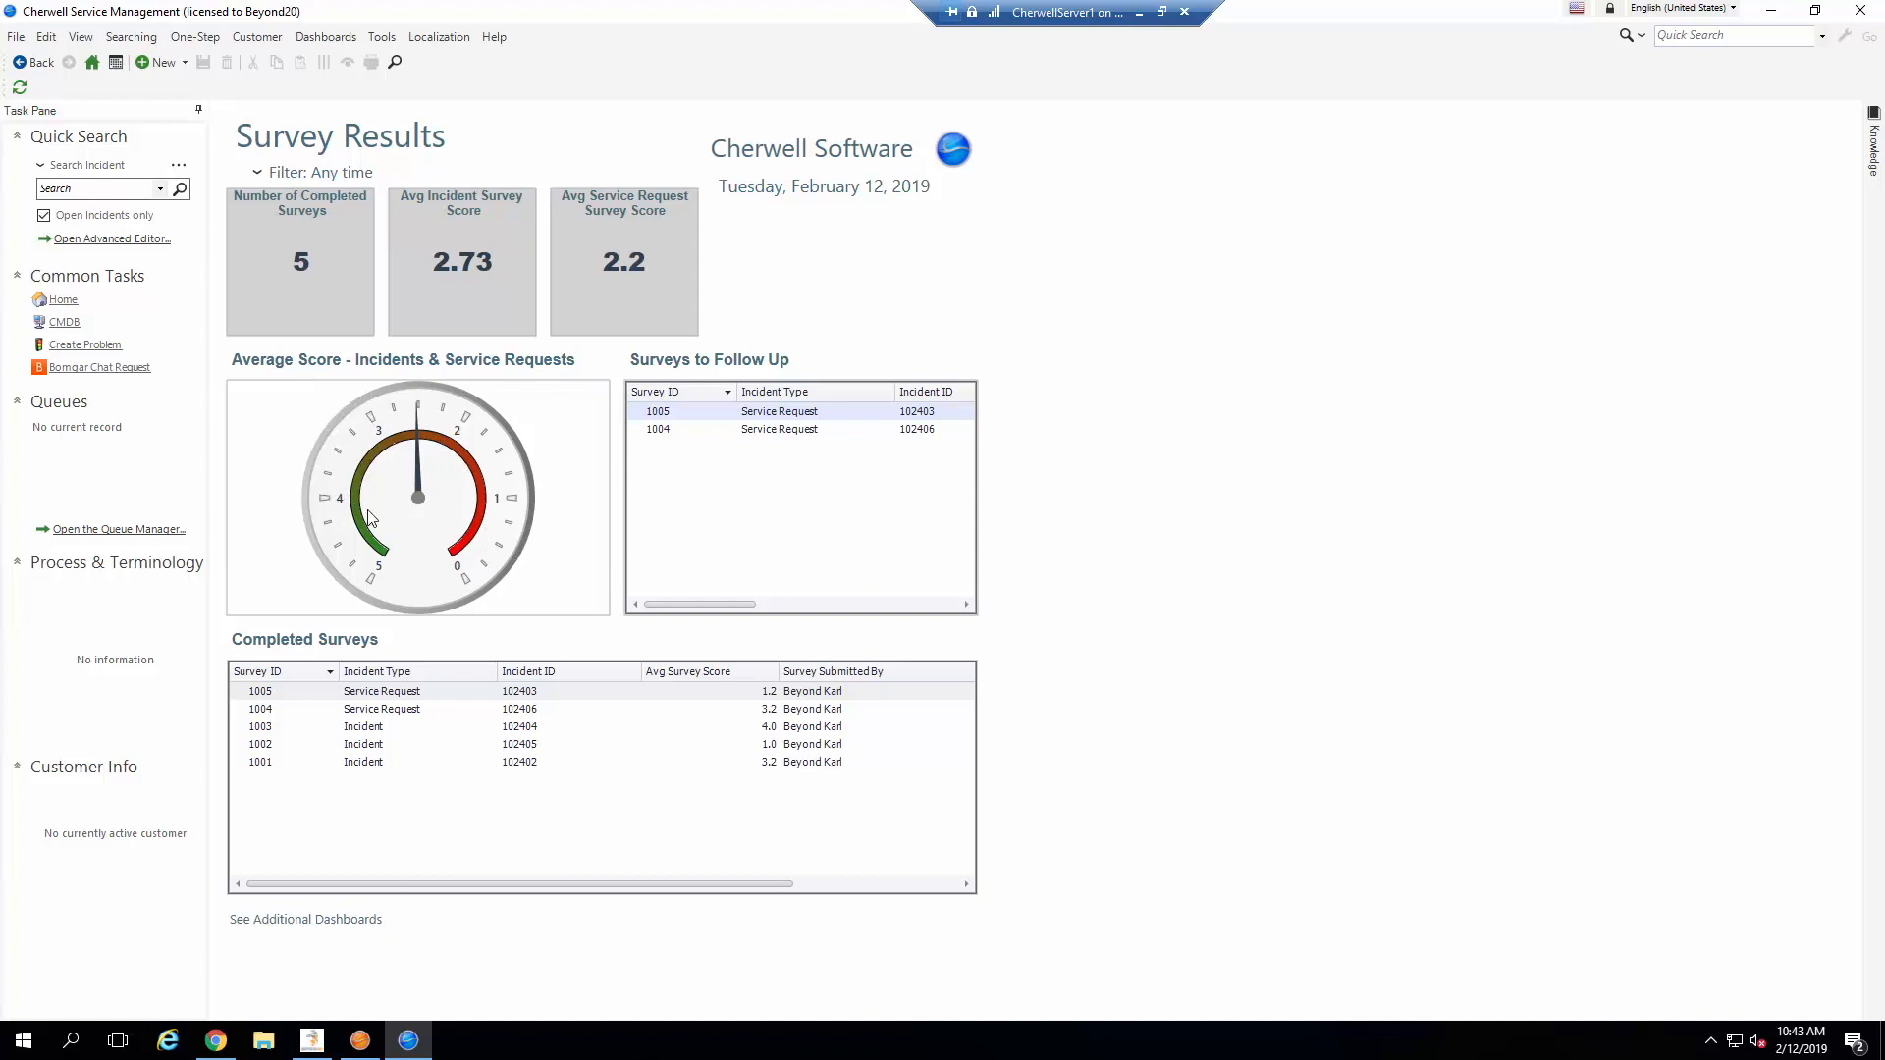
pyautogui.moveTo(701, 516)
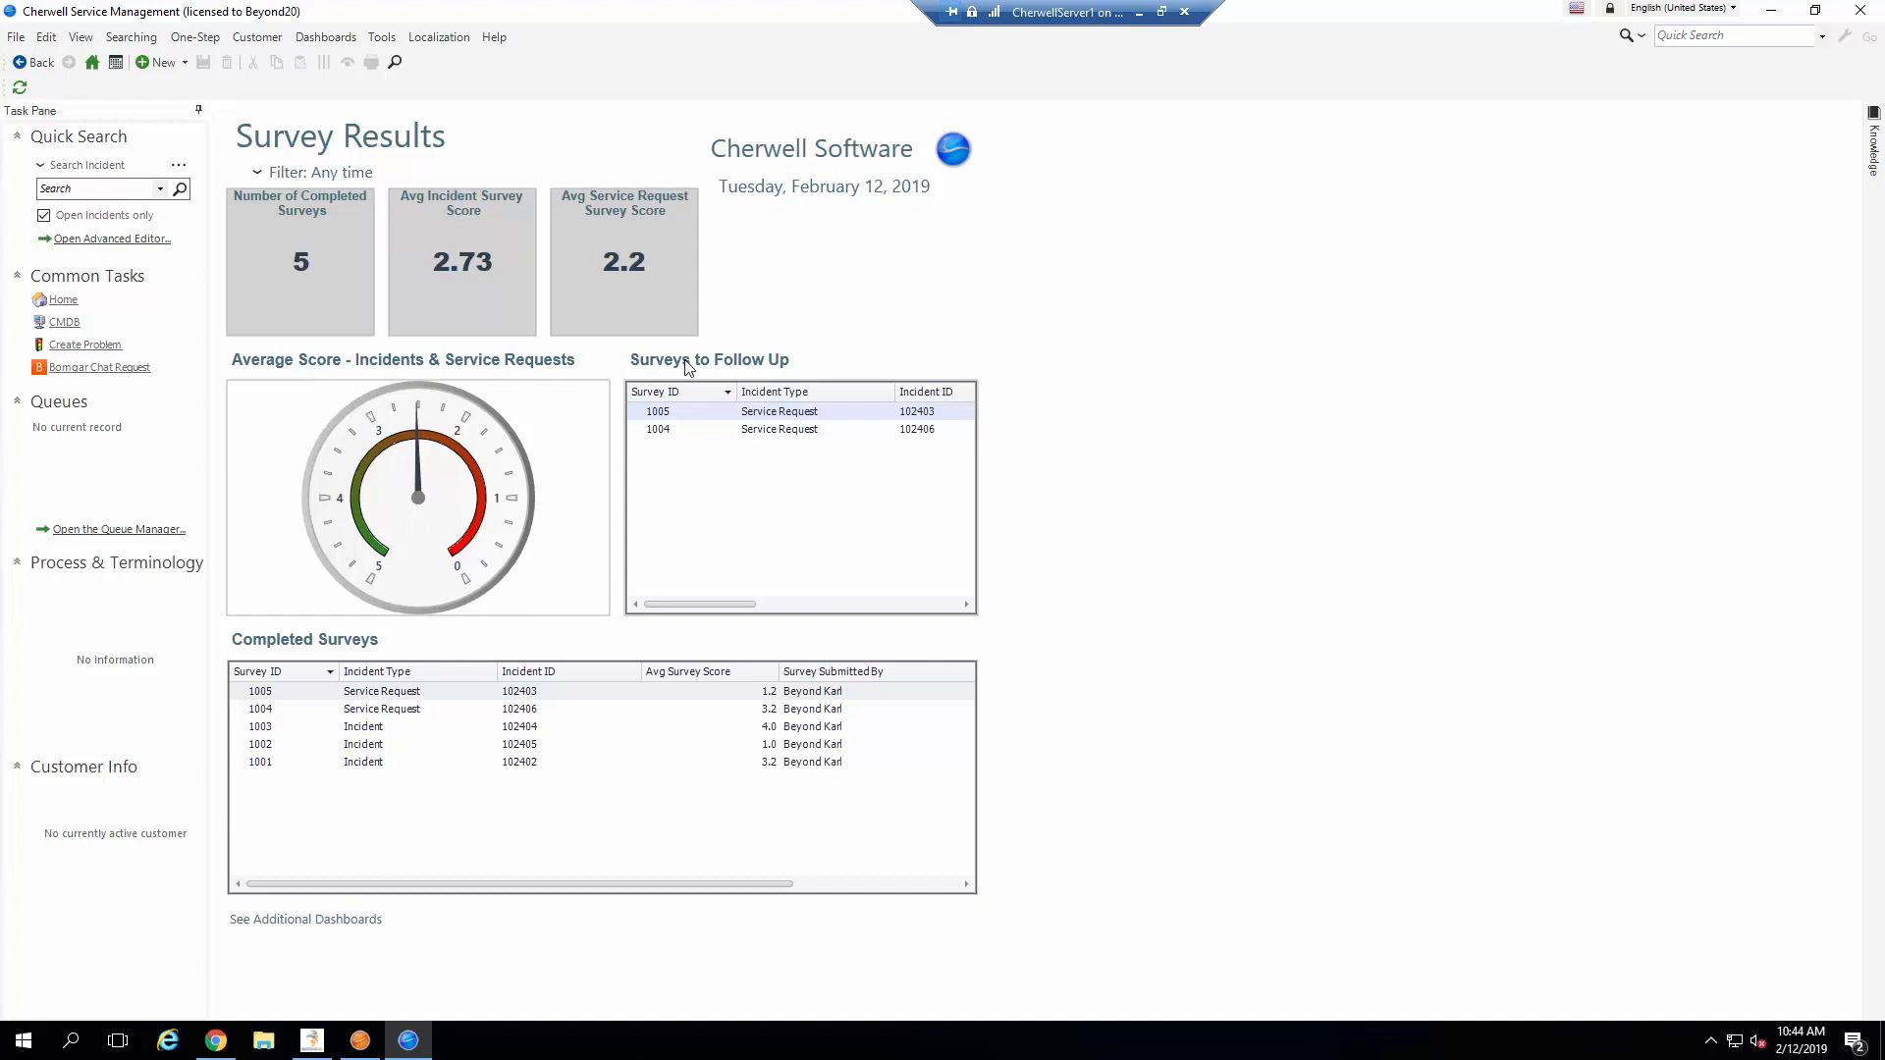
pyautogui.moveTo(769, 369)
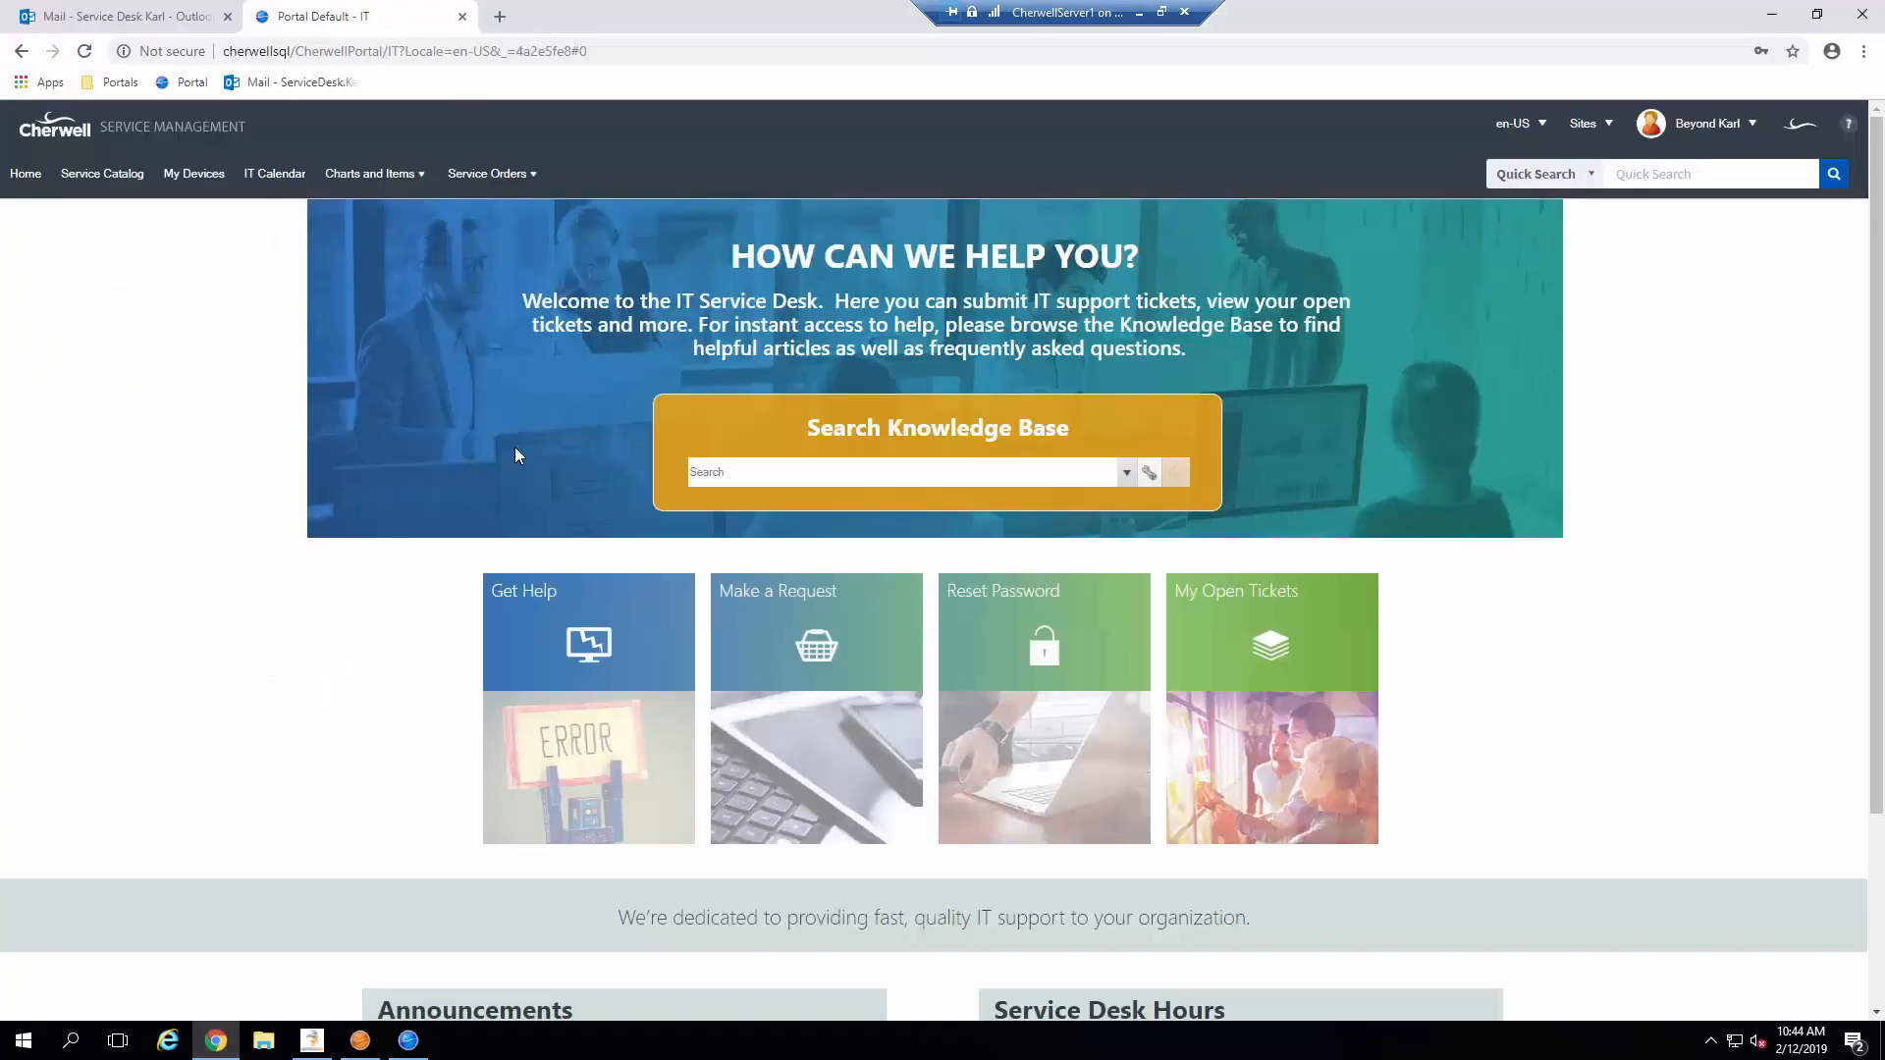
pyautogui.moveTo(322, 489)
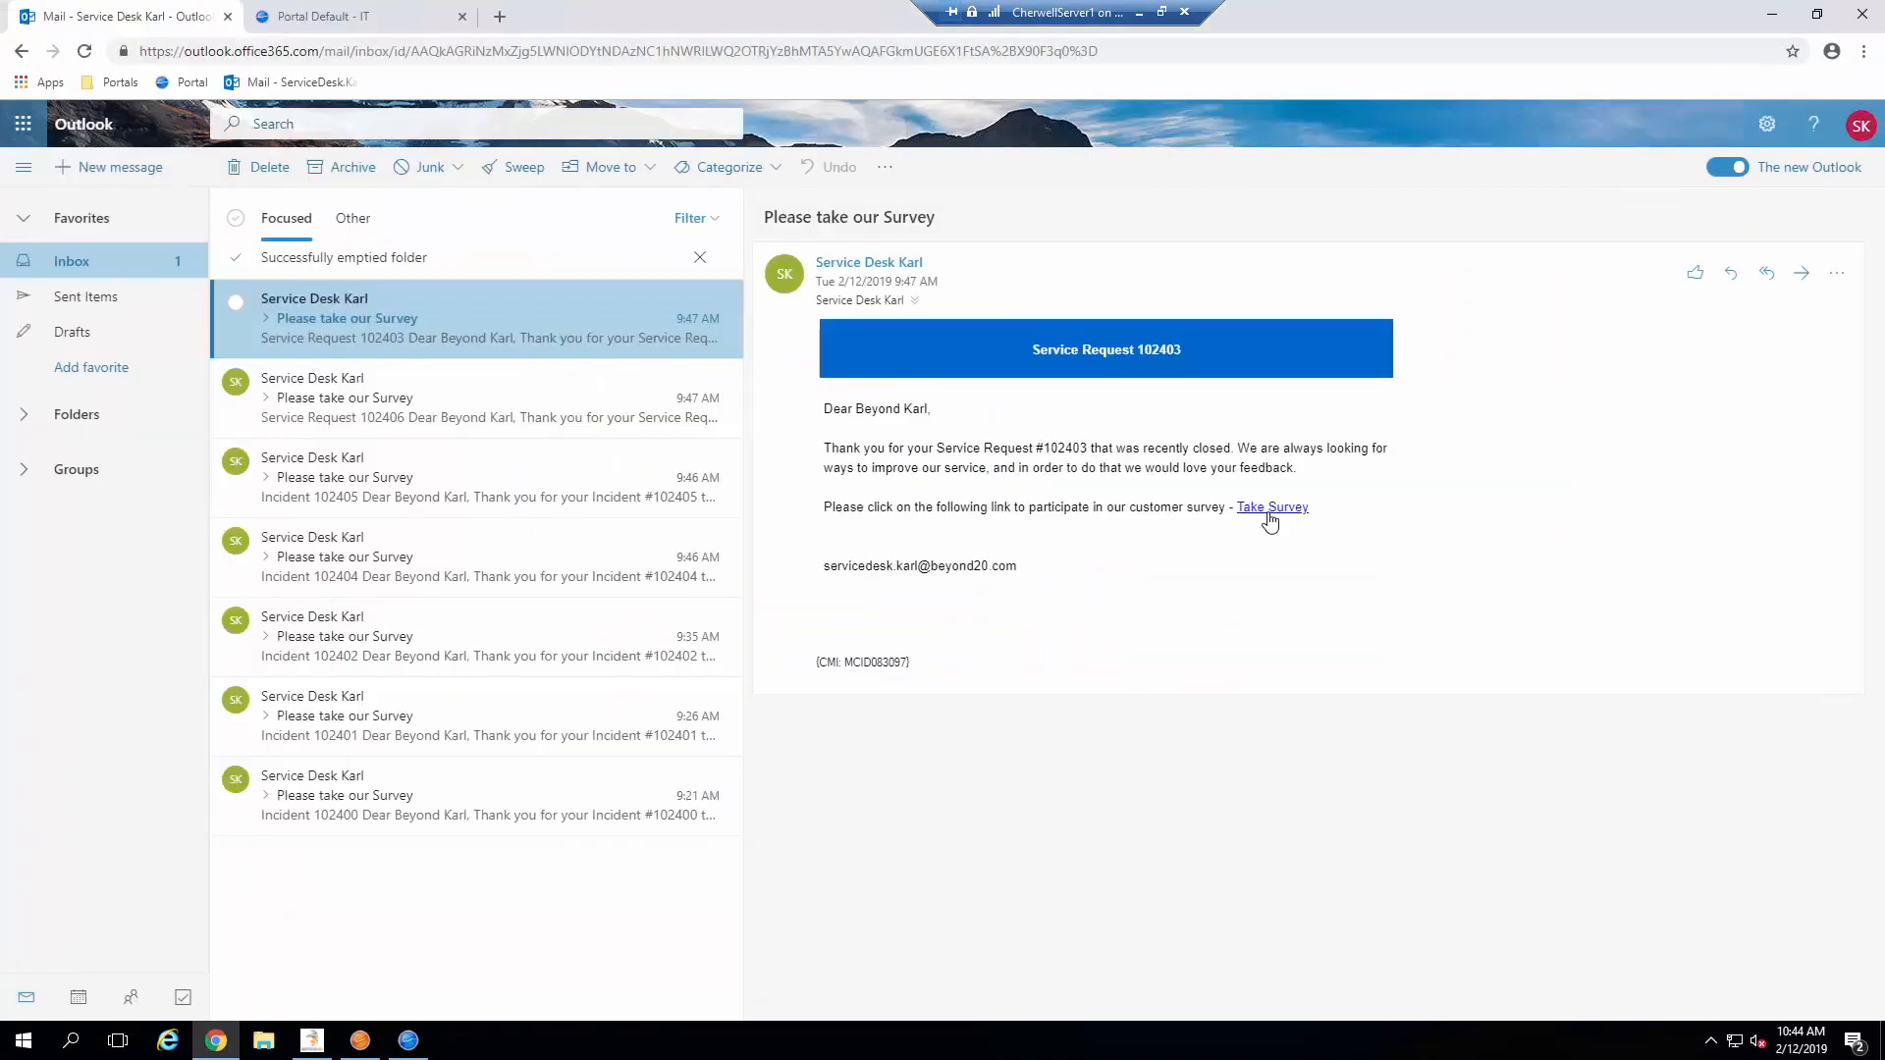
# Step: Follow the email's Take Survey link to Service Request 102403's submitted survey
pyautogui.click(1270, 507)
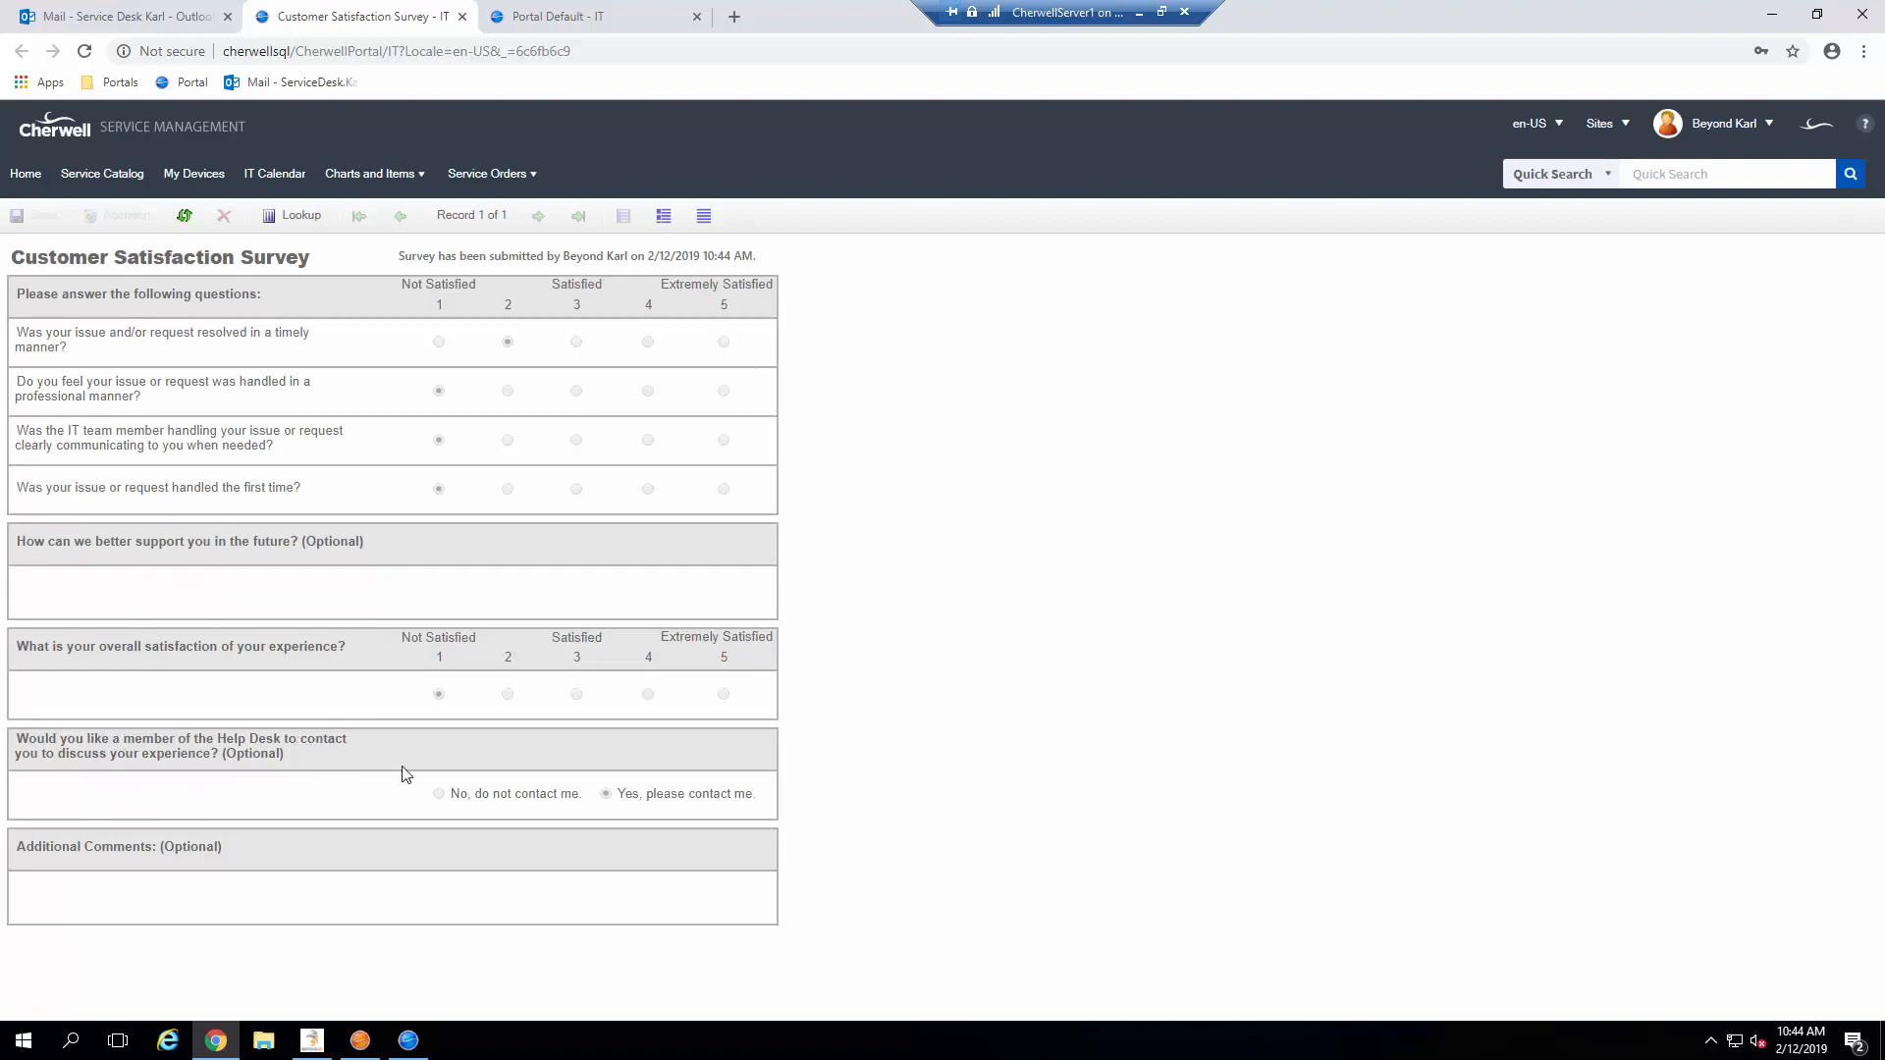
pyautogui.moveTo(463, 786)
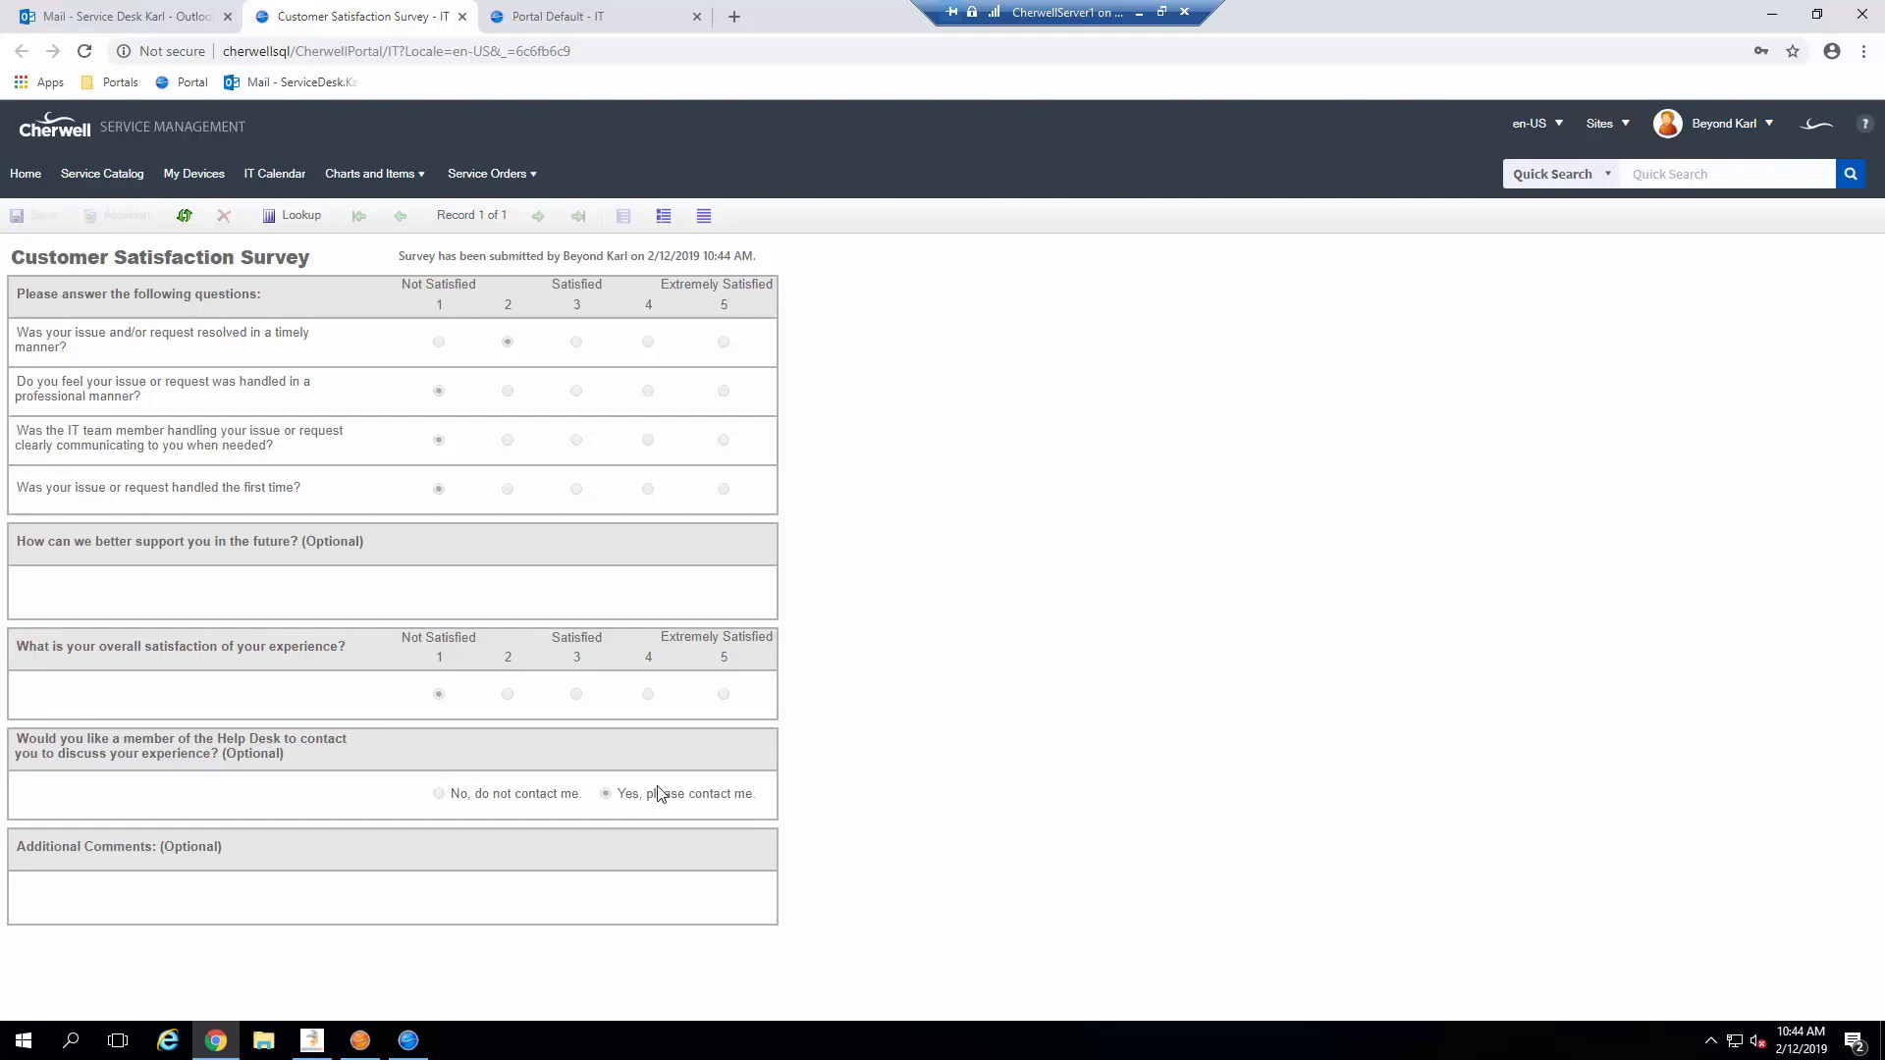
pyautogui.moveTo(713, 794)
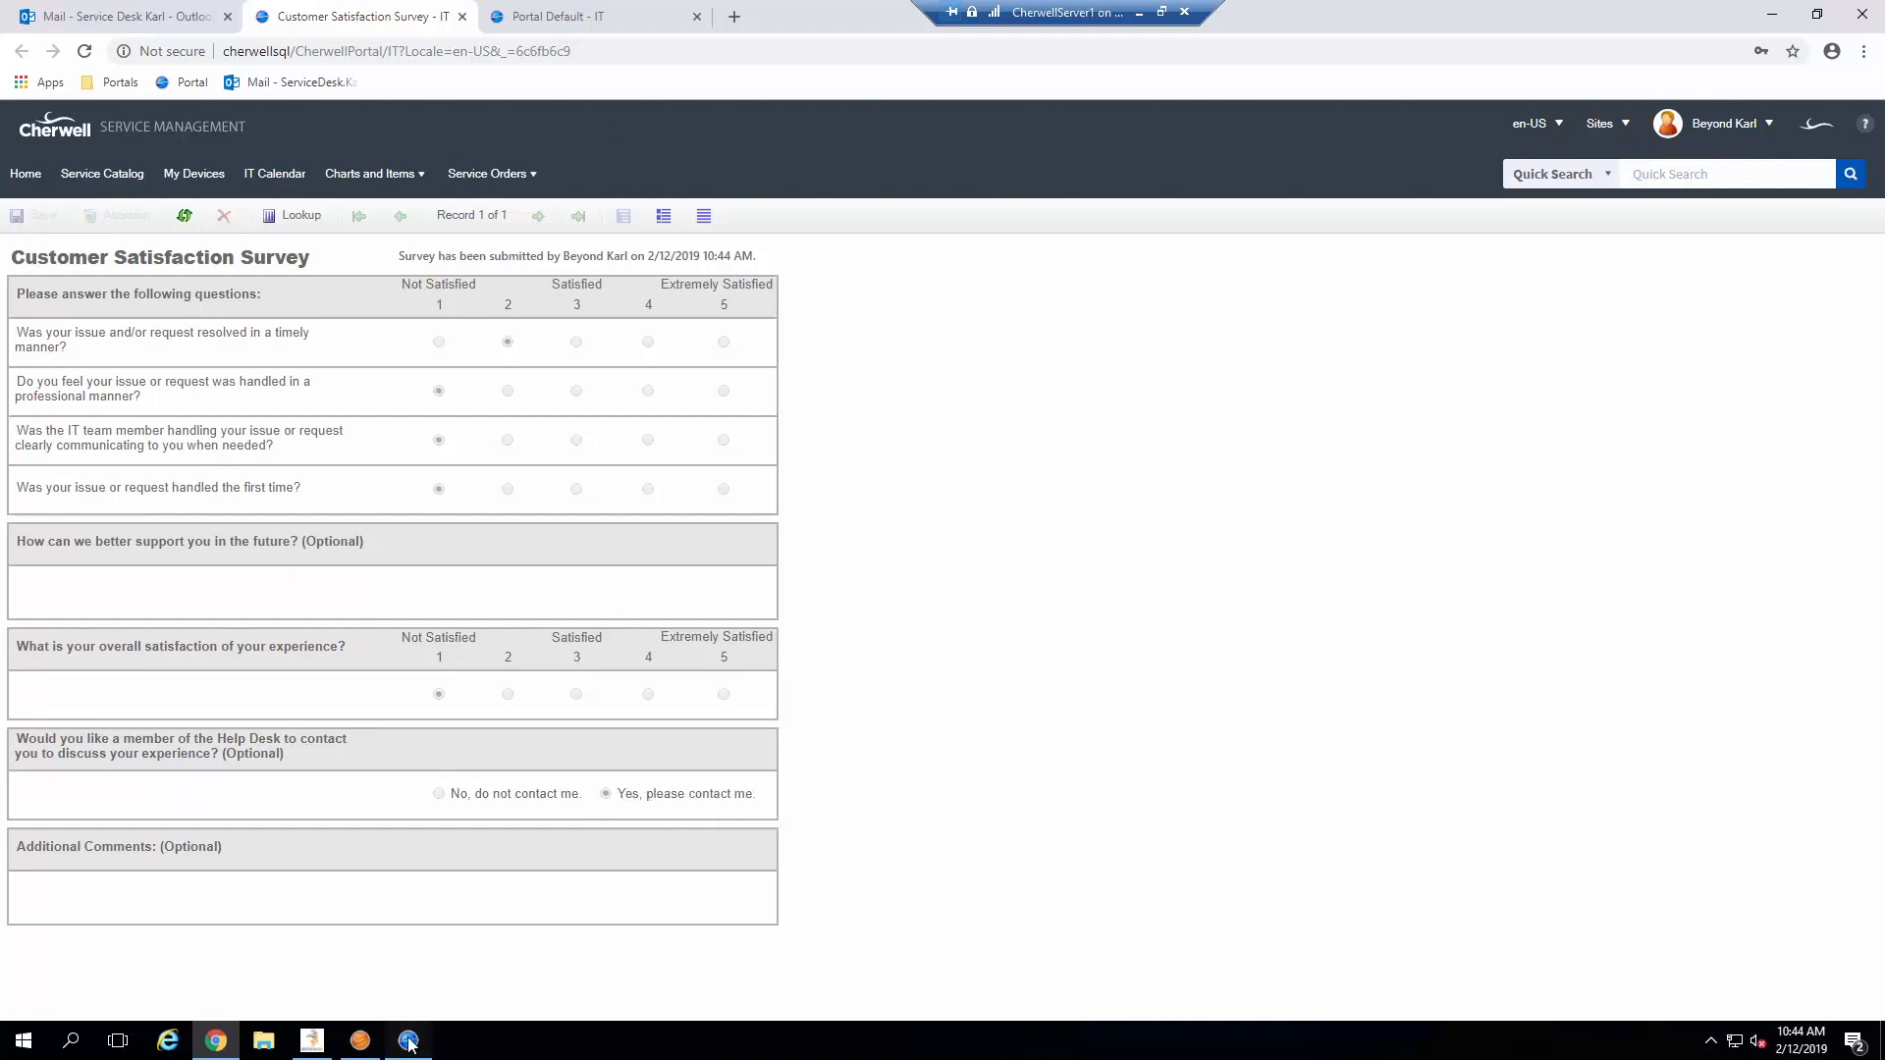
# Step: Return to the Survey Results dashboard showing surveys 1005 and 1004 for follow-up
pyautogui.click(408, 1041)
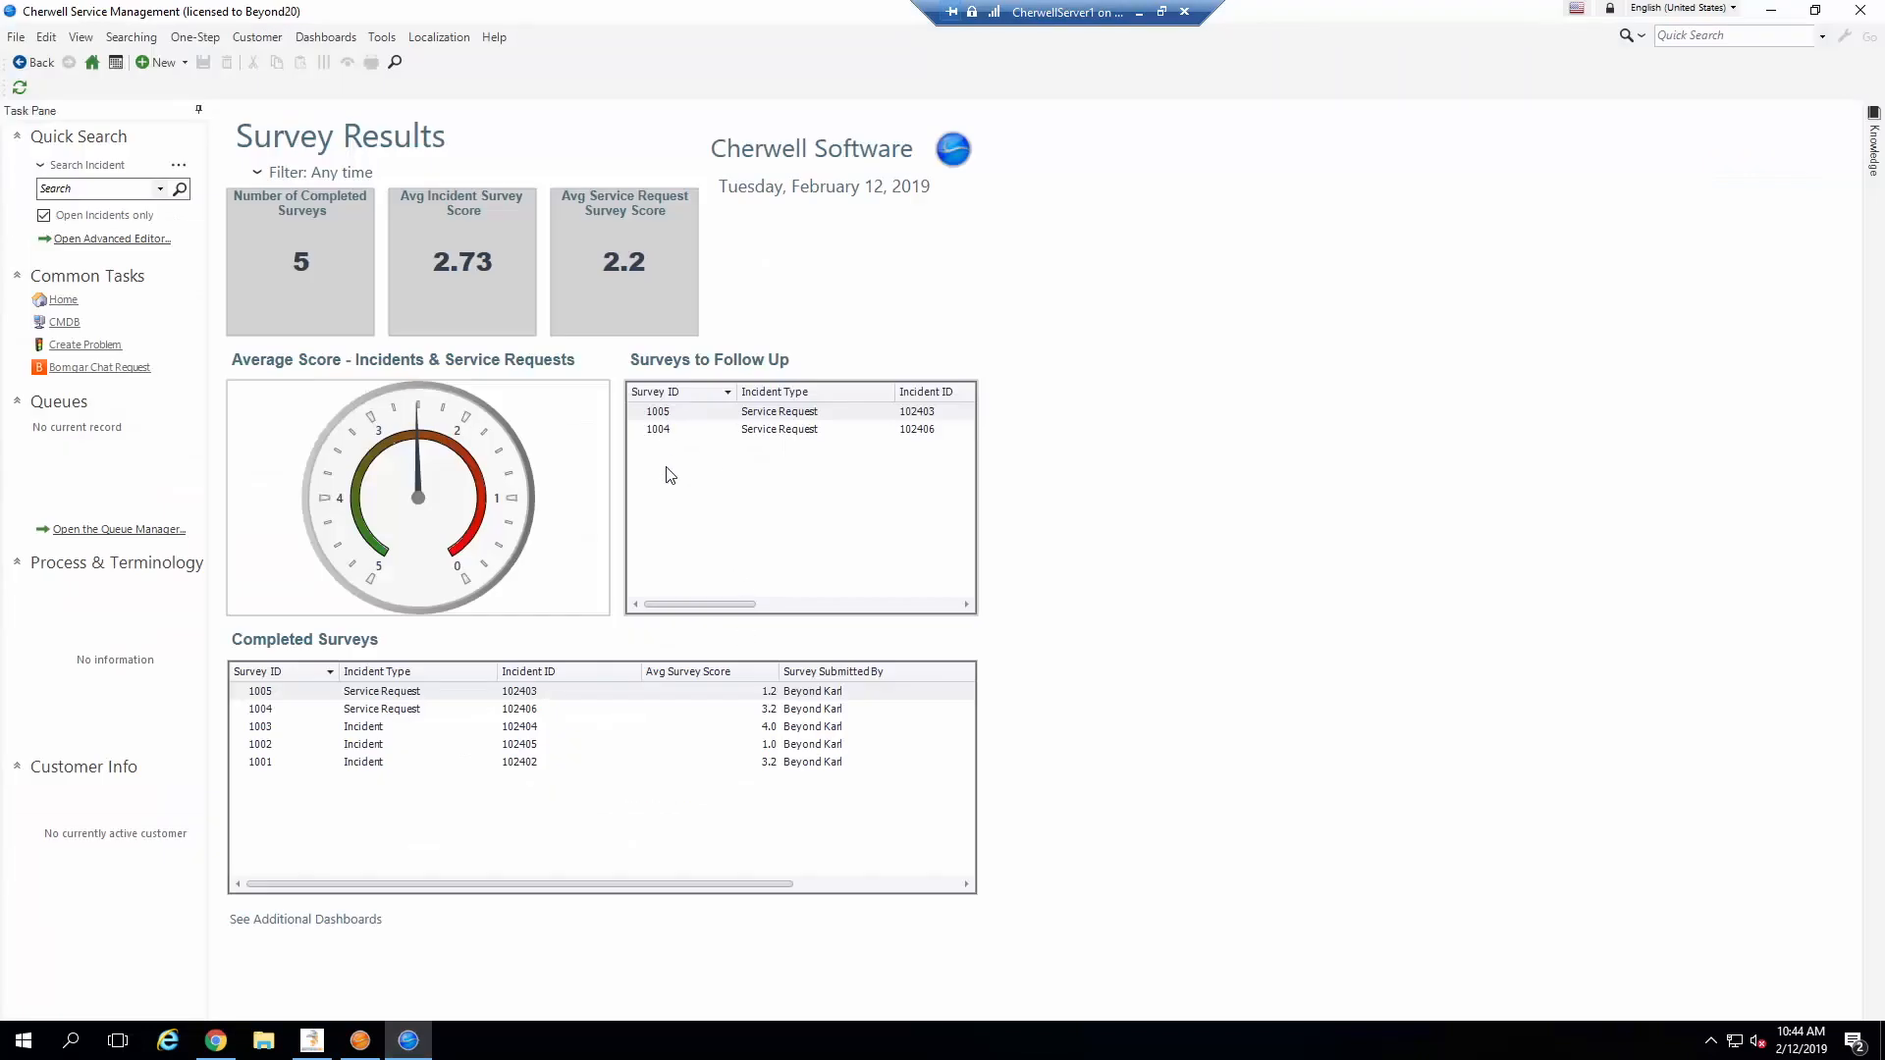
pyautogui.moveTo(701, 422)
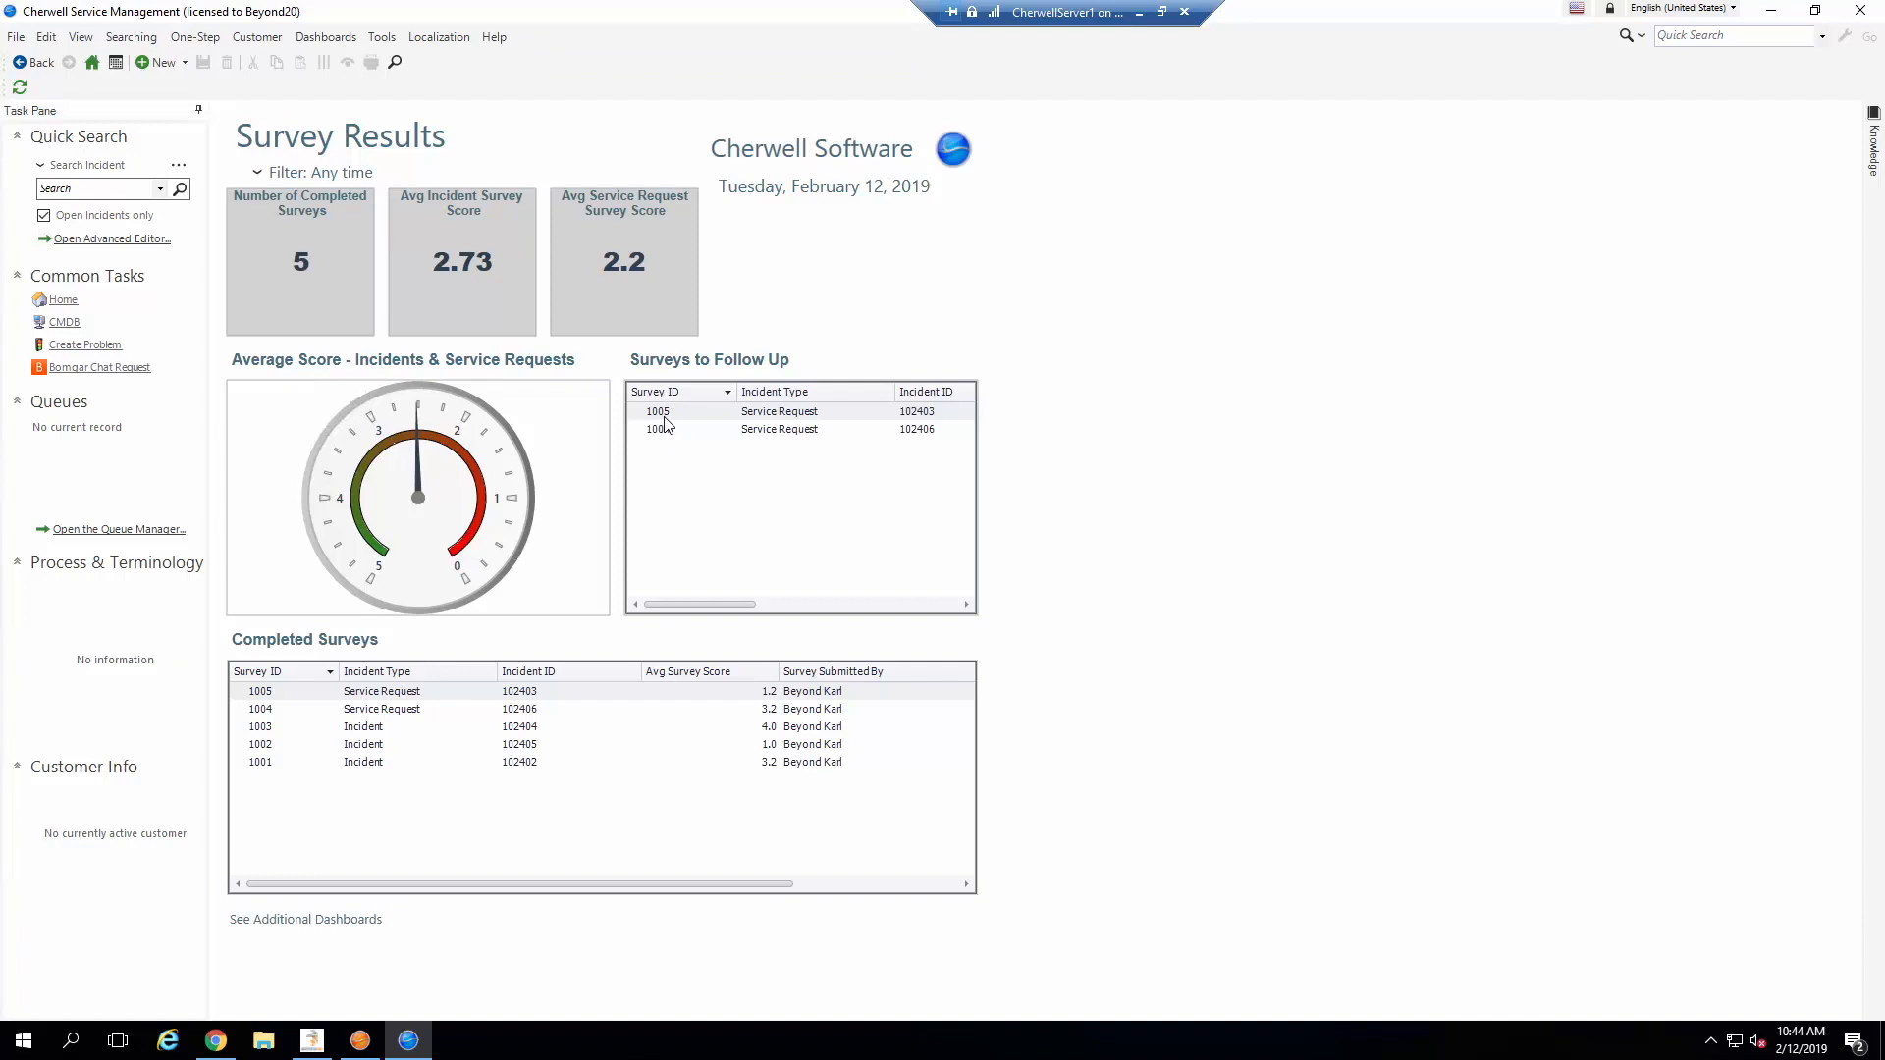
pyautogui.moveTo(289, 646)
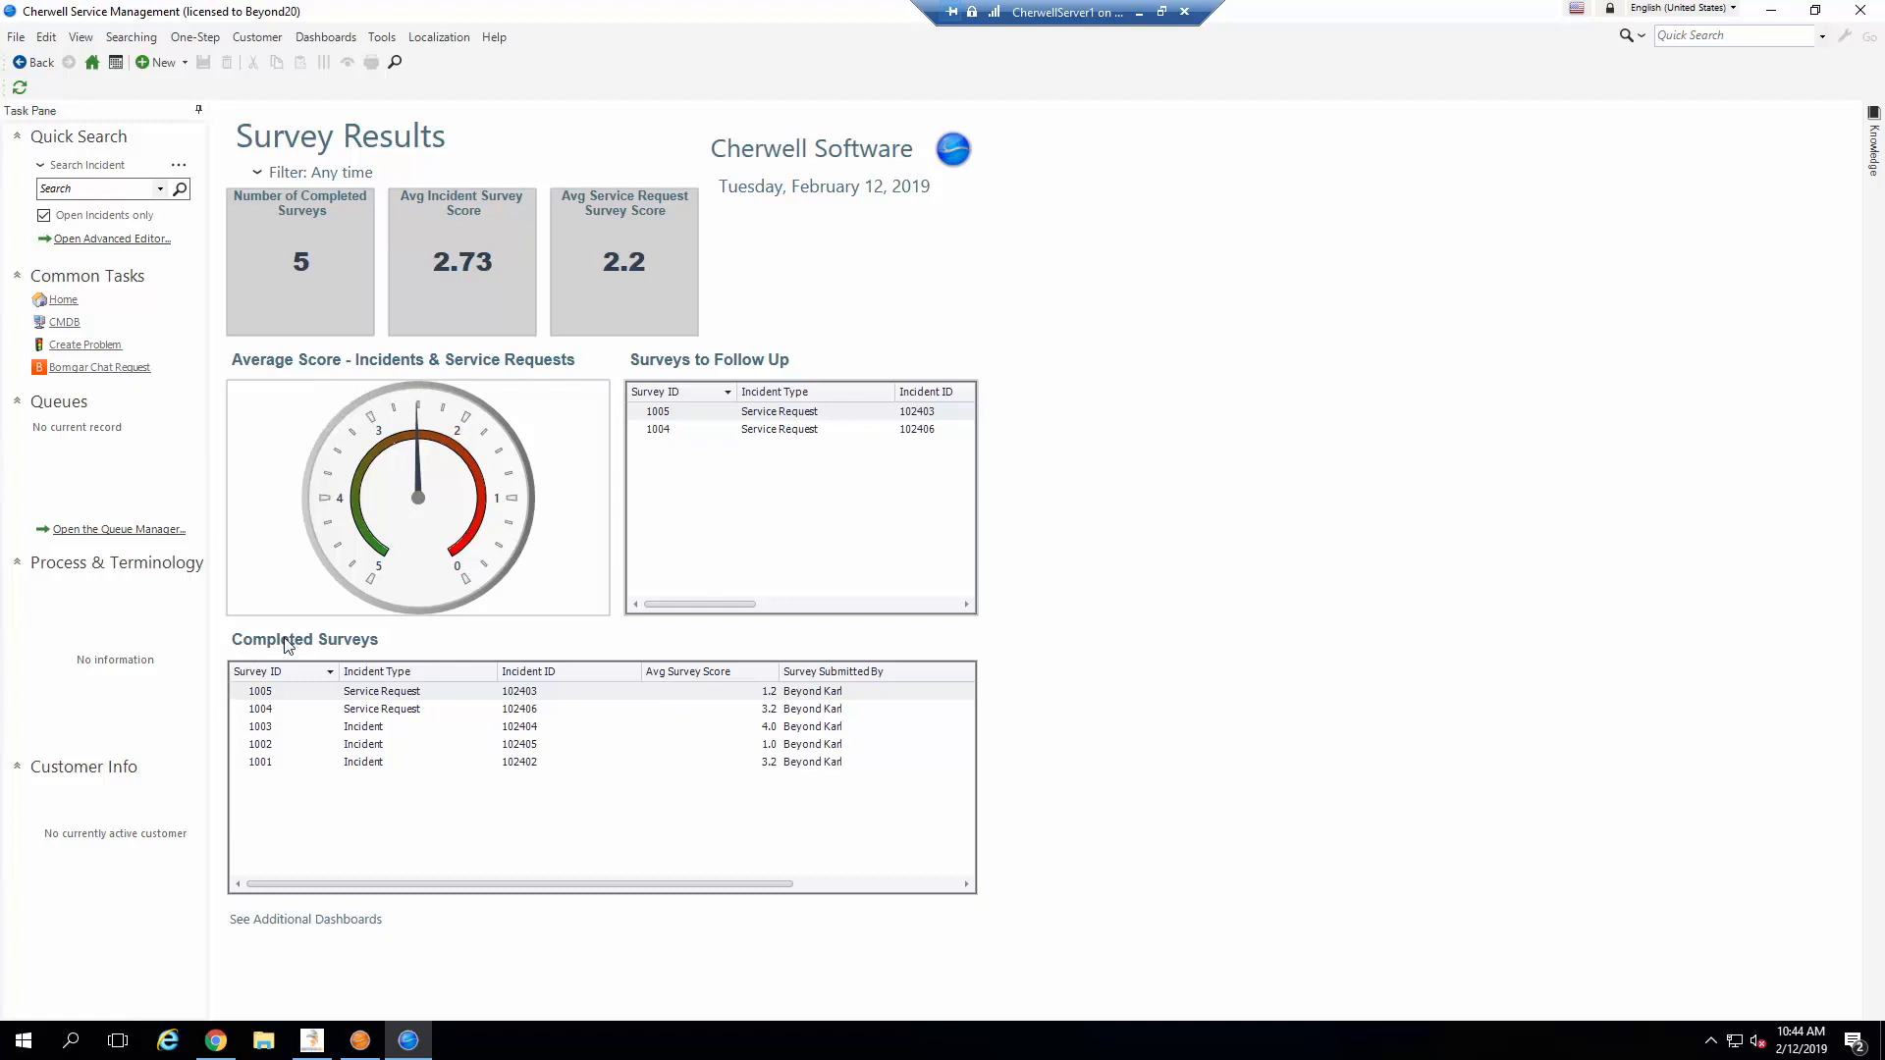
pyautogui.moveTo(378, 683)
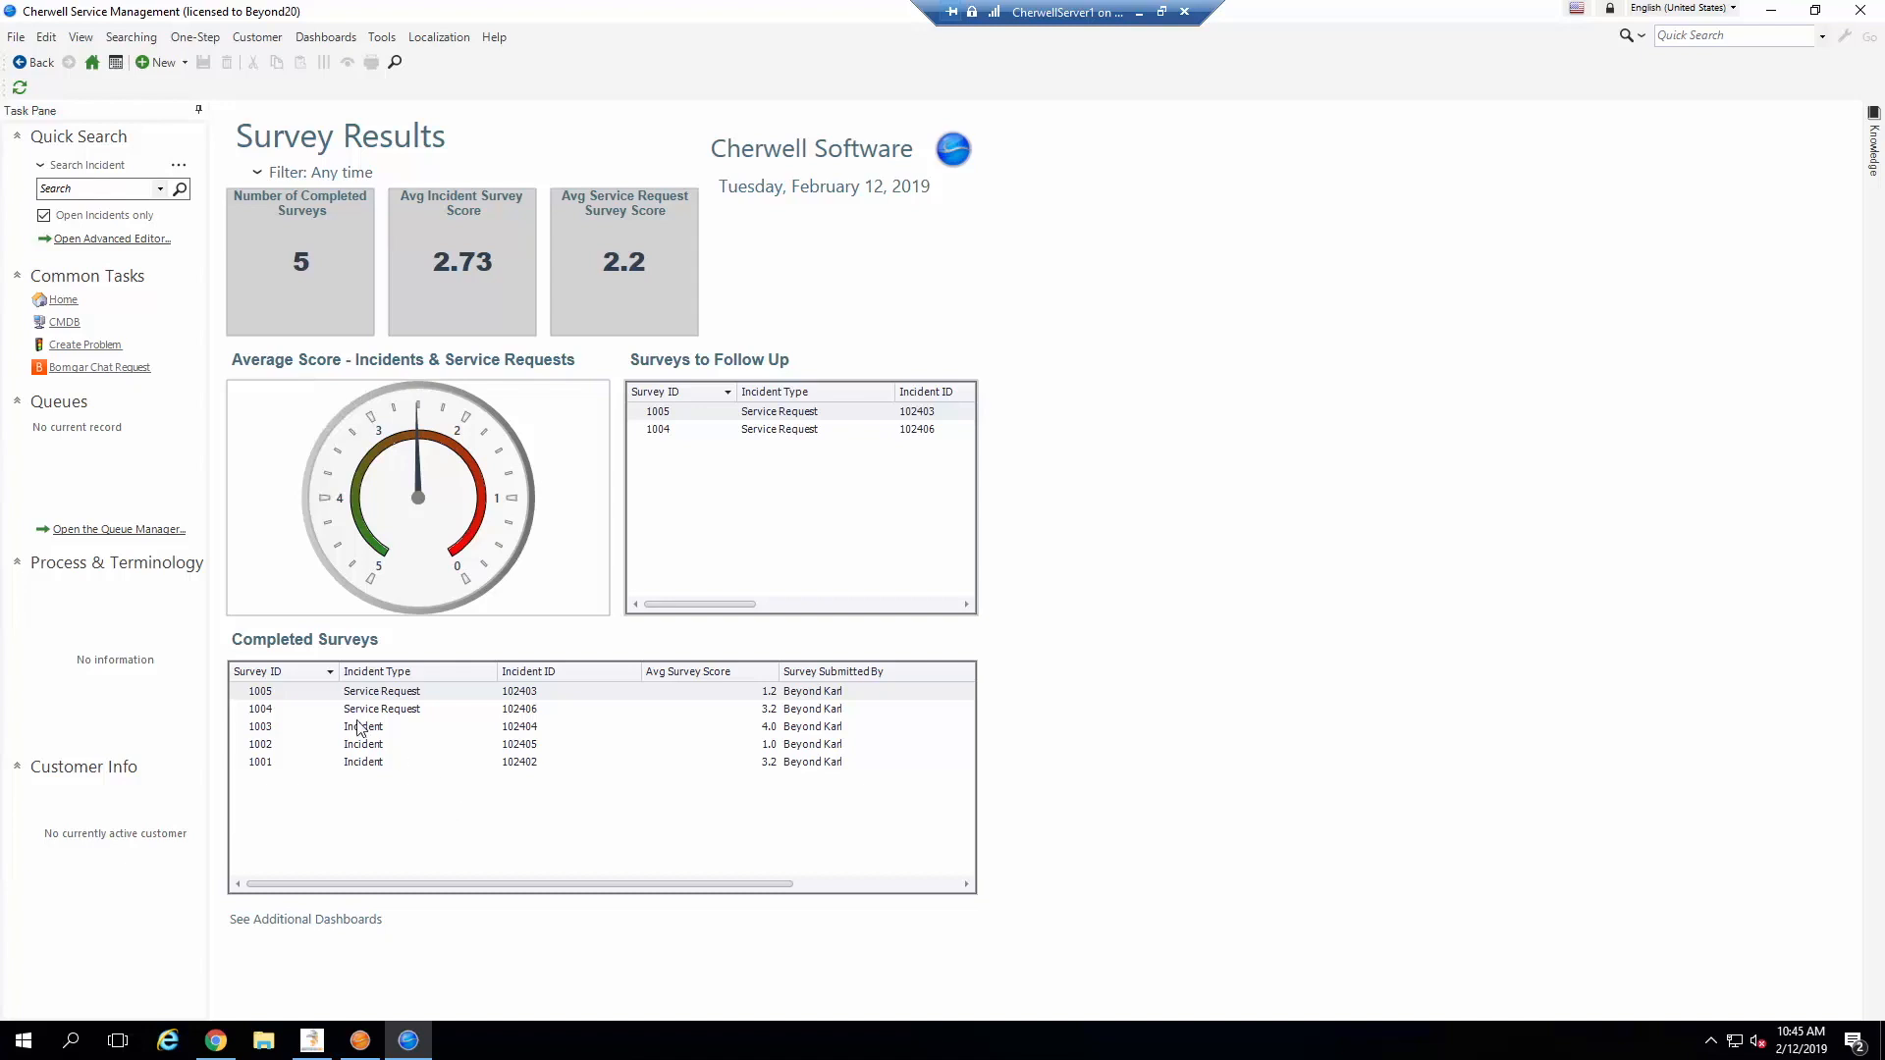
pyautogui.moveTo(713, 741)
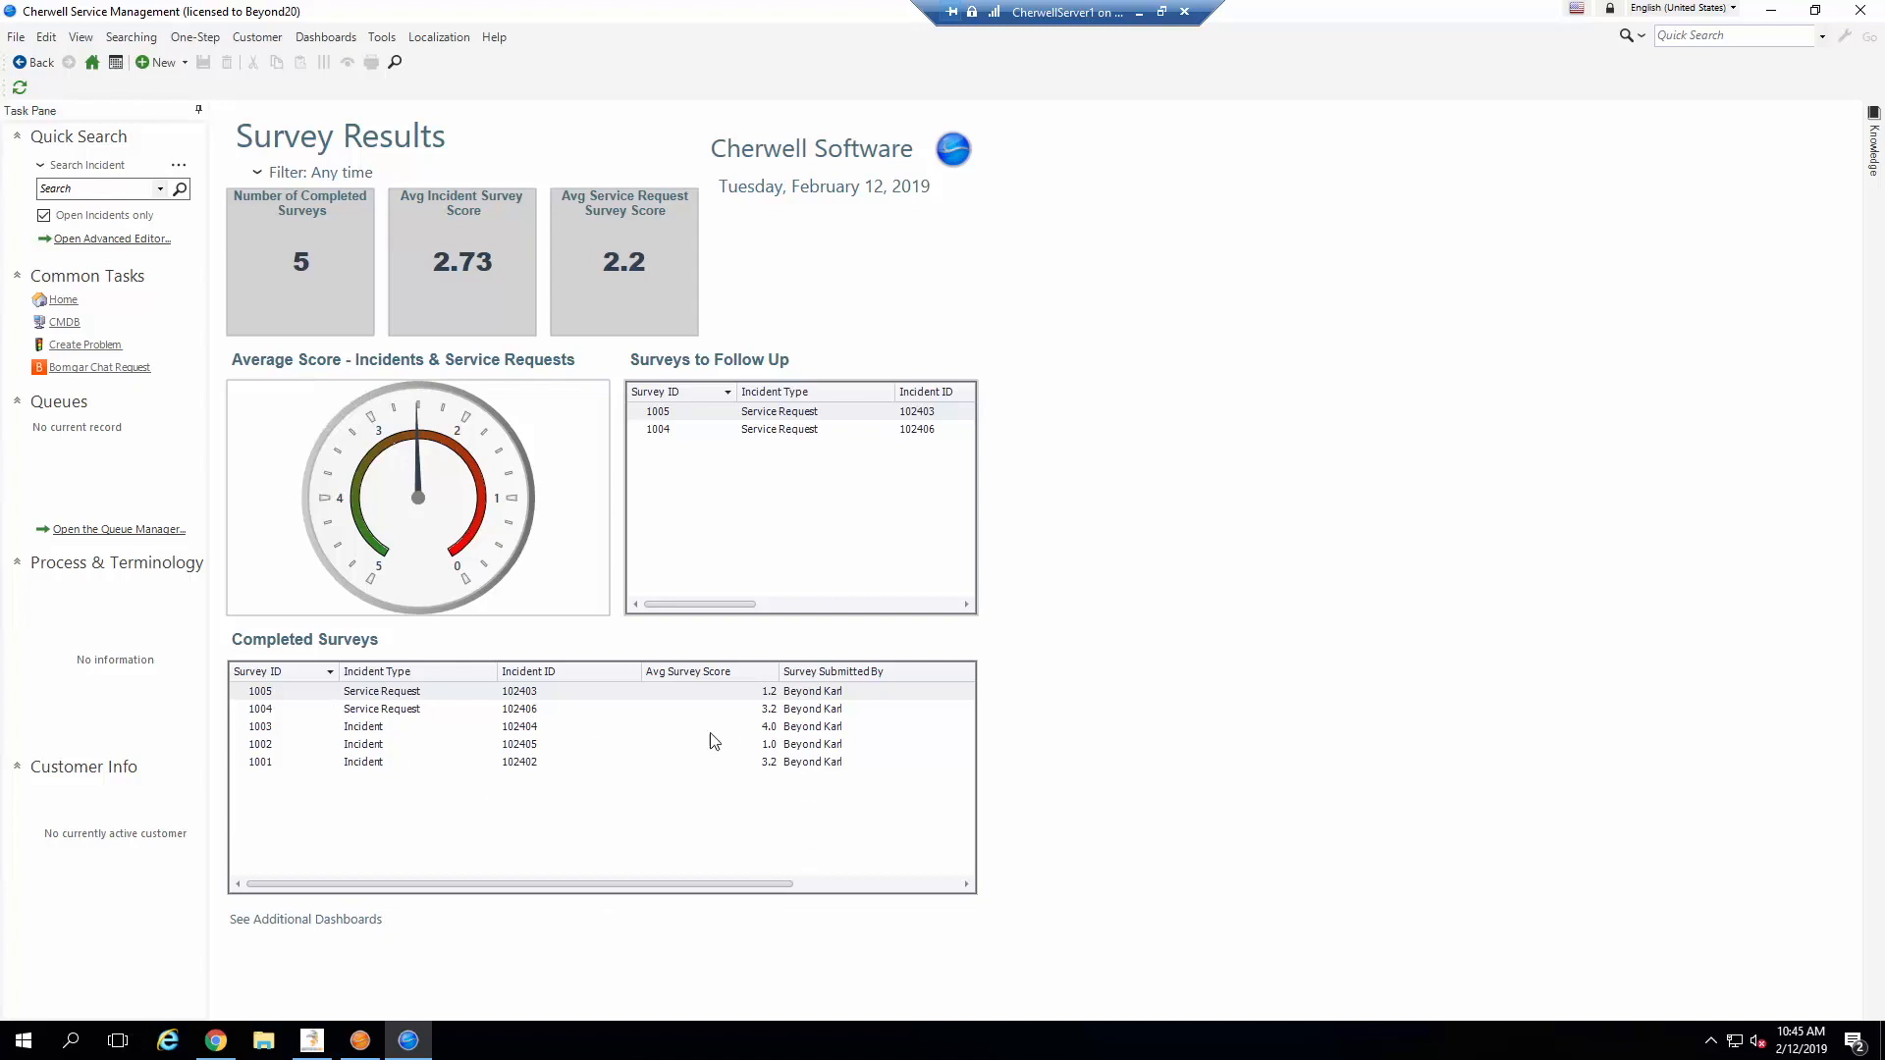
pyautogui.moveTo(502, 885)
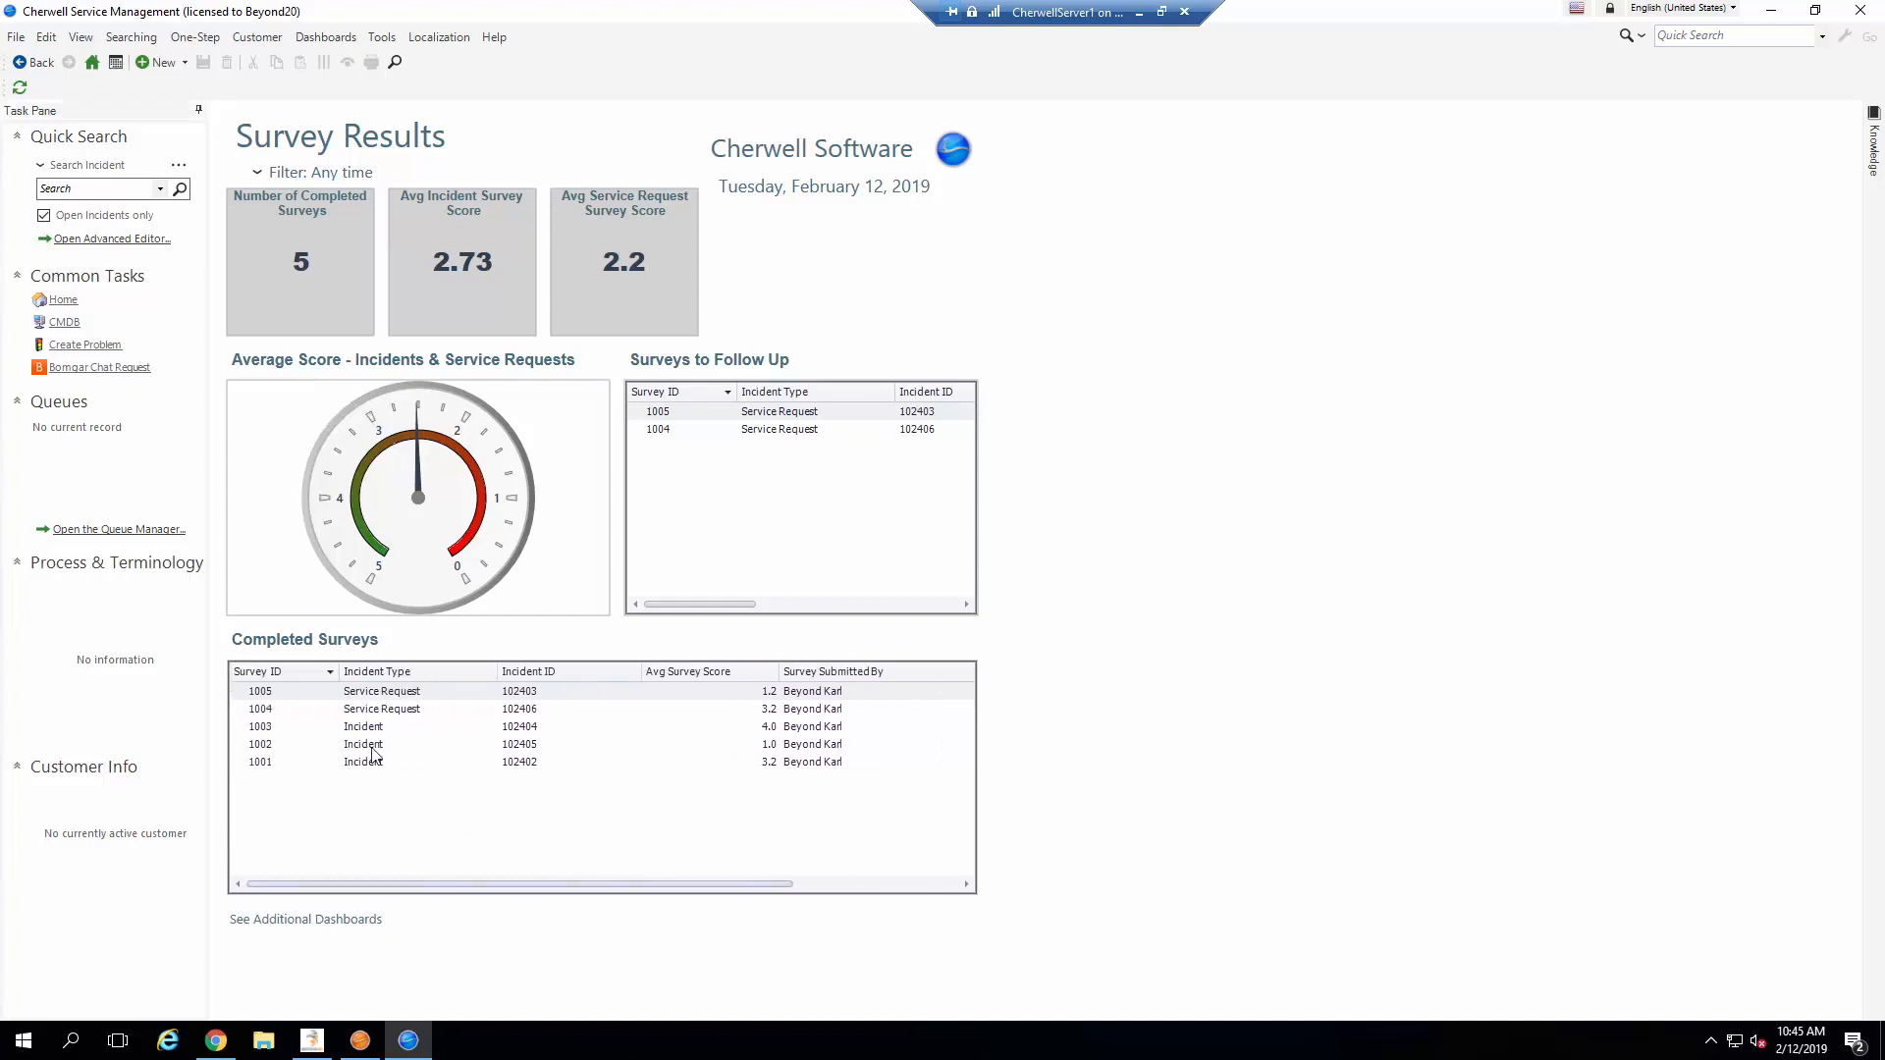
pyautogui.moveTo(654, 402)
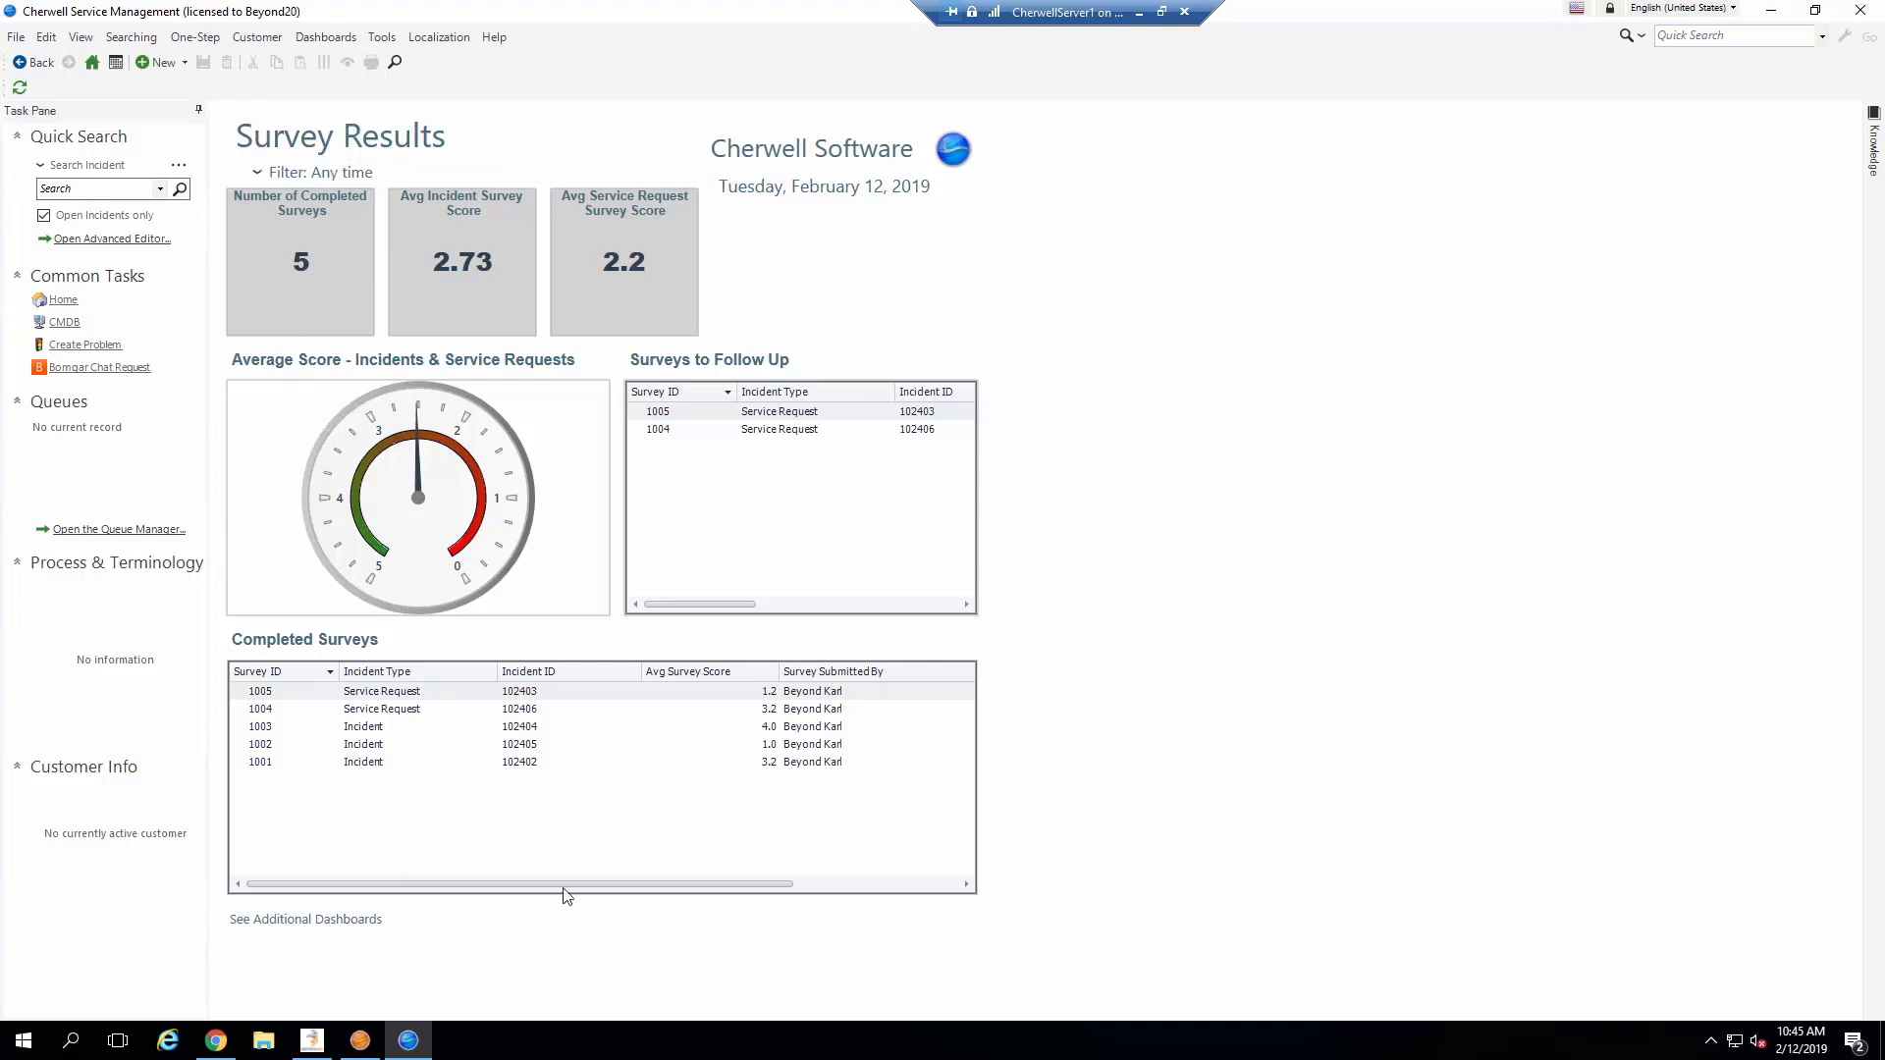
pyautogui.moveTo(324, 131)
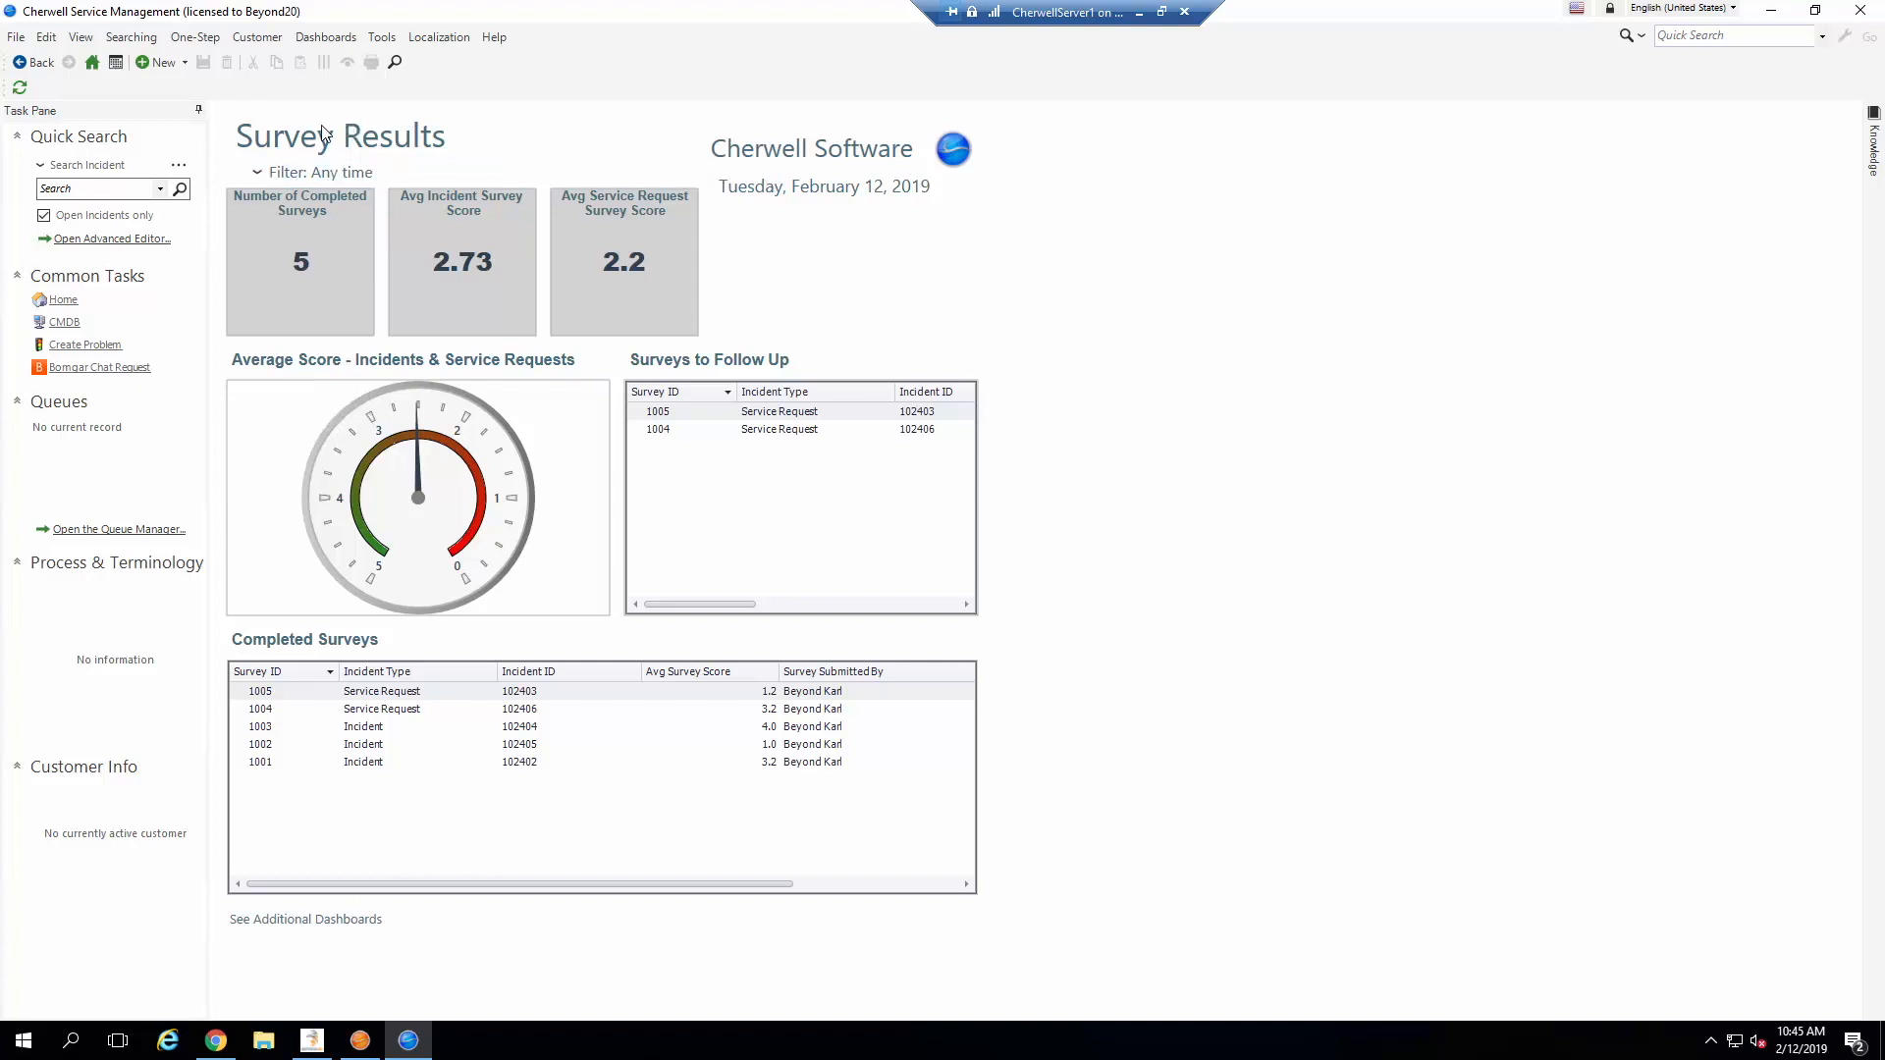
pyautogui.moveTo(864, 791)
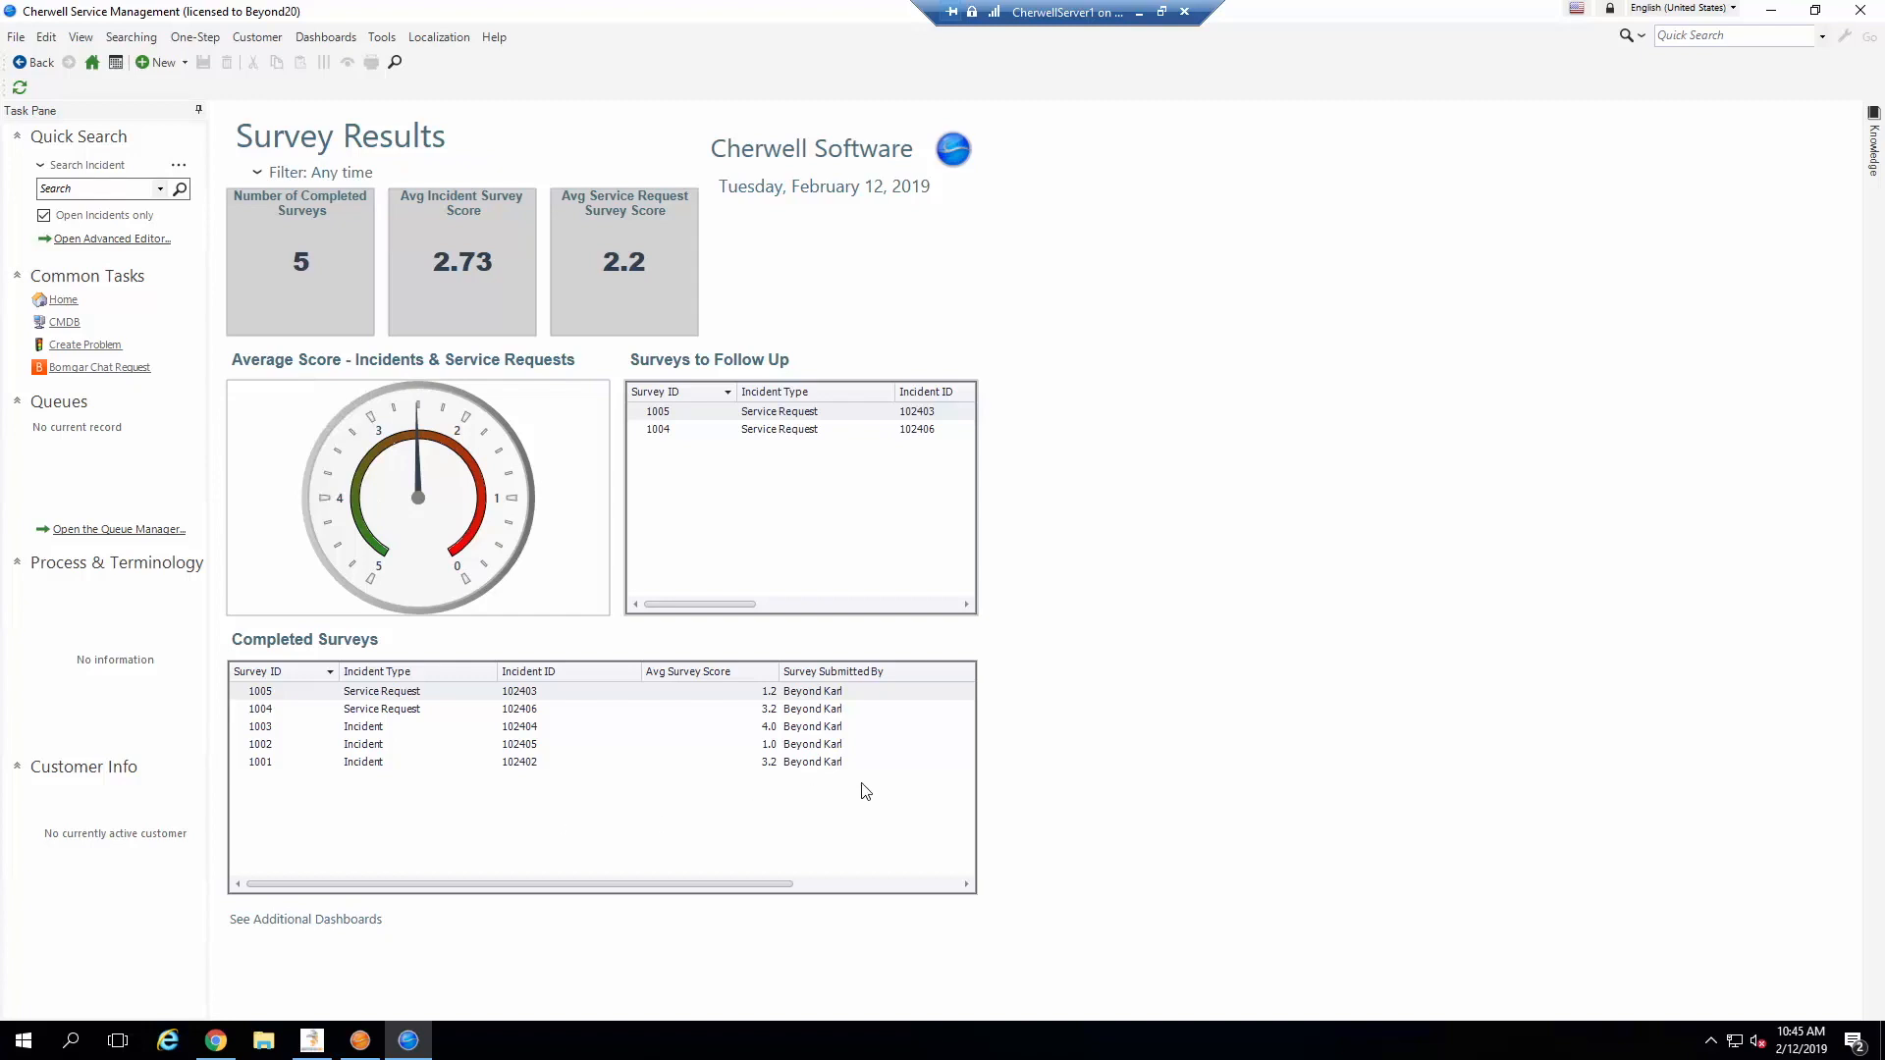
pyautogui.moveTo(687, 224)
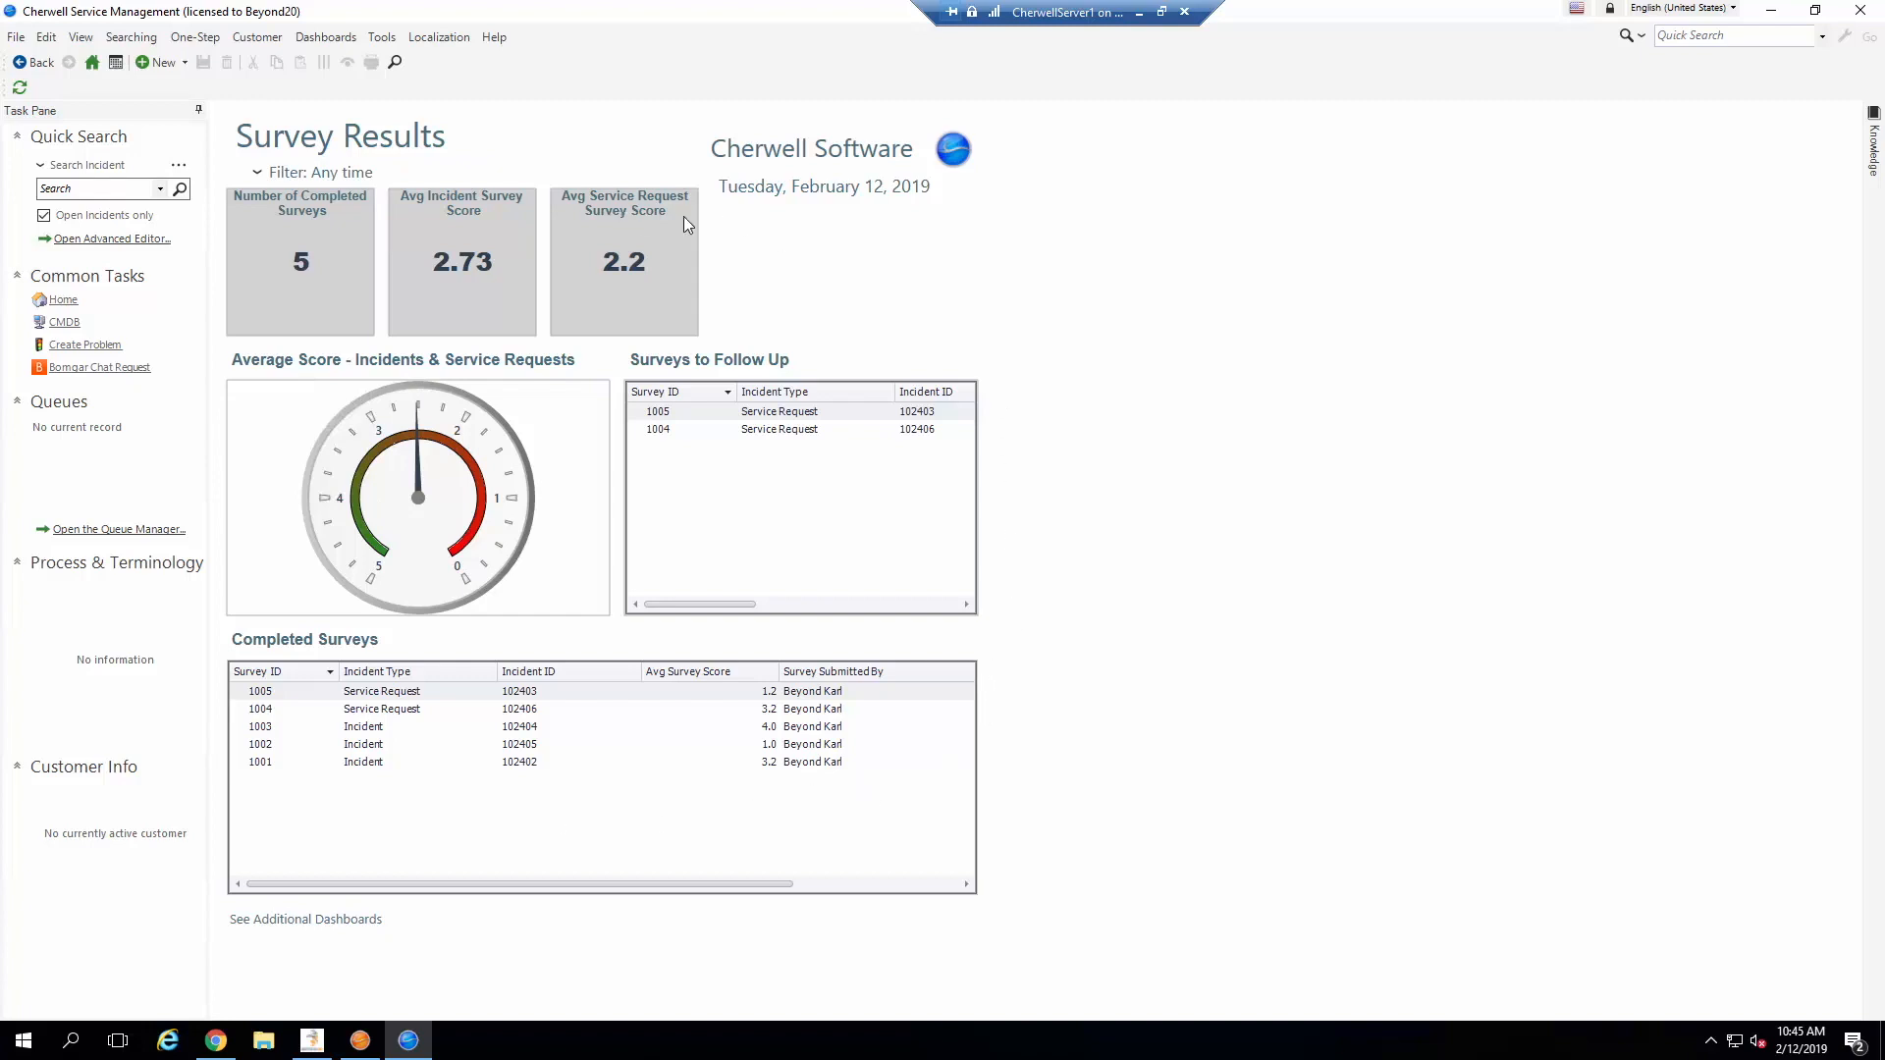